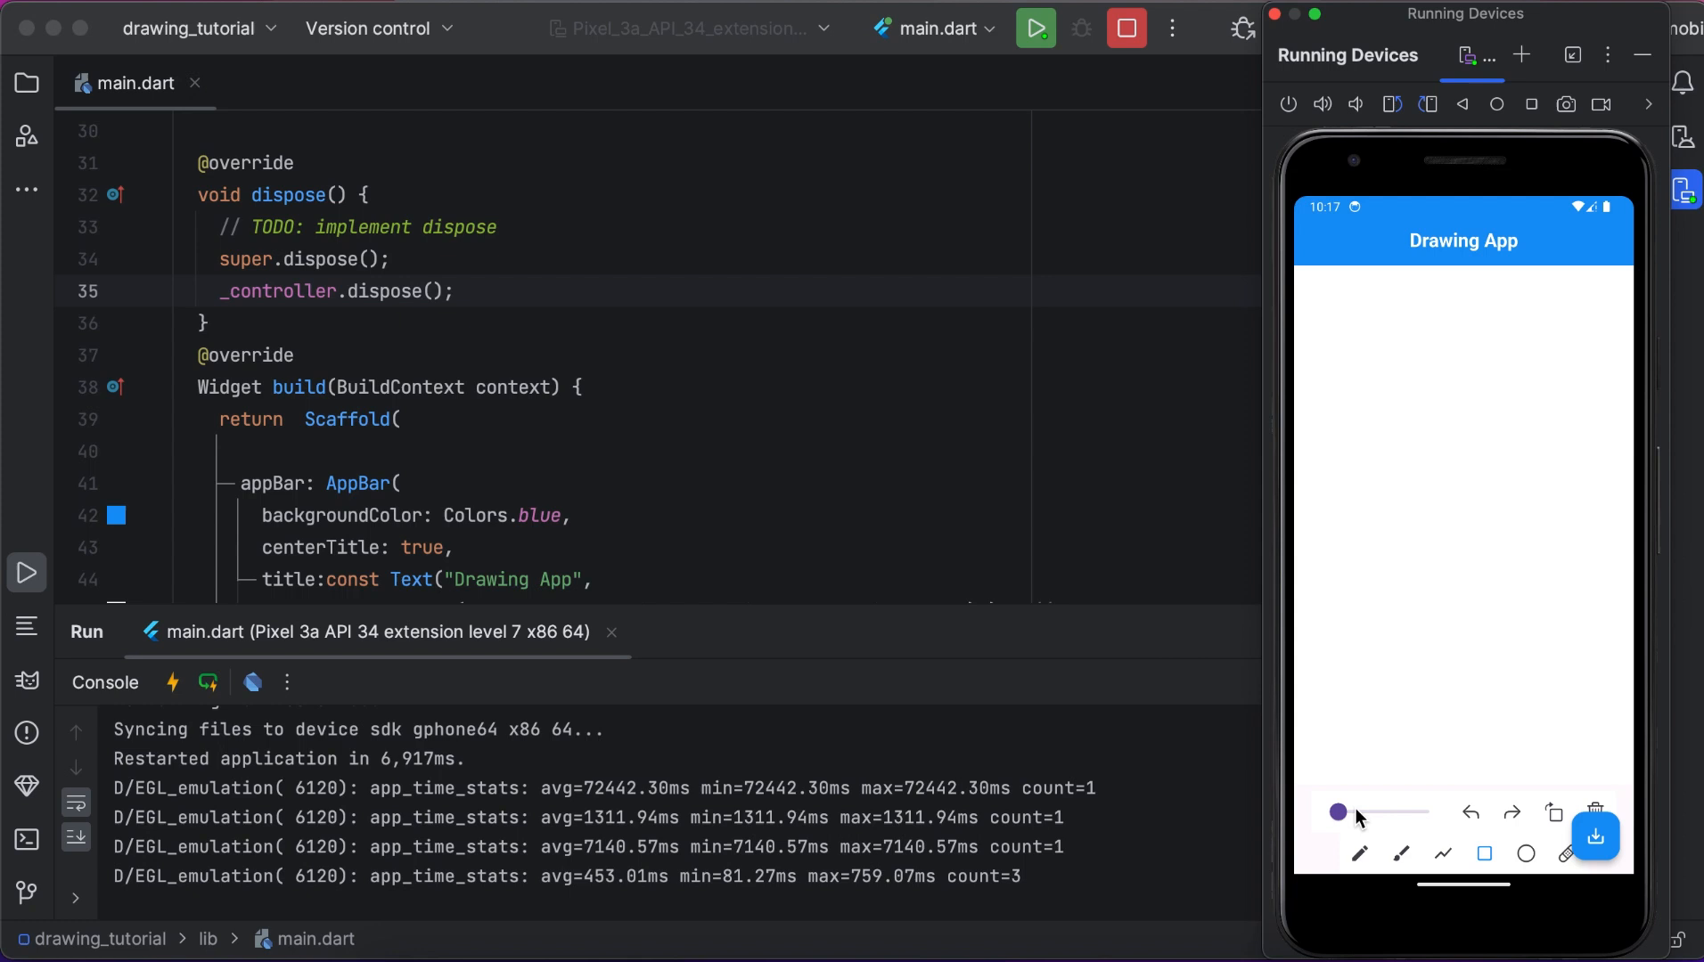
# Draw a red rectangle and a few strokes on the canvas, then select the flutter_drawing_board package name on pub.dev.
pyautogui.moveTo(1338, 813); pyautogui.dragTo(1387, 813)
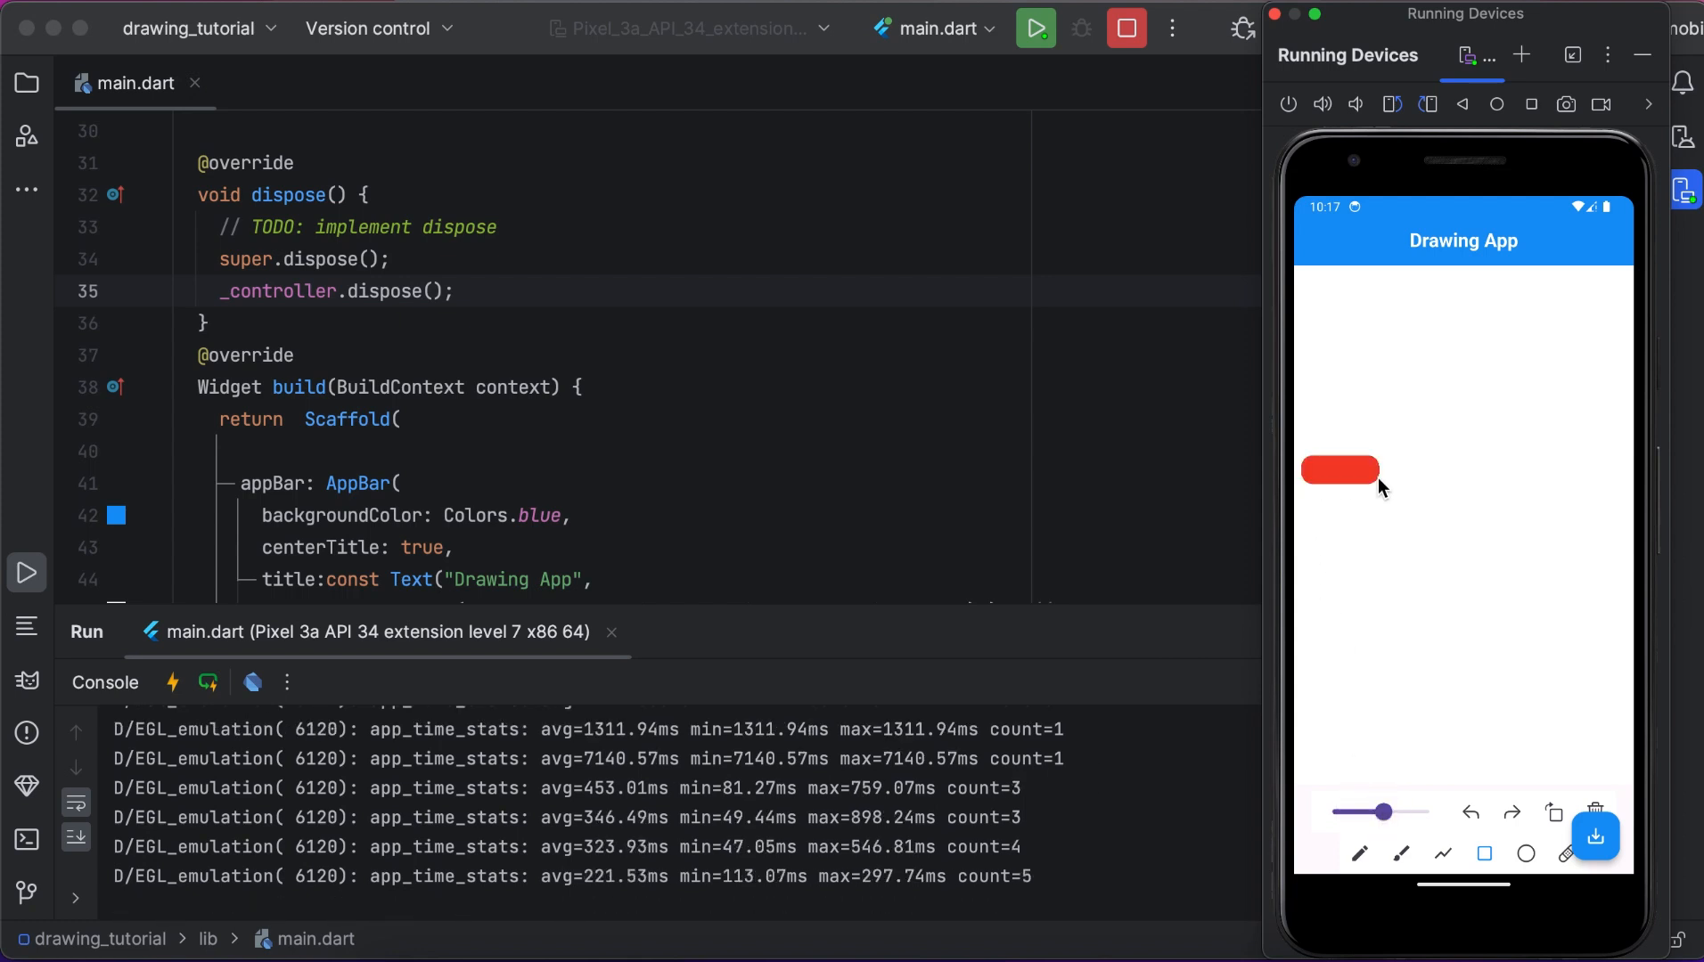
pyautogui.moveTo(1342, 469); pyautogui.dragTo(1390, 543)
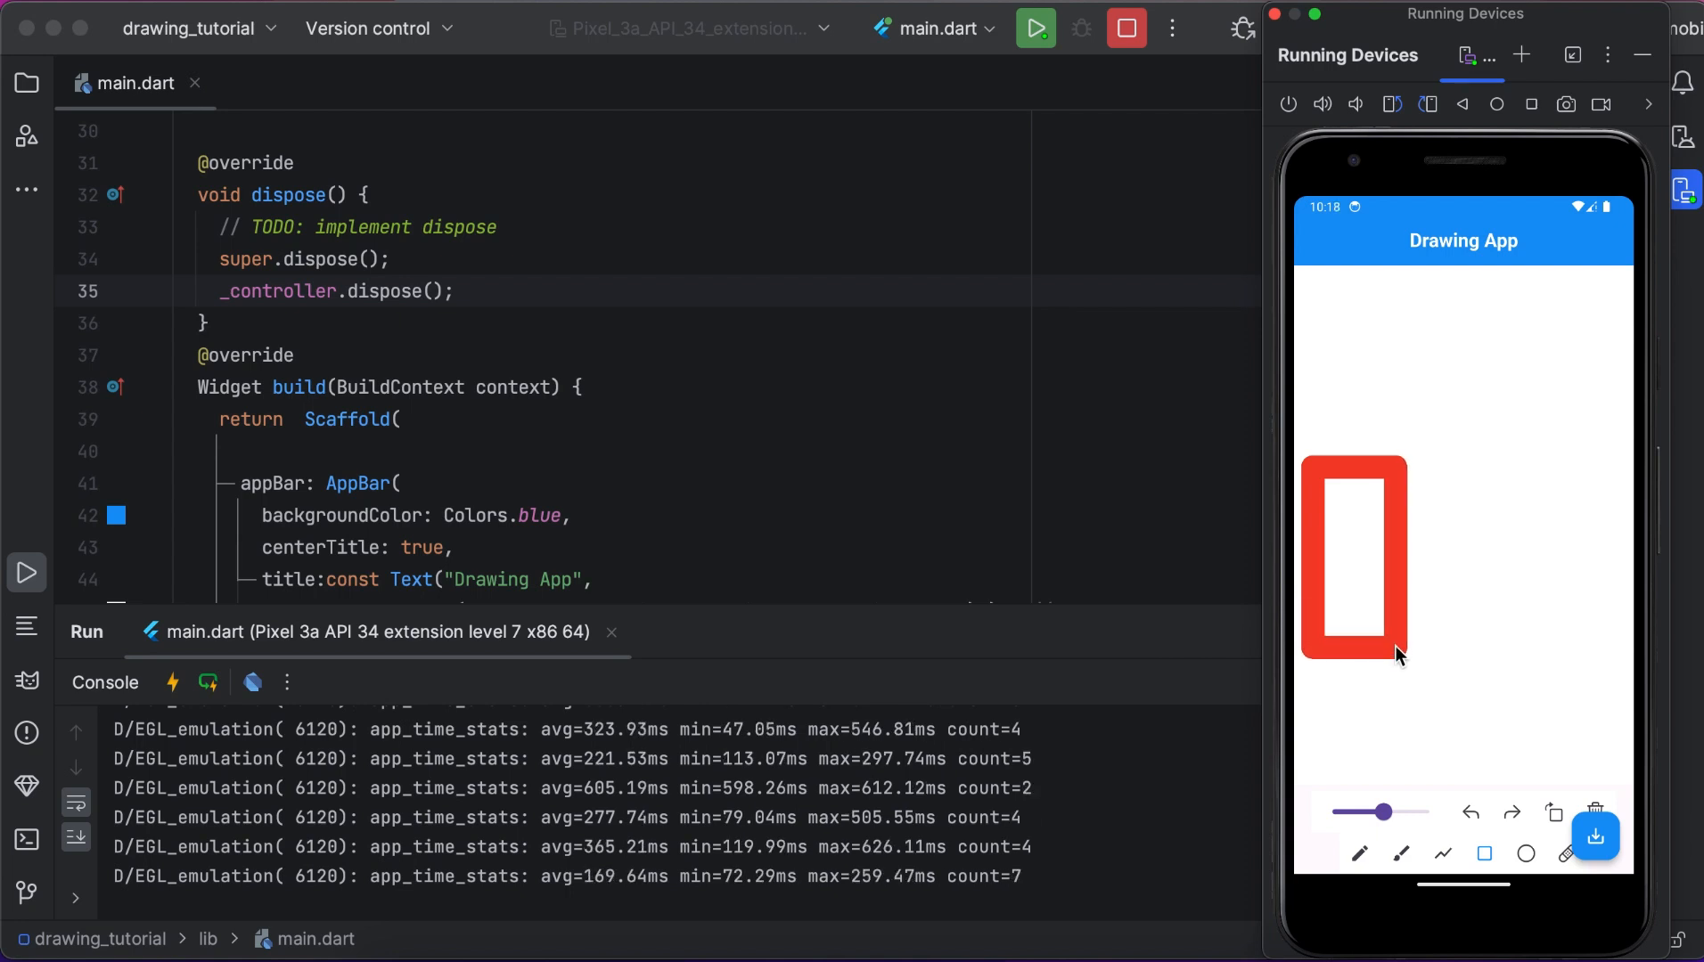
pyautogui.moveTo(1353, 461); pyautogui.dragTo(1435, 462)
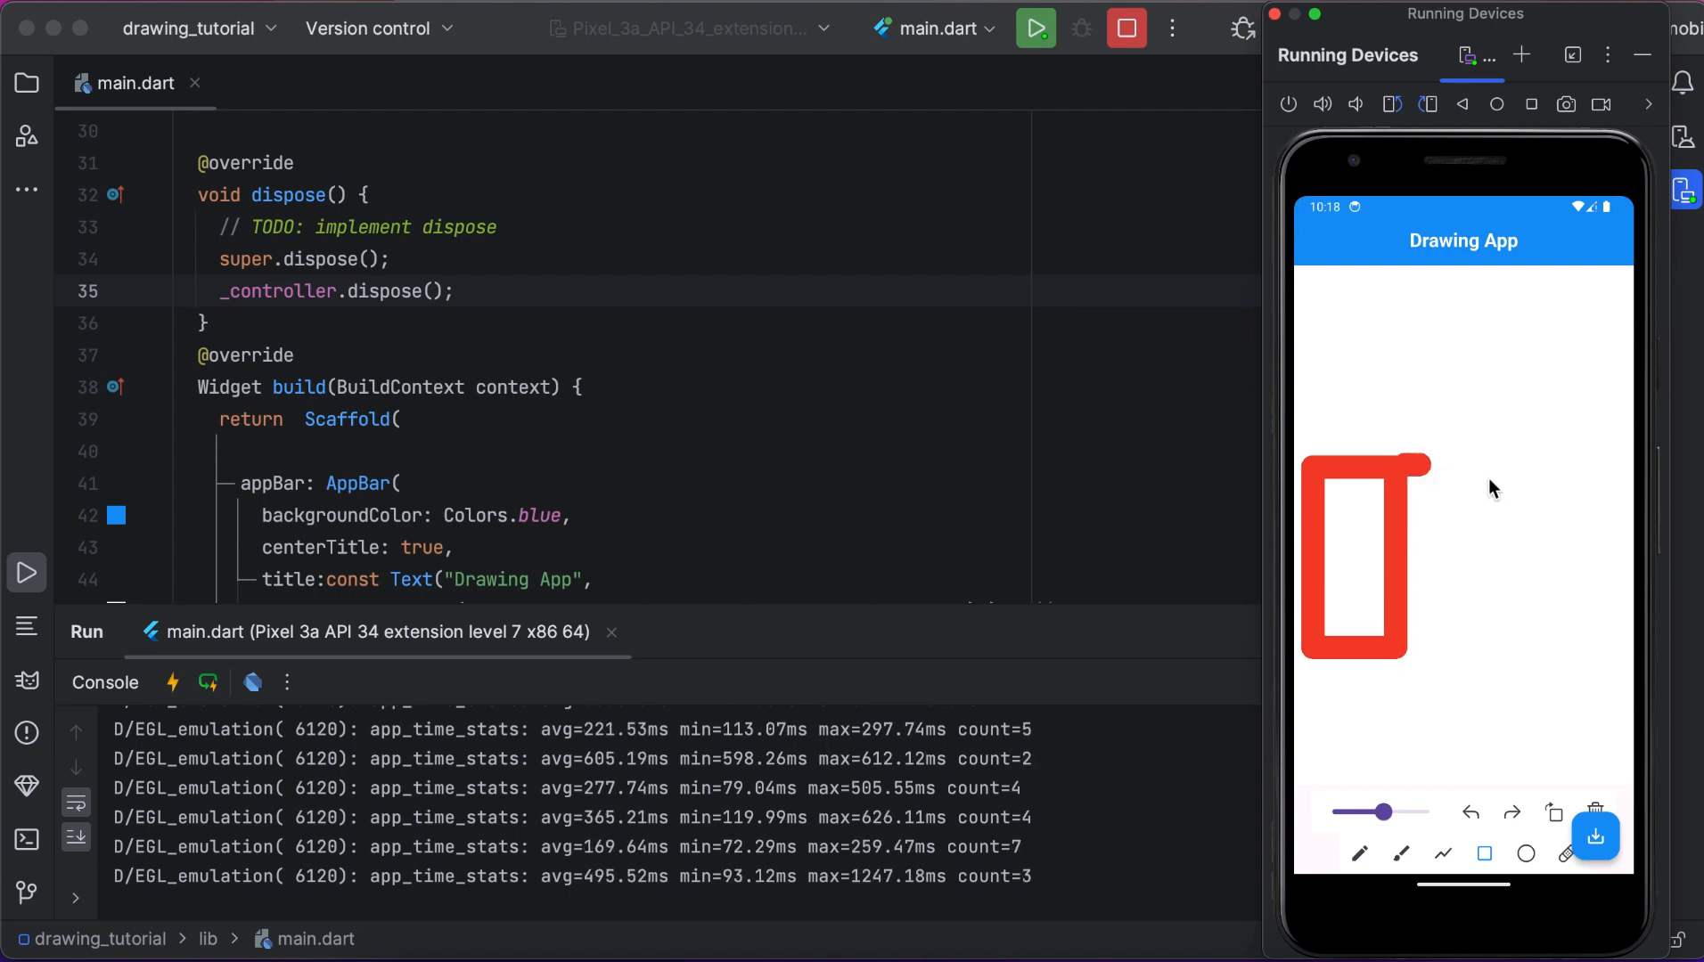
pyautogui.moveTo(1424, 479); pyautogui.dragTo(1565, 479)
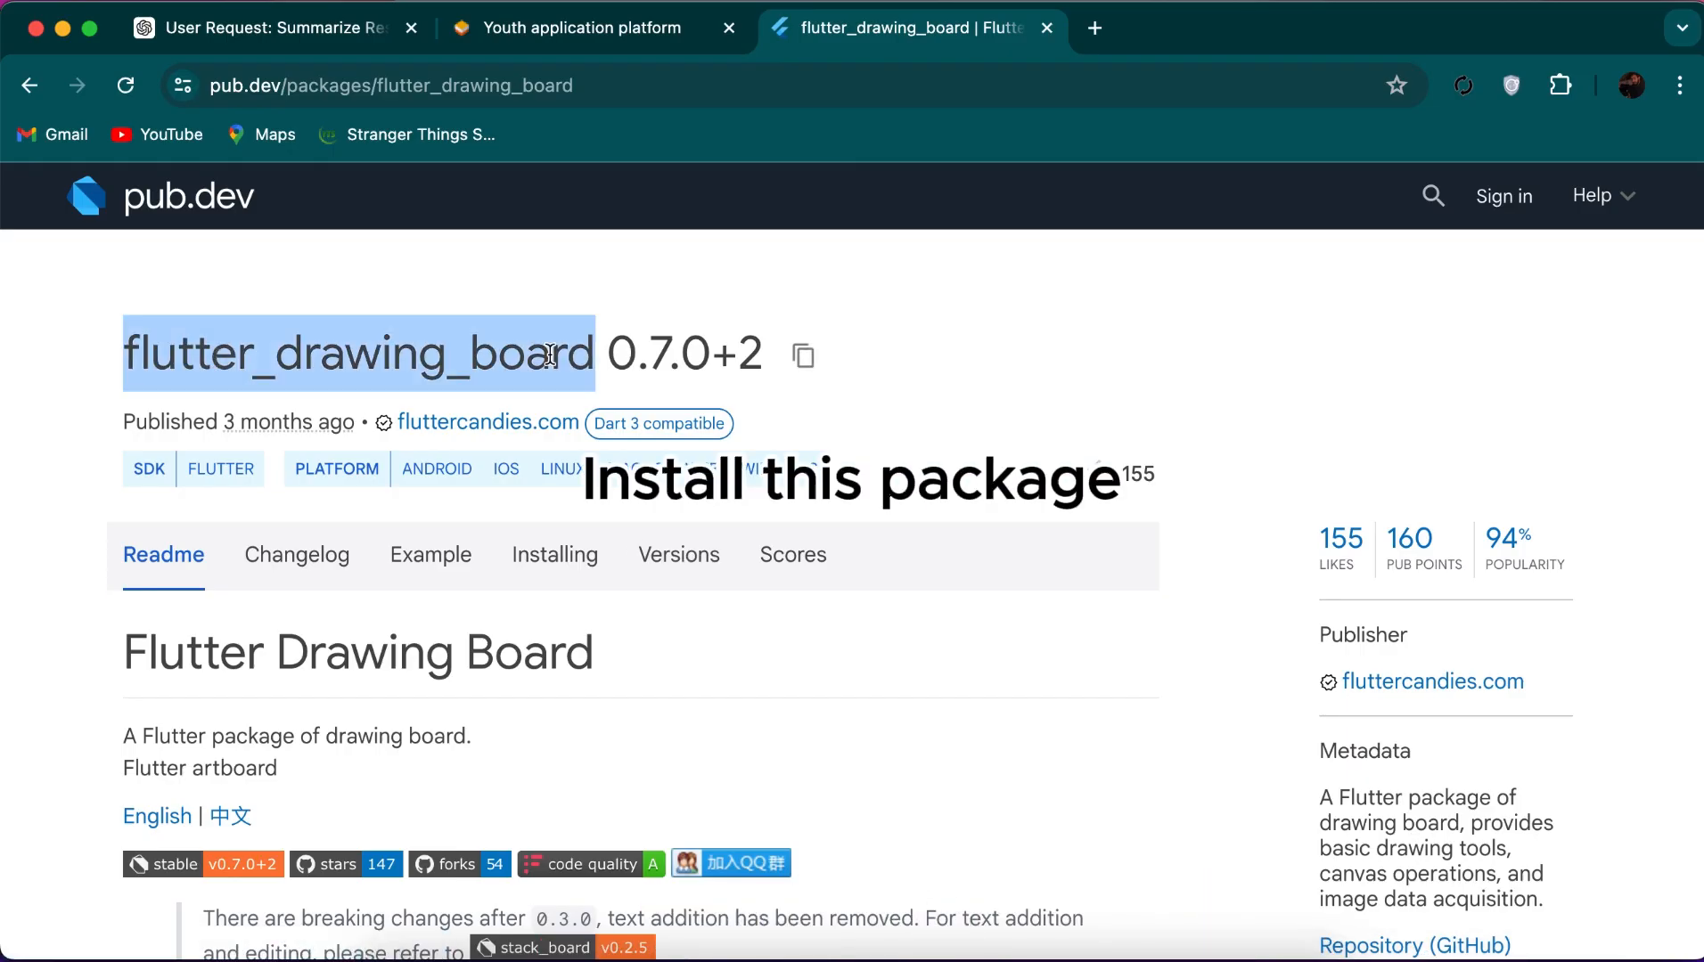
pyautogui.click(555, 554)
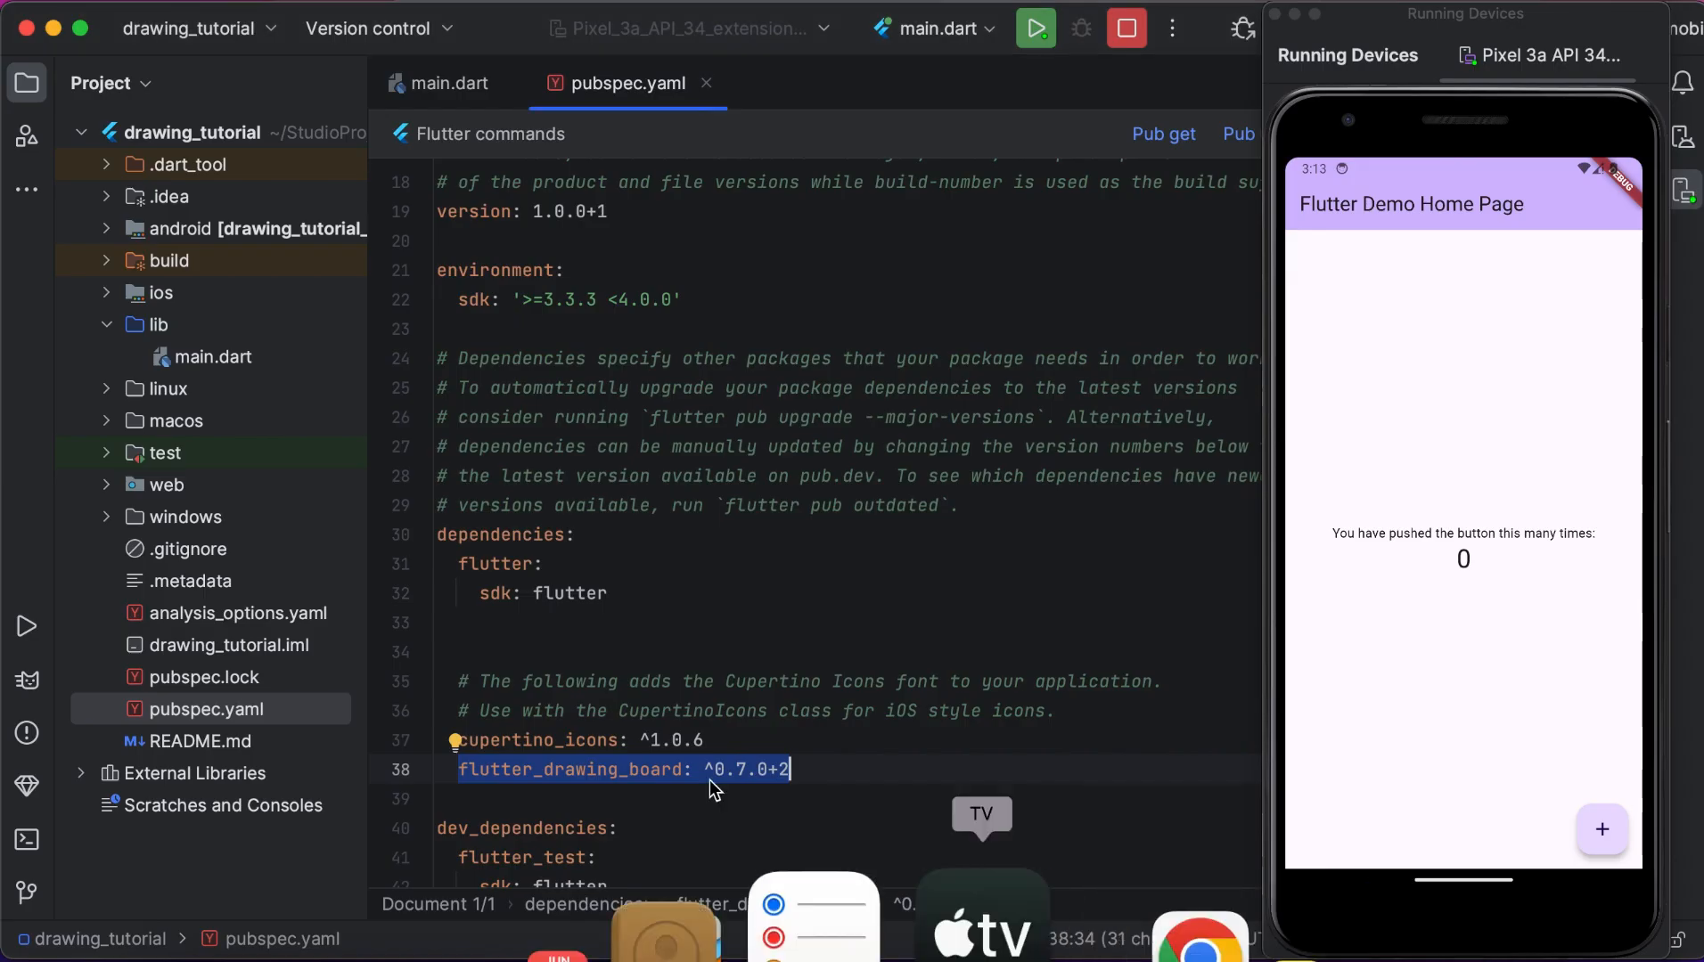
# Add flutter_drawing_board: ^0.7.0+2 under dependencies in pubspec.yaml.
pyautogui.click(804, 770)
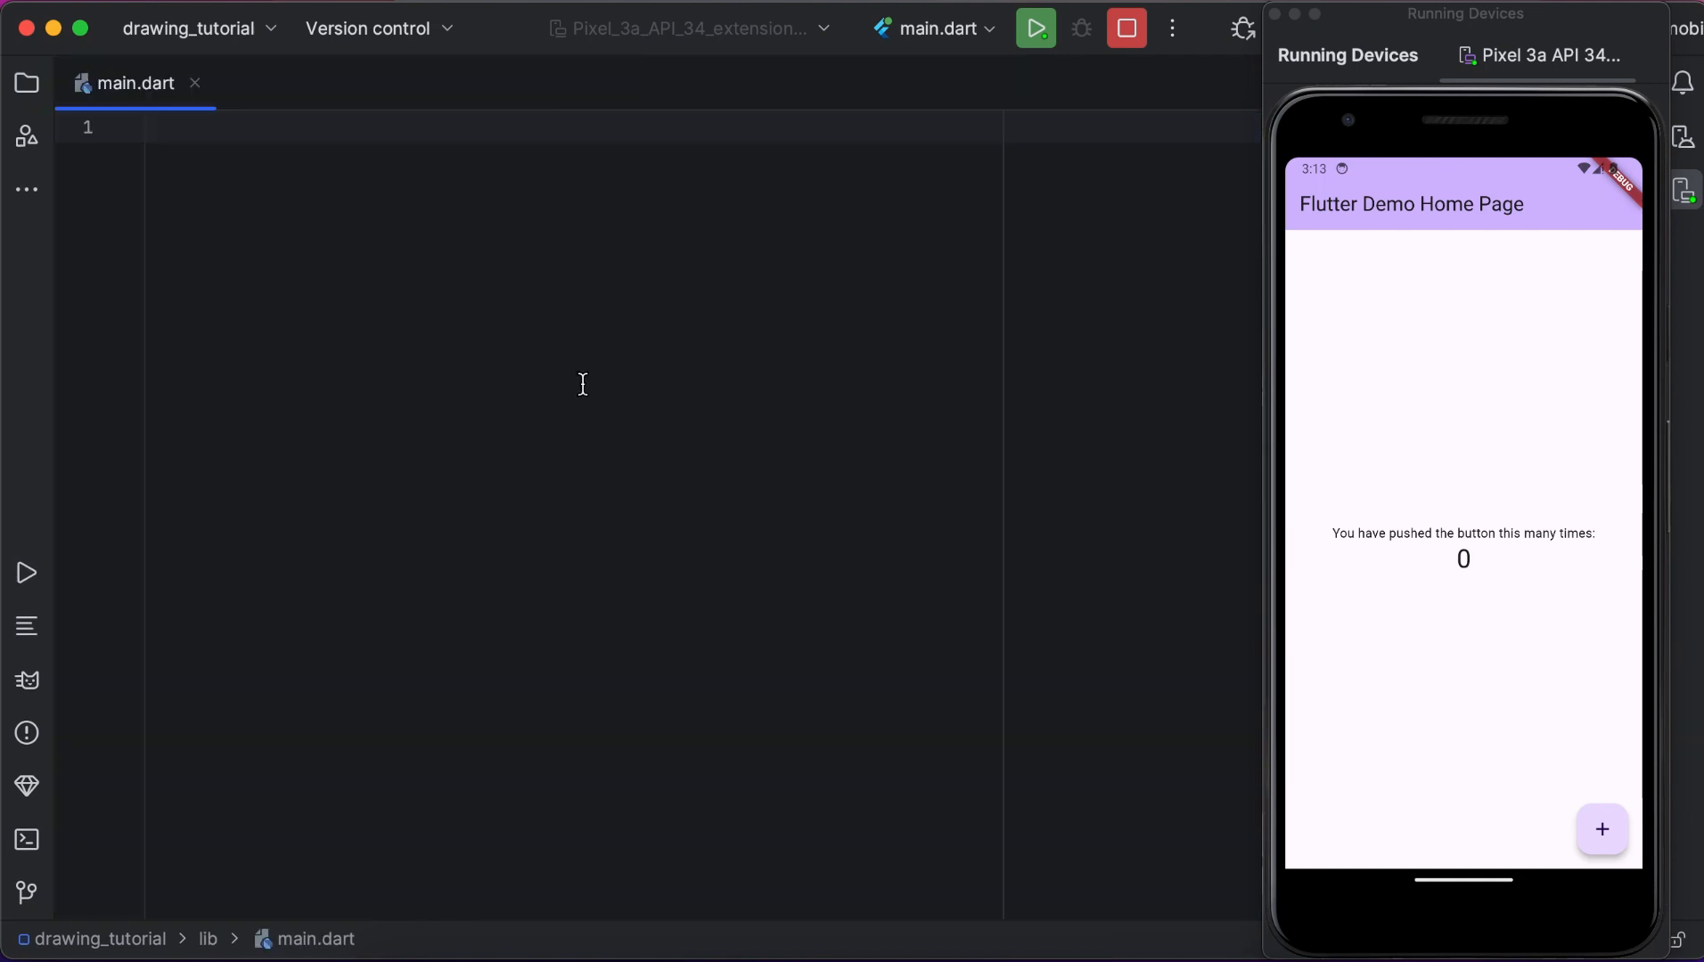
# Import material.dart and write main() calling runApp.
pyautogui.write('impo')
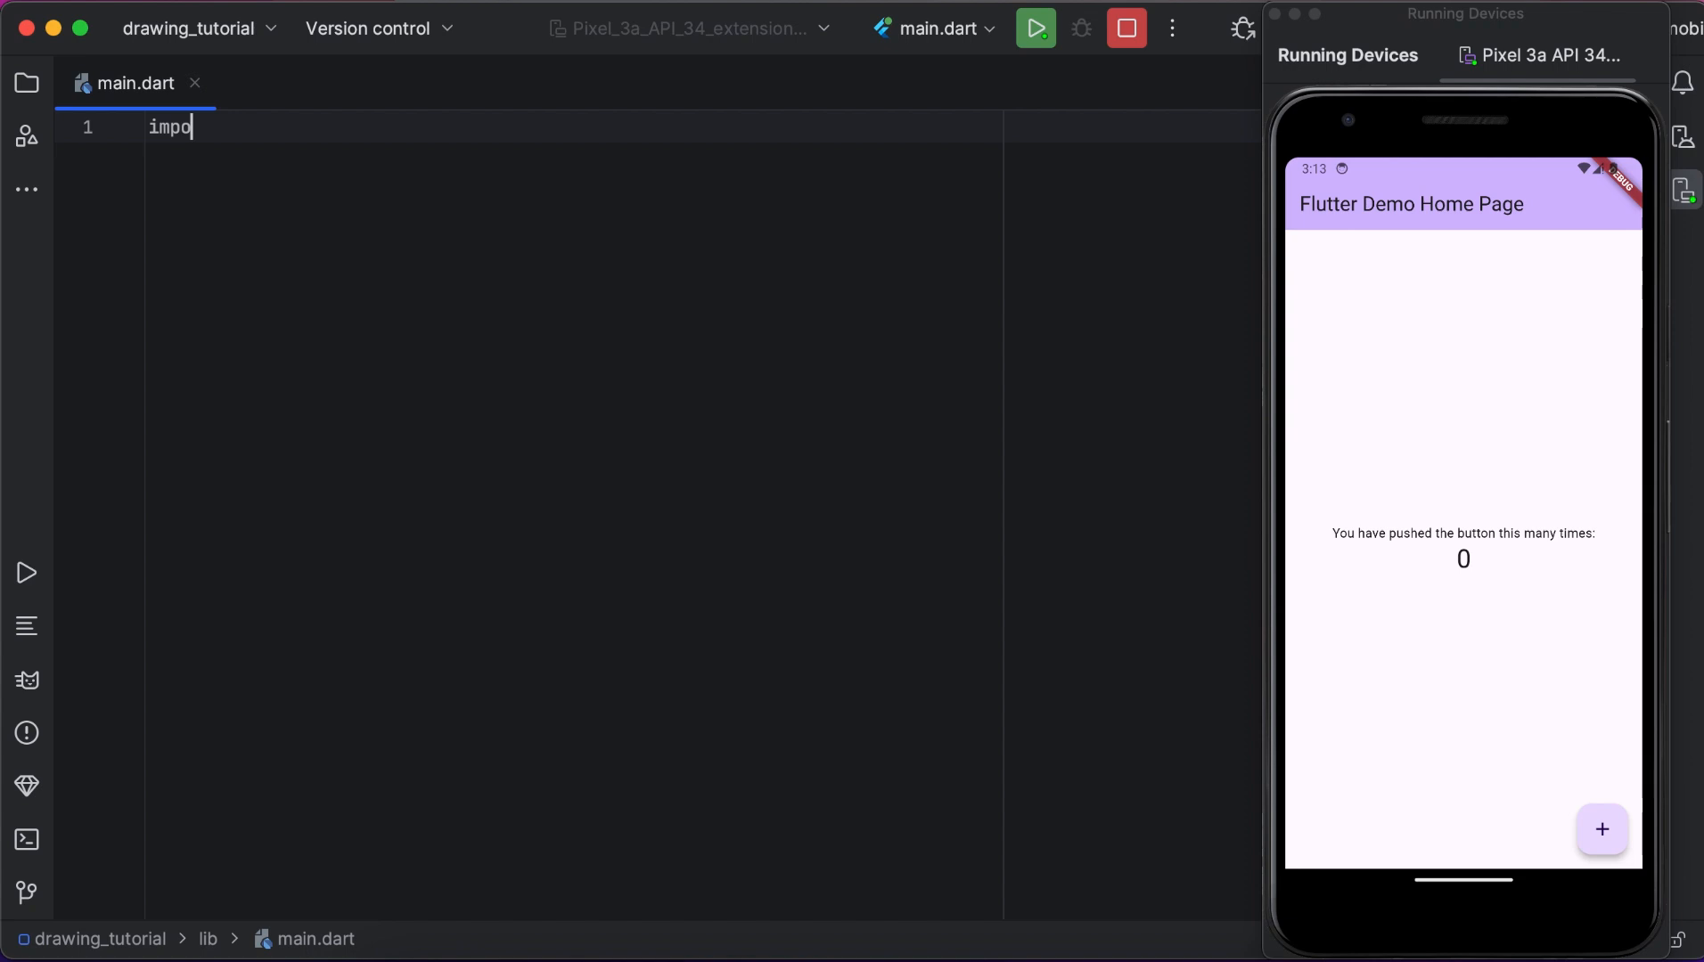
pyautogui.write("rt 'mat';")
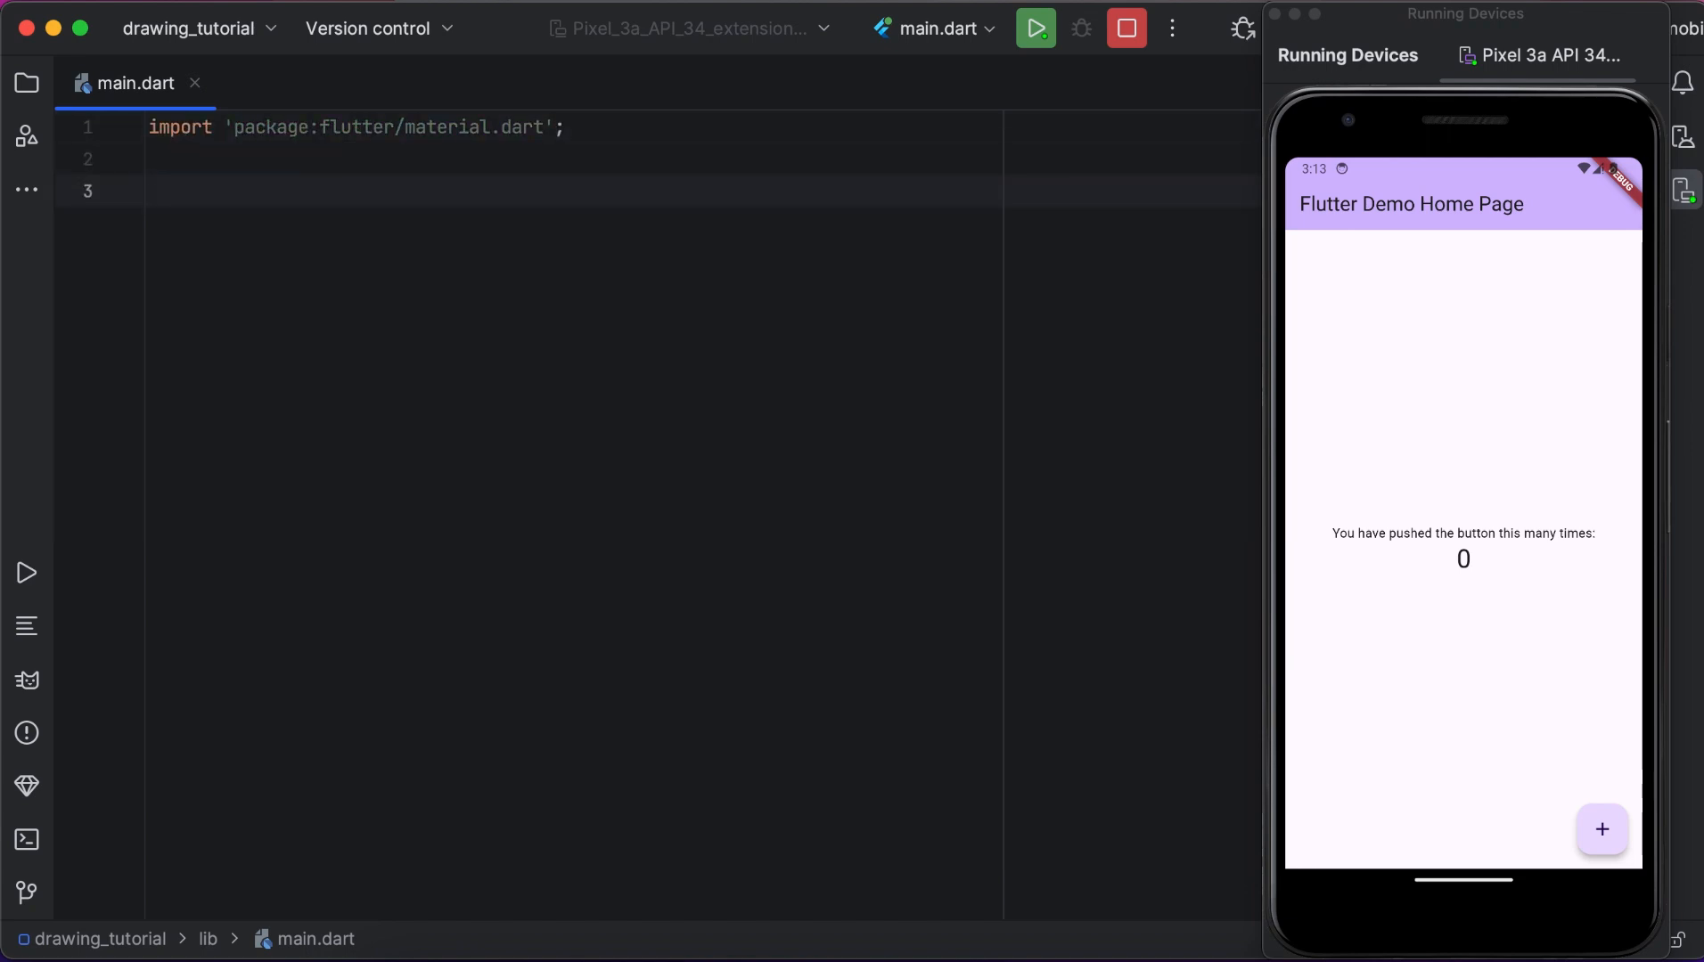
pyautogui.write('main(){')
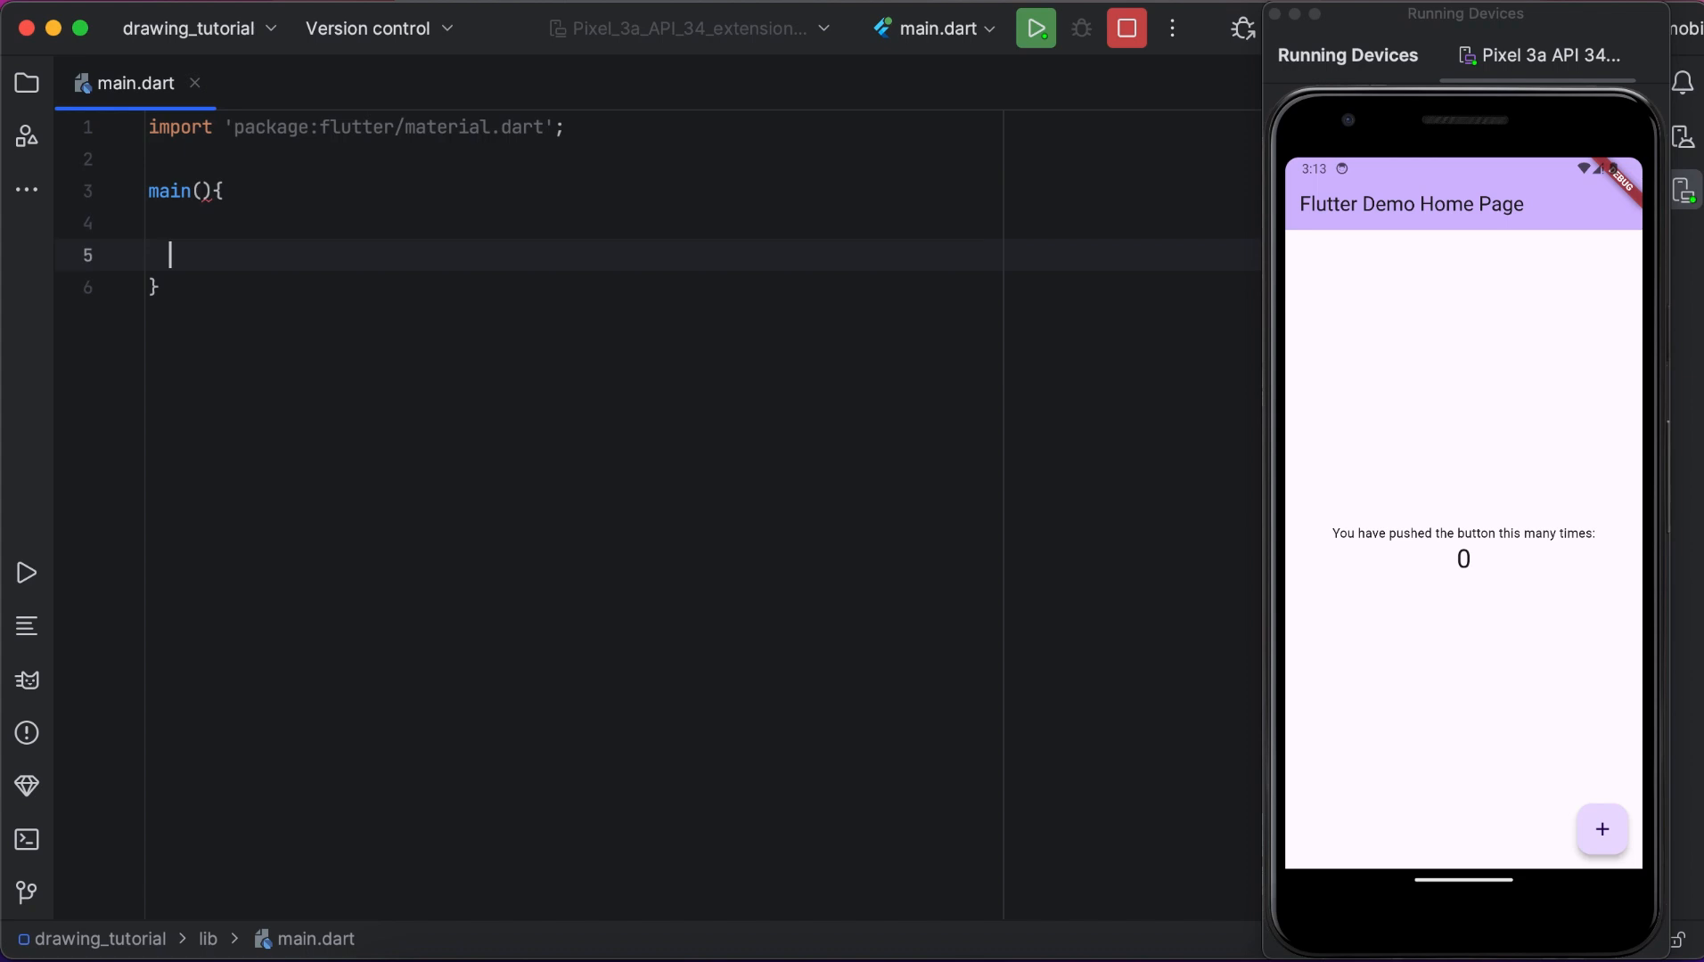
pyautogui.write('runApp(app)')
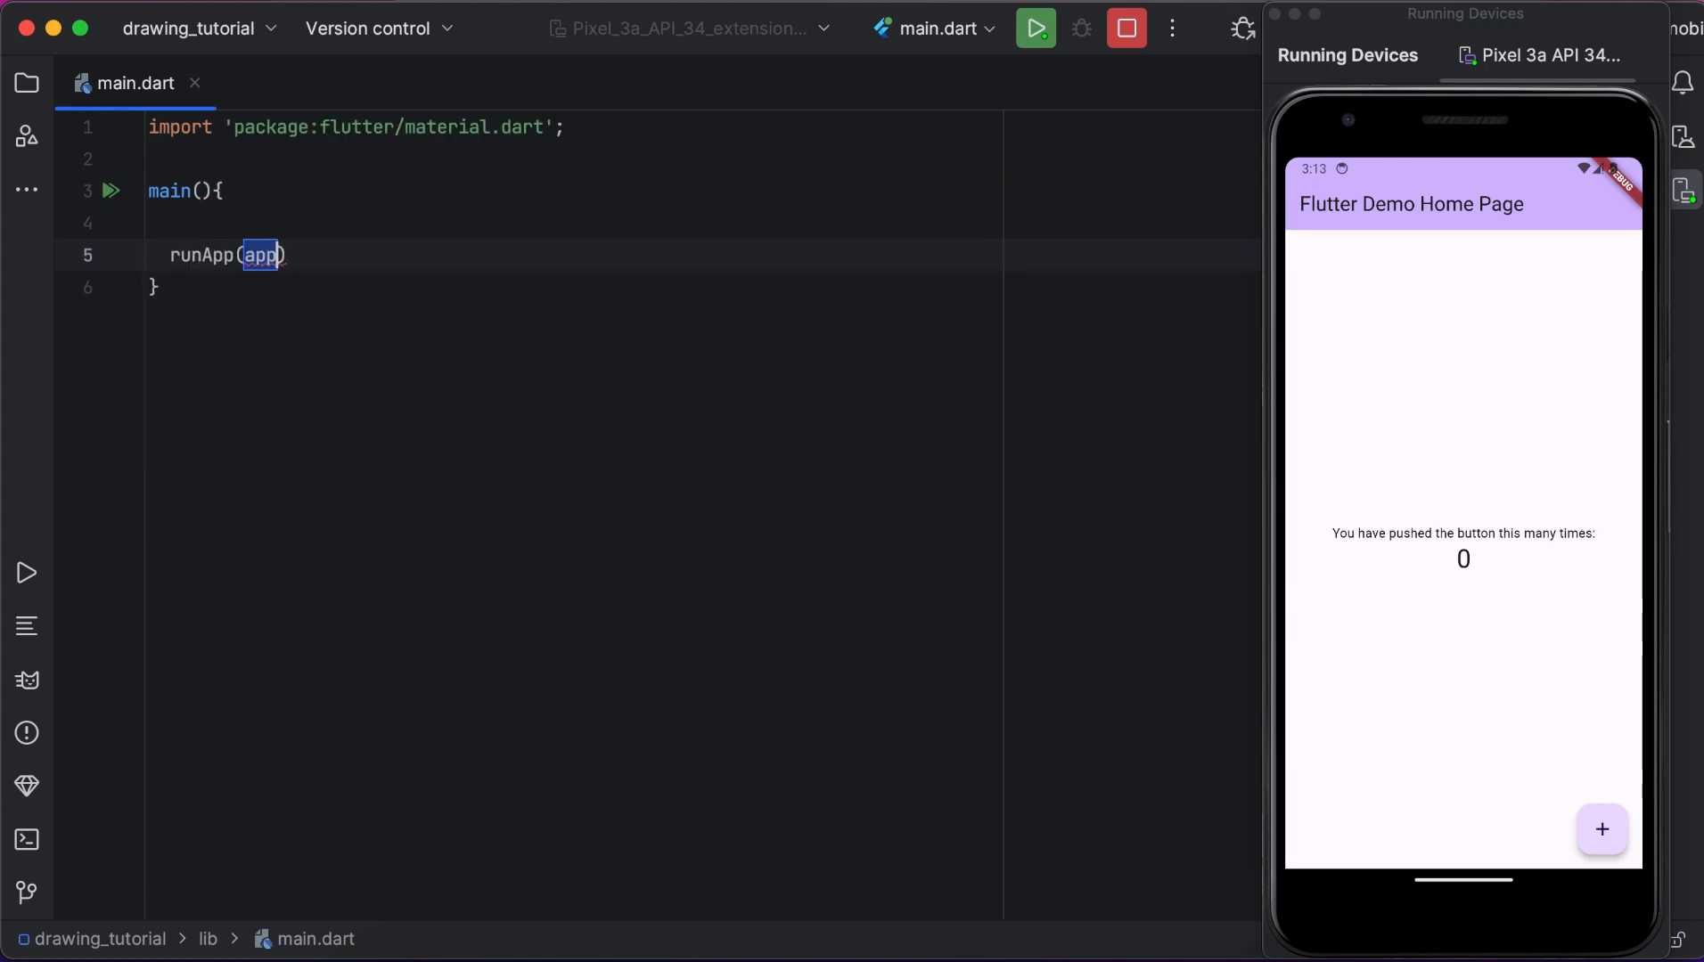
# Pass a const MaterialApp with debugShowCheckedModeBanner: false and home: DrawingApp.
pyautogui.write('const MaterialApp(')
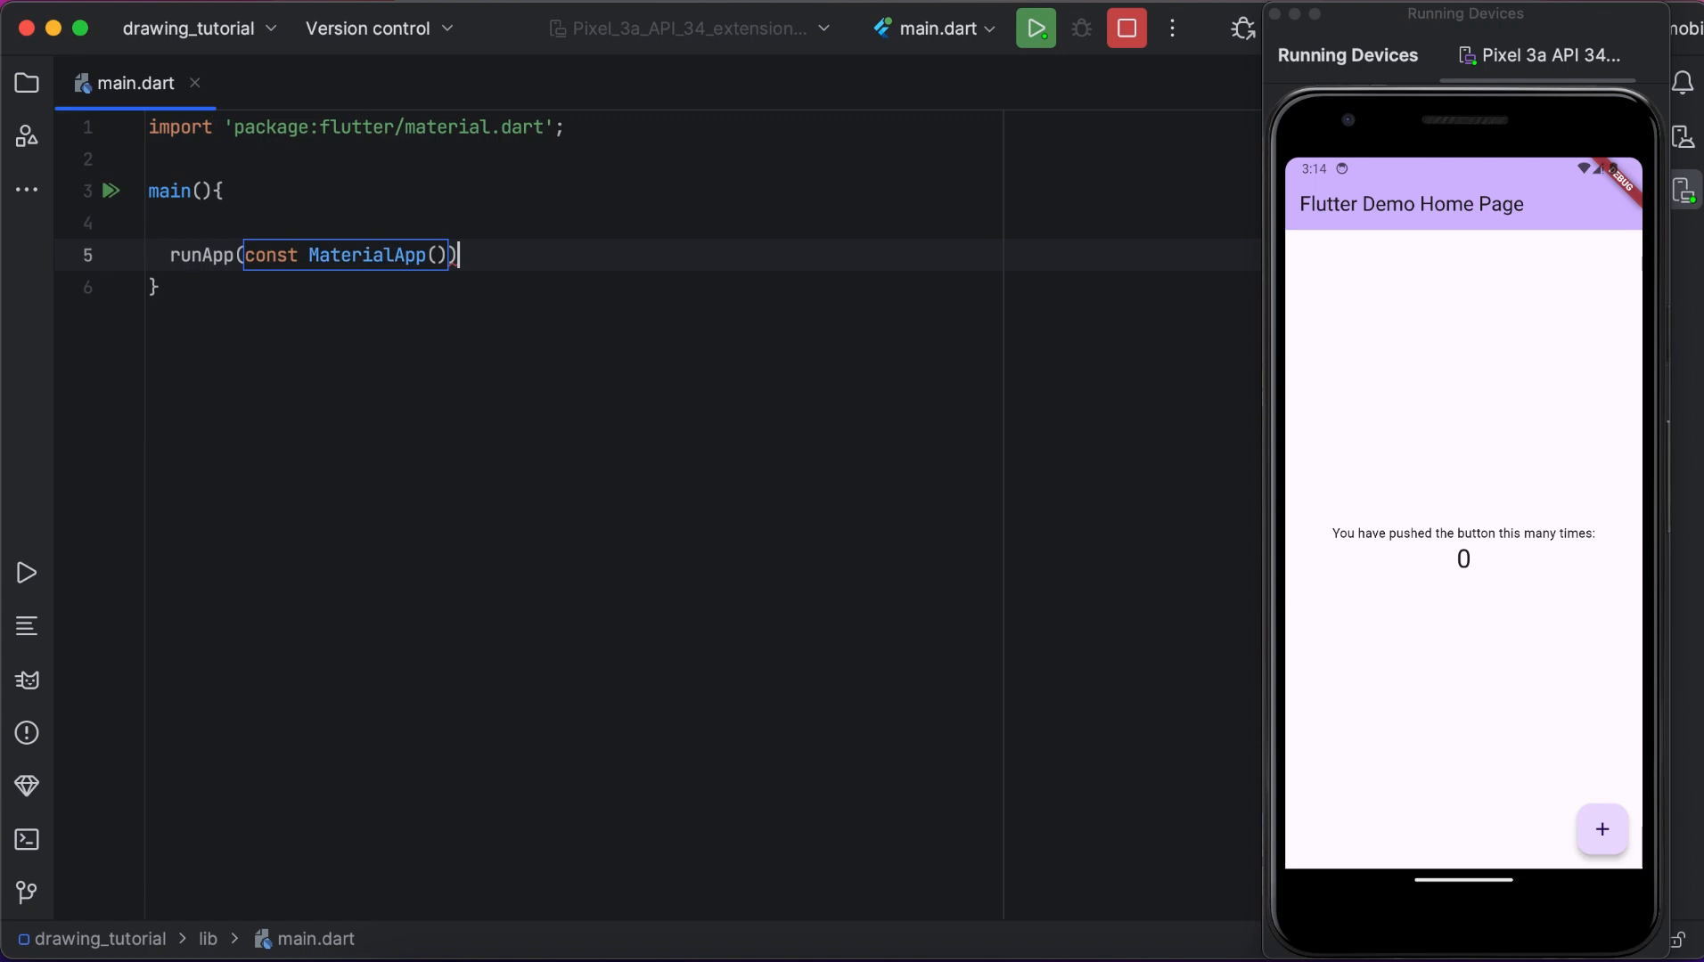
pyautogui.write('debugShowCheckedModeBanner: ,')
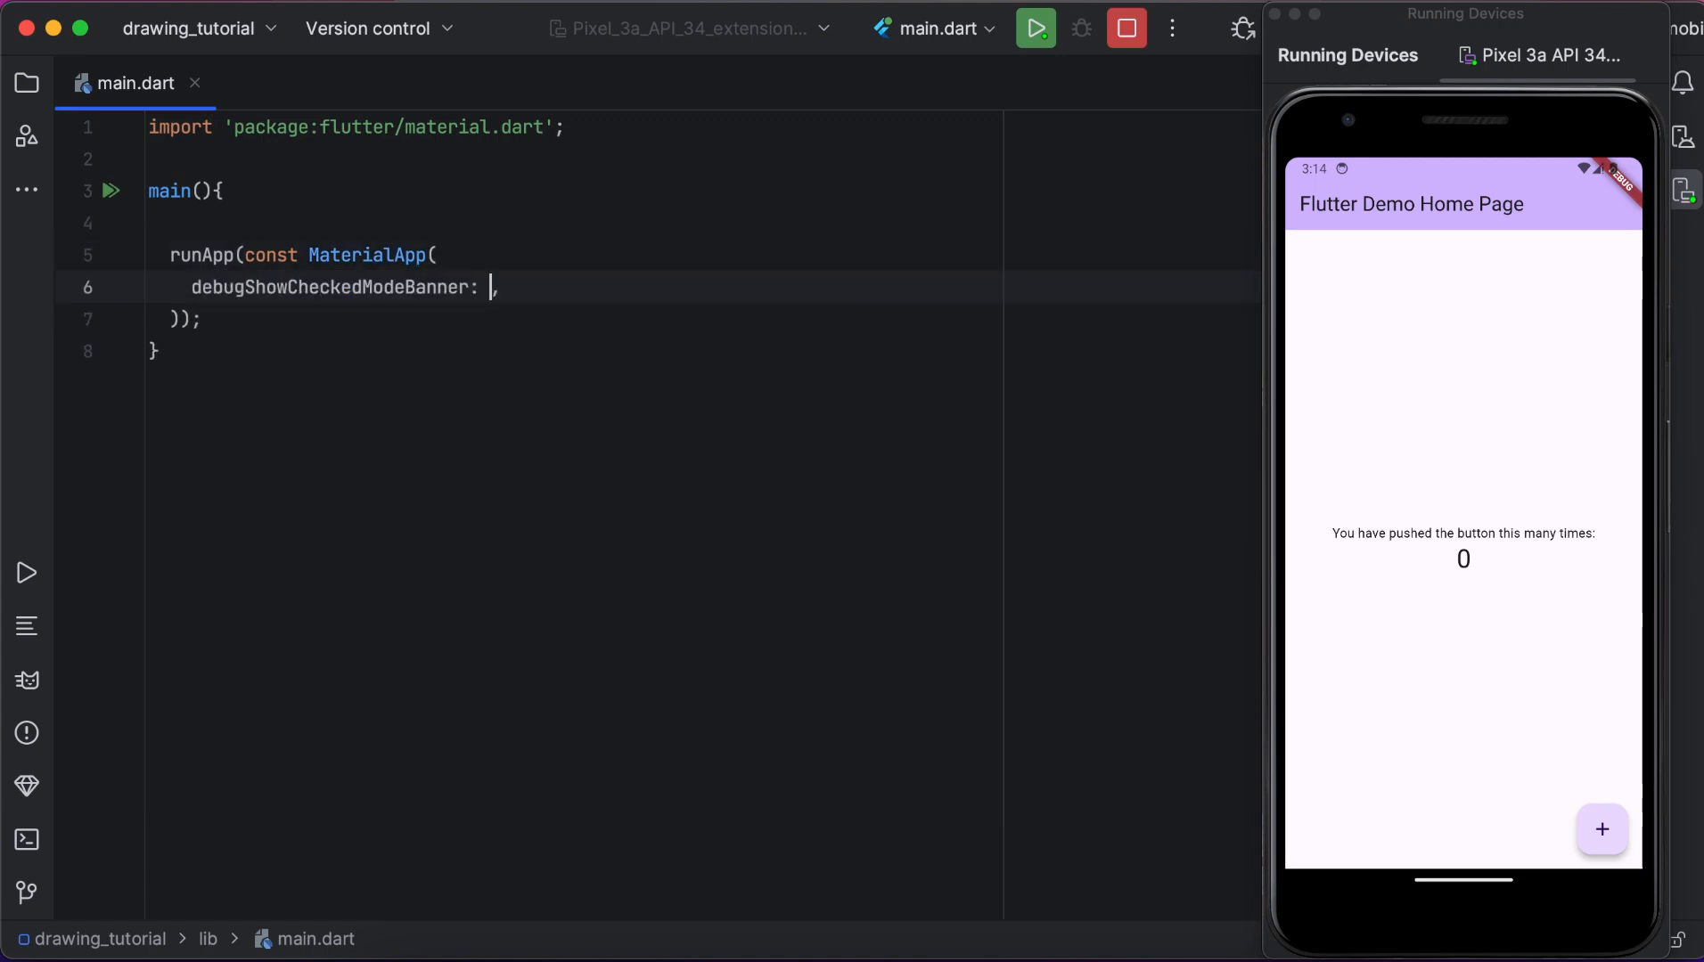
pyautogui.write('false,')
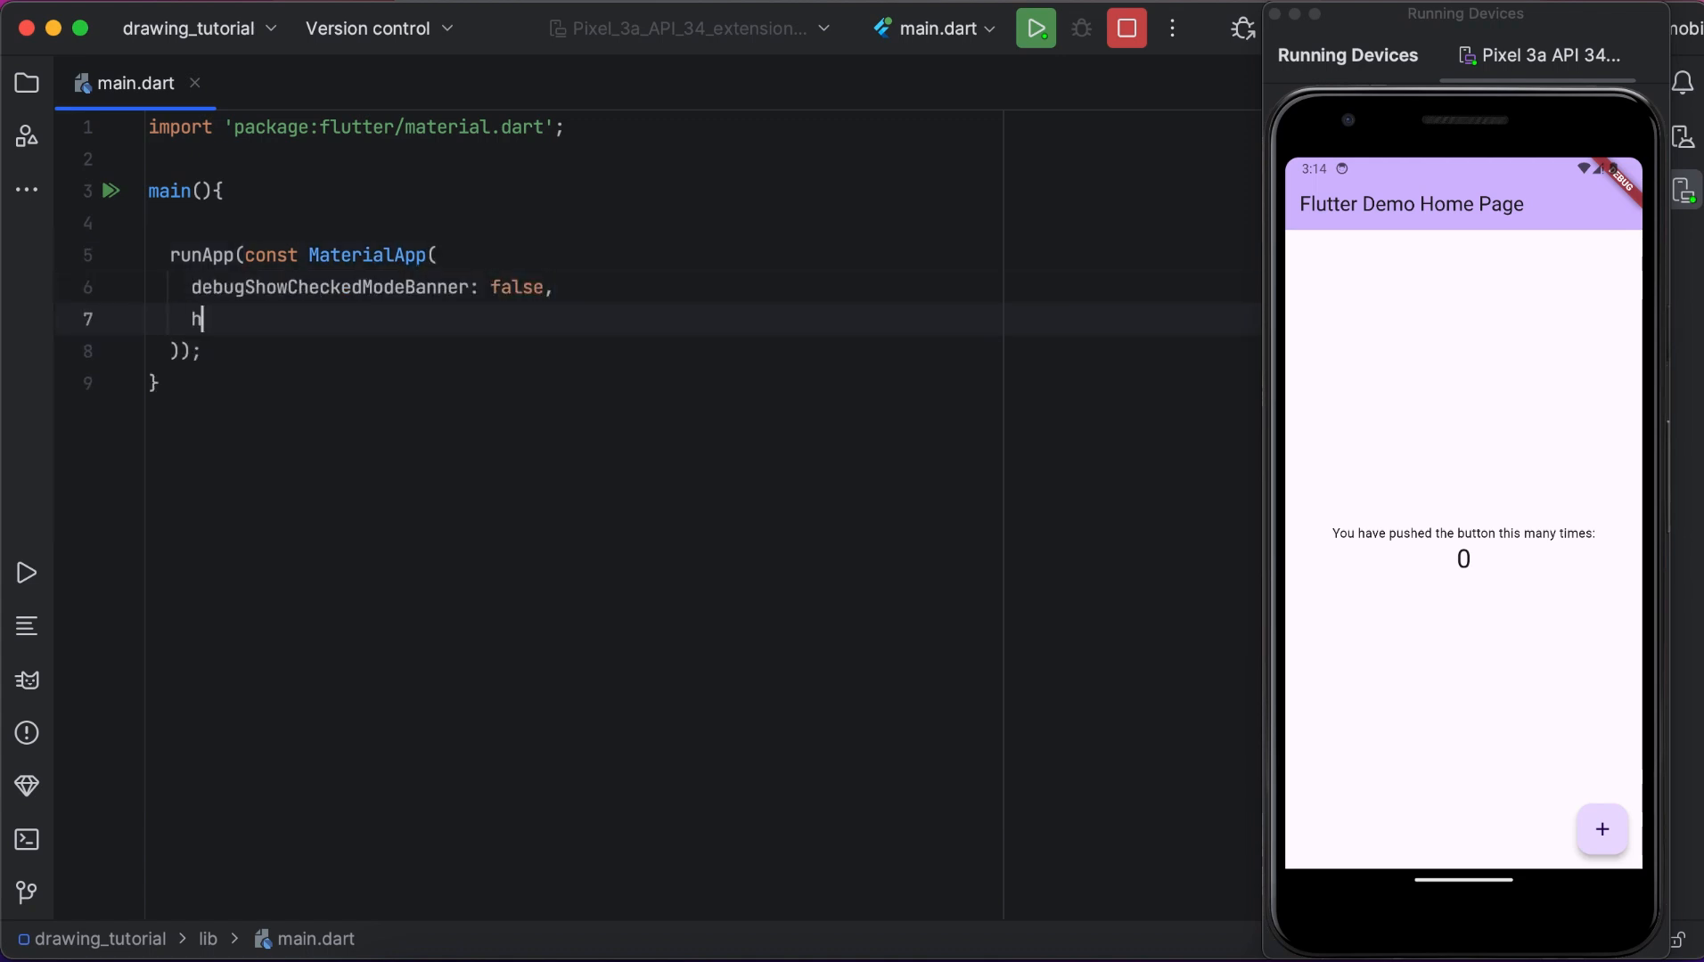
pyautogui.write('ome: ,')
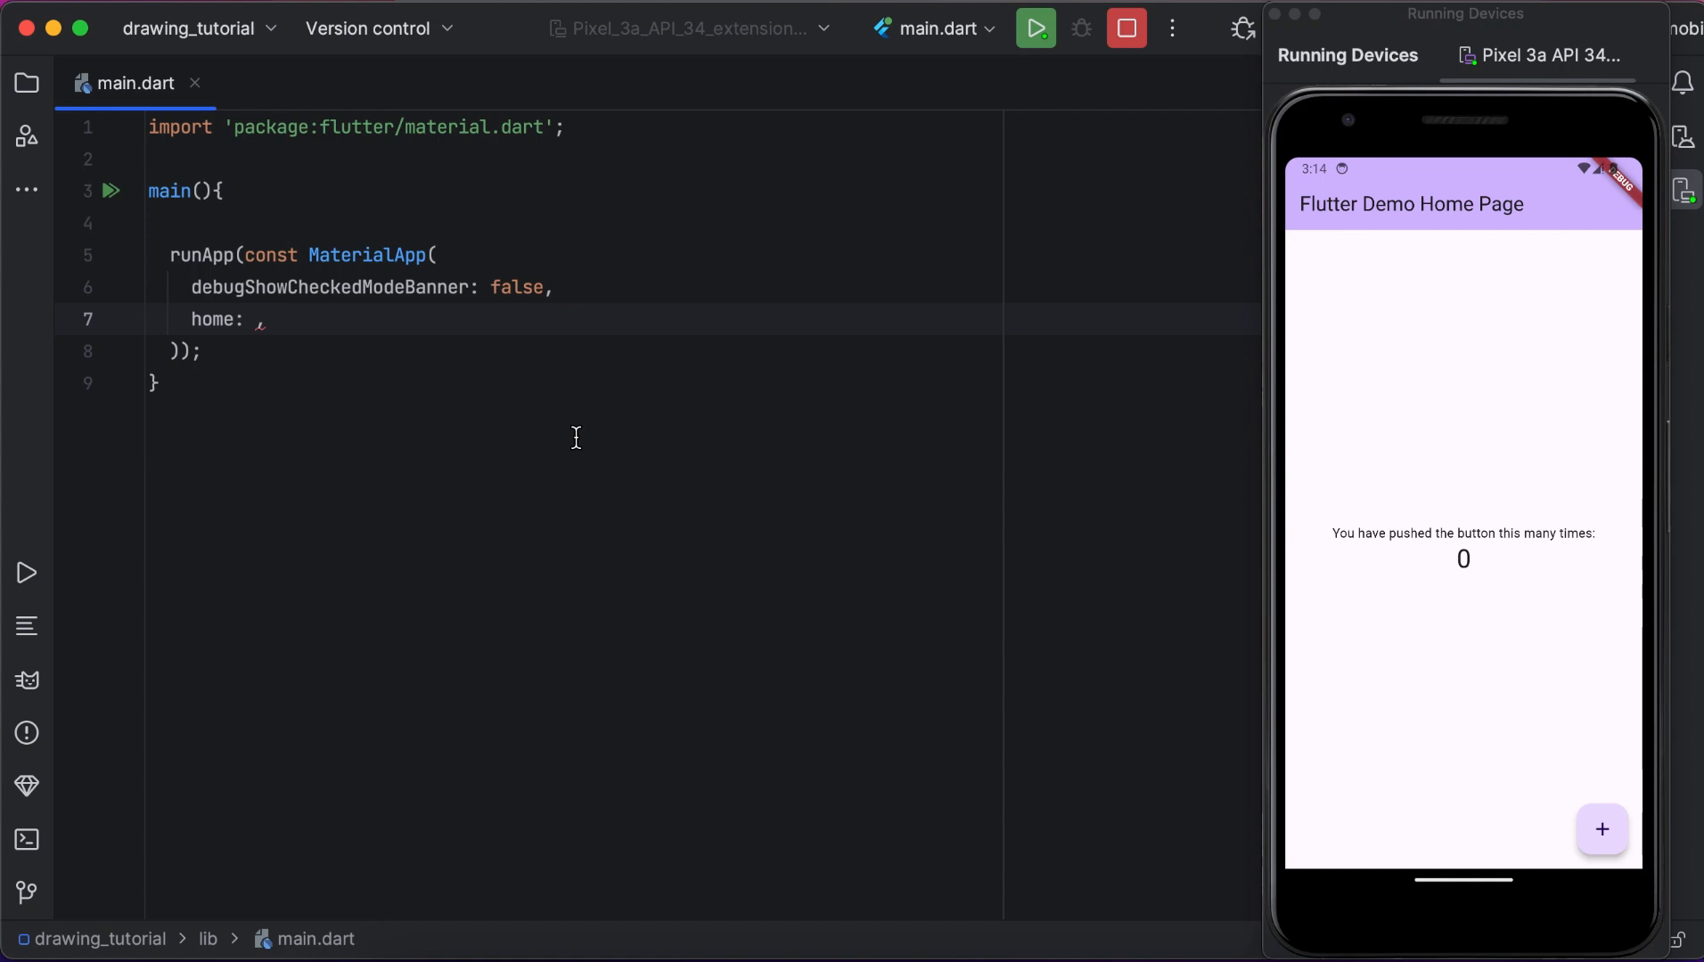
pyautogui.write('DrawingApp(')
pyautogui.write('return  Scaffold(')
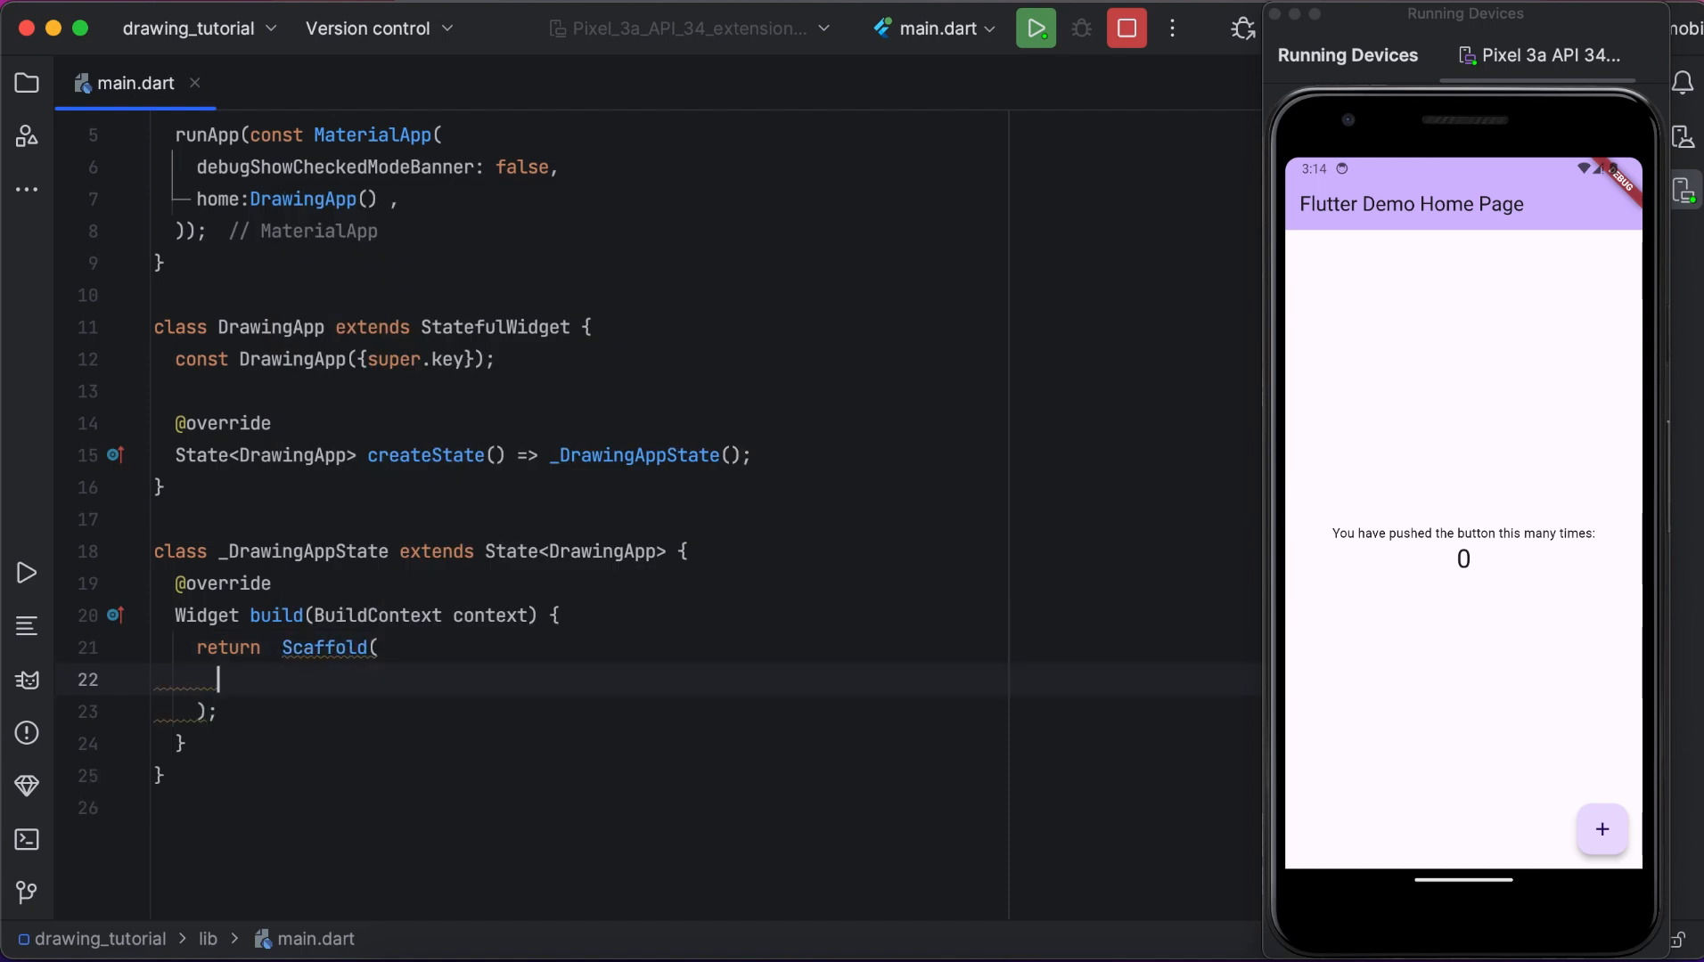
# Add an AppBar with backgroundColor Colors.blue and centerTitle: true to the Scaffold.
pyautogui.write('appBar: AppBar(')
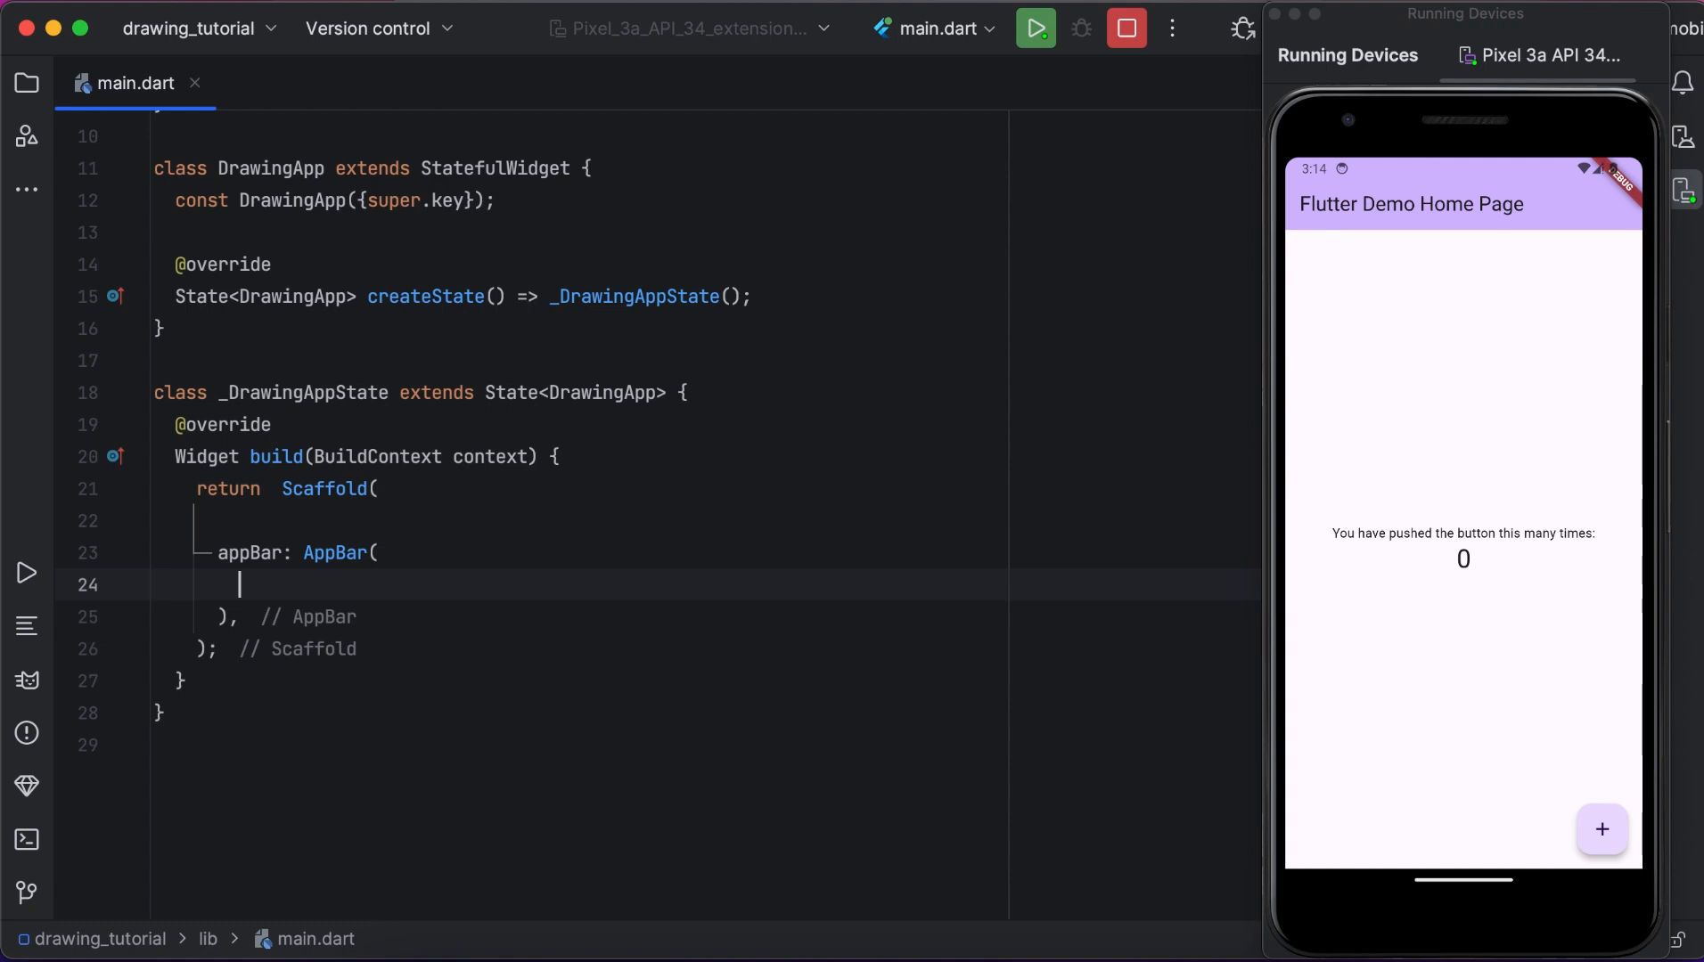
pyautogui.write('backgroundColor: ,')
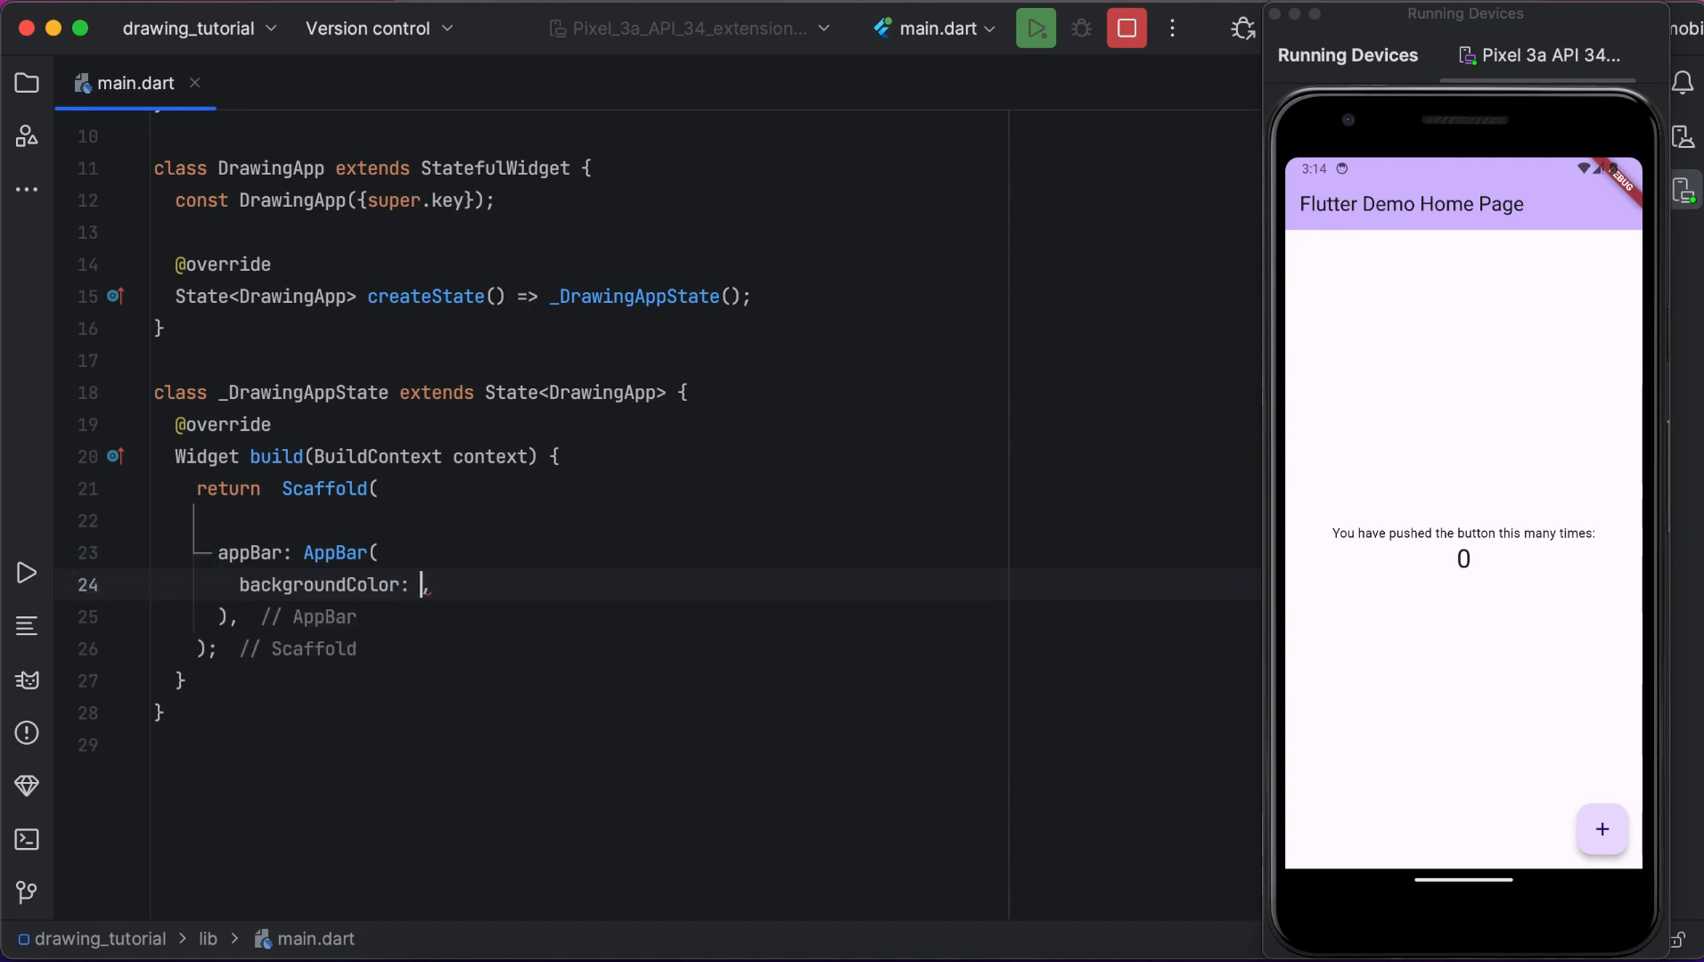
pyautogui.write('Colors.')
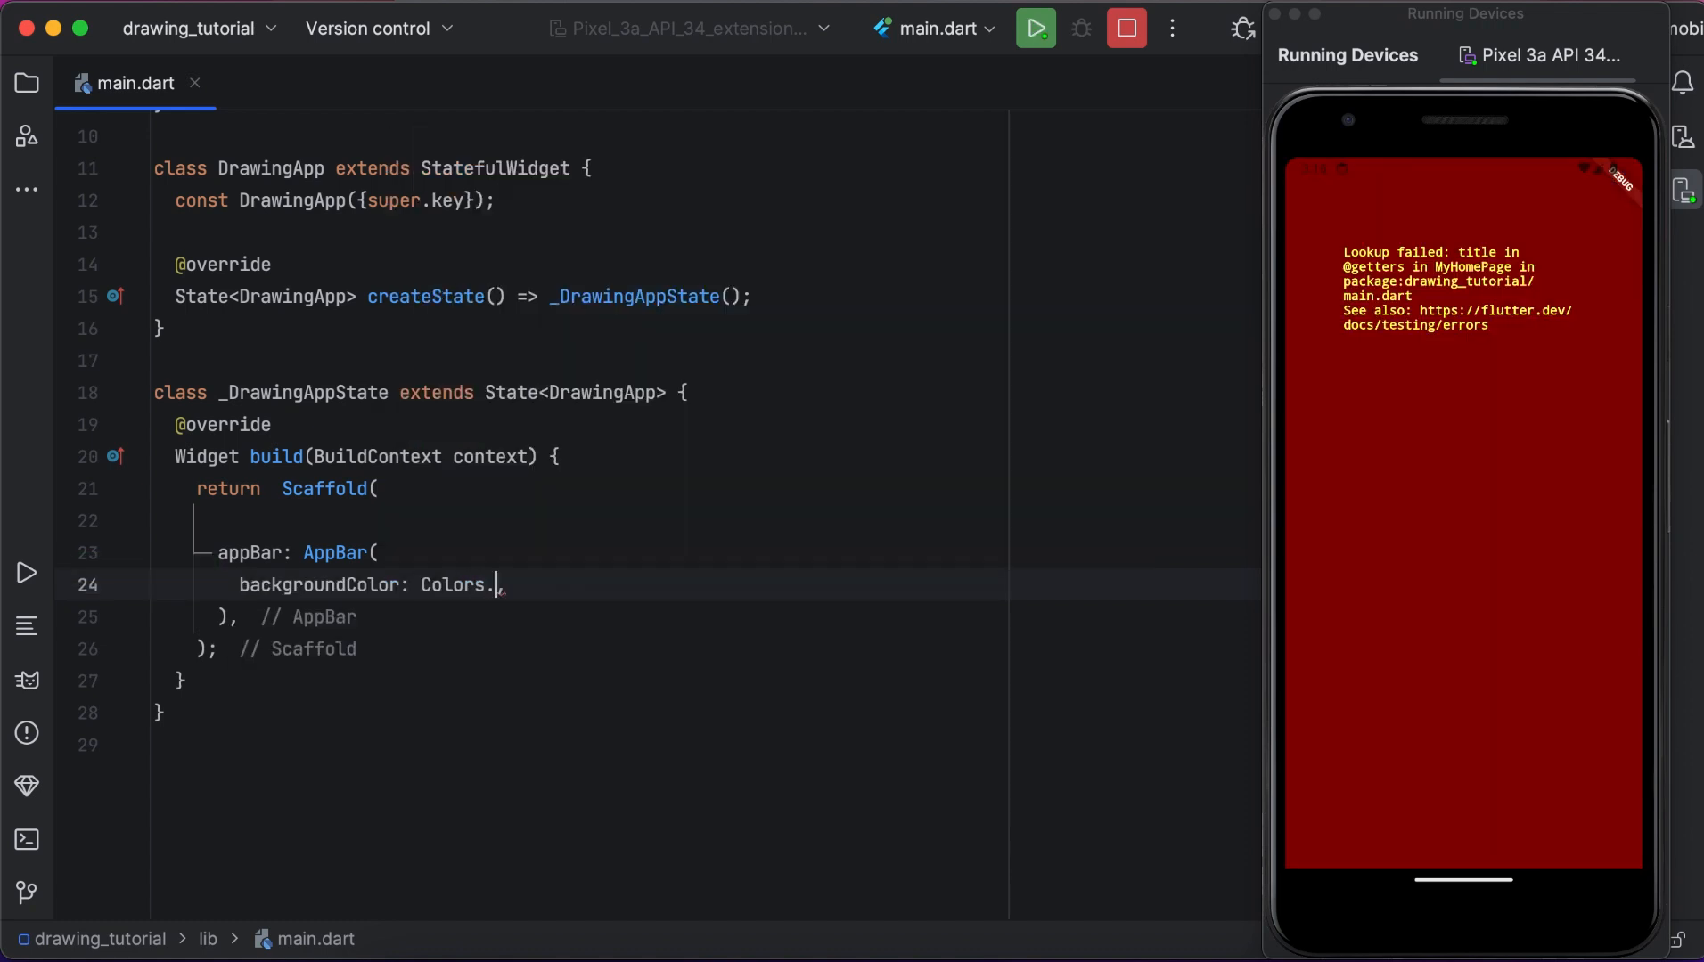
pyautogui.write('blue,')
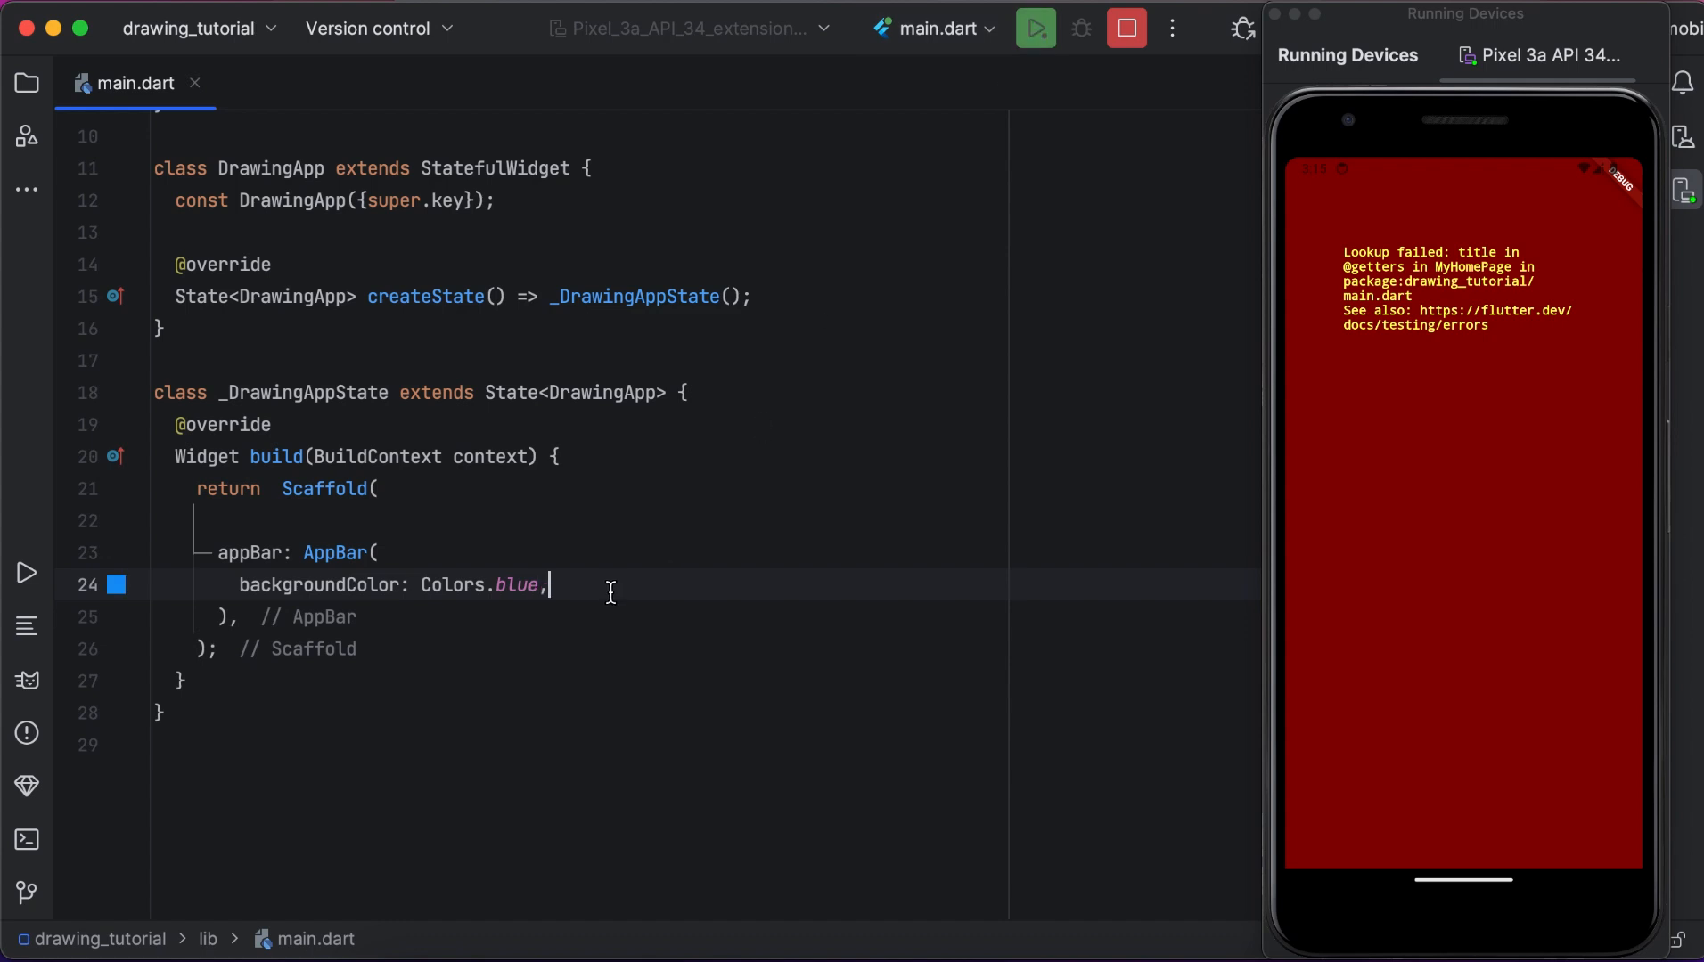
pyautogui.write('centerTitle: true,')
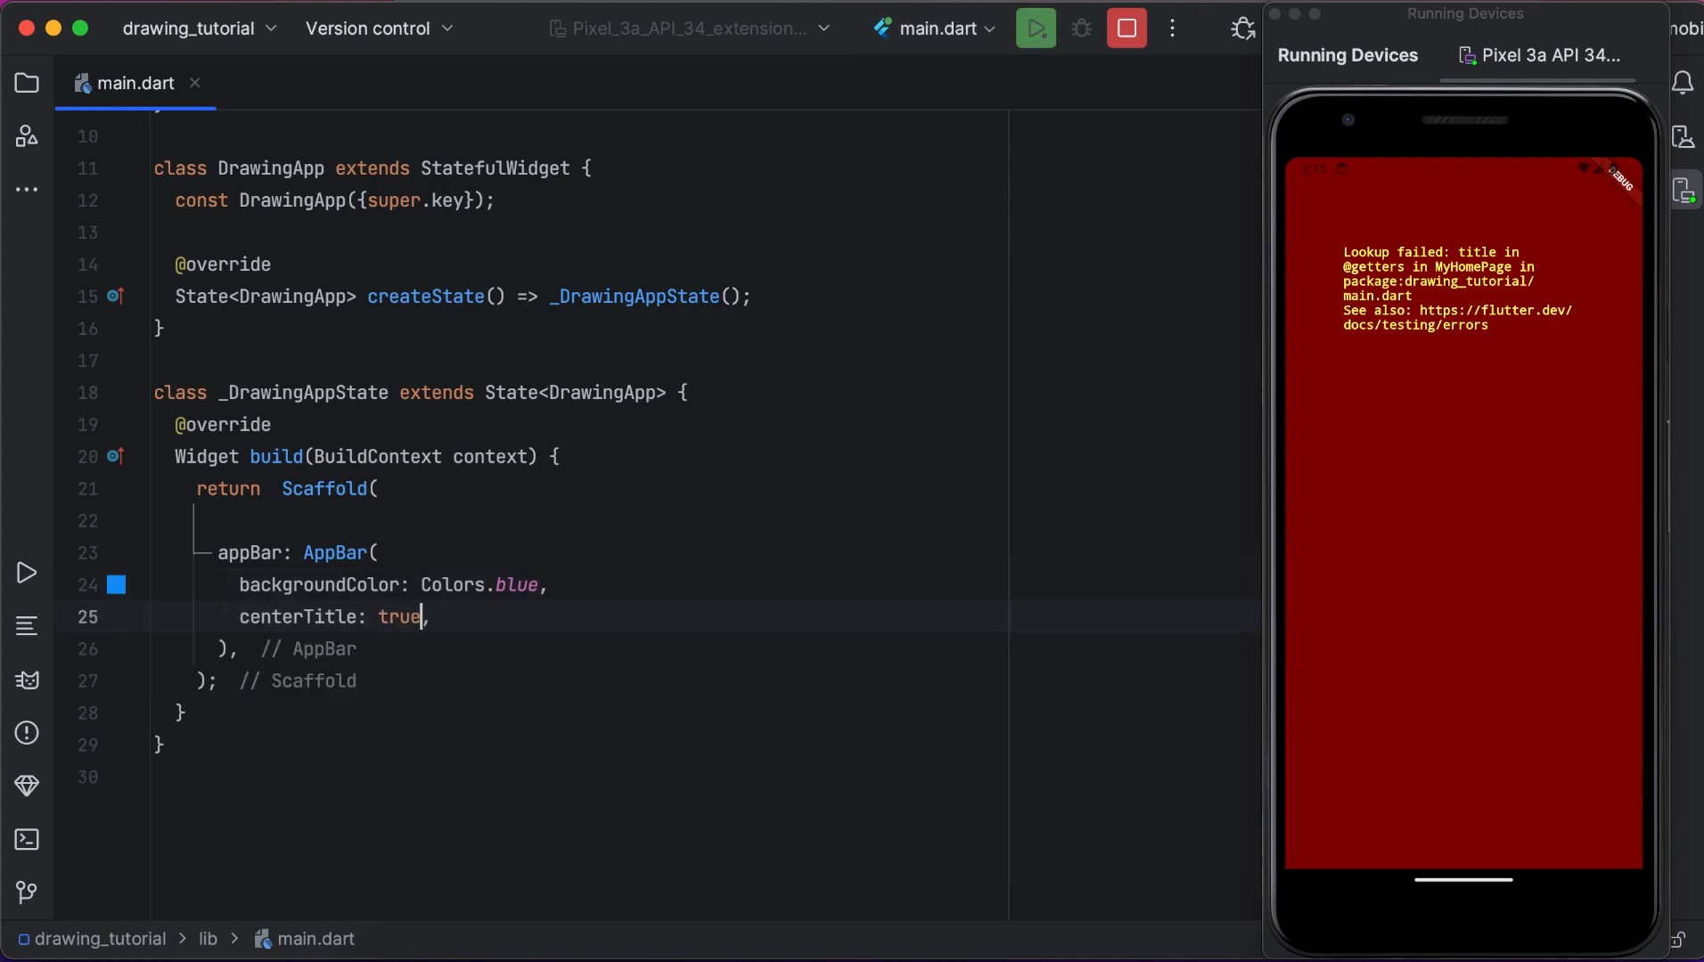
# Title it with a const Text 'Drawing App' styled white and FontWeight.bold, and begin the body.
pyautogui.write('title: Text(data),')
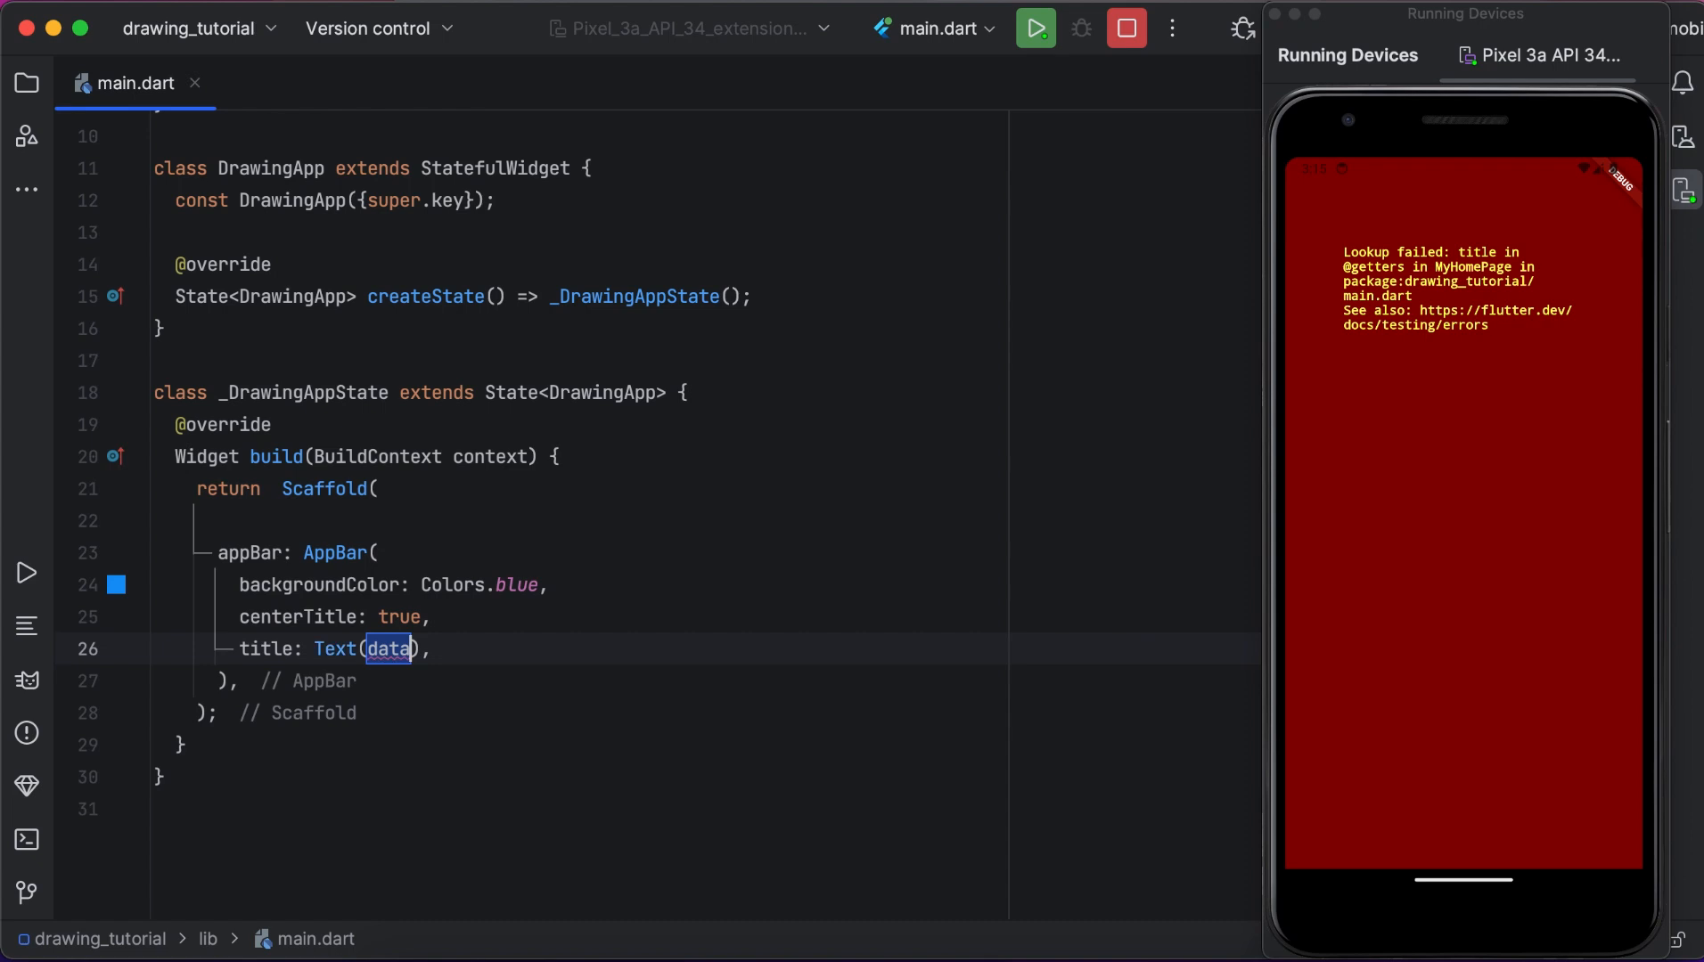
pyautogui.write('"Draw"')
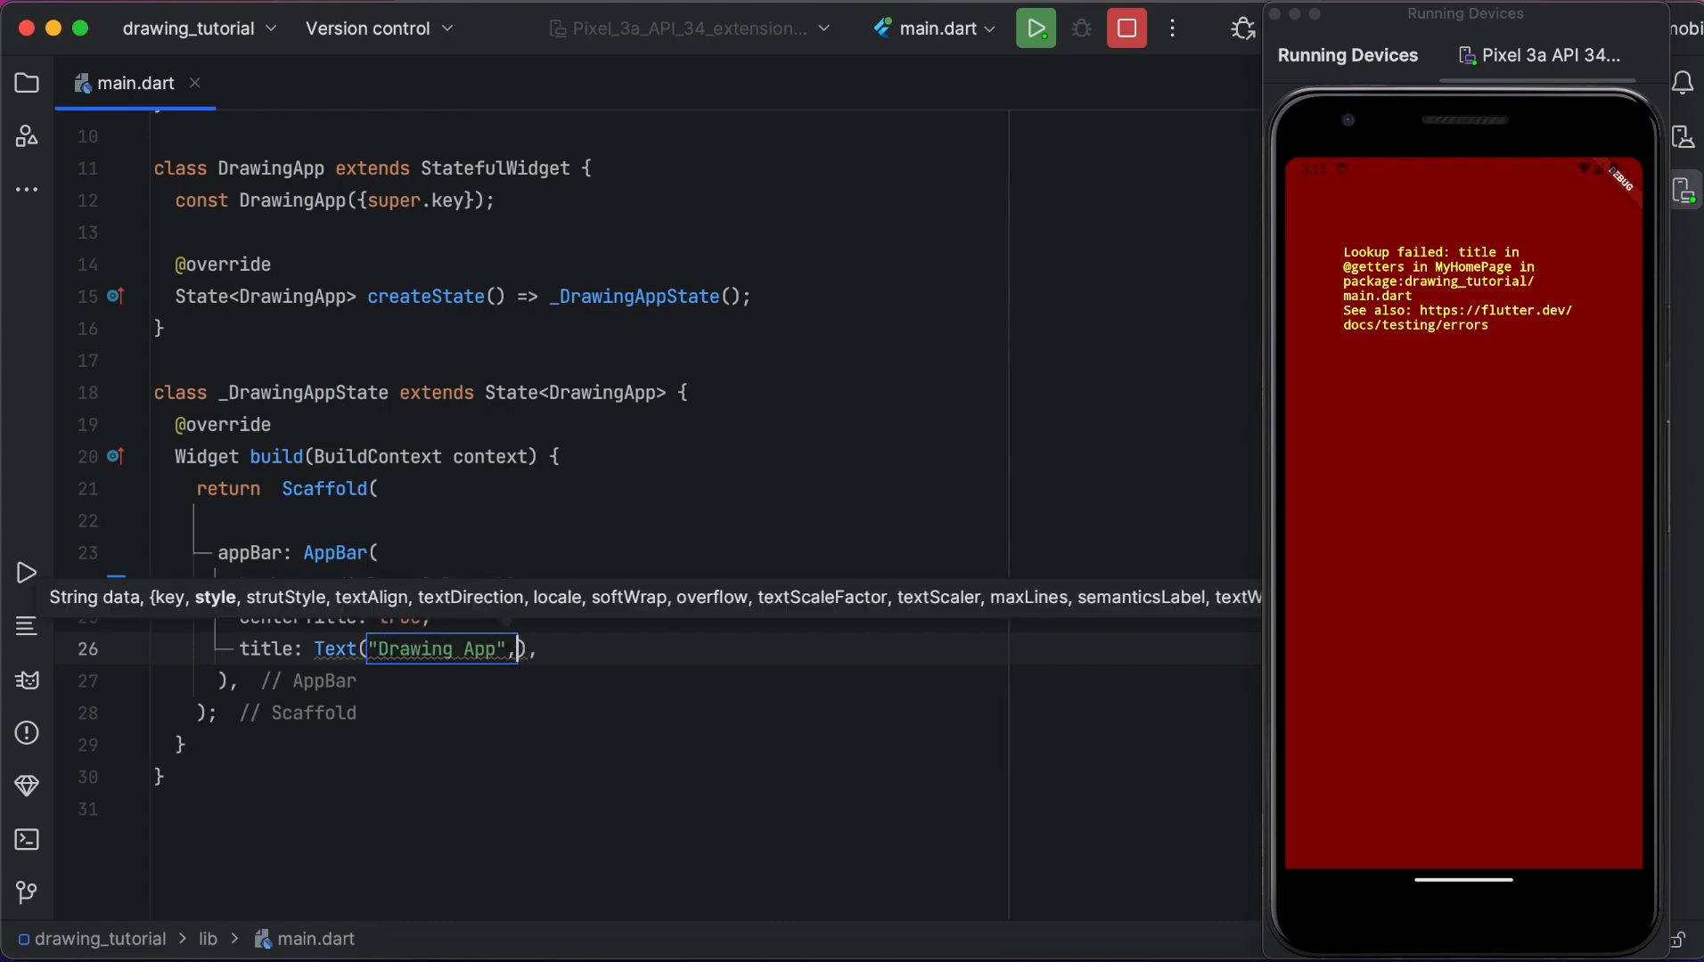
pyautogui.write('style: Texts')
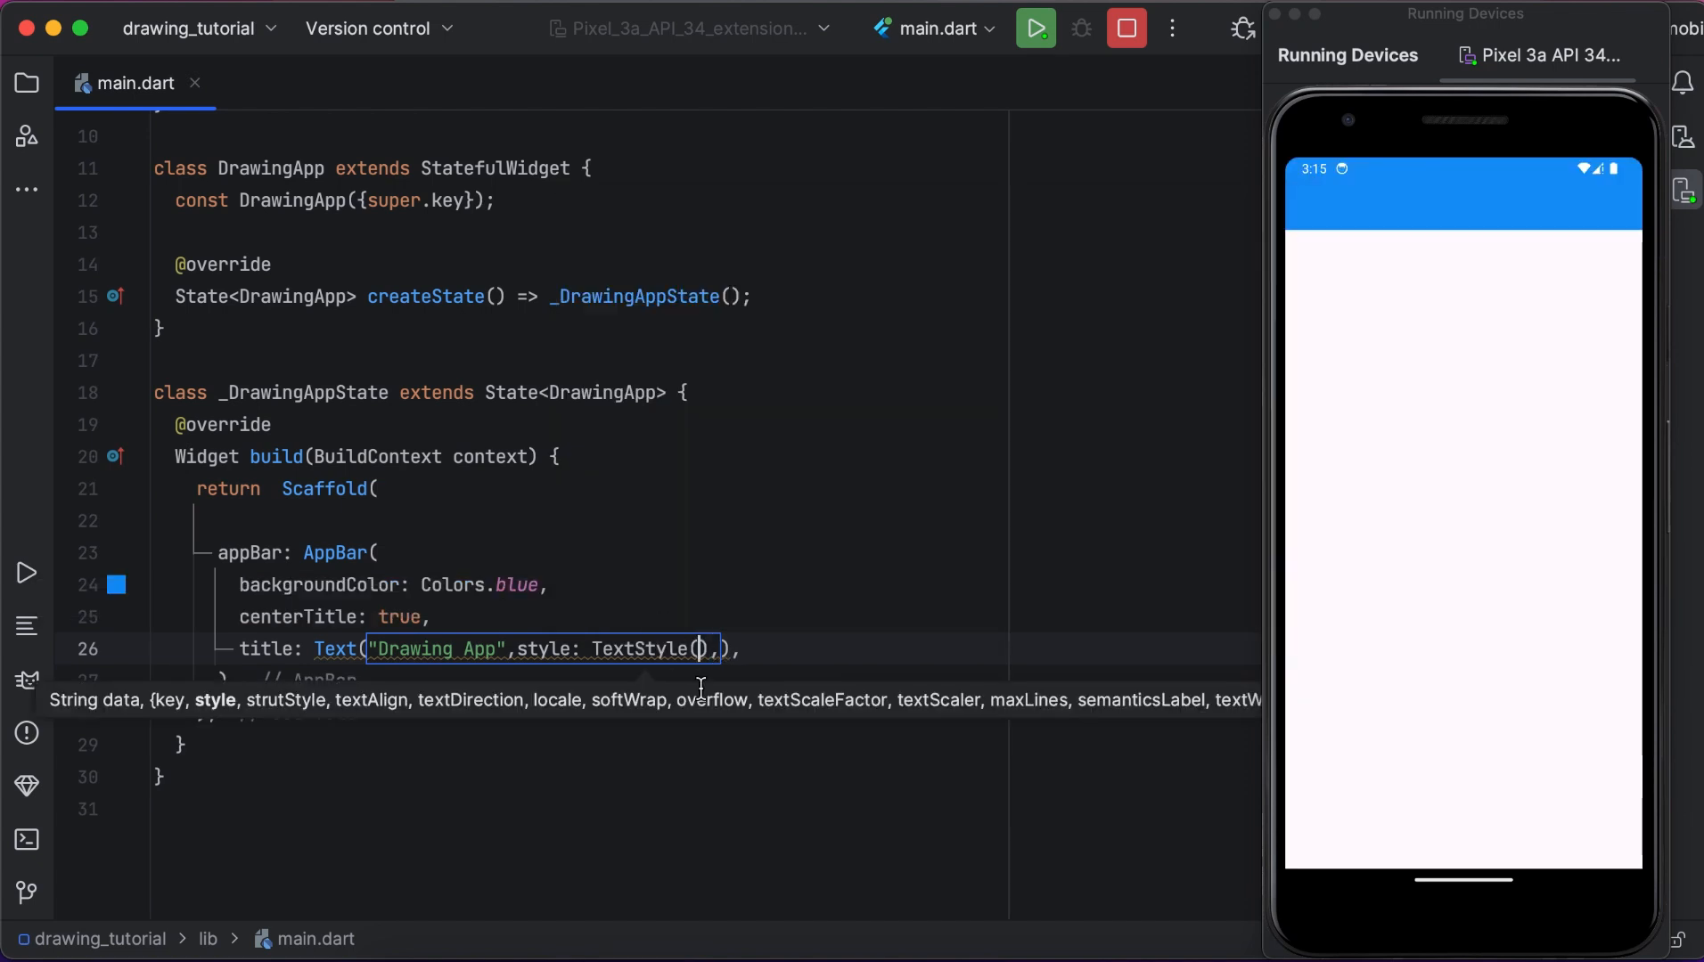
pyautogui.write('color: Colors.white),),')
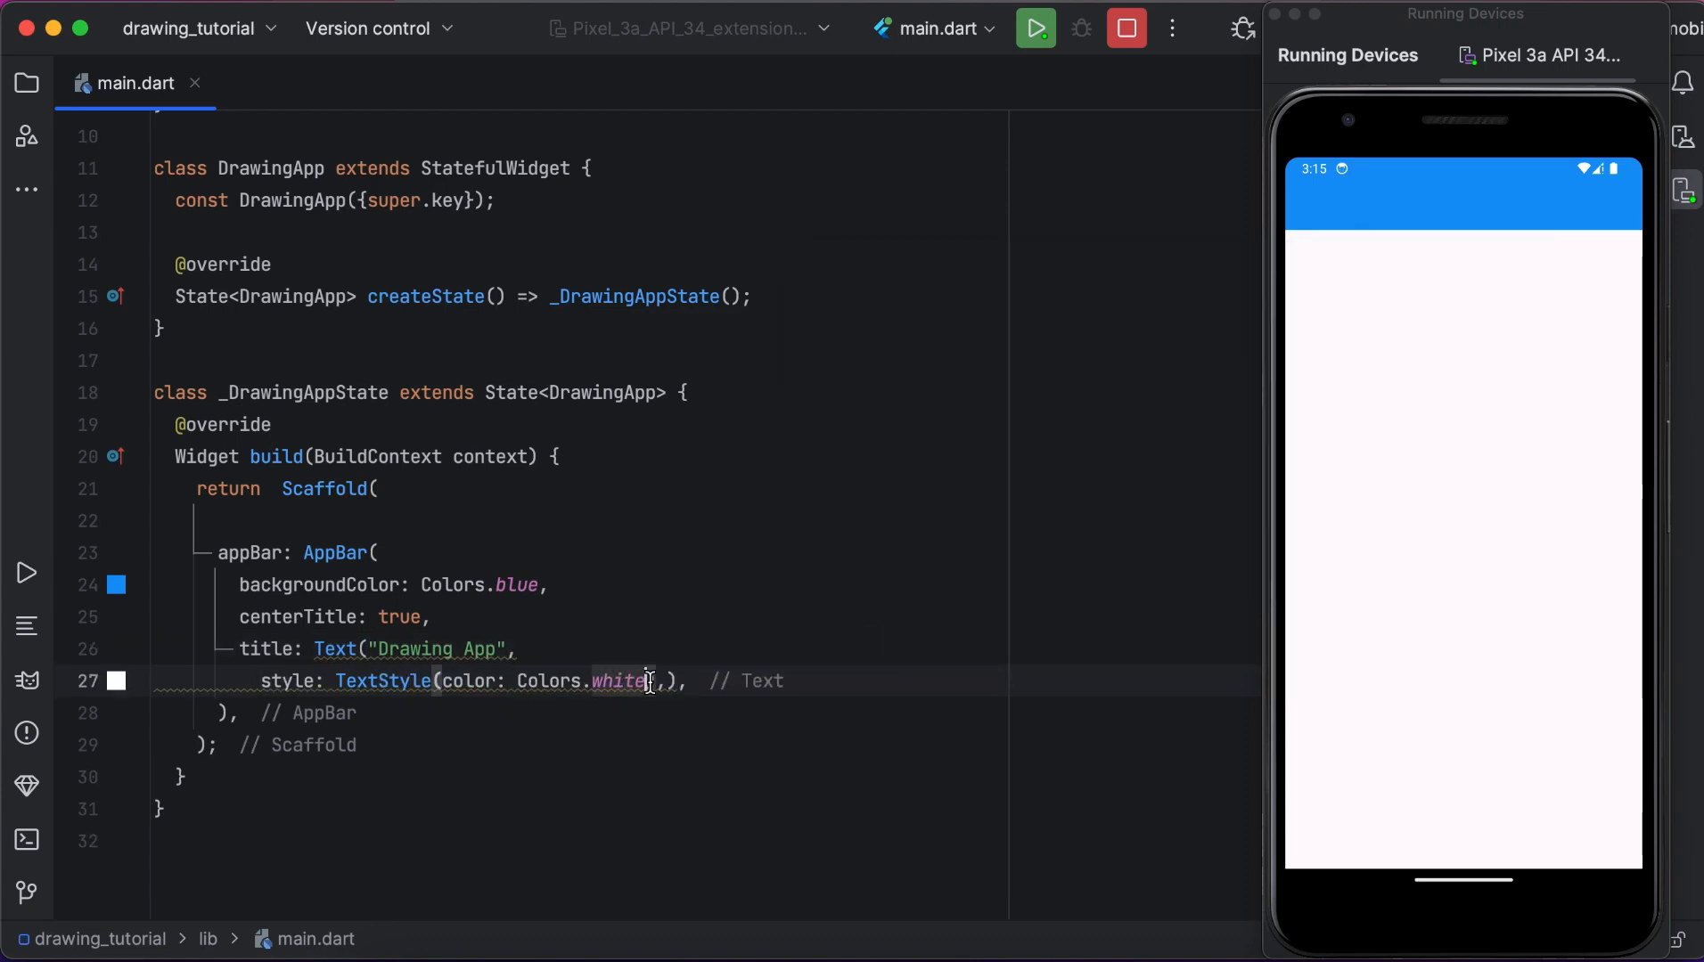
pyautogui.write('fontWeight:')
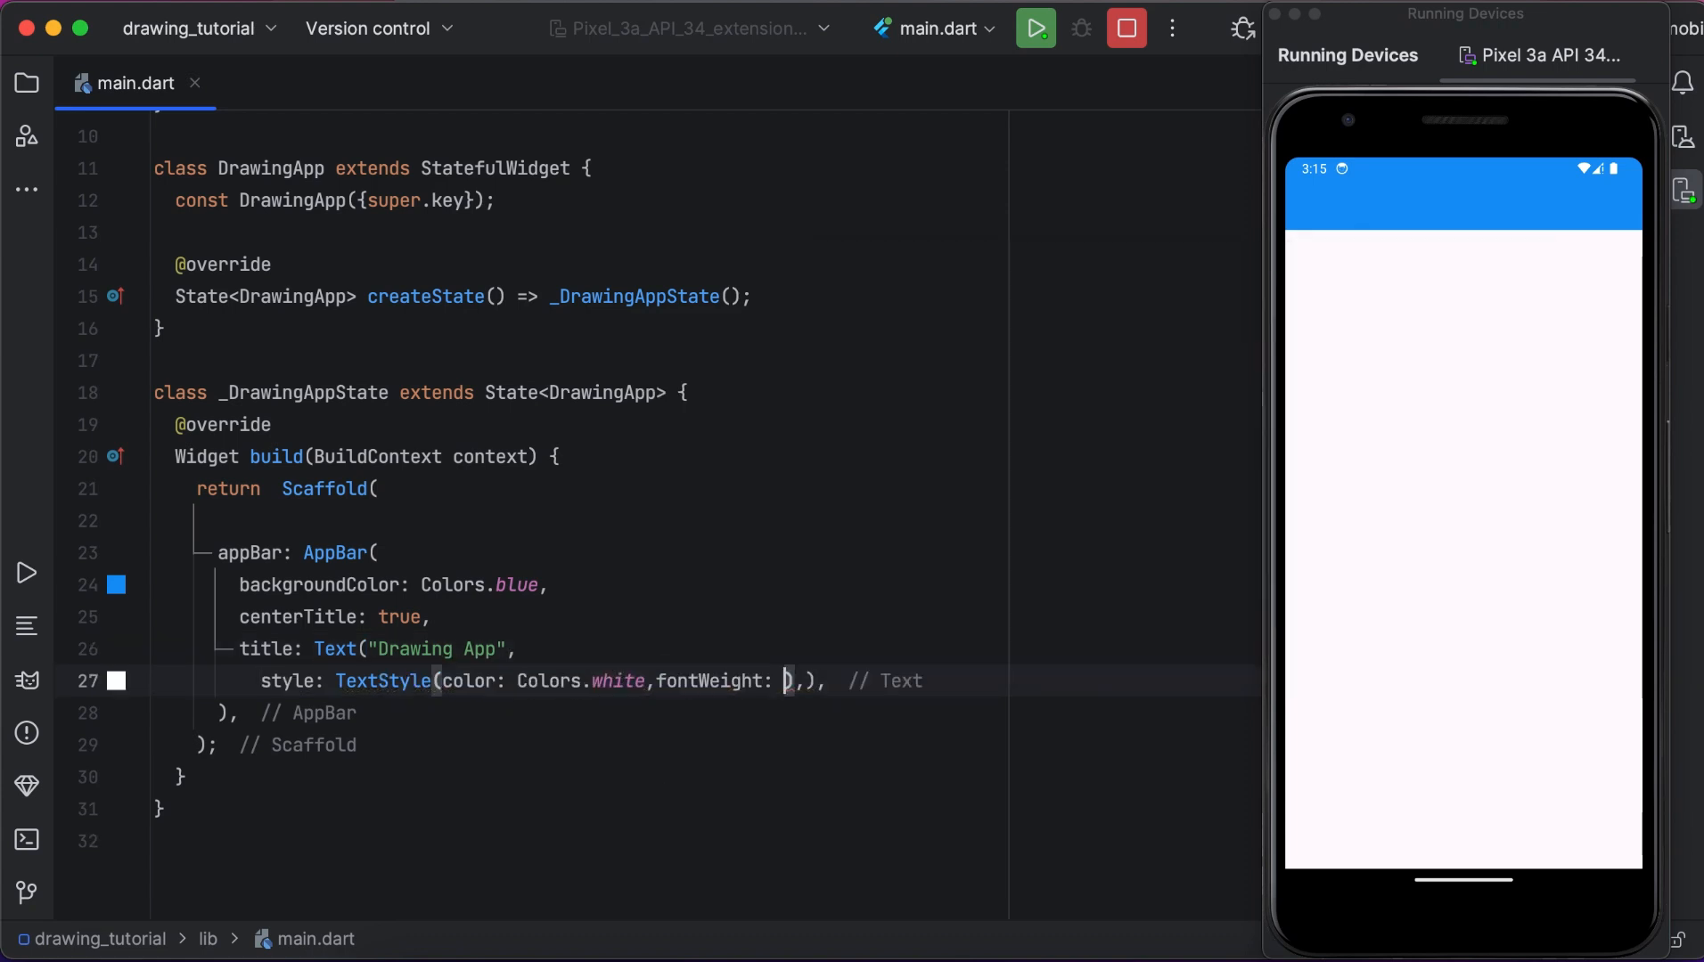
pyautogui.write('FontWeight.bold')
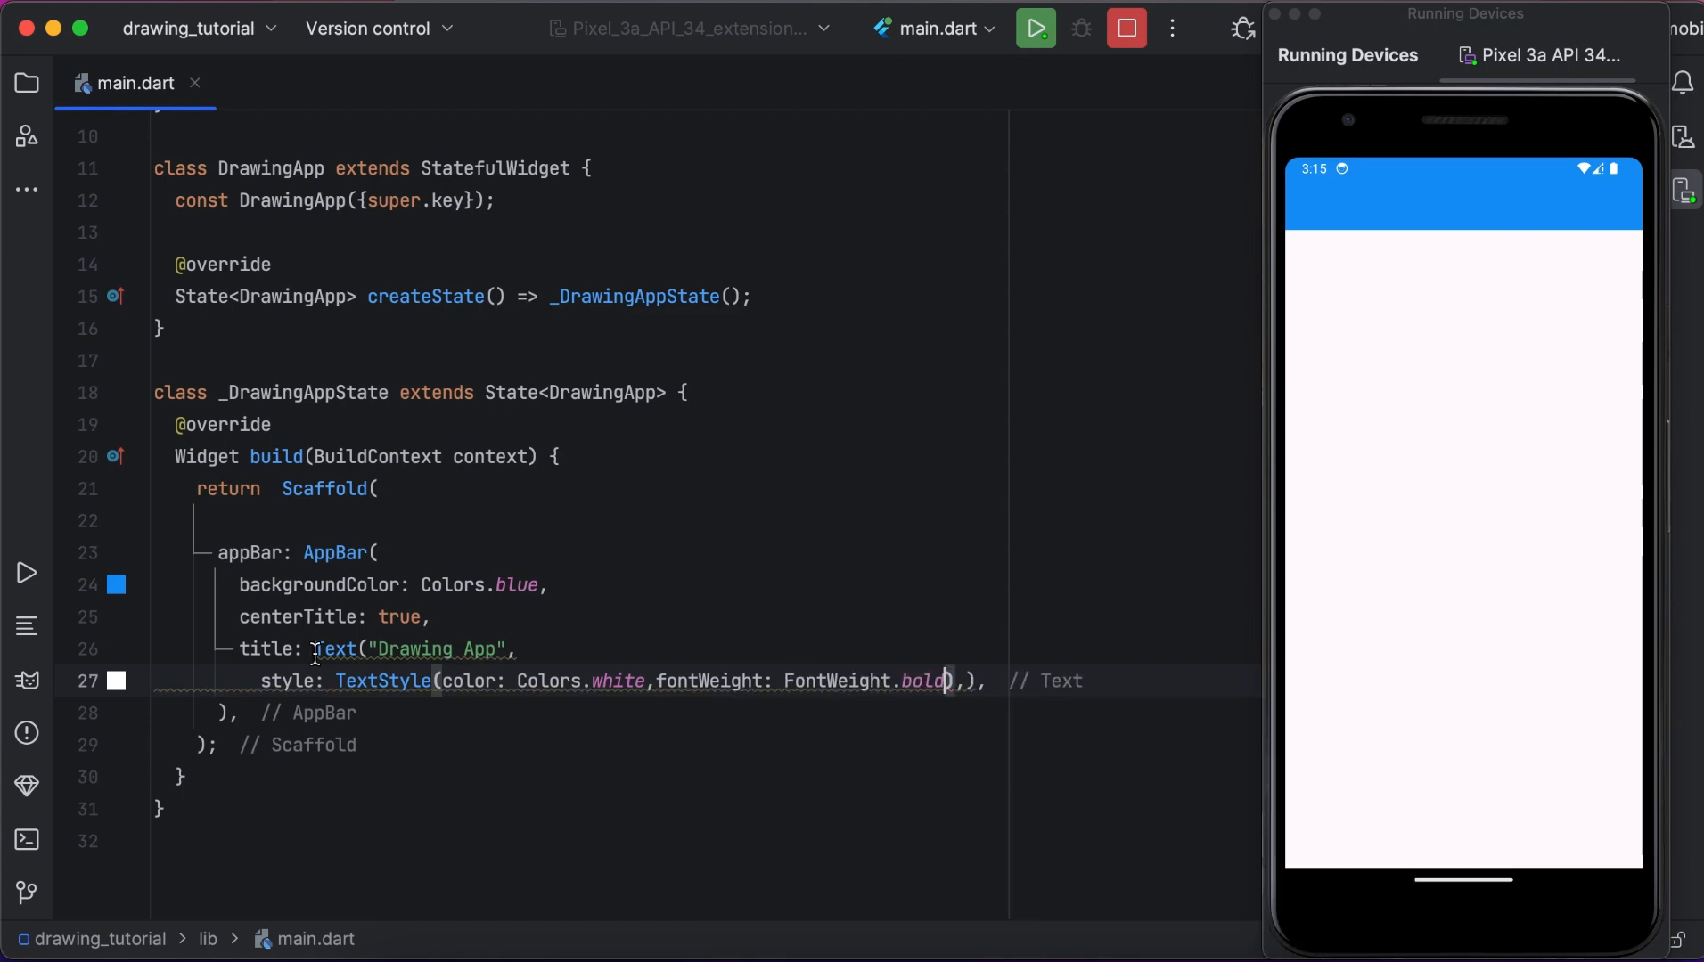
pyautogui.write('const')
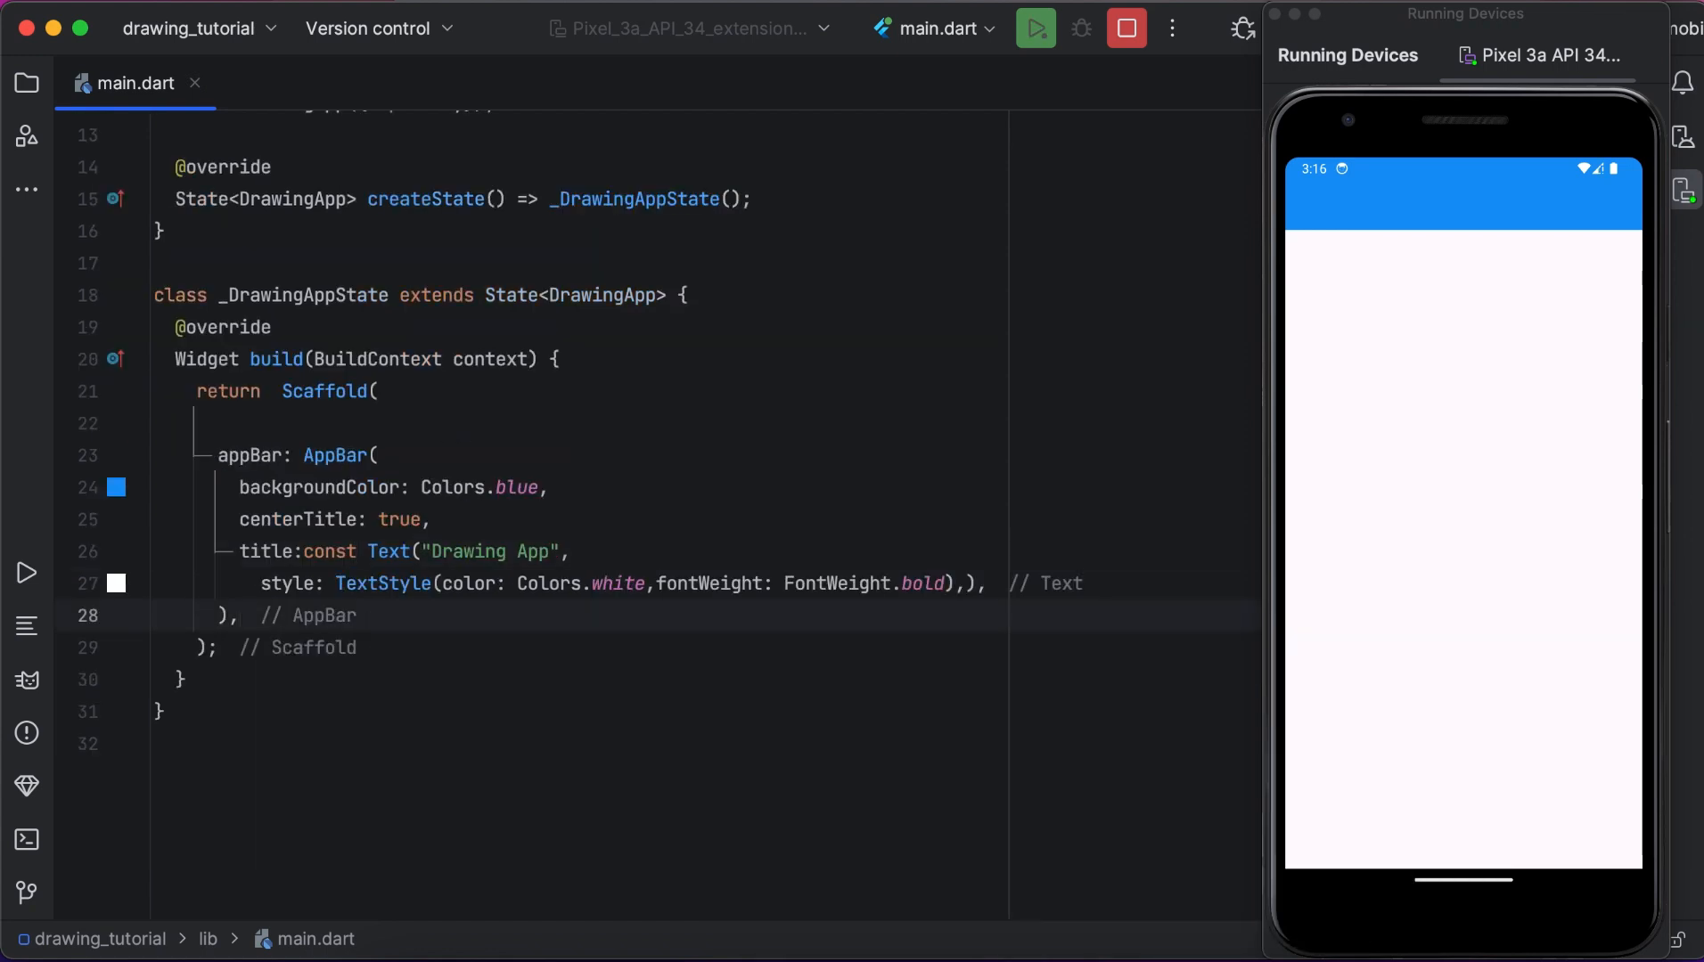
pyautogui.write('background: Con,')
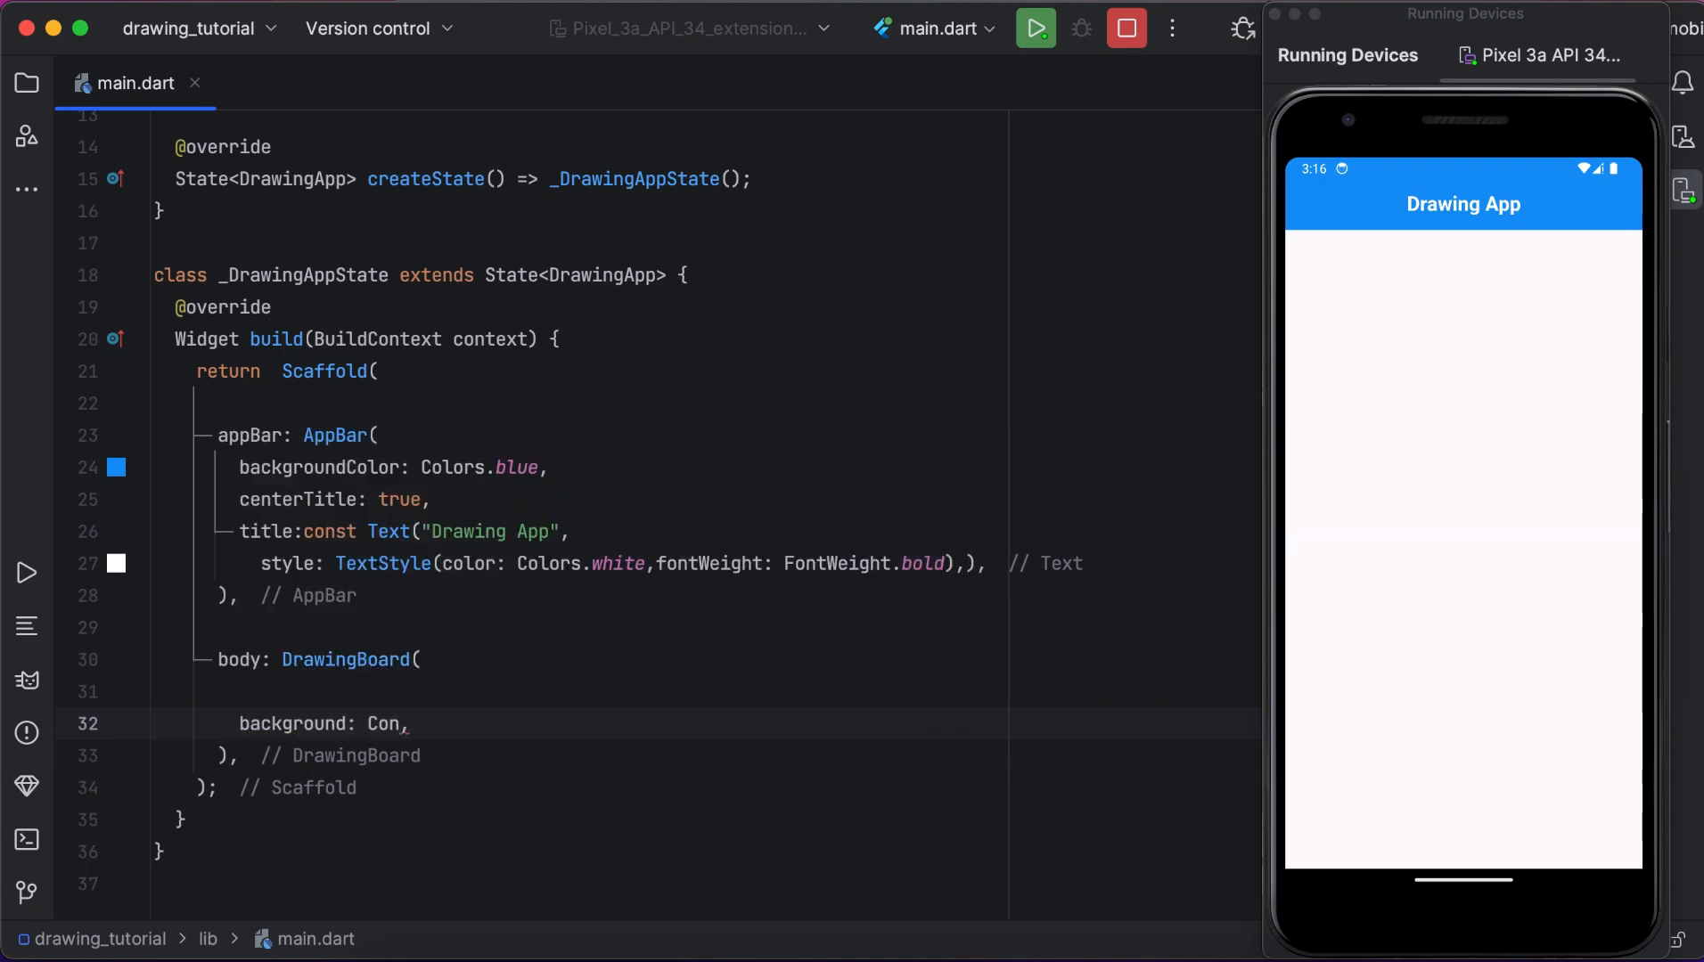
# Give the DrawingBoard a Container background coloured white with height 600 and width 600.
pyautogui.write('tainer()')
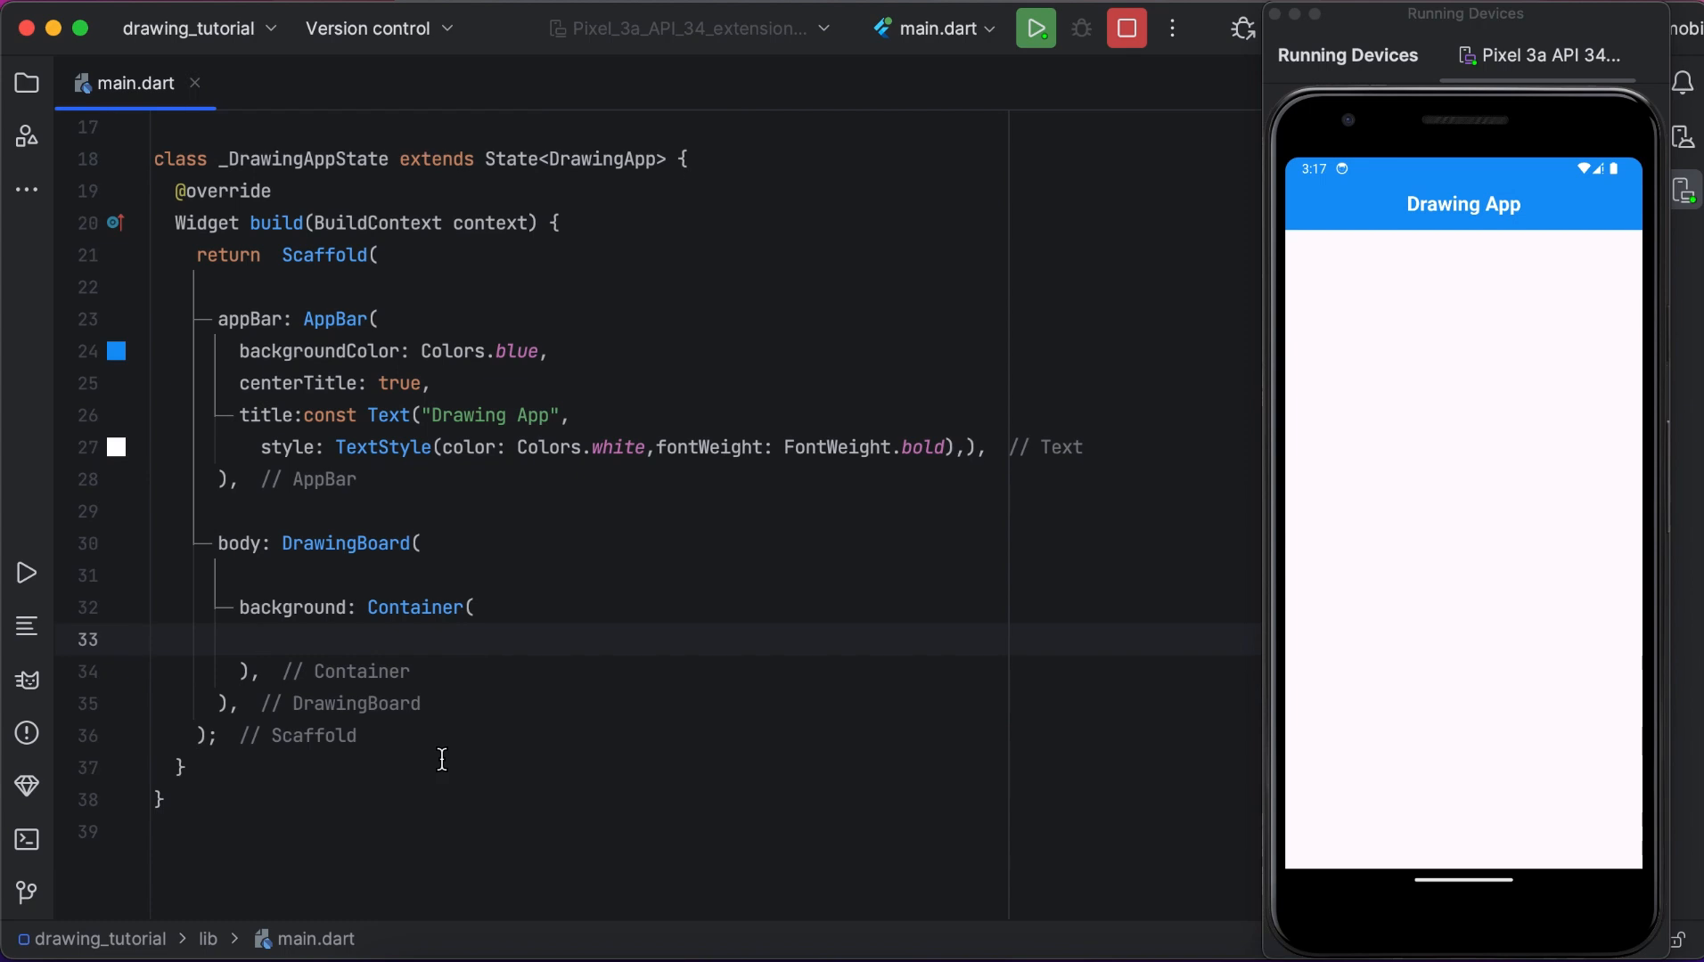
pyautogui.write('color: Colors,')
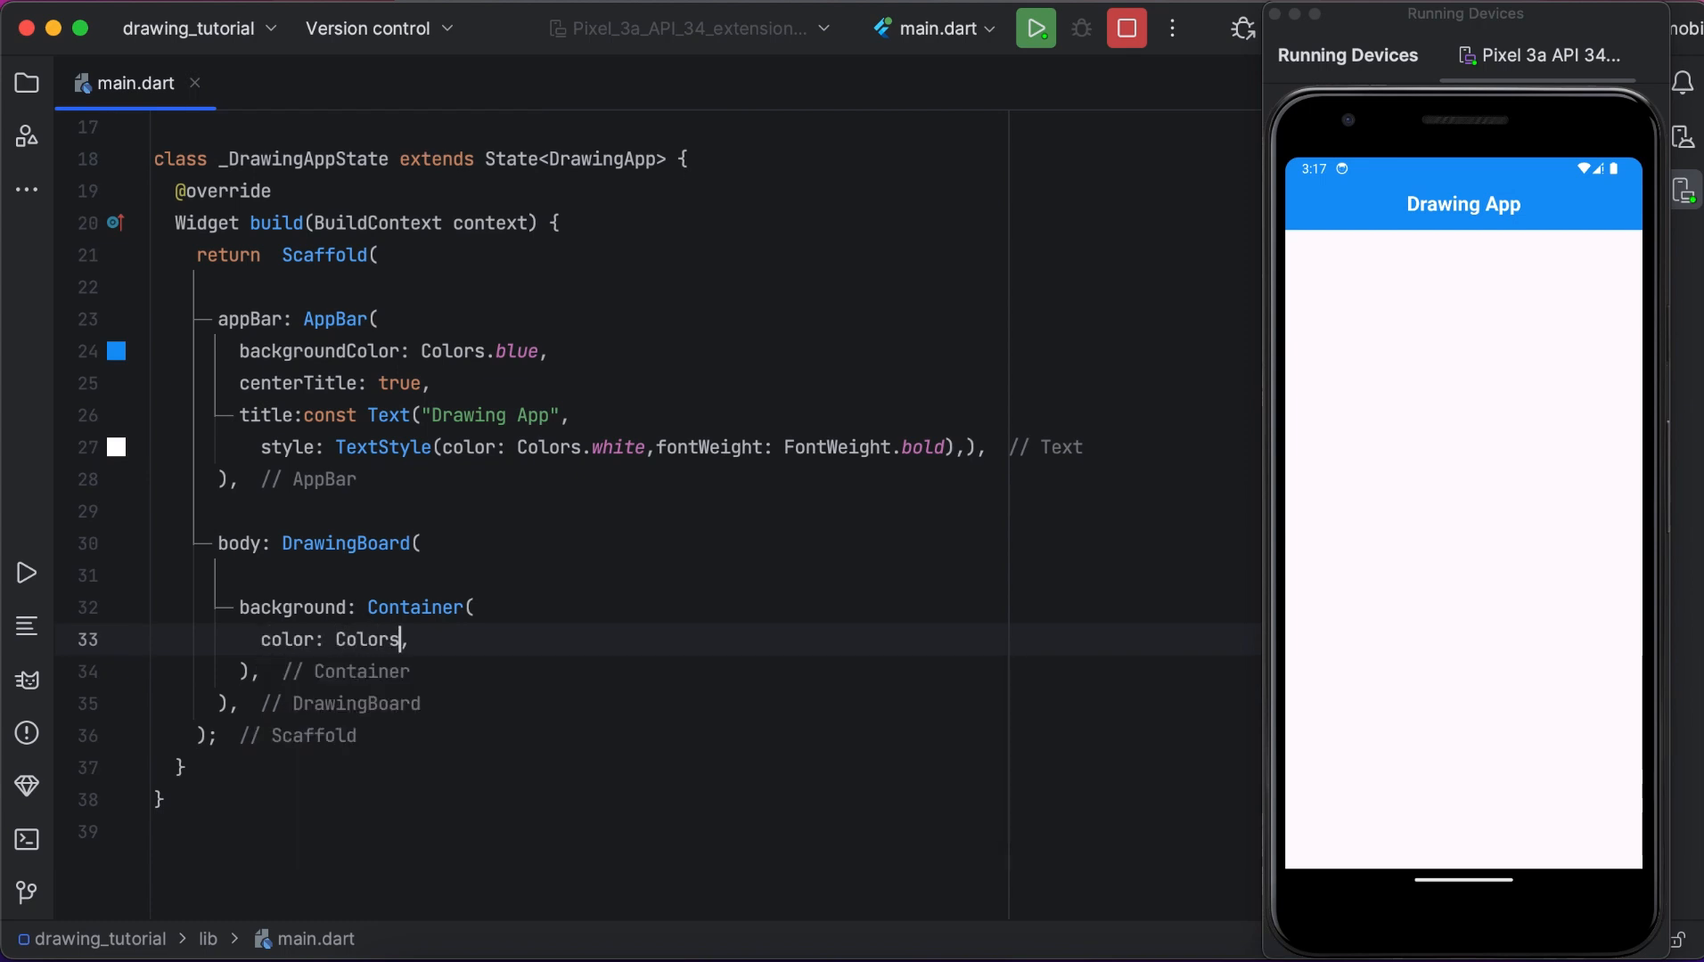
pyautogui.write('.white,')
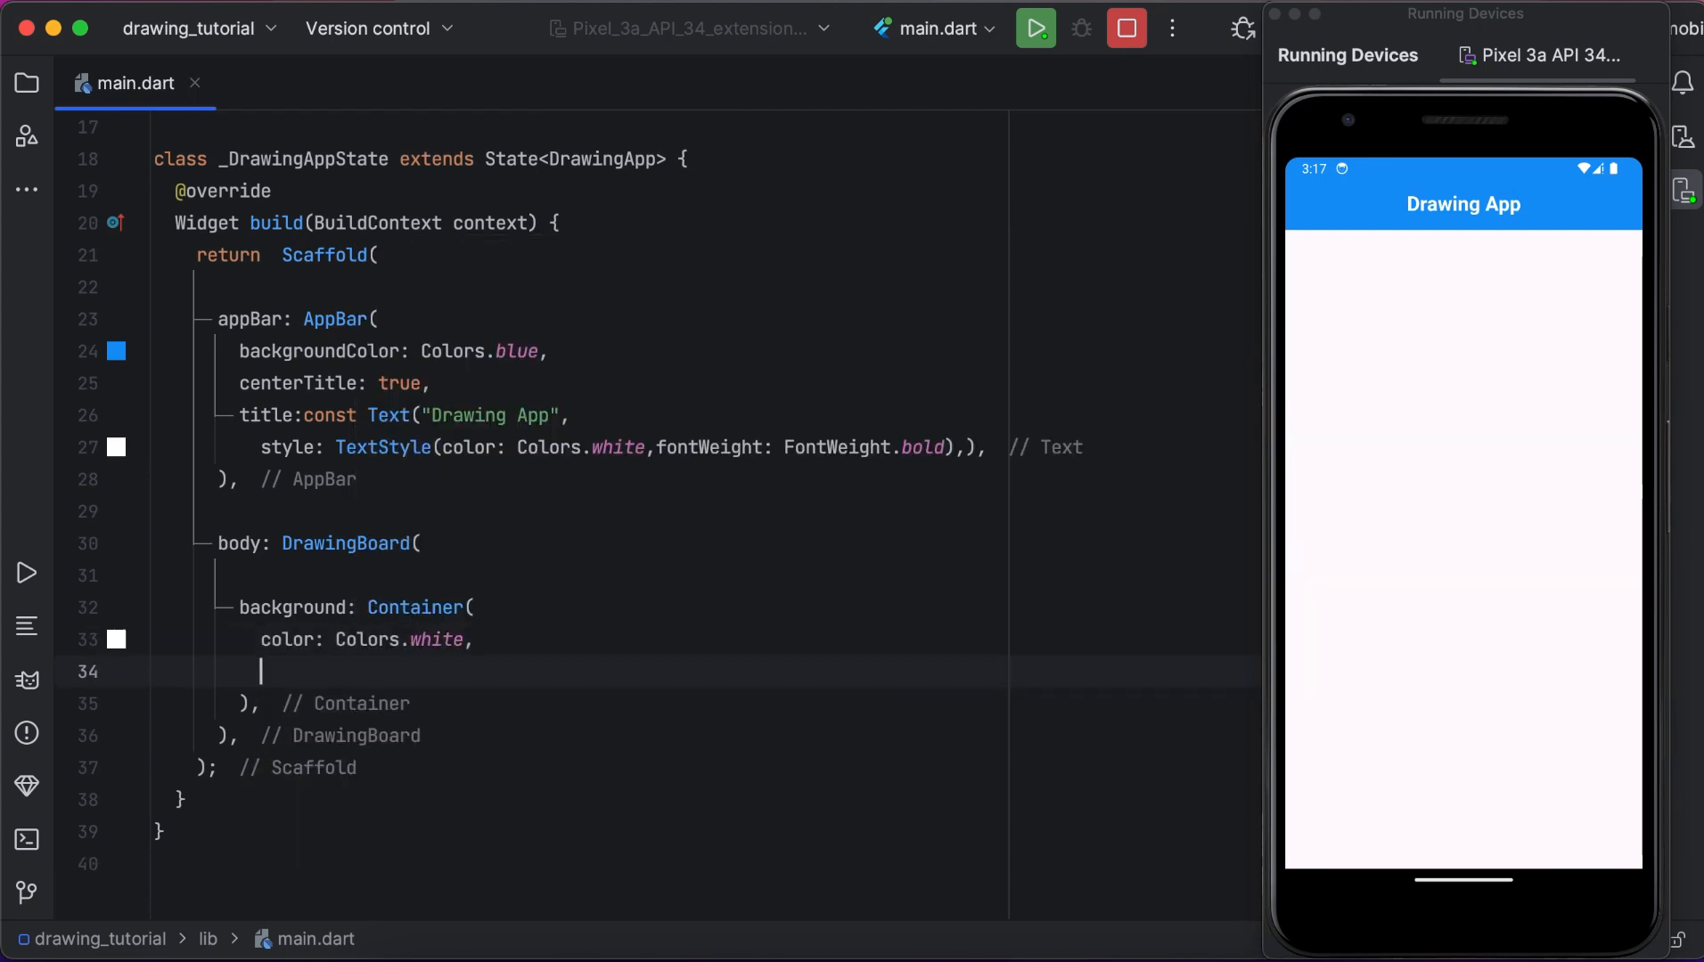
pyautogui.write('height: 600,')
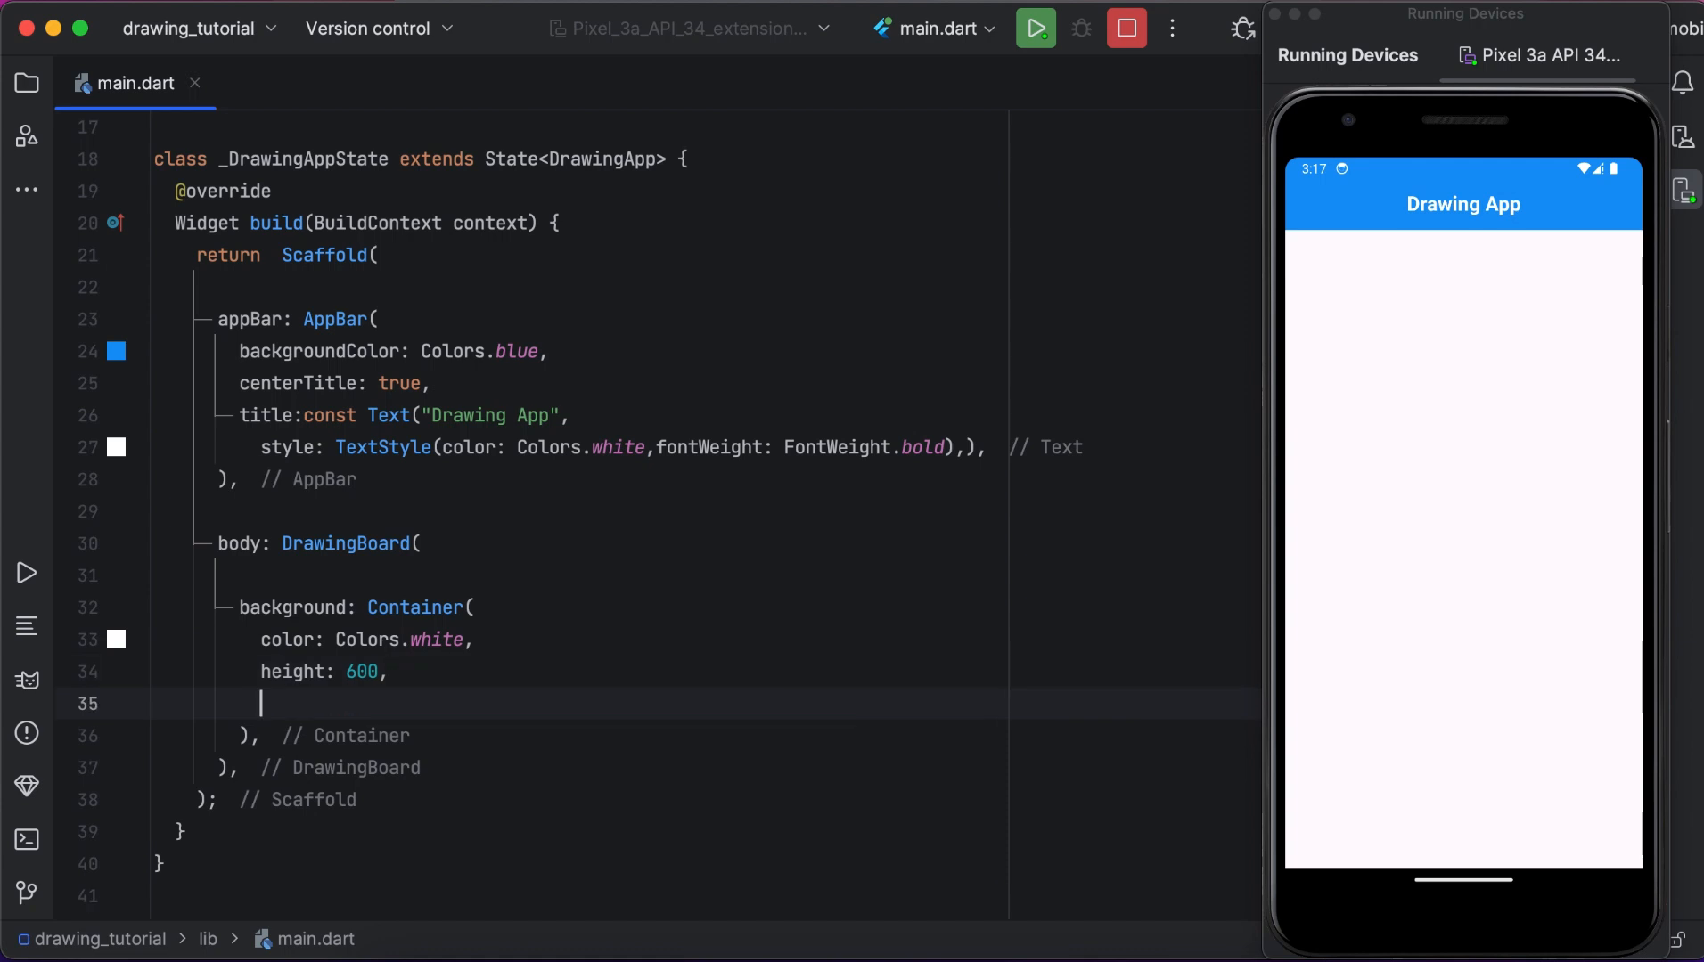
pyautogui.write('width: 600,')
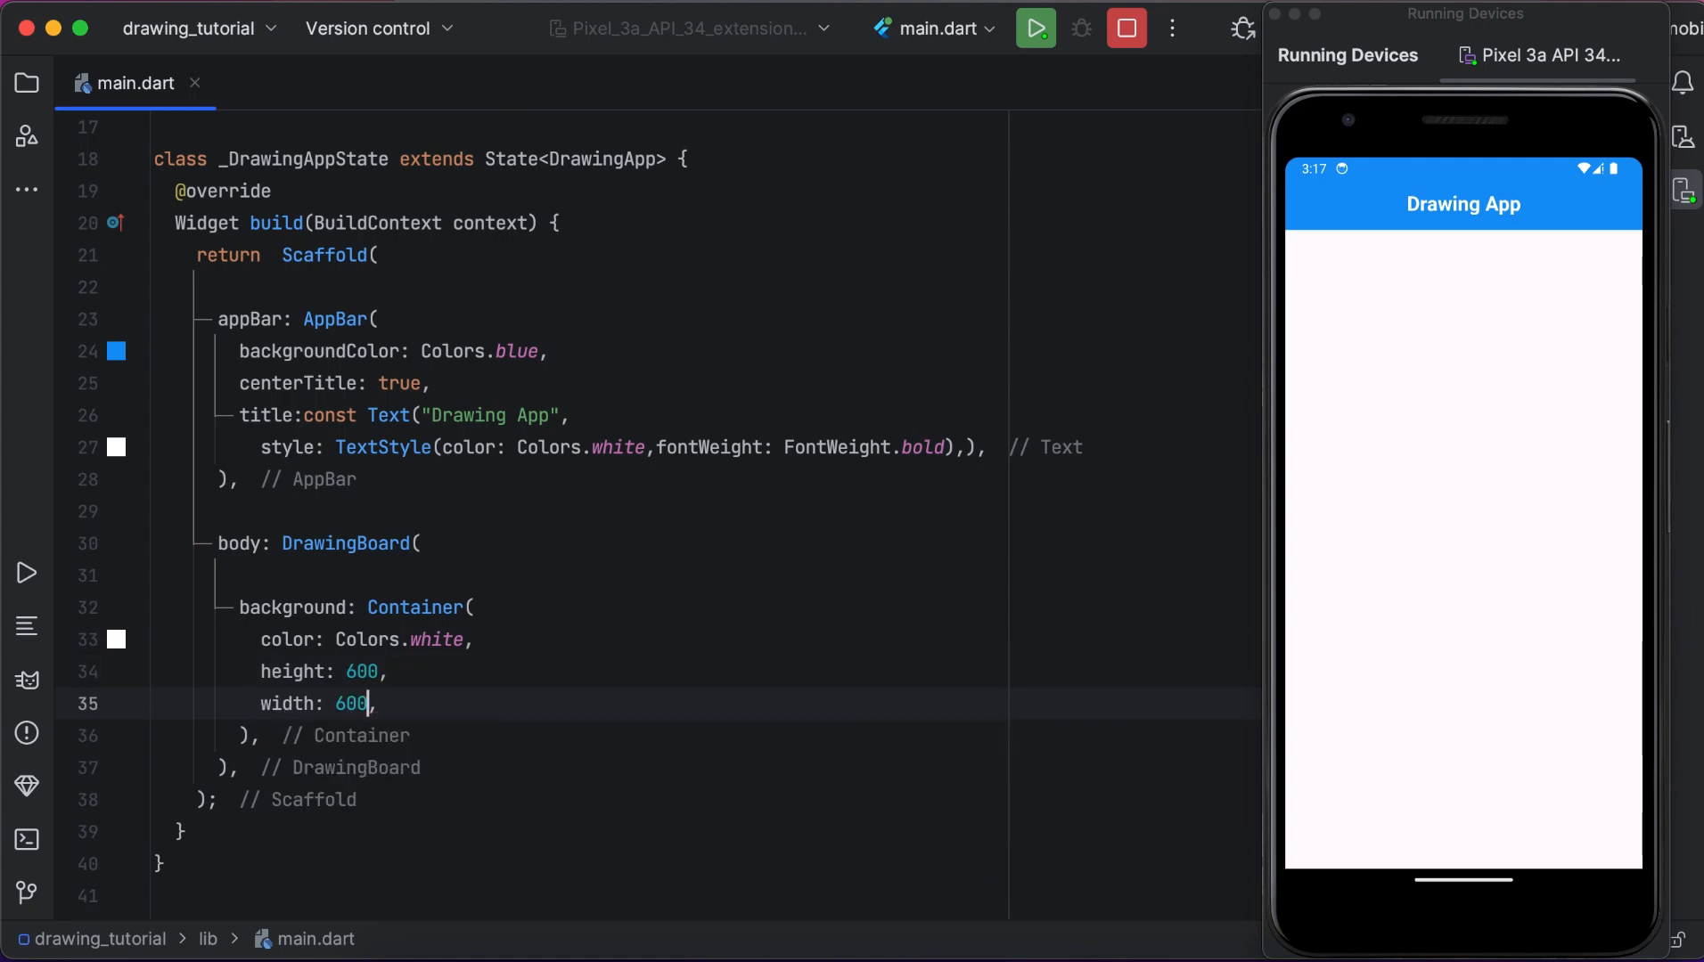
# Enable showDefaultActions: true and showDefaultTools: true on the DrawingBoard.
pyautogui.press('Enter')
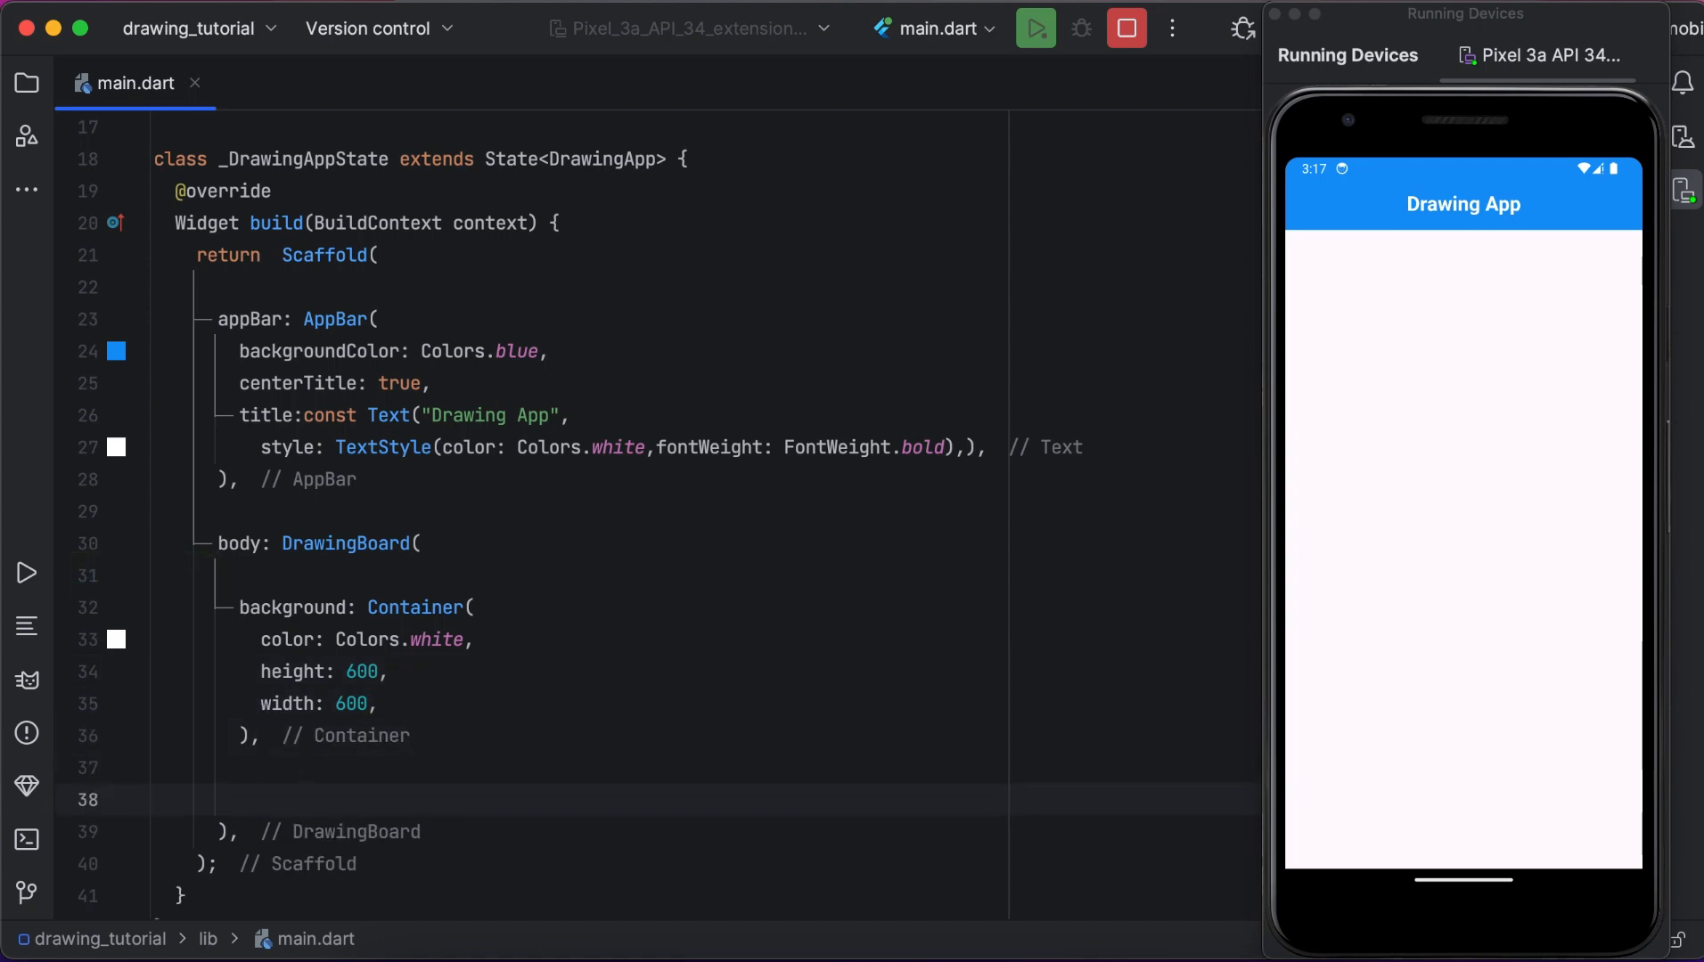
pyautogui.write('showDefaultActions: true,')
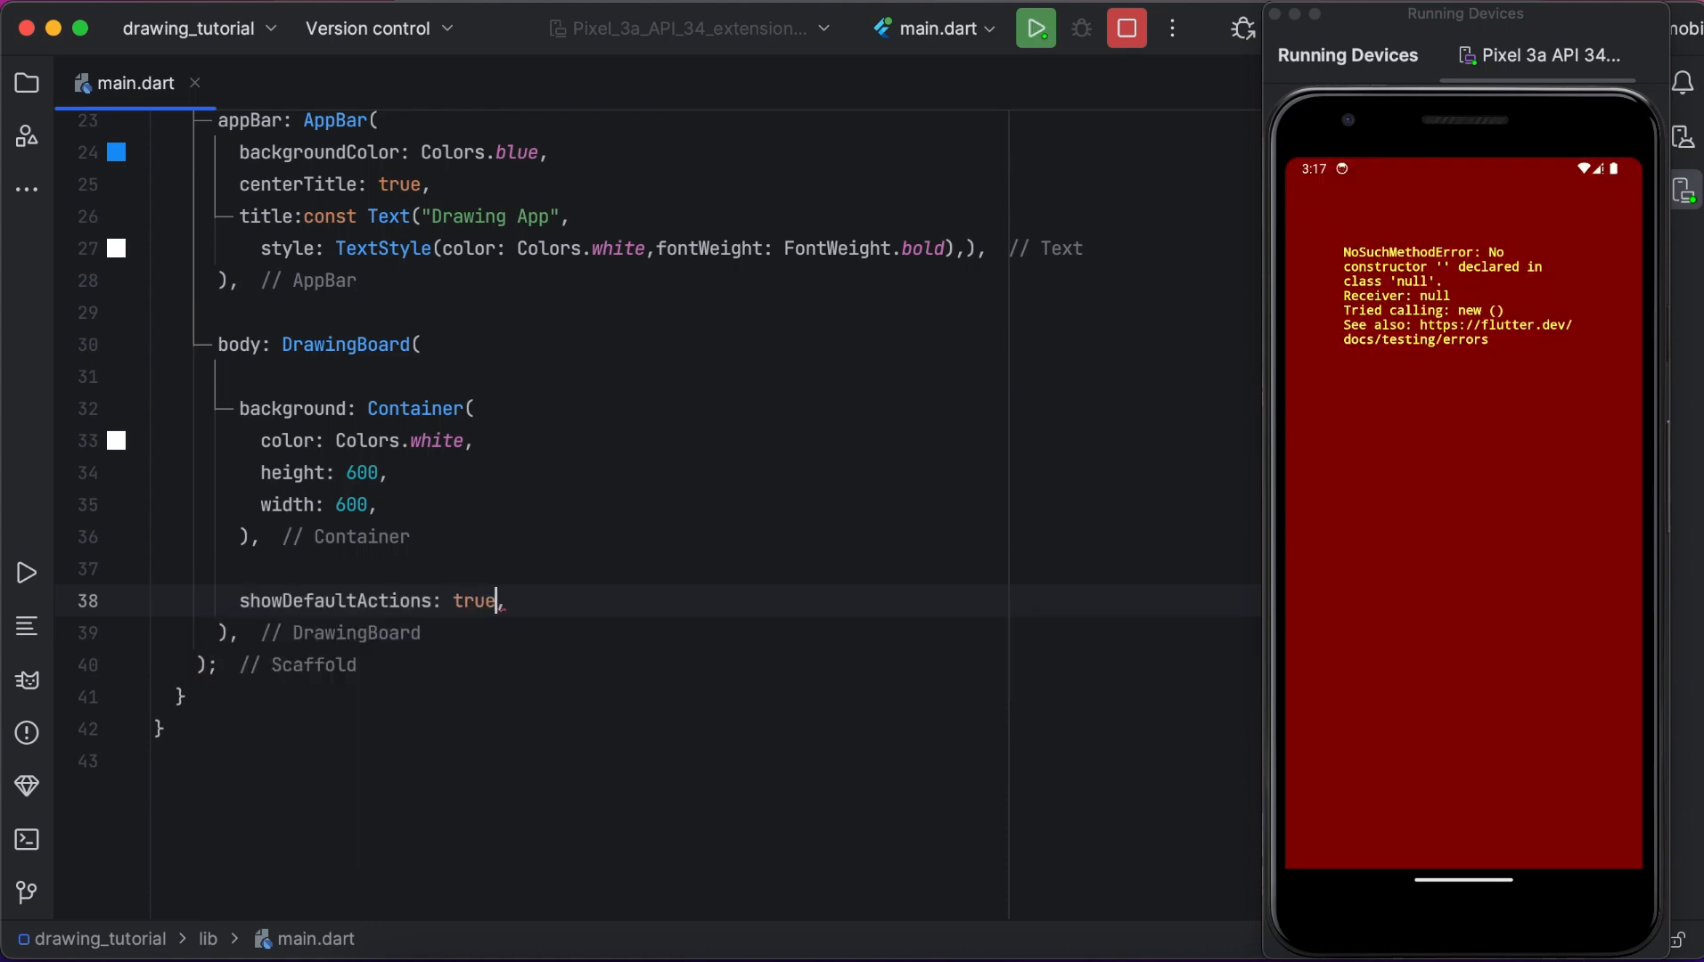
pyautogui.write('showDefaultTools: true,')
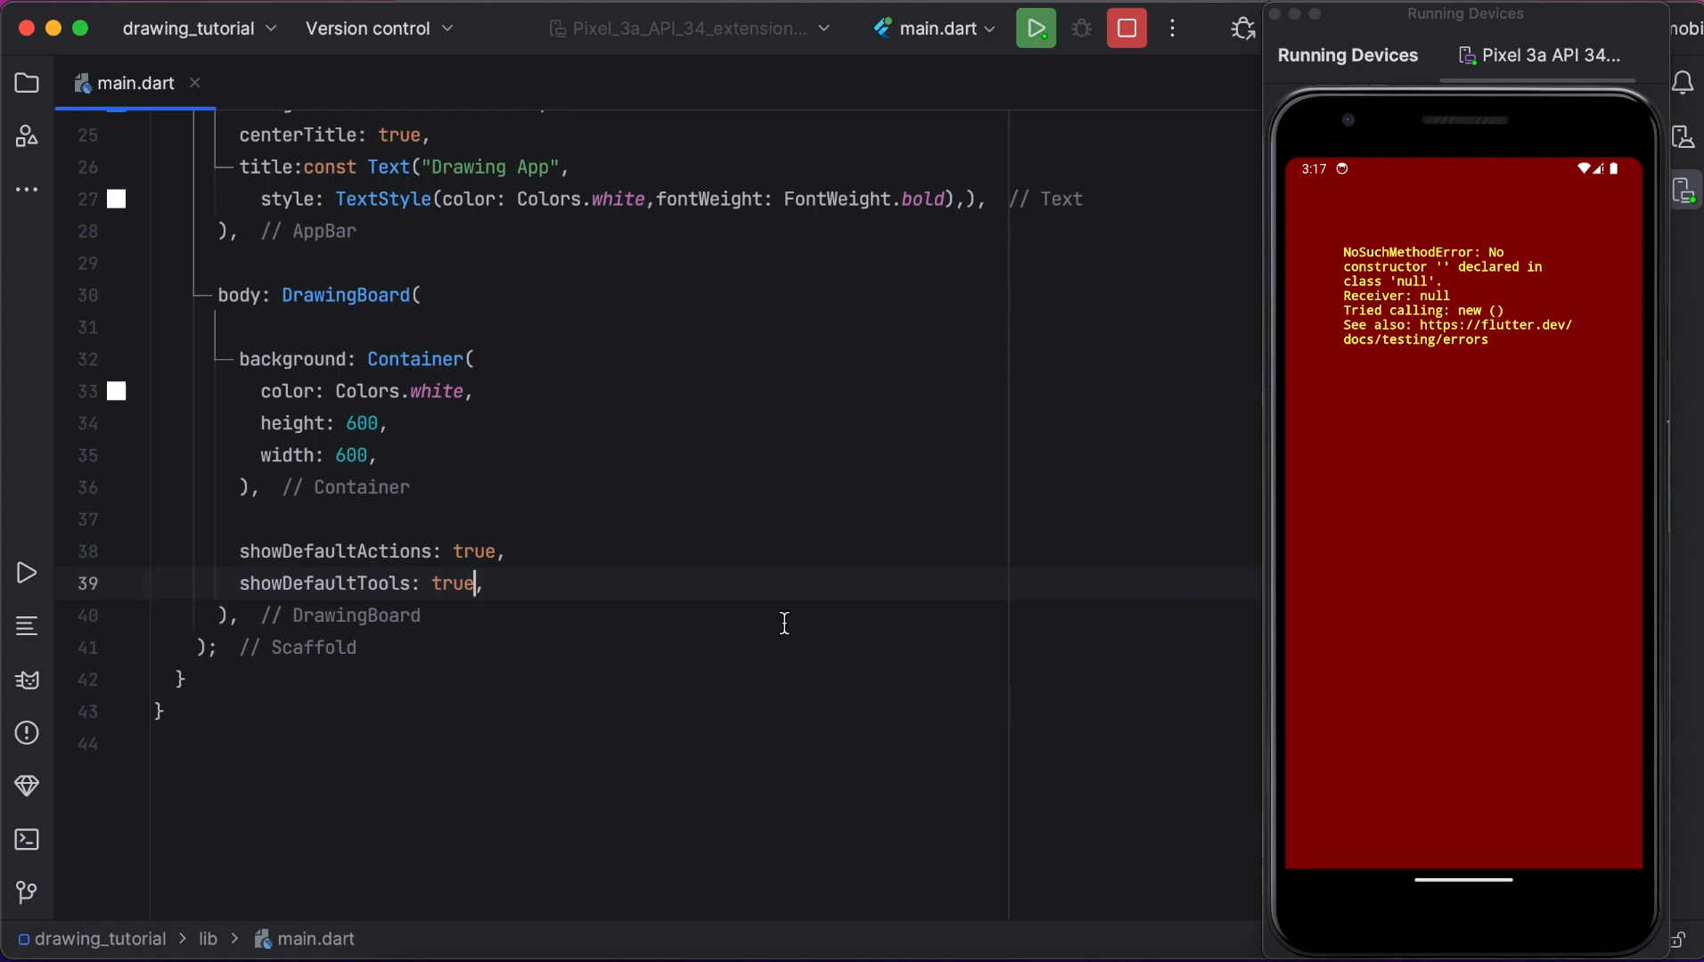
pyautogui.click(1033, 28)
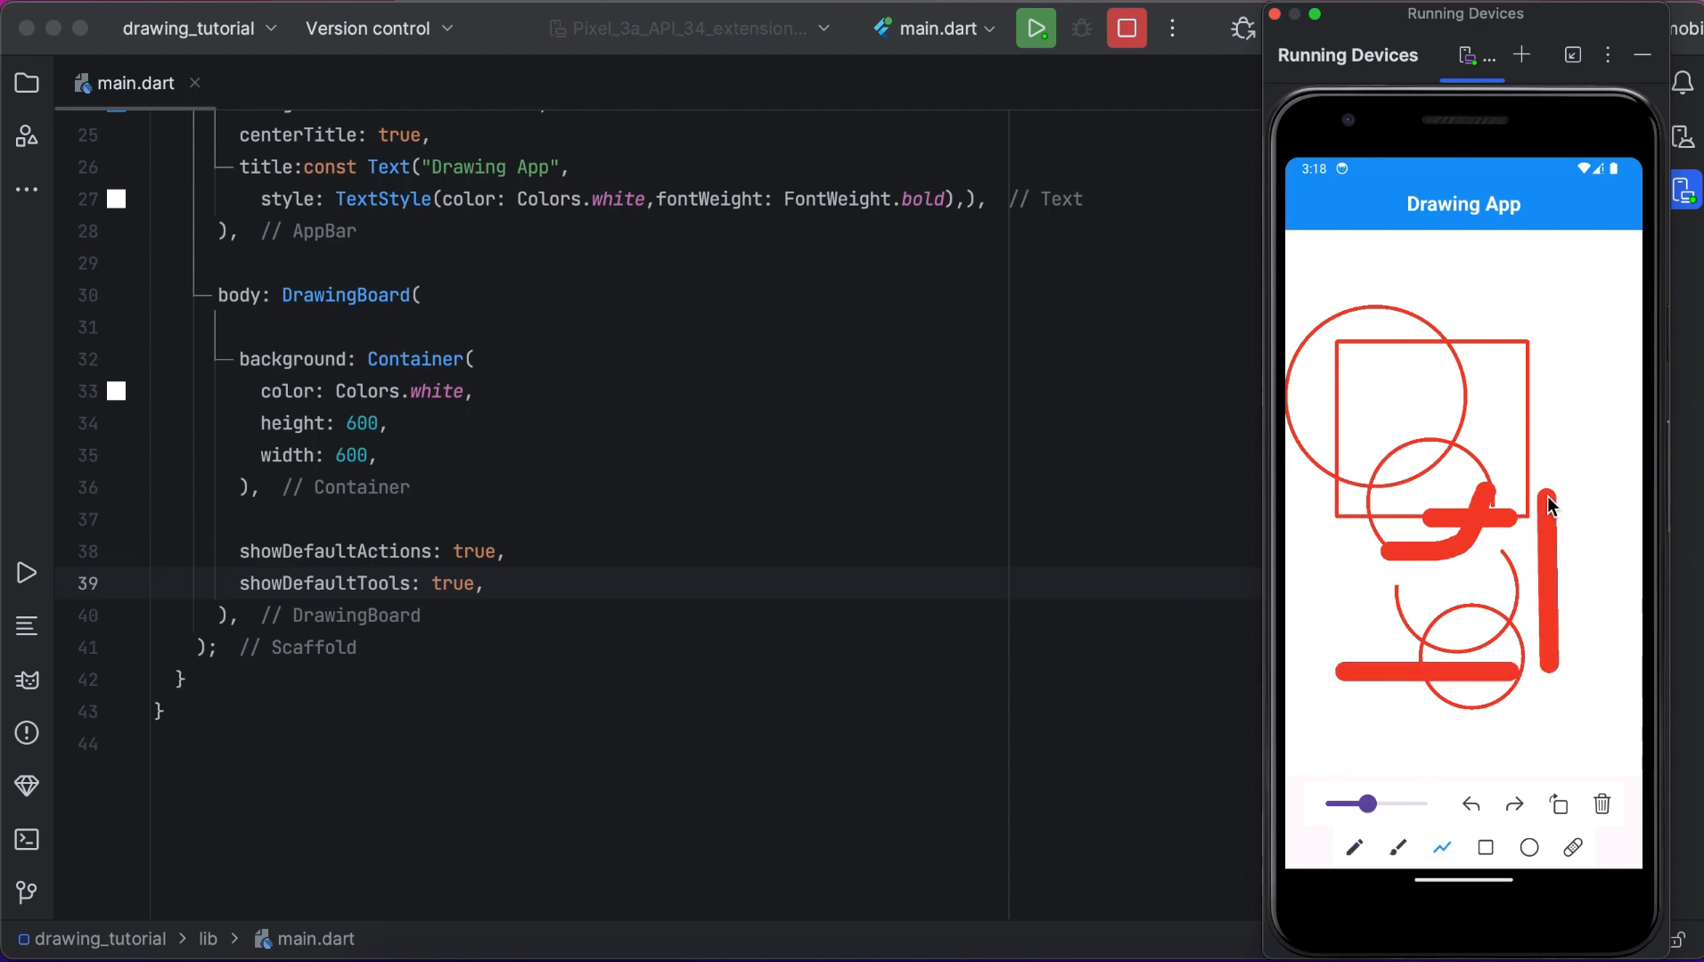
# Drag out a thick red shape on the emulator canvas and begin a floatingActionButton entry.
pyautogui.moveTo(1543, 499); pyautogui.dragTo(1348, 663)
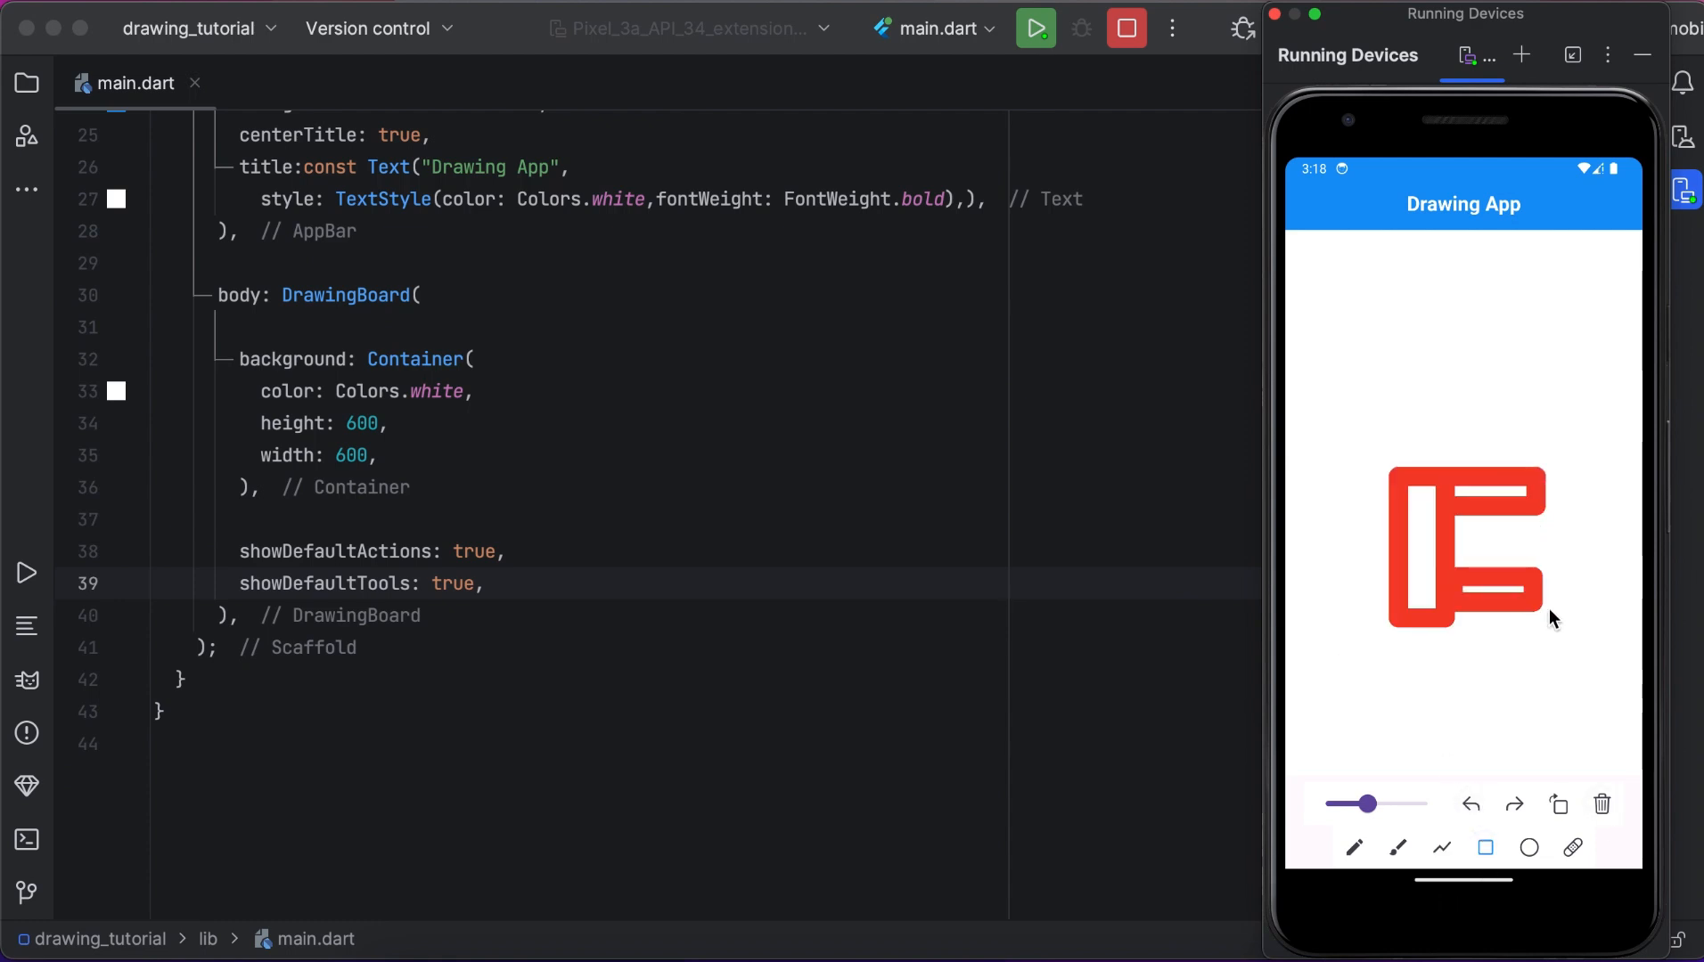
pyautogui.write('floatingActionButton: F,')
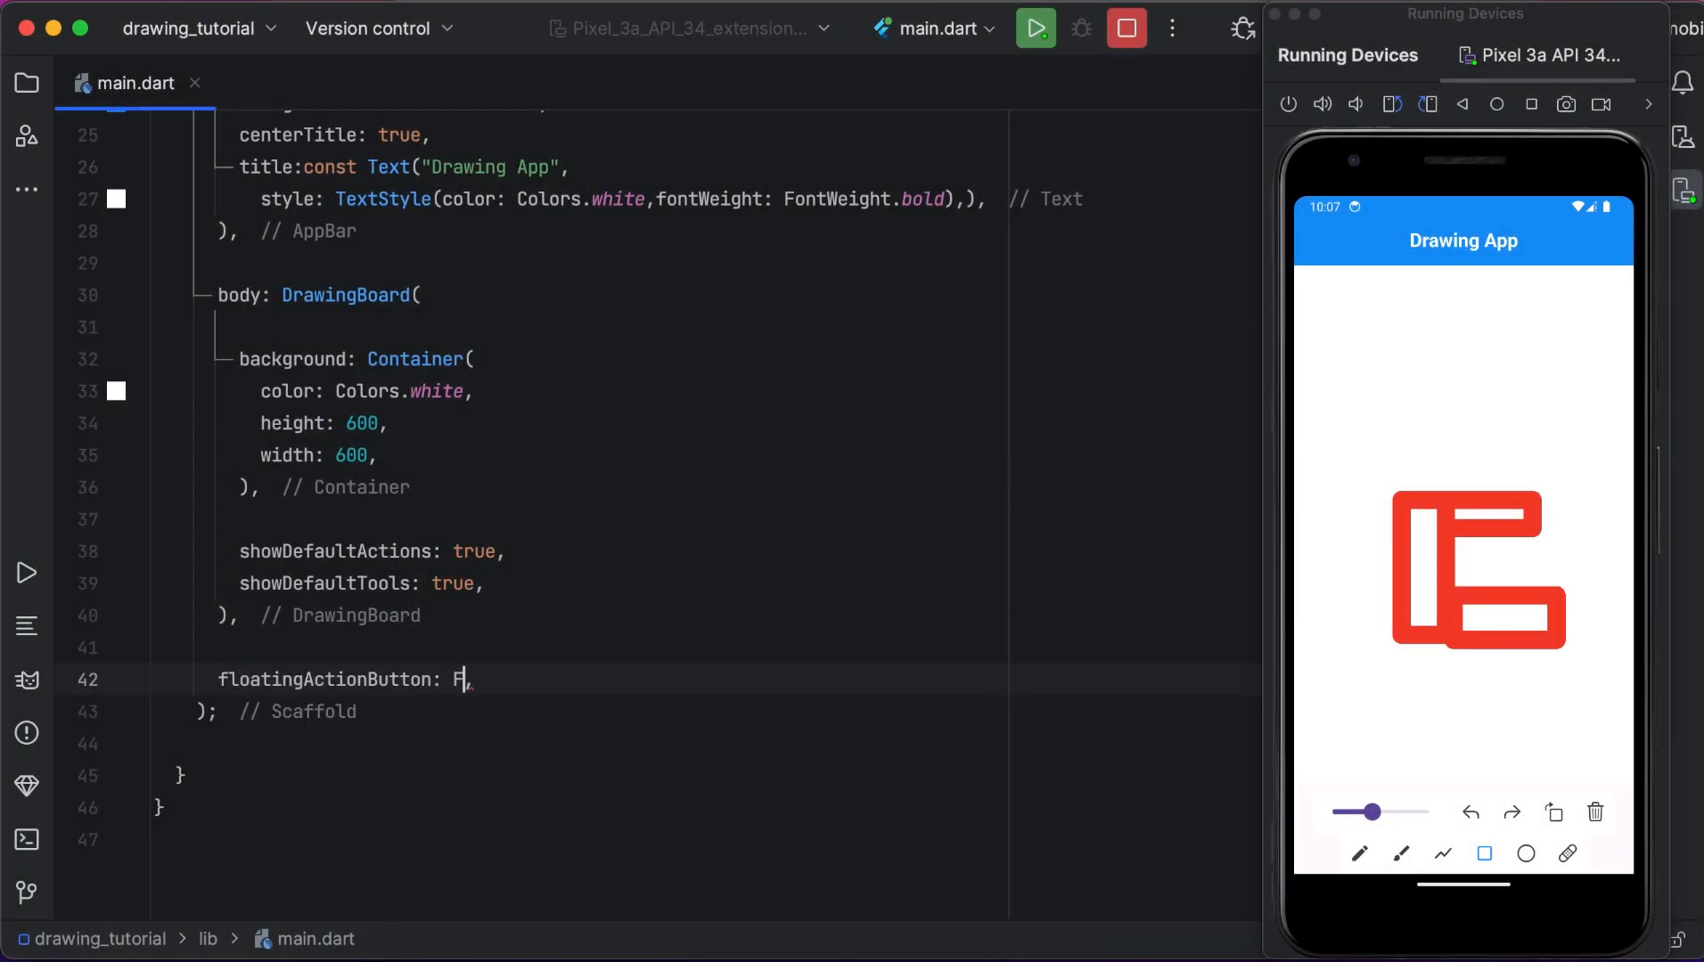
# Add a FloatingActionButton with an empty onPressed and an Icon child using Icons.save_alt.
pyautogui.write('loatingActionButton(onPressed: (')
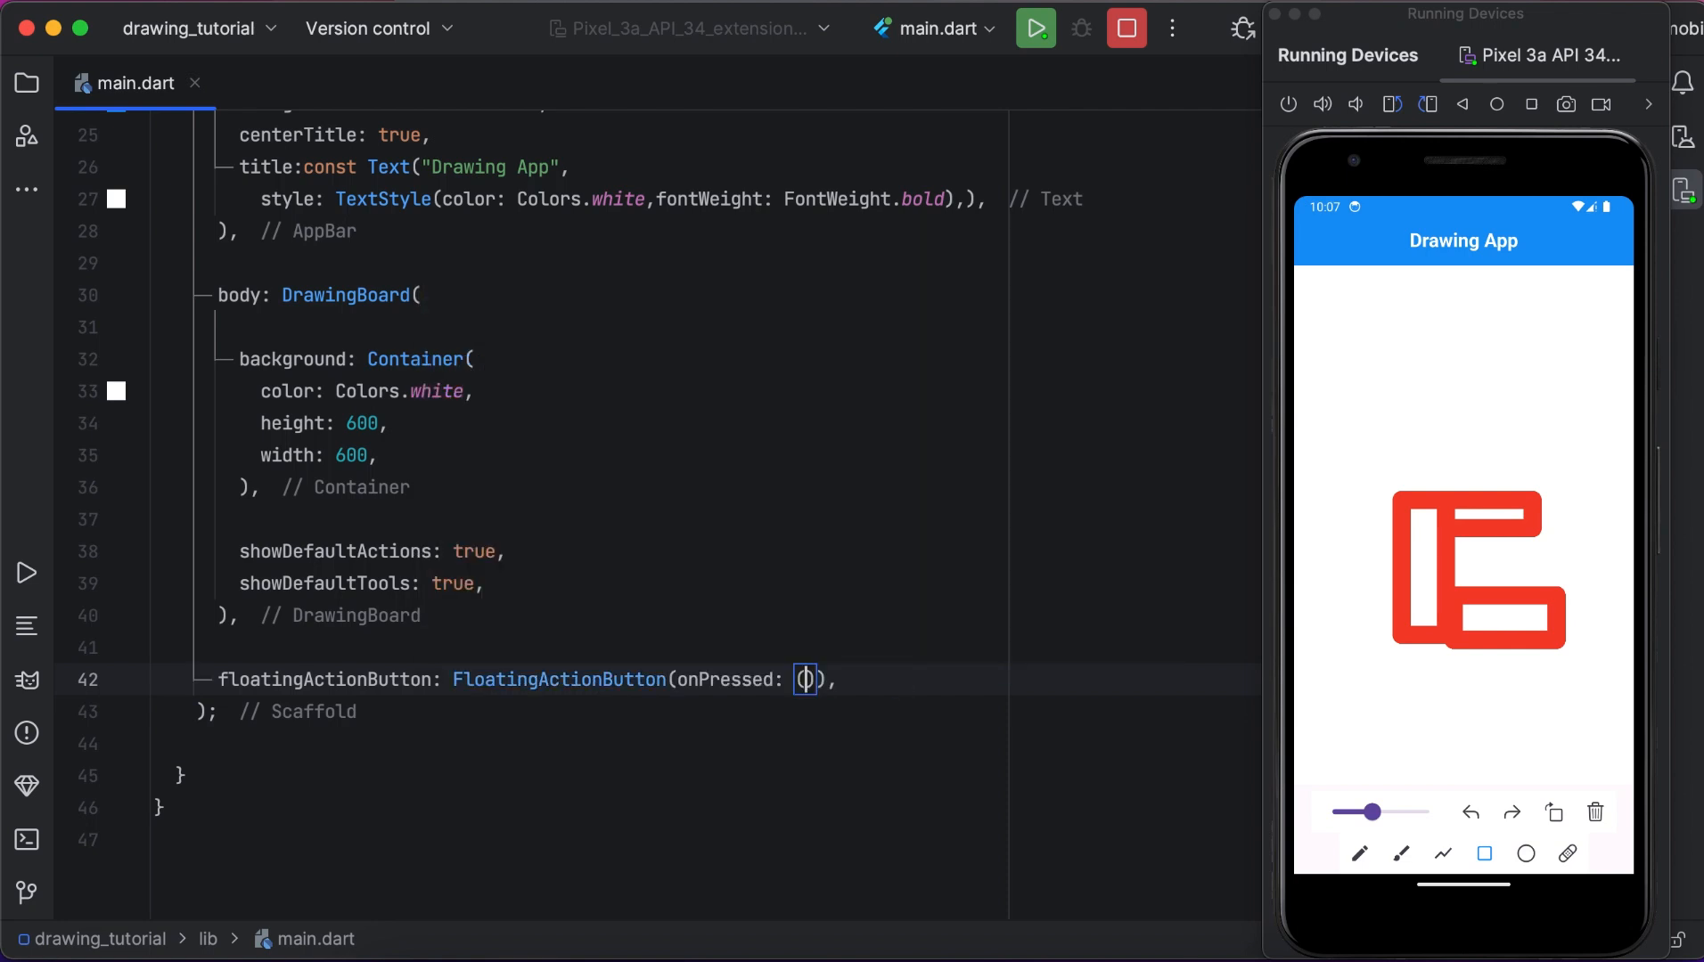
pyautogui.write('{},')
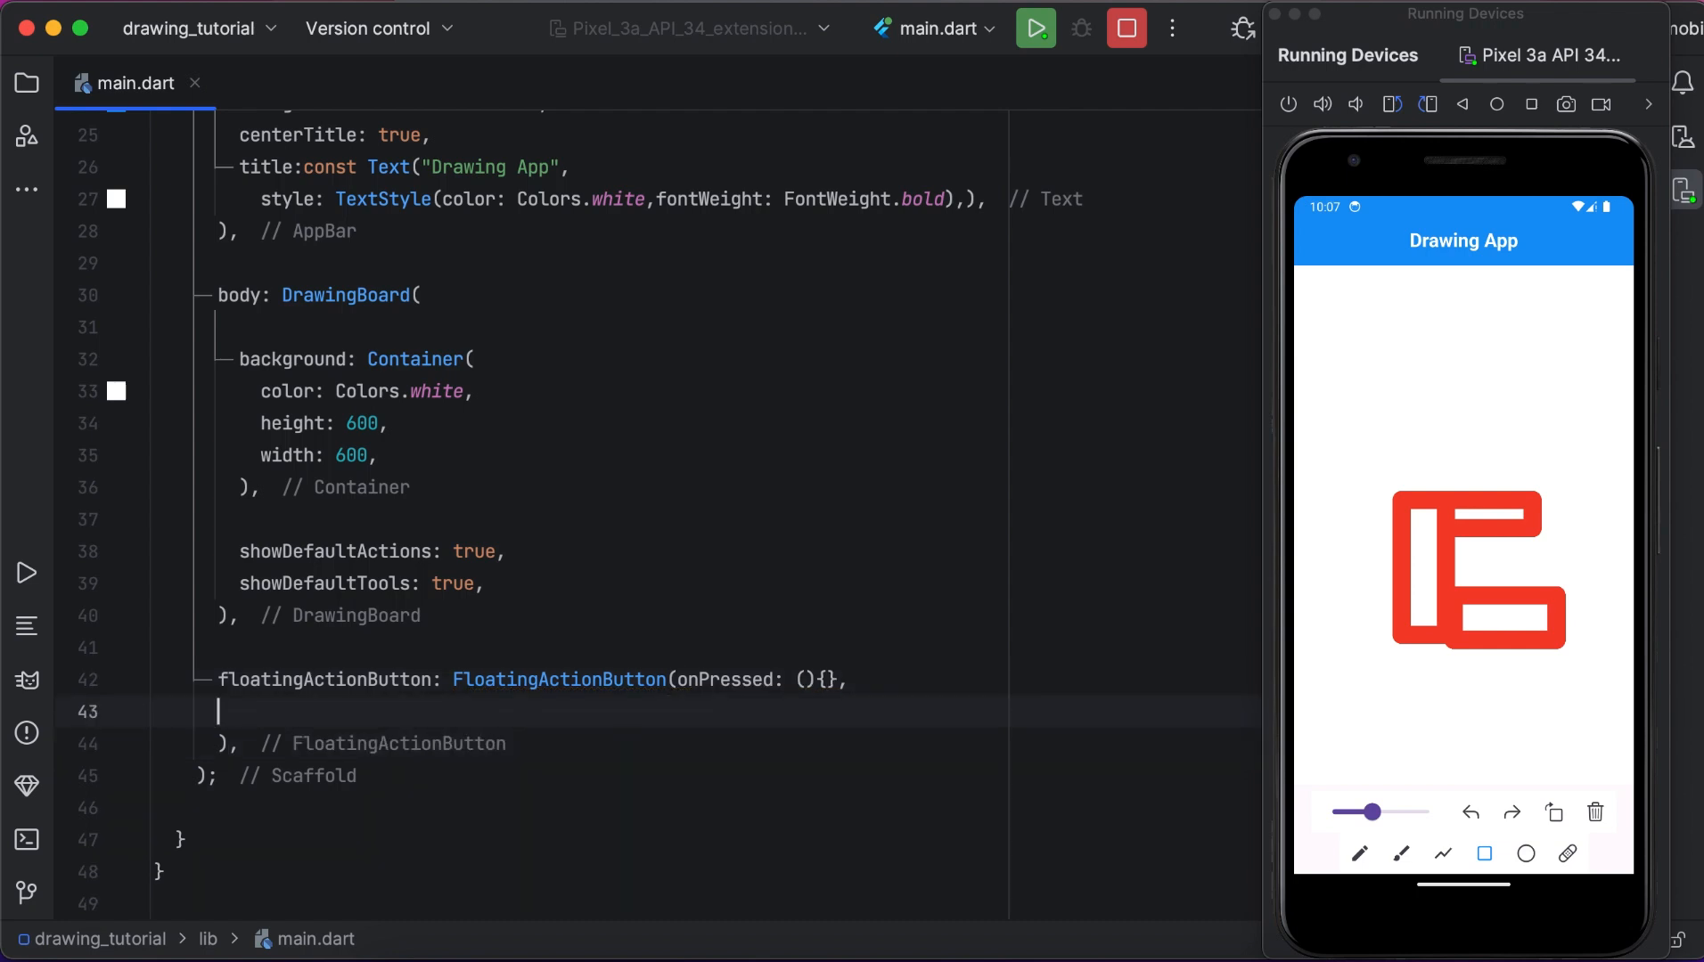
pyautogui.write('child: ,')
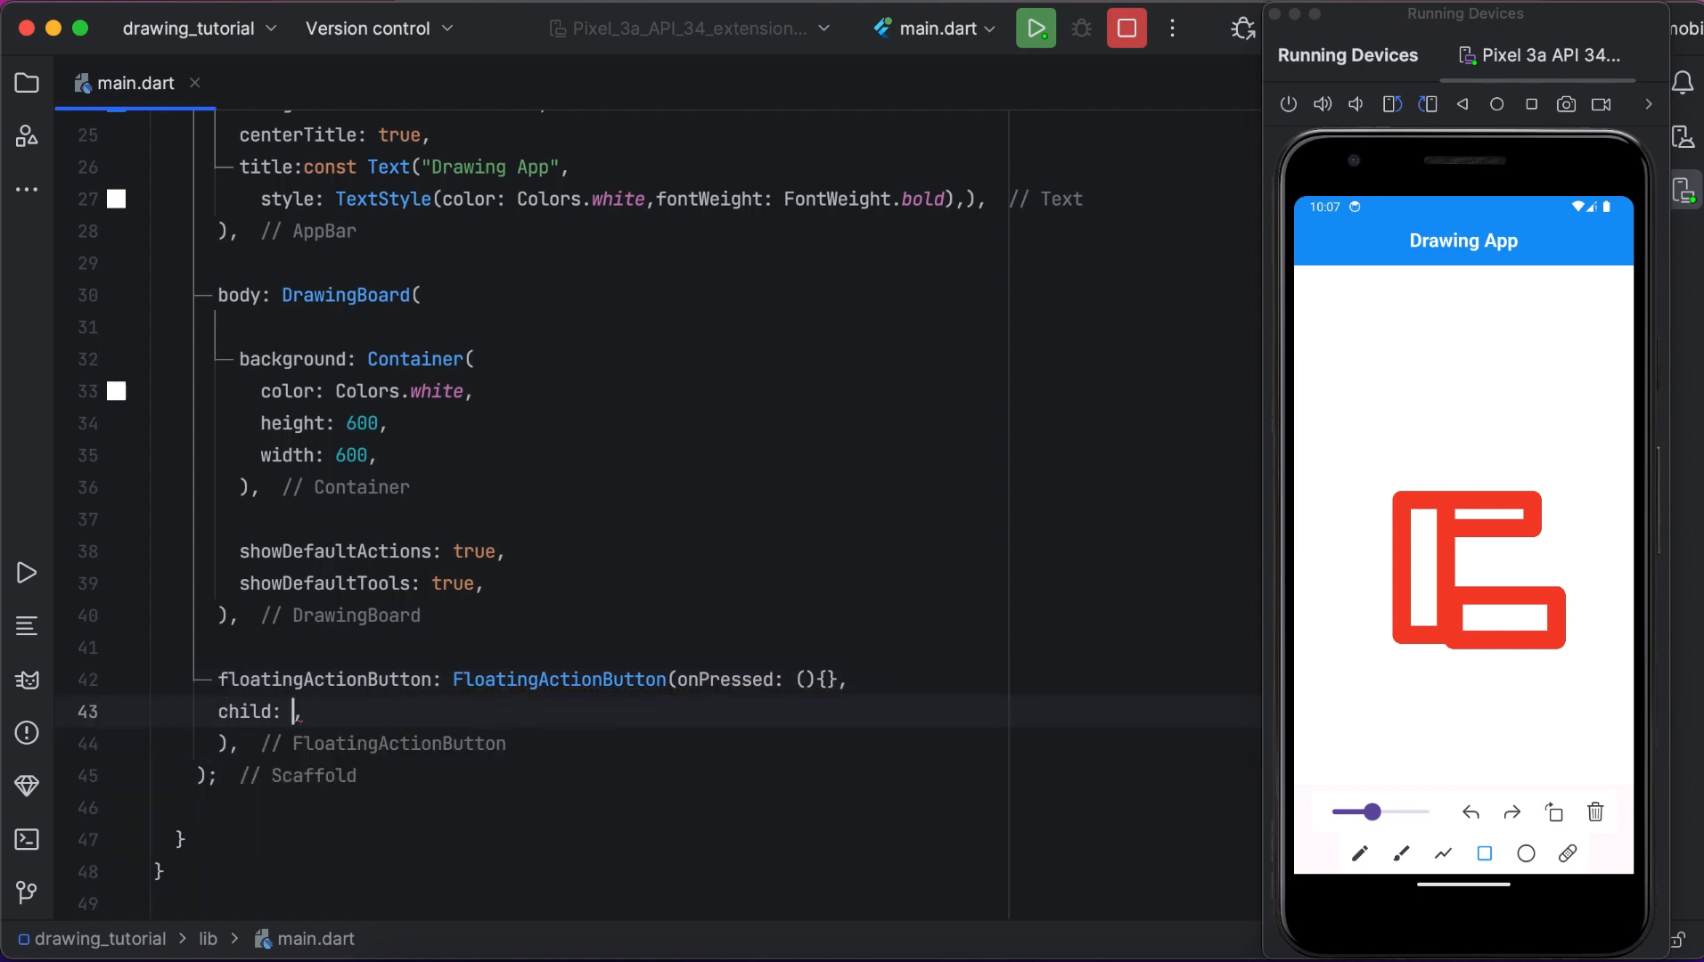
pyautogui.write('Icon(Icons.sa')
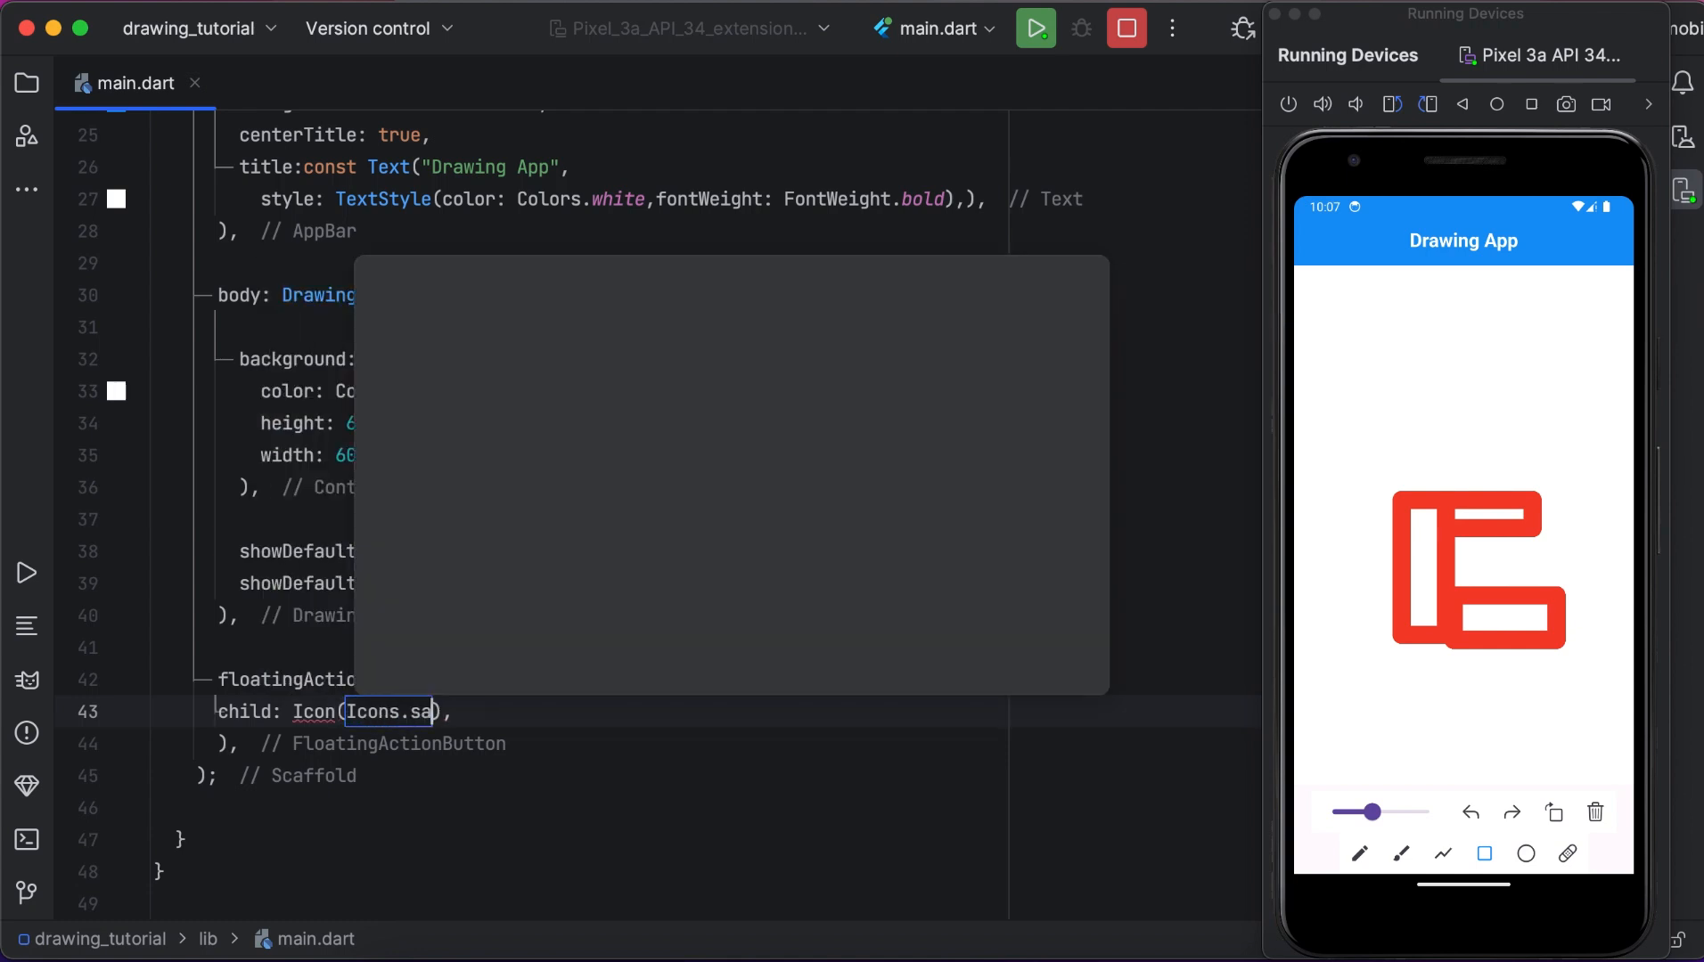
pyautogui.write('v')
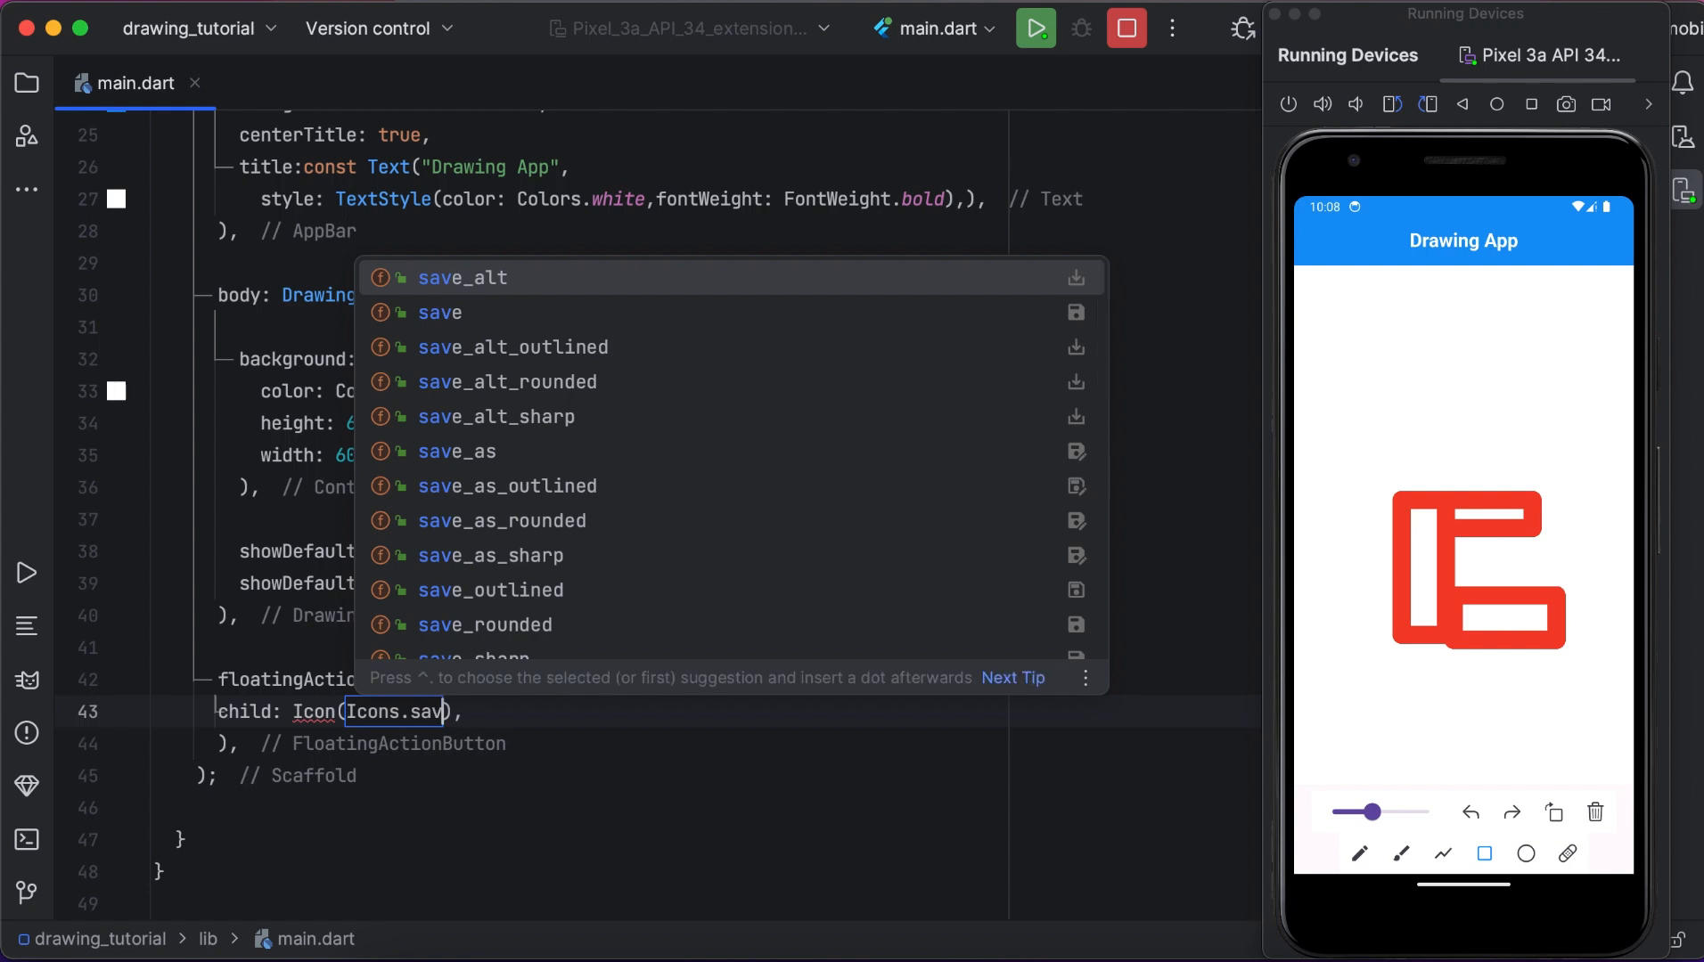
pyautogui.click(461, 276)
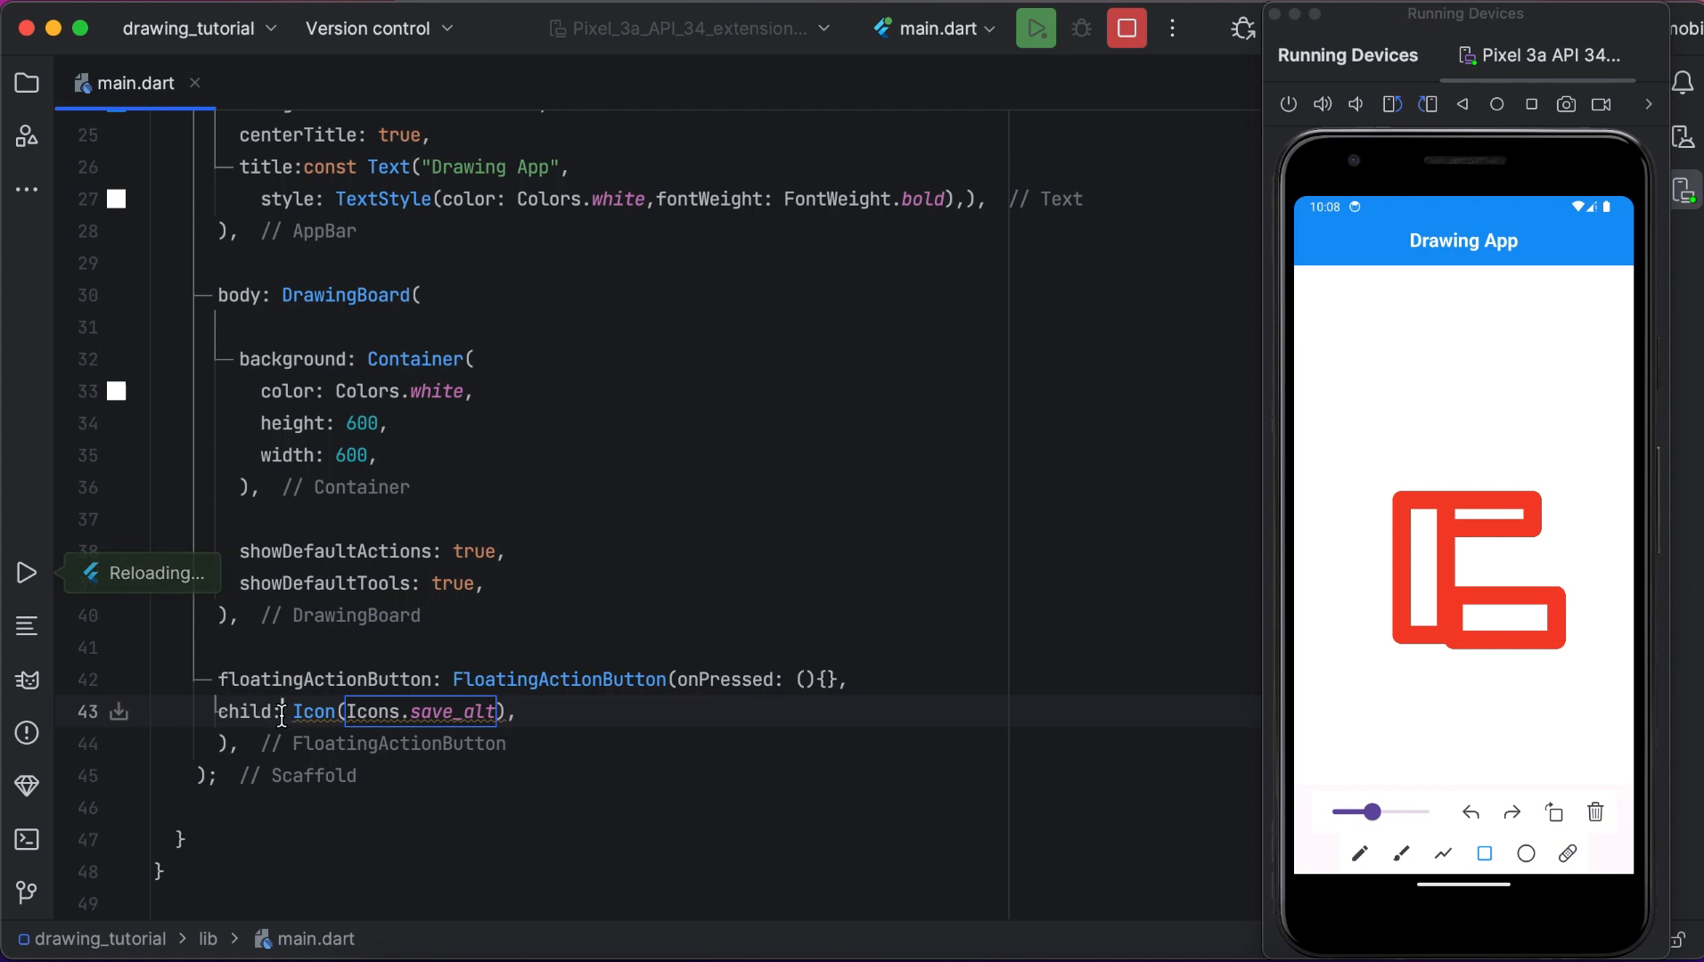
# Make the icon const, set the button backgroundColor Colors.blue and the icon colour white.
pyautogui.write('const')
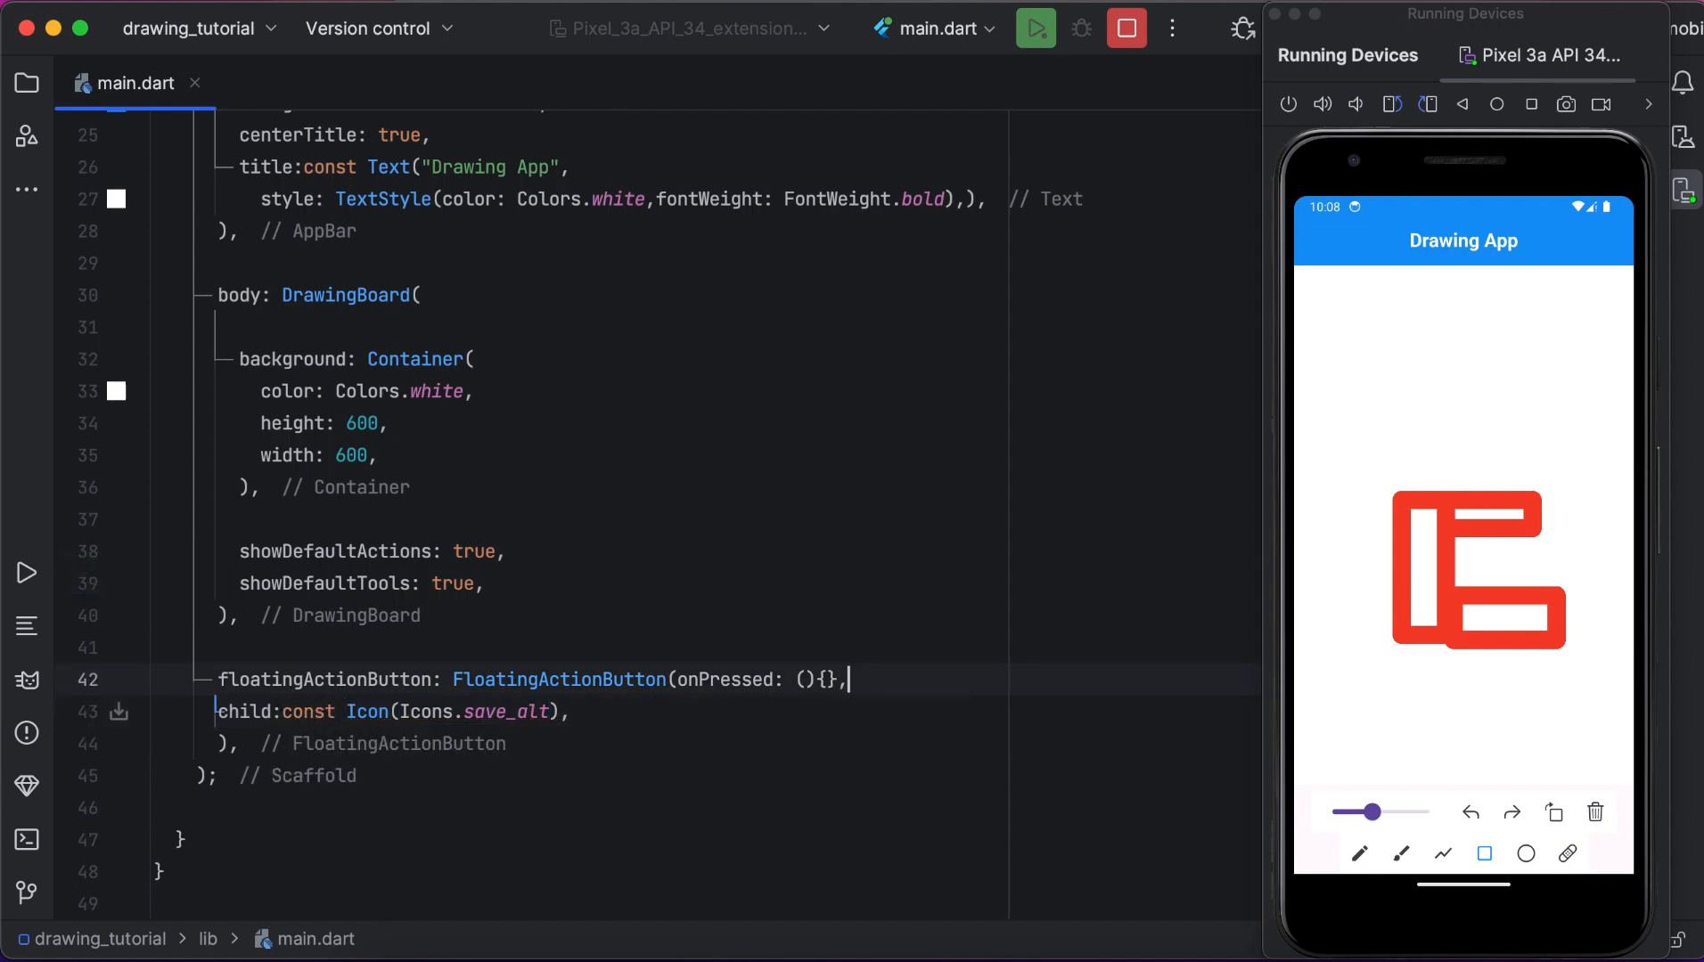
pyautogui.write('backgroundColor: Colo,')
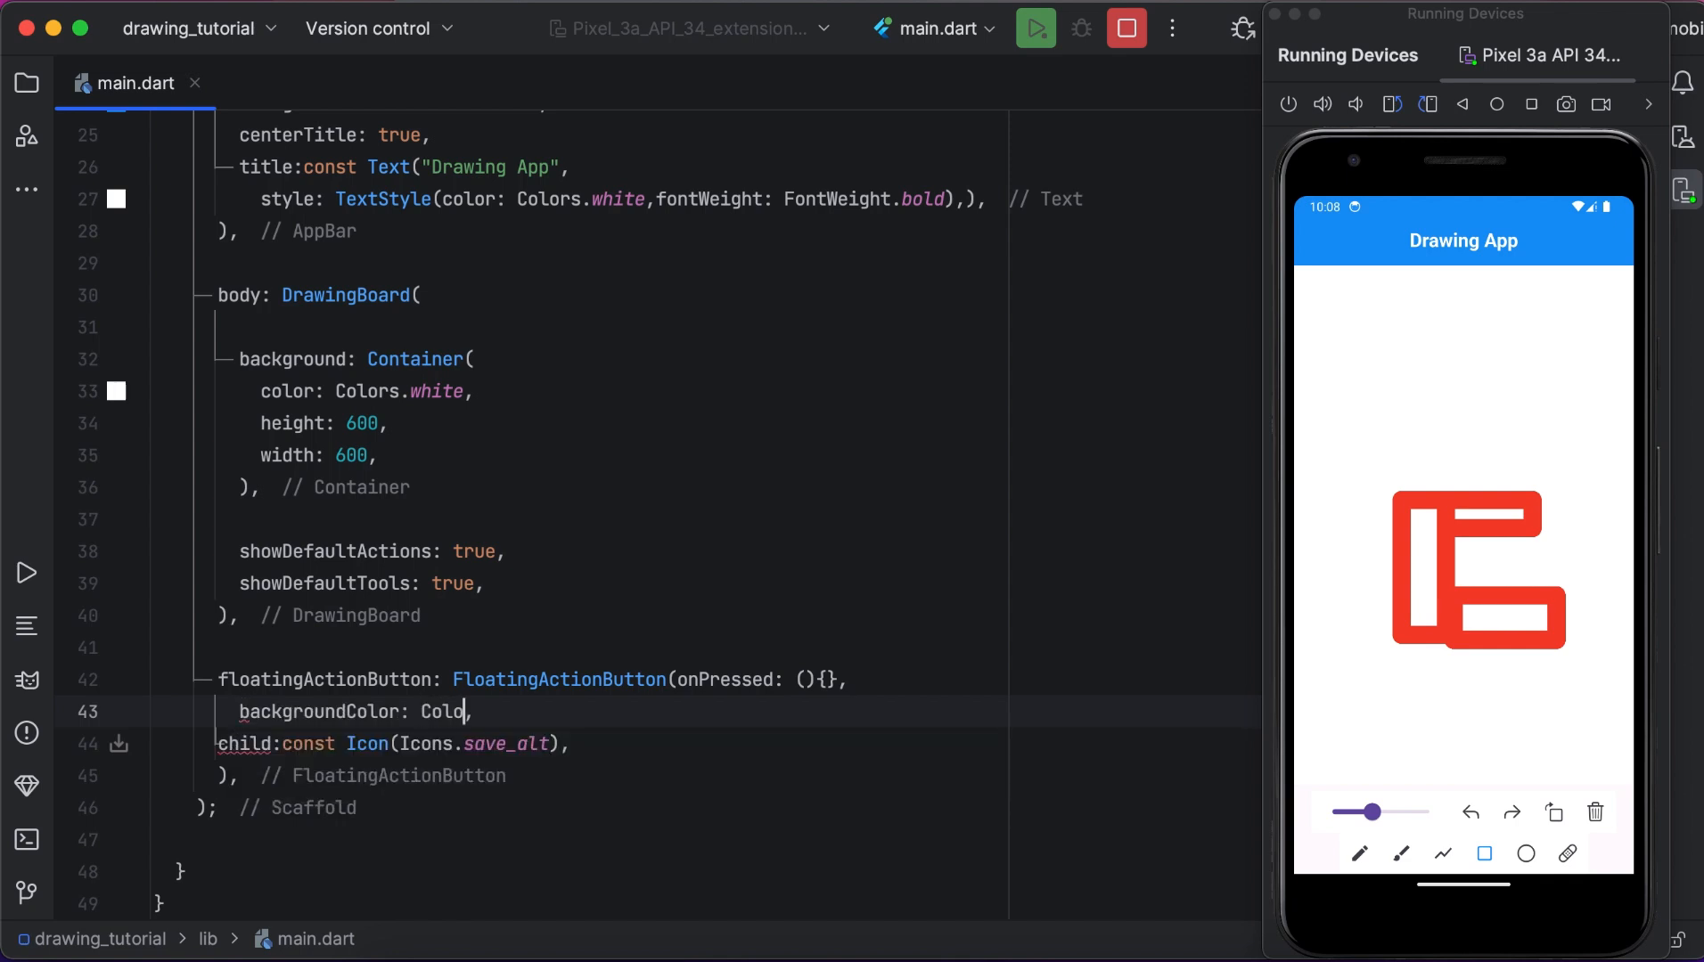
pyautogui.write('rs.')
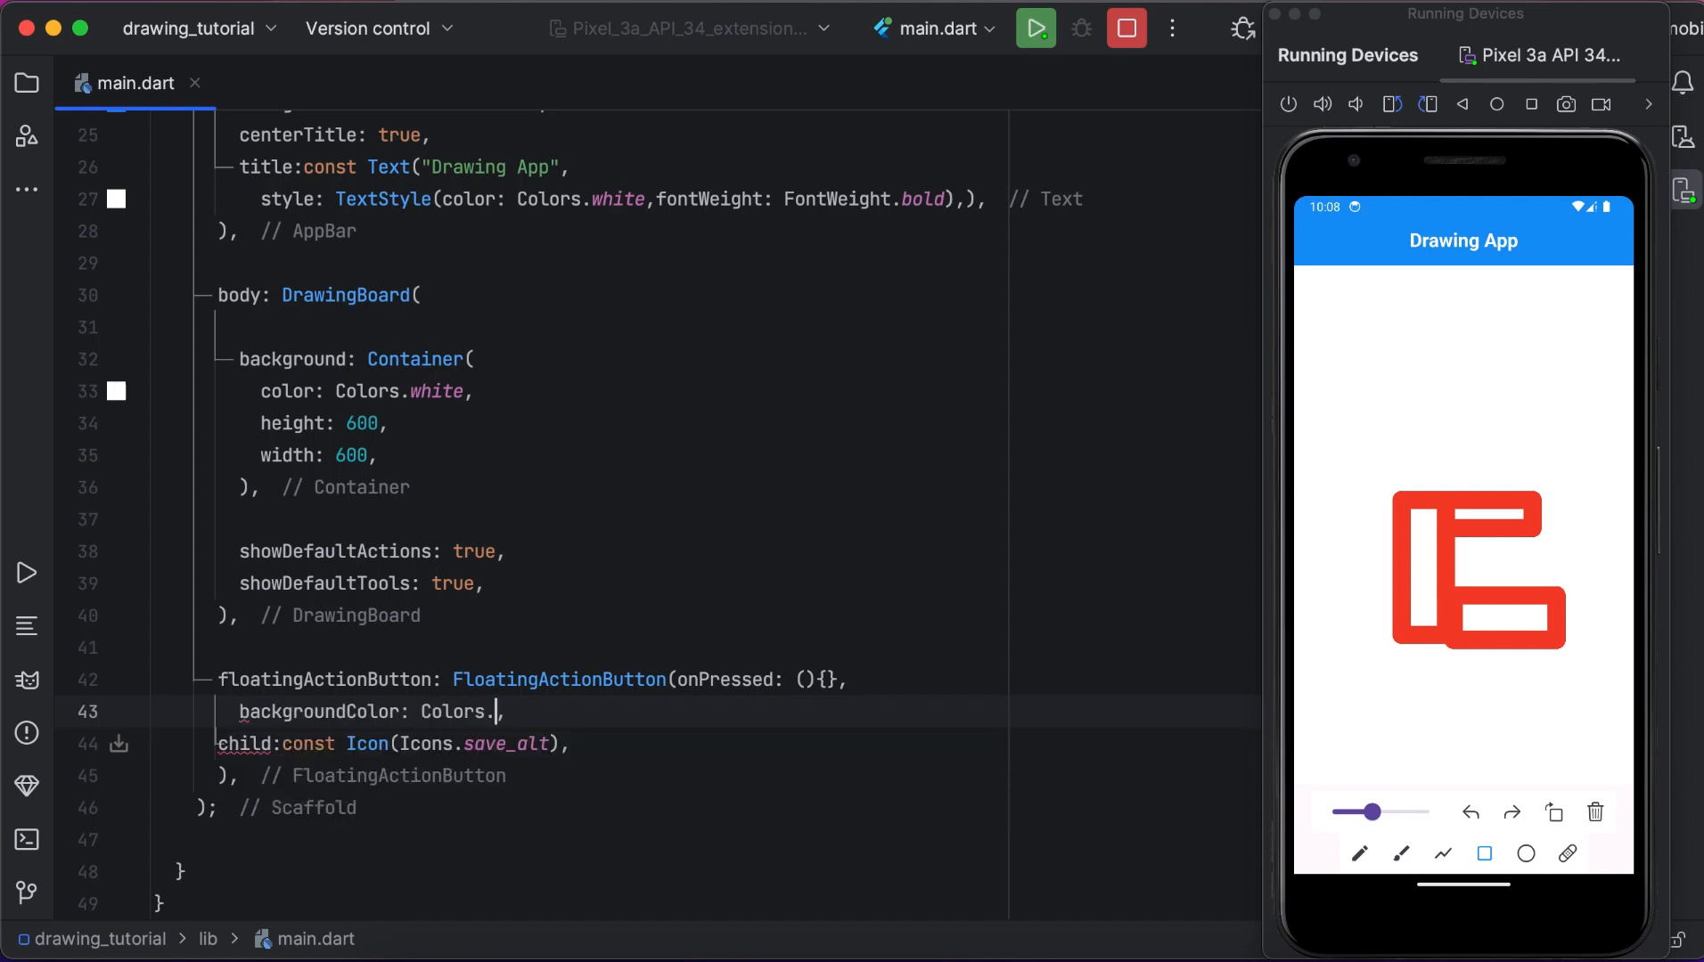
pyautogui.write('blue')
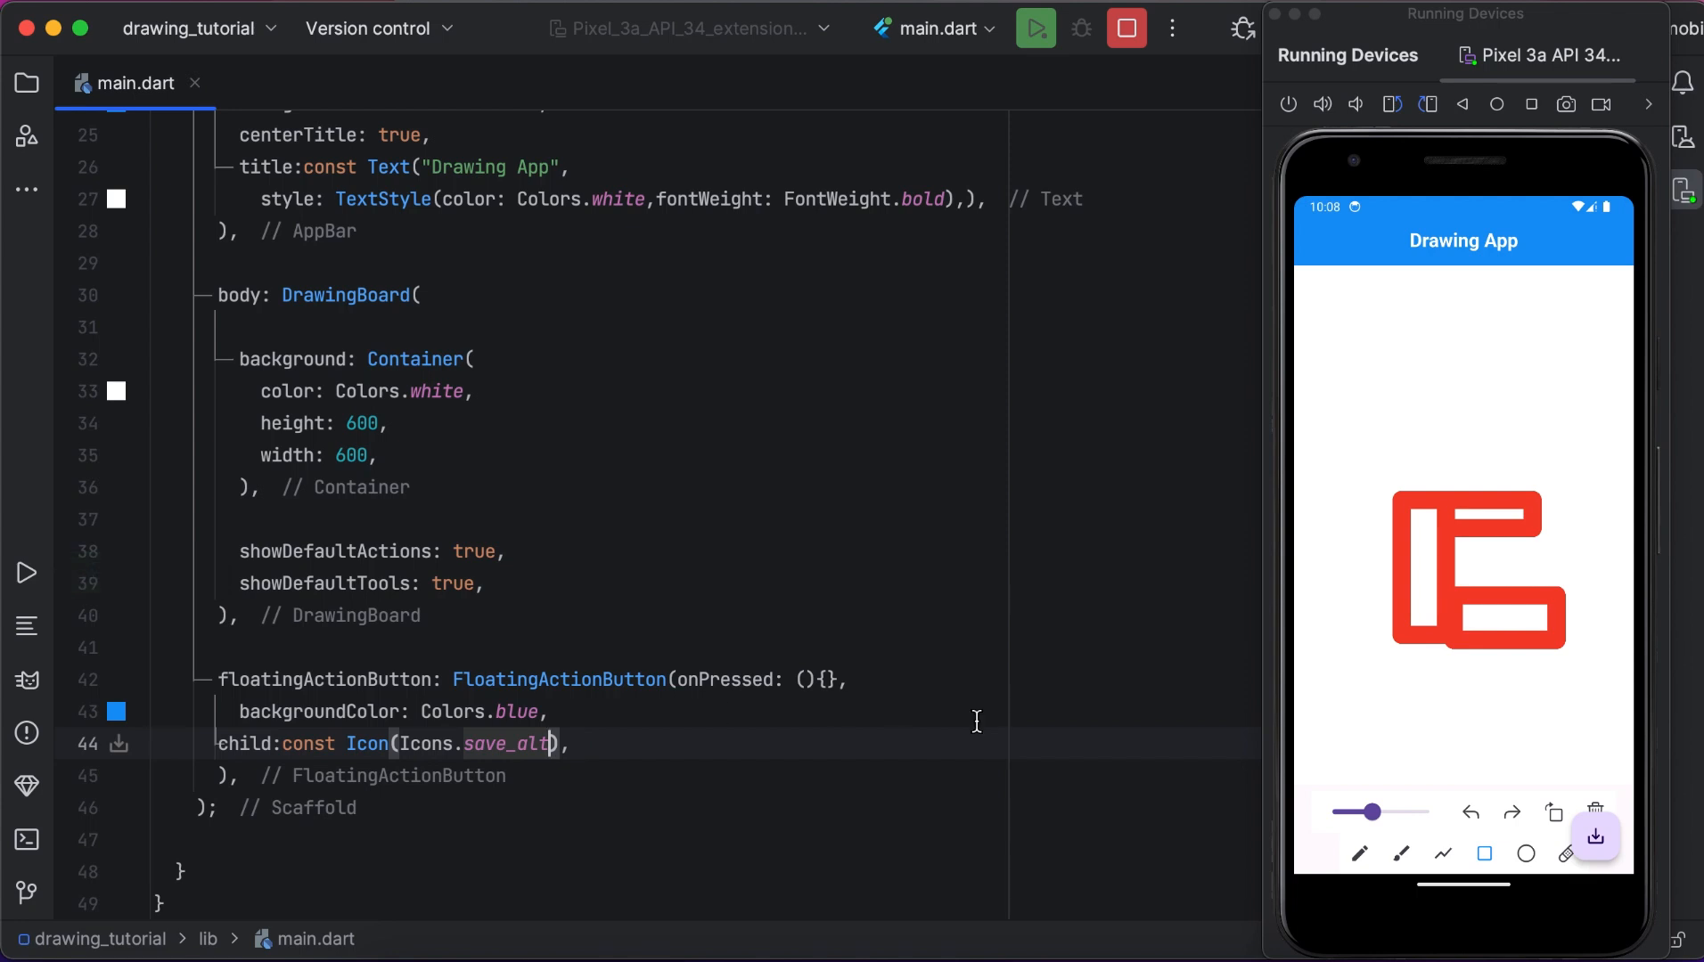
pyautogui.write(',color: ,')
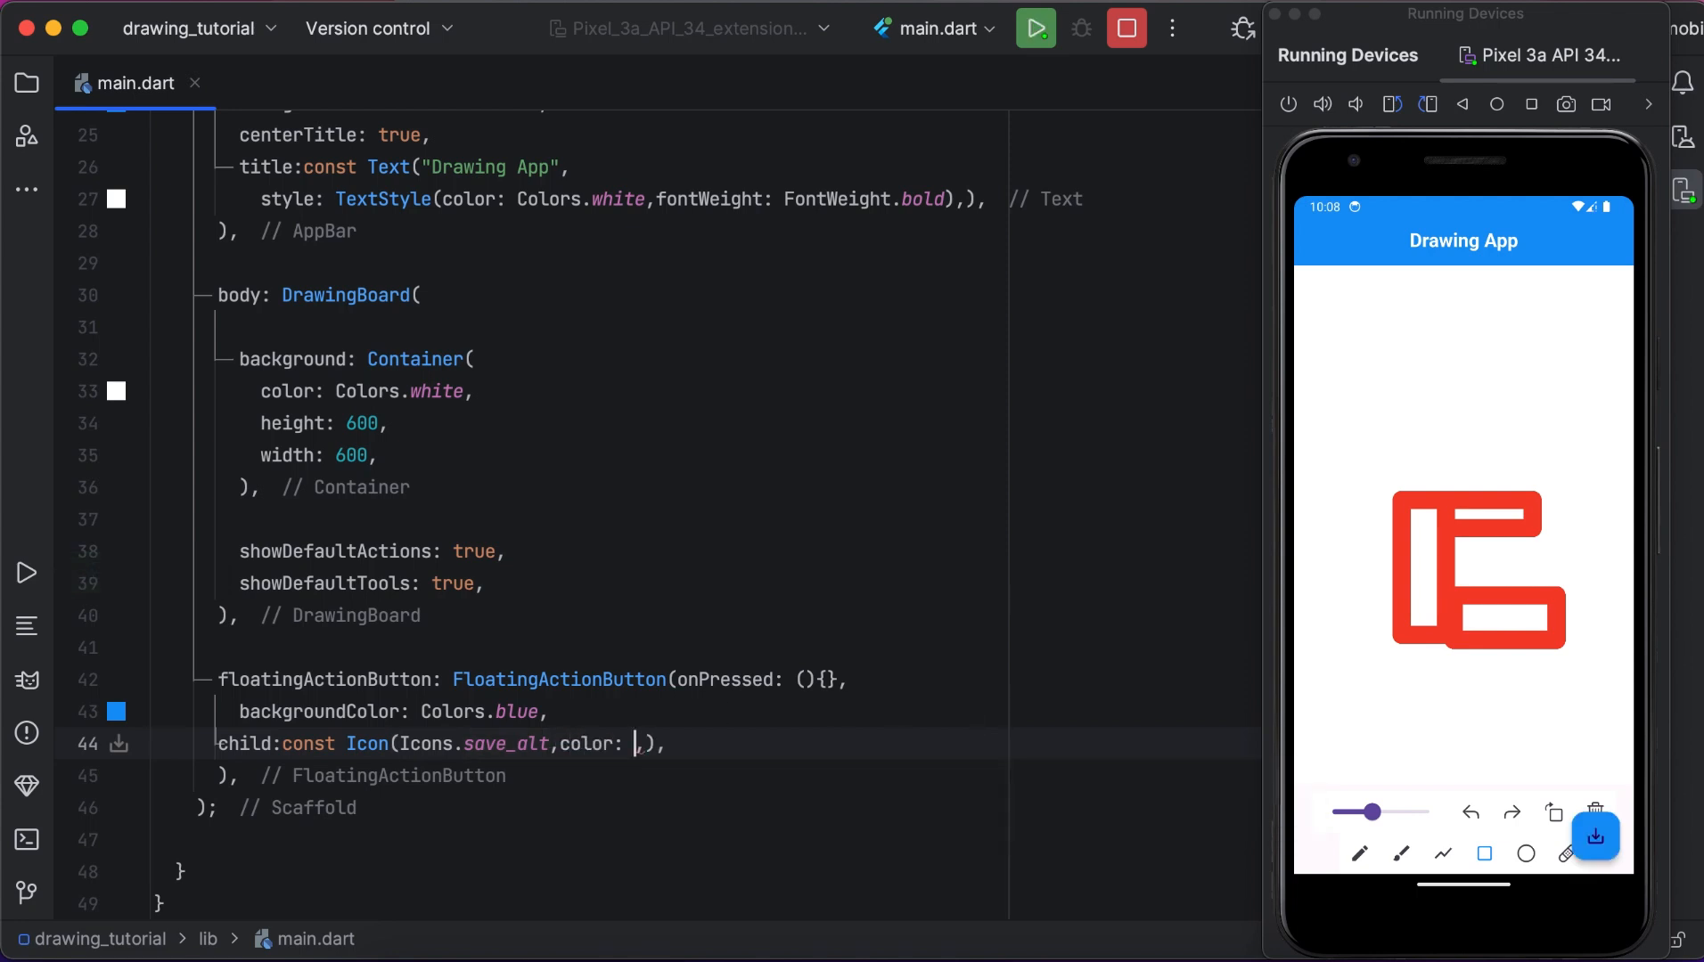
pyautogui.write('Colors')
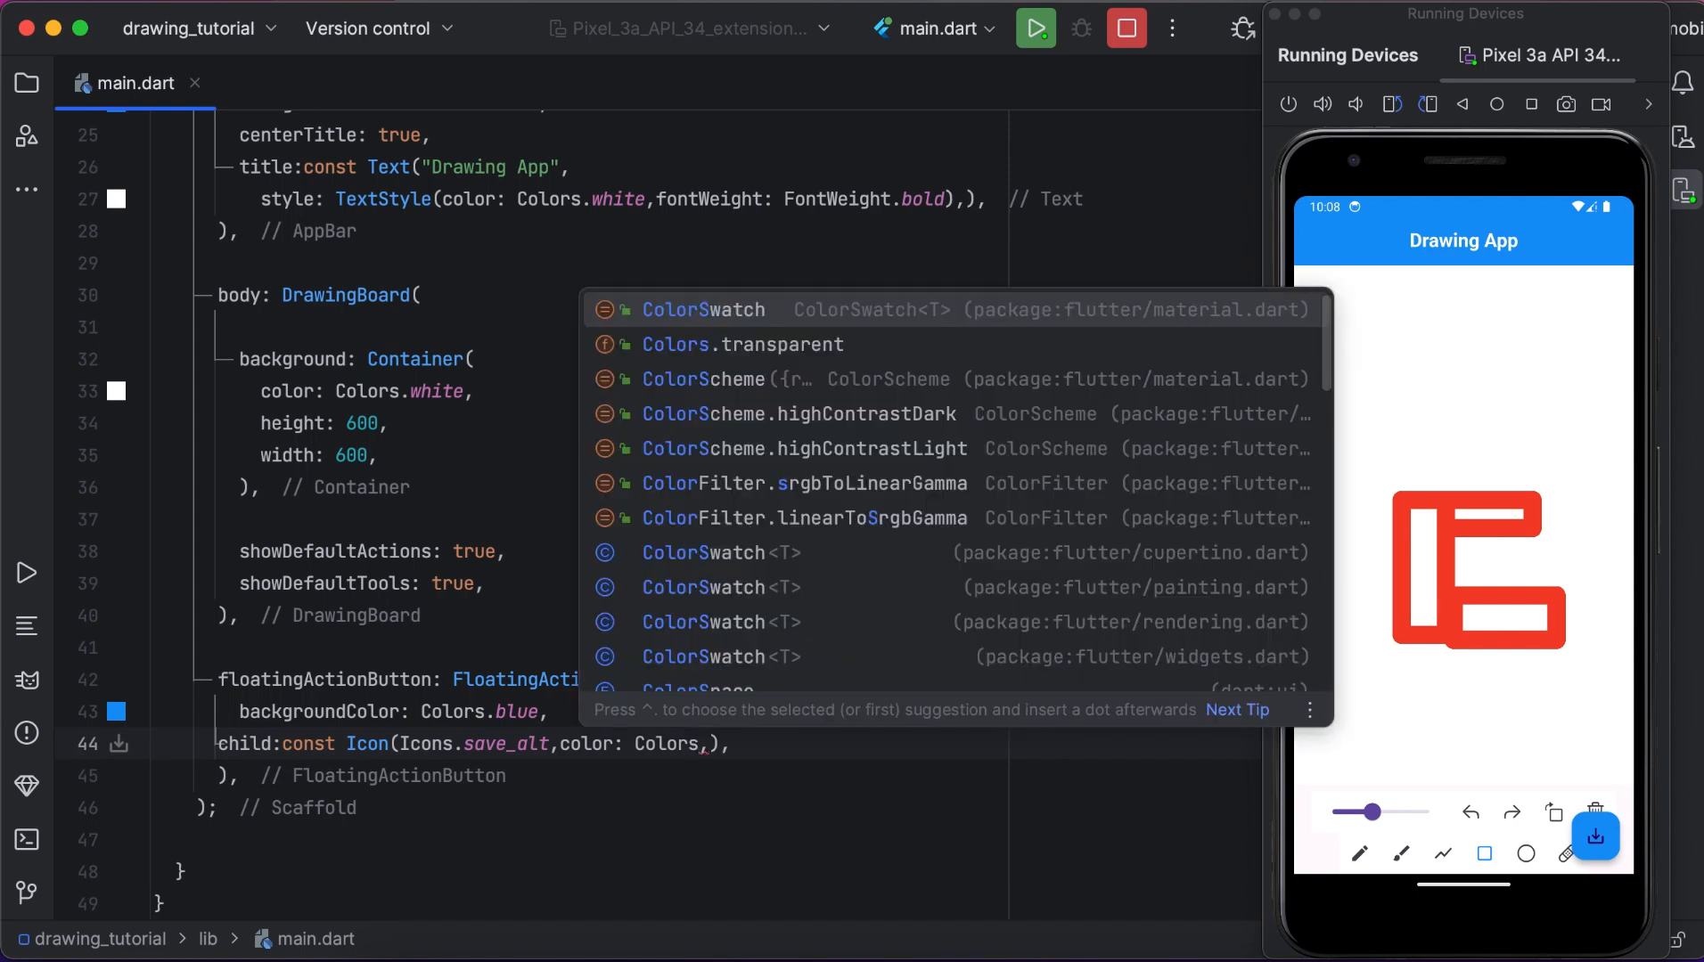
pyautogui.write('.w')
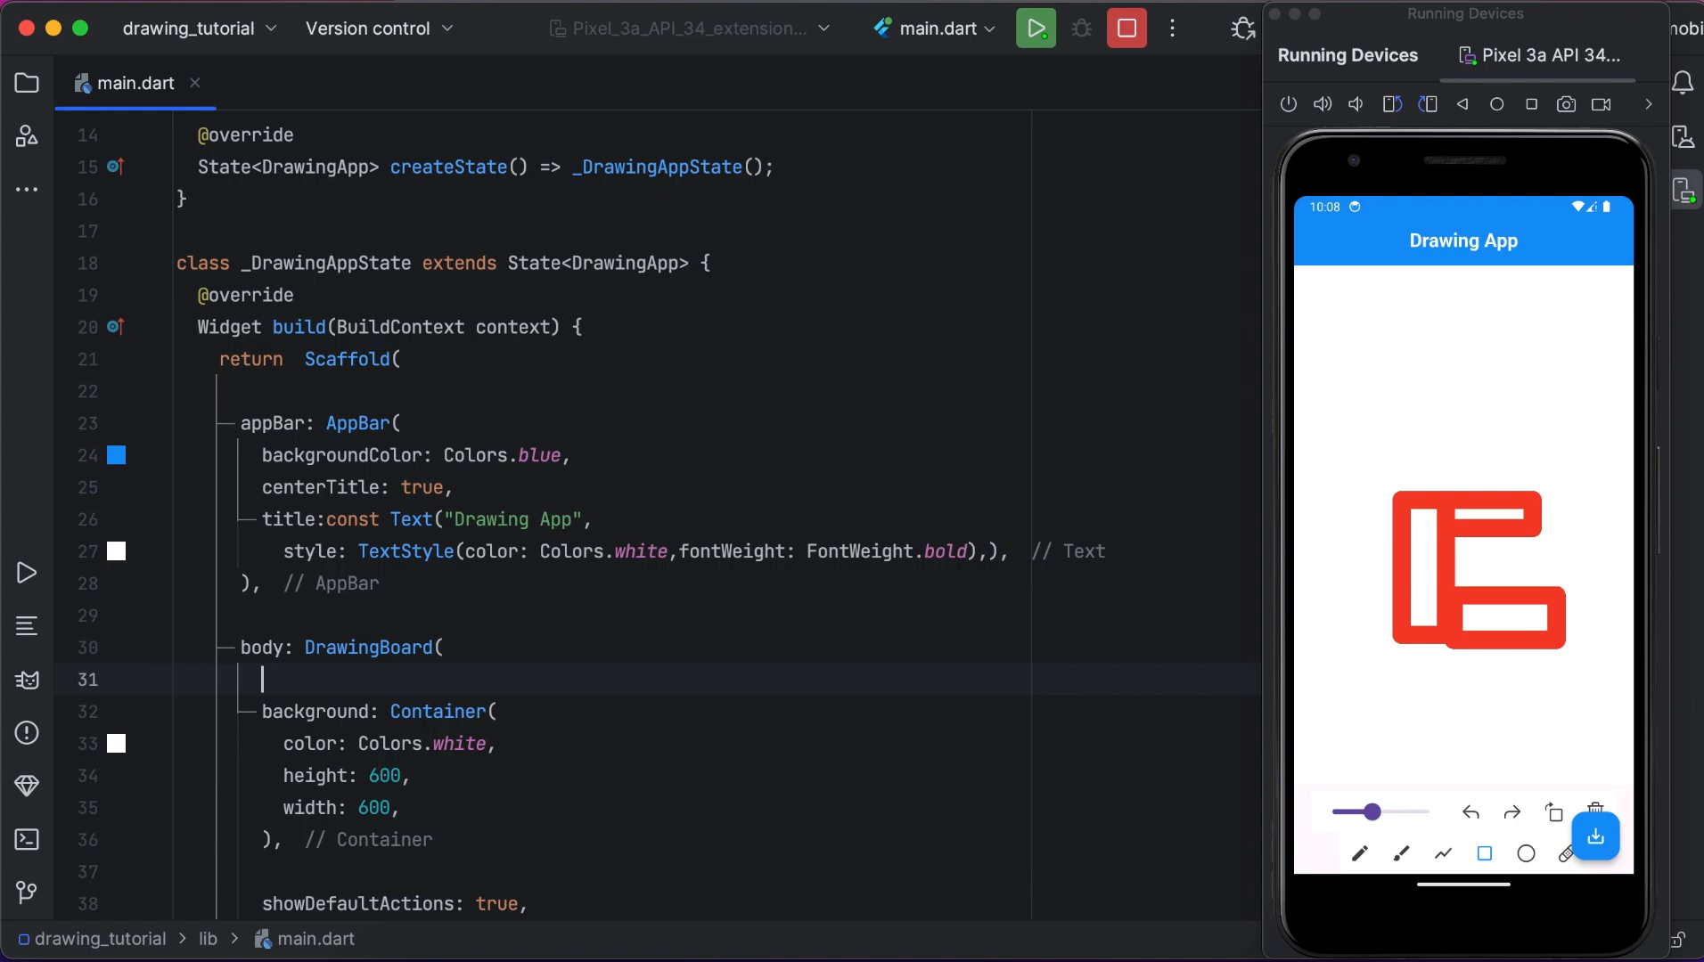
# Declare a late DrawingController _controller field and pass it as the DrawingBoard's controller.
pyautogui.write('controller: ,')
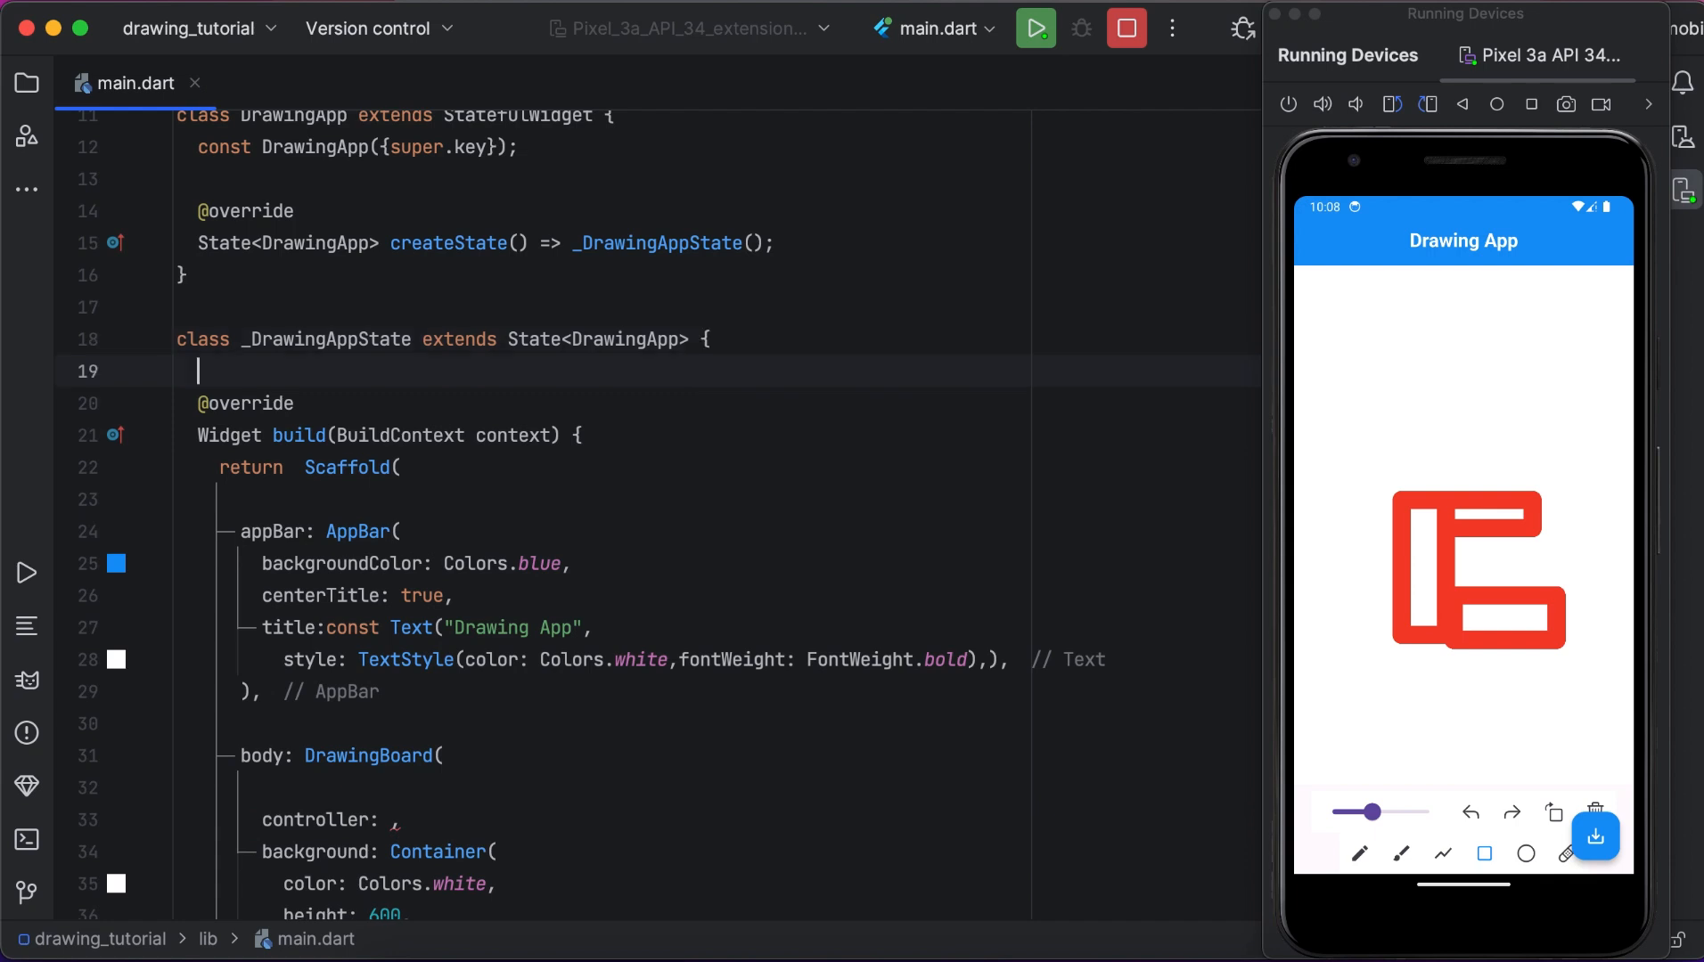
pyautogui.write('Dr')
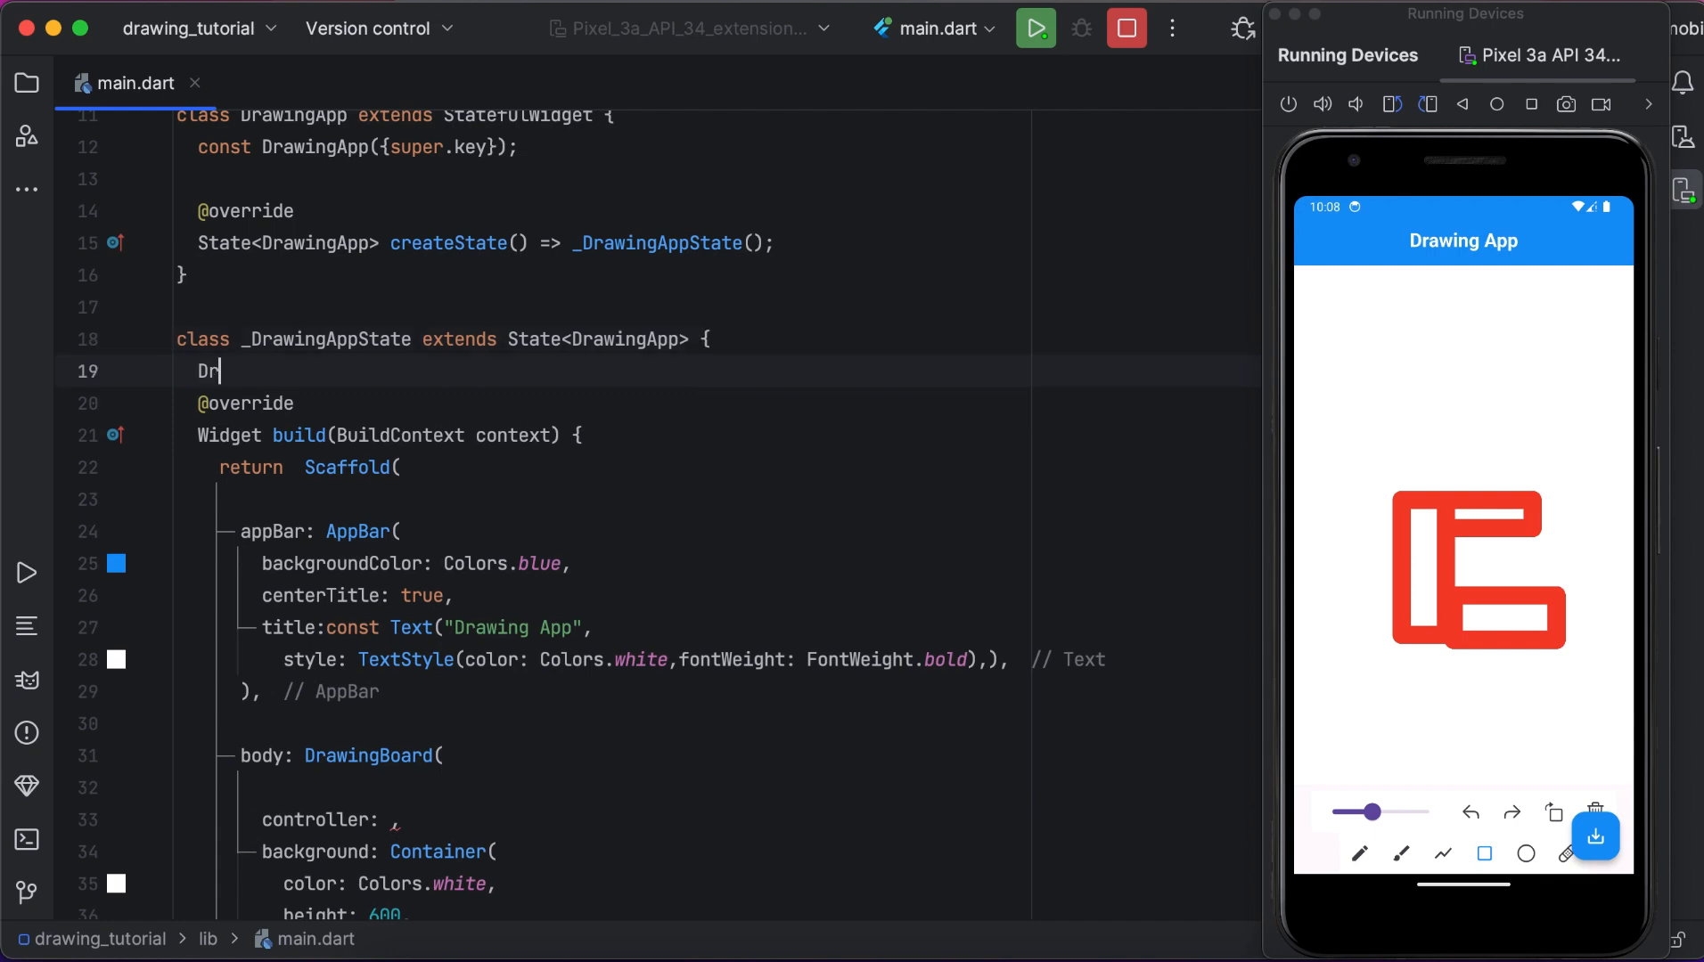
pyautogui.write('awingController')
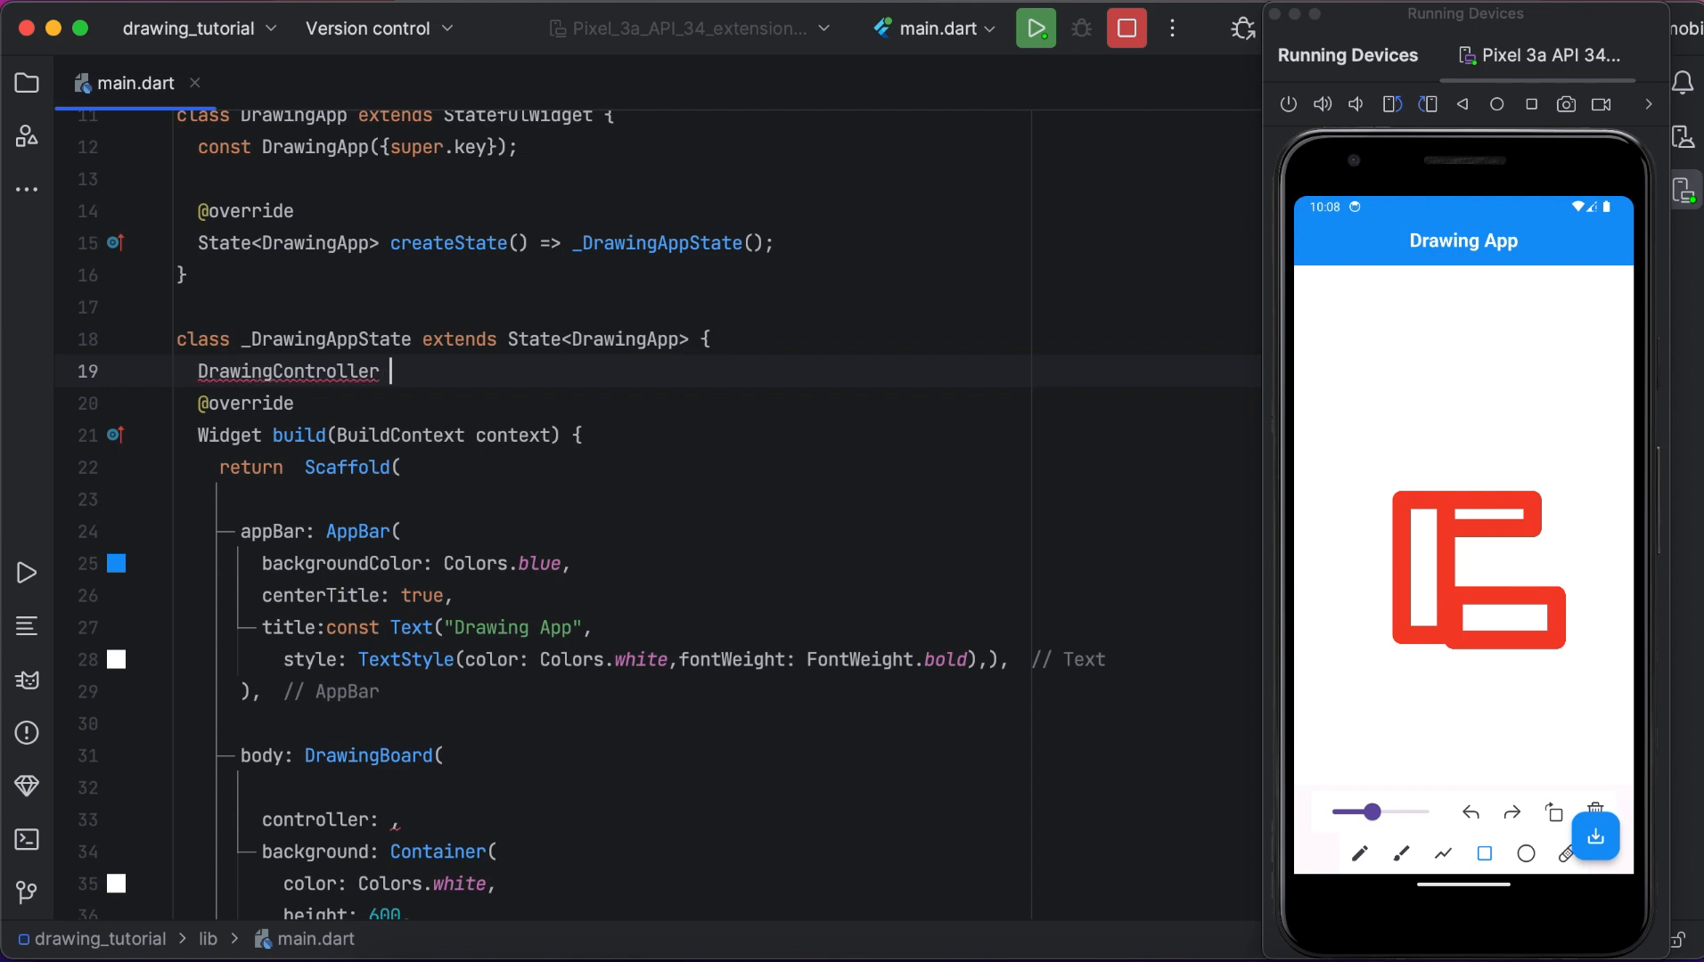
pyautogui.write('_controller')
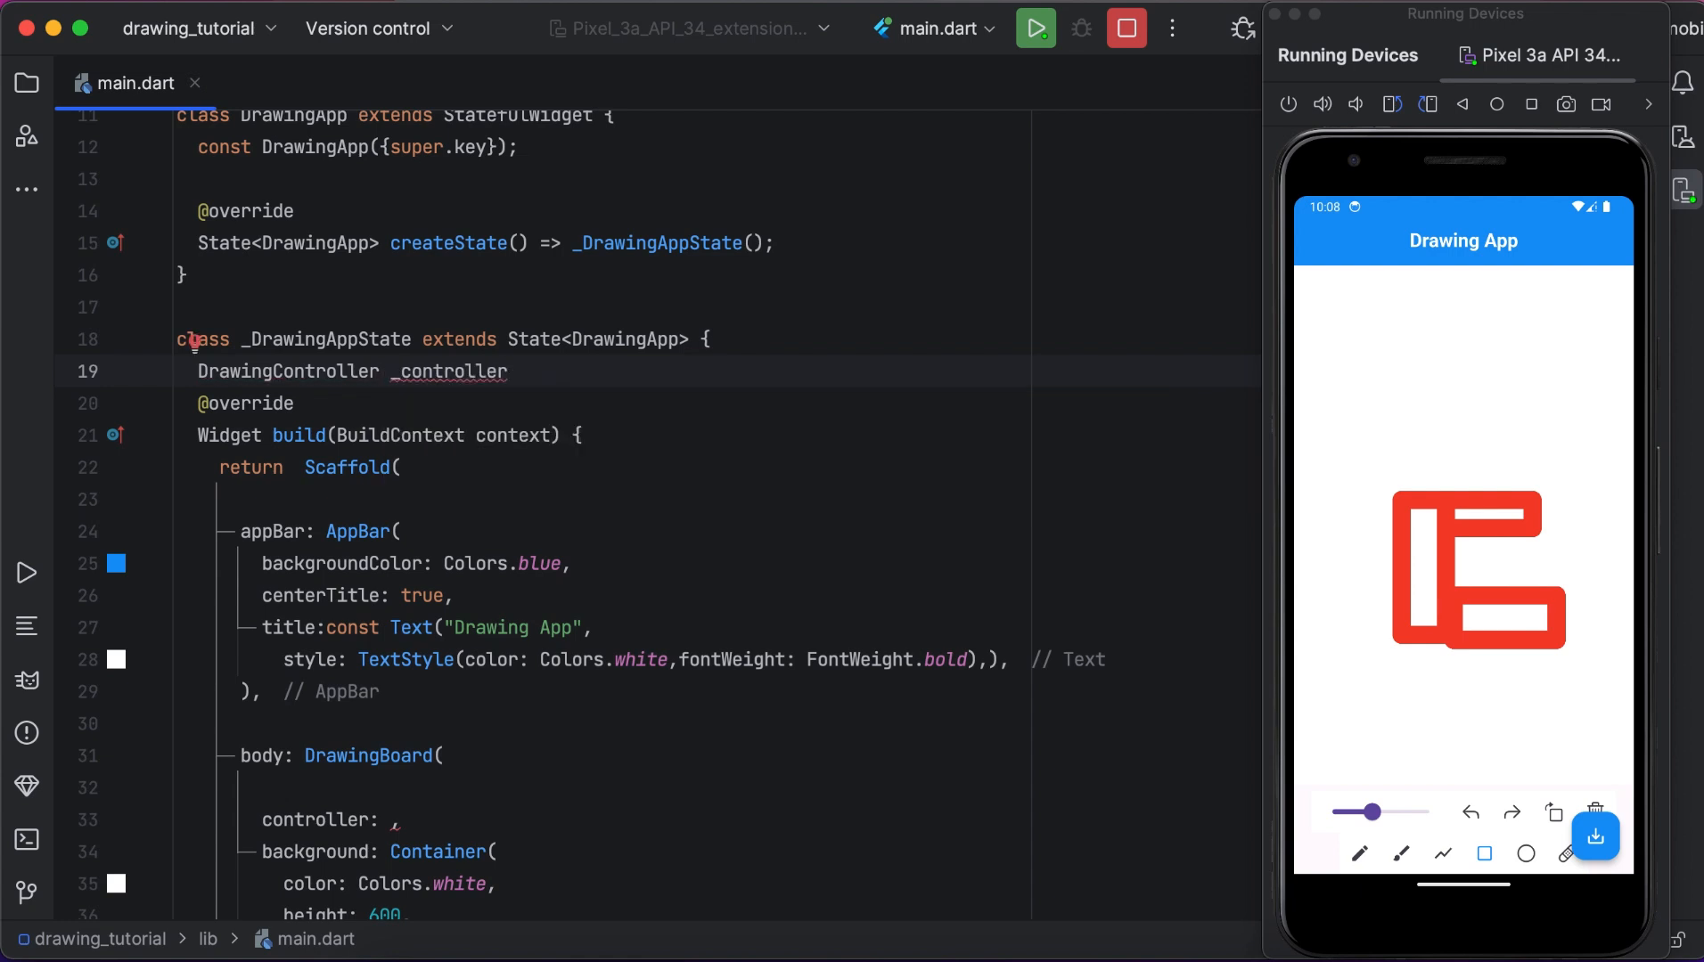
pyautogui.write(';')
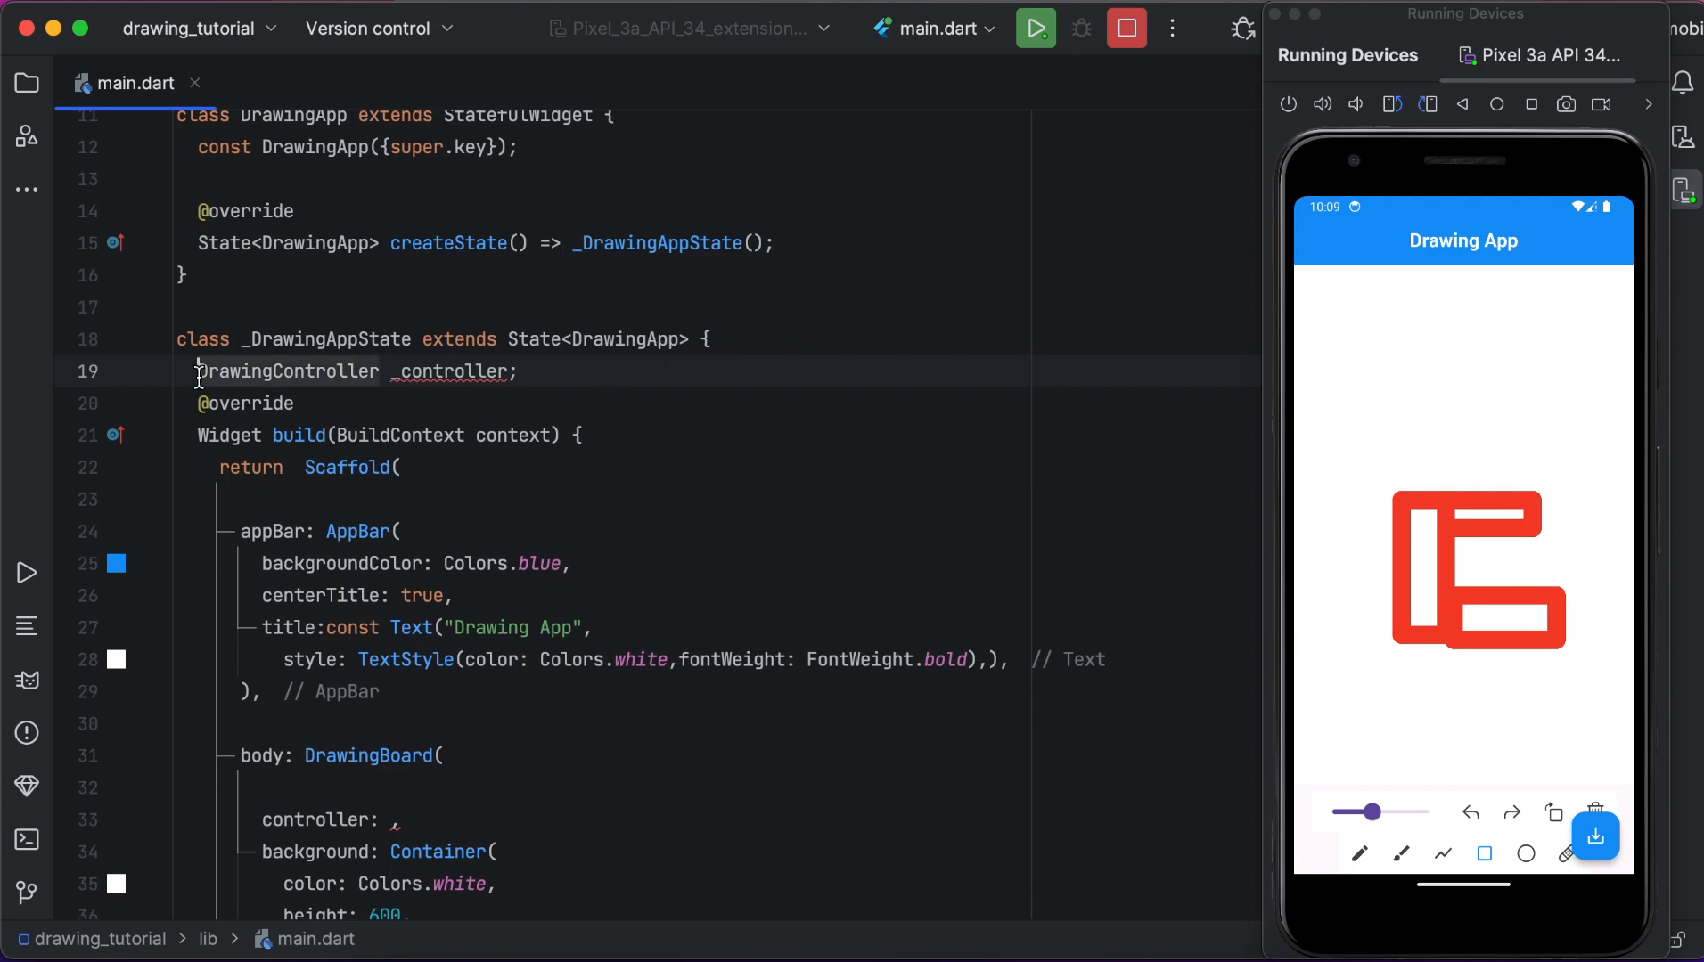
pyautogui.write('la')
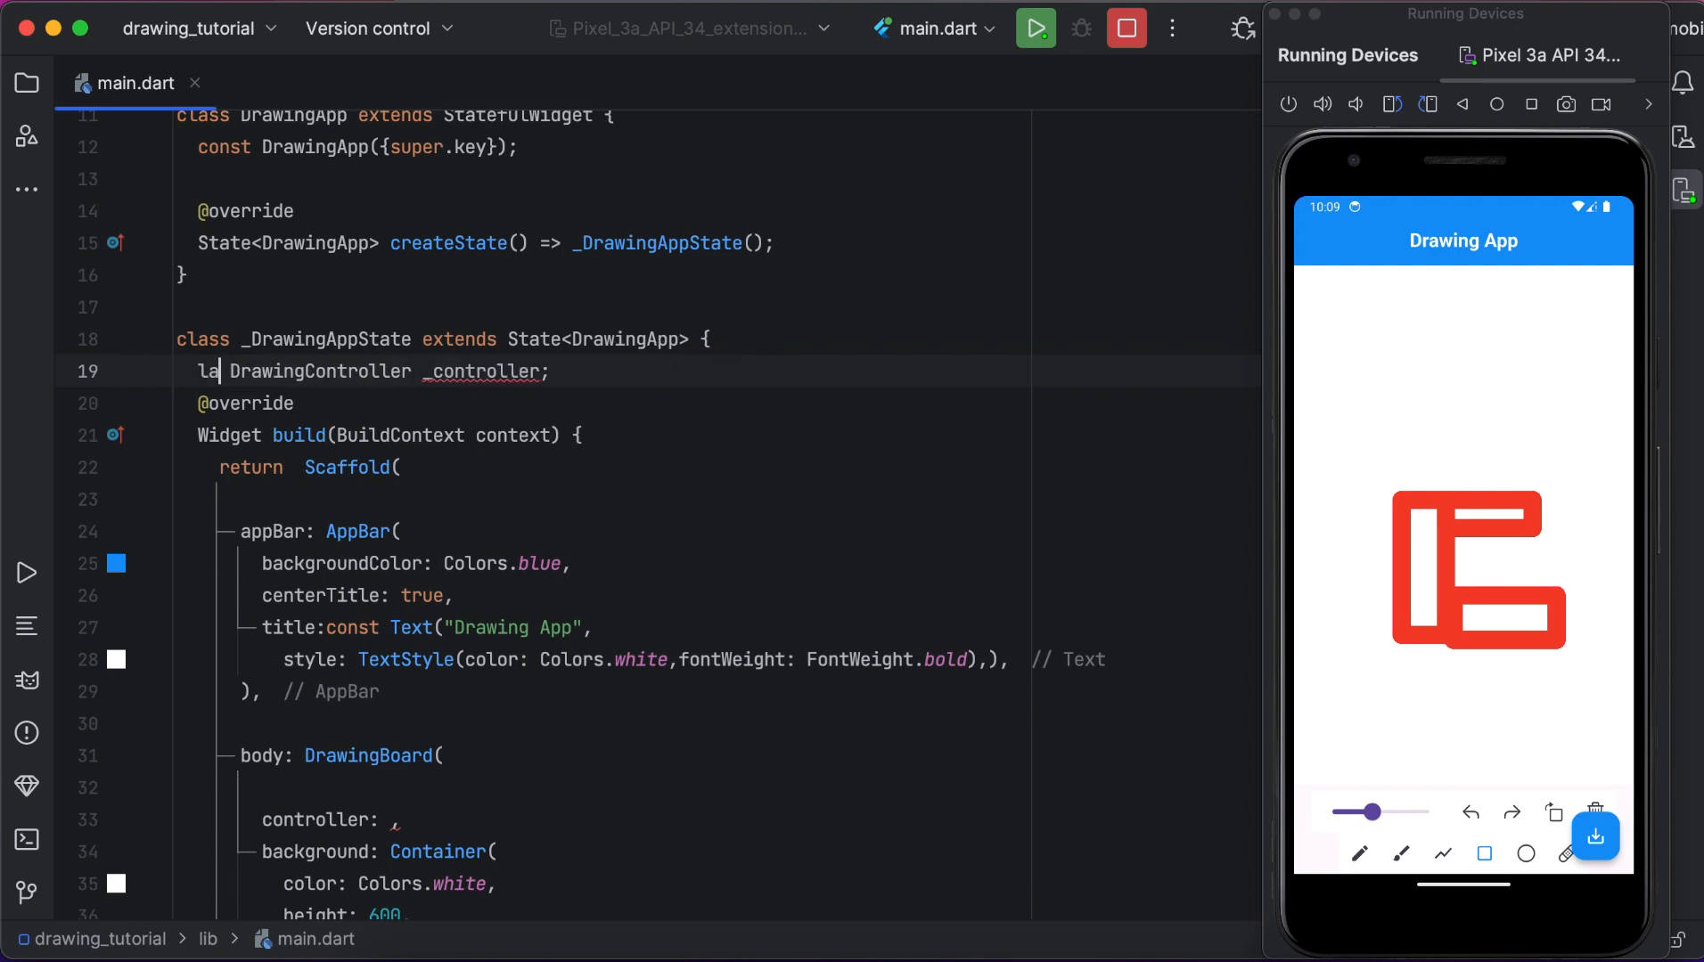
pyautogui.write('te')
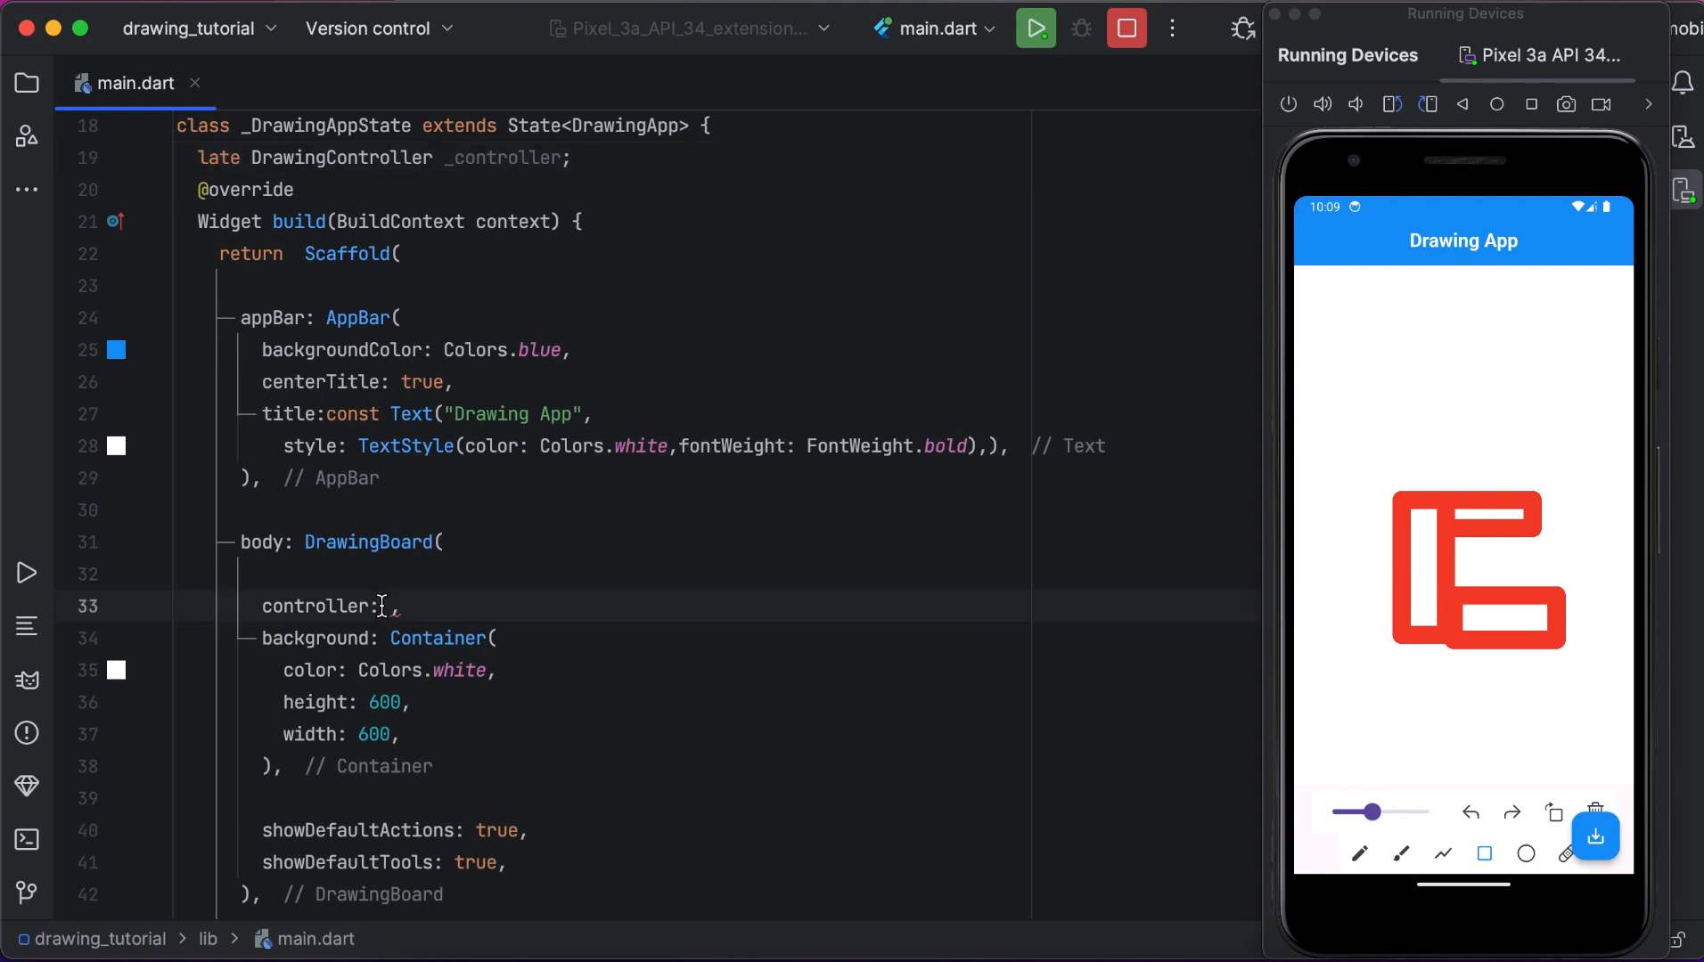
pyautogui.write('_controller')
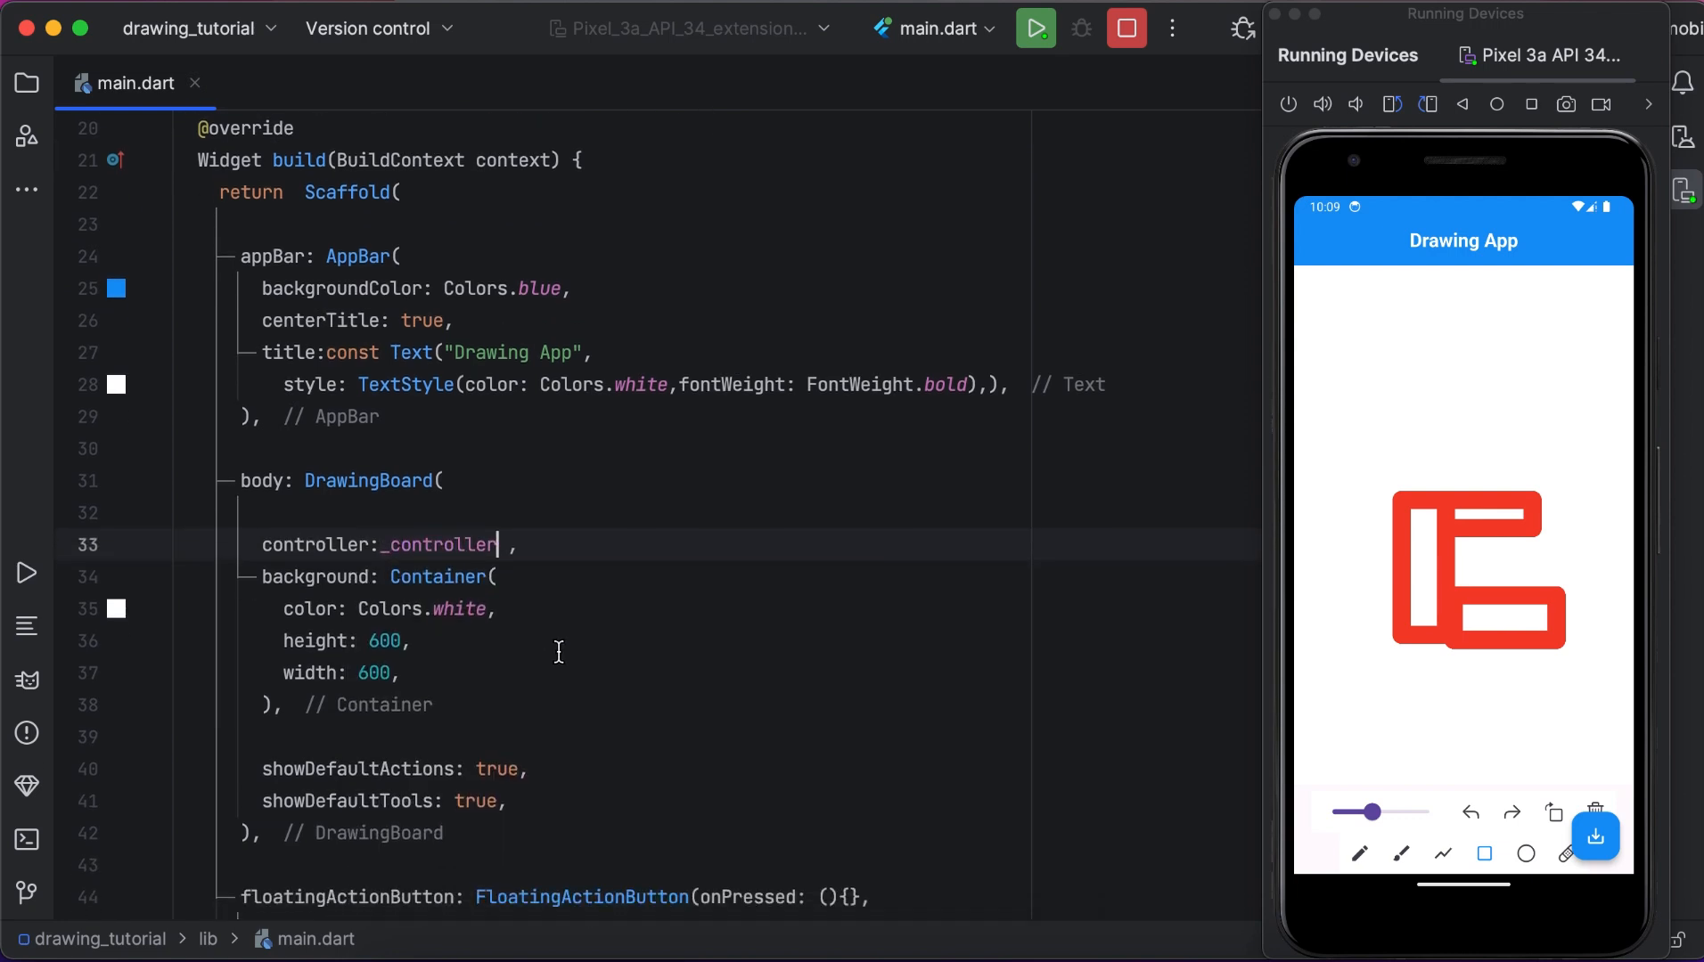
pyautogui.scroll(-3)
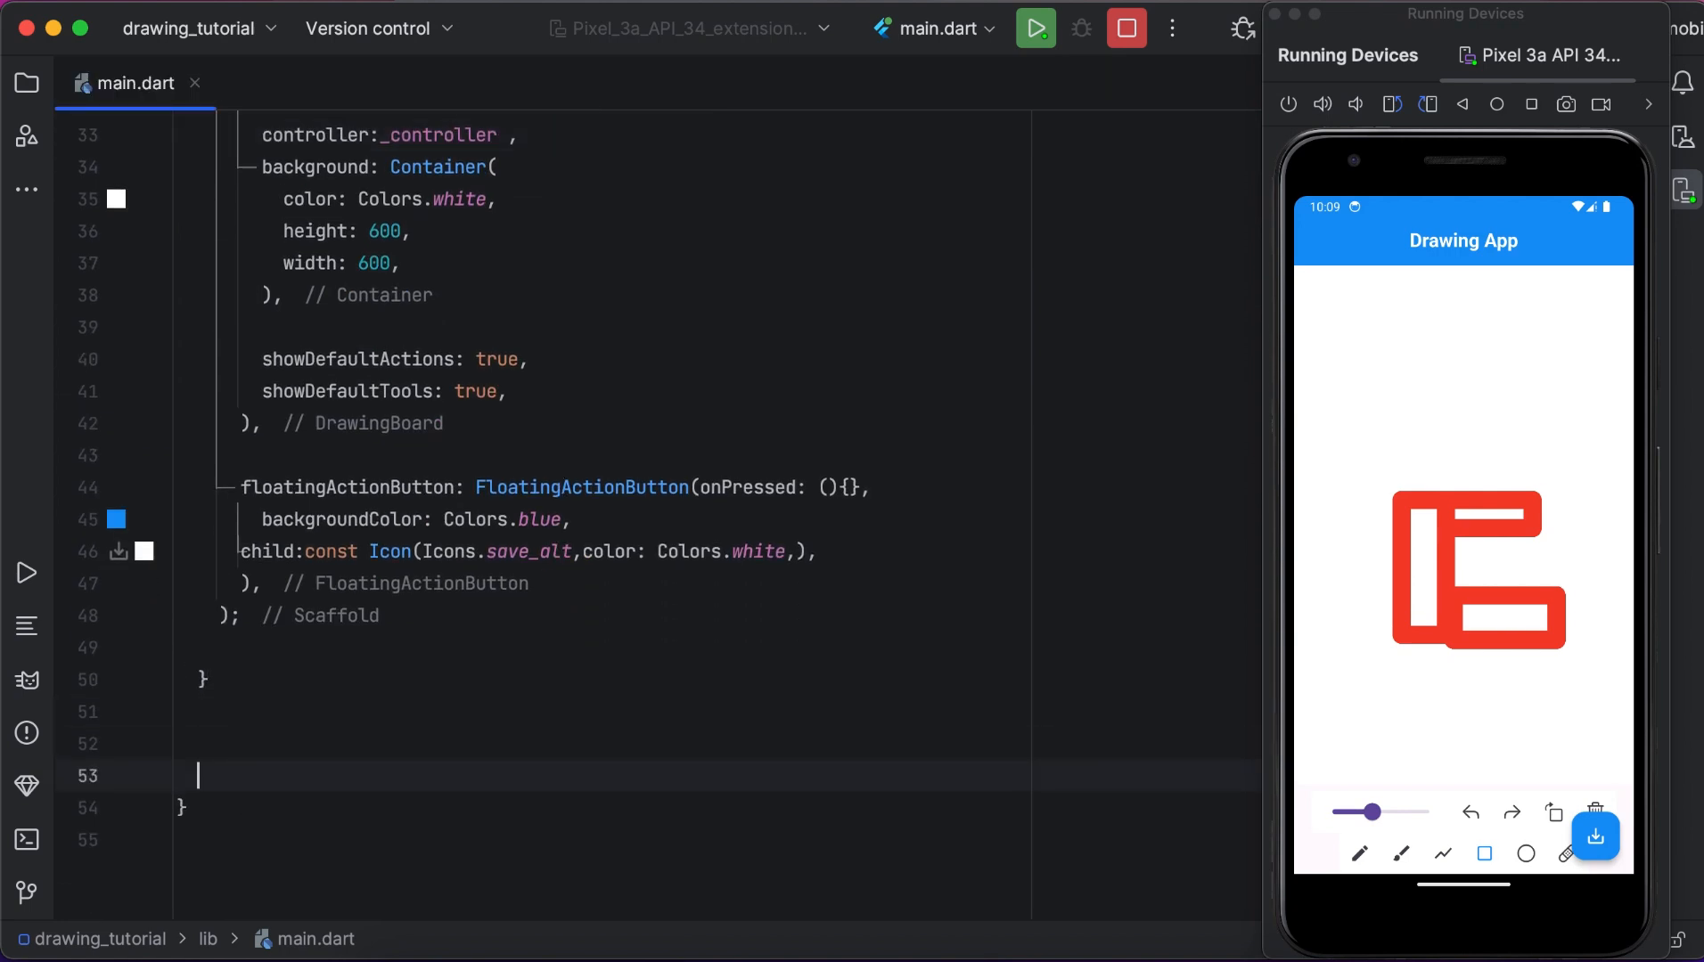
# Write Future<void> saveDrawing() async with an opening try block below build.
pyautogui.write('Futu')
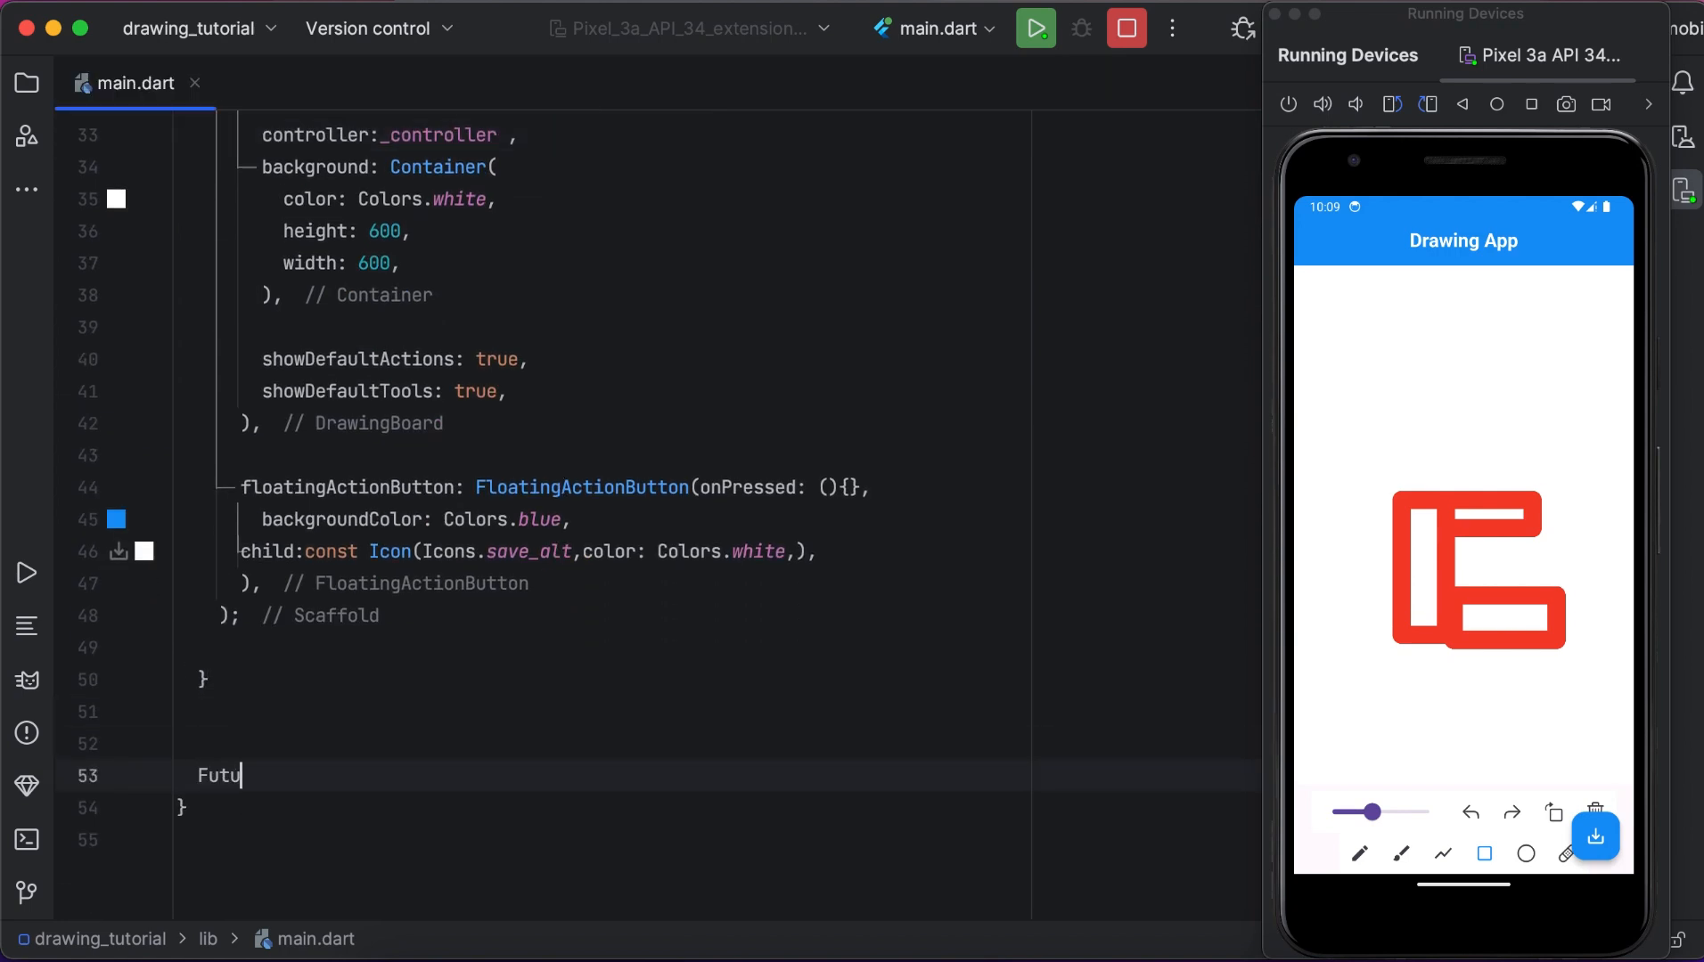
pyautogui.write('re')
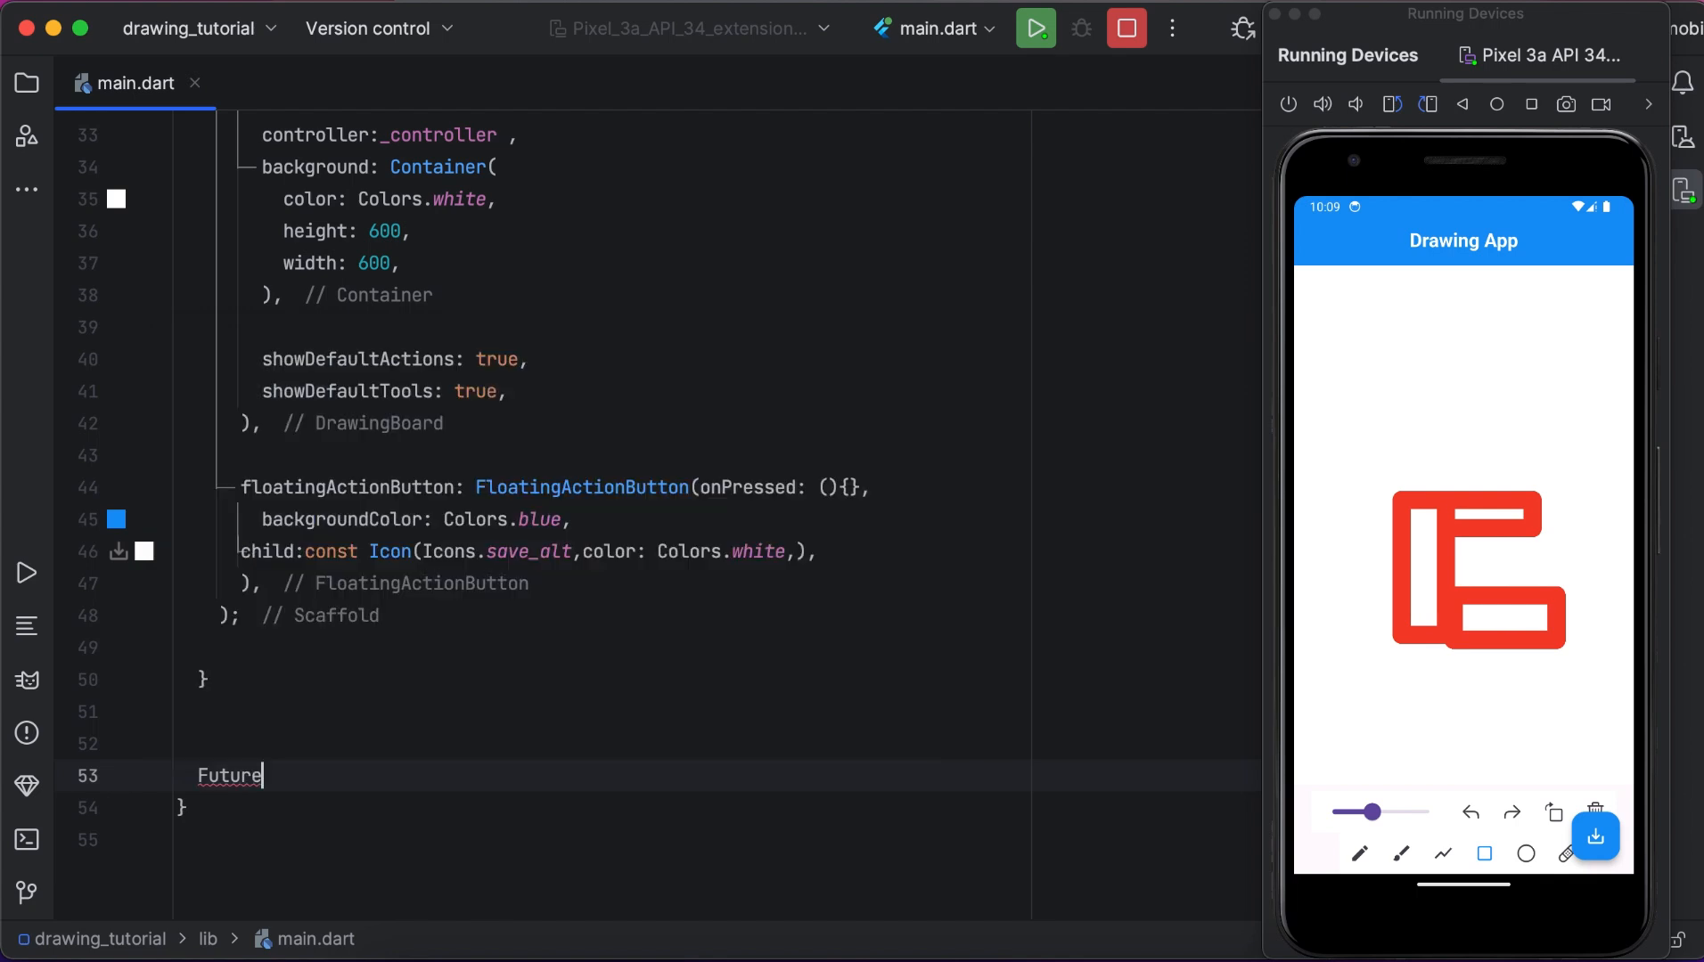
pyautogui.write('<void>')
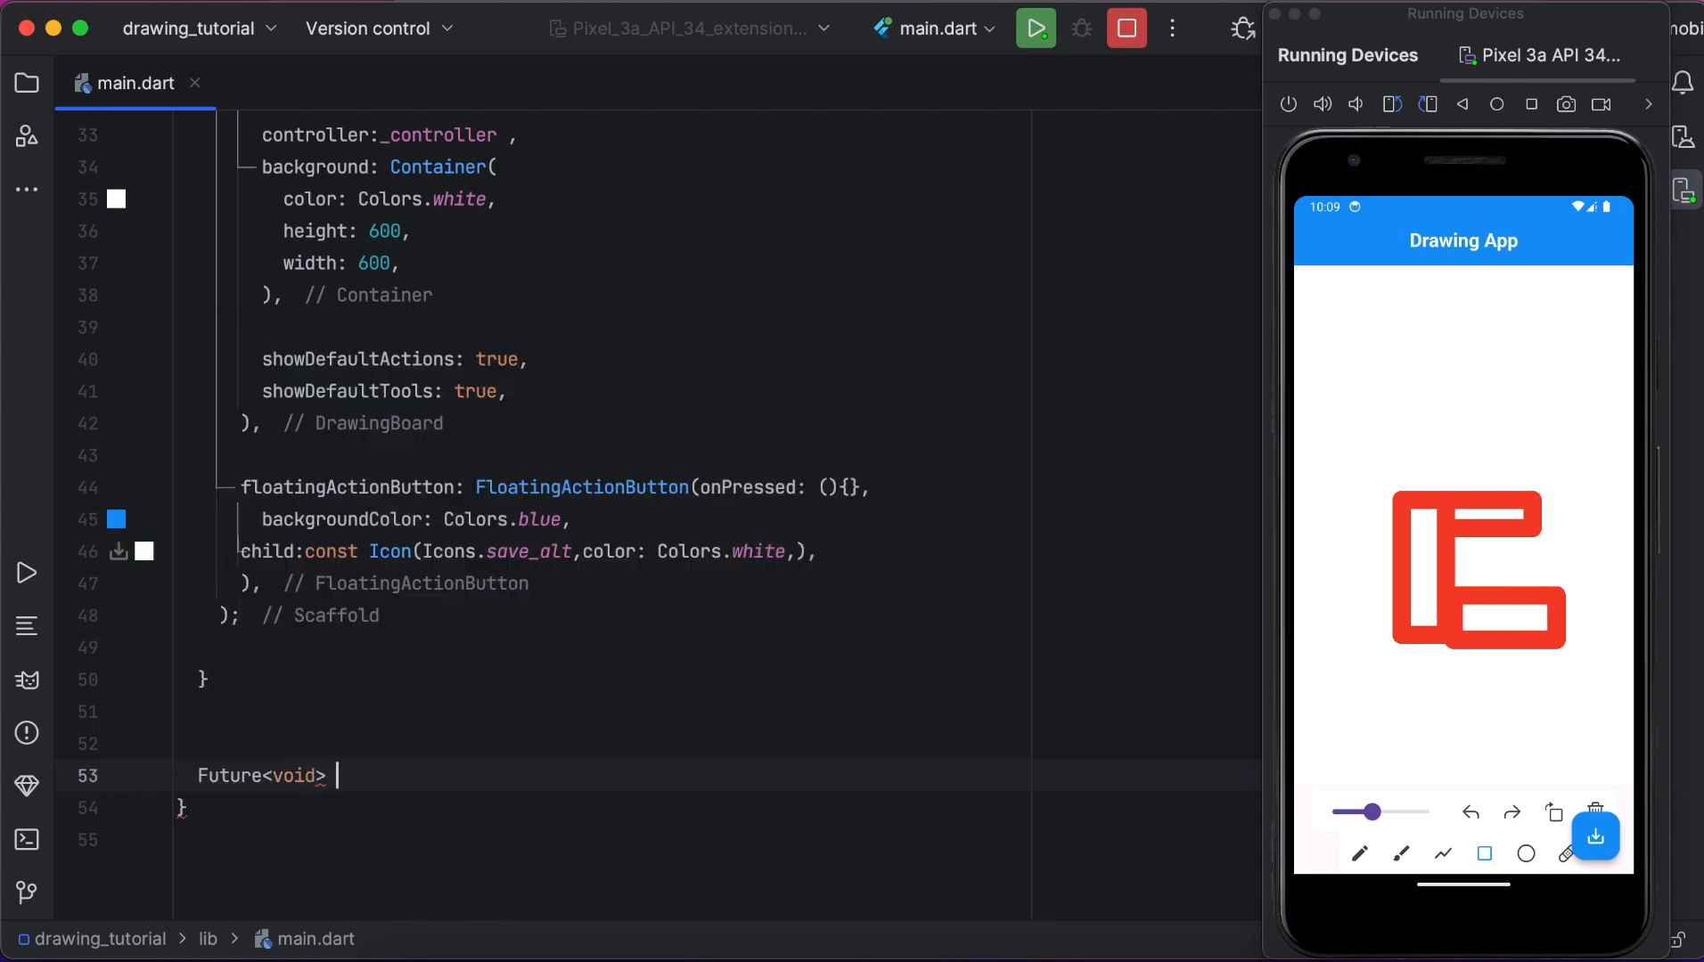
pyautogui.write('save')
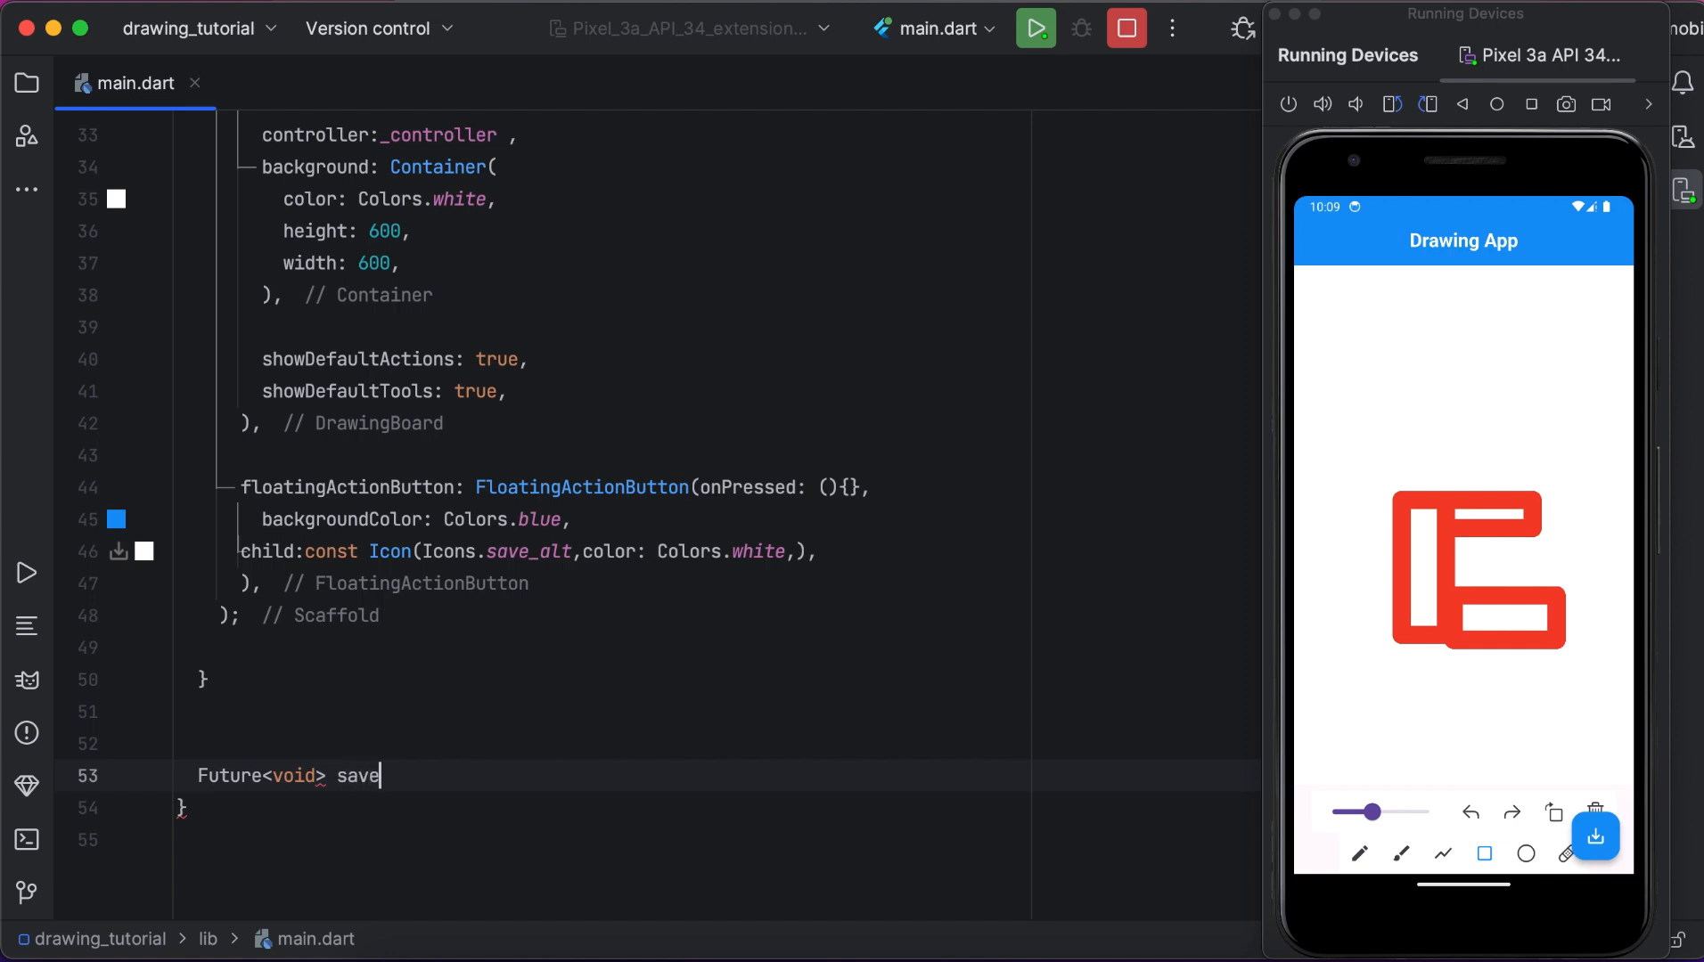
pyautogui.write('Drawin')
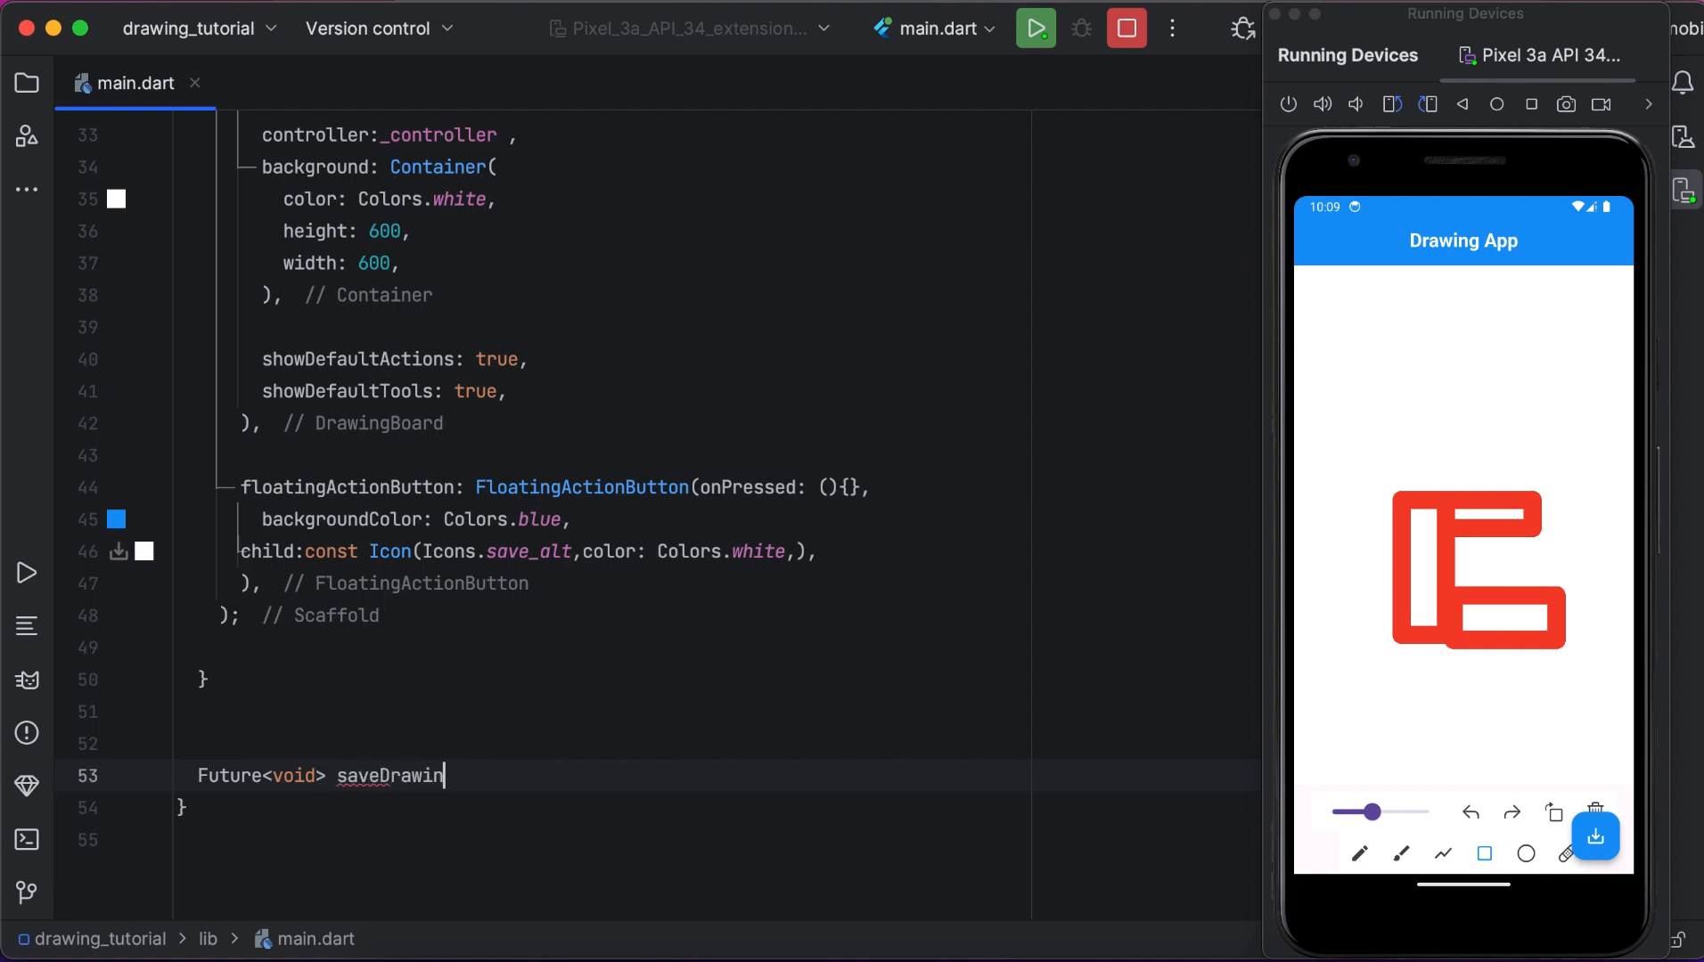
pyautogui.write('g()as')
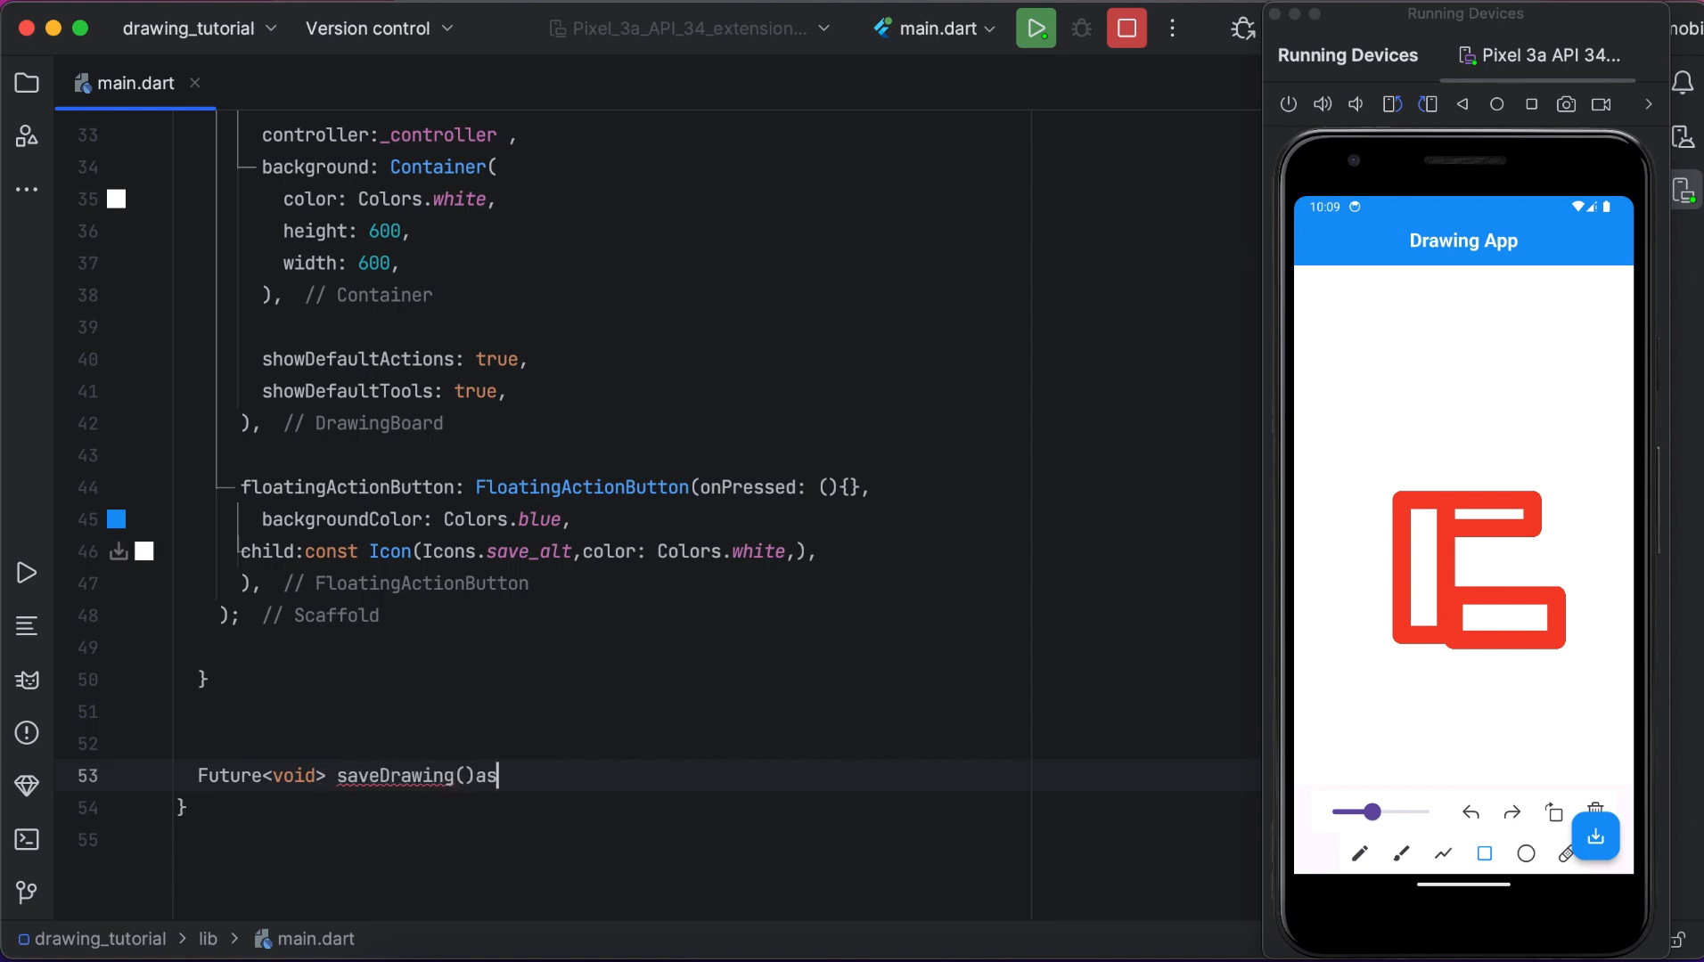
pyautogui.write('nc')
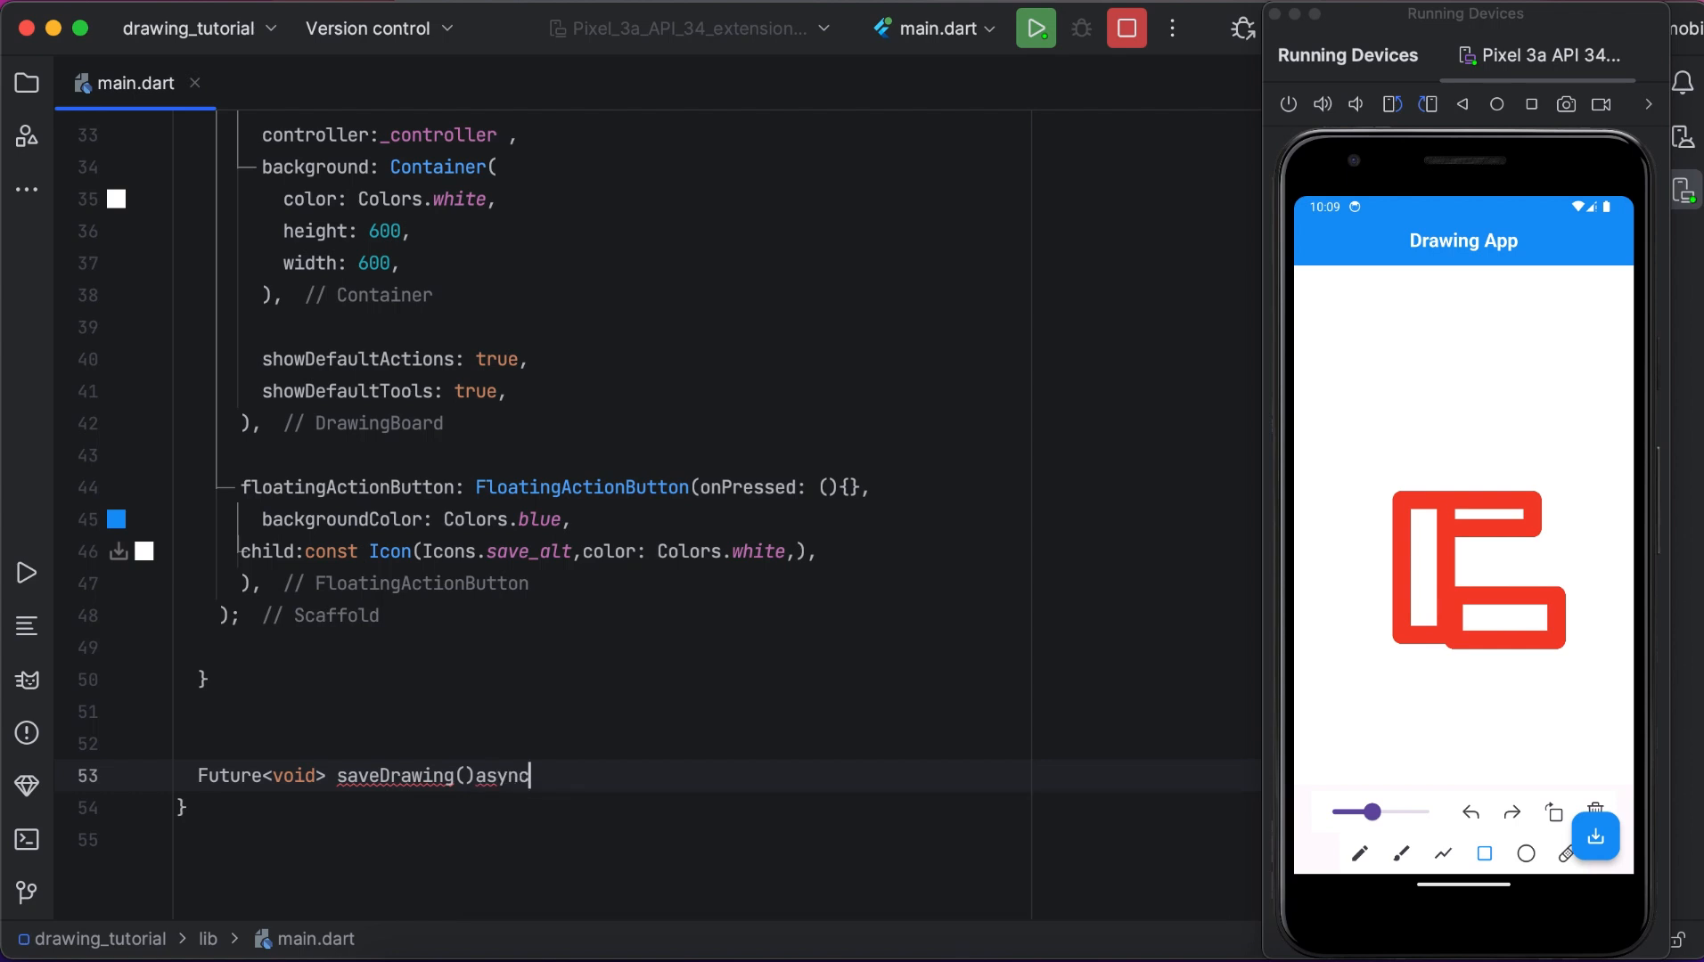
pyautogui.write('{')
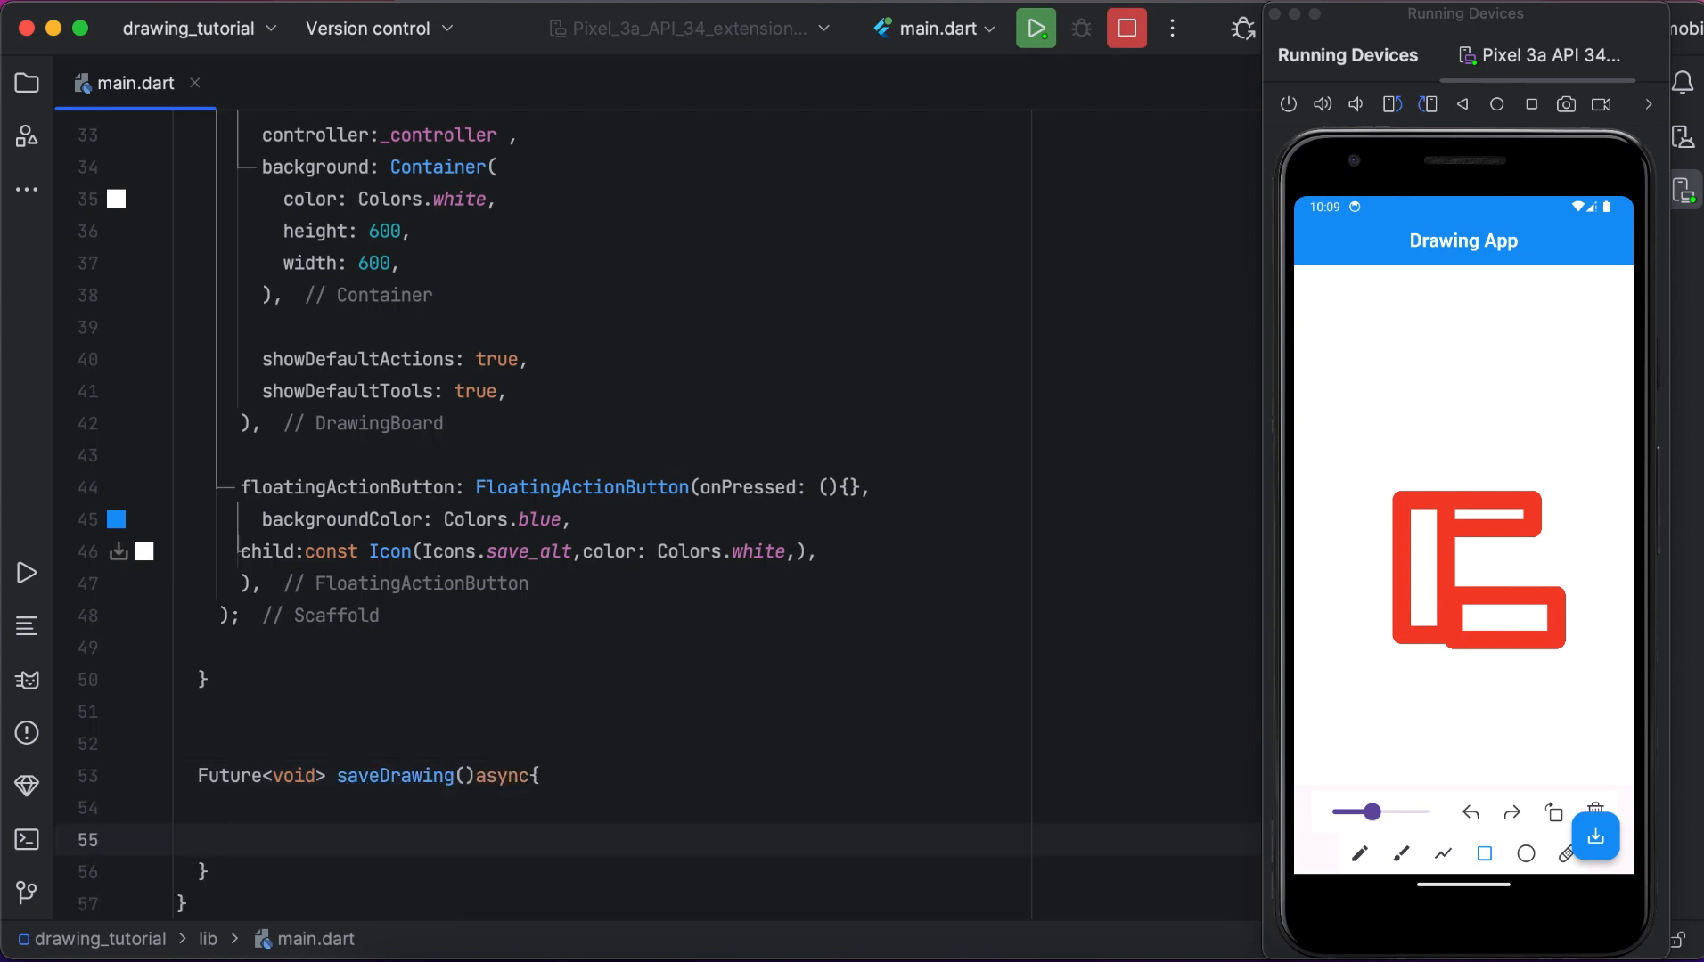
pyautogui.write('try')
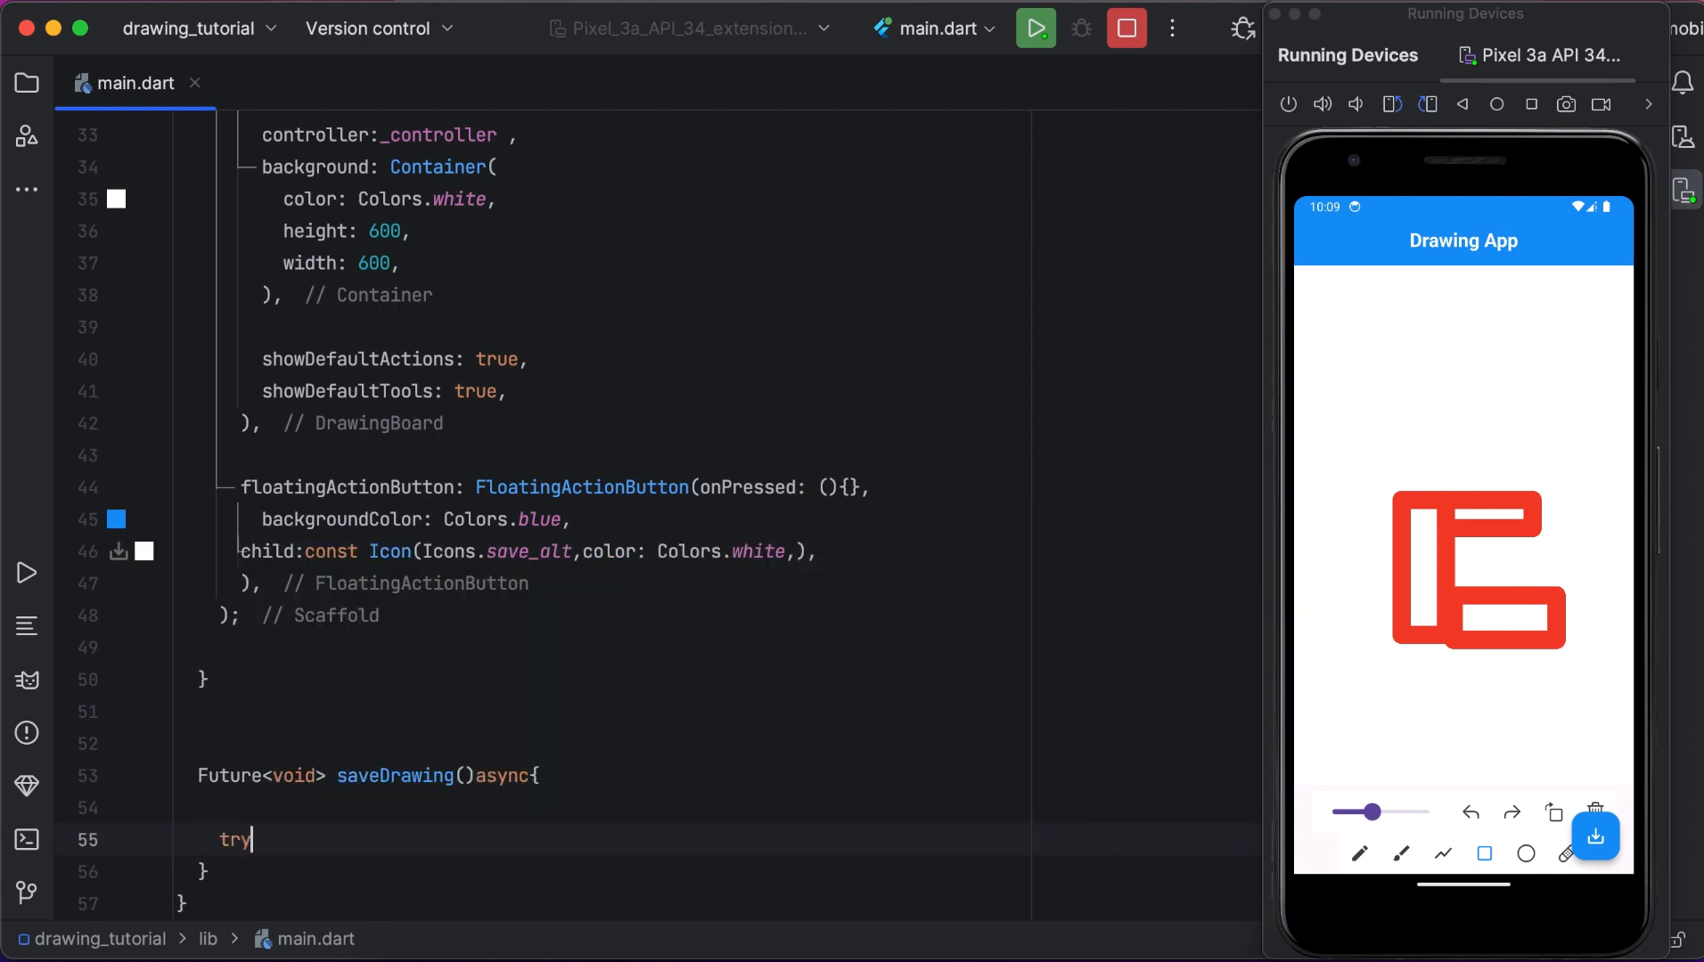
pyautogui.write('{')
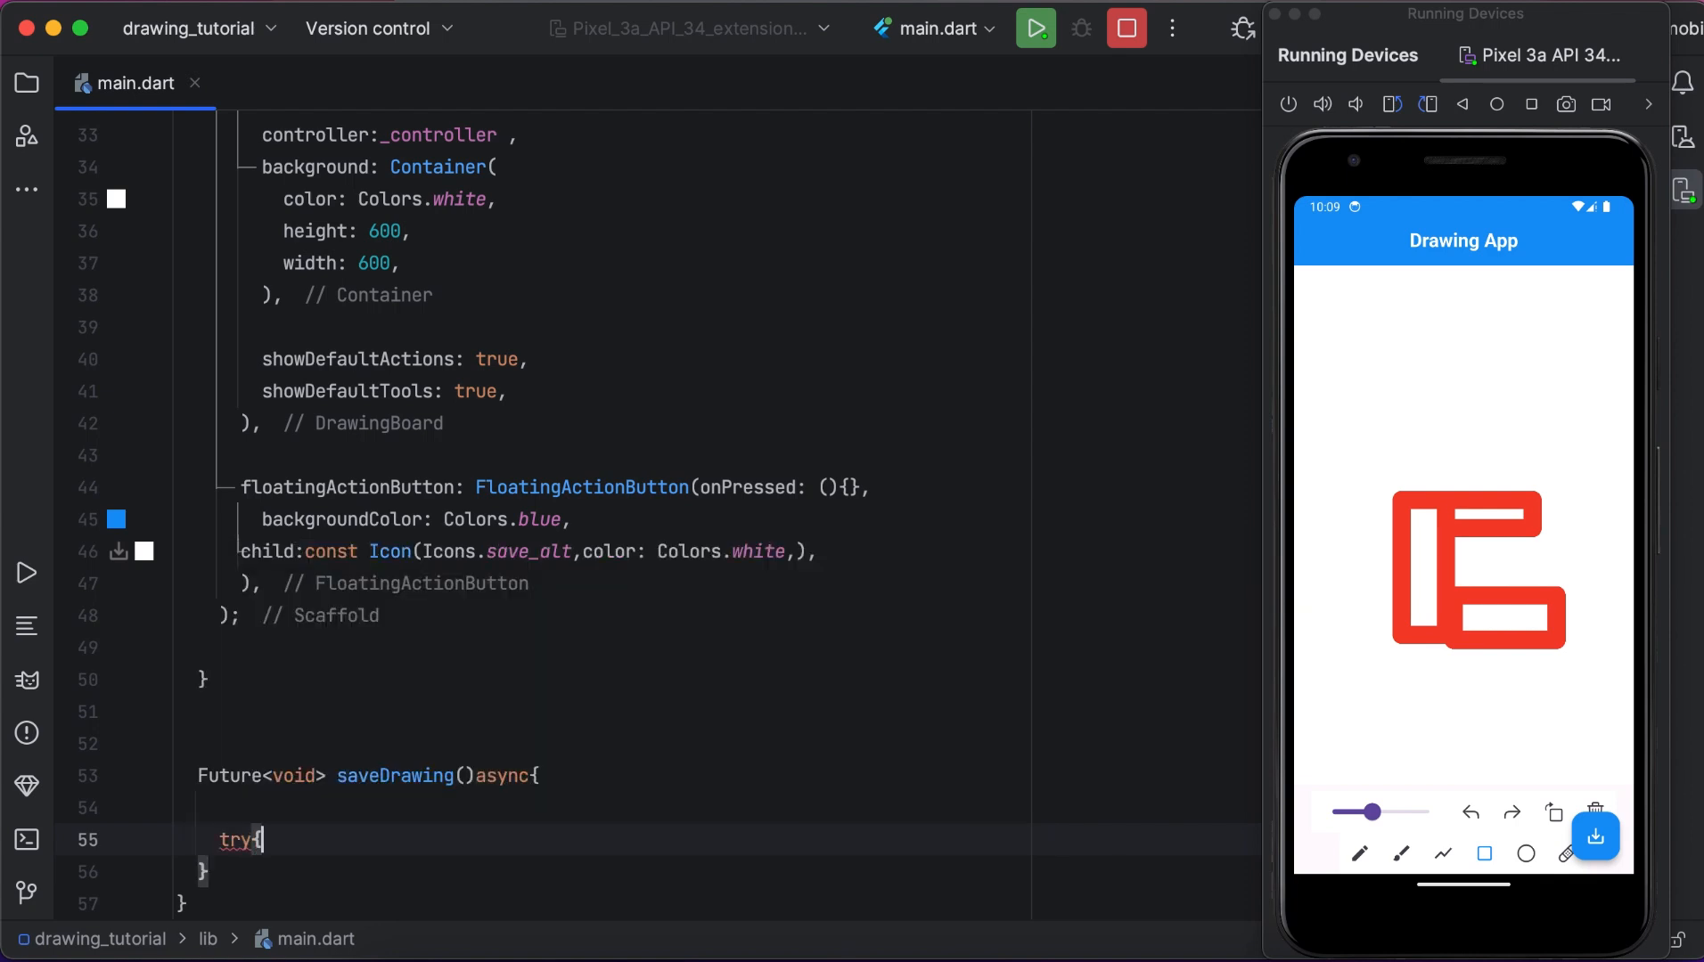
# Add catch(error) printing "Error saving Drawing $error" after the try block.
pyautogui.scroll(-3)
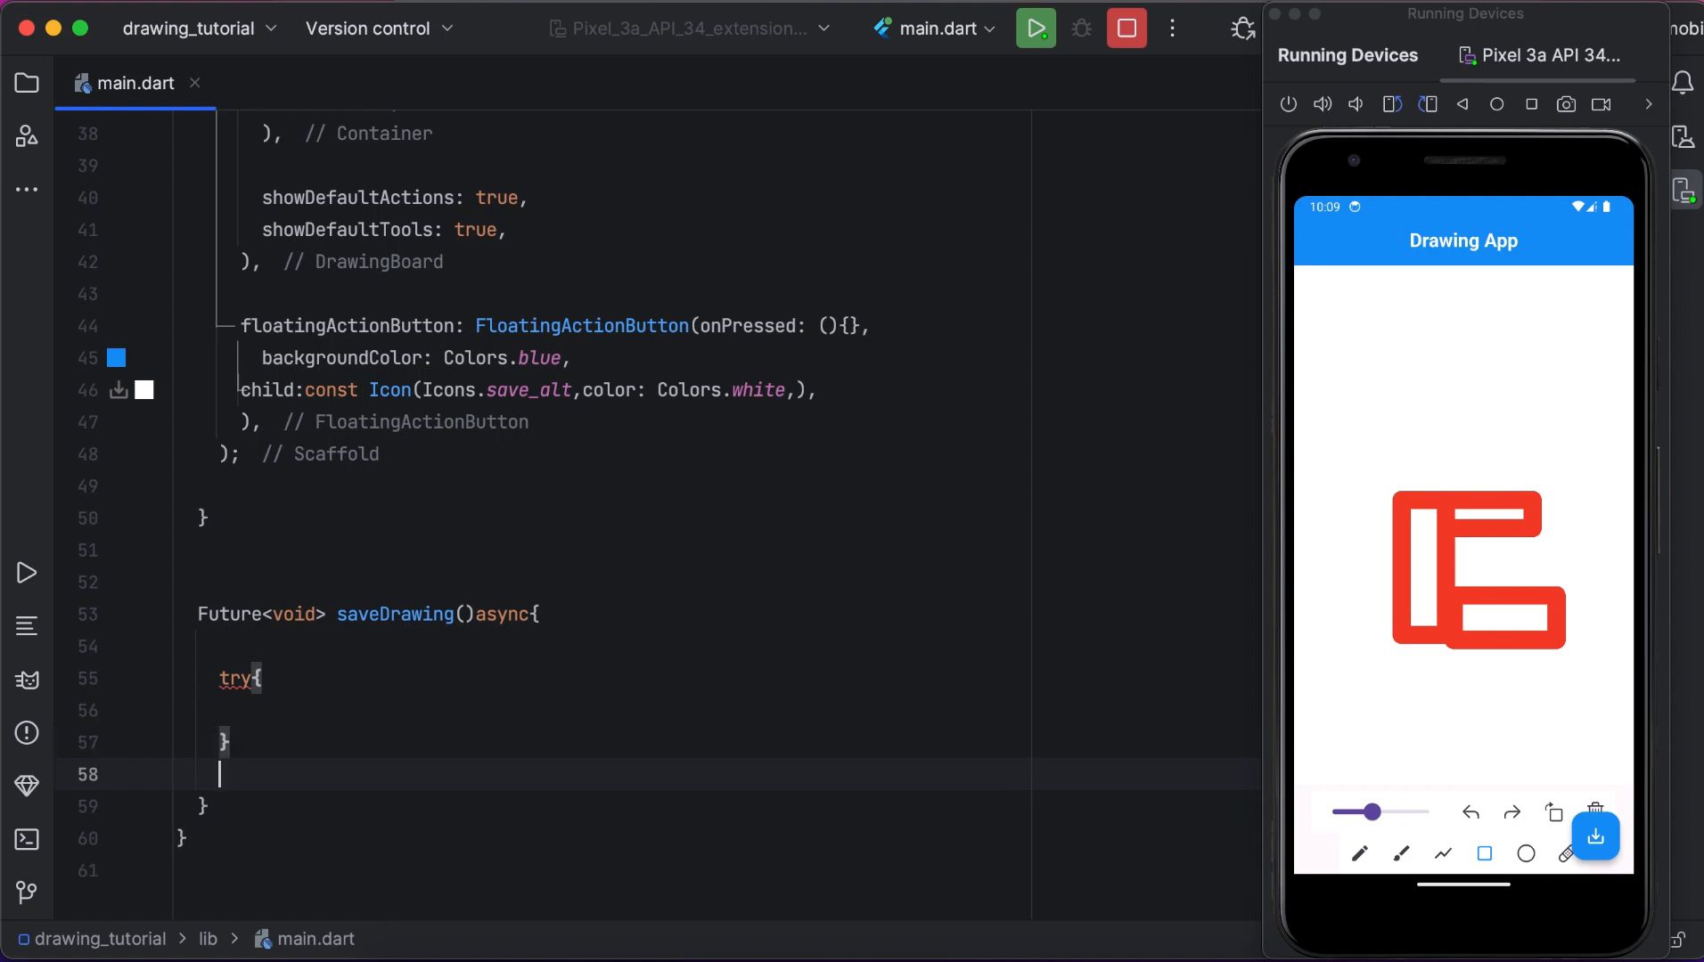
pyautogui.write('catch(e')
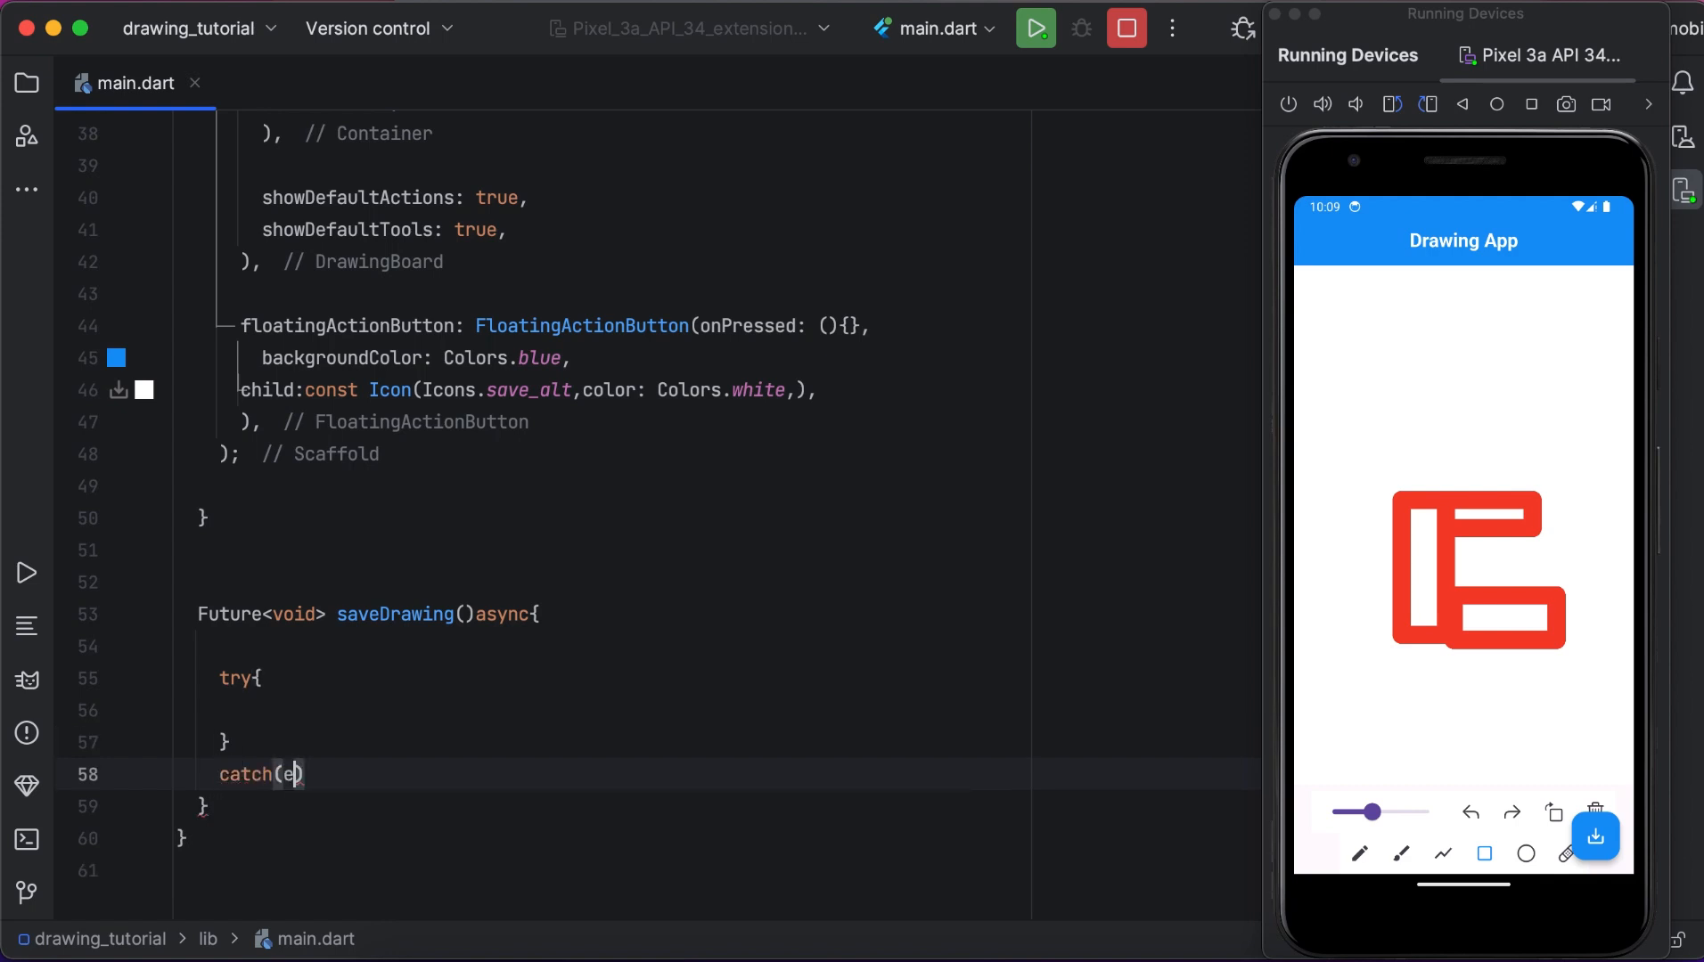
pyautogui.write('rroe')
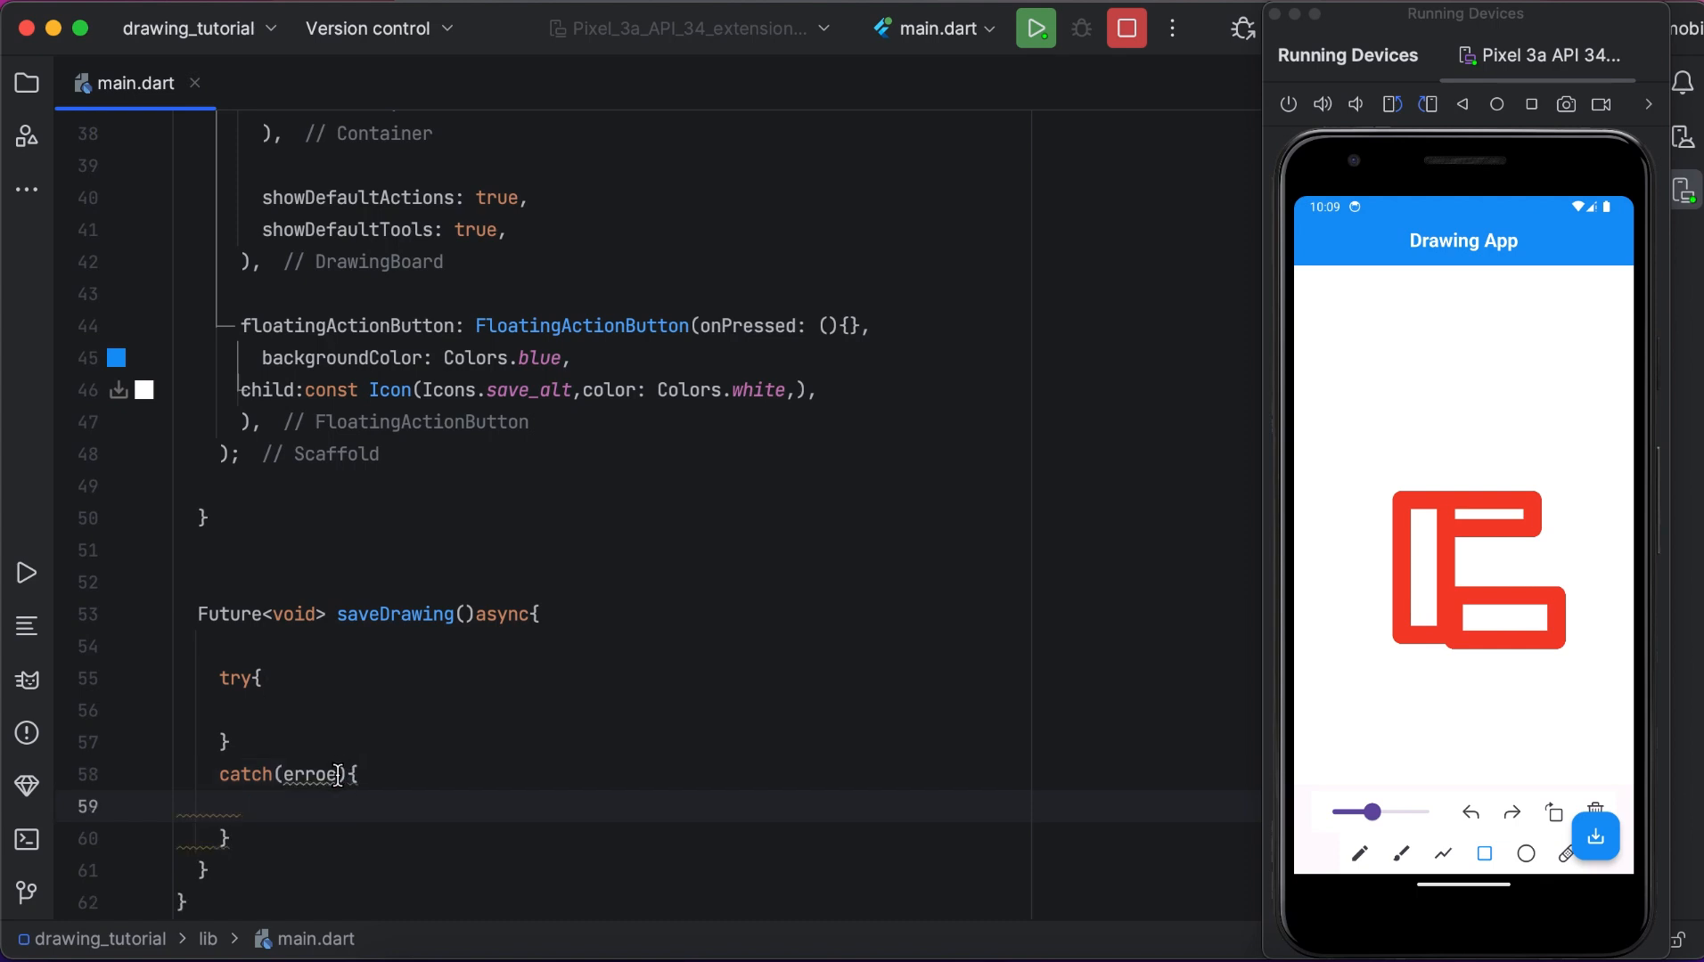
pyautogui.click(336, 773)
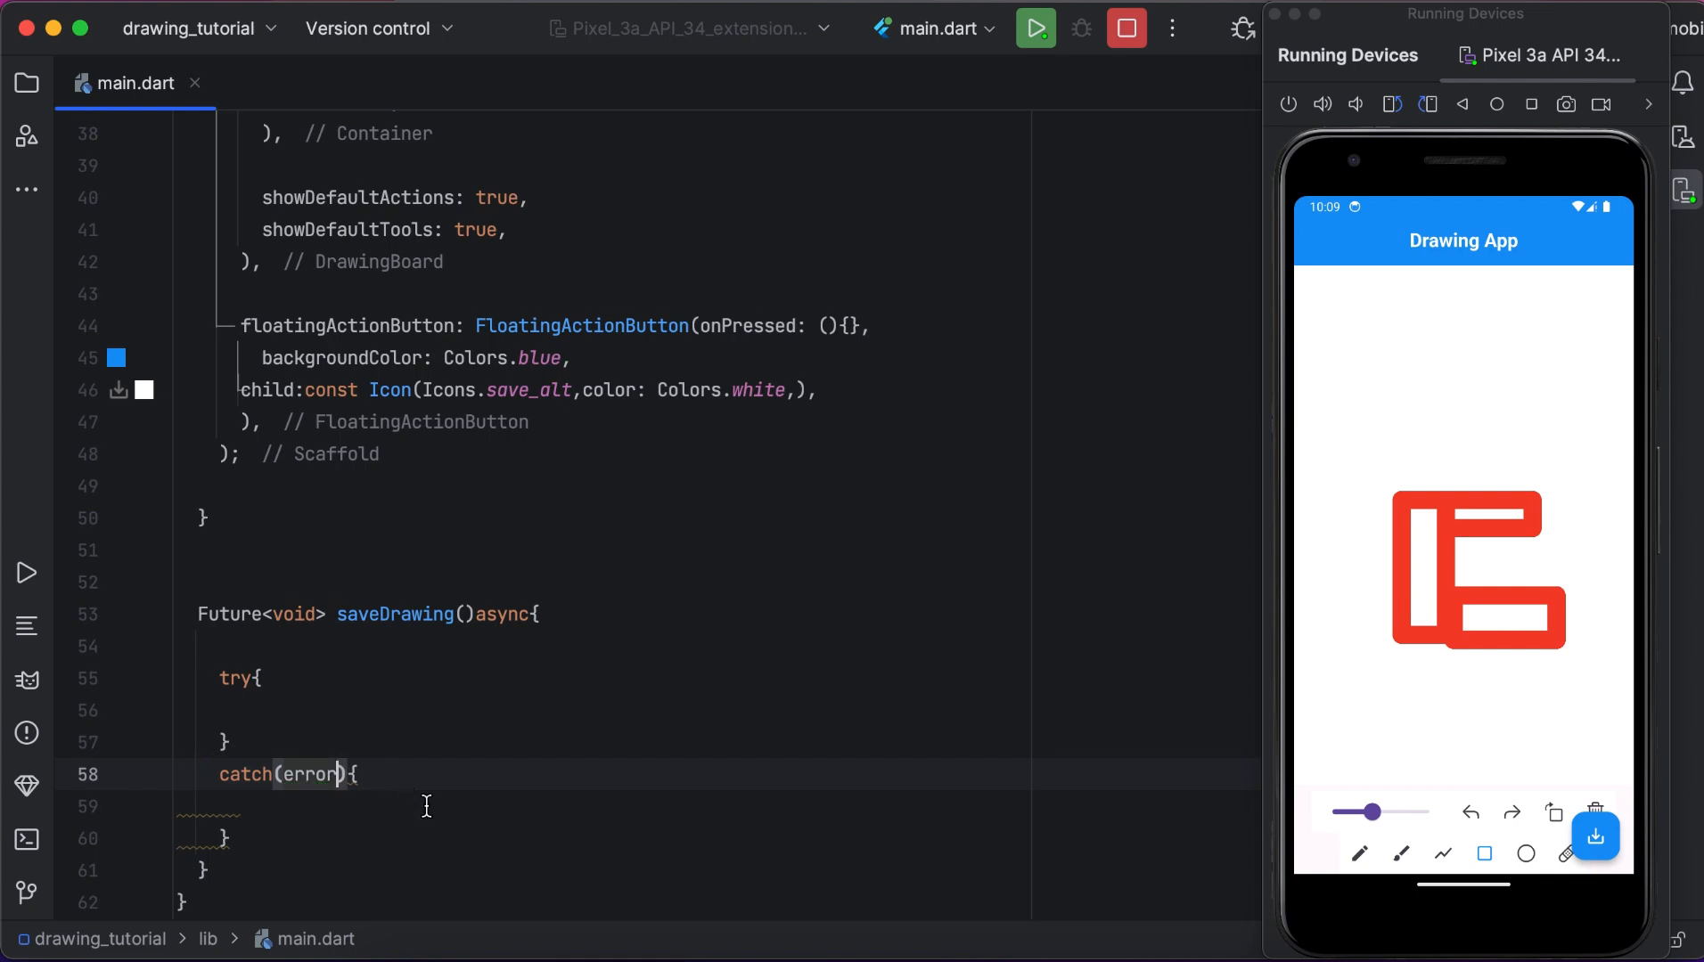
pyautogui.write('p')
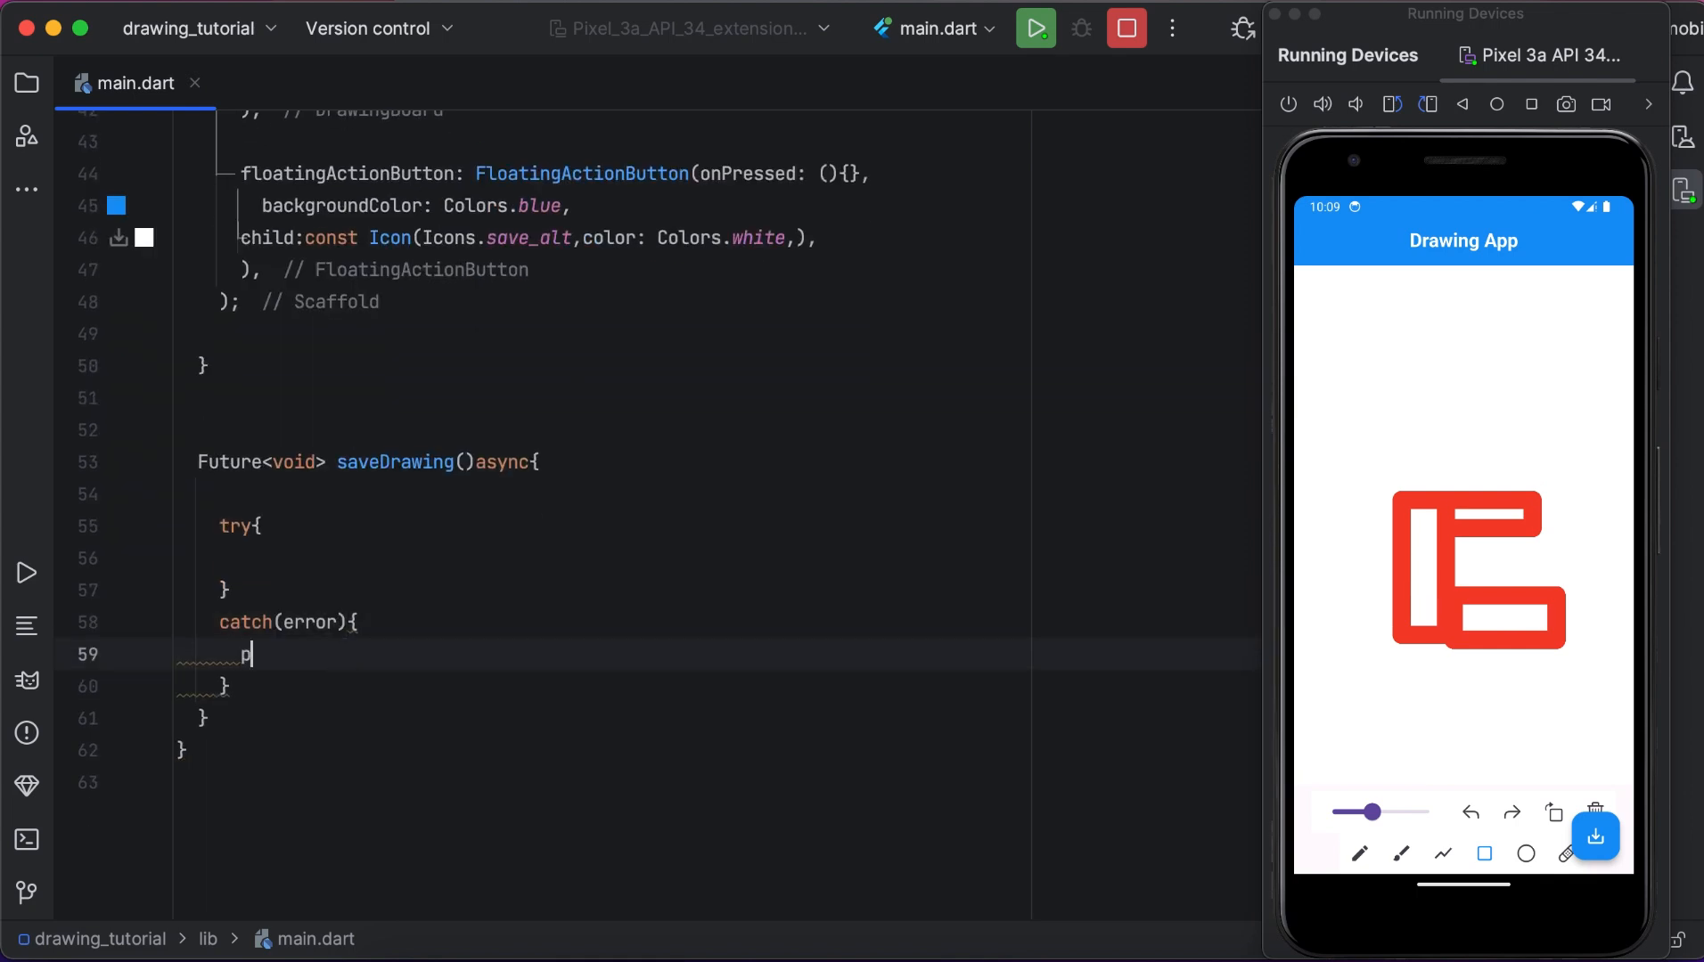
pyautogui.write('rint(object')
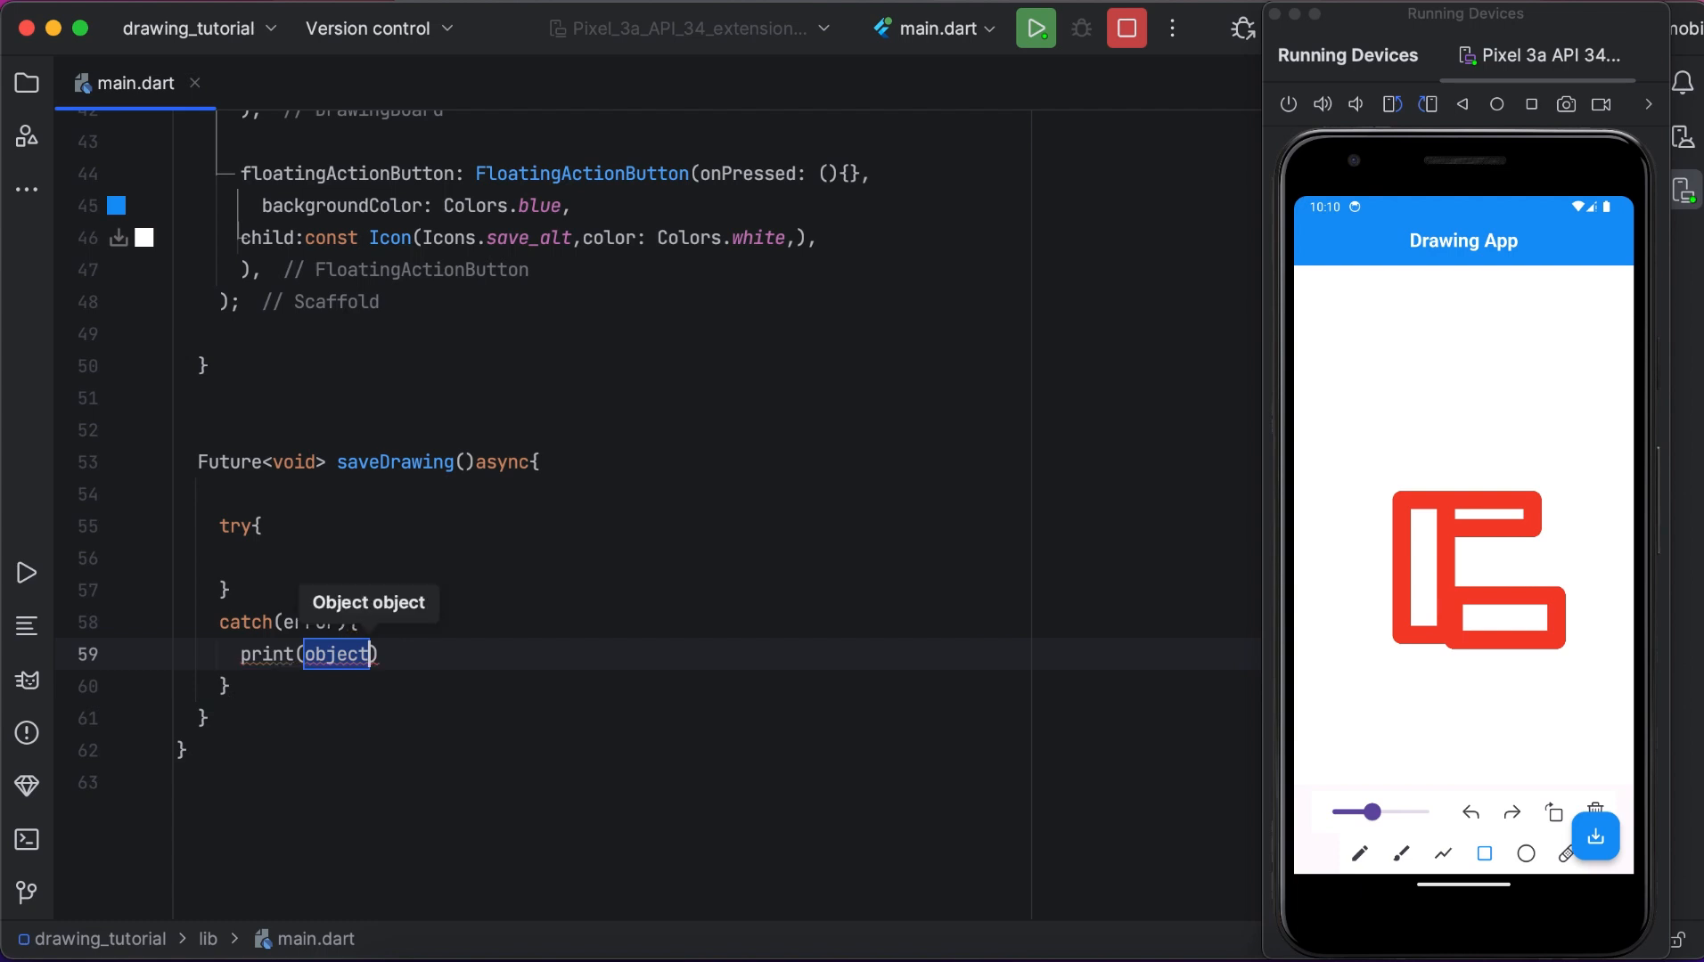
pyautogui.write('"Error"')
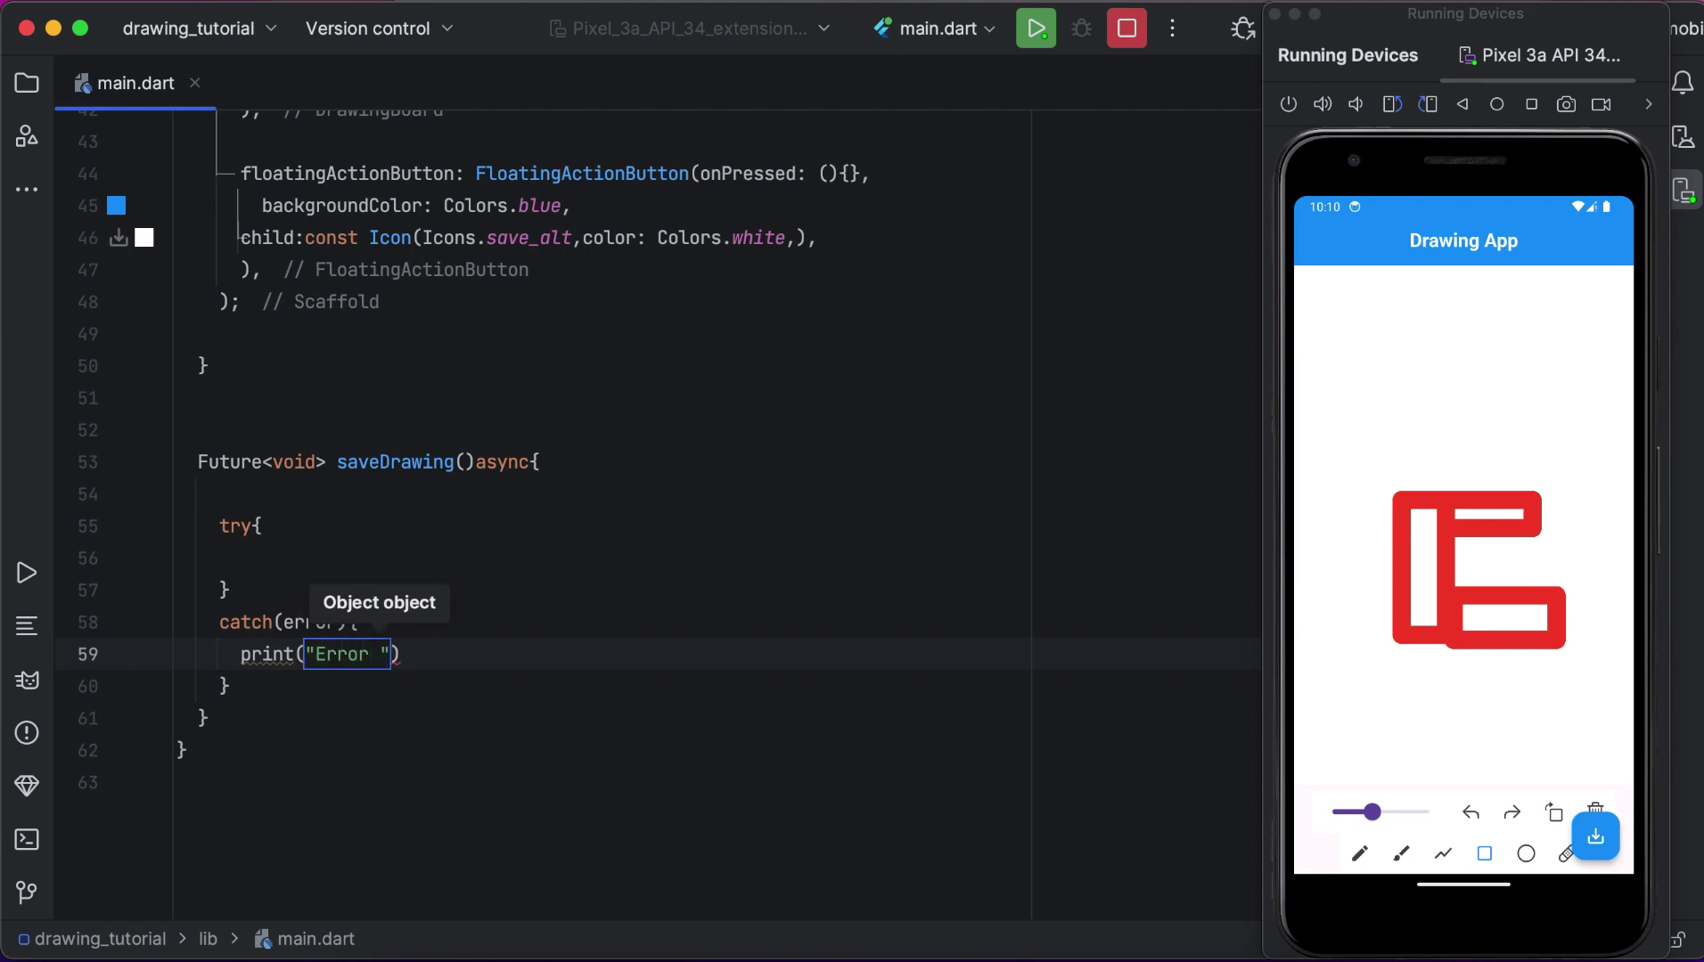
pyautogui.write('$')
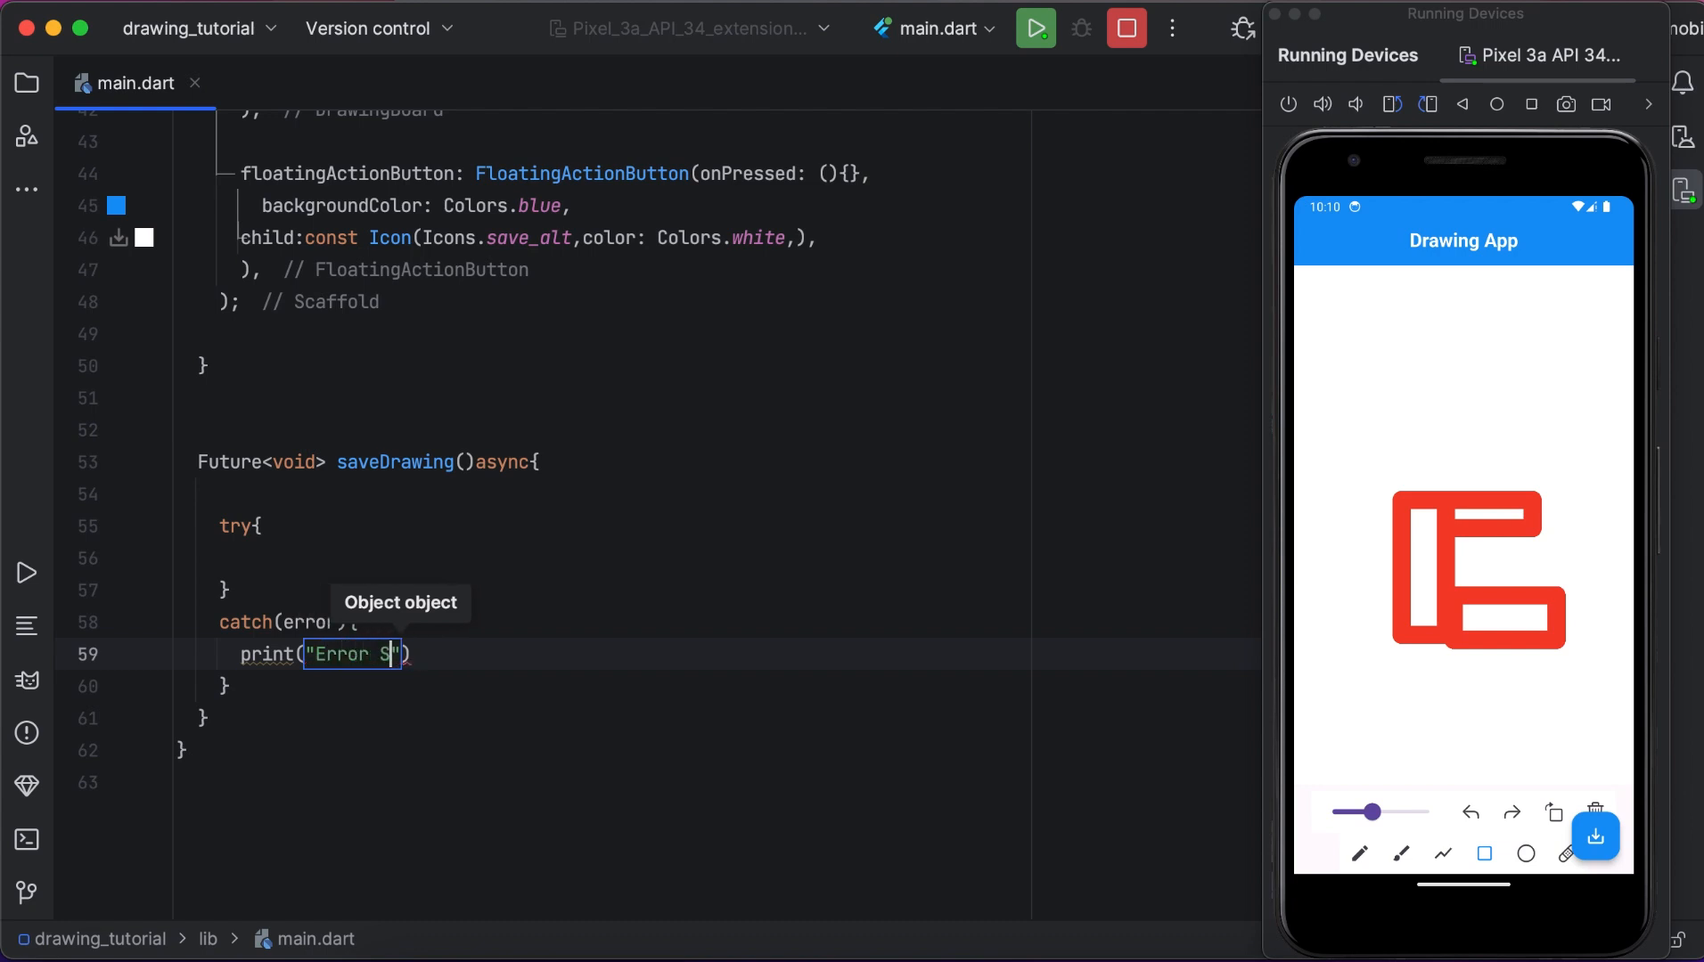
pyautogui.write('aving')
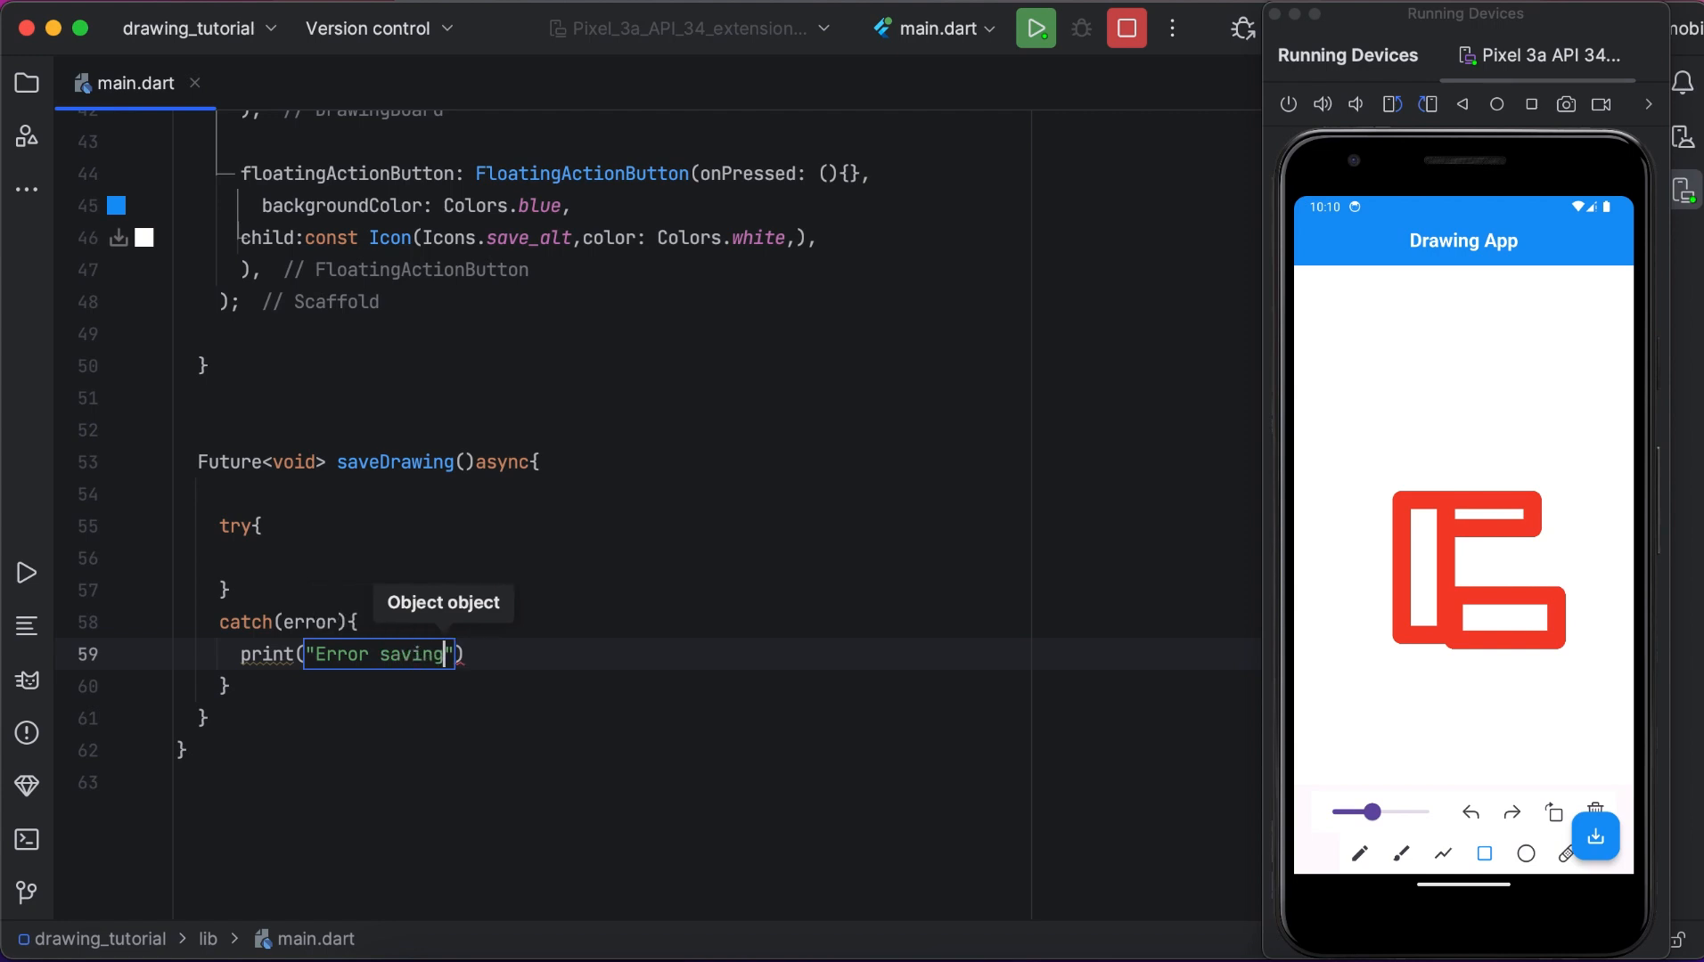
pyautogui.write('Dra')
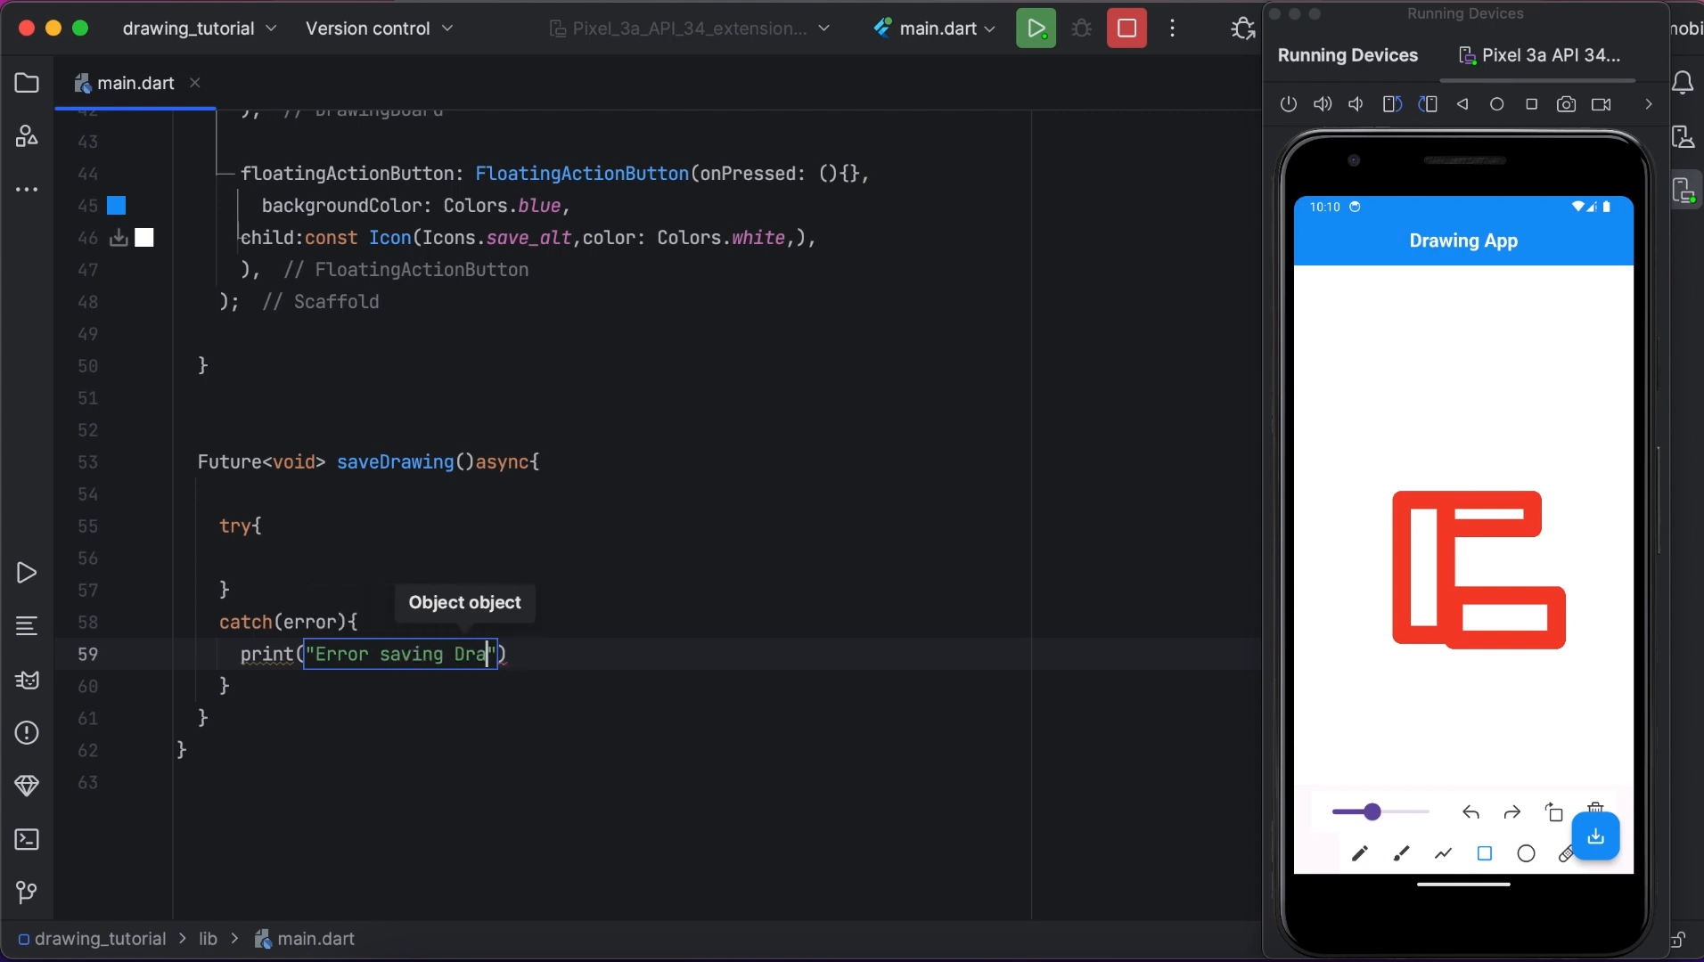
pyautogui.write('wing')
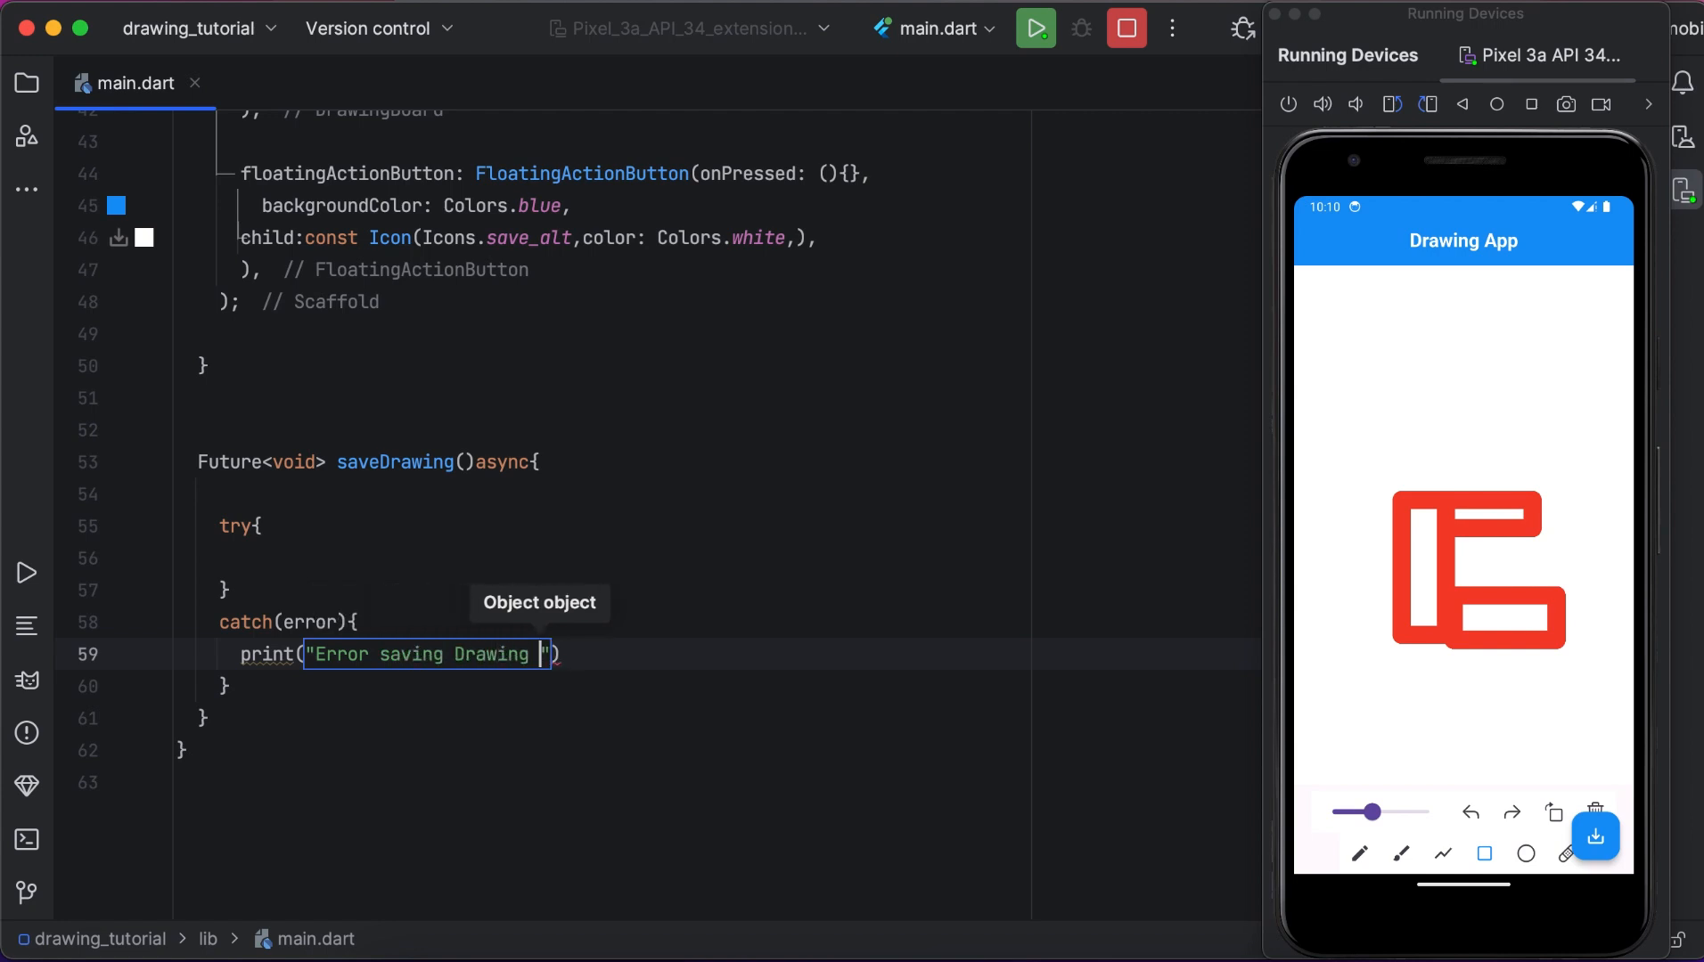
pyautogui.write('$e')
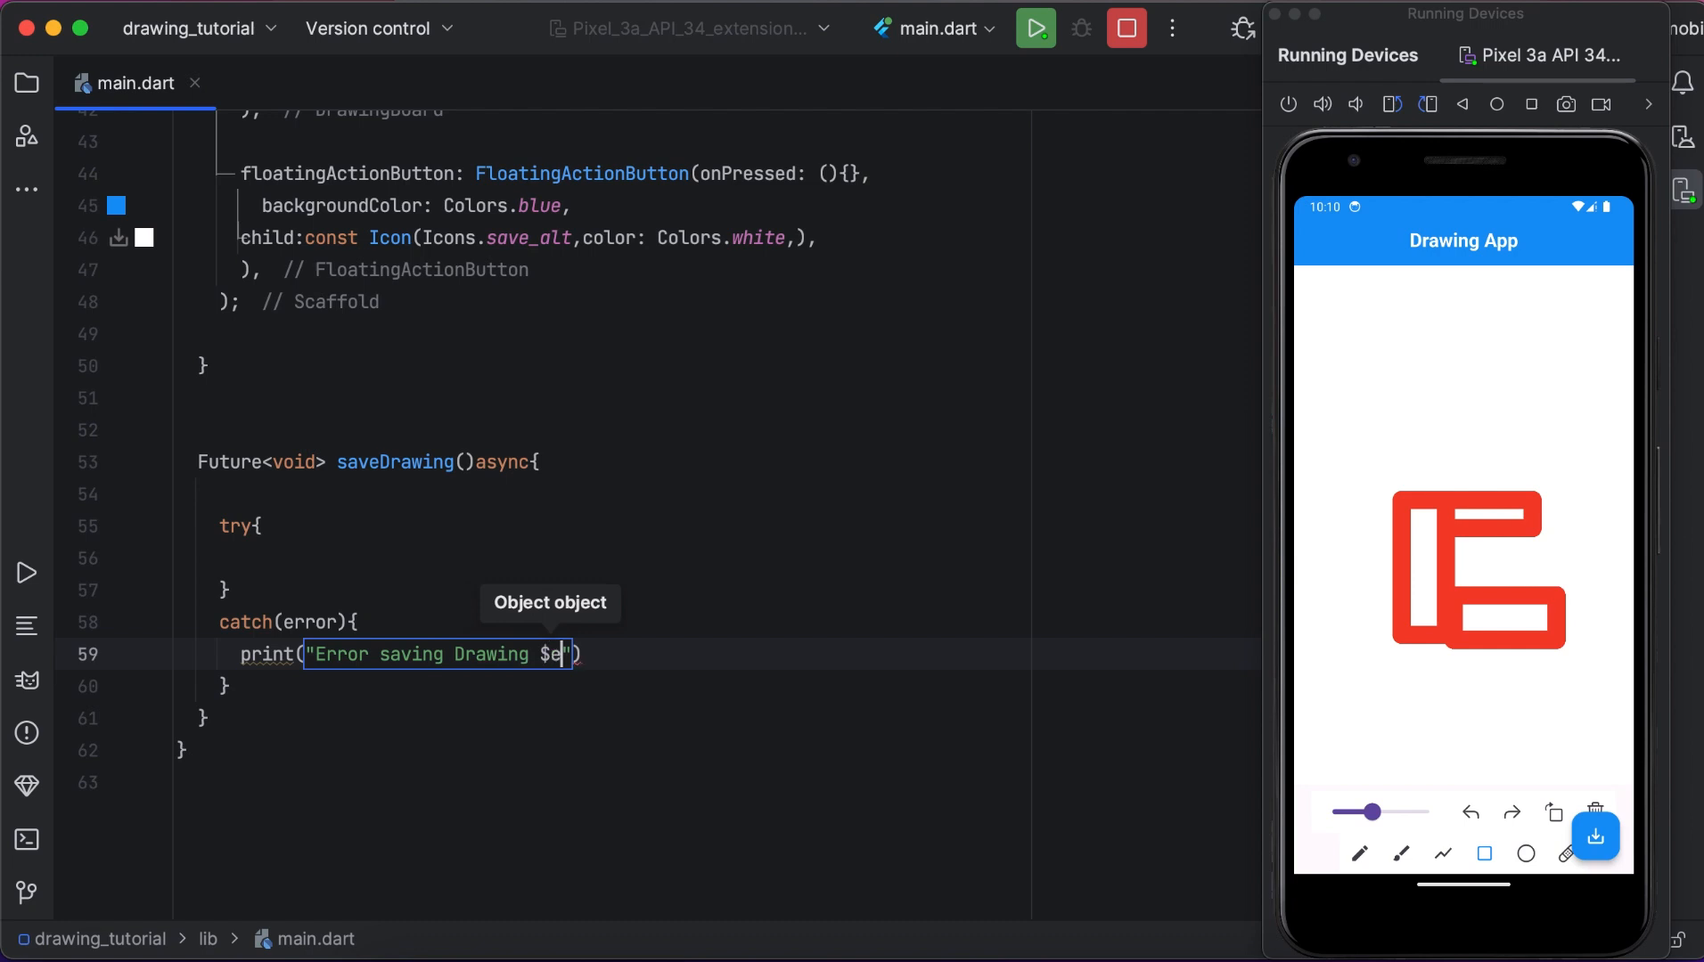
pyautogui.write('rror')
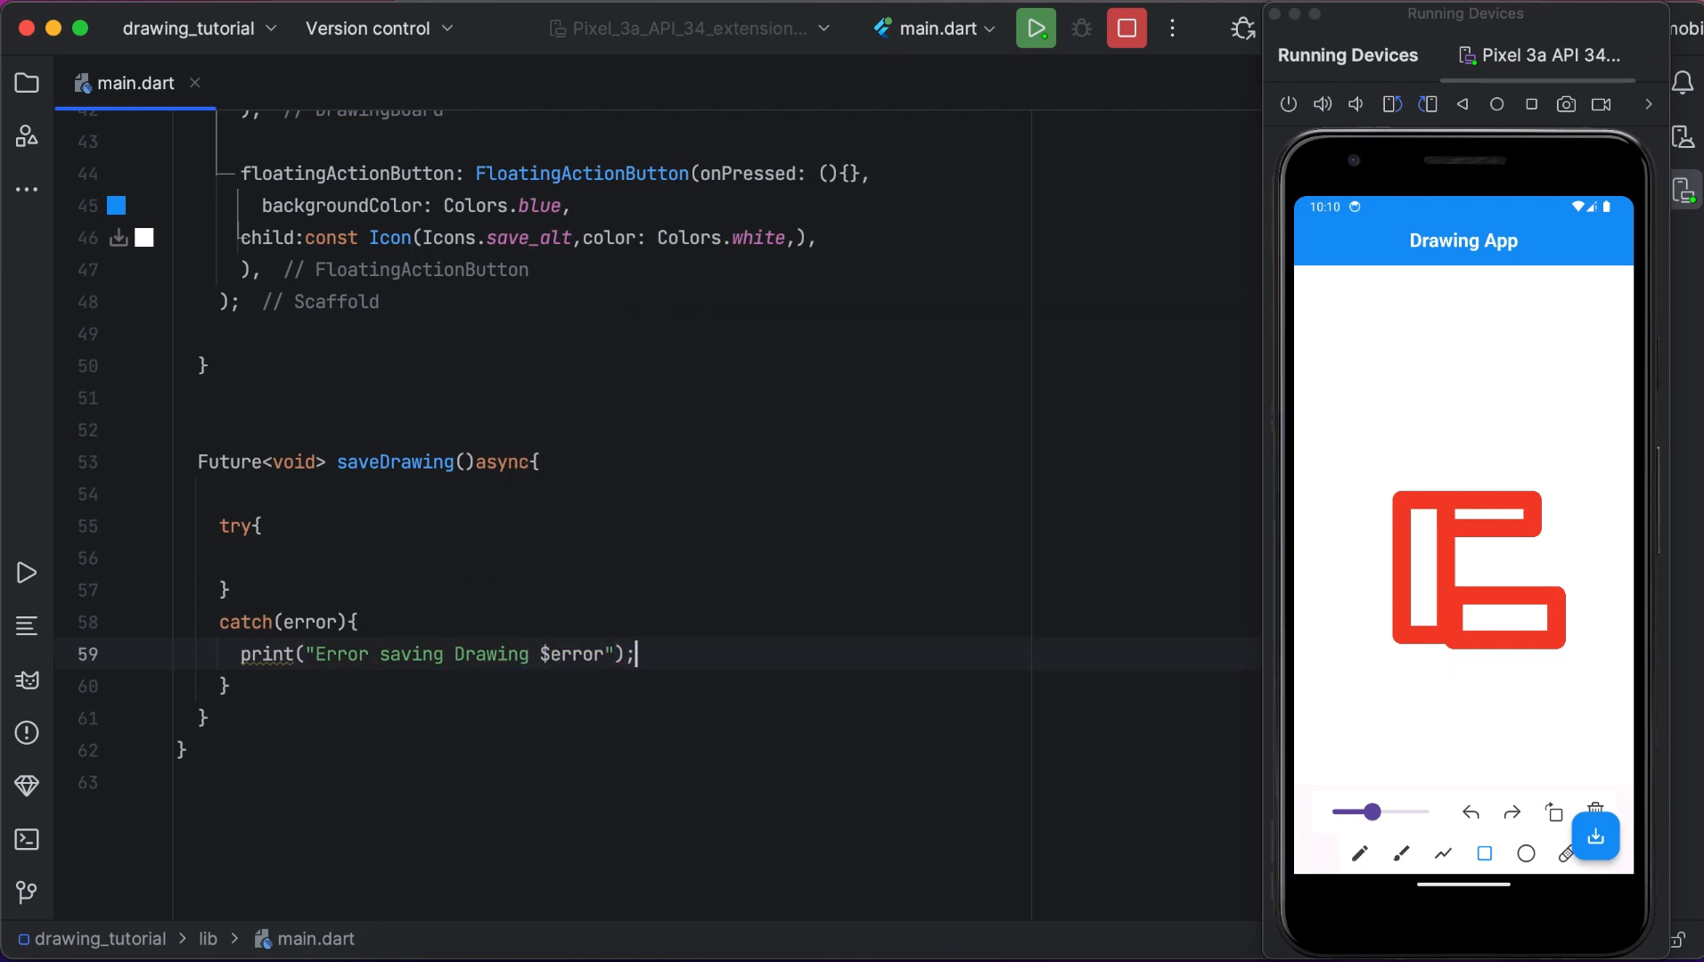
# Open a fresh line inside the empty try block for the save logic.
pyautogui.click(278, 558)
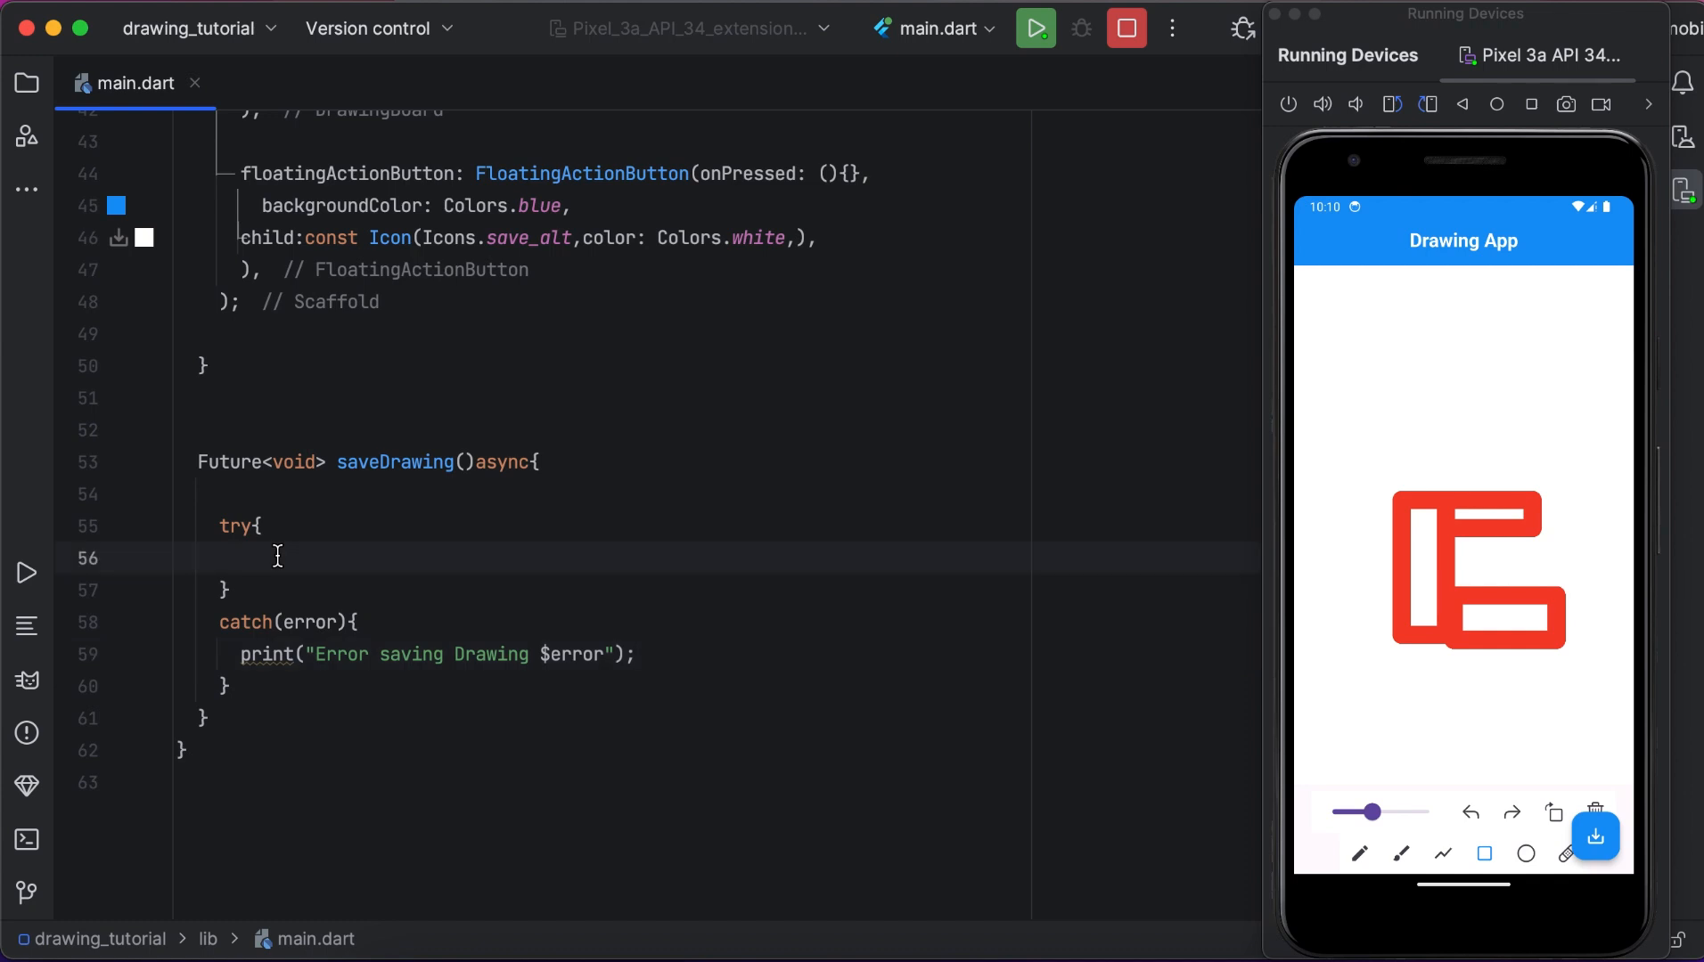
pyautogui.press('Enter')
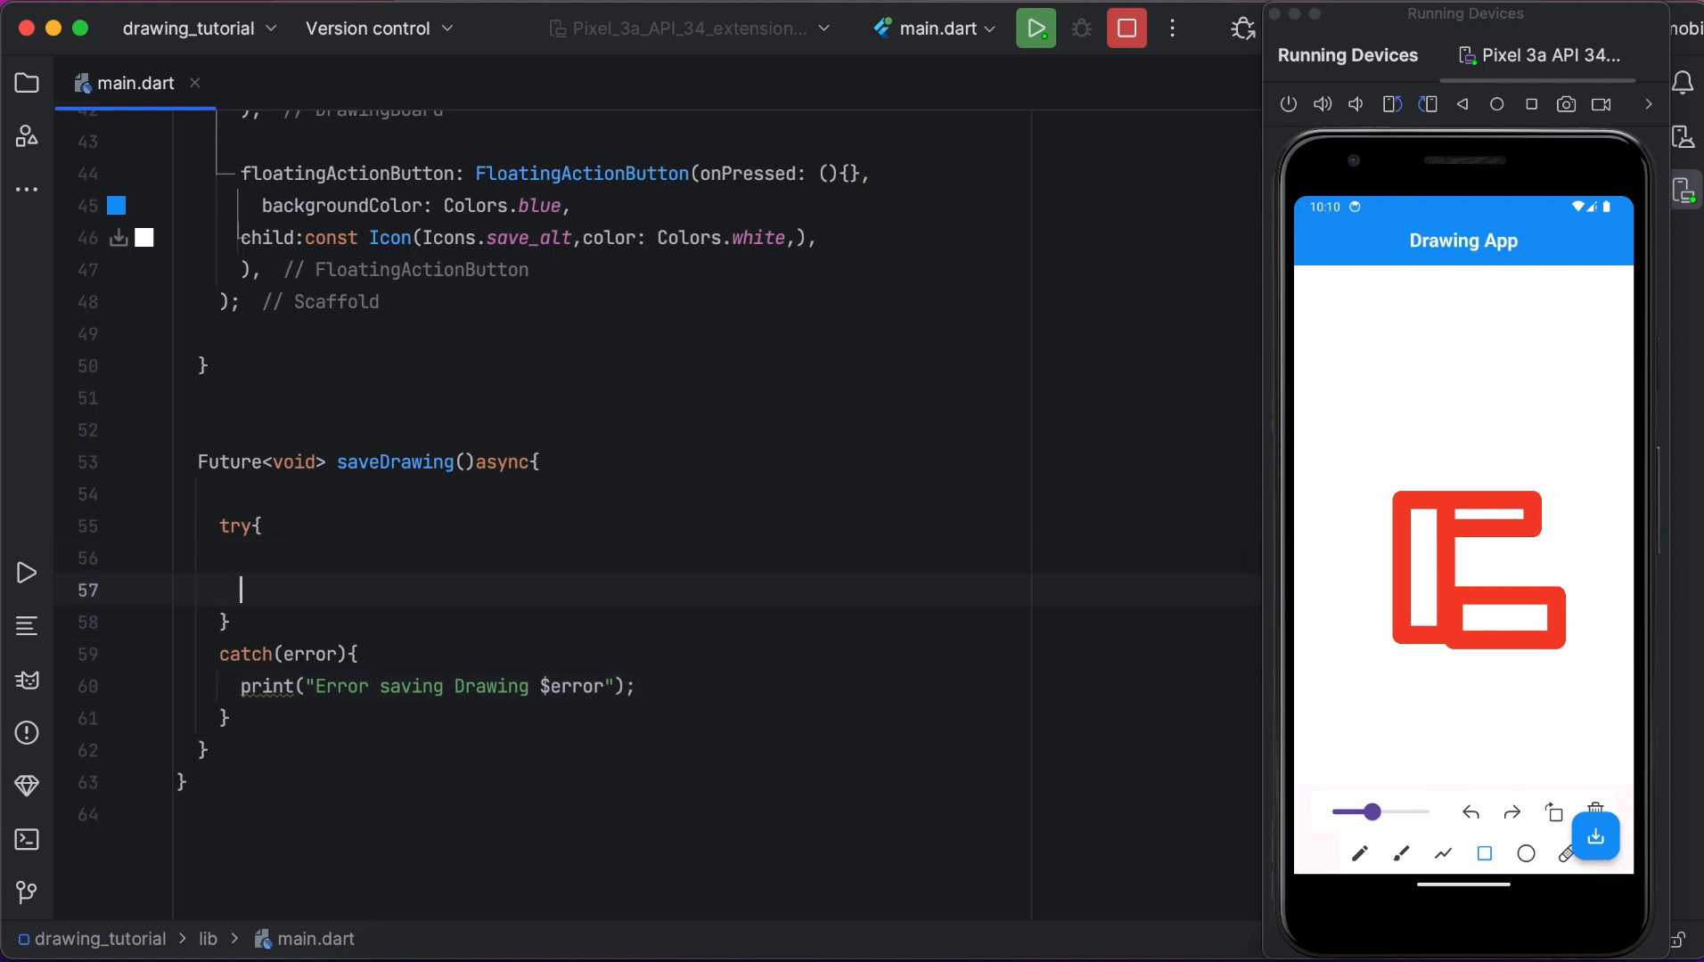
# Write final imageData = await _controller.getImageData(); in the try block and begin an if statement below.
pyautogui.write('final')
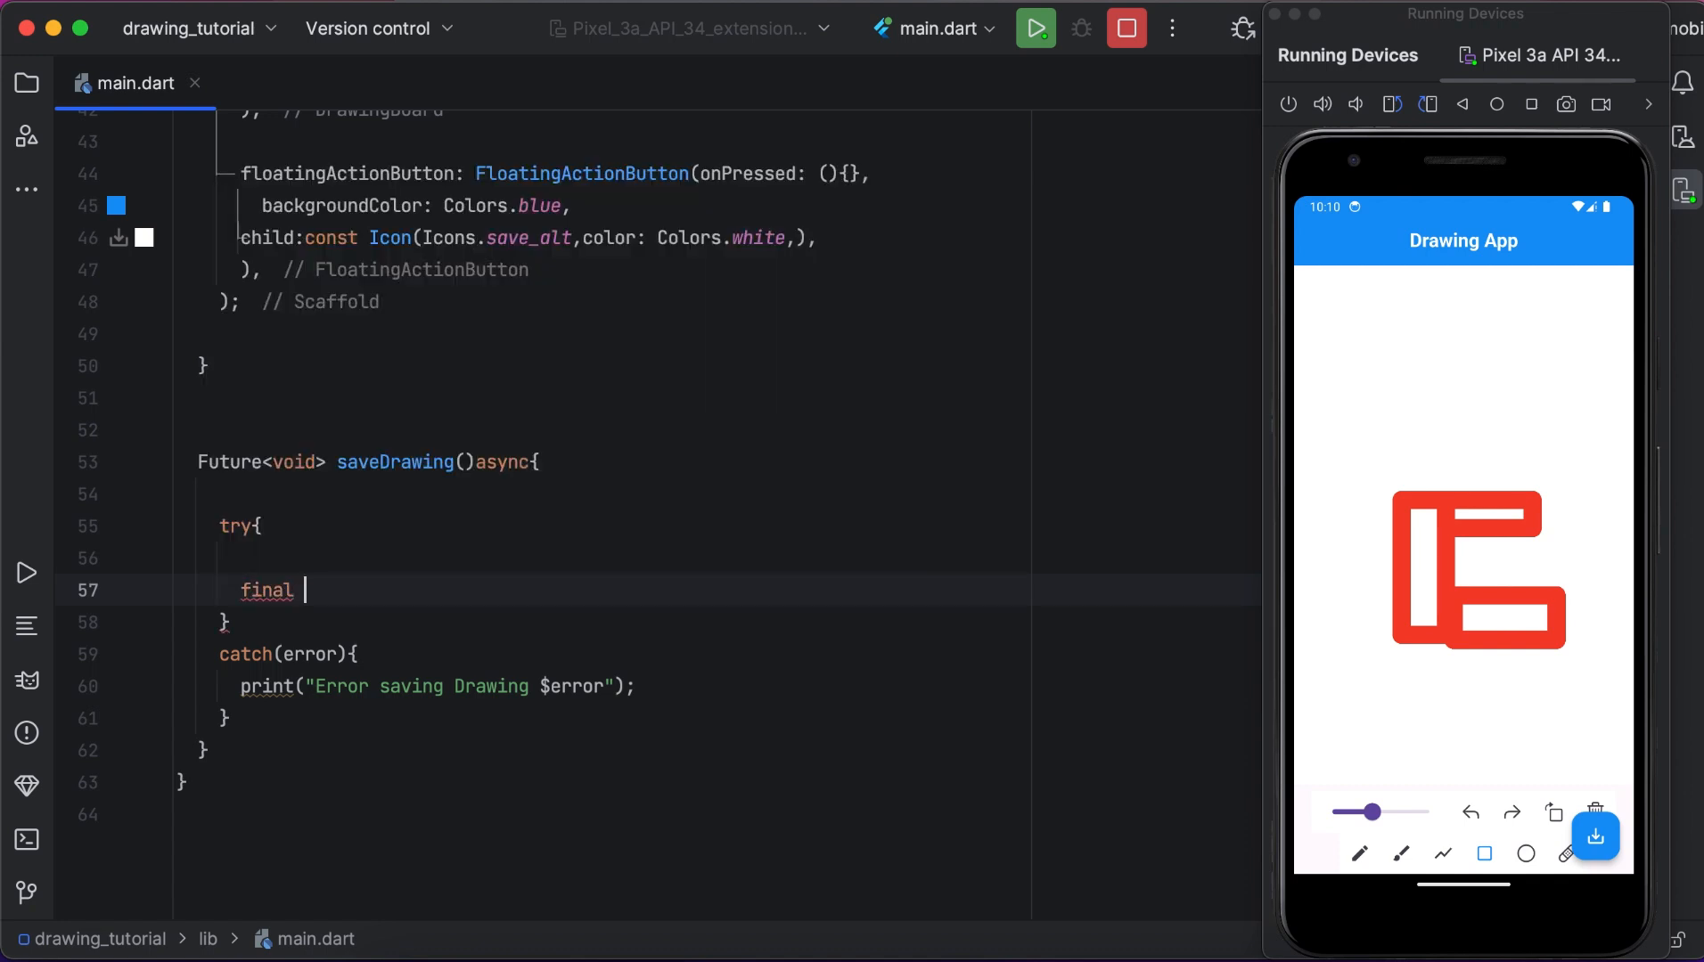
pyautogui.write('imageData')
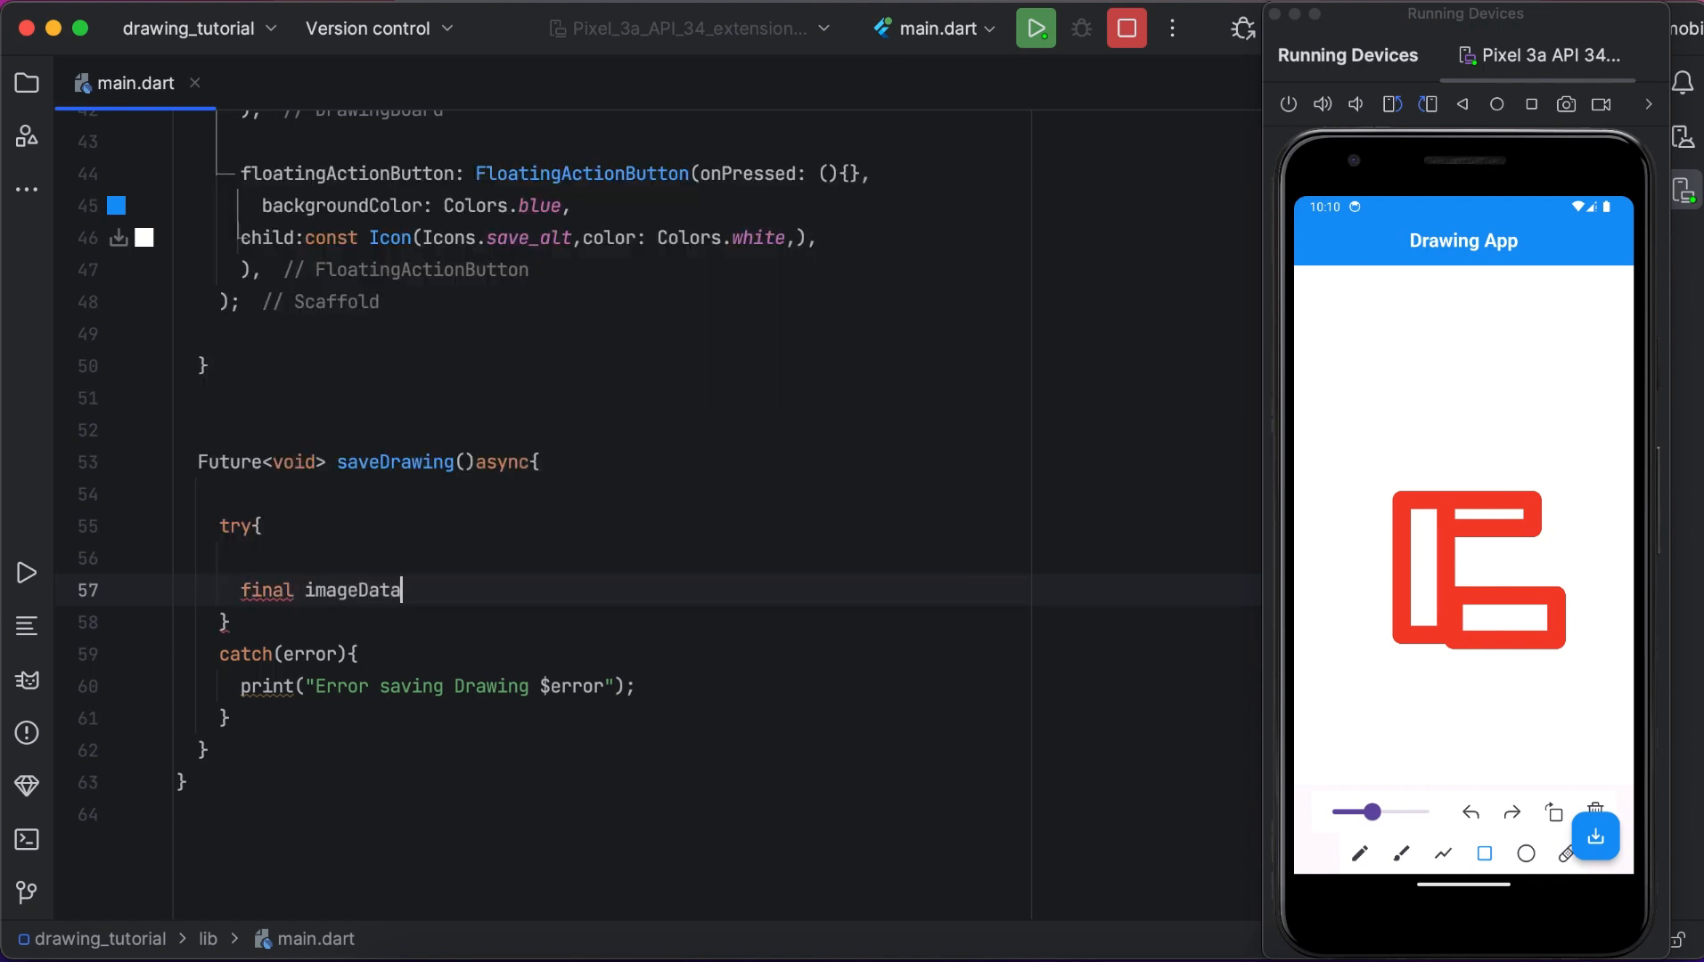
pyautogui.write('=awa')
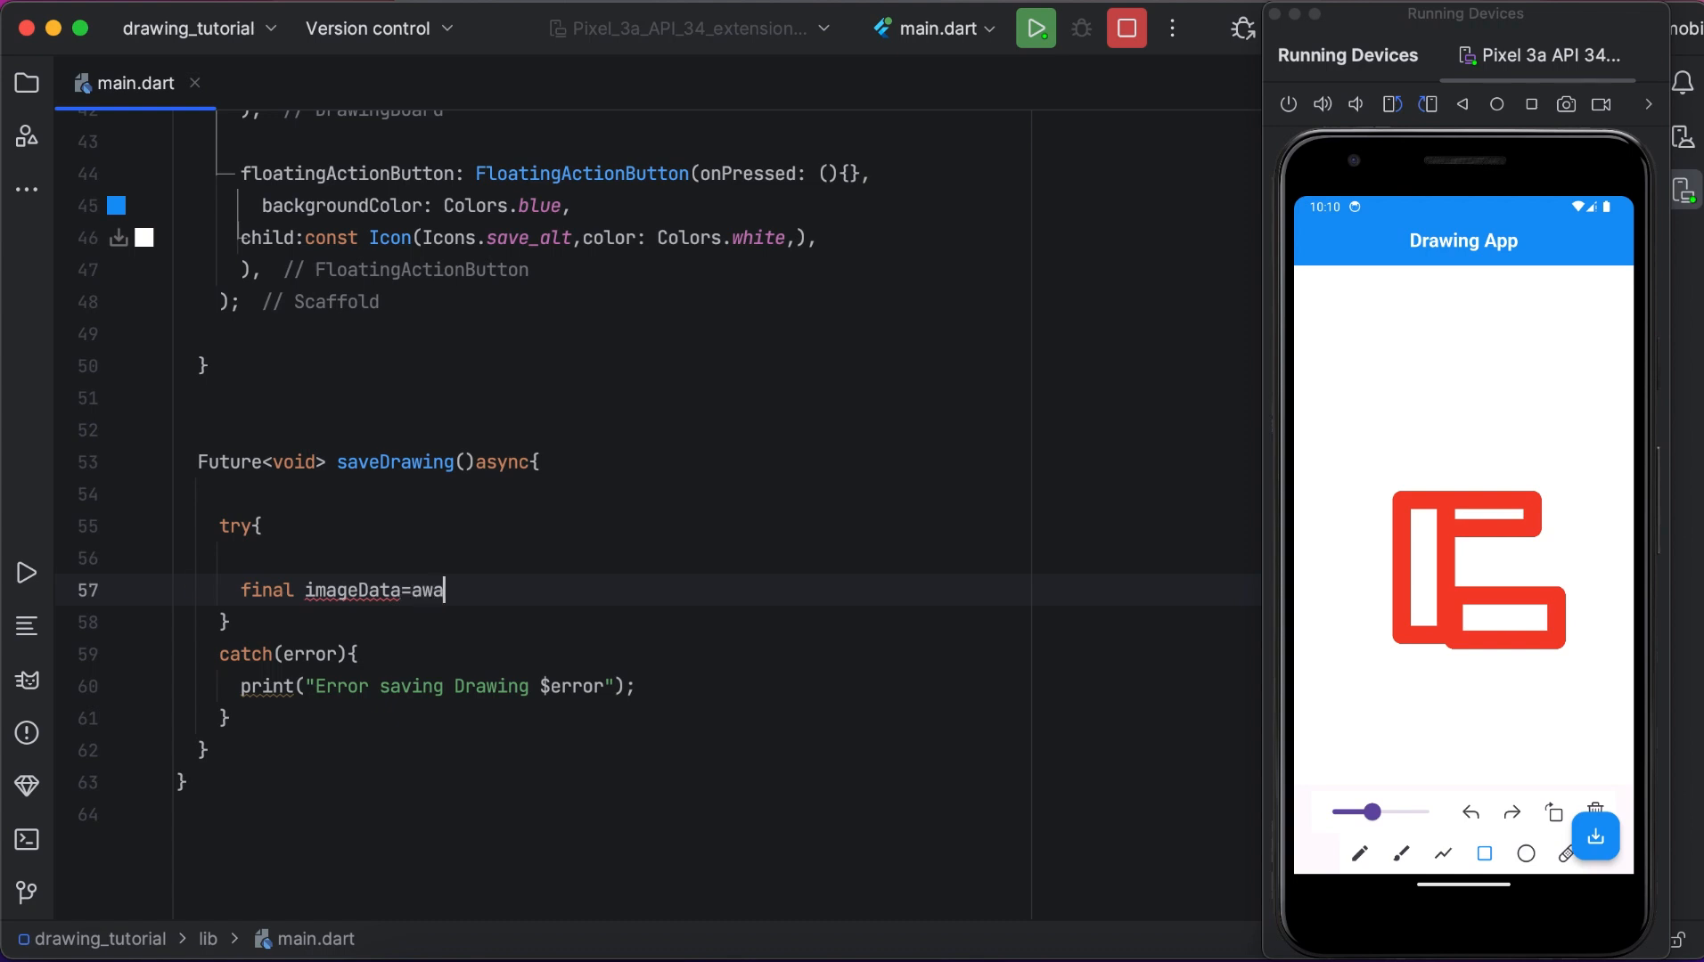
pyautogui.write('it')
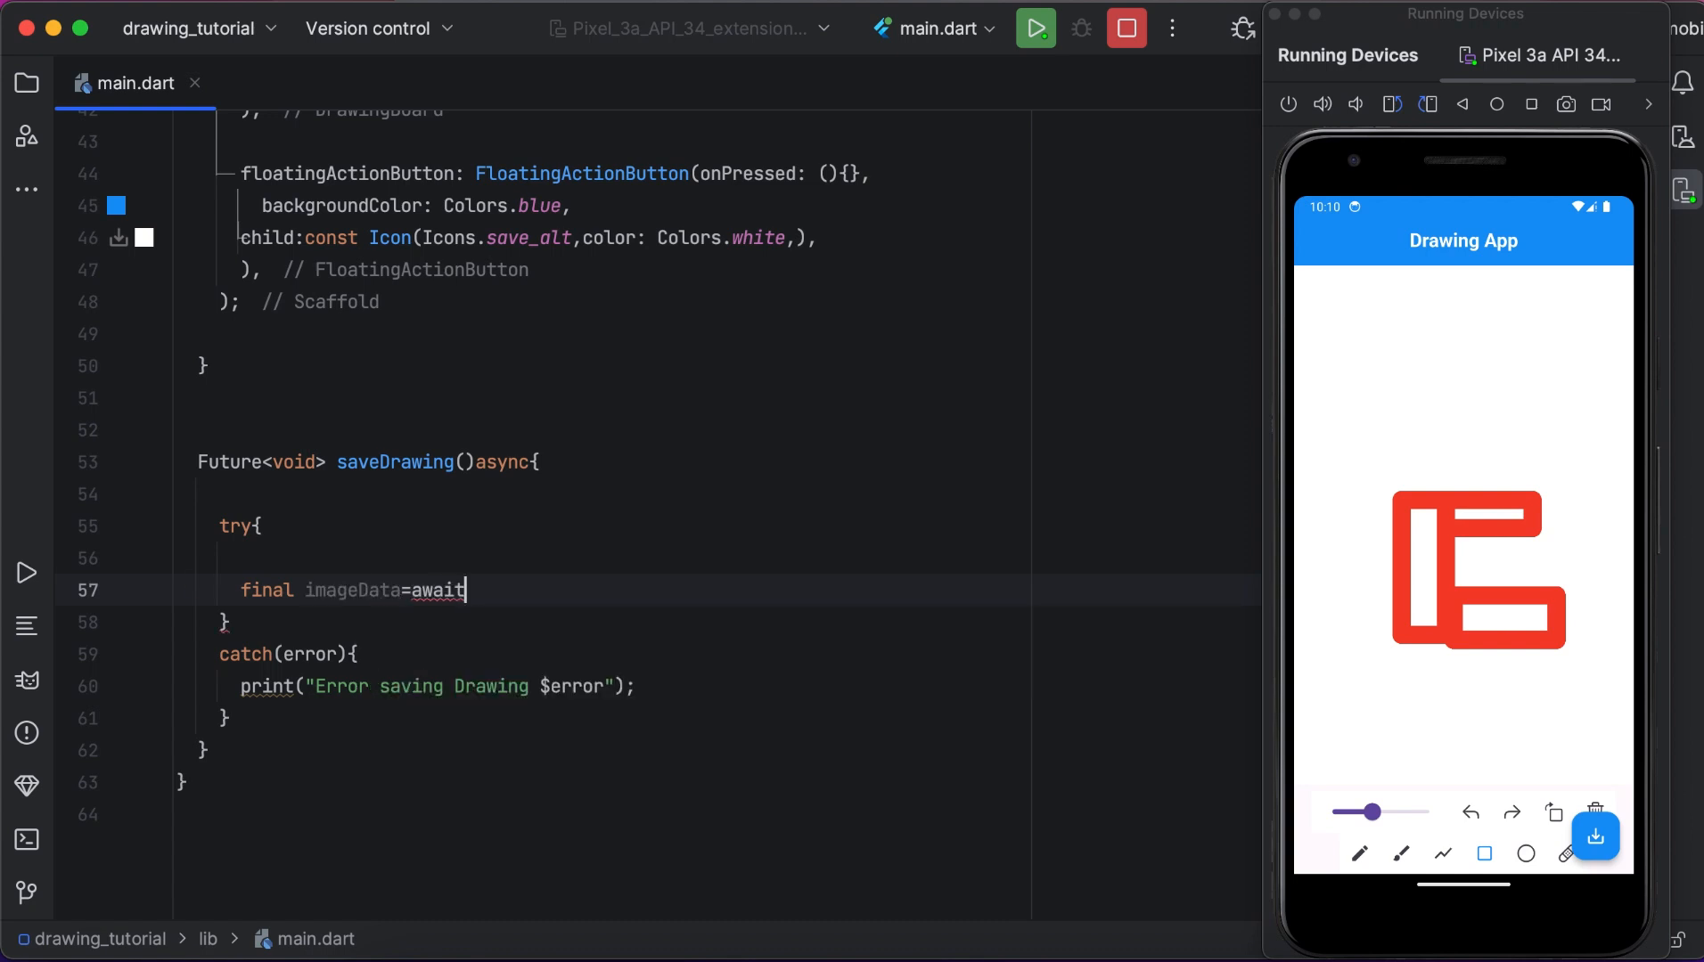
pyautogui.write('" "')
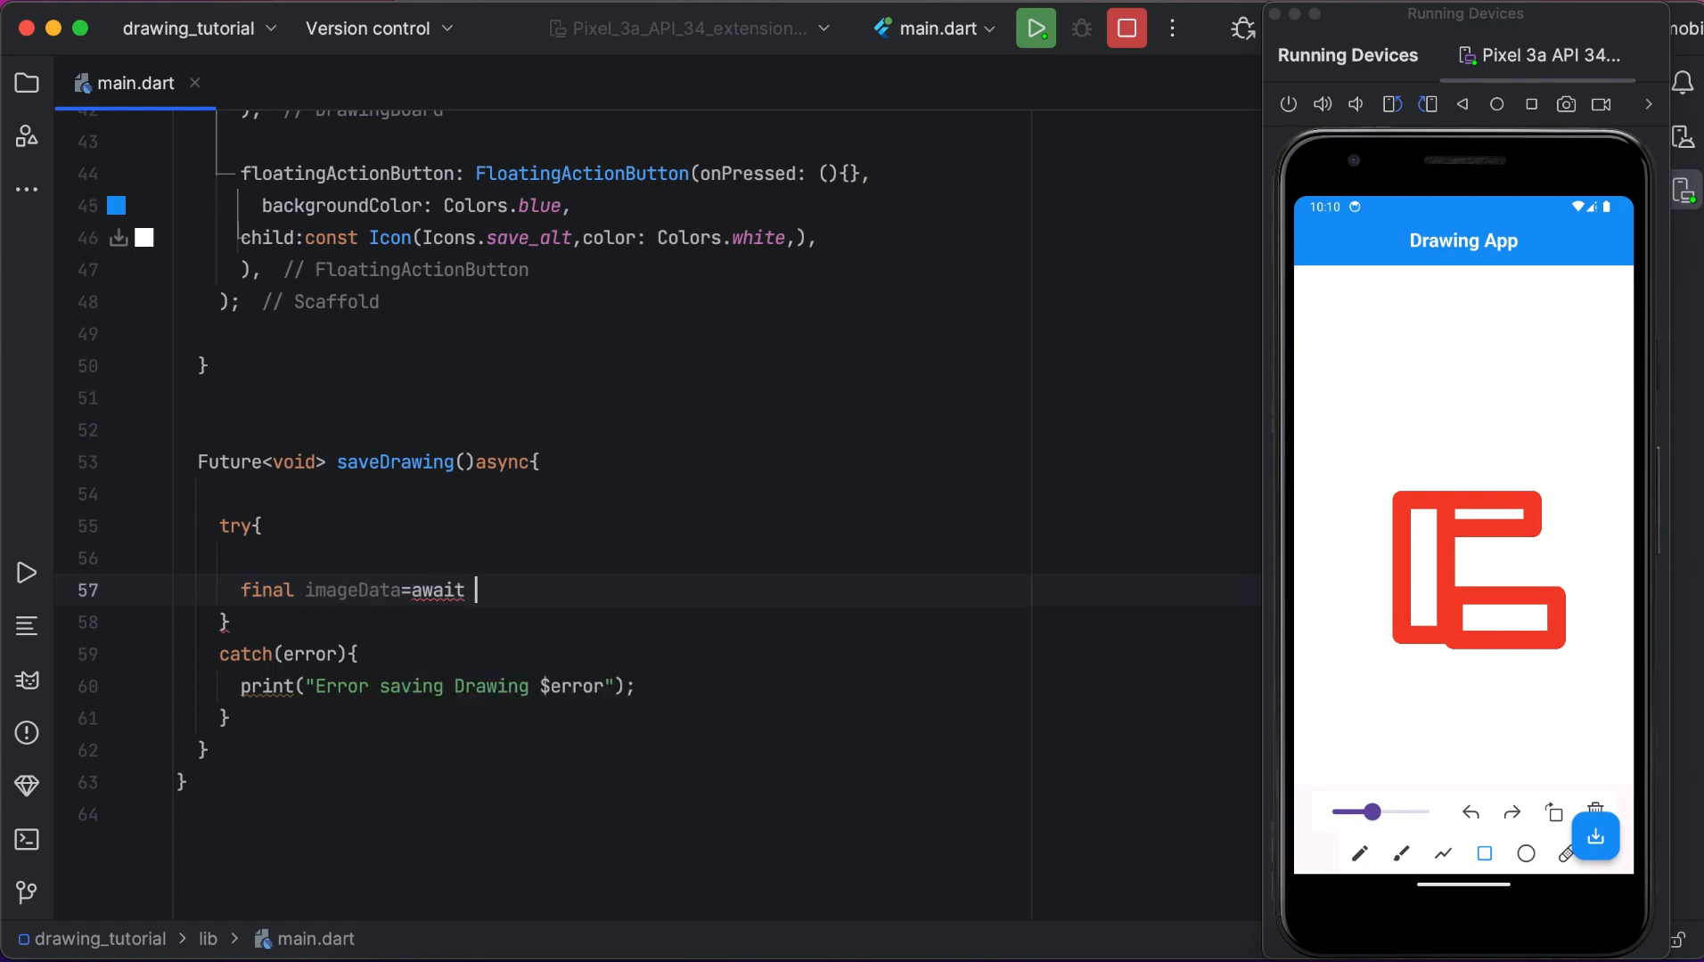
pyautogui.write('_controller')
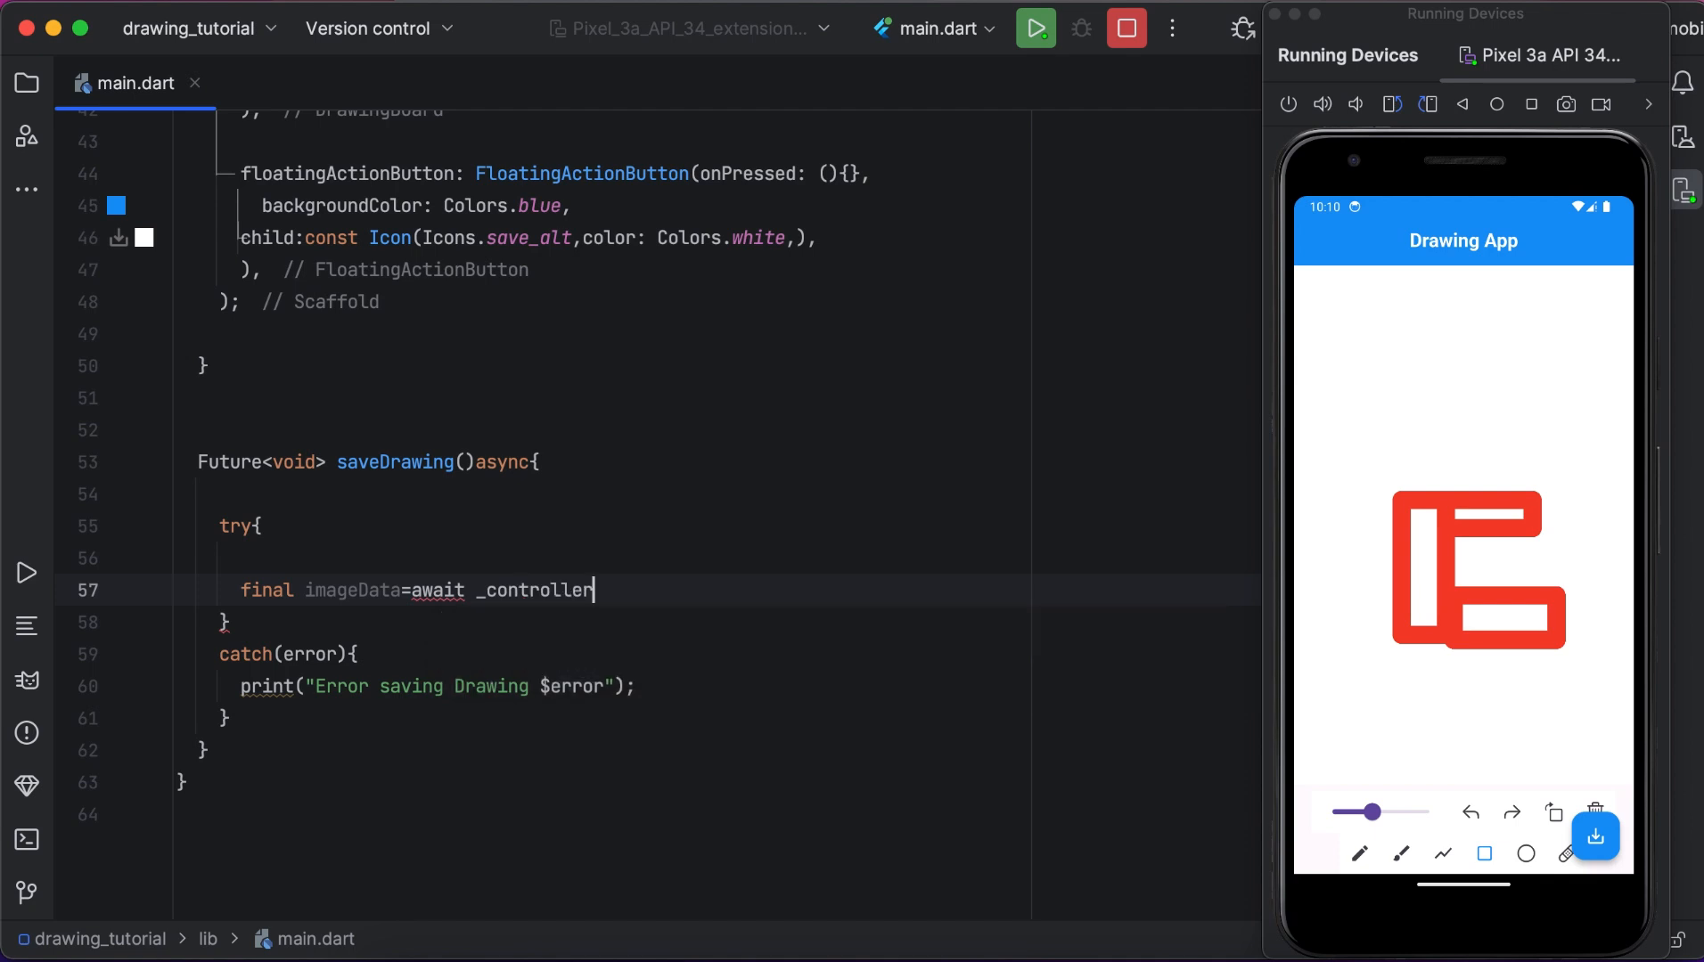
pyautogui.write('.getImageData();')
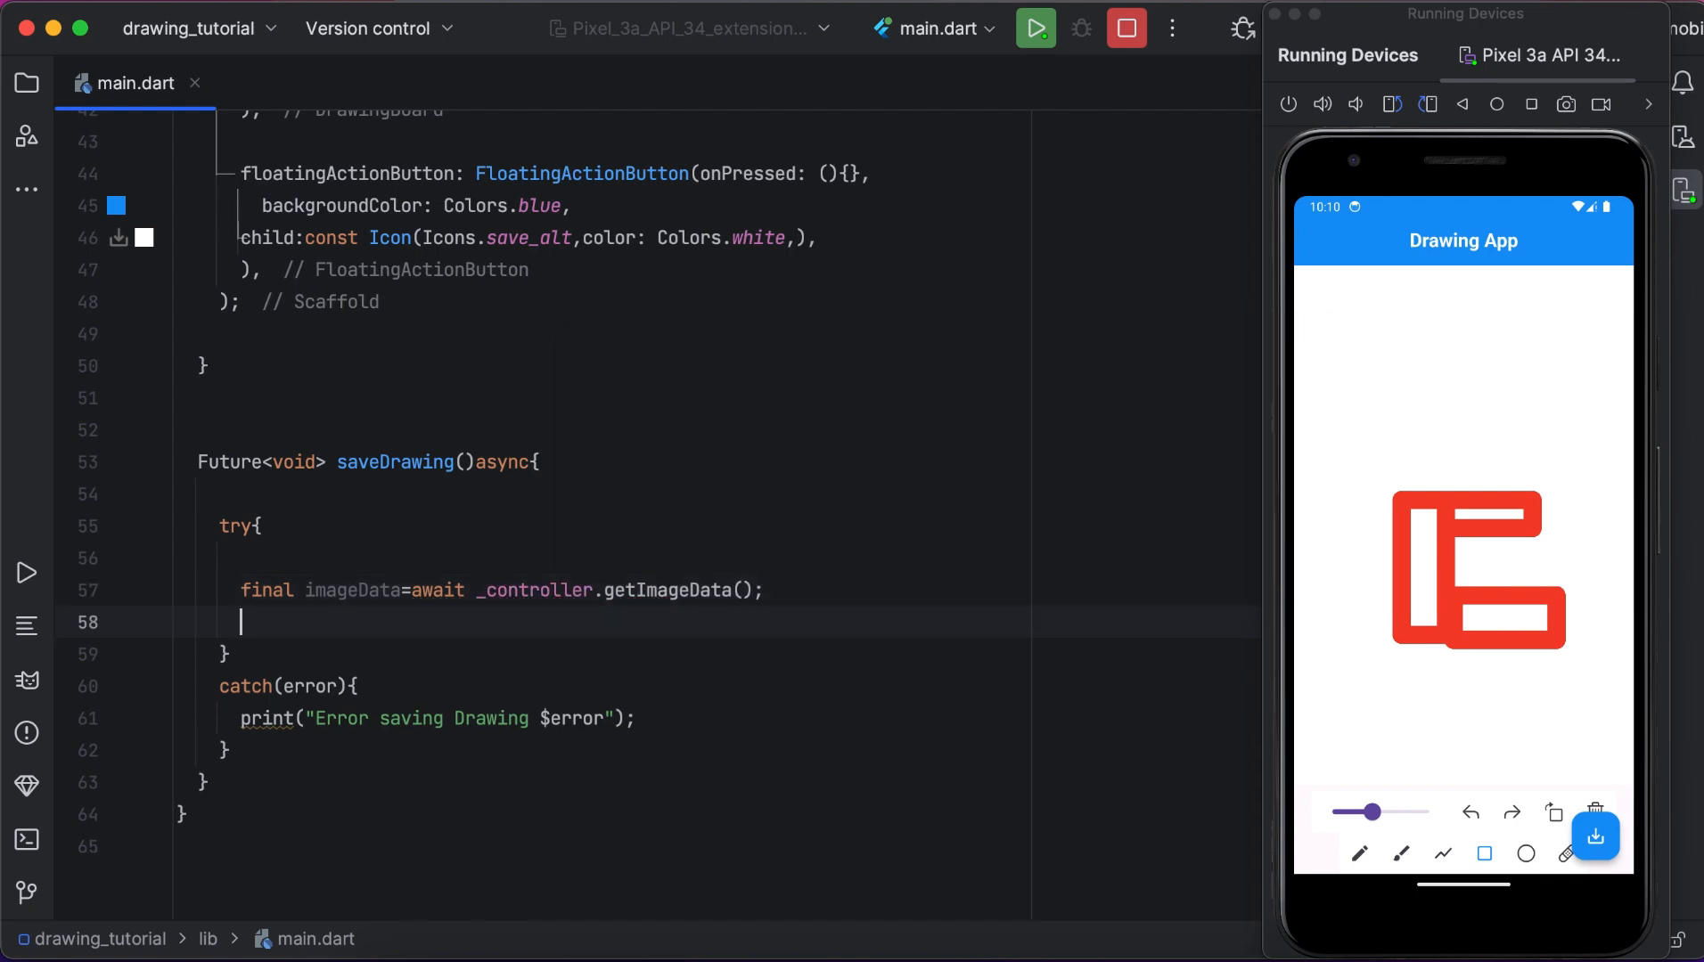
pyautogui.write('if()')
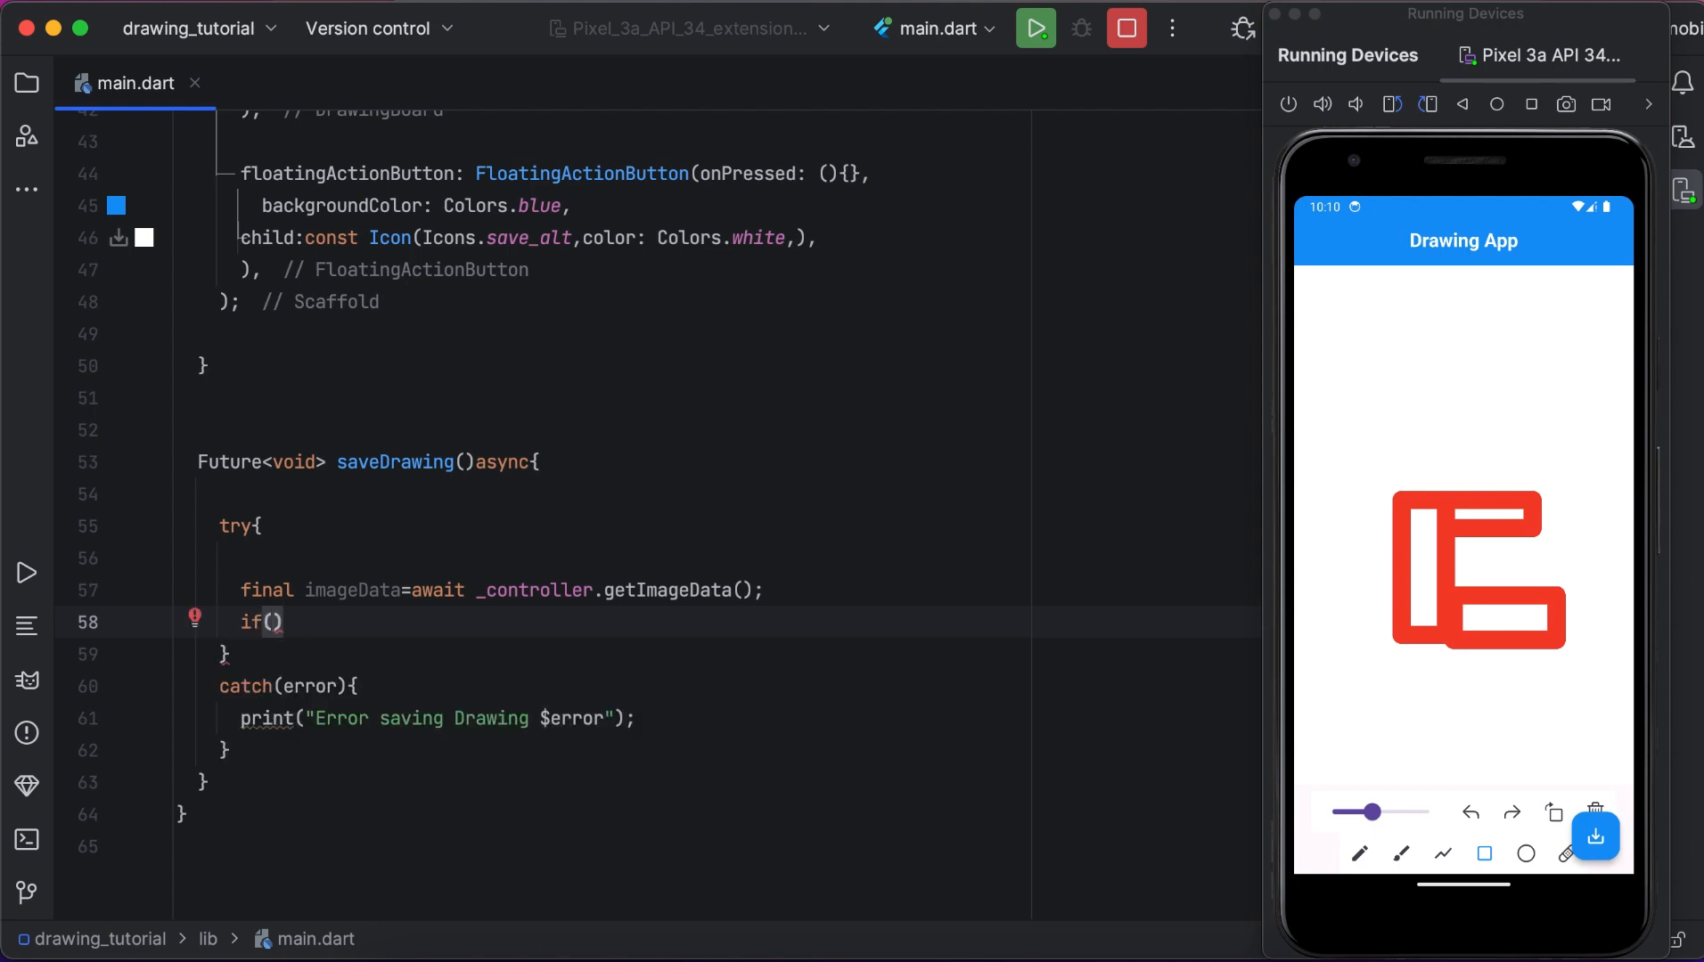
# Add if (imageData == null) { print("No Image to save"); return; } beneath the imageData line.
pyautogui.write('image')
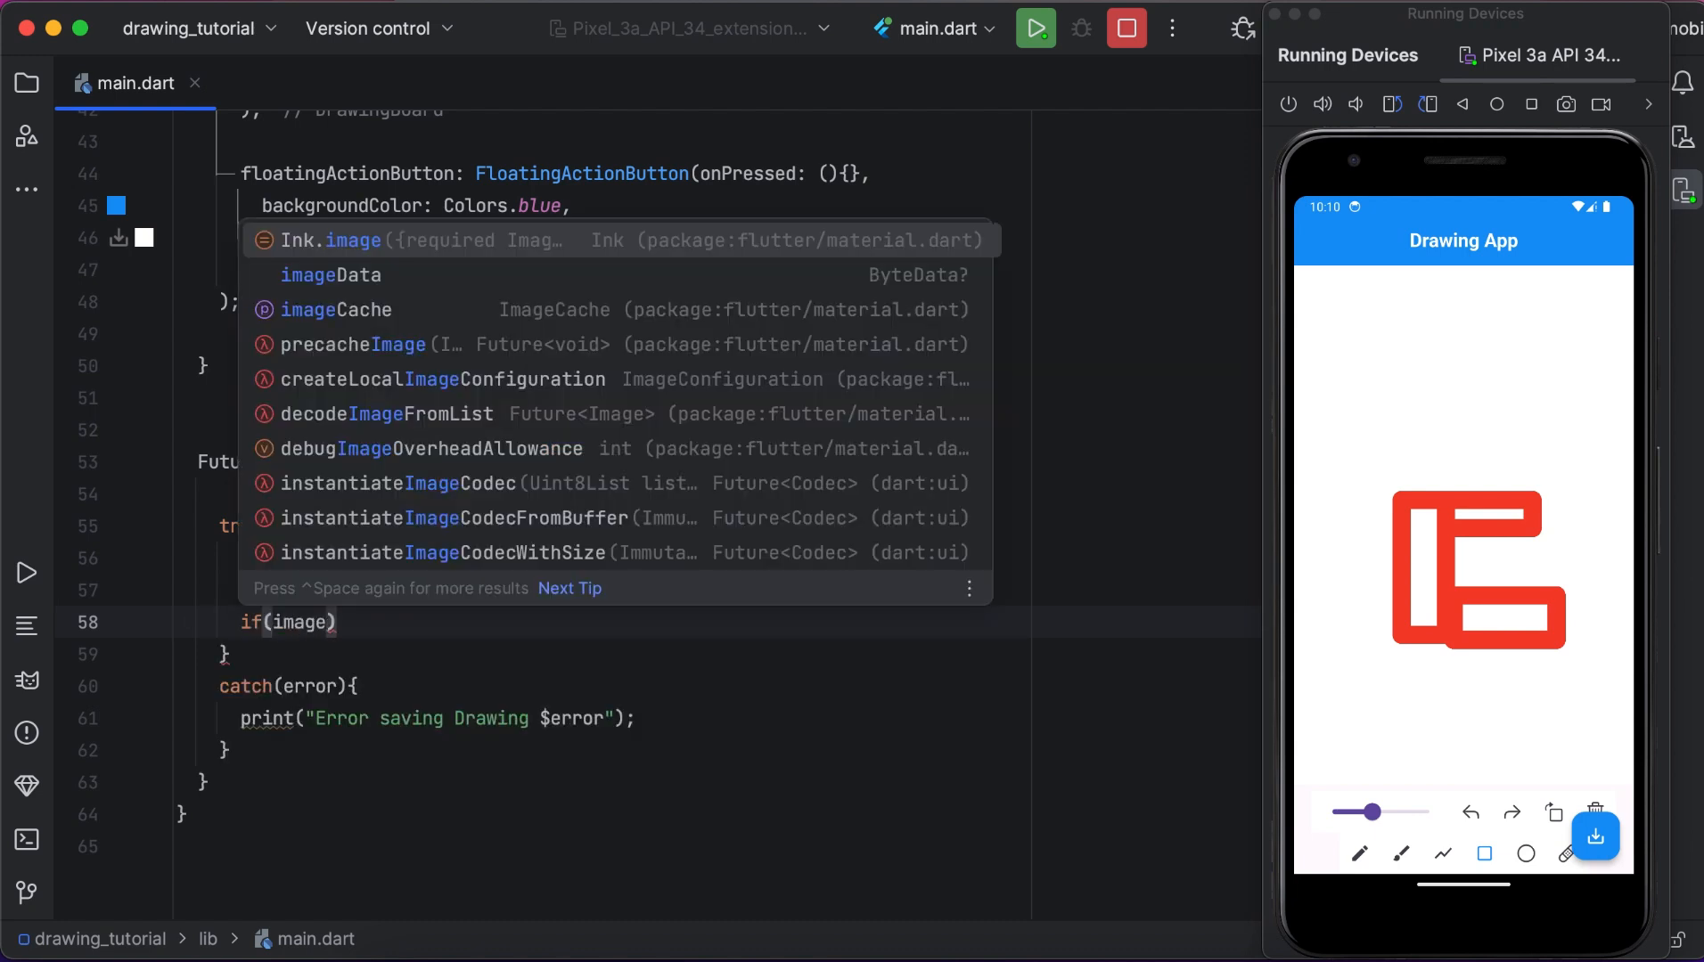
pyautogui.press('Down')
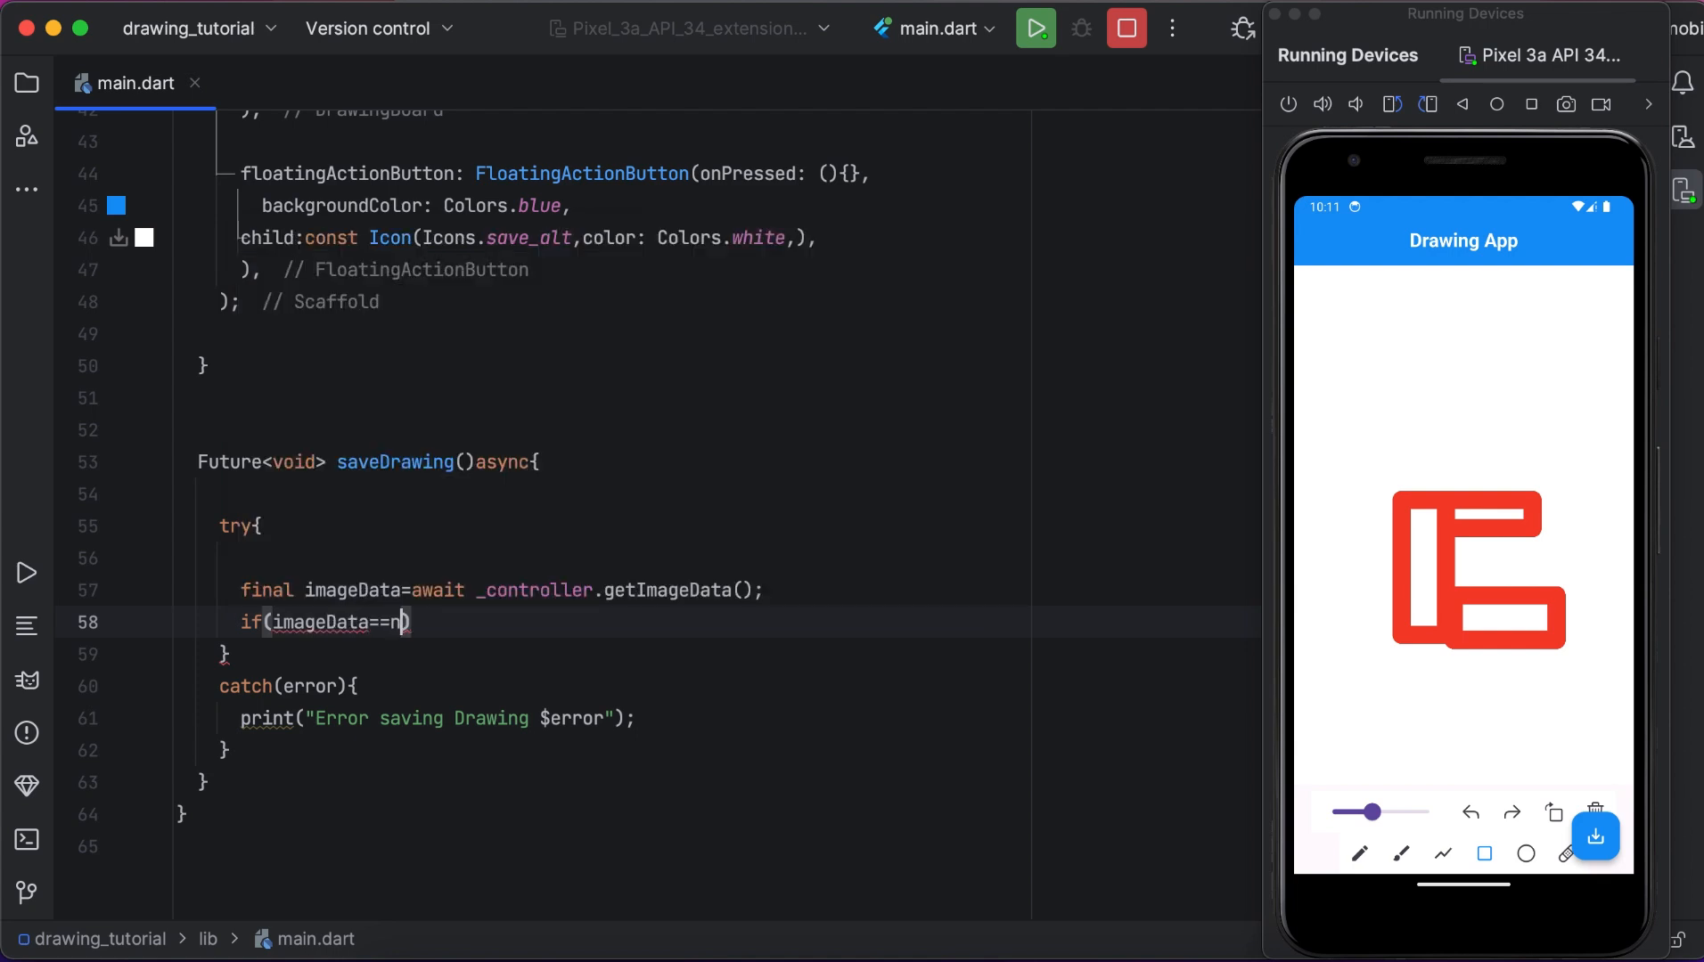
pyautogui.write('ull)')
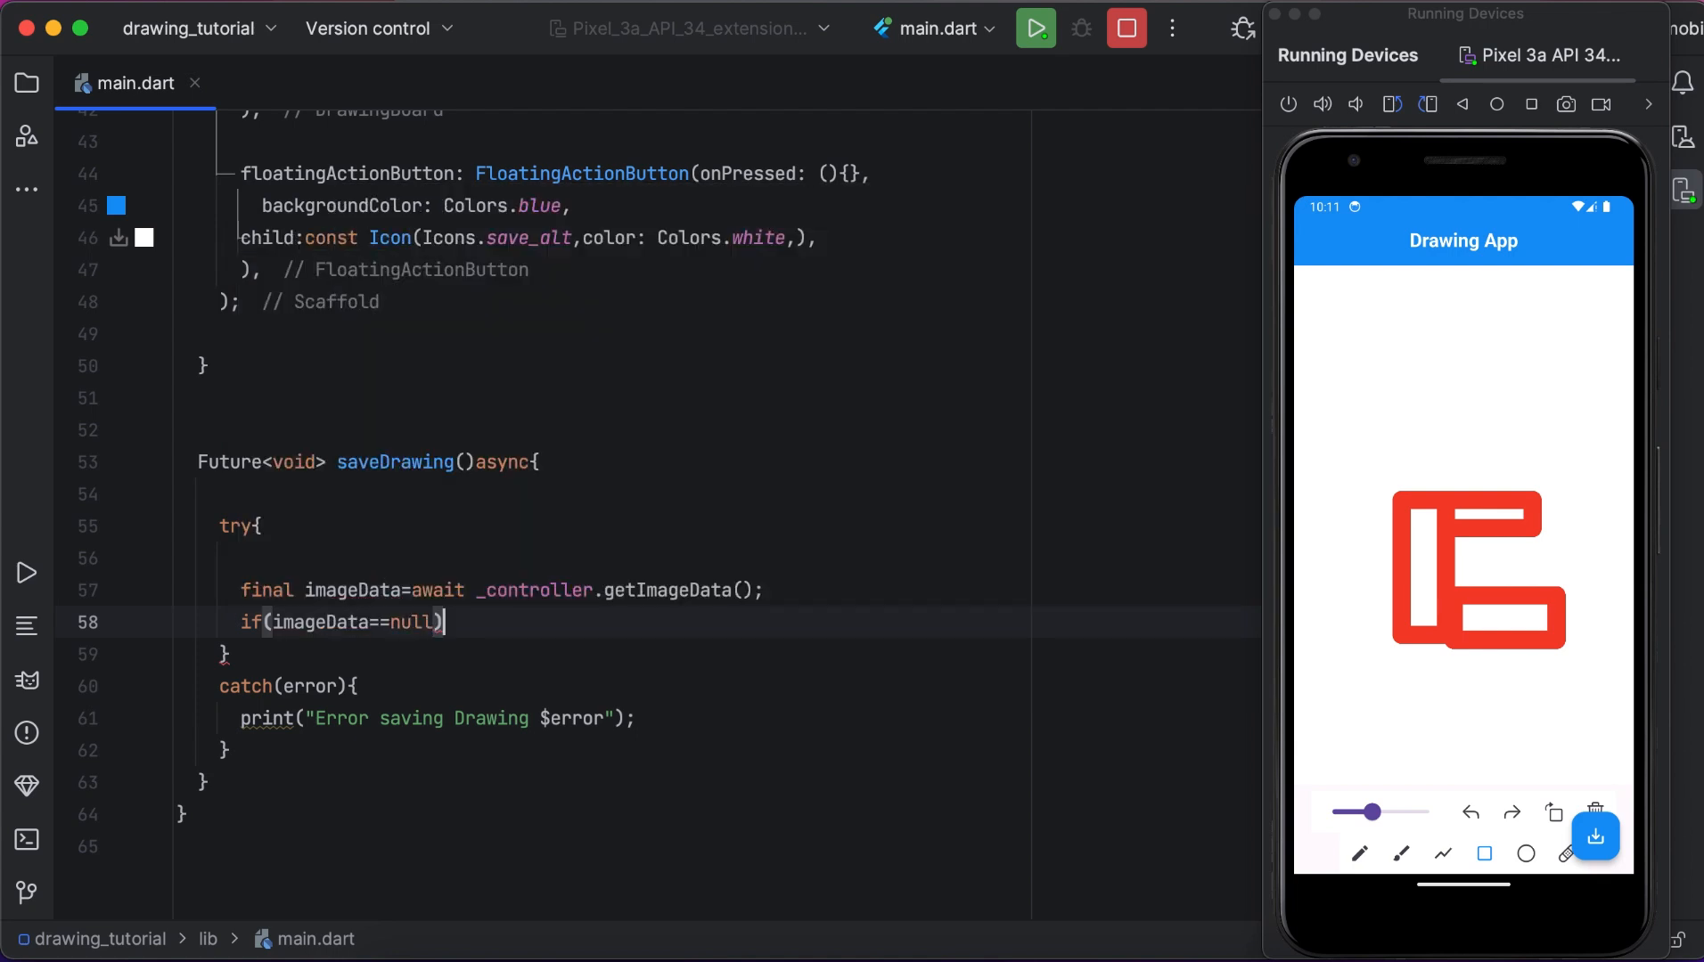
pyautogui.write('{')
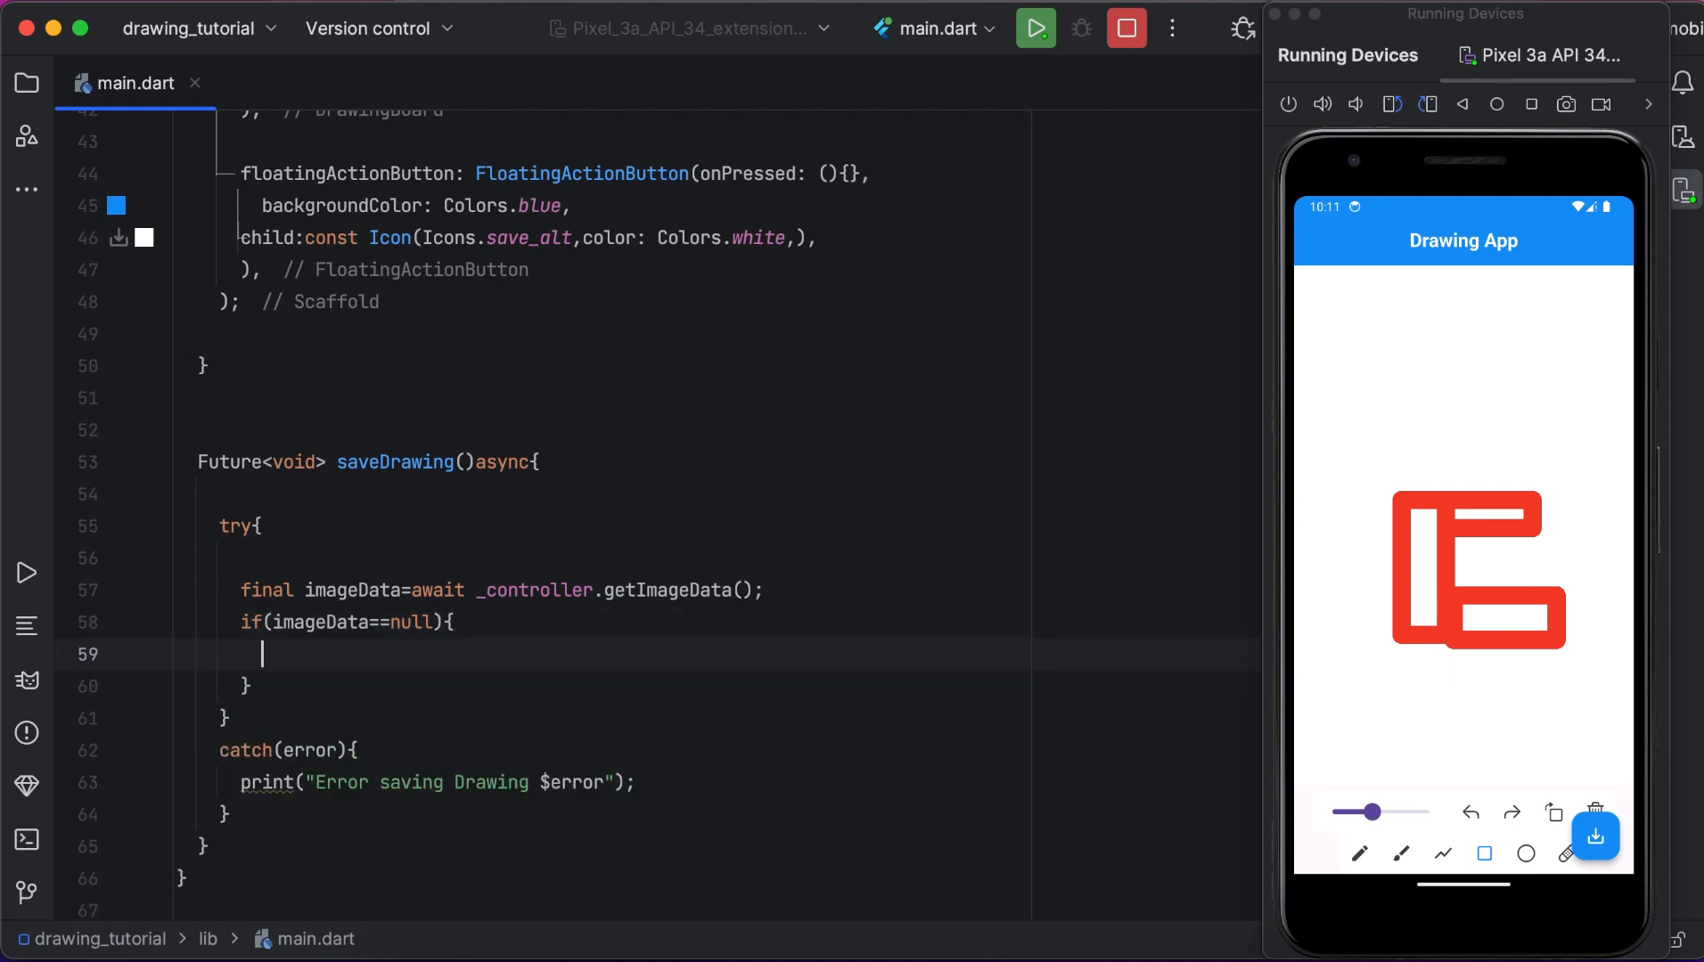
pyautogui.write('print("object")')
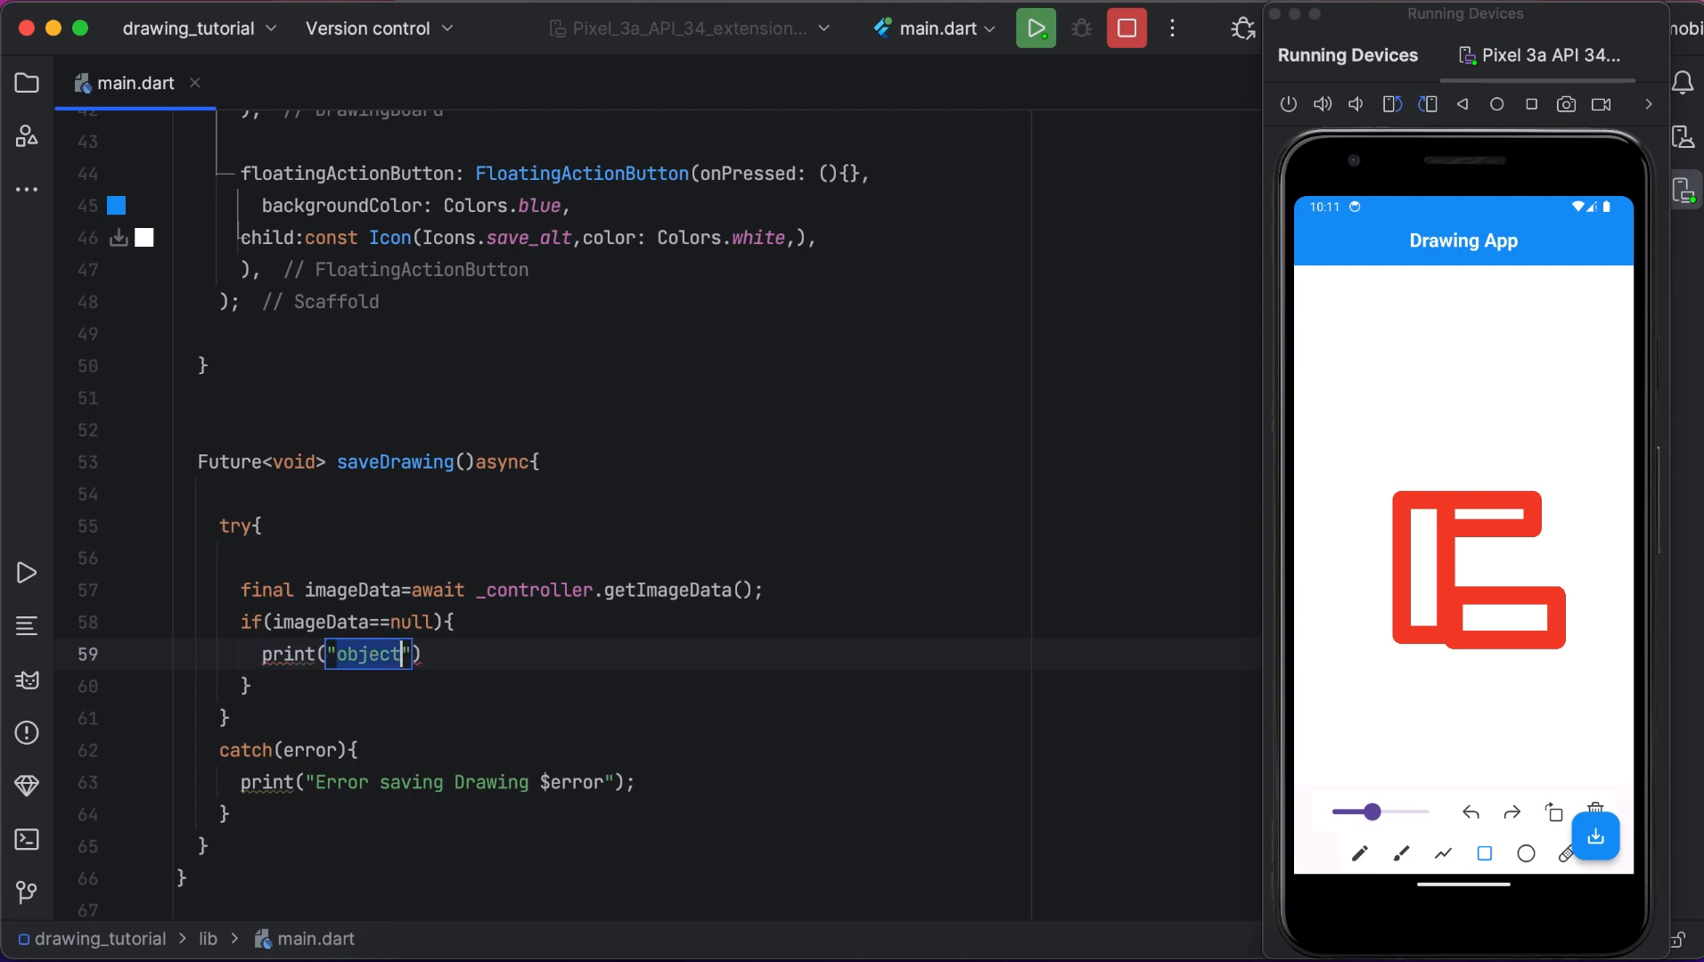
pyautogui.write('No Image')
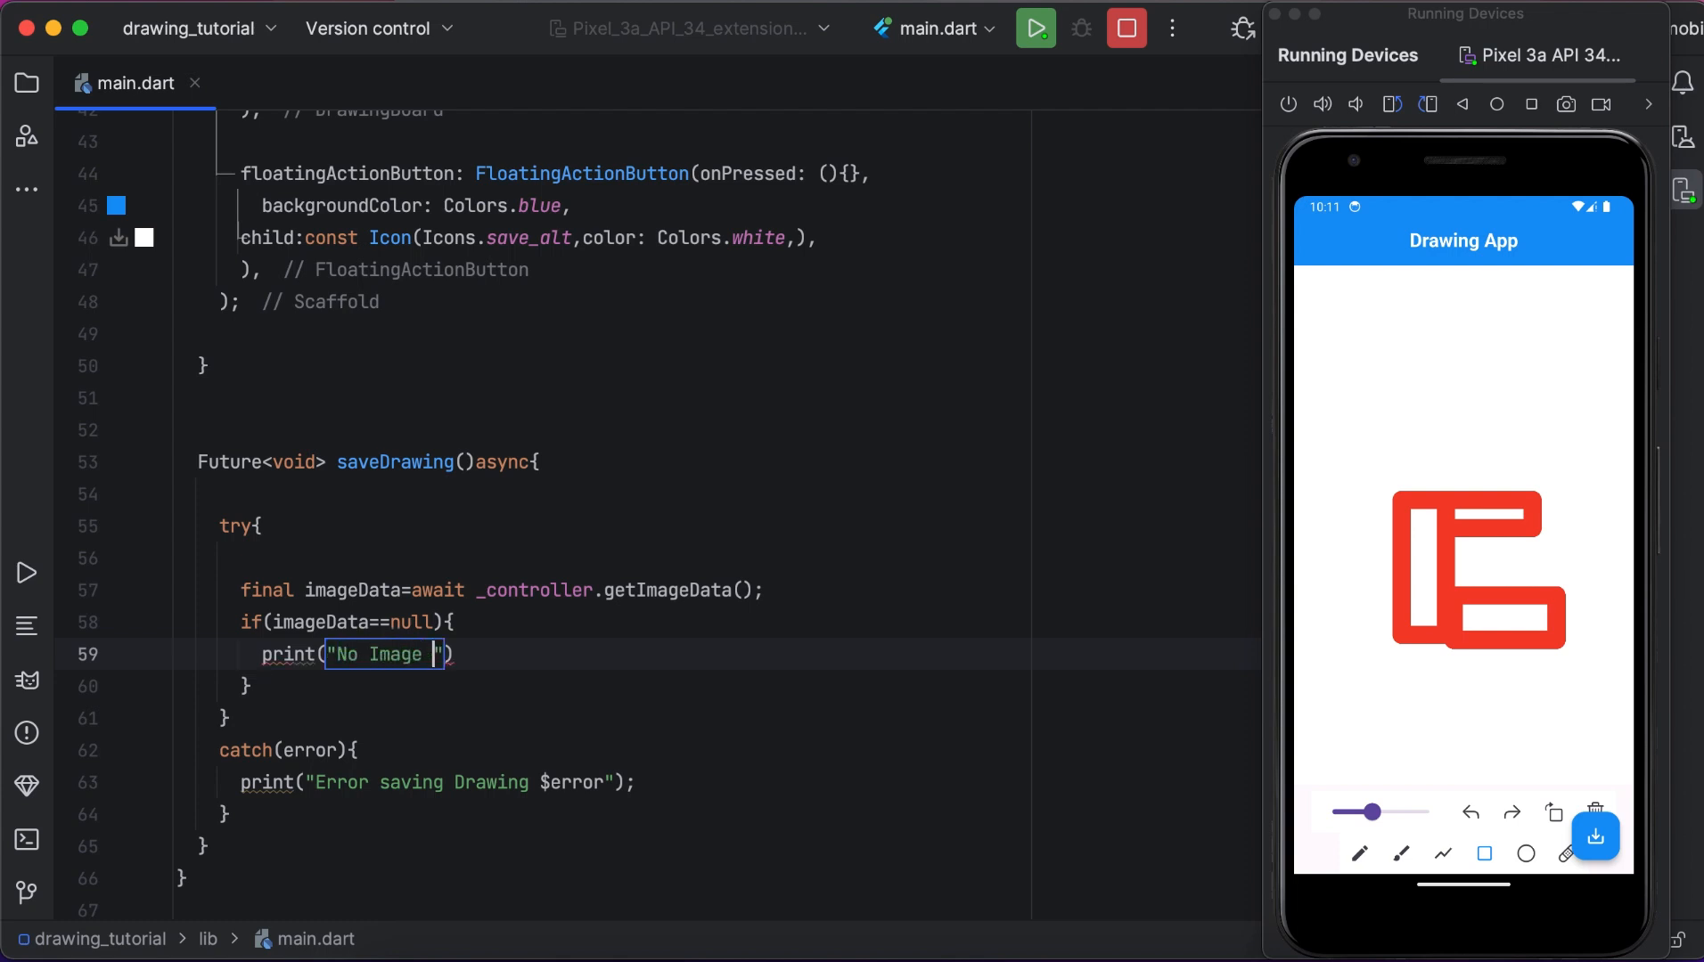
pyautogui.write('to save')
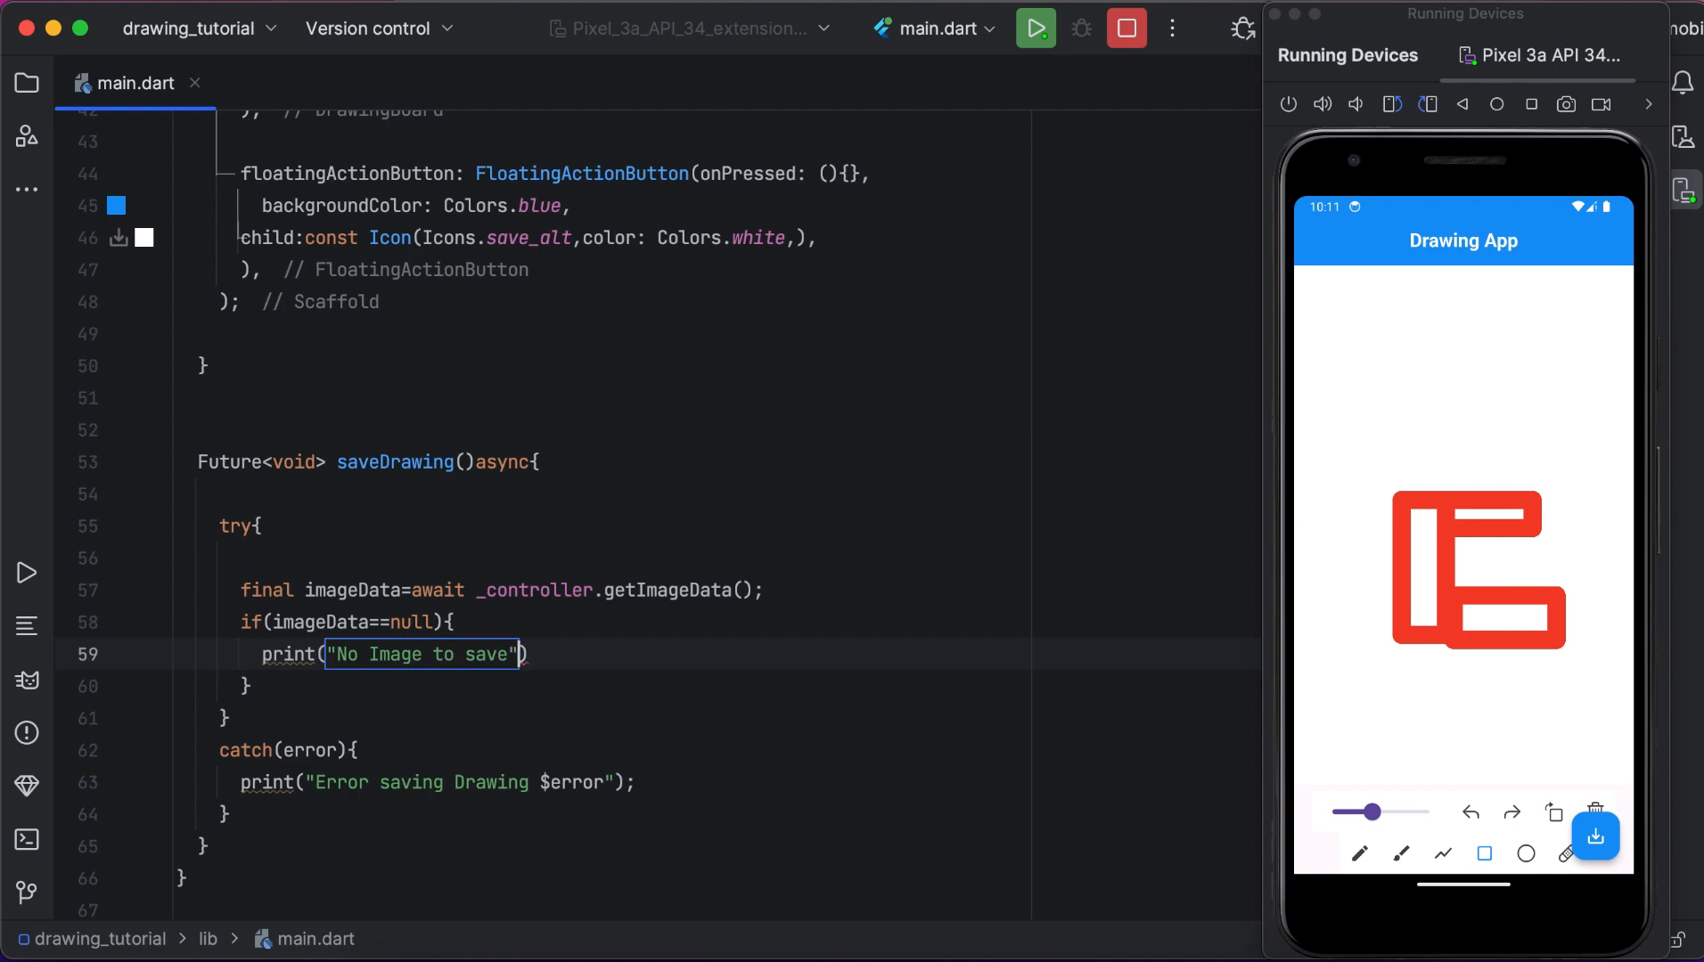
pyautogui.write(';')
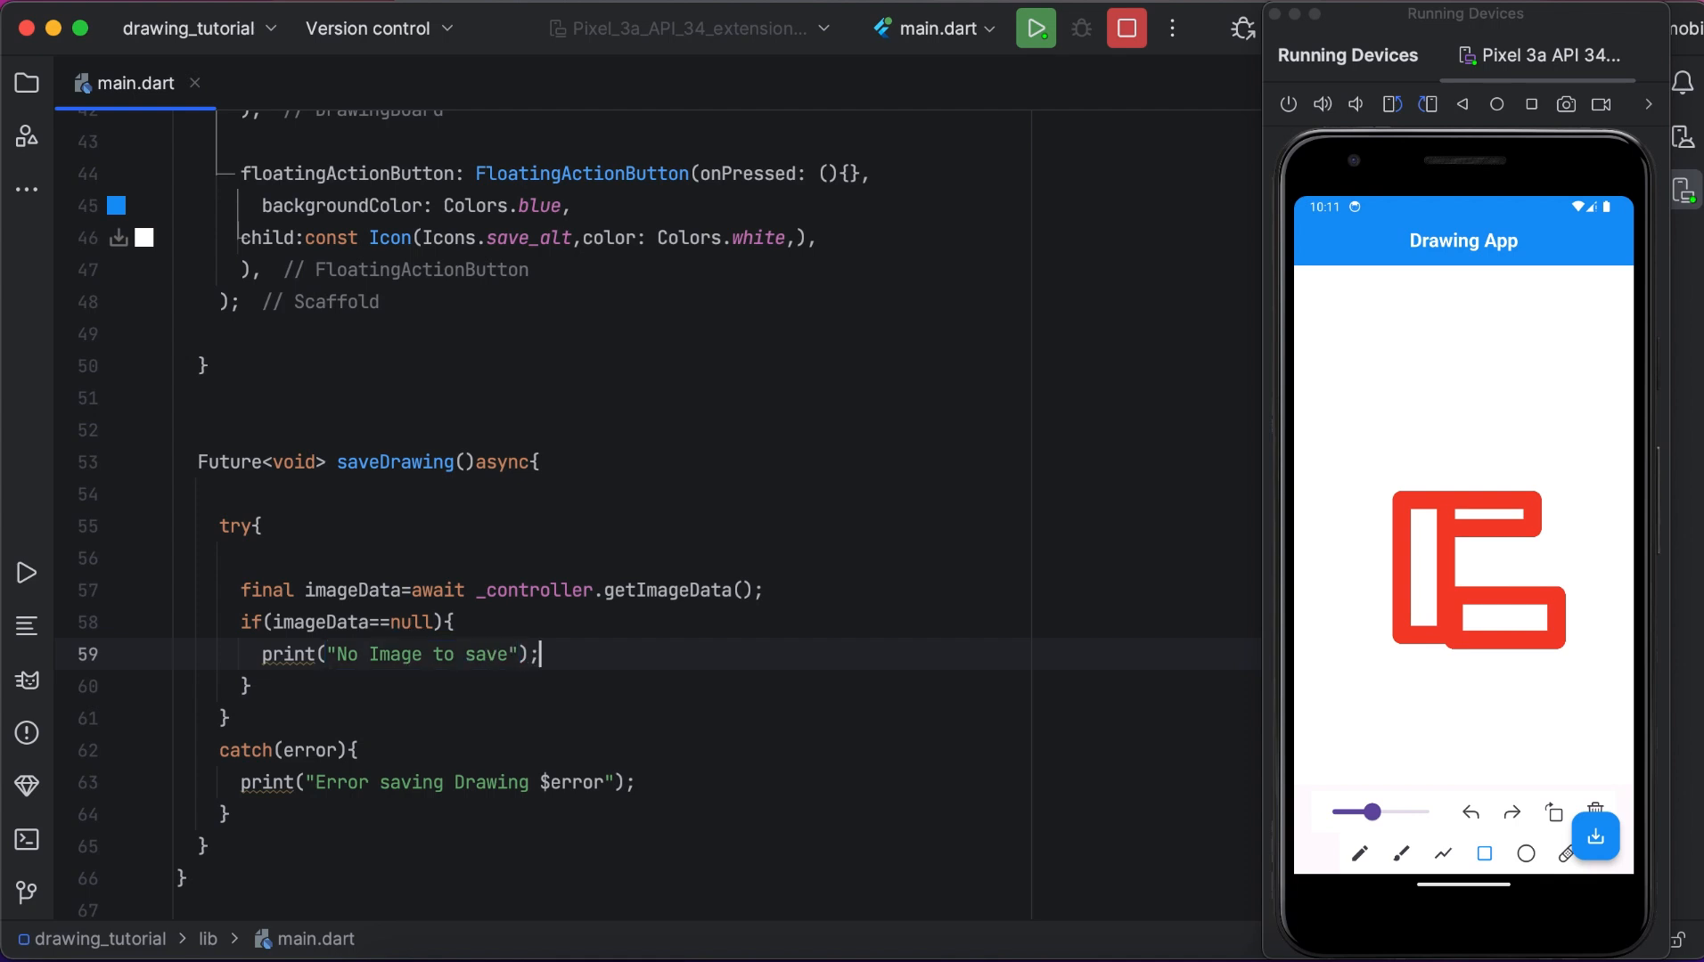
pyautogui.write('re')
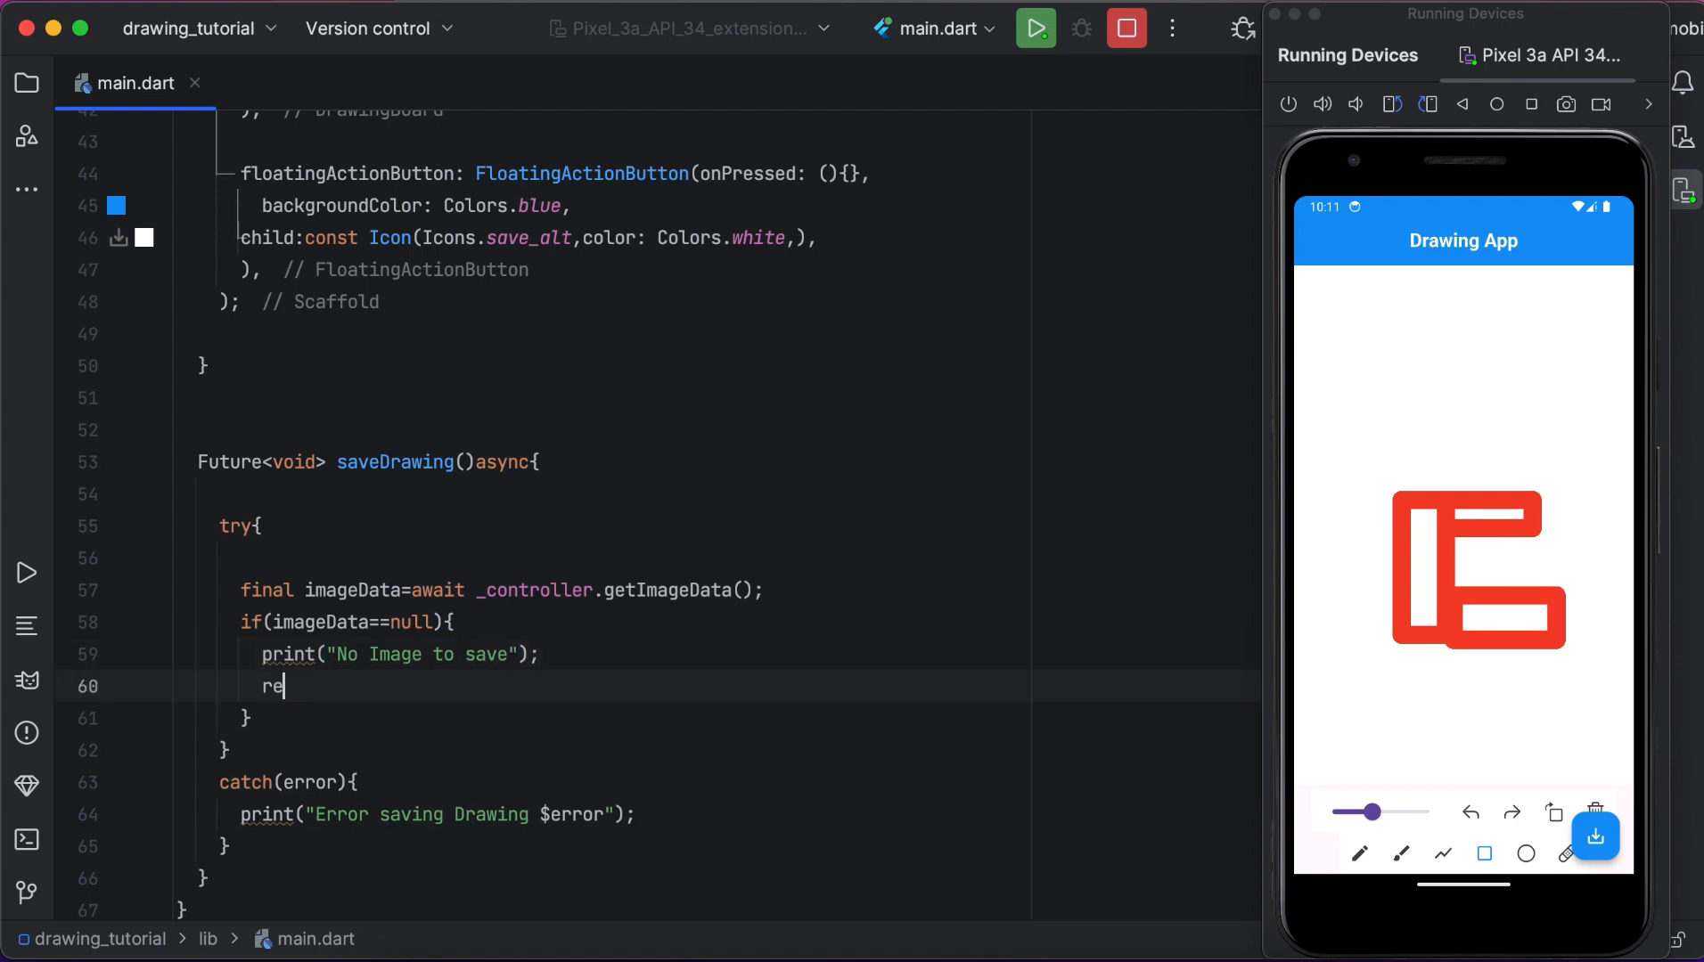
pyautogui.write('turn;')
pyautogui.write('S')
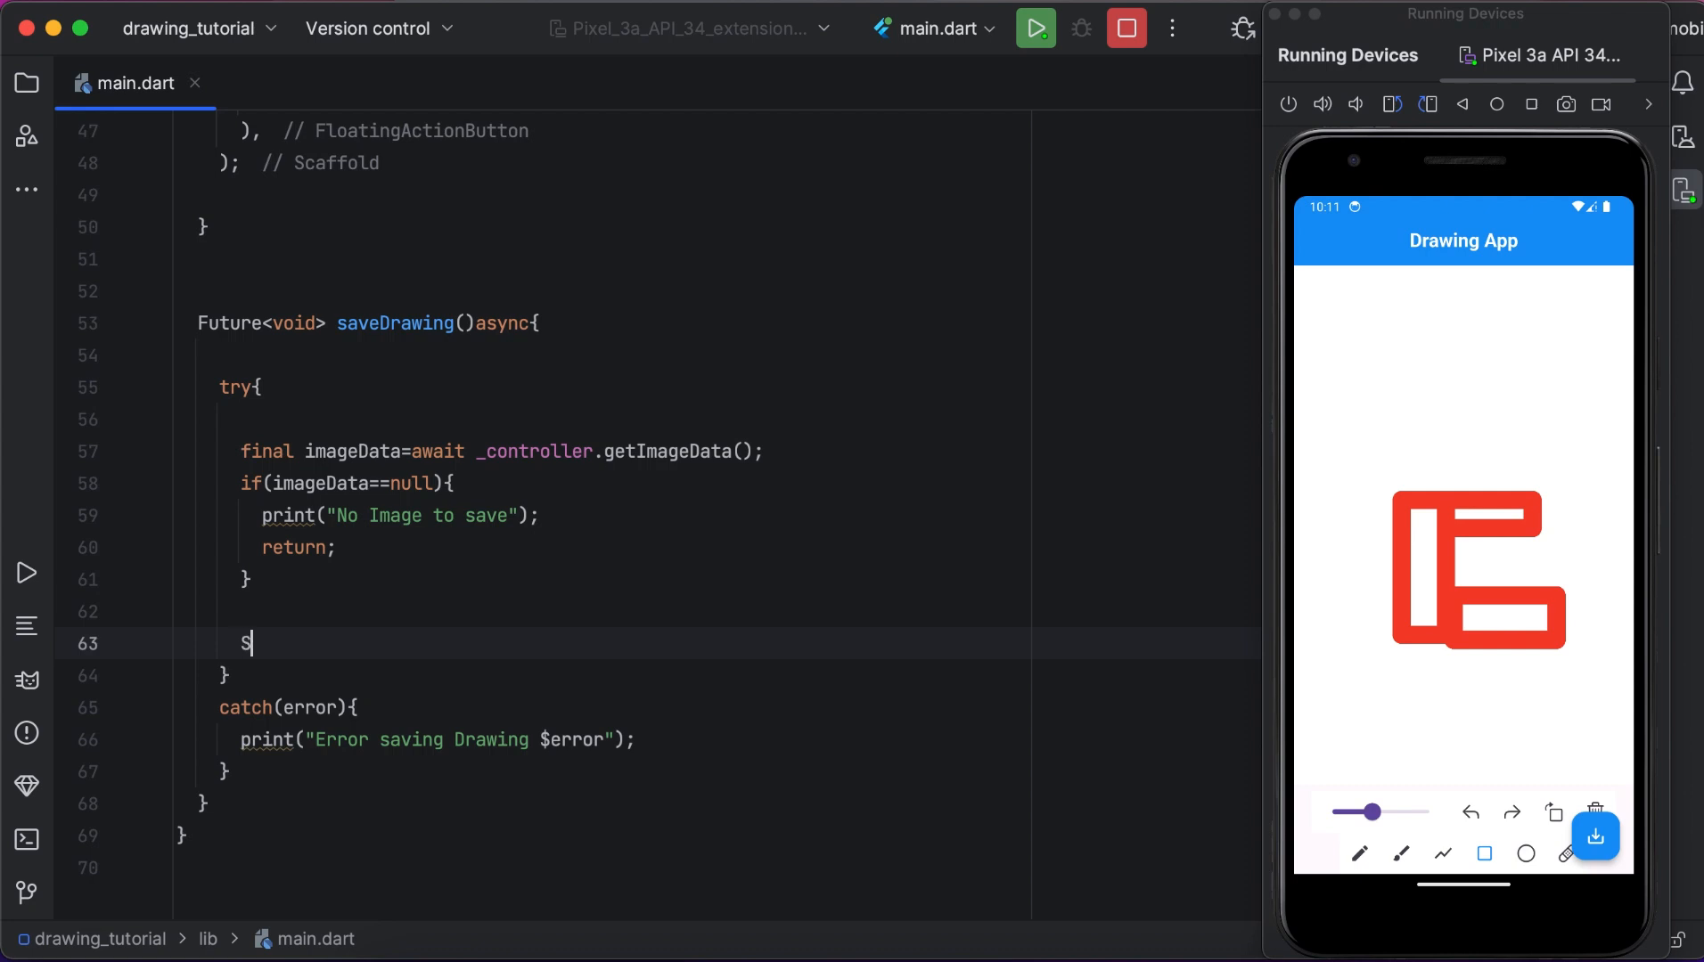
# Declare String path; and begin final directory = Directory(...) in saveDrawing.
pyautogui.write('tring path;')
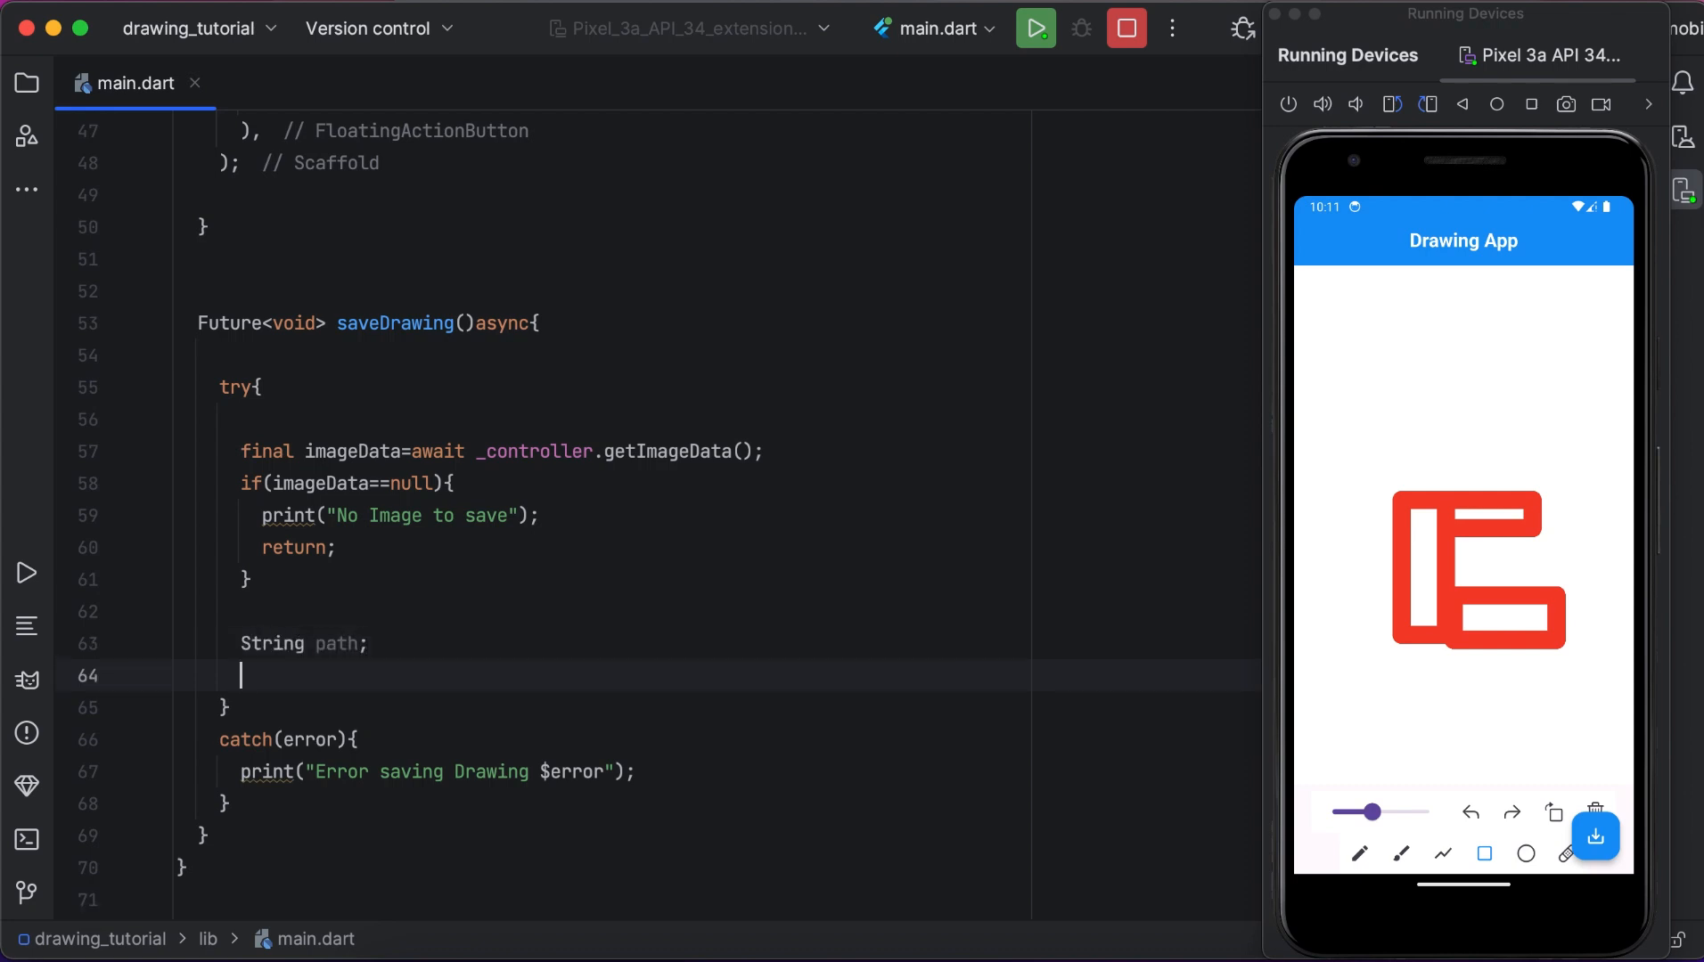
pyautogui.write('final')
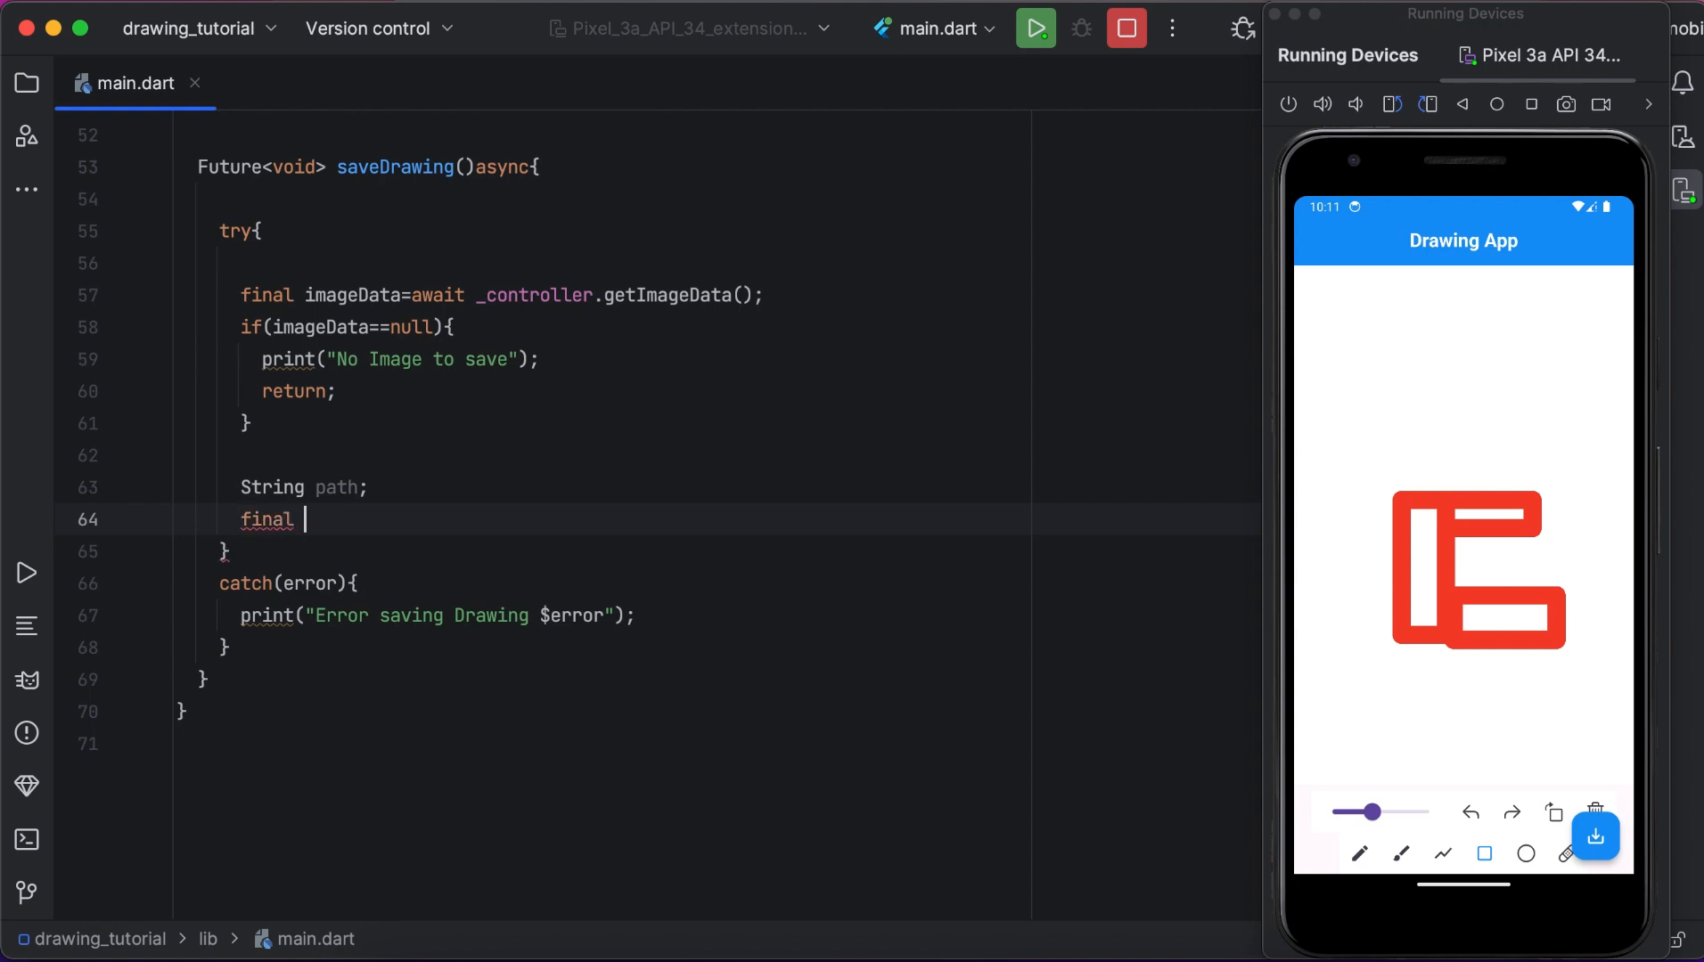
pyautogui.write('direct')
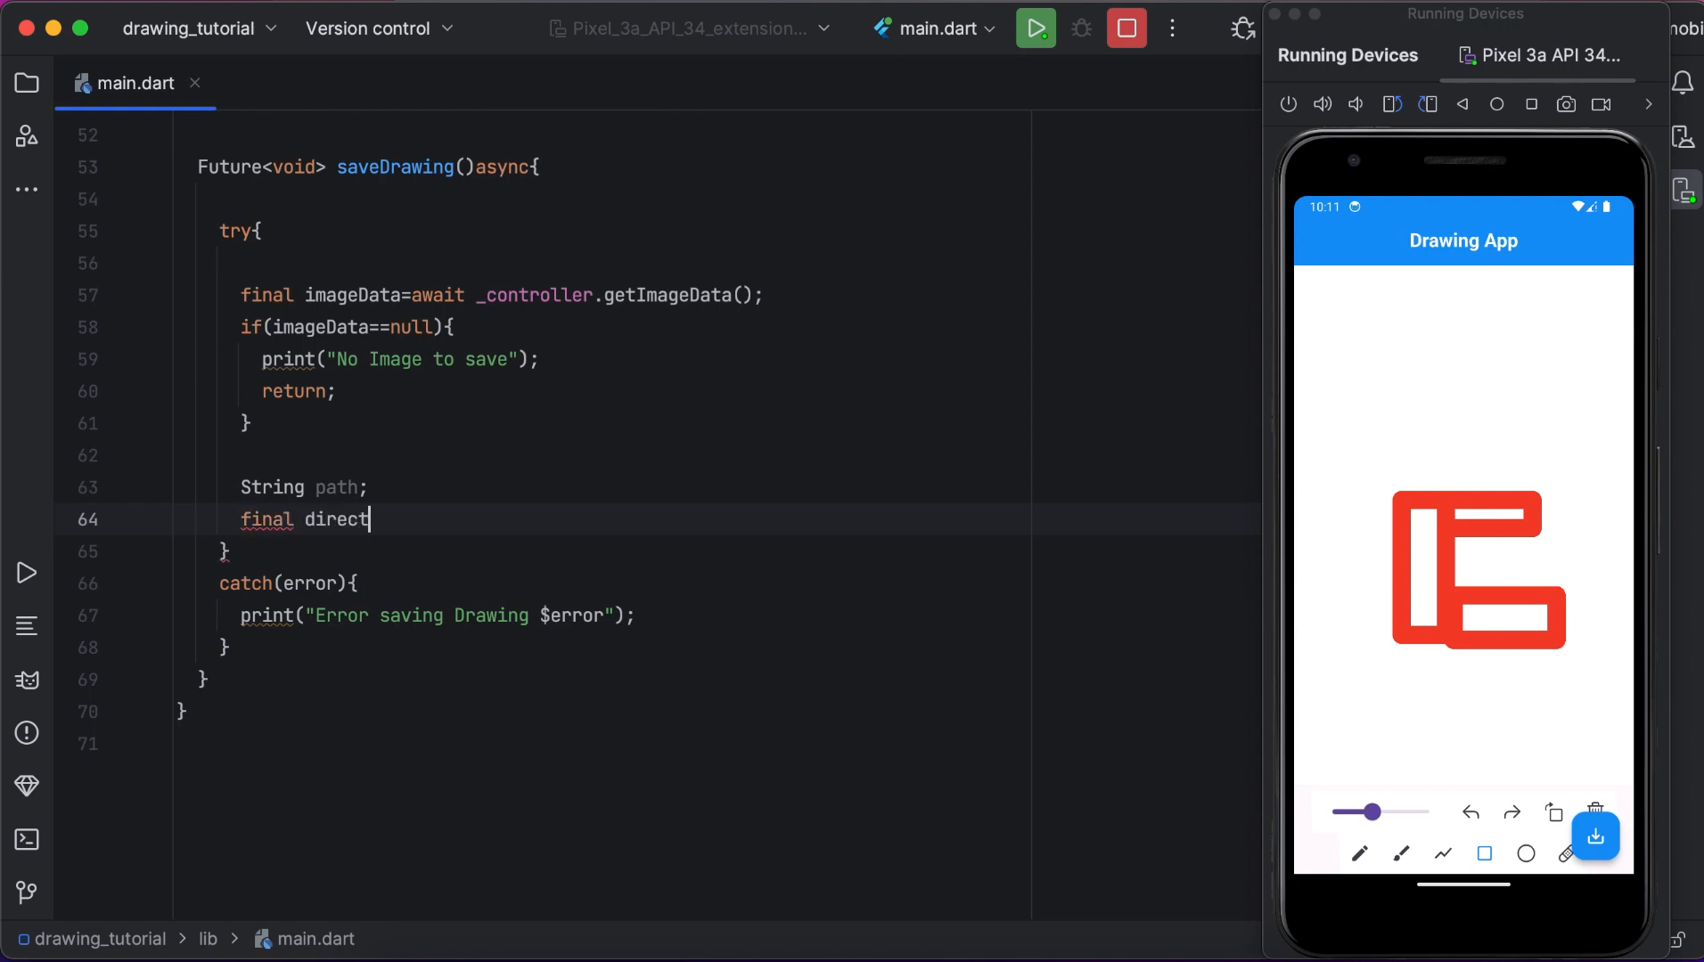
pyautogui.write('ory=')
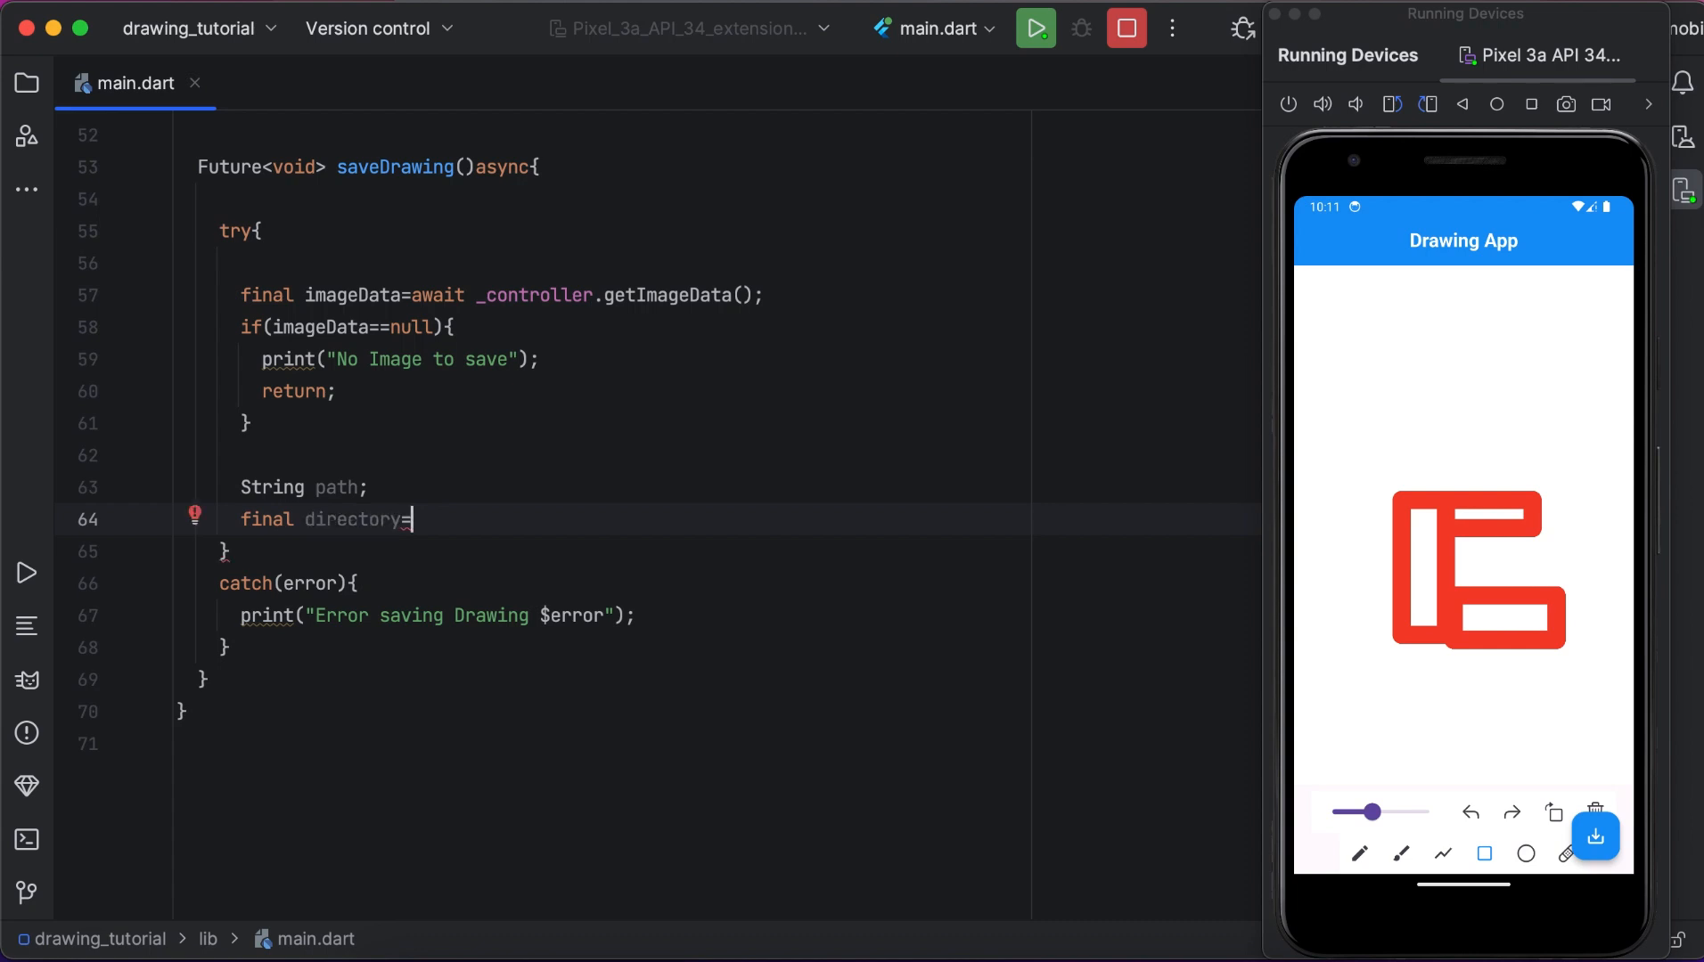
pyautogui.write('Dire')
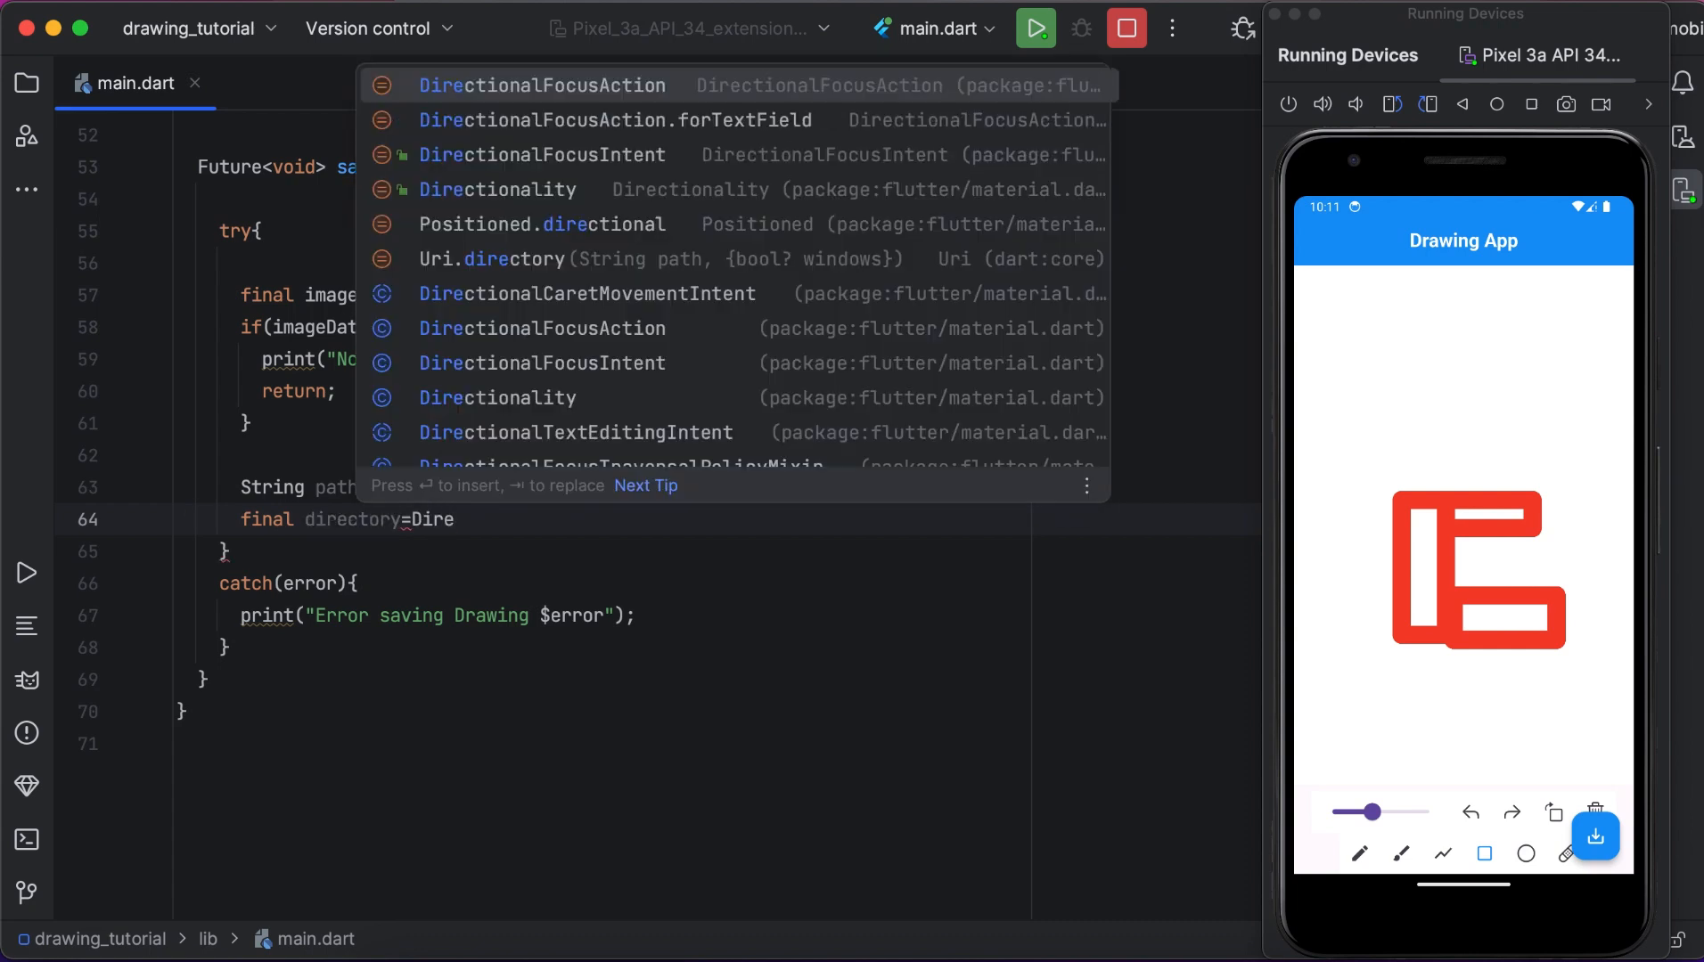
pyautogui.write('ctory("path")')
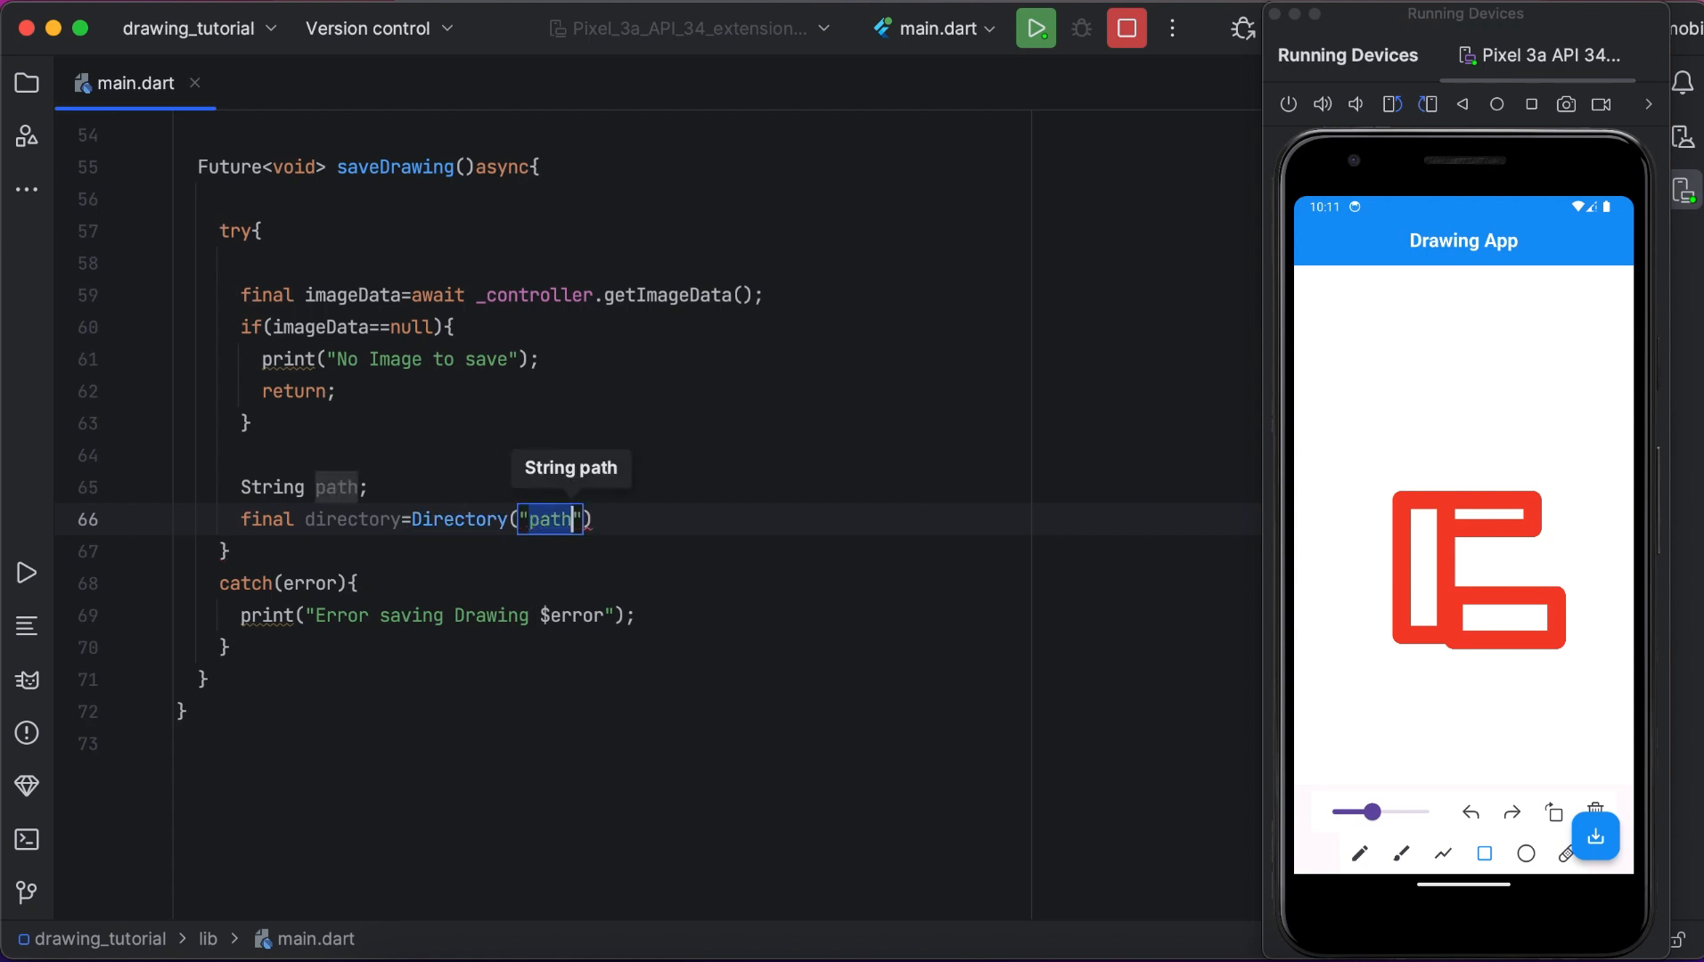
# Give the Directory the path "/storage/emulated/0/Pictures" and complete the statement.
pyautogui.write('/')
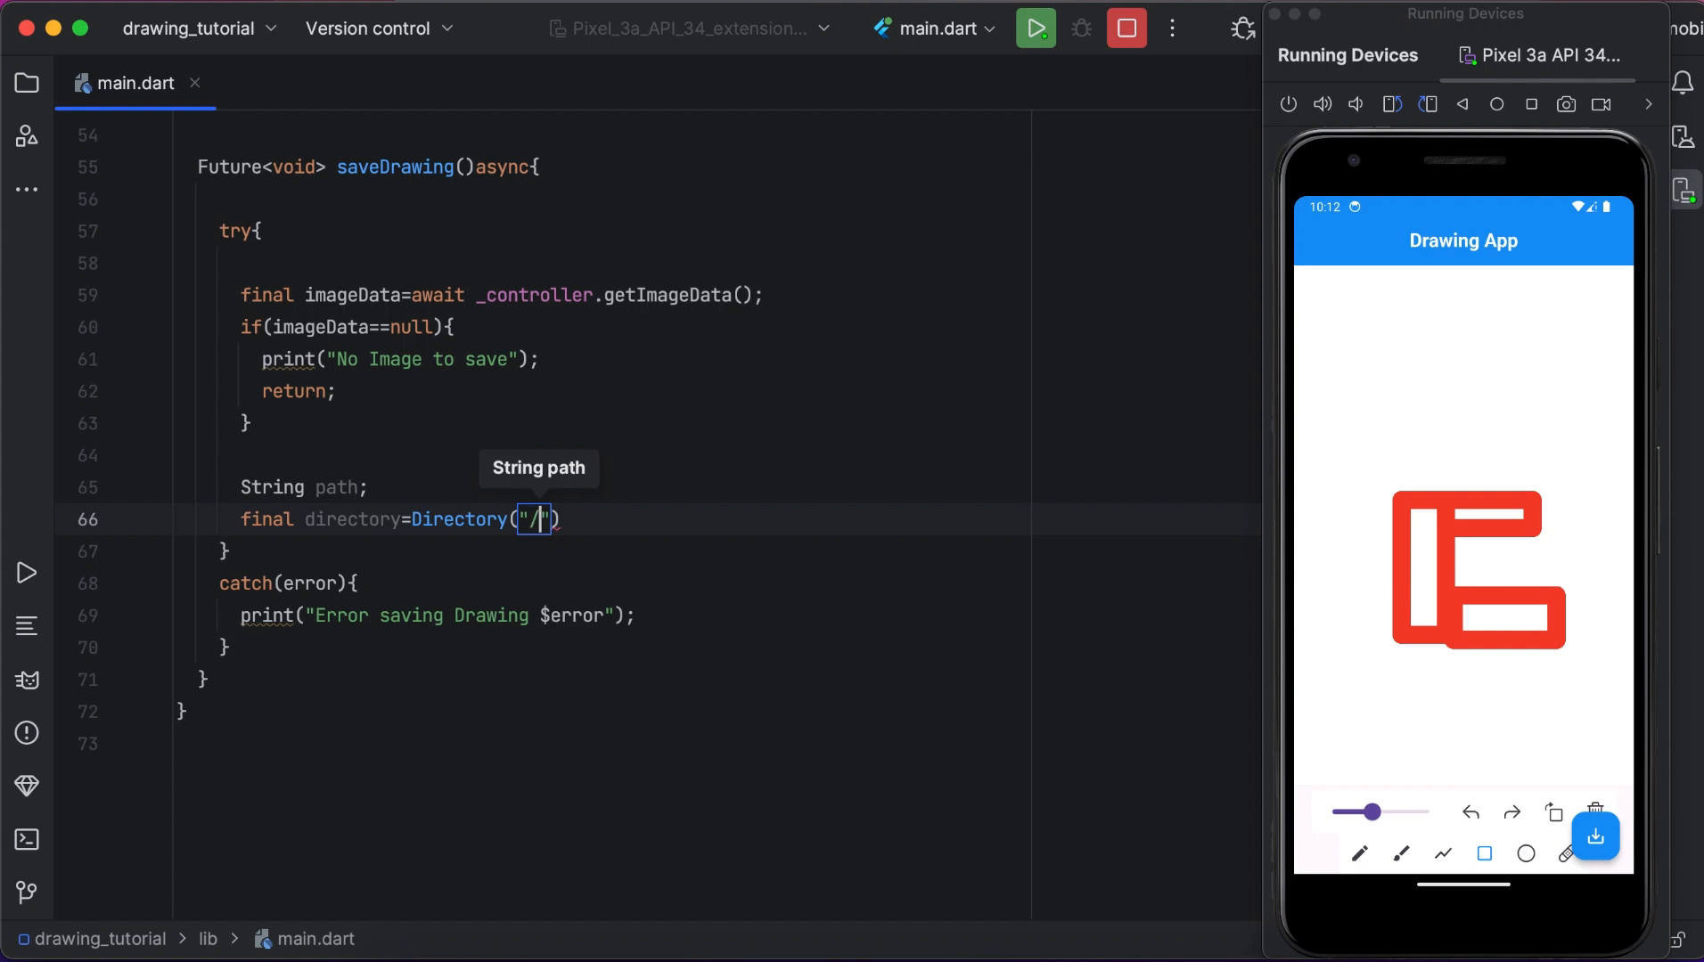
pyautogui.write('stor')
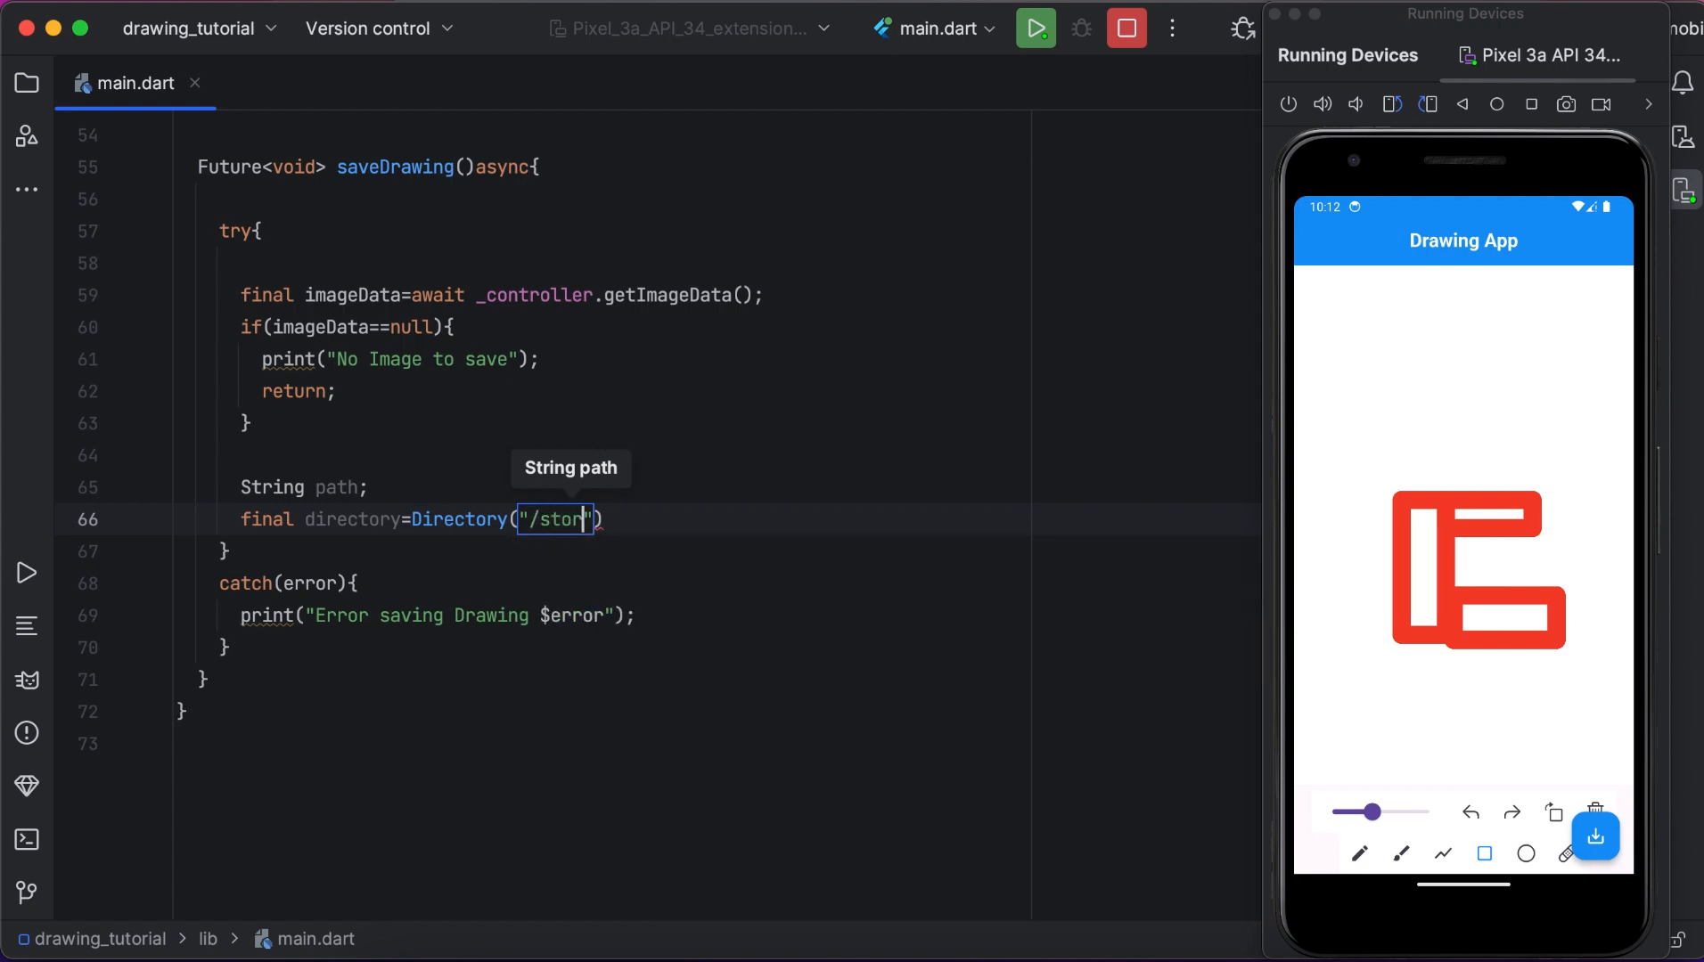
pyautogui.write('age')
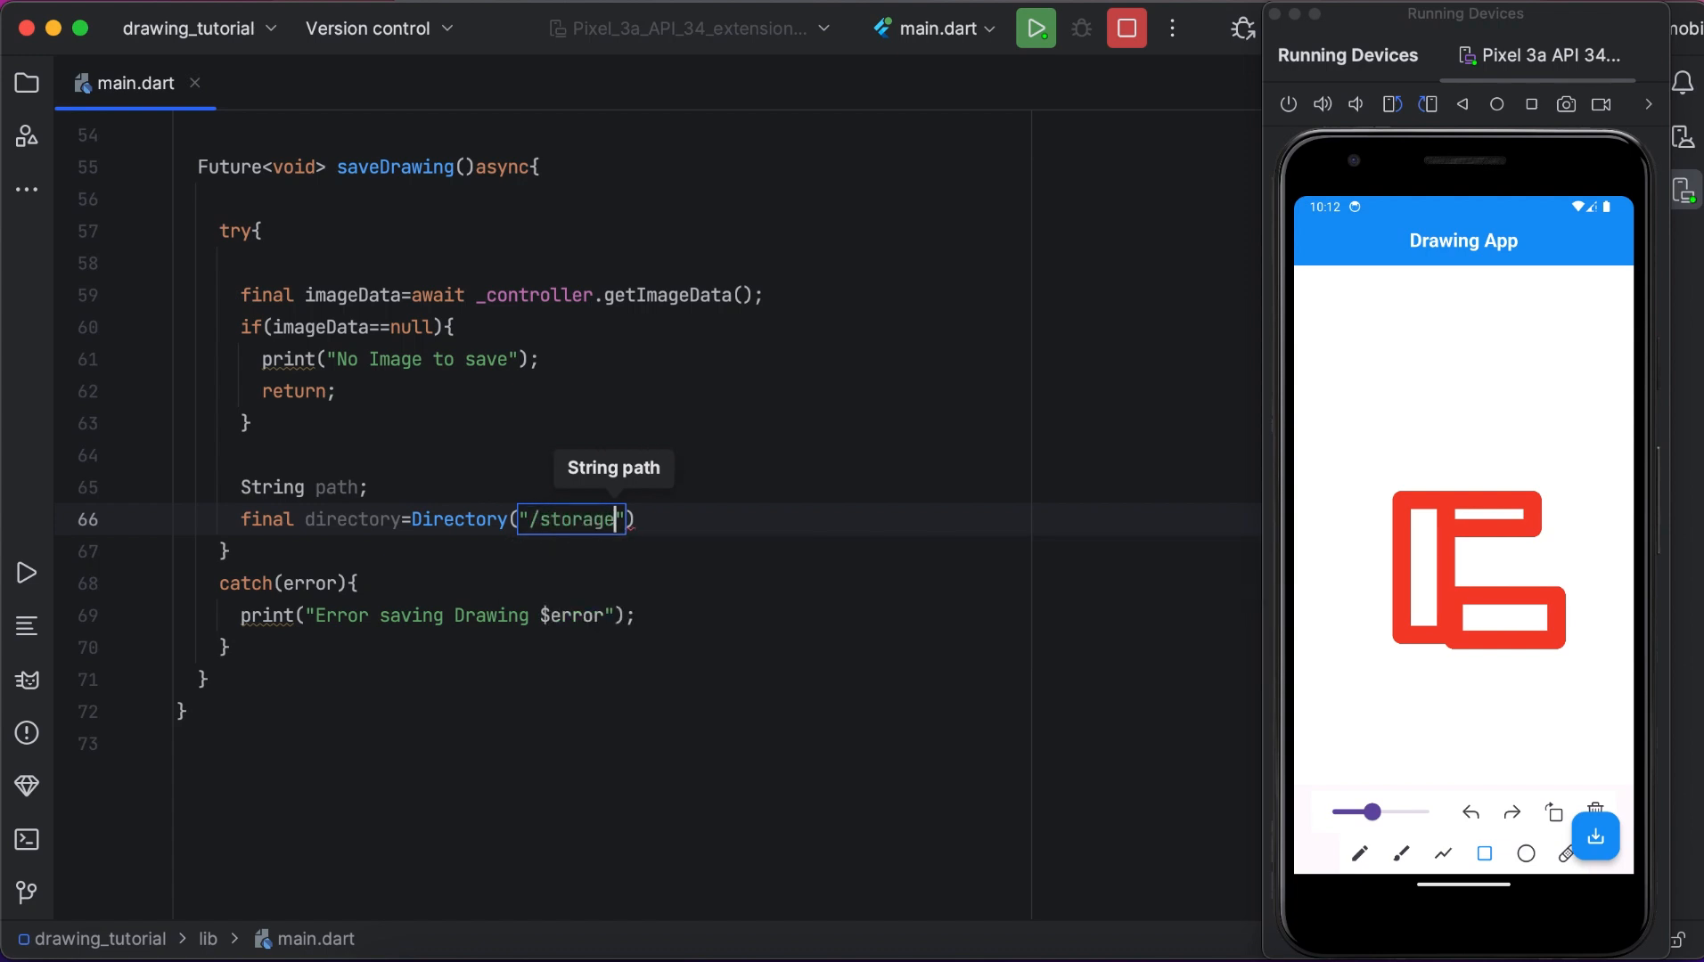
pyautogui.write('/')
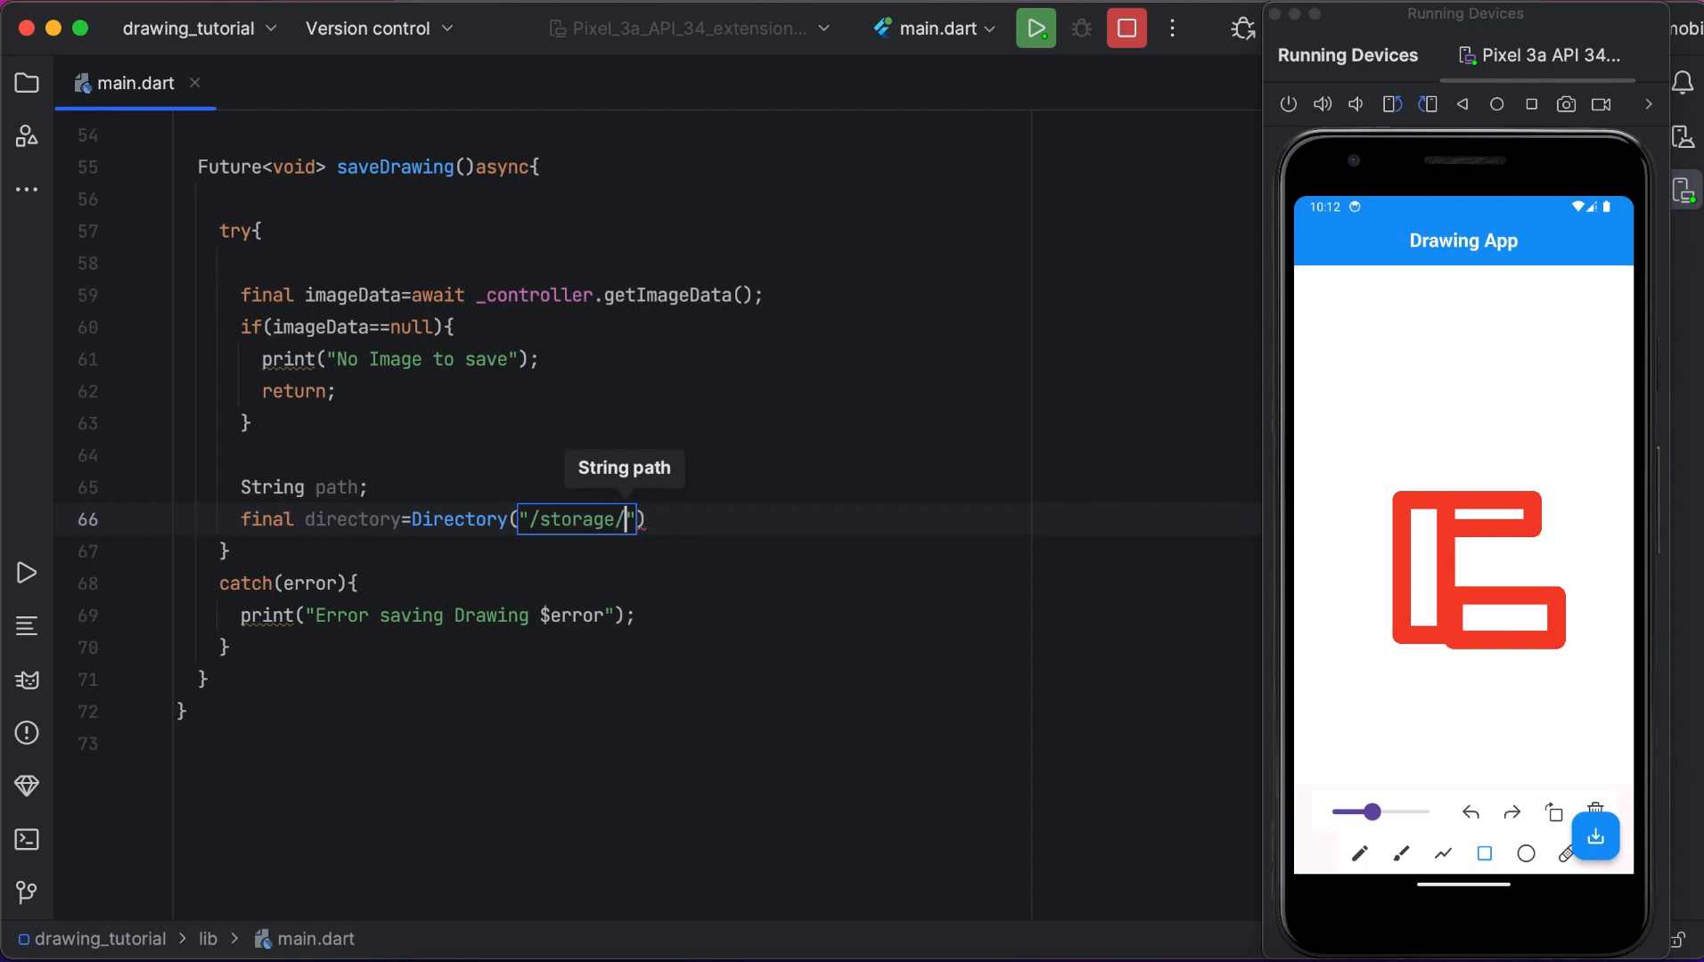
pyautogui.write('emulated')
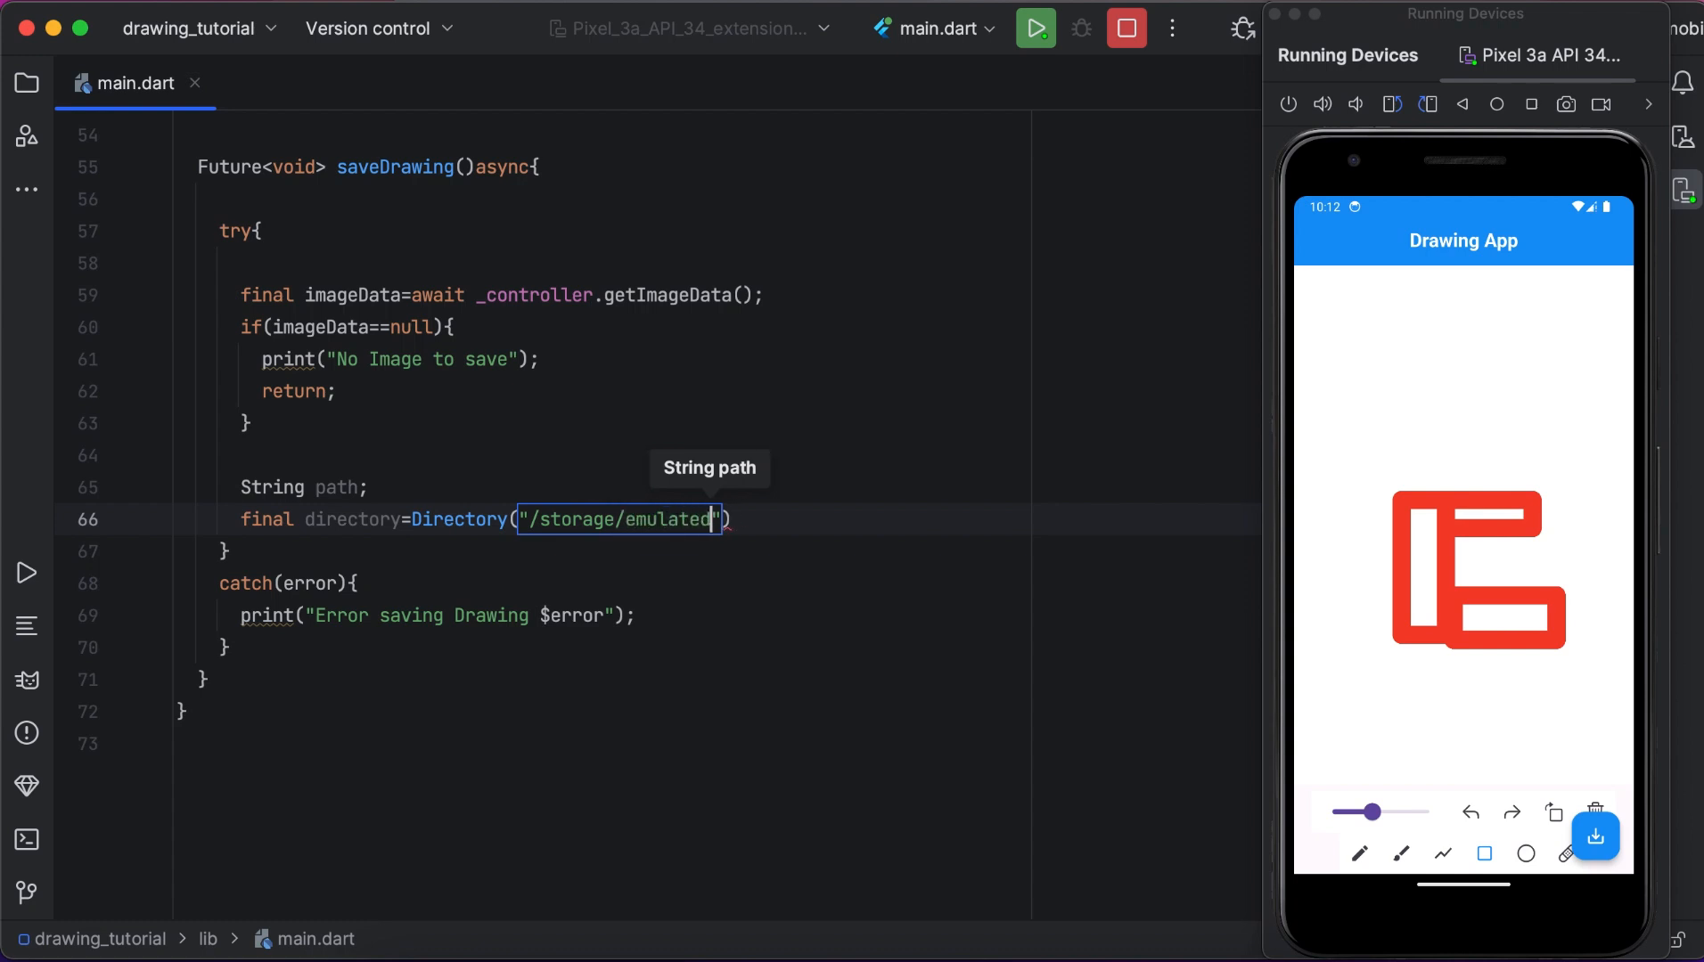
pyautogui.write('/')
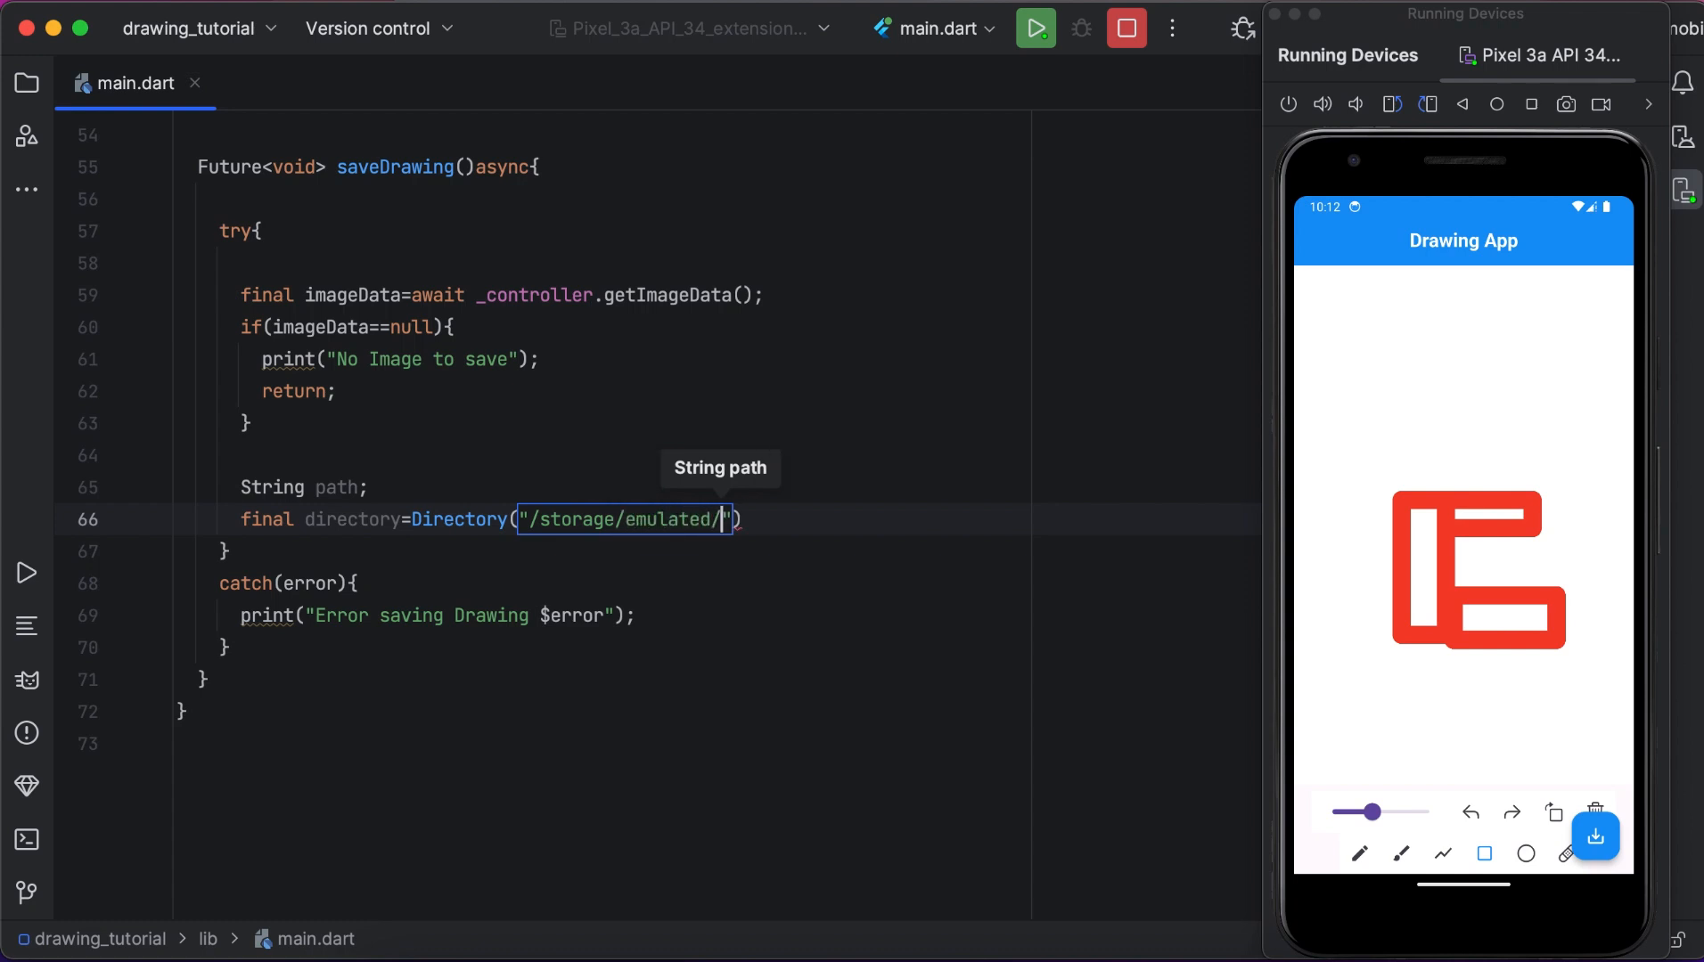
pyautogui.write('0/P')
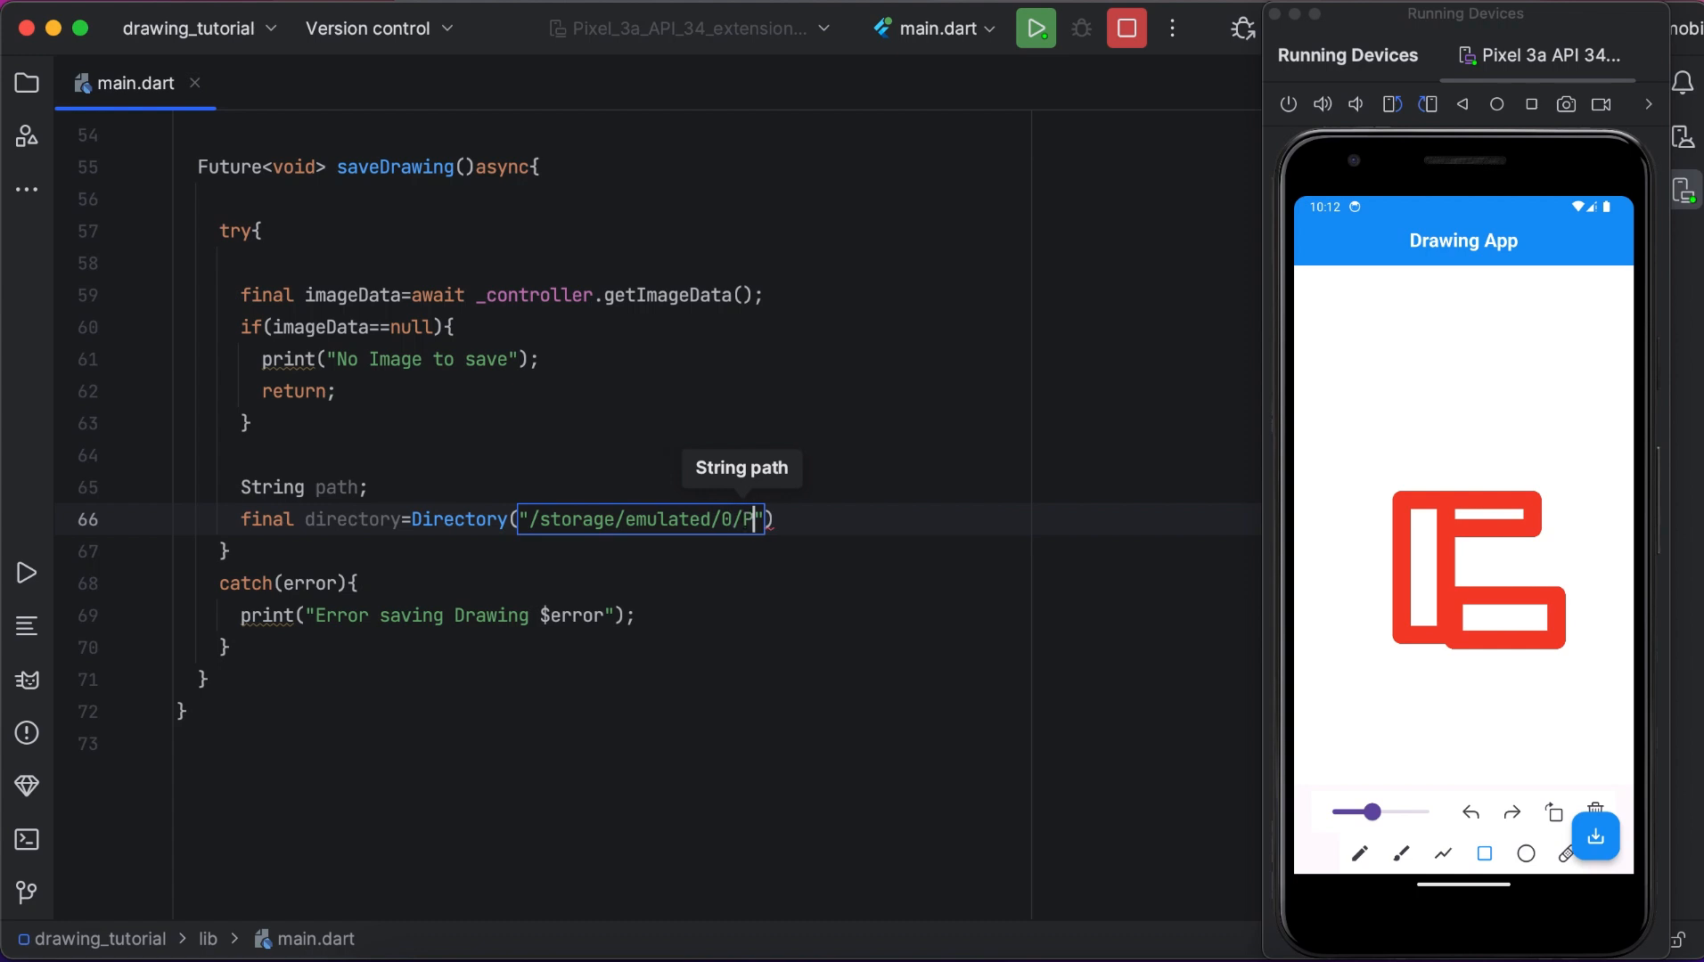
pyautogui.write('ictures')
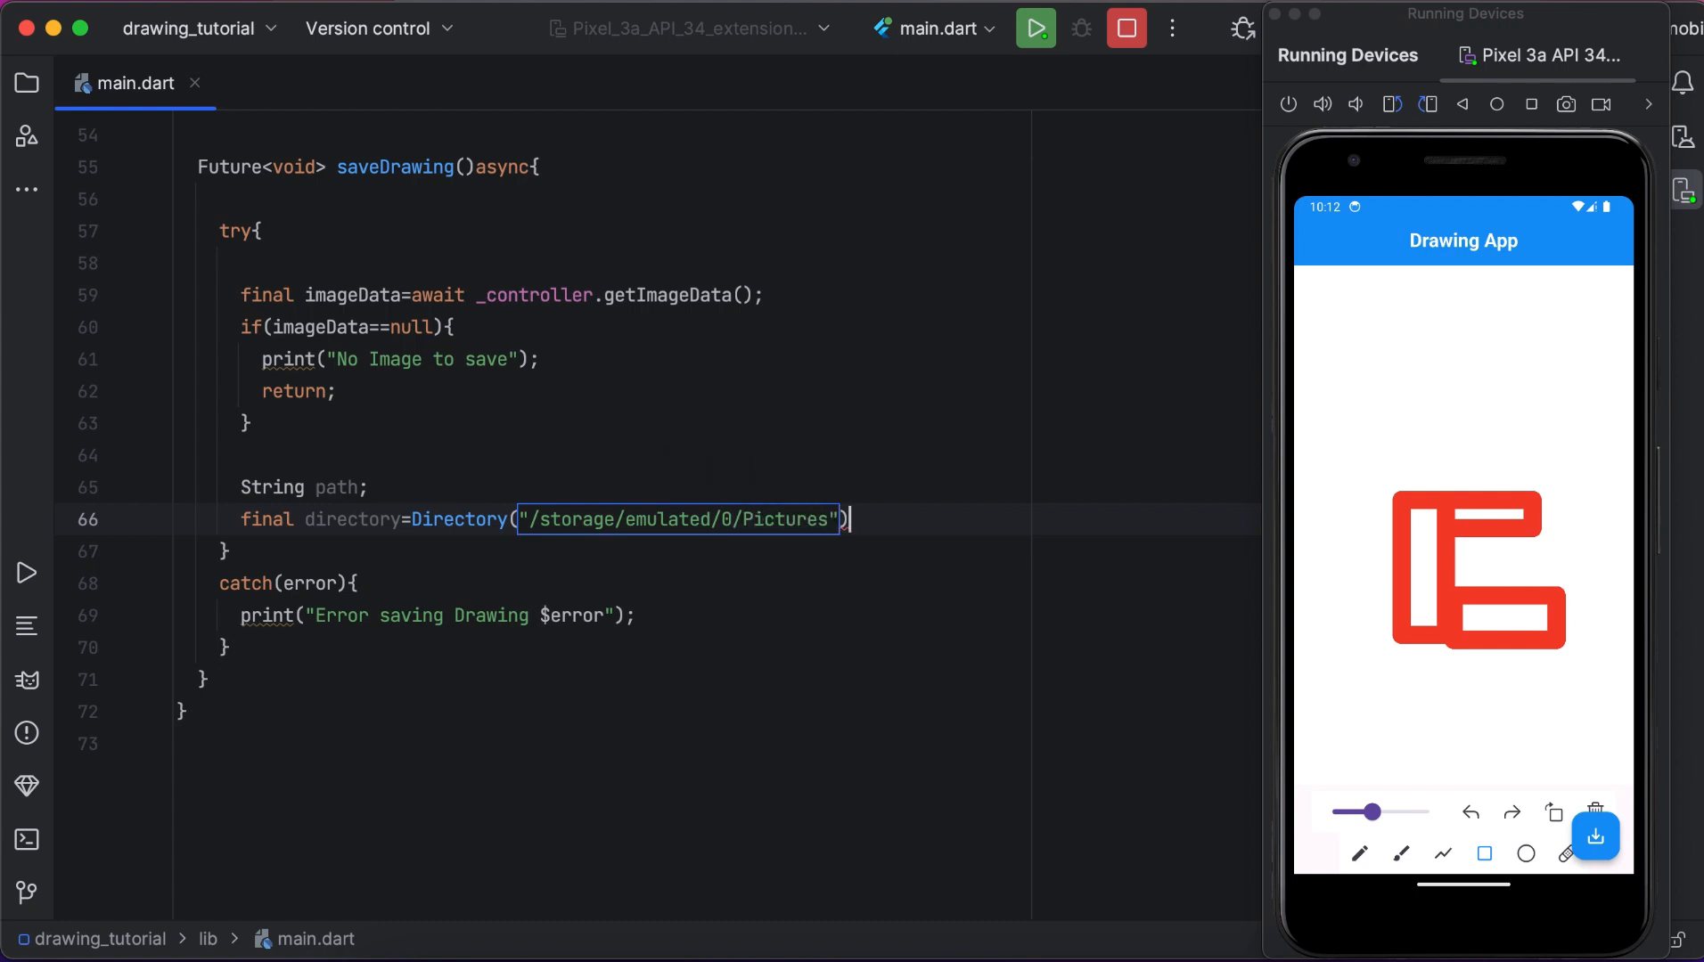
pyautogui.press('Enter')
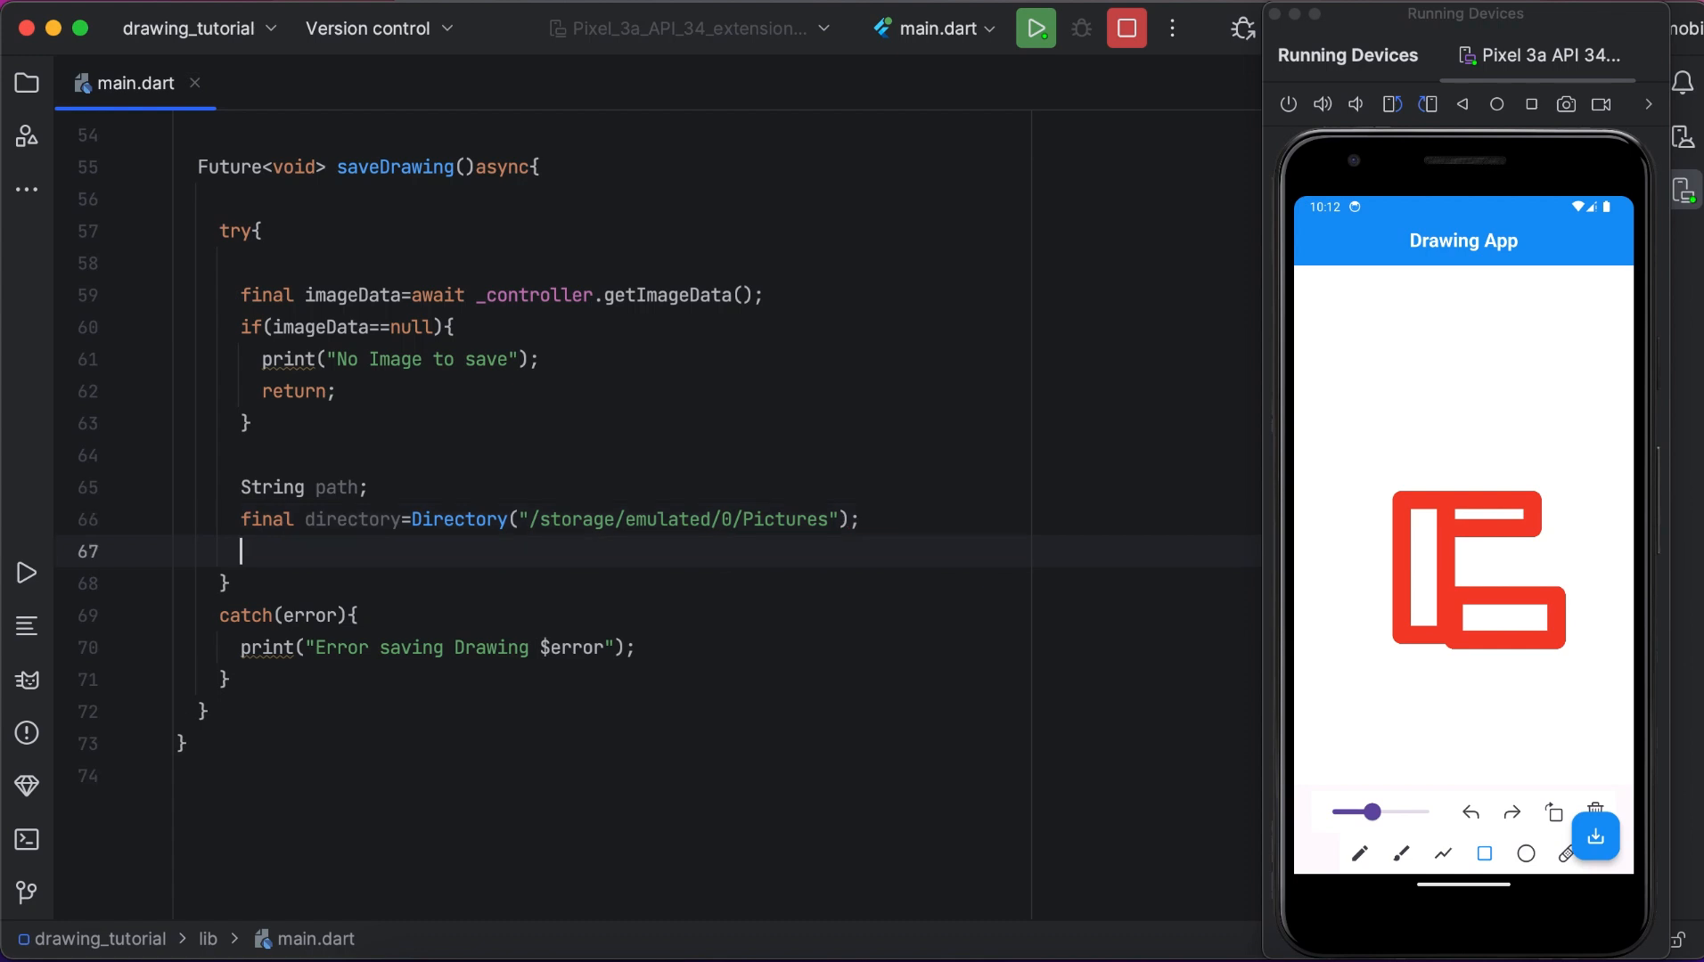
# Add the condition if(!directory.existsSync()){ with an empty line inside the block.
pyautogui.write('if()')
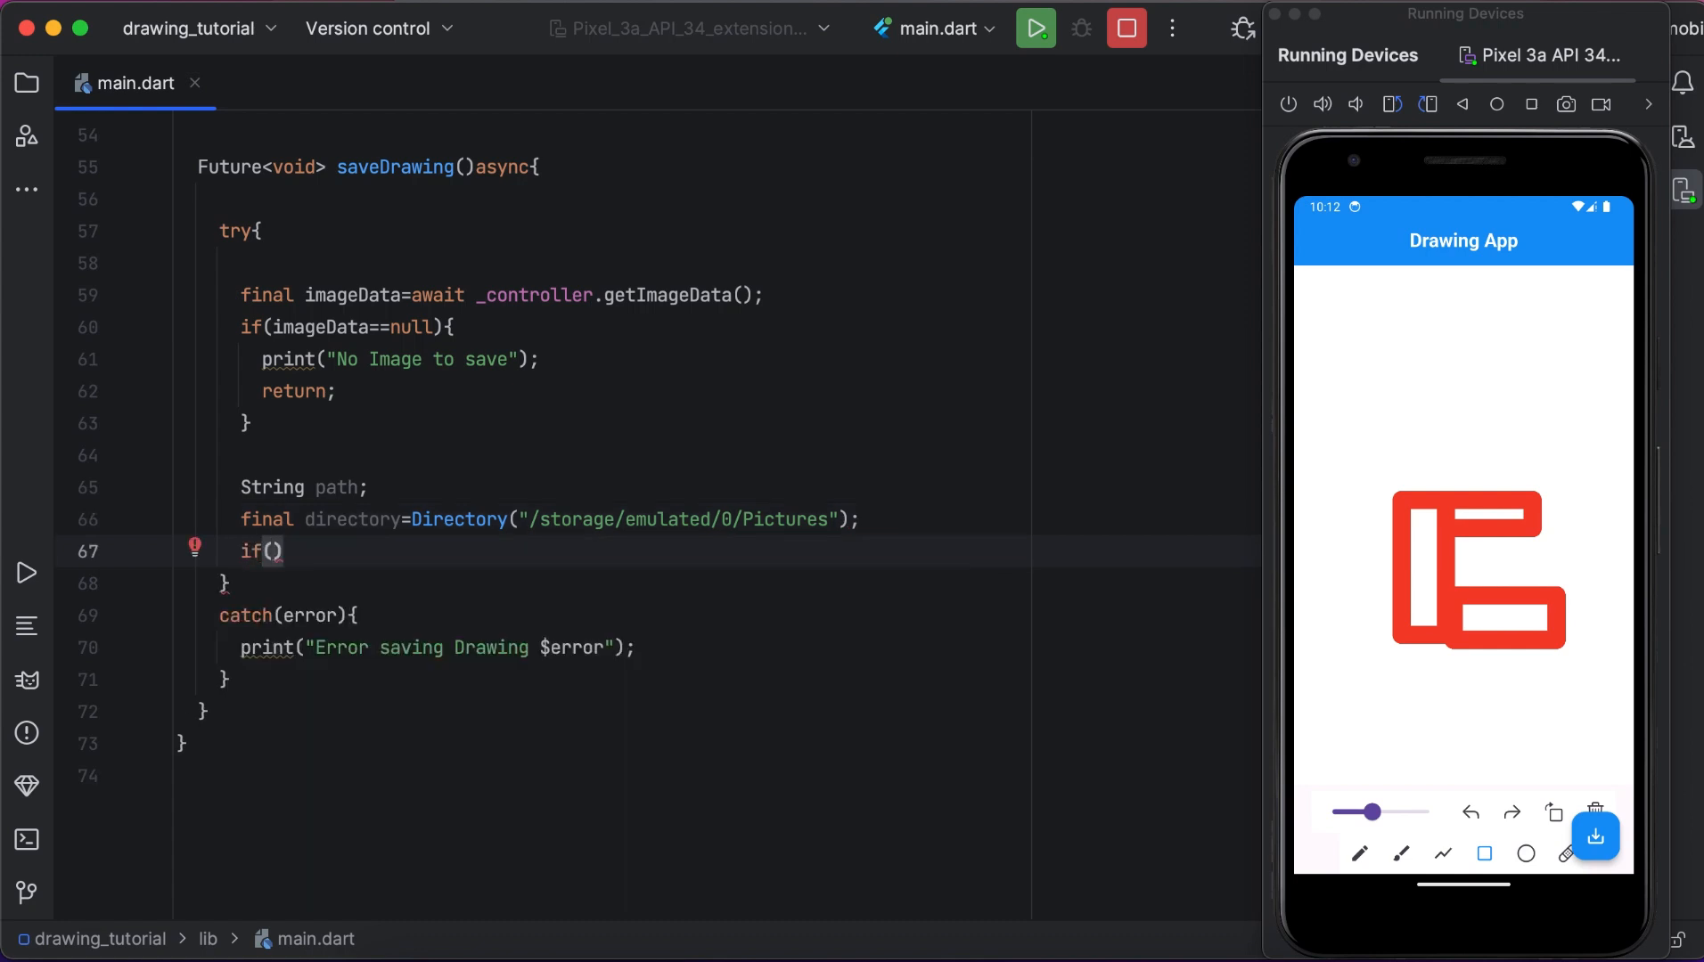
pyautogui.write('!directory')
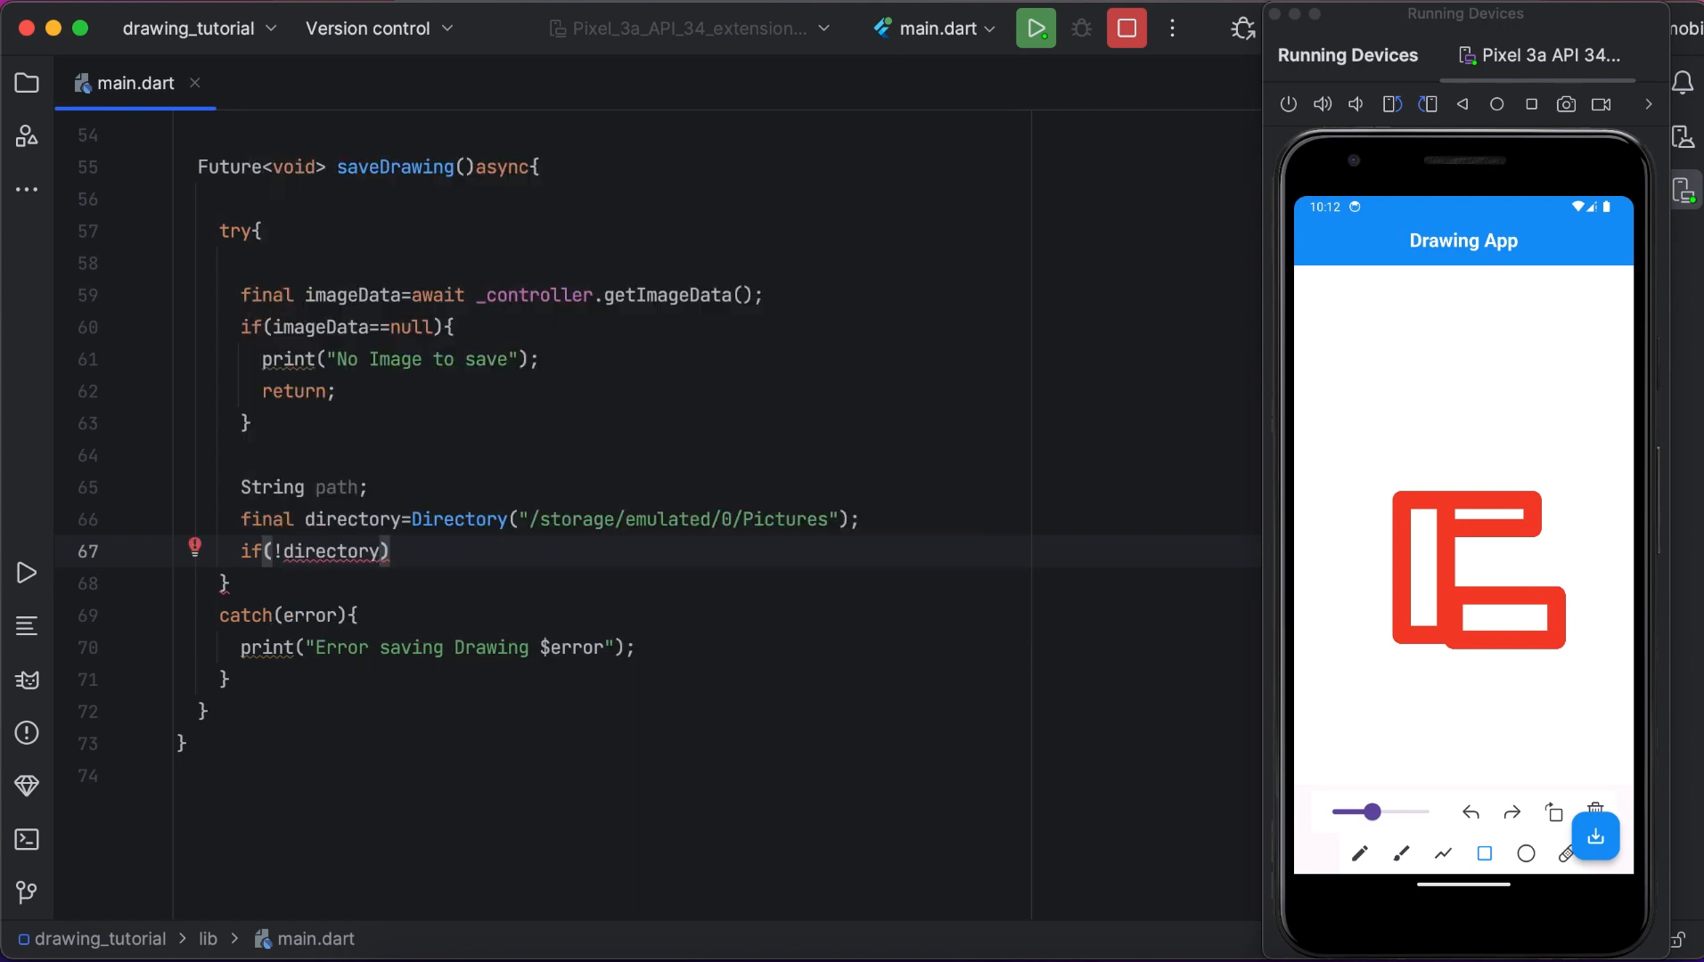
pyautogui.write('.ex')
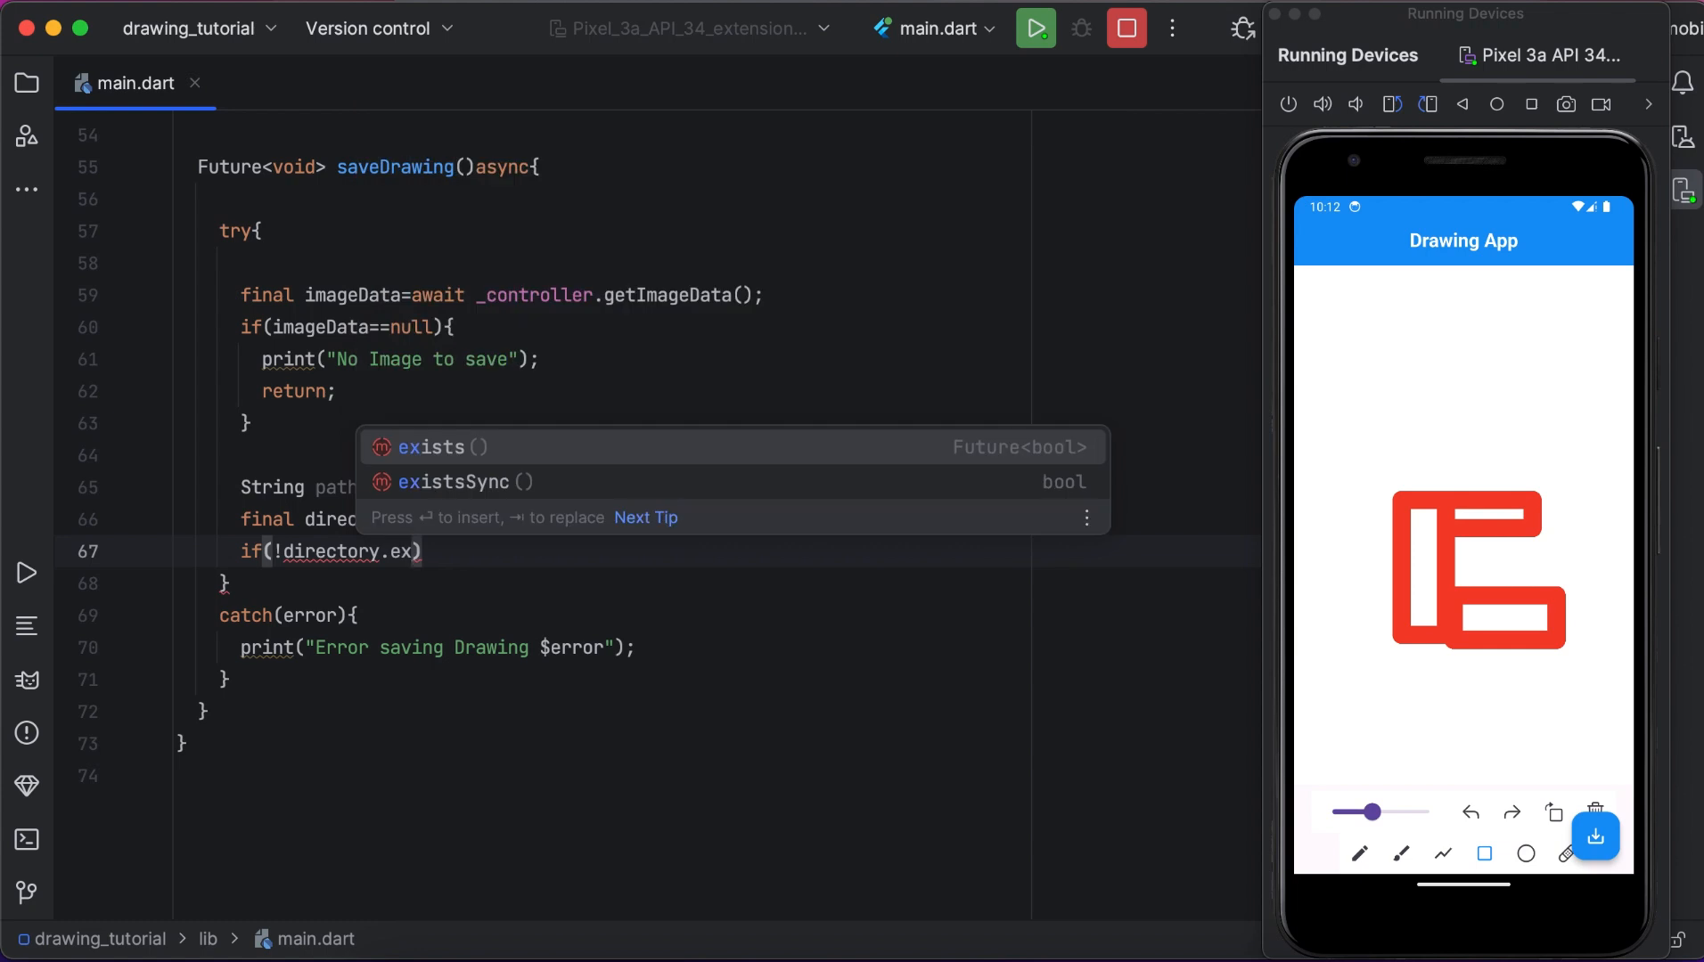
pyautogui.click(452, 481)
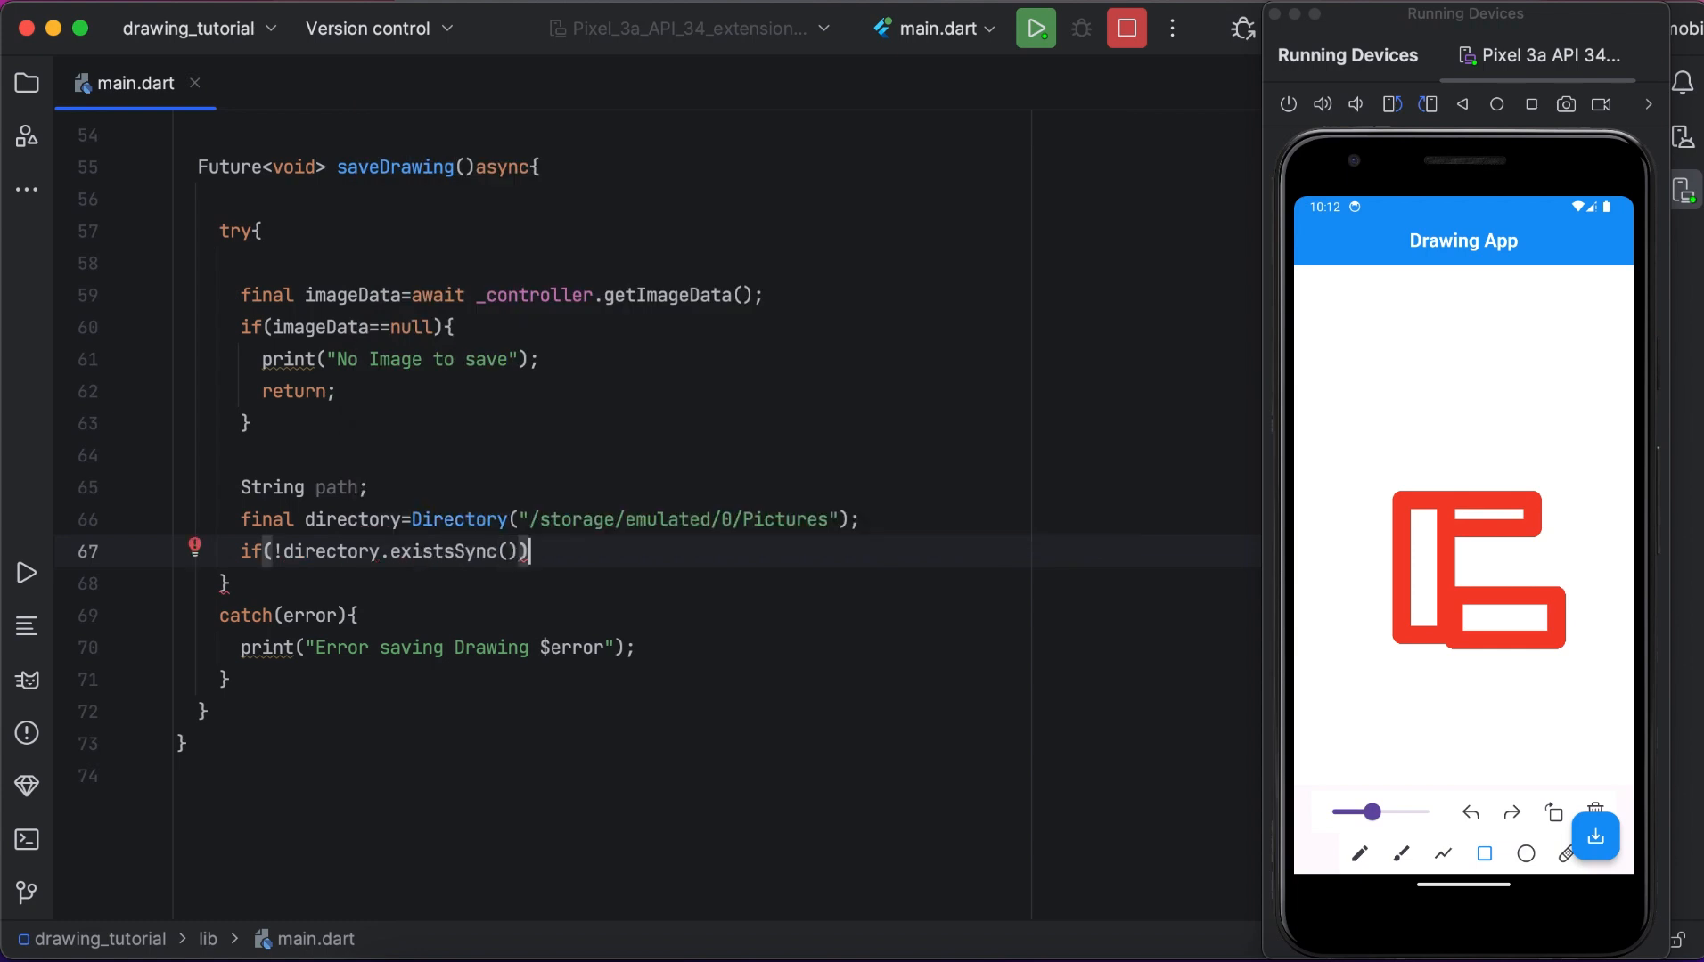
pyautogui.write('{')
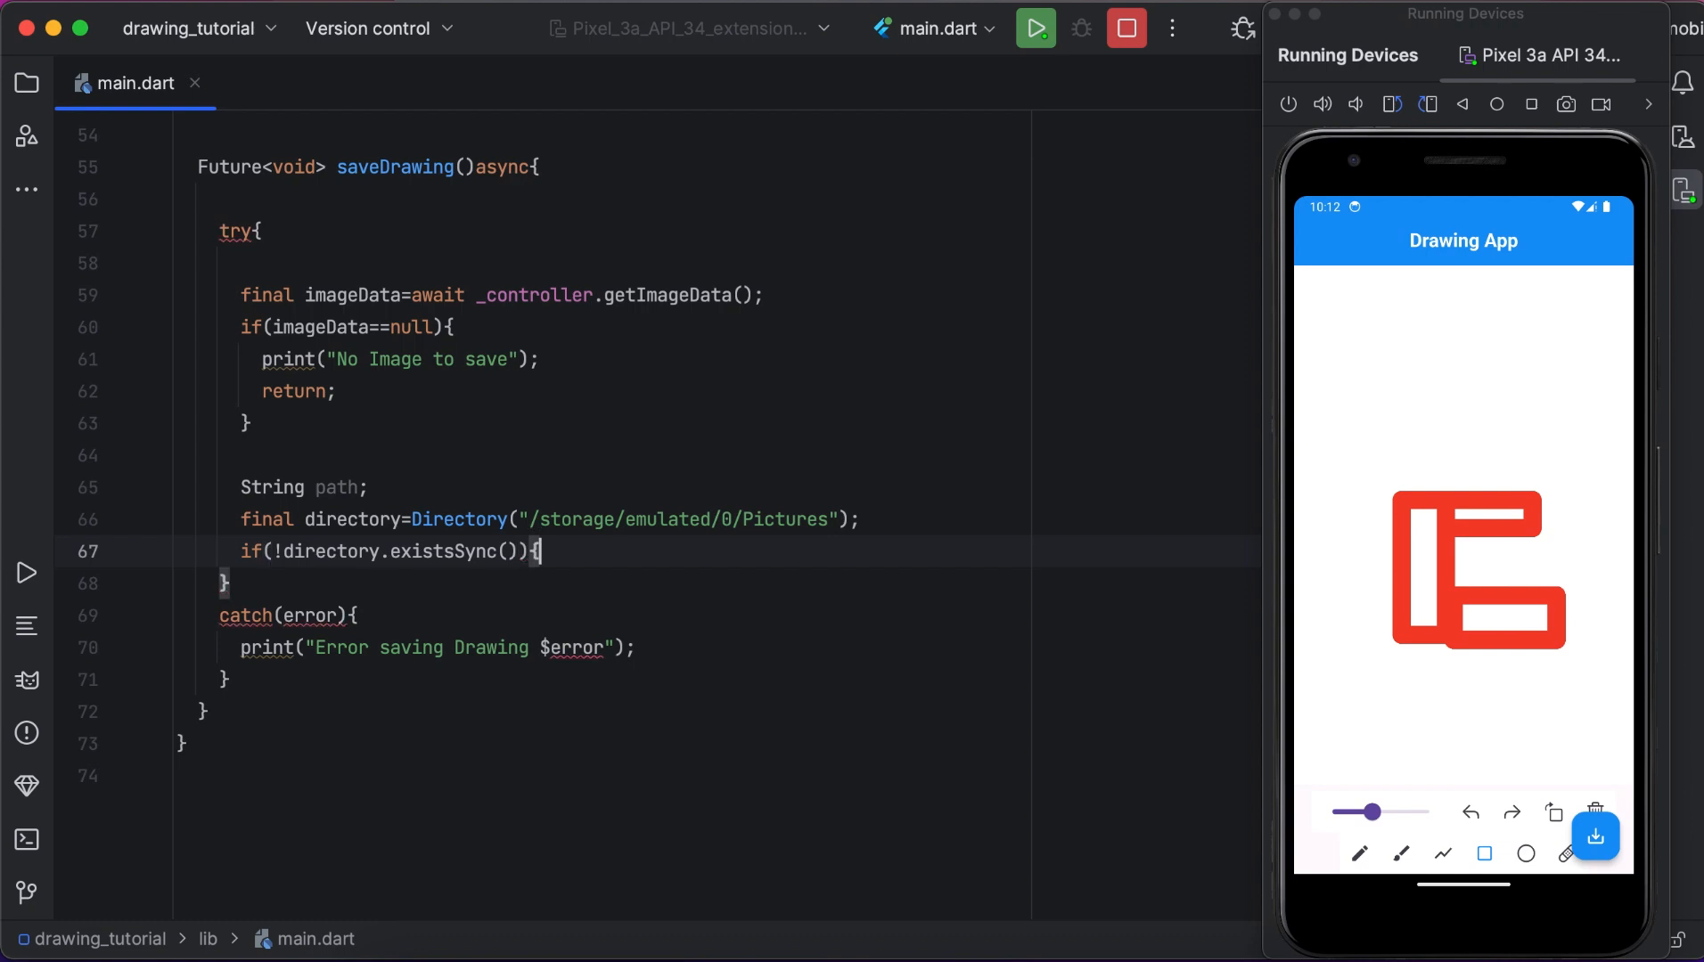
pyautogui.press('Enter')
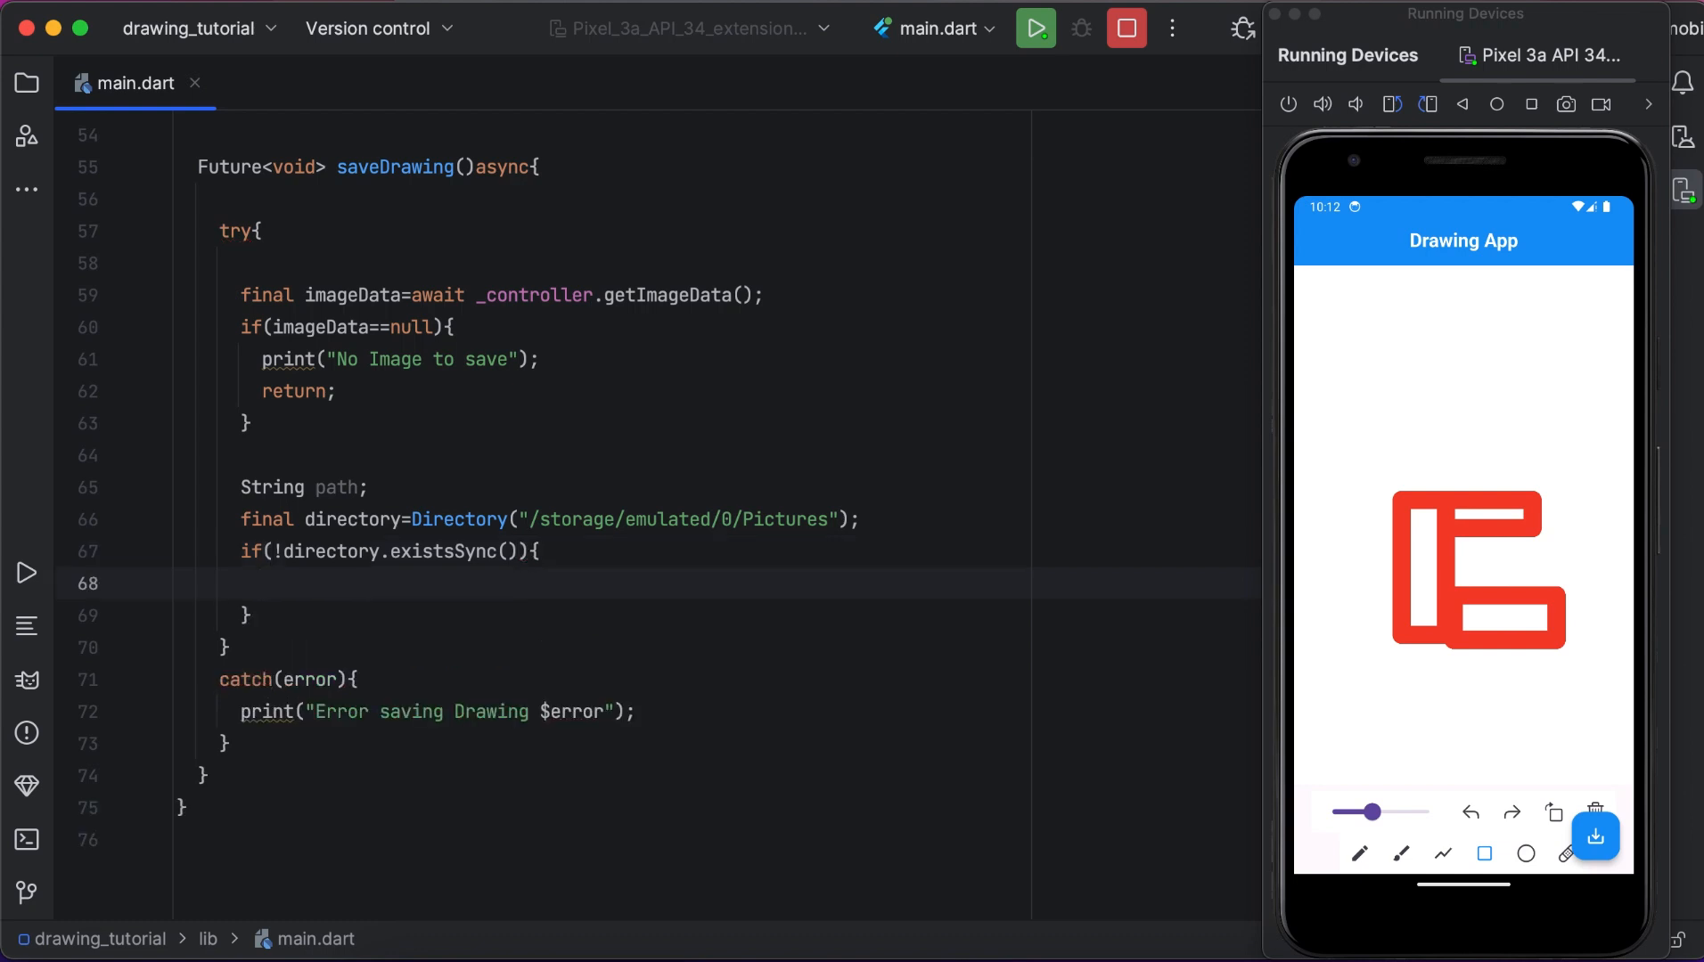
# Inside the block call directory.createSync(recursive: true); to create the Pictures folder.
pyautogui.write('d')
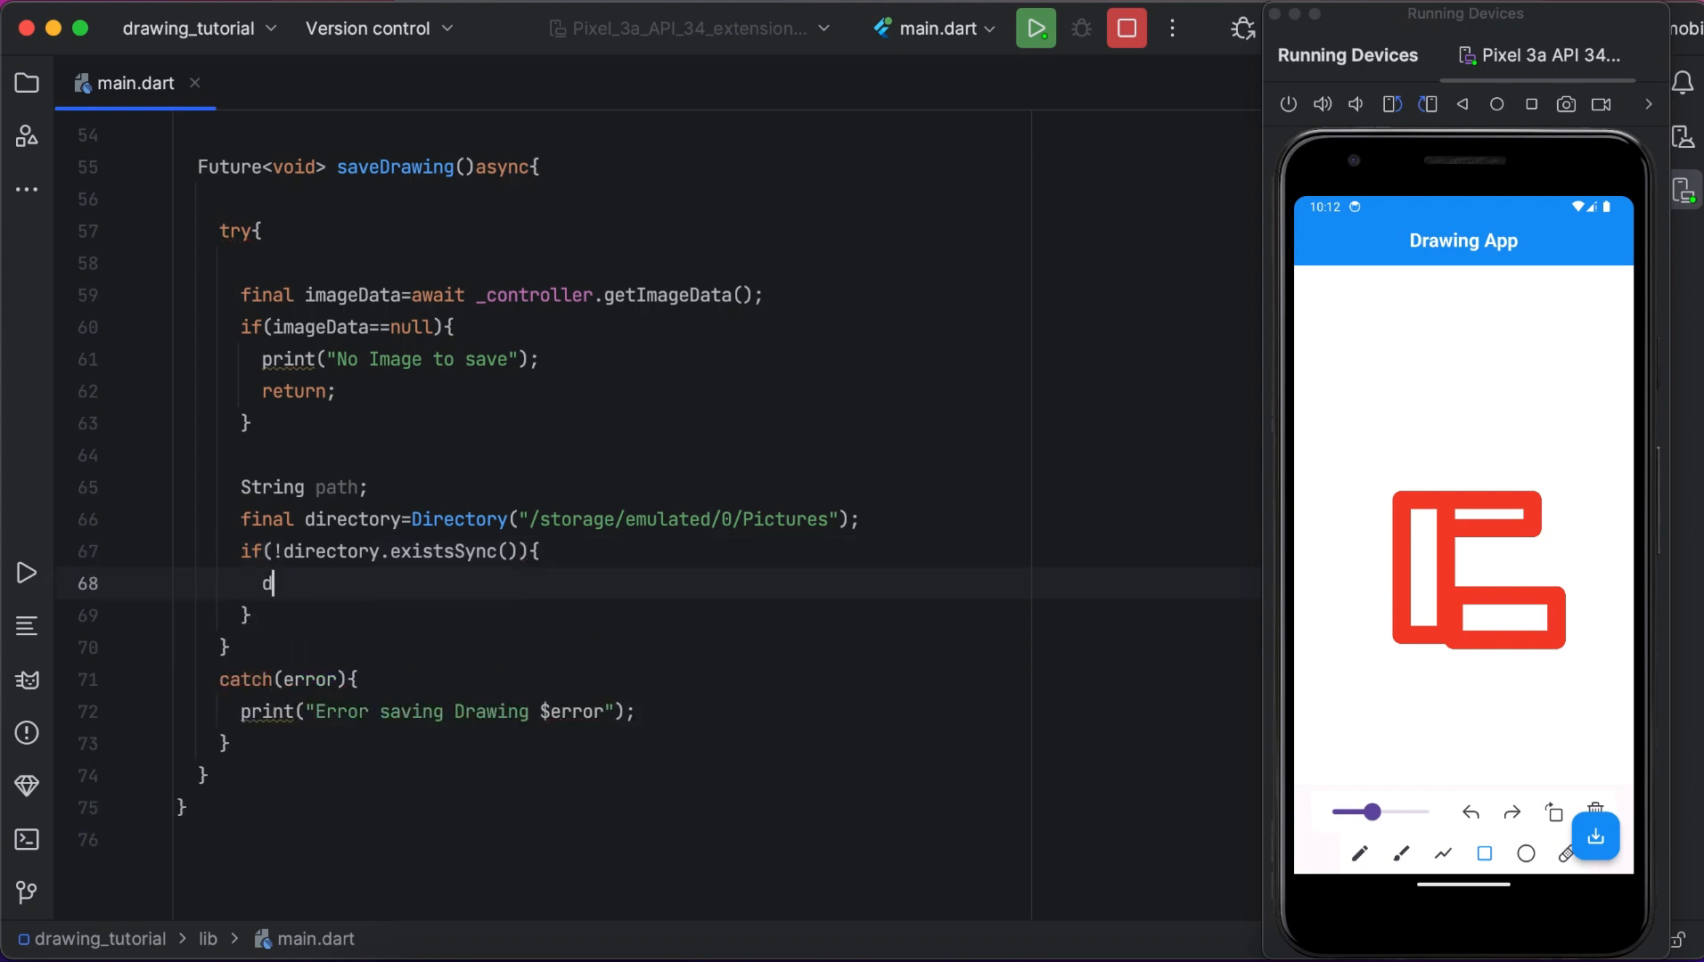
pyautogui.write('irectory')
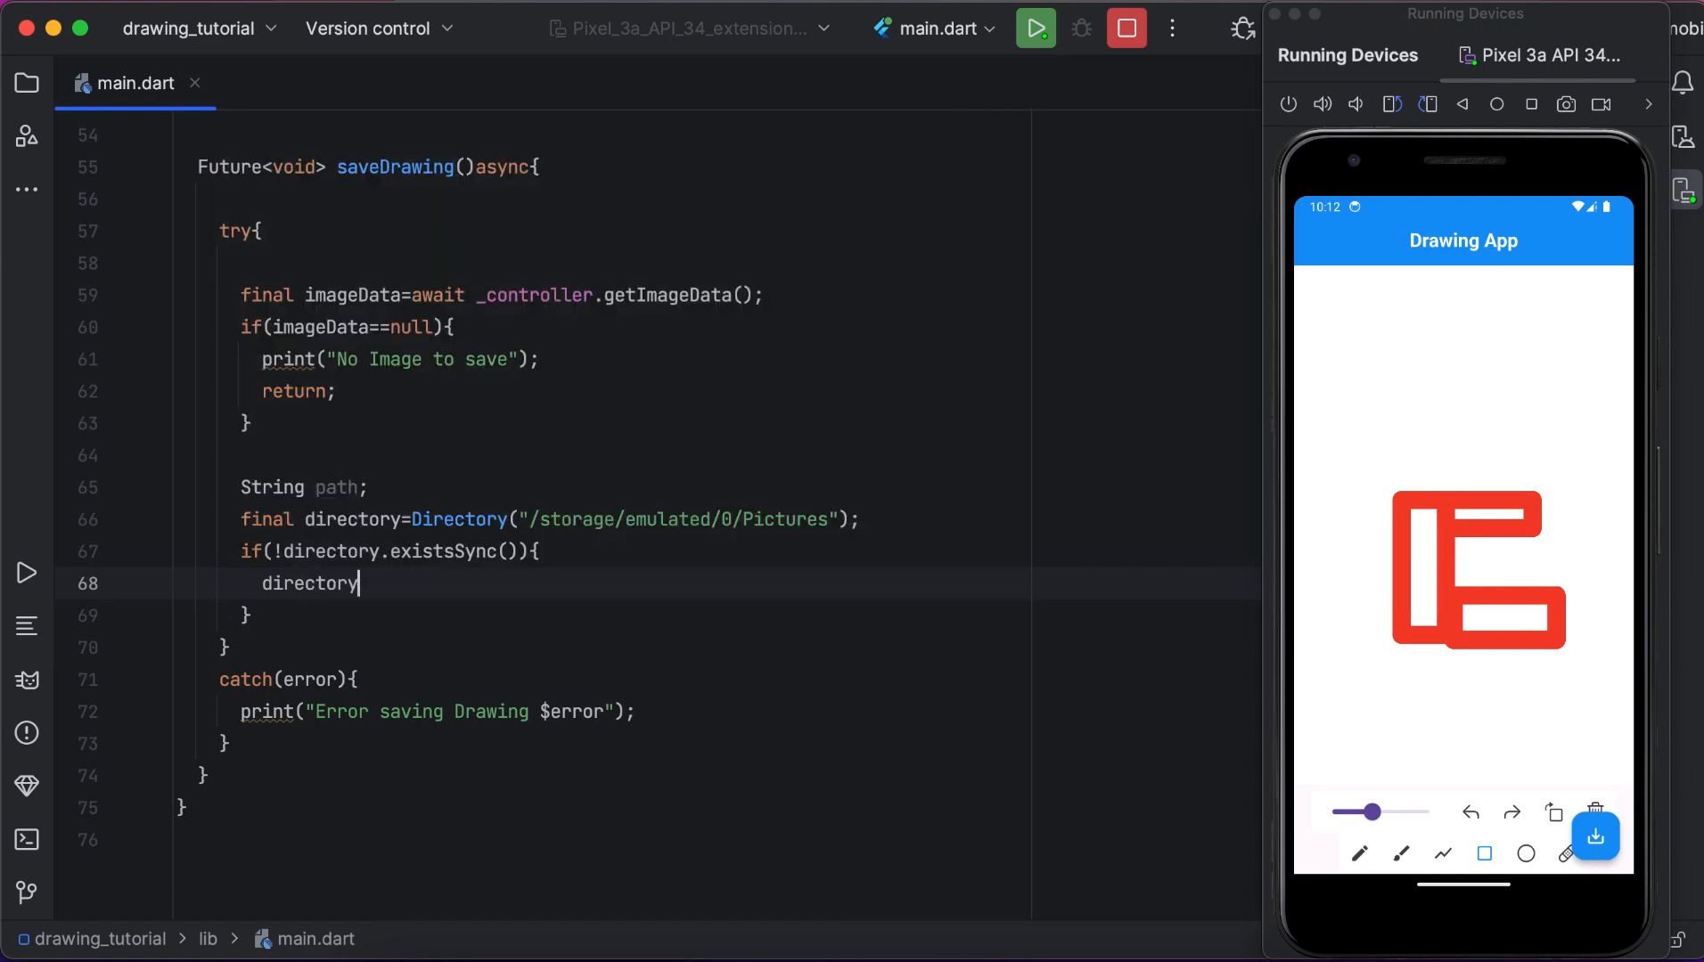
pyautogui.write('.createSync(')
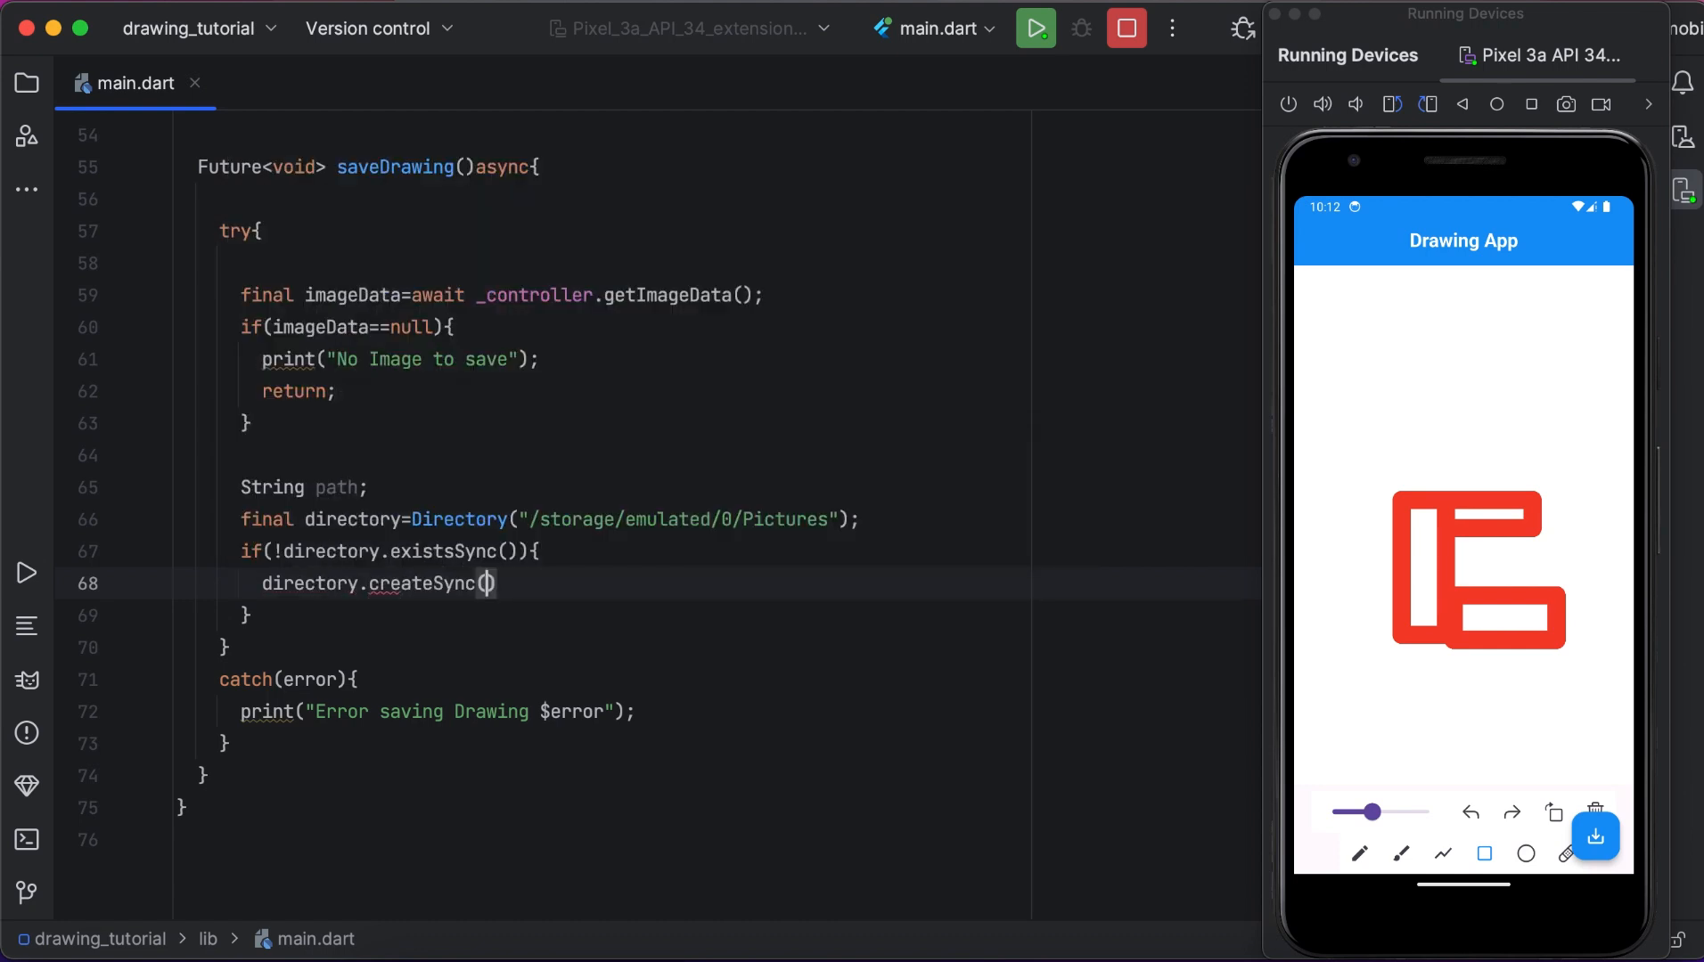
pyautogui.write('re')
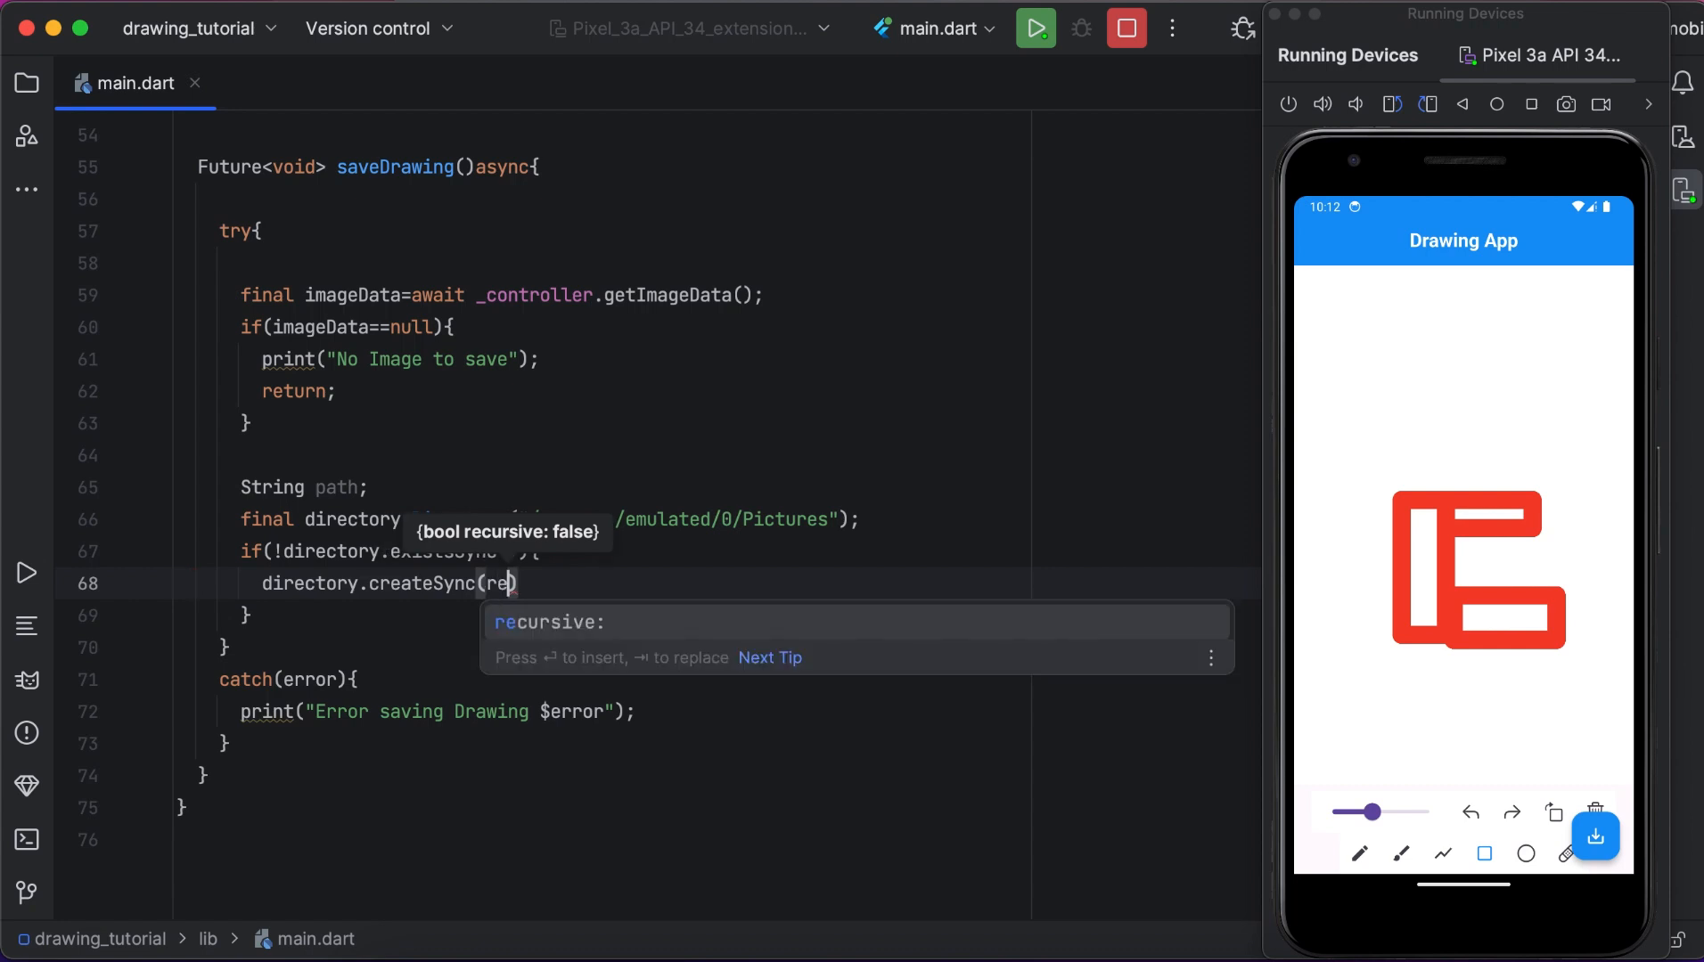
pyautogui.write('recursive: tr')
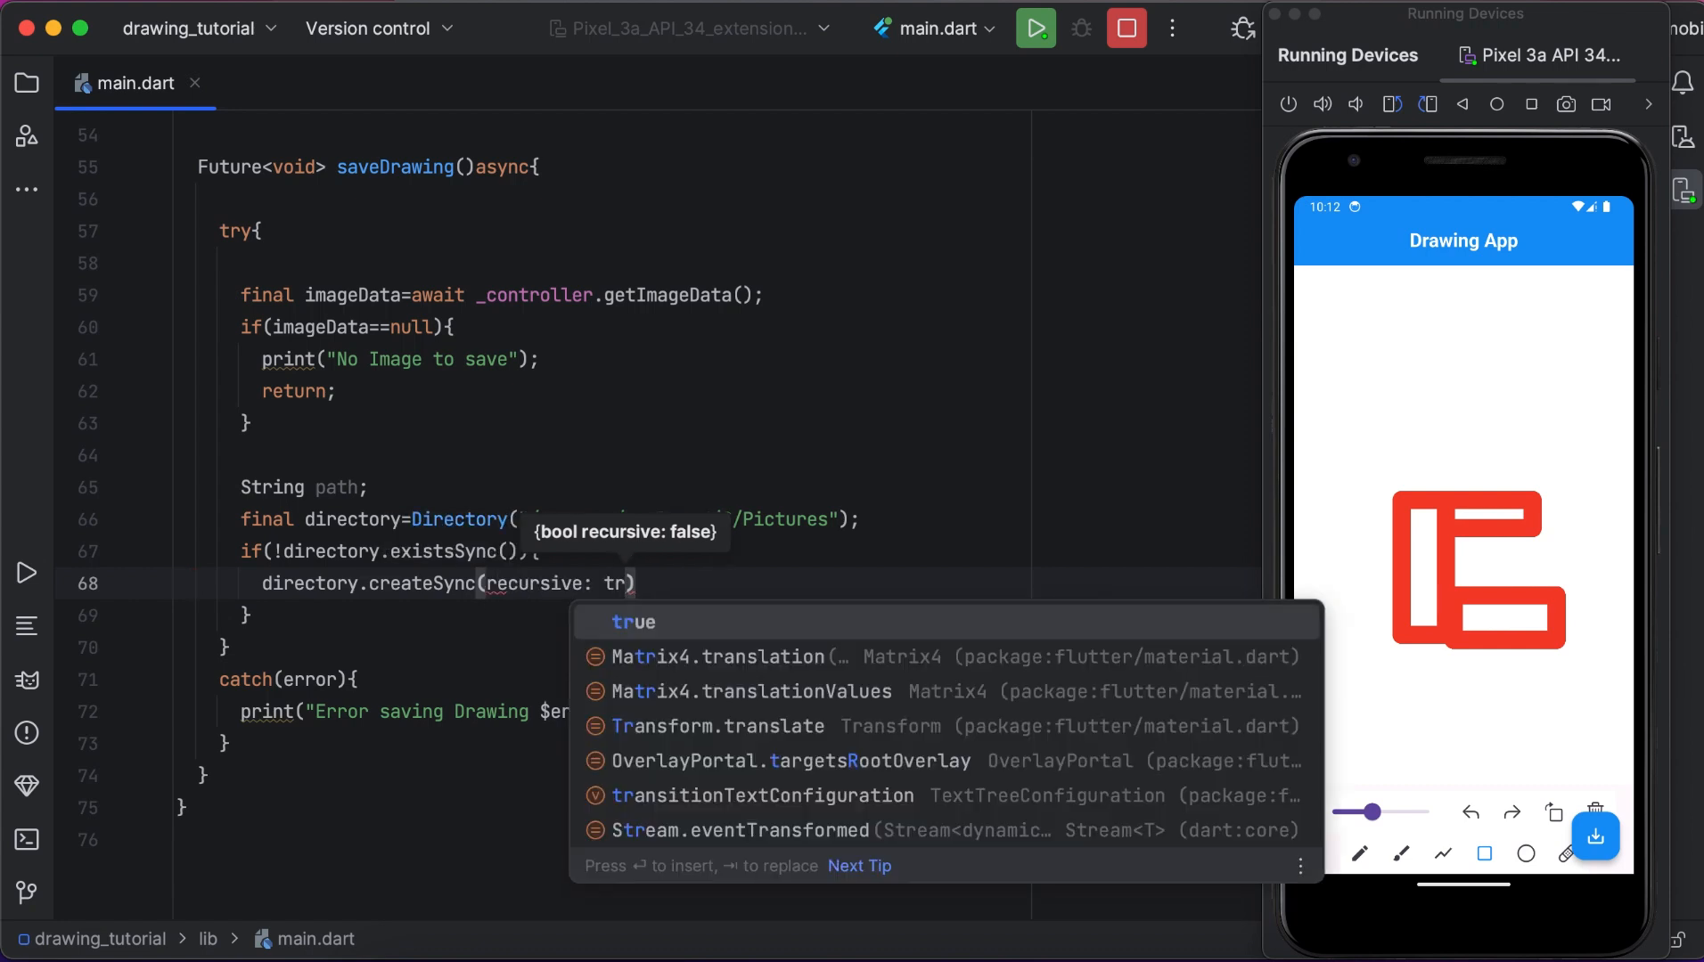
pyautogui.press('Enter')
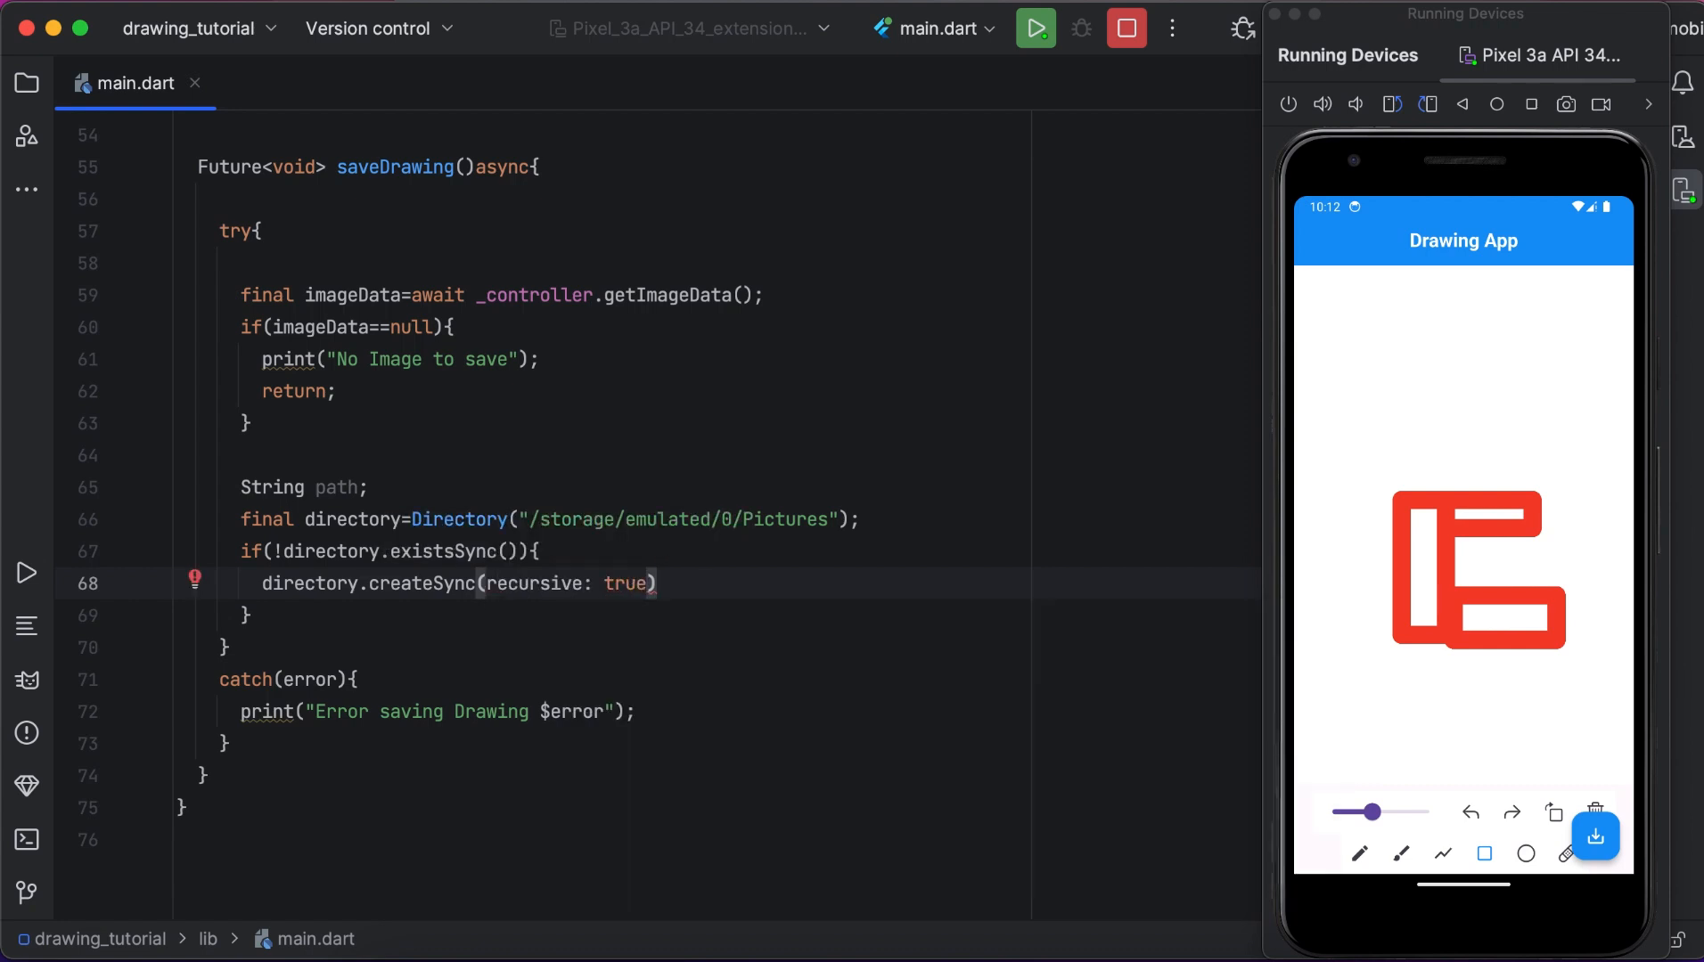
pyautogui.write(';')
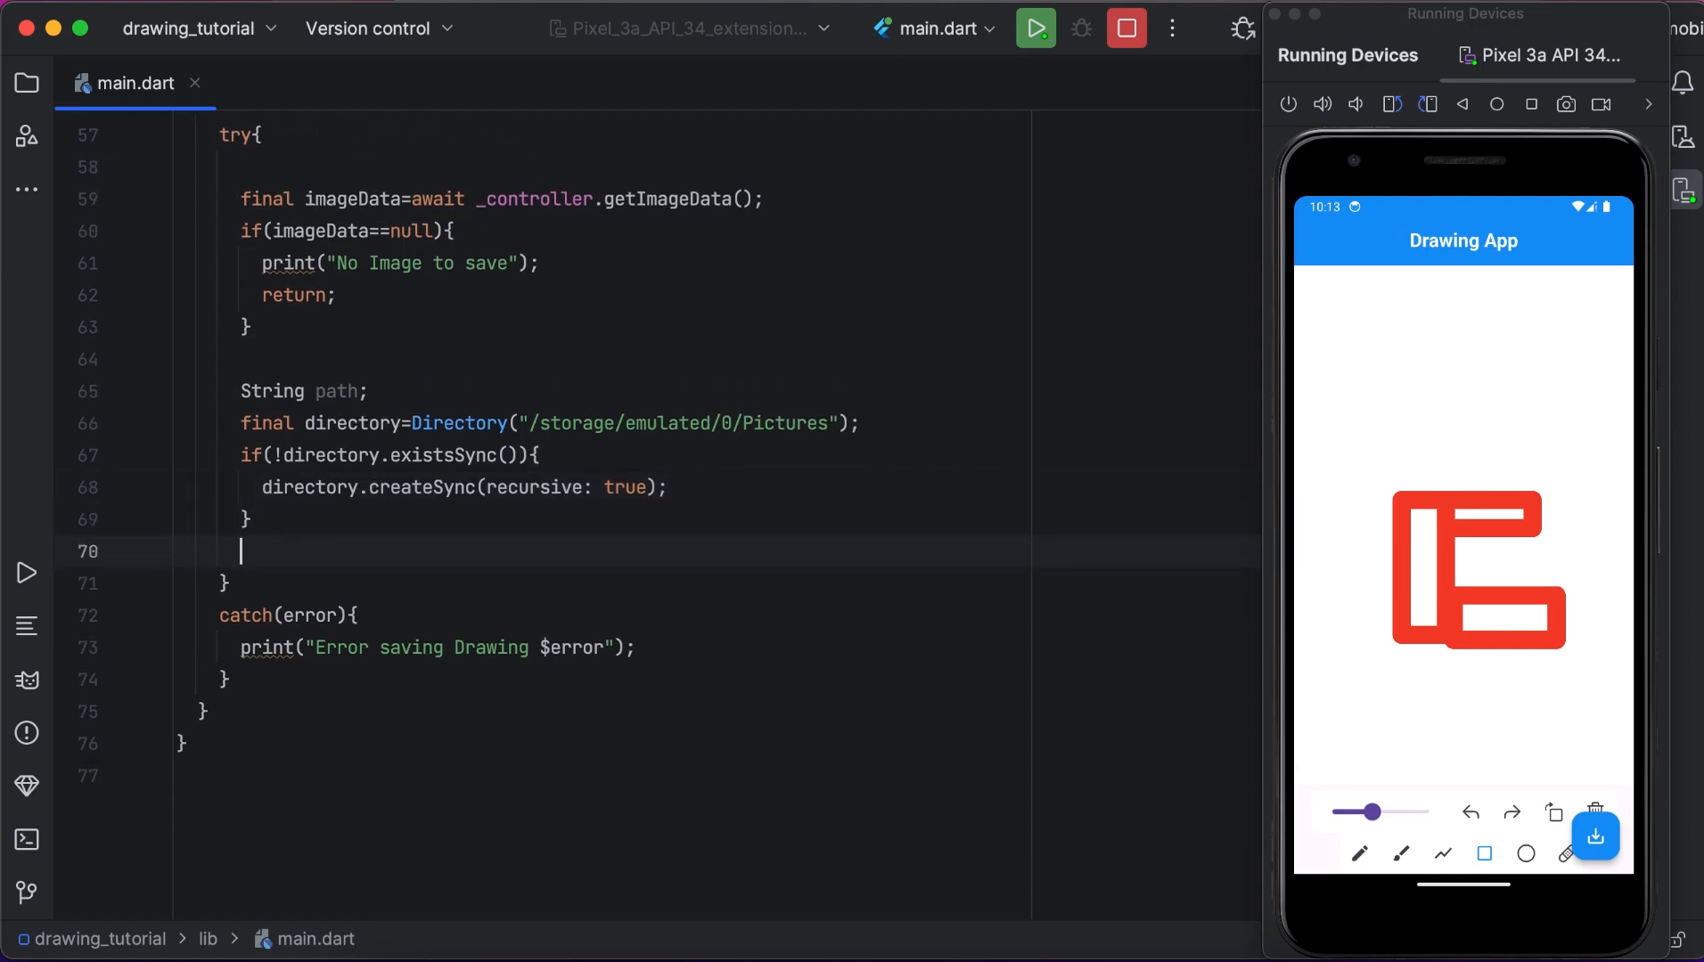
# Assign path = "${directory.path}/drawings.png"; so the drawing saves under Pictures.
pyautogui.write('pat')
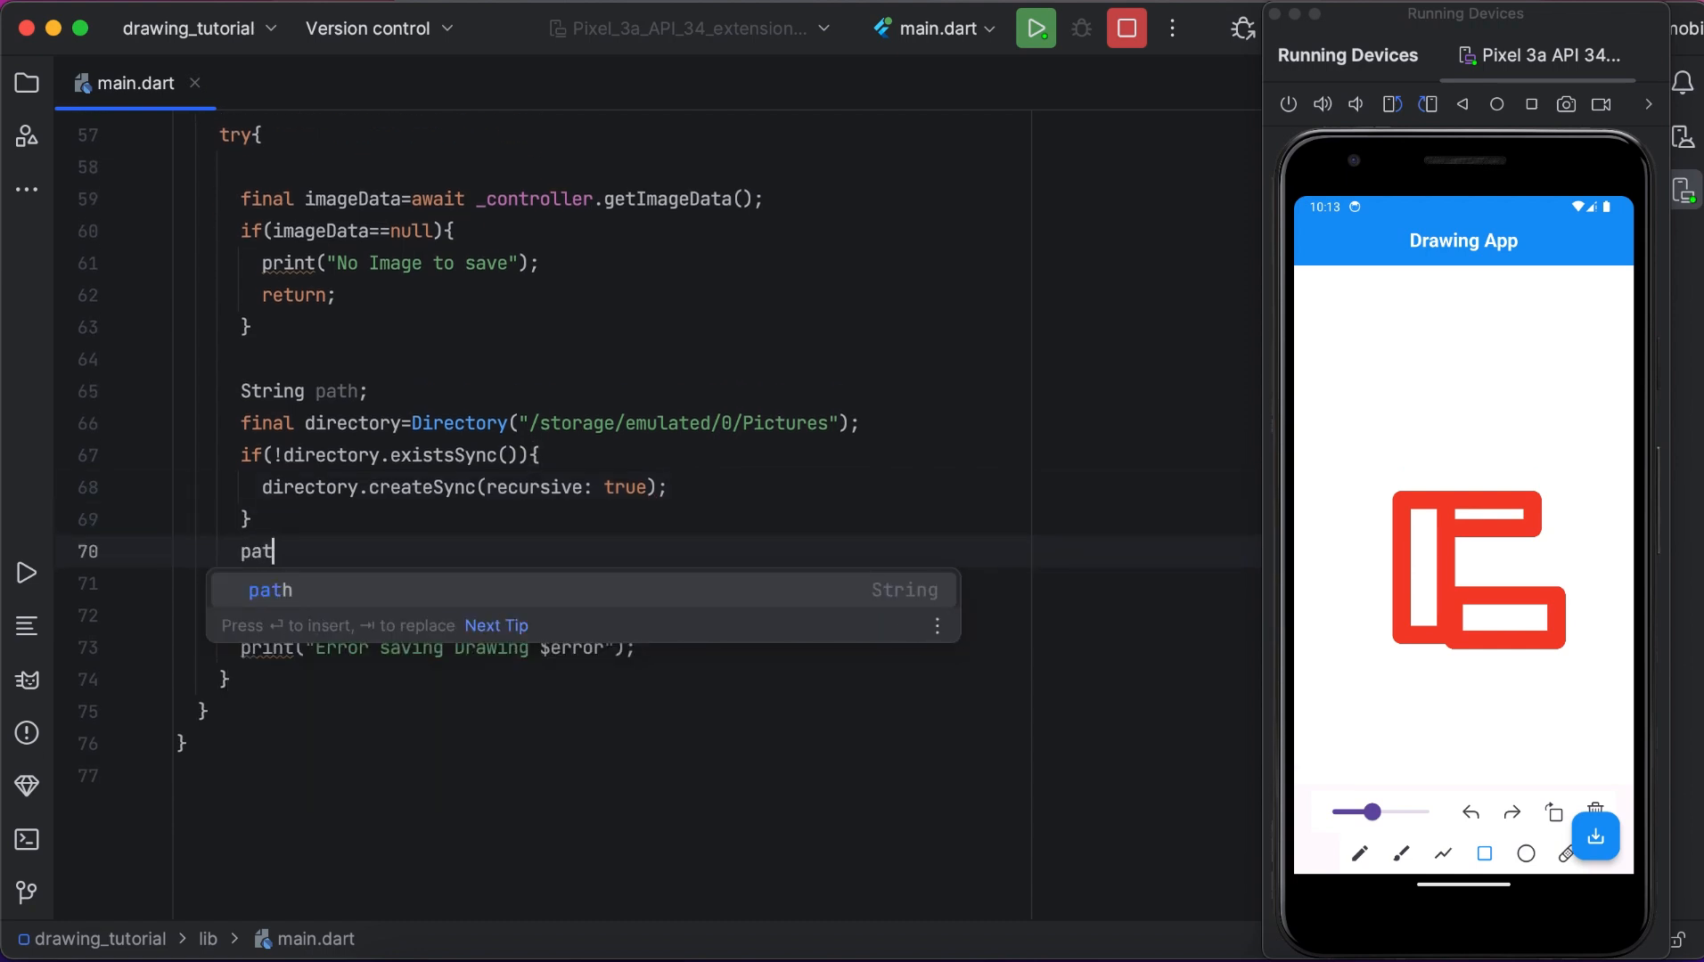
pyautogui.write('h=')
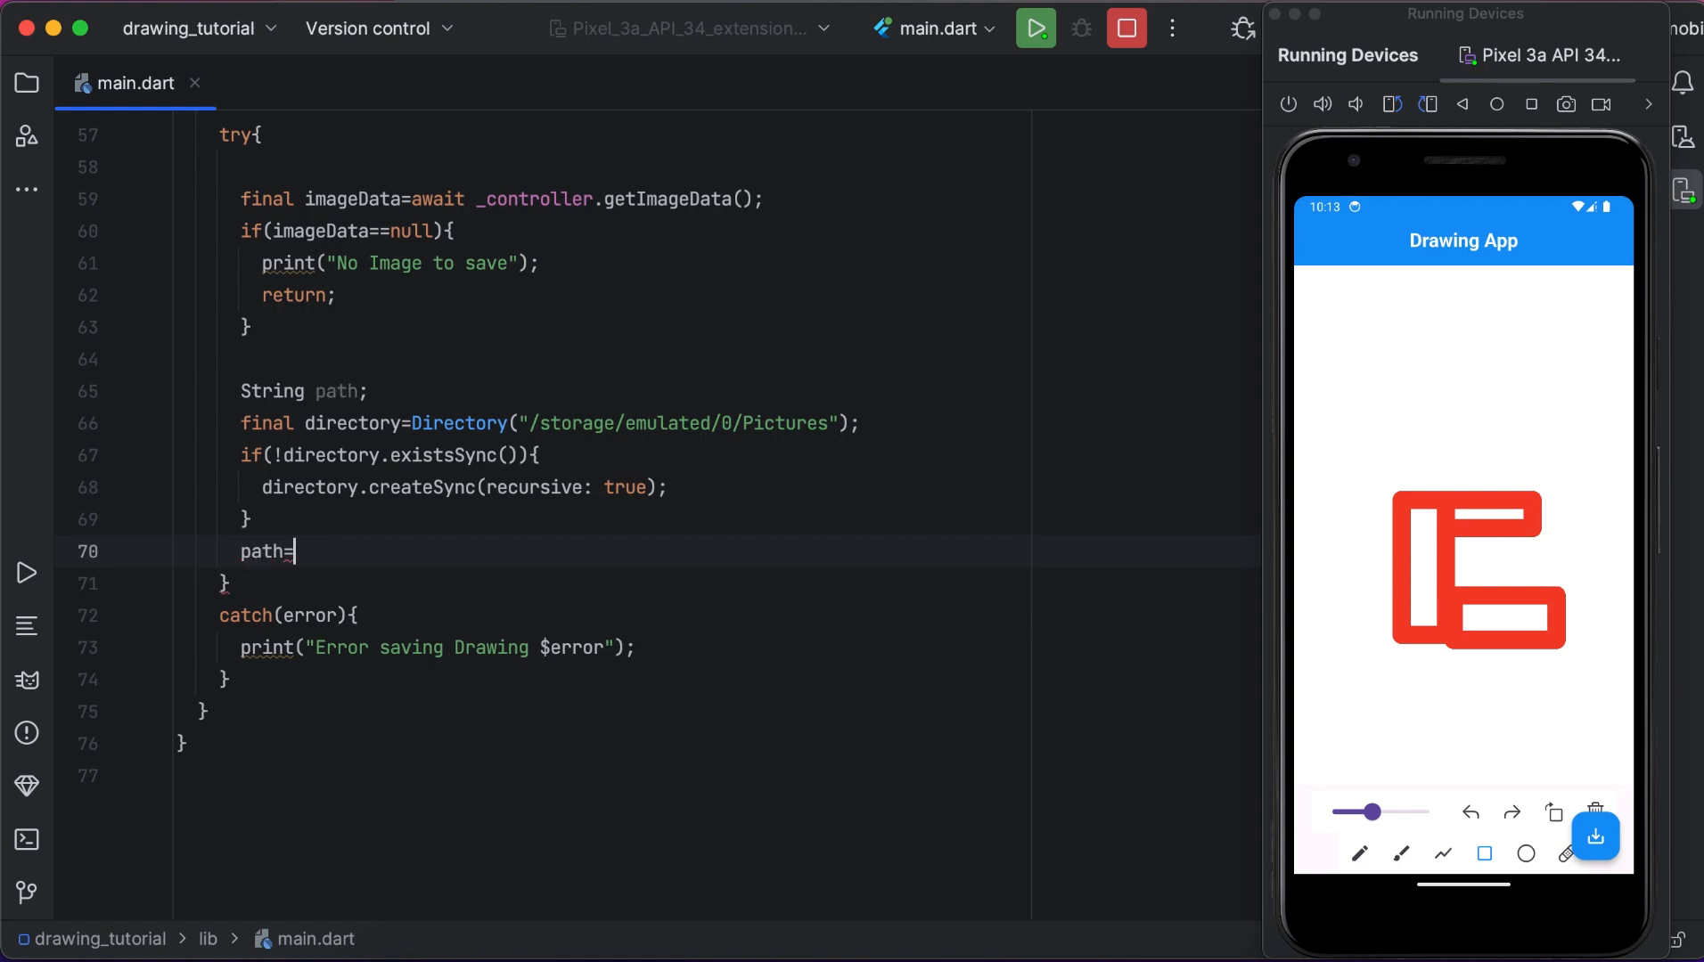
pyautogui.write('"$"')
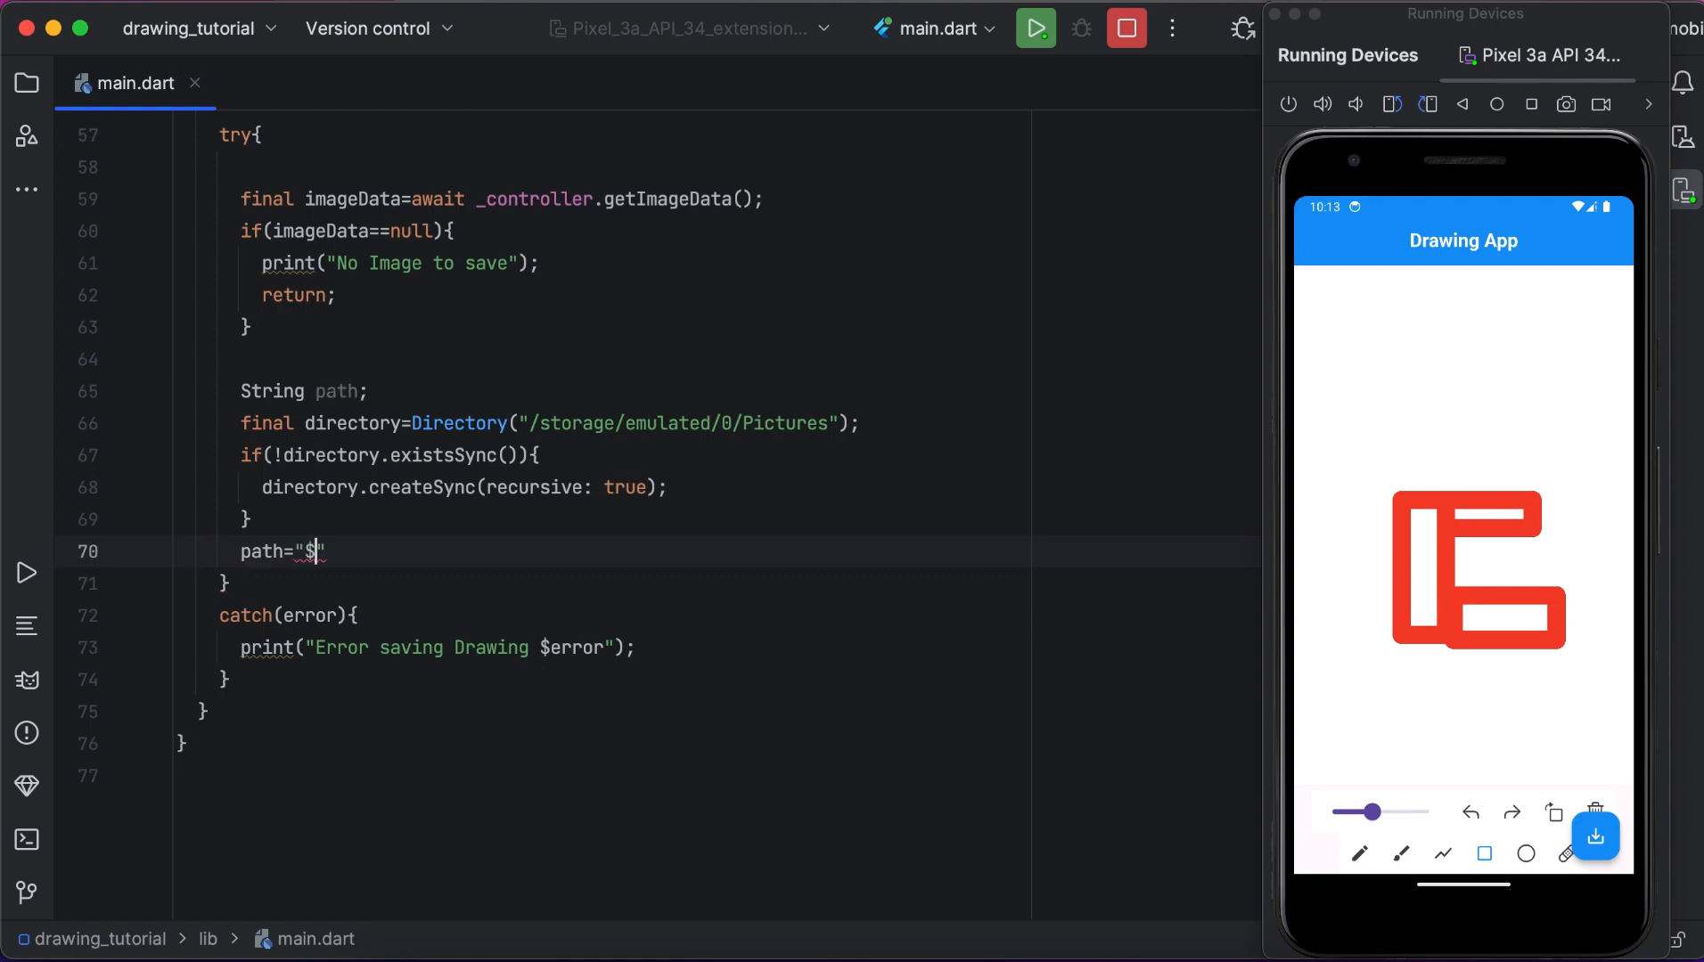
pyautogui.write('d')
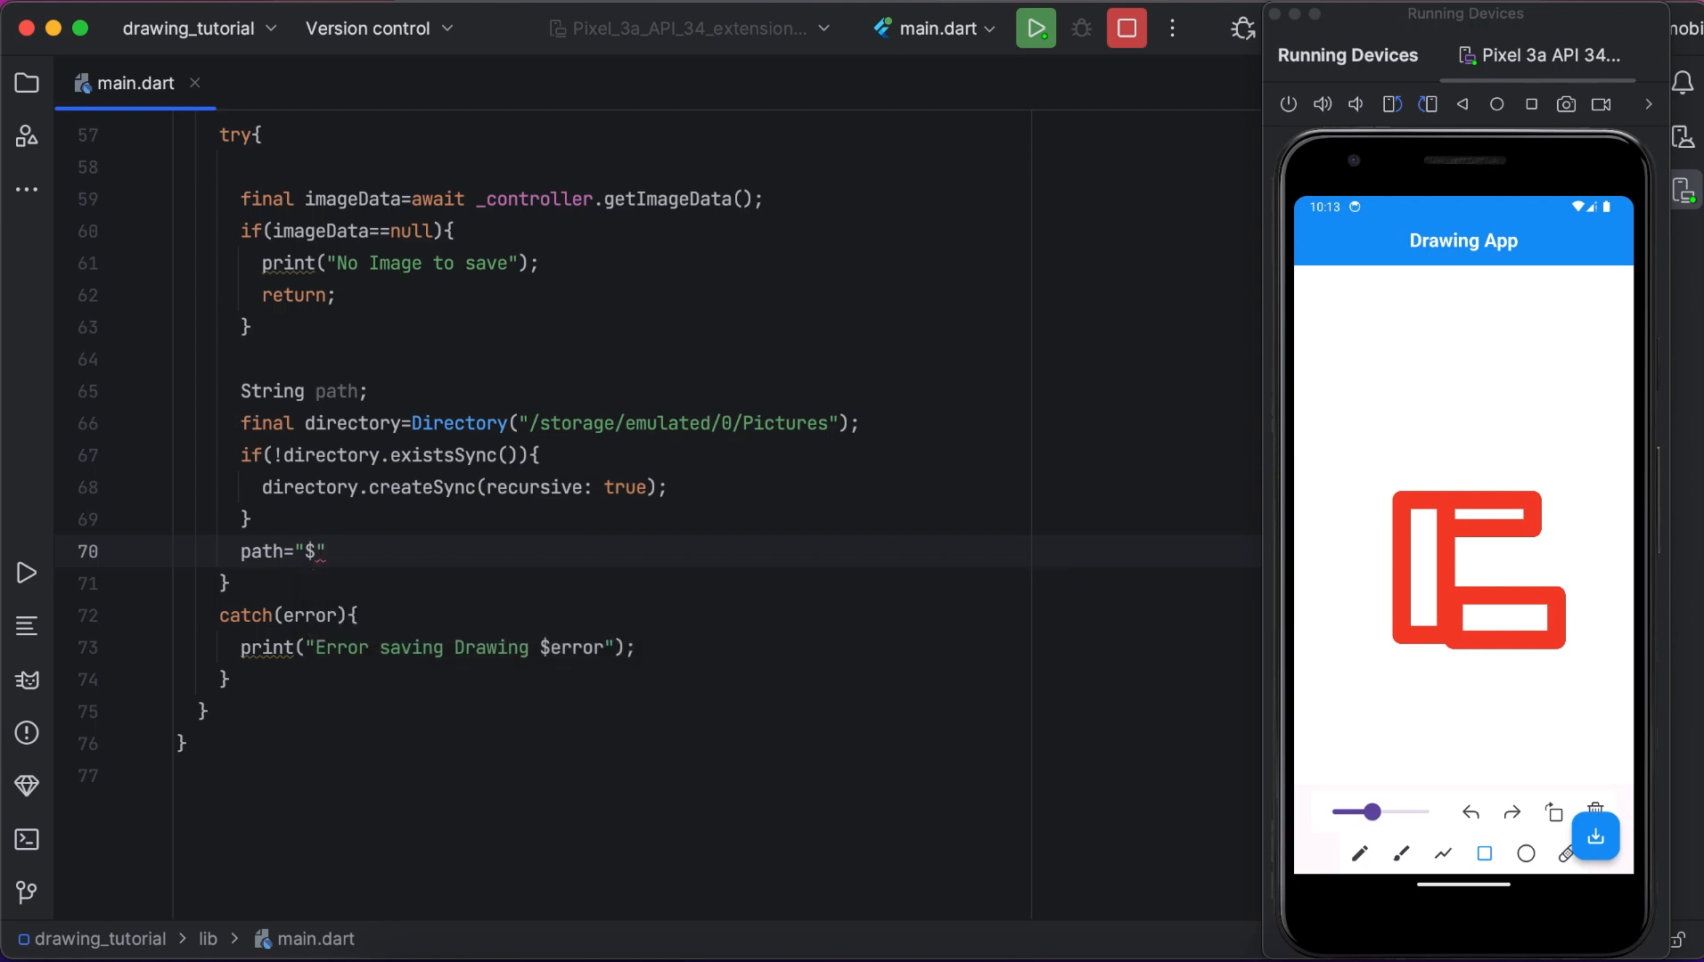
pyautogui.write('{d}')
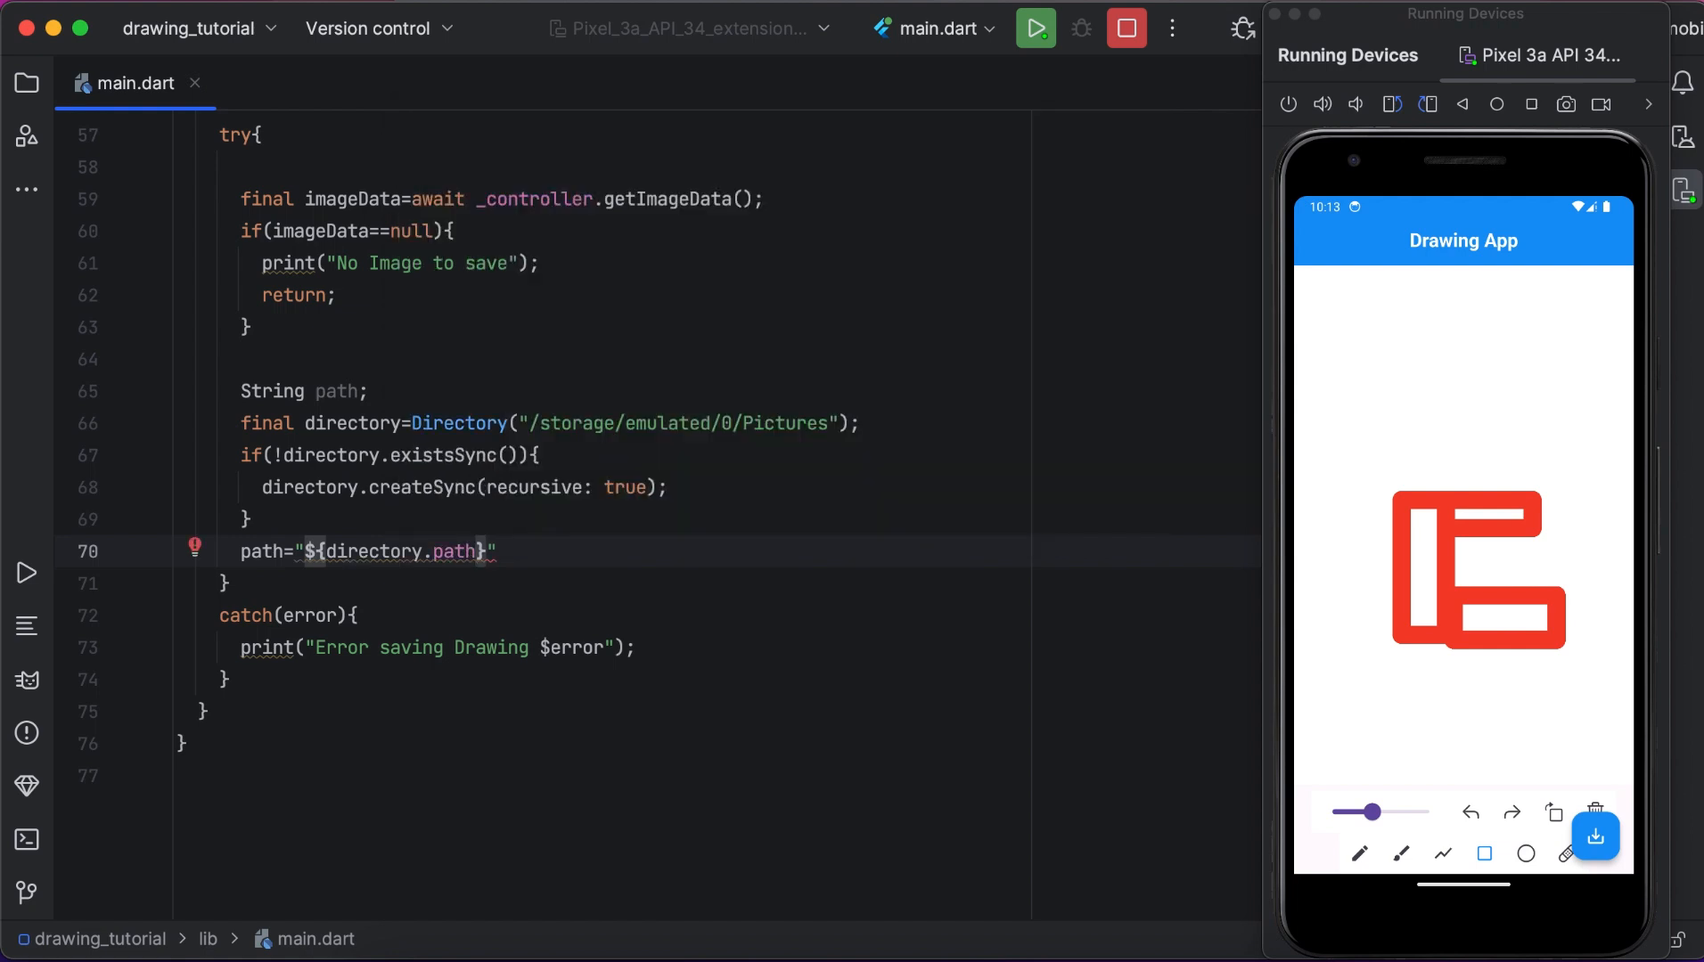
pyautogui.write('/')
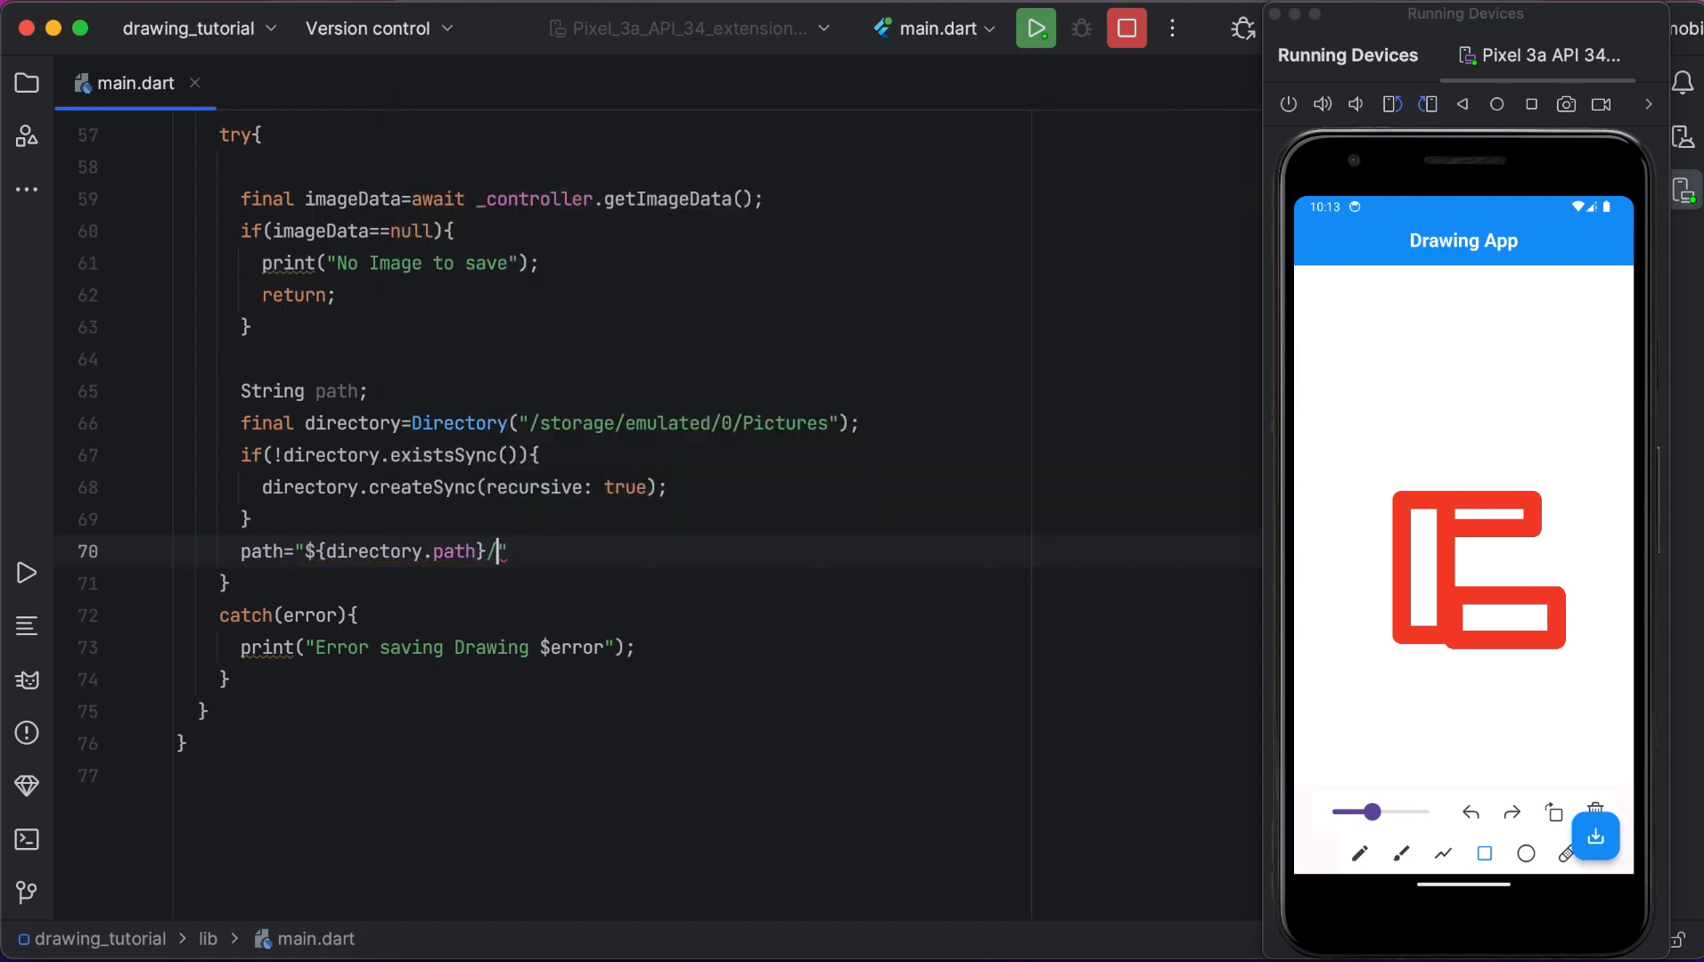
pyautogui.write('drawin')
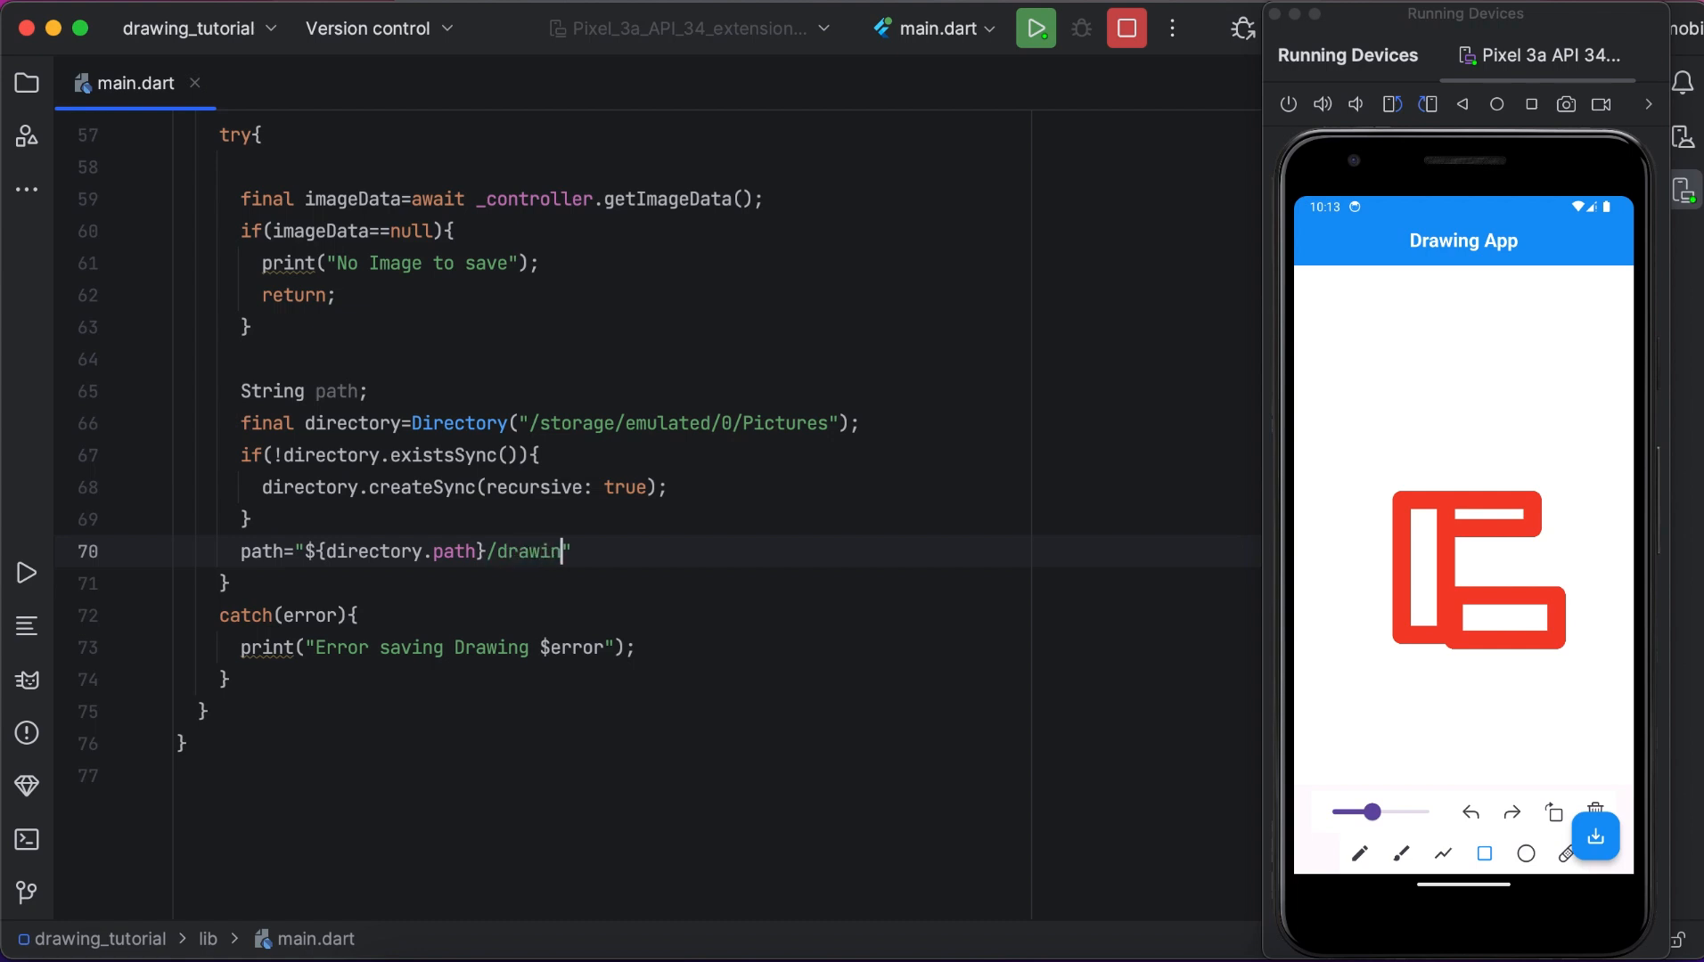
pyautogui.write('gs')
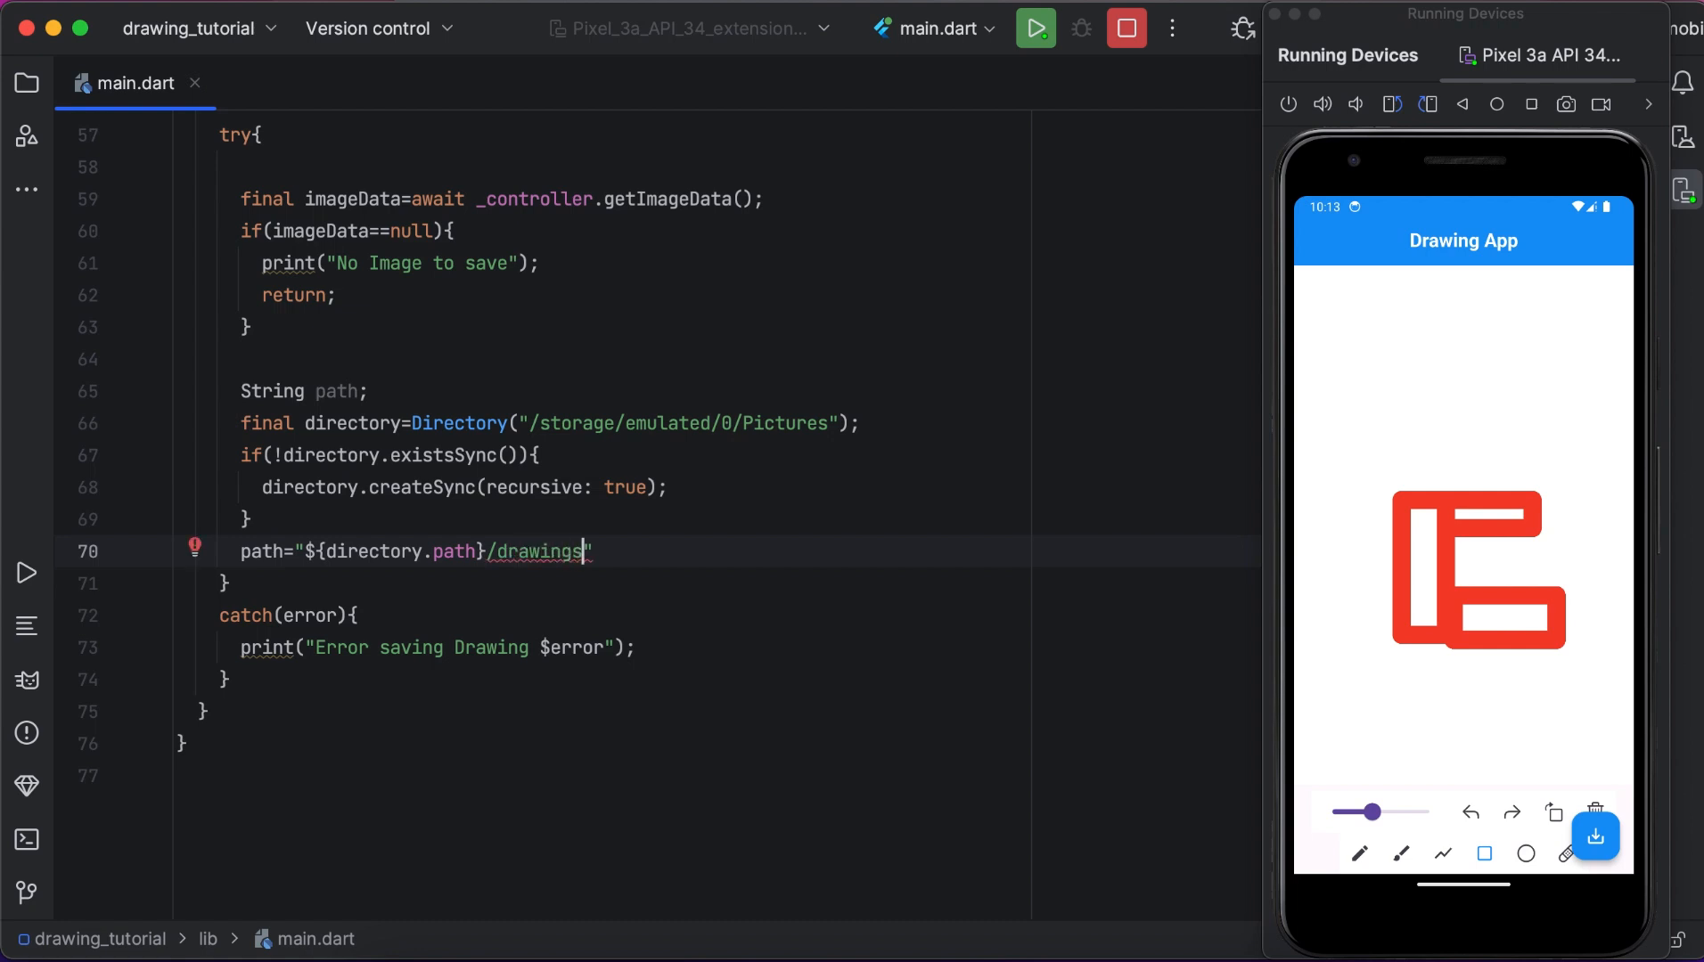
pyautogui.write('.png')
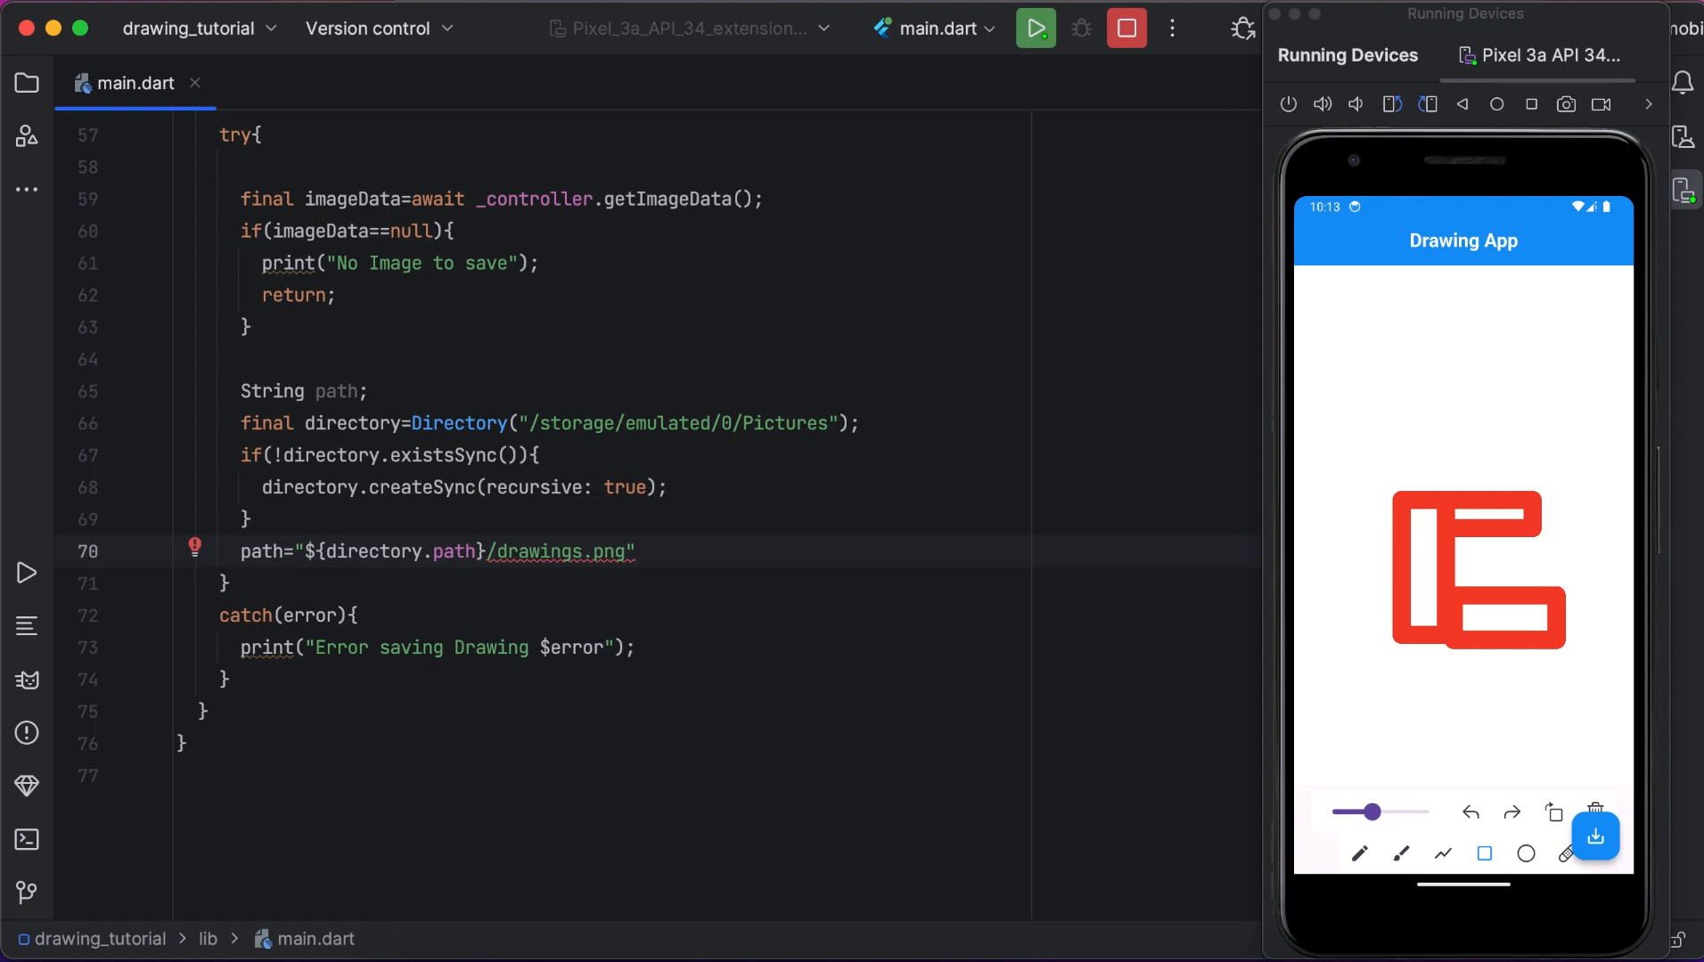
pyautogui.write(';')
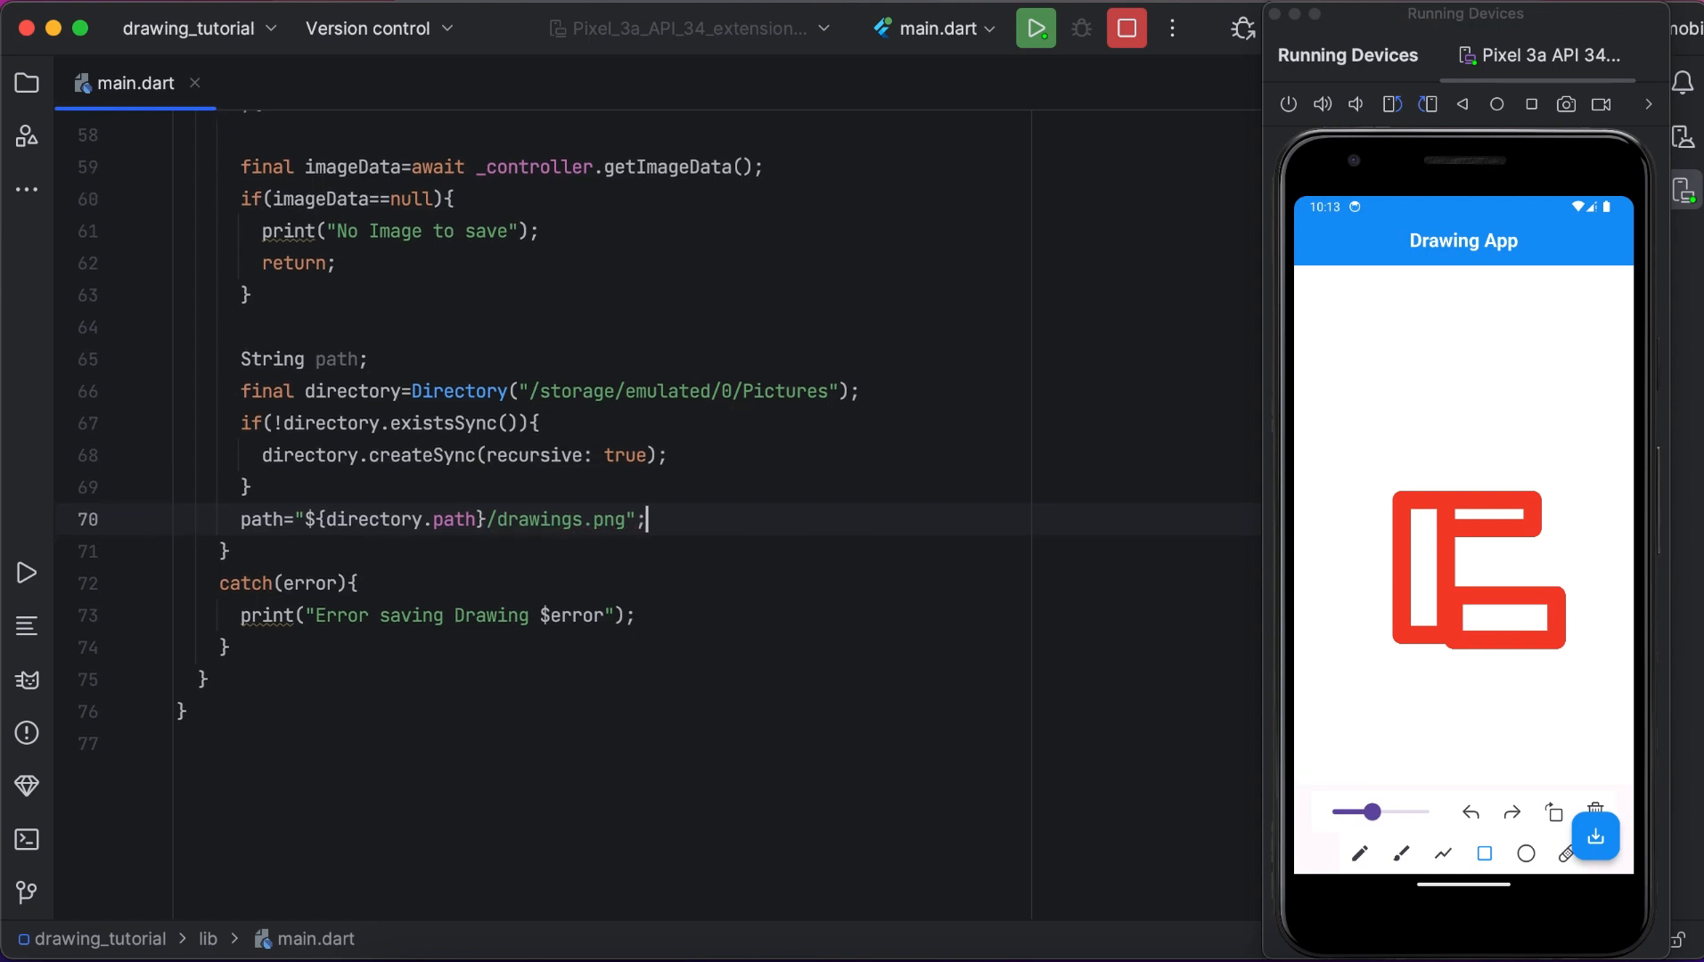
pyautogui.press('Enter')
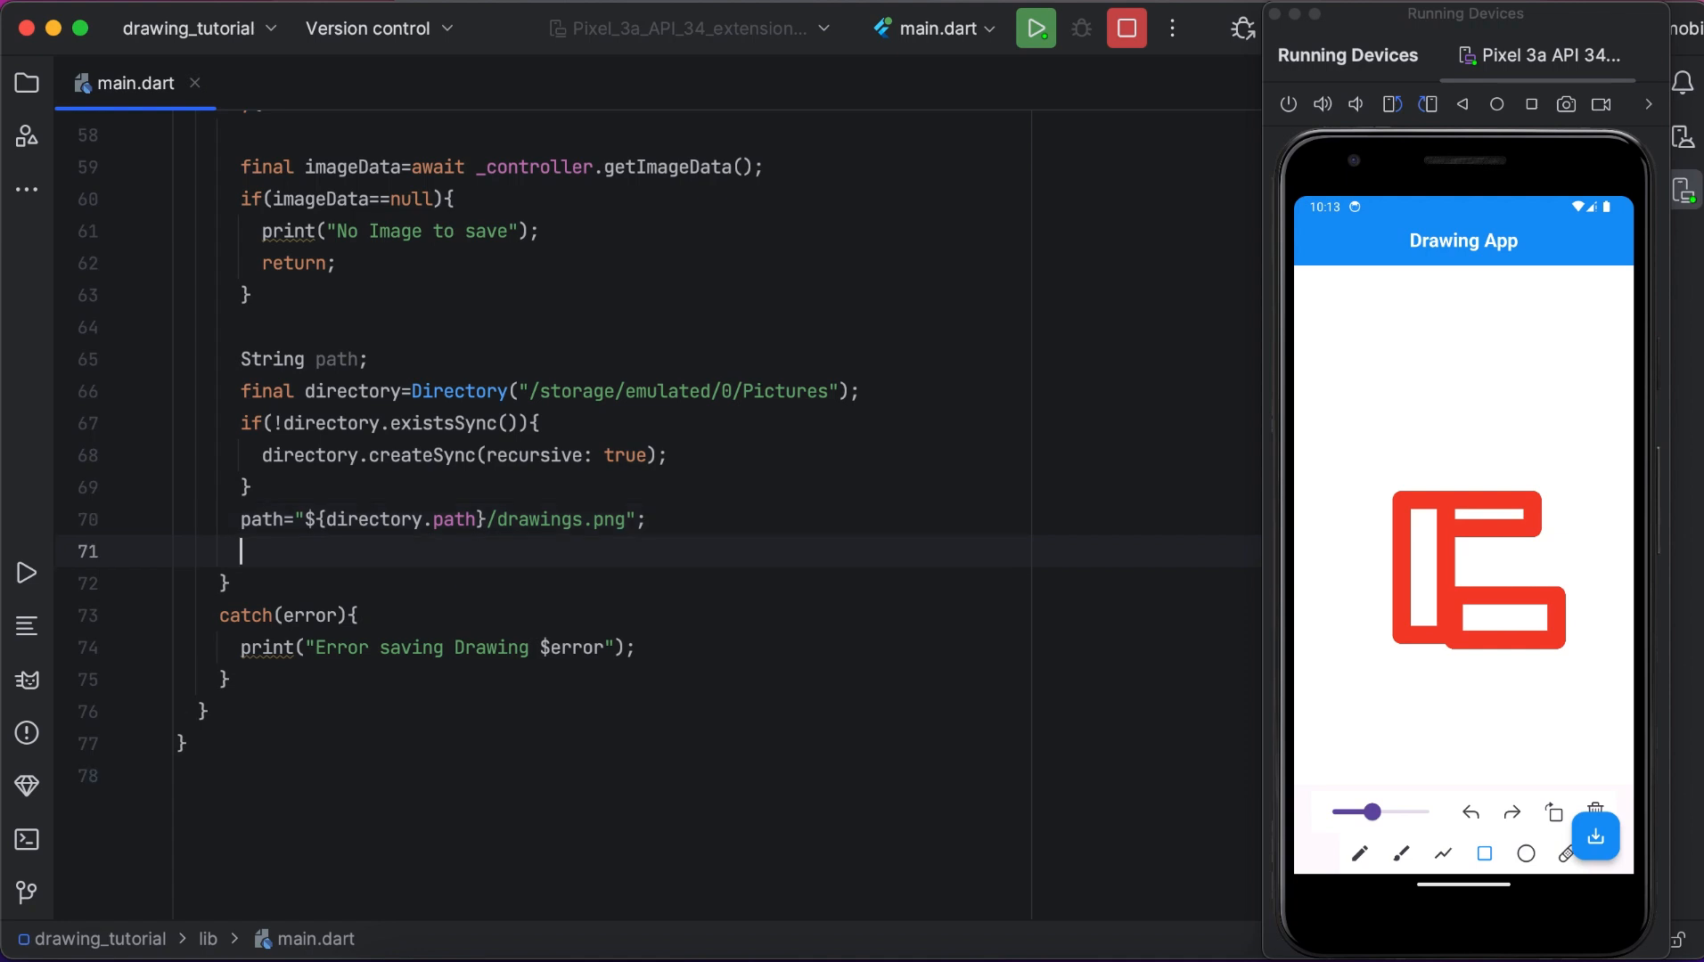
# Declare final file = File(path); using the File(String path) constructor.
pyautogui.write('final')
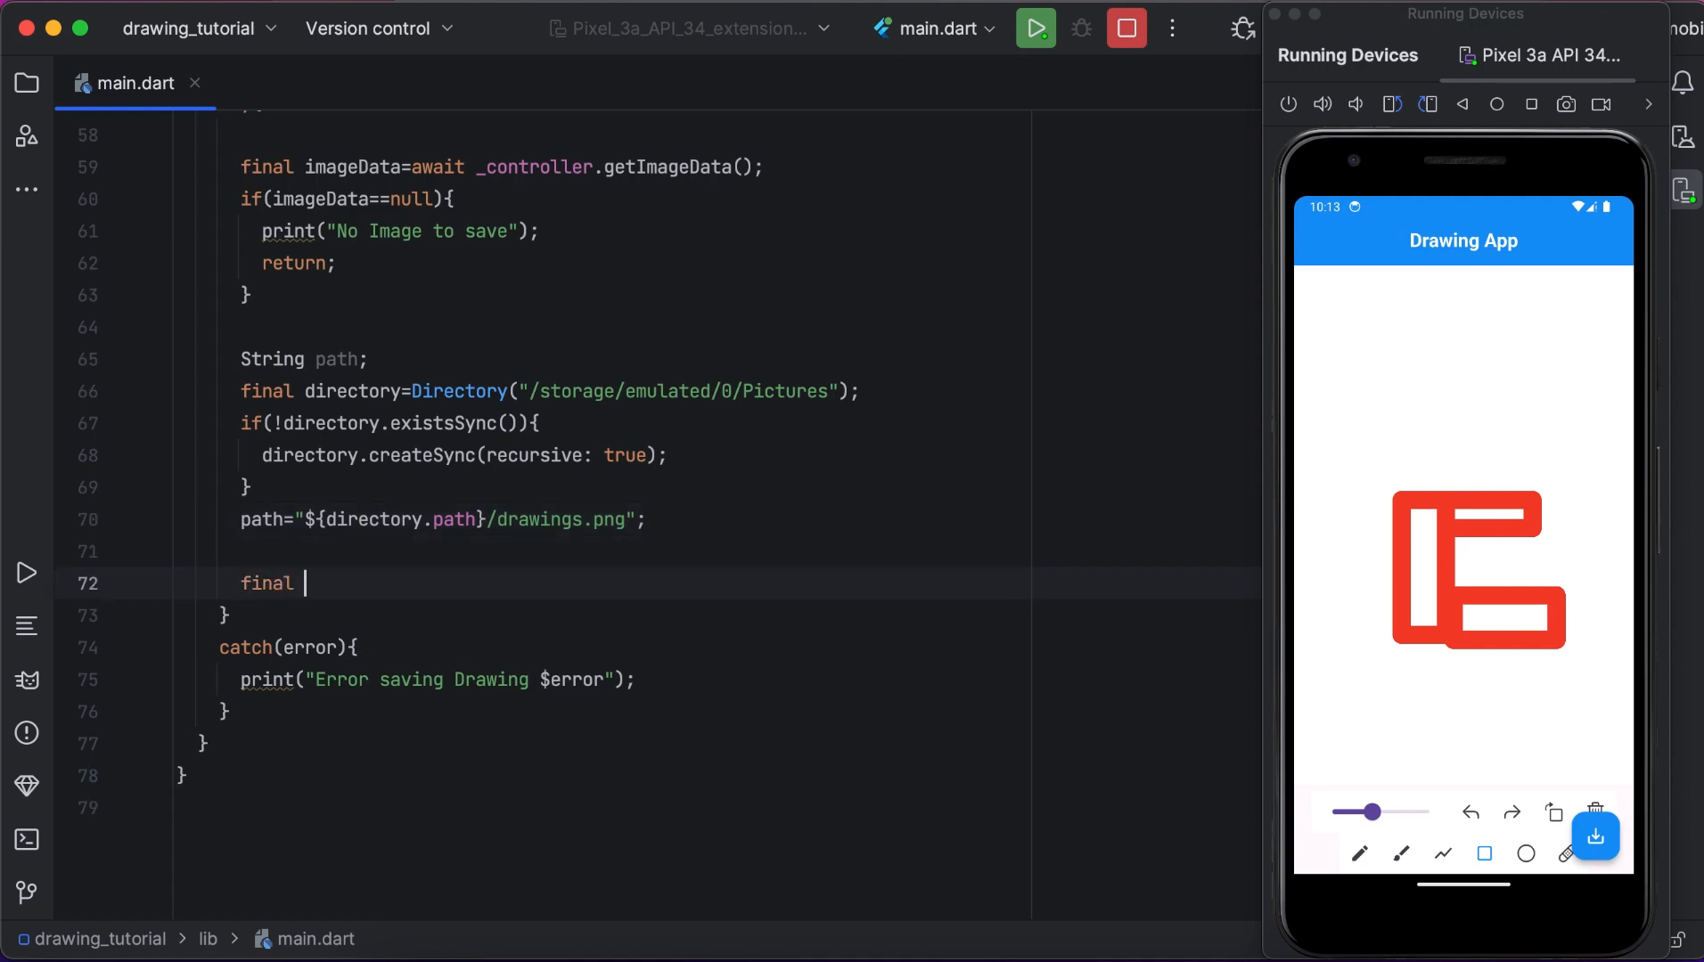
pyautogui.write('f')
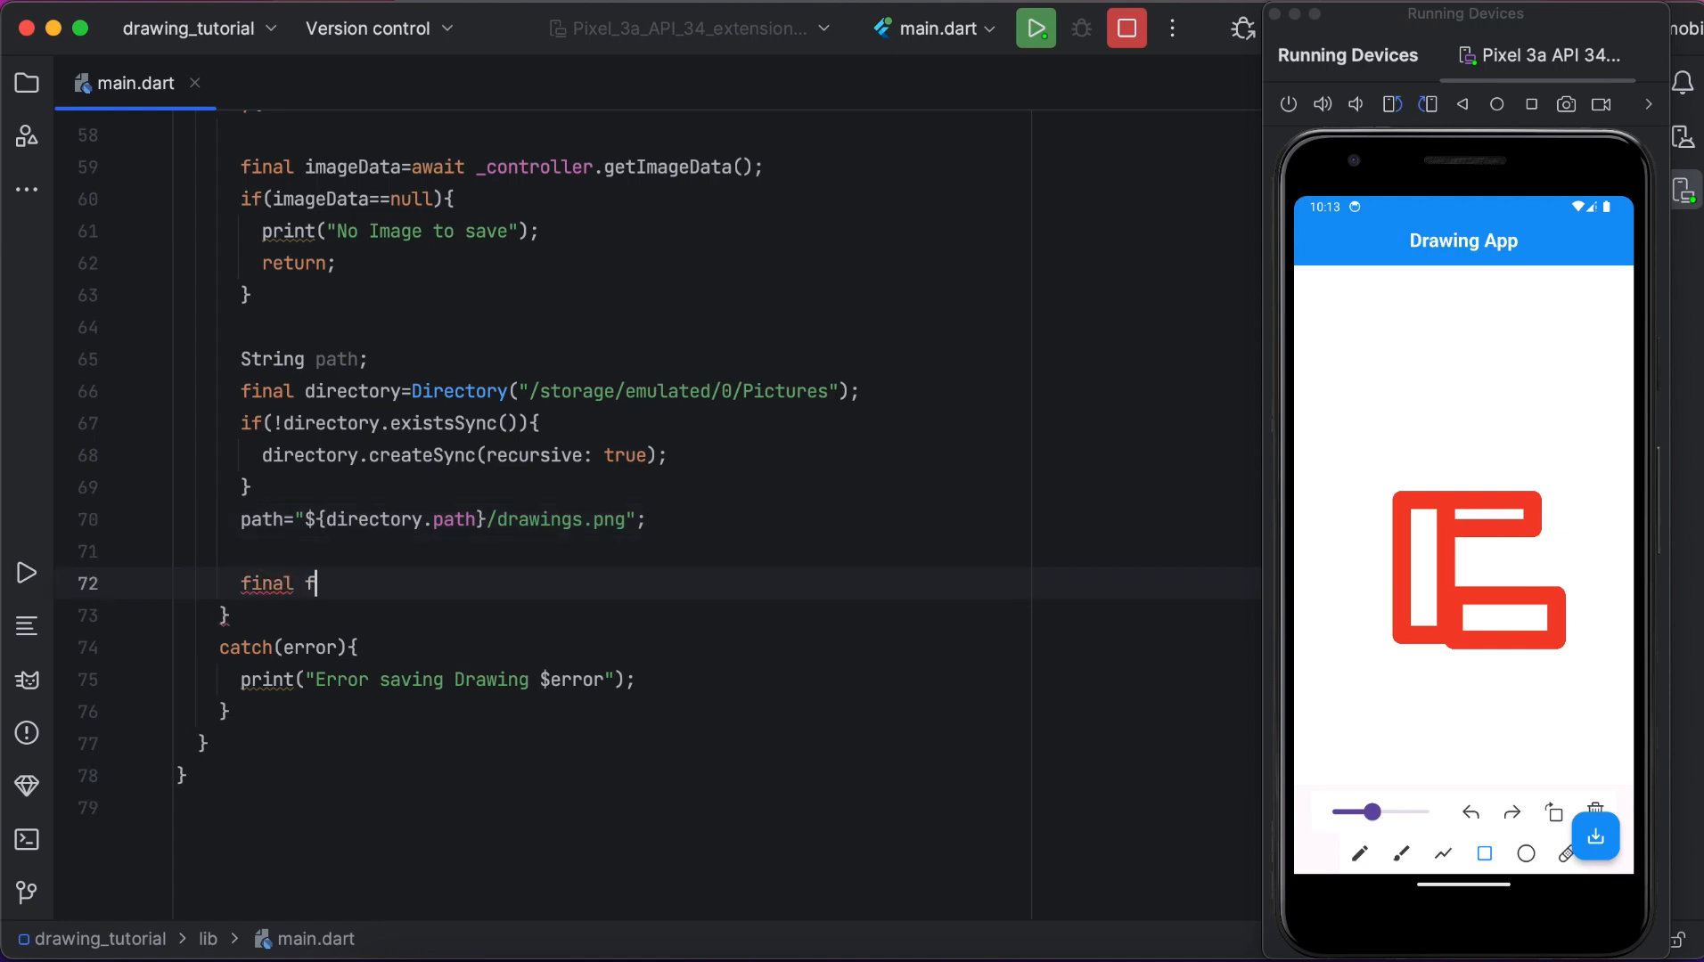
pyautogui.write('ile=')
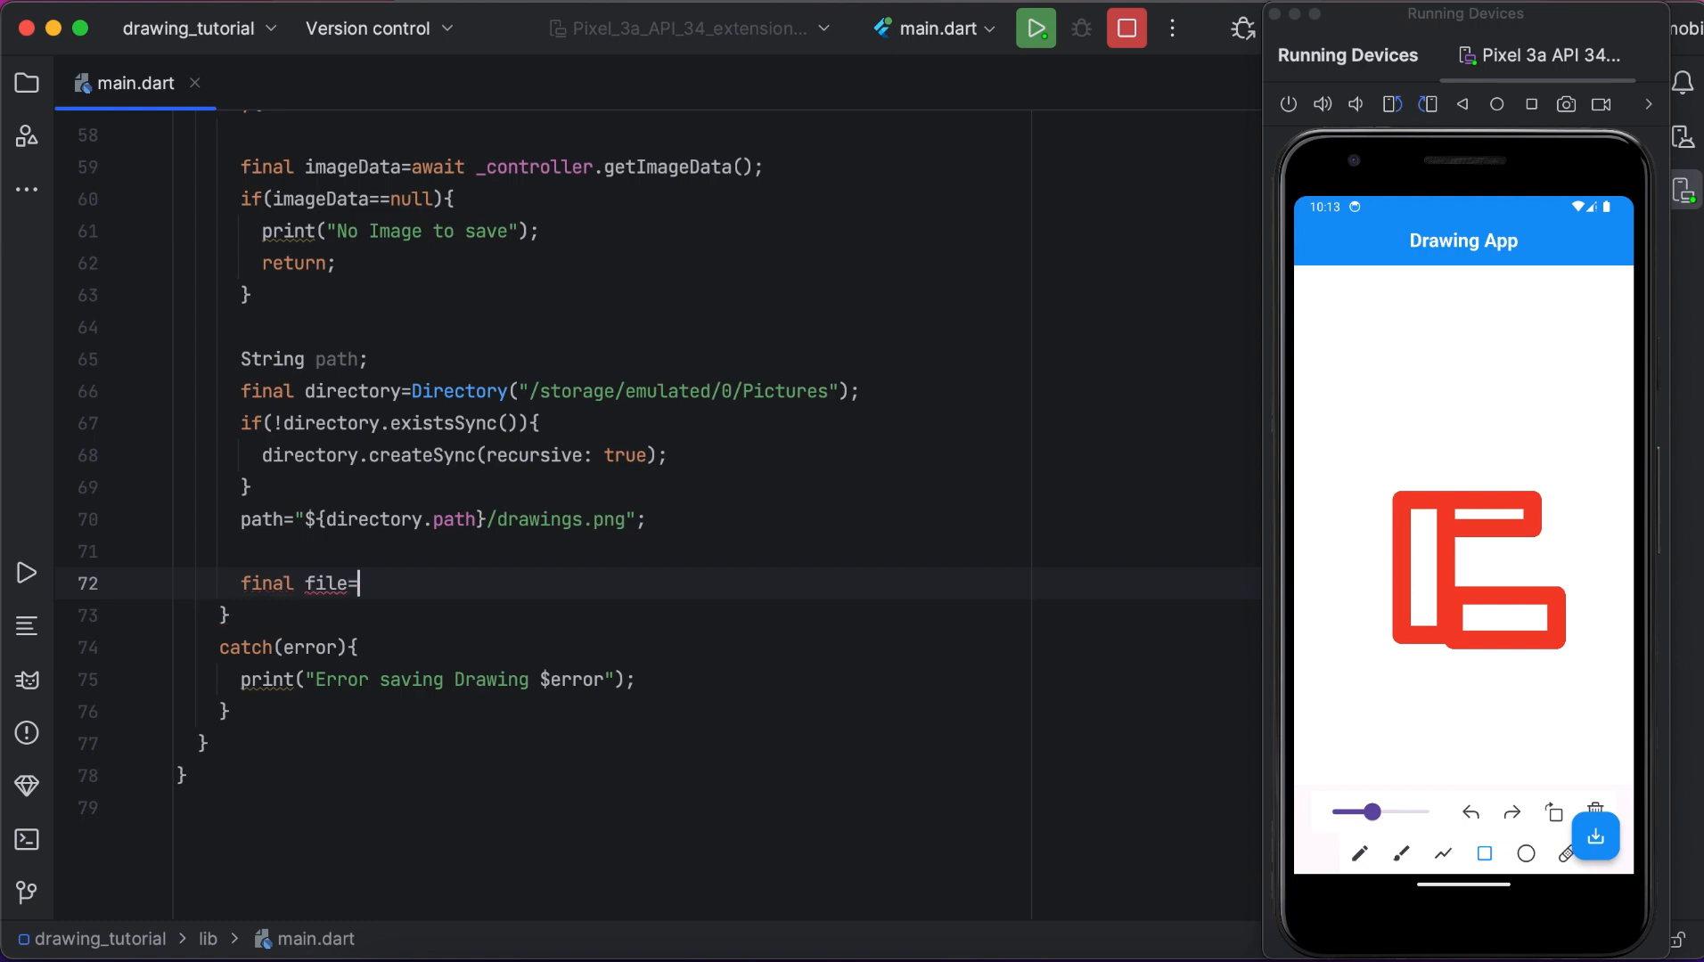
pyautogui.write('Fil')
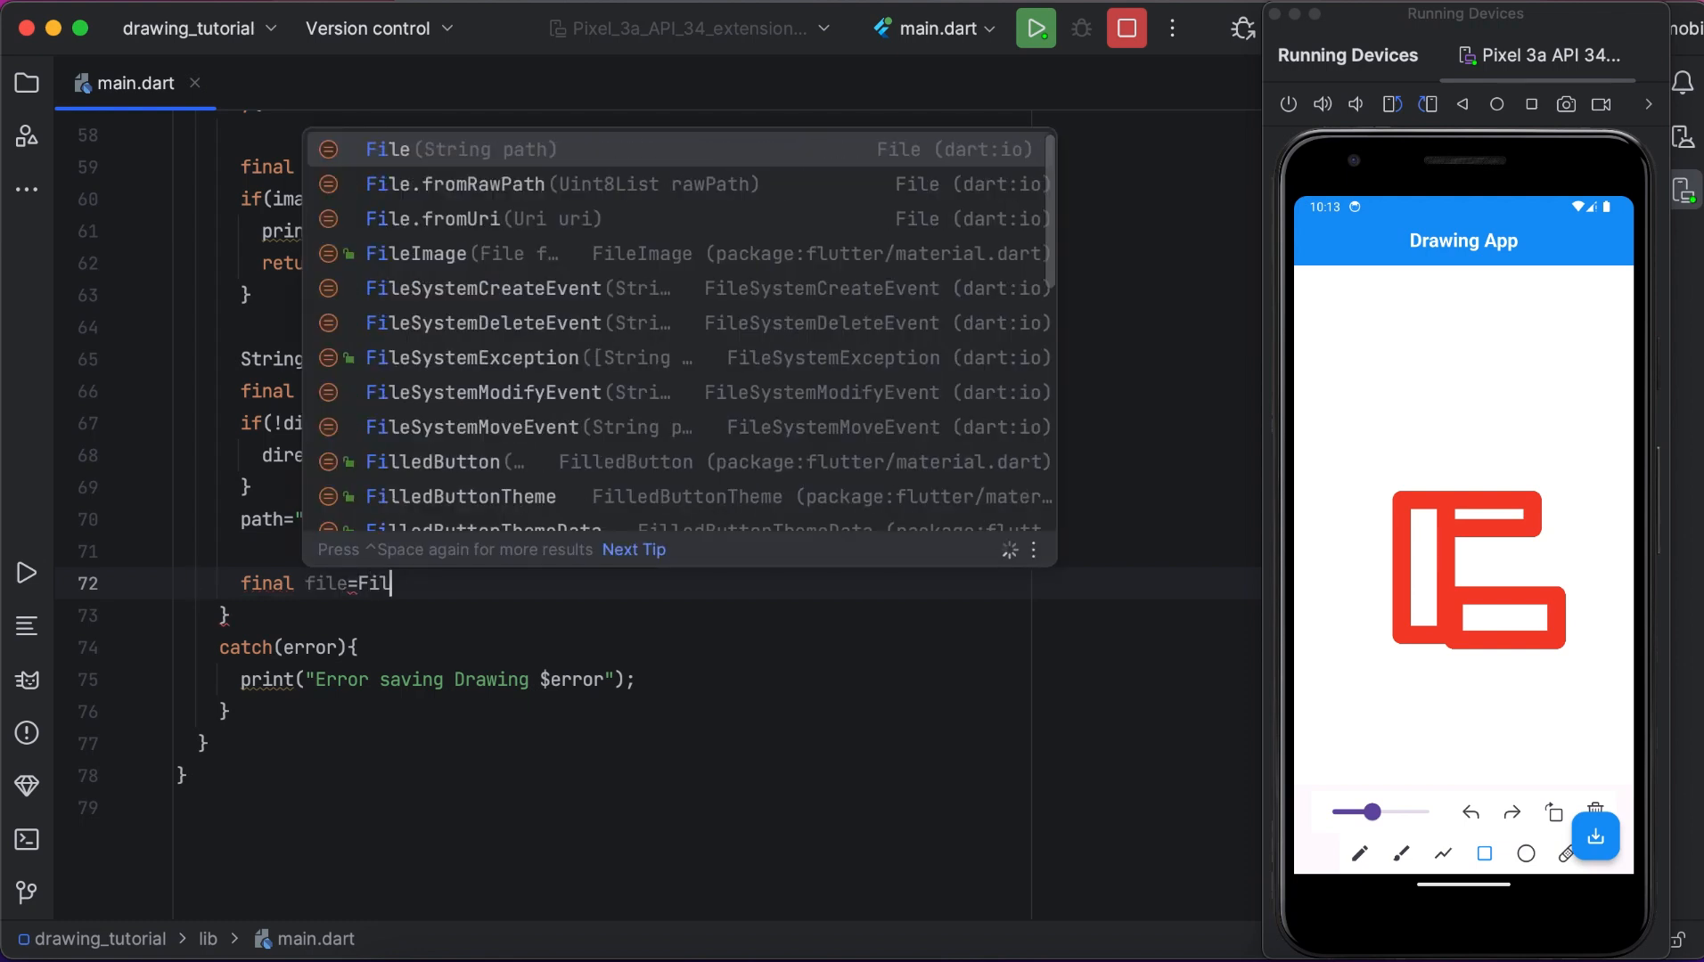
pyautogui.write('e(pa')
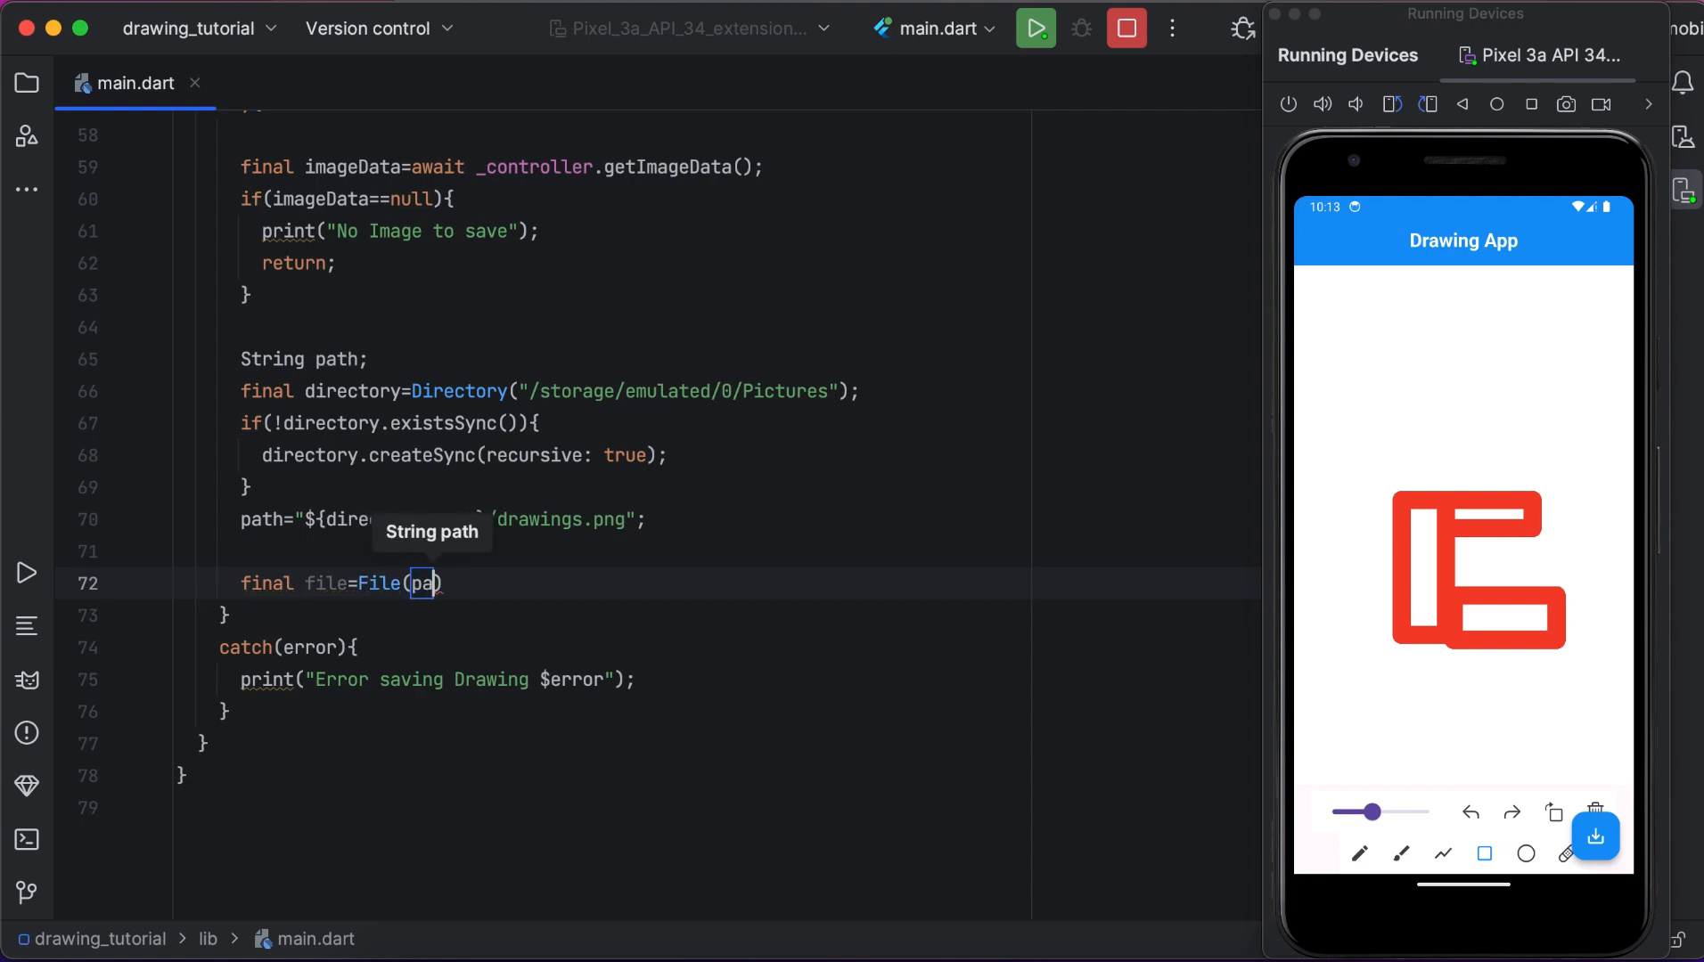
pyautogui.write('th')
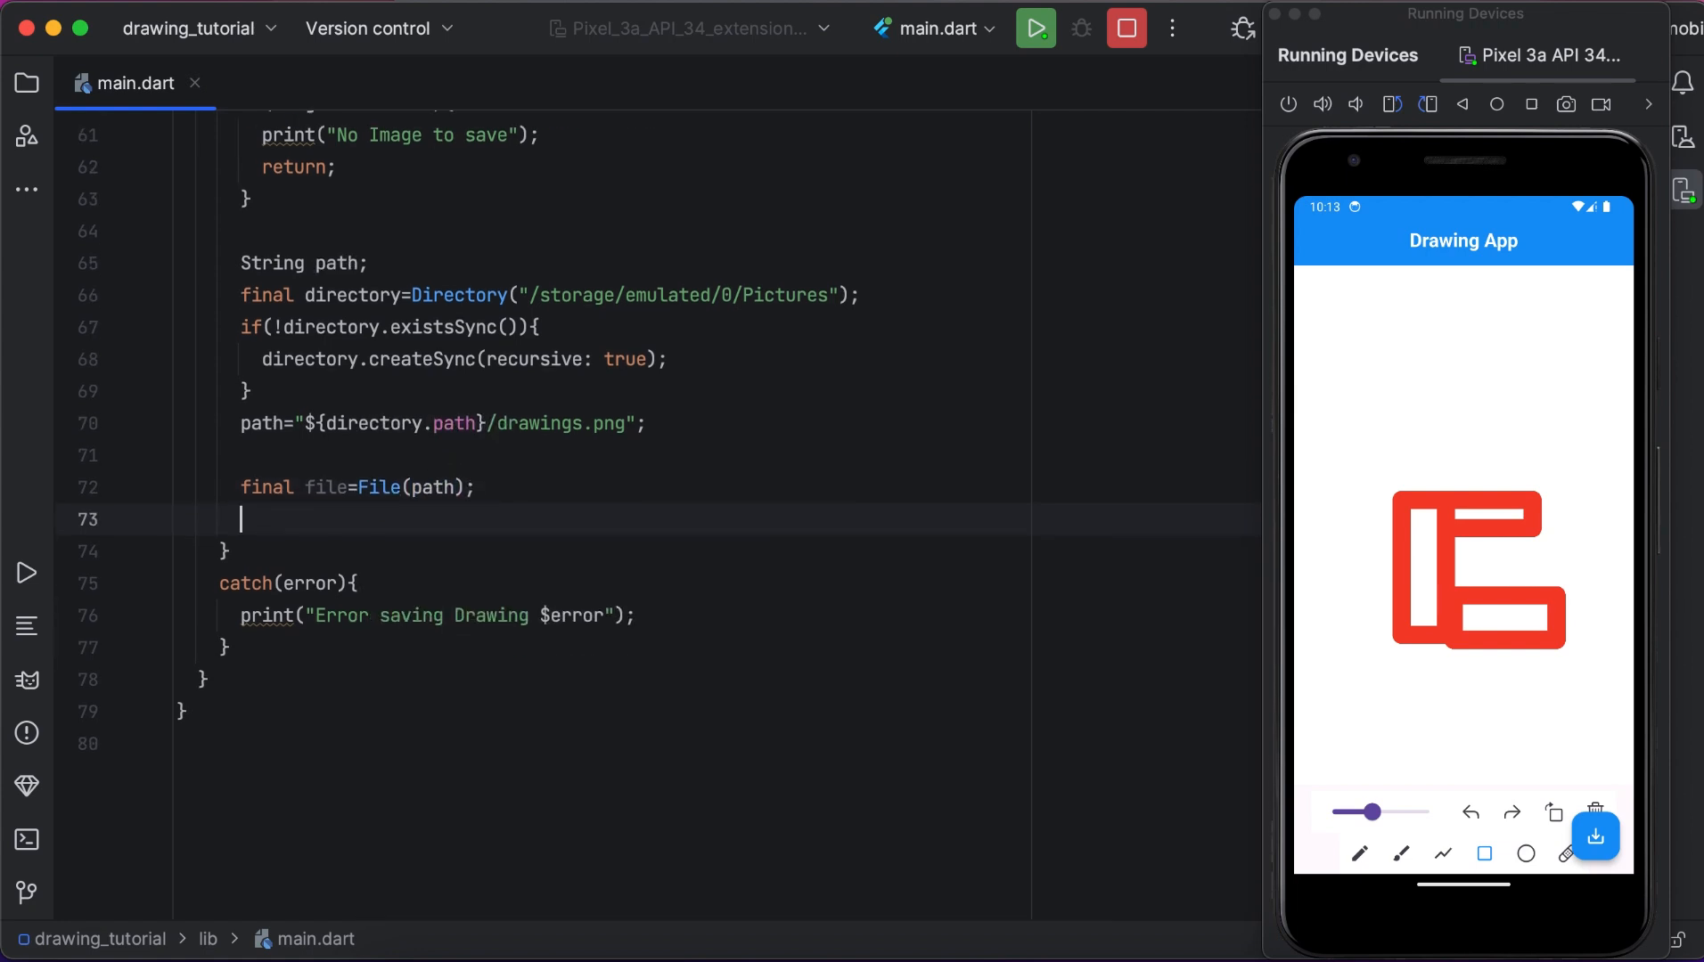
pyautogui.write('await fil')
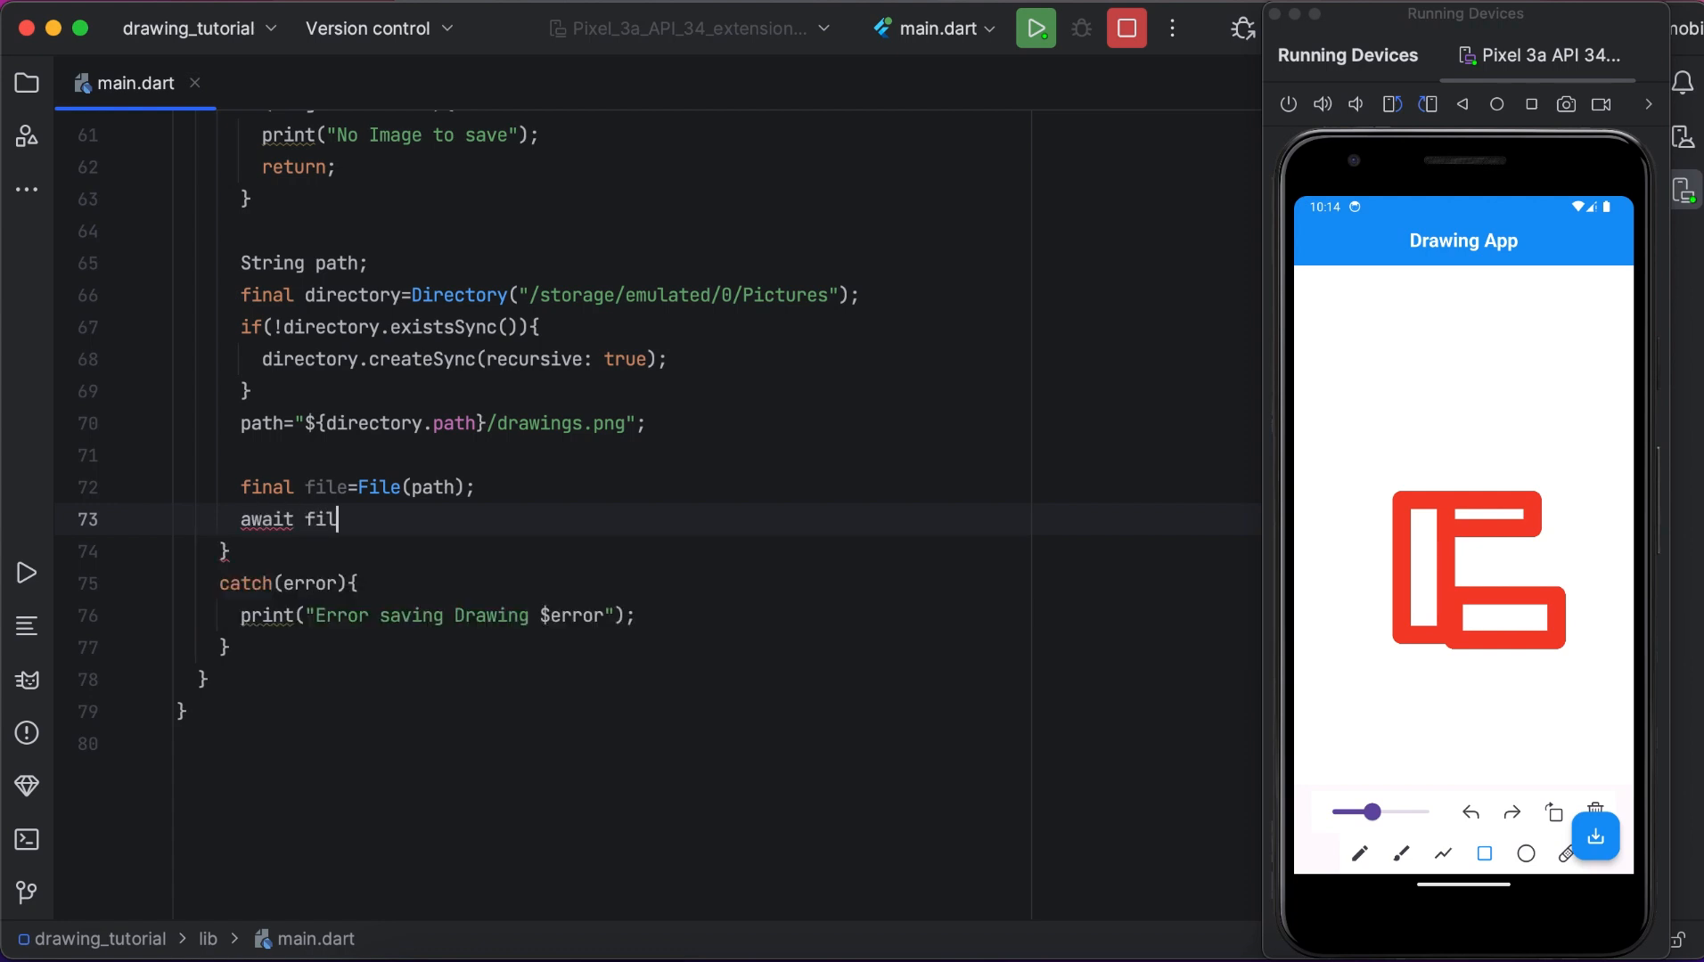
# Begin await file.writeAsBytes(imageData.buffer with buffer chosen from autocomplete.
pyautogui.write('e.')
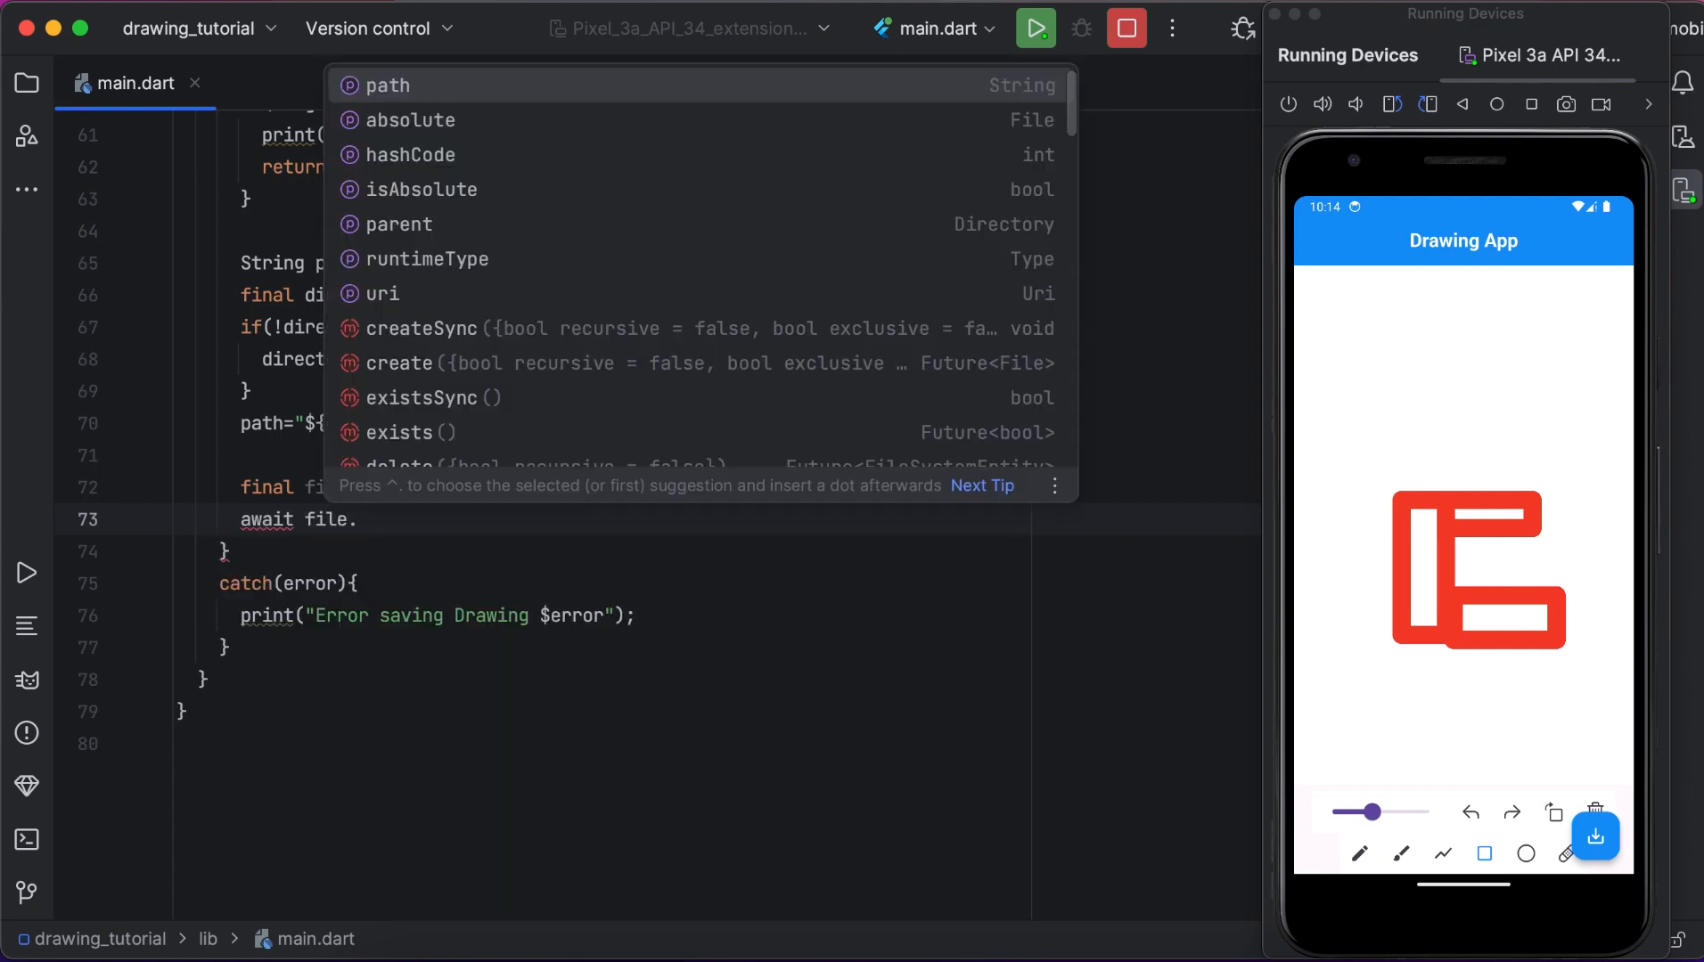
pyautogui.write('w')
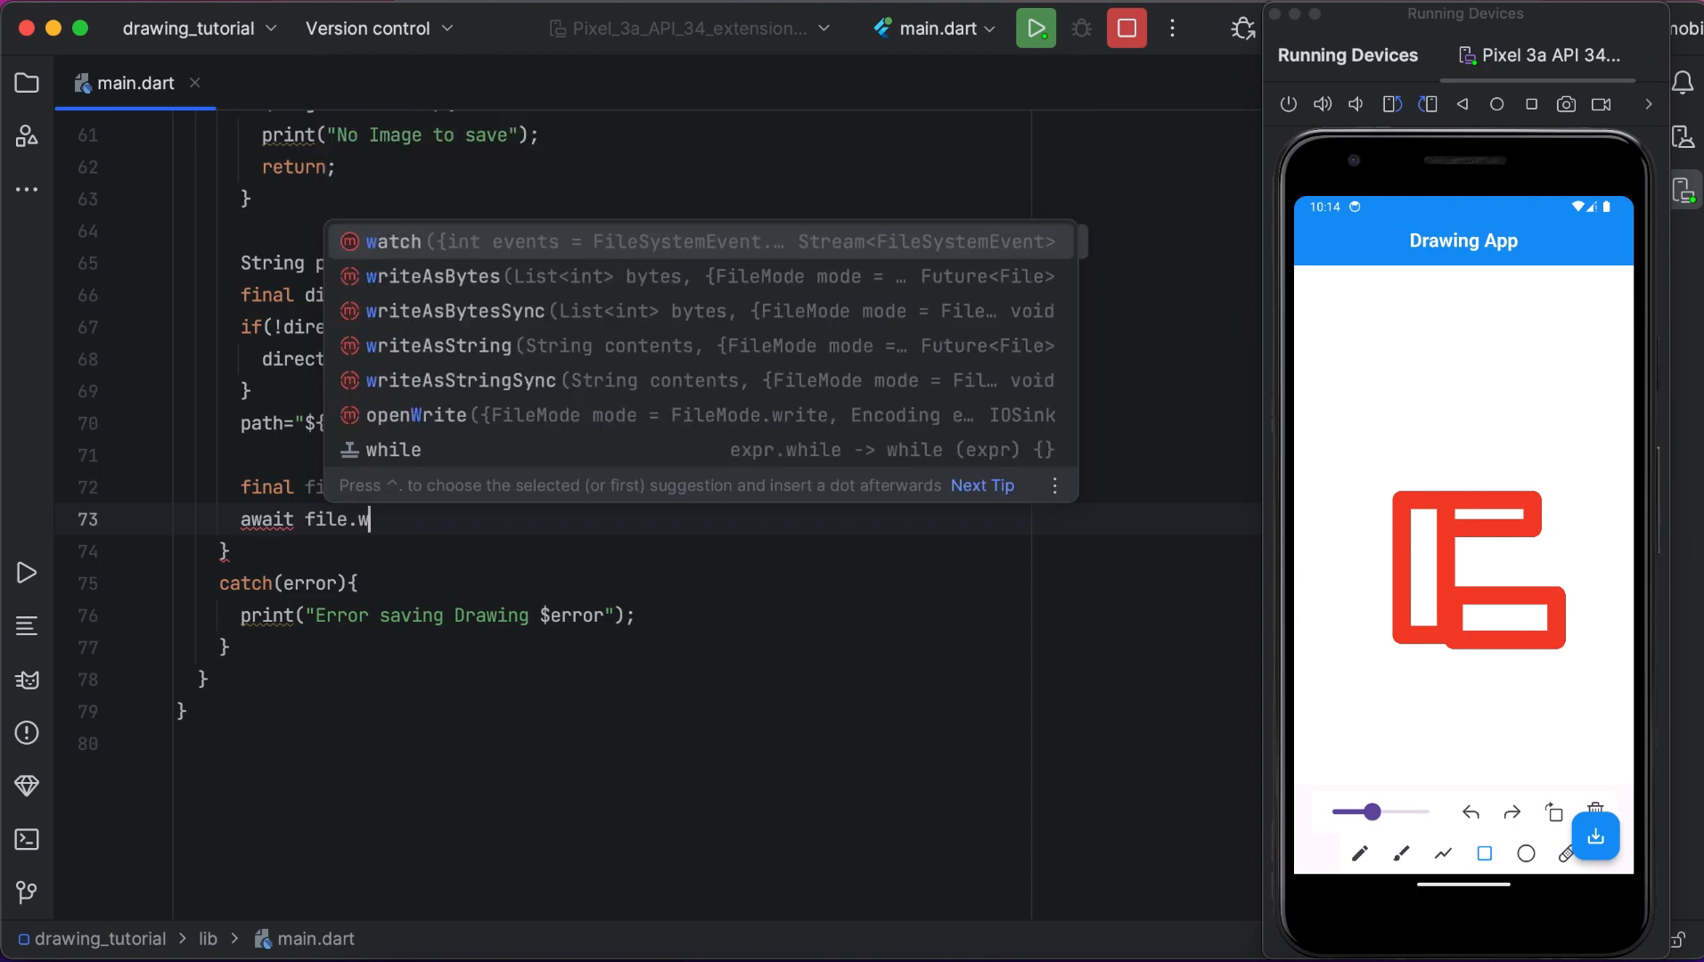
pyautogui.write('r')
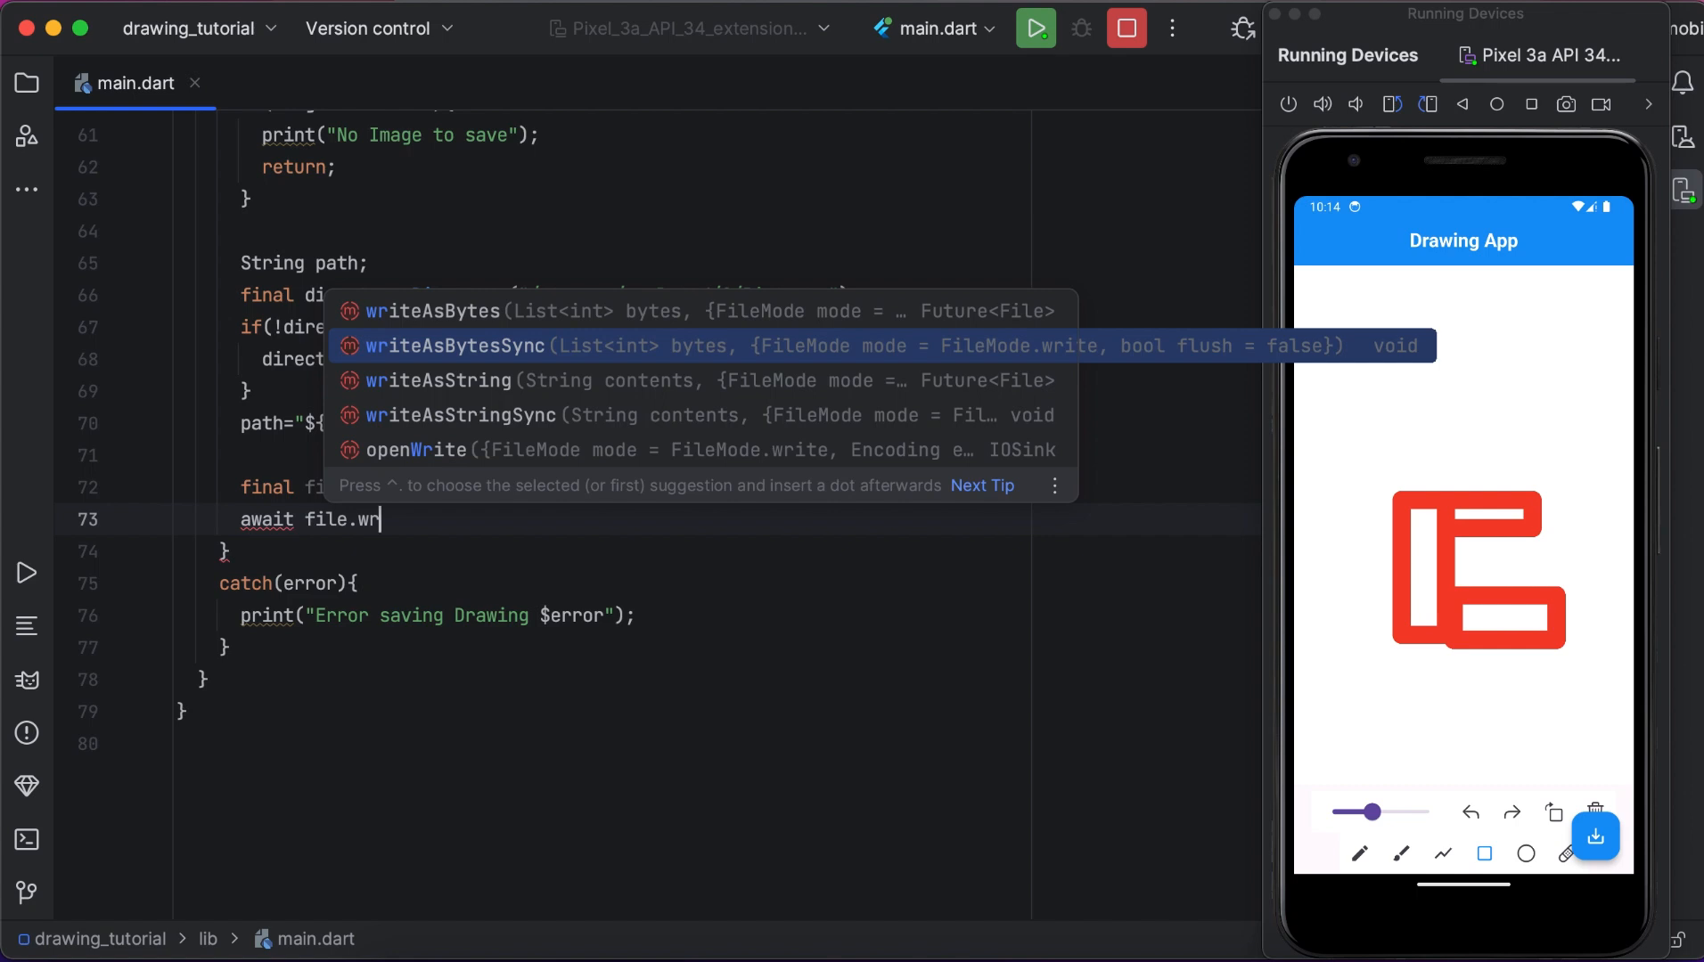
pyautogui.write('ite')
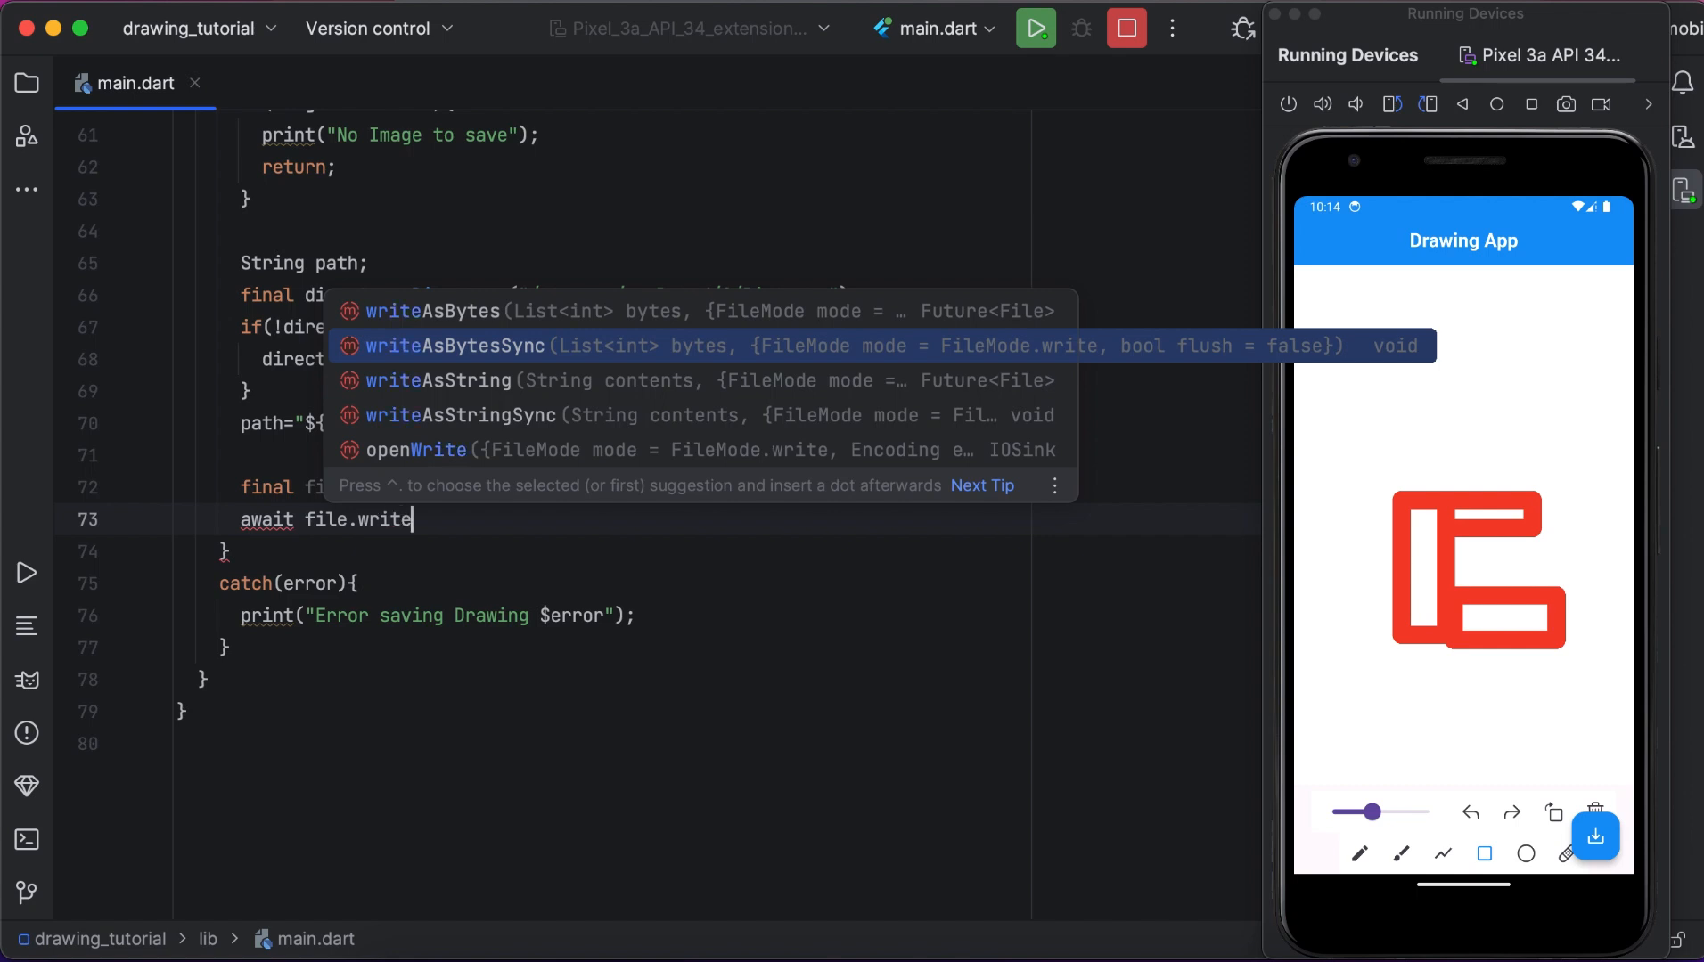
pyautogui.write('bytes)')
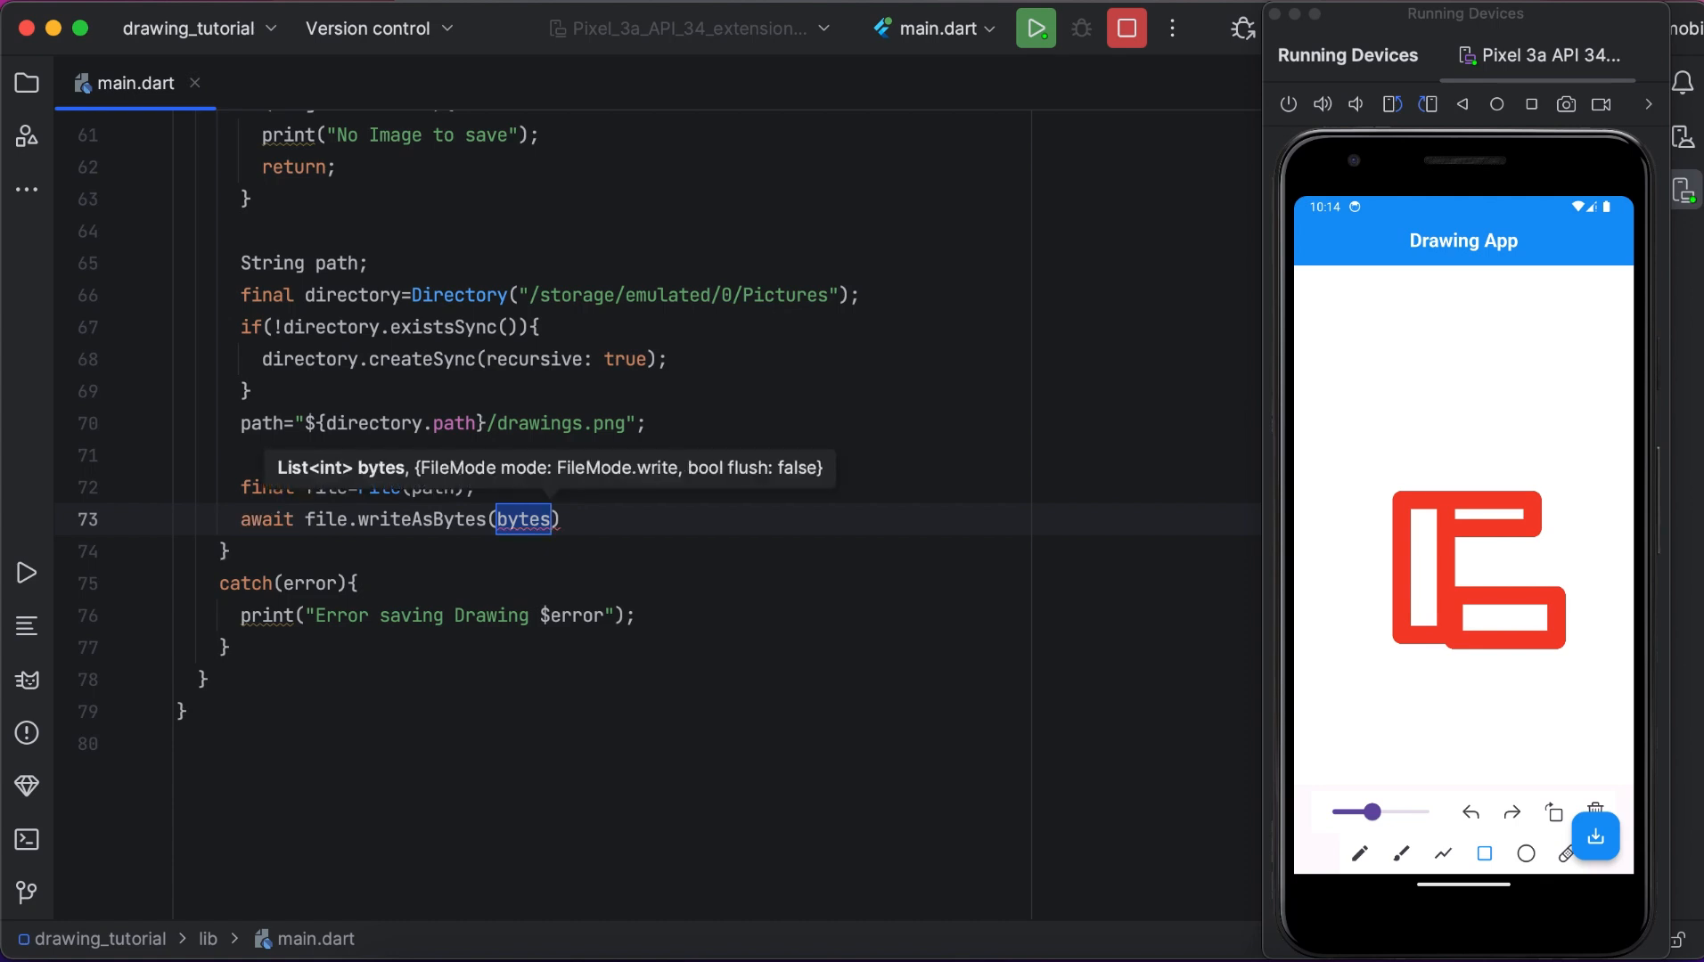
pyautogui.write('imageData.')
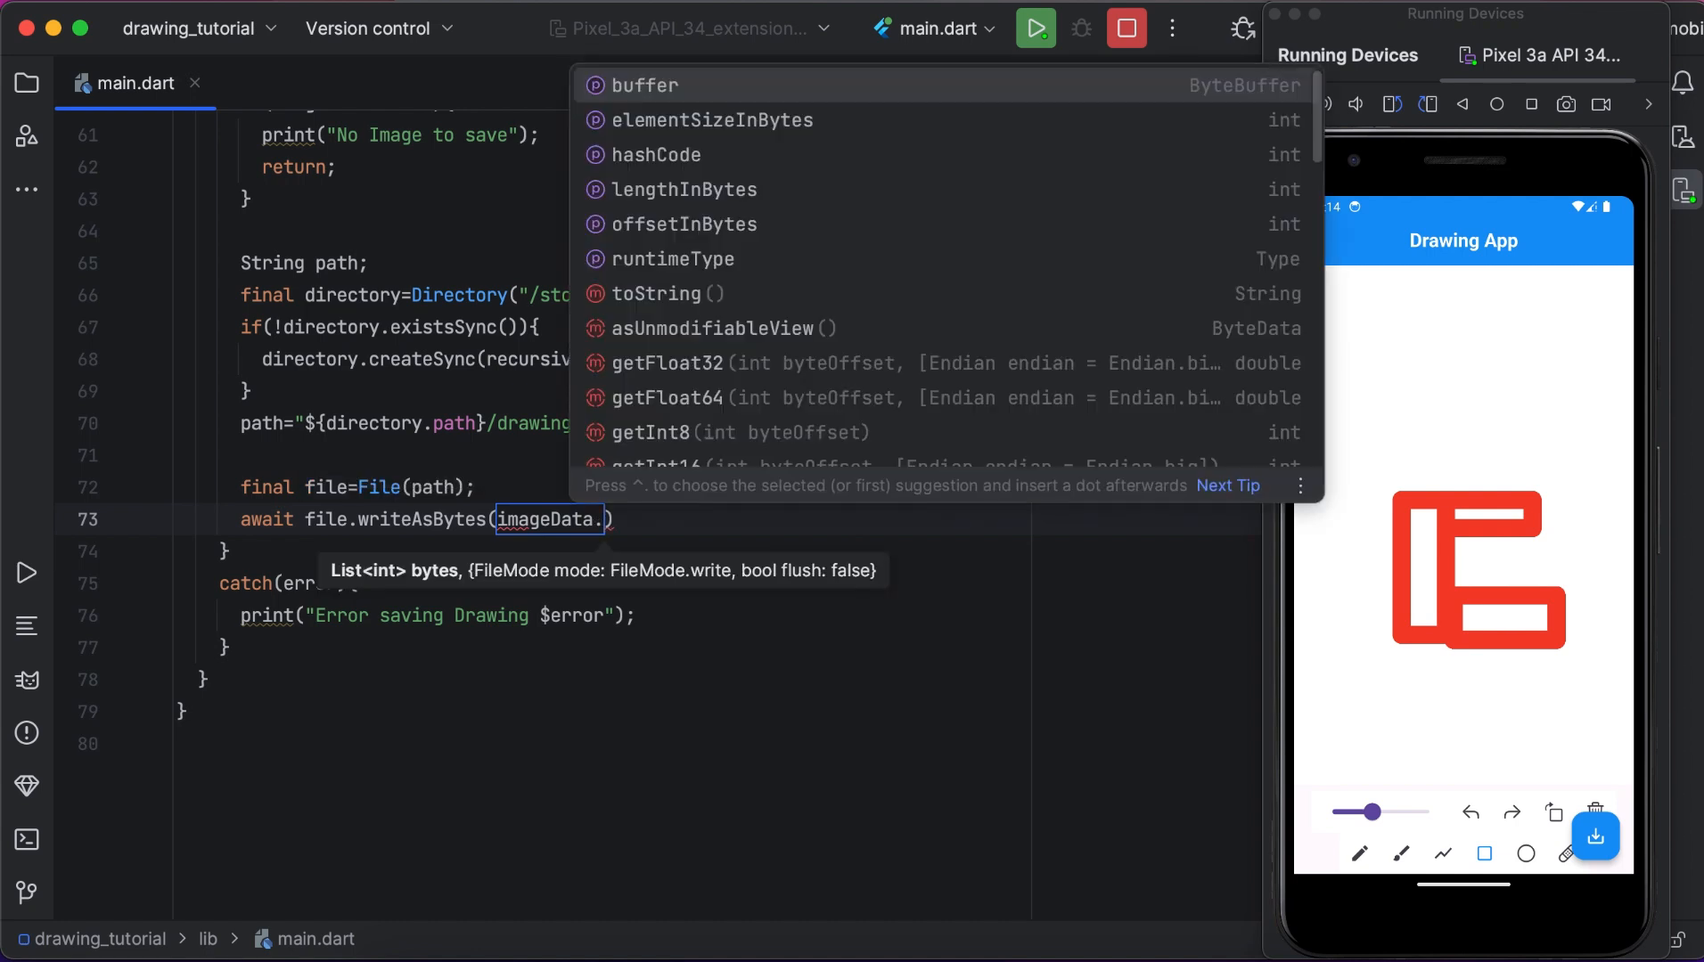
pyautogui.click(643, 84)
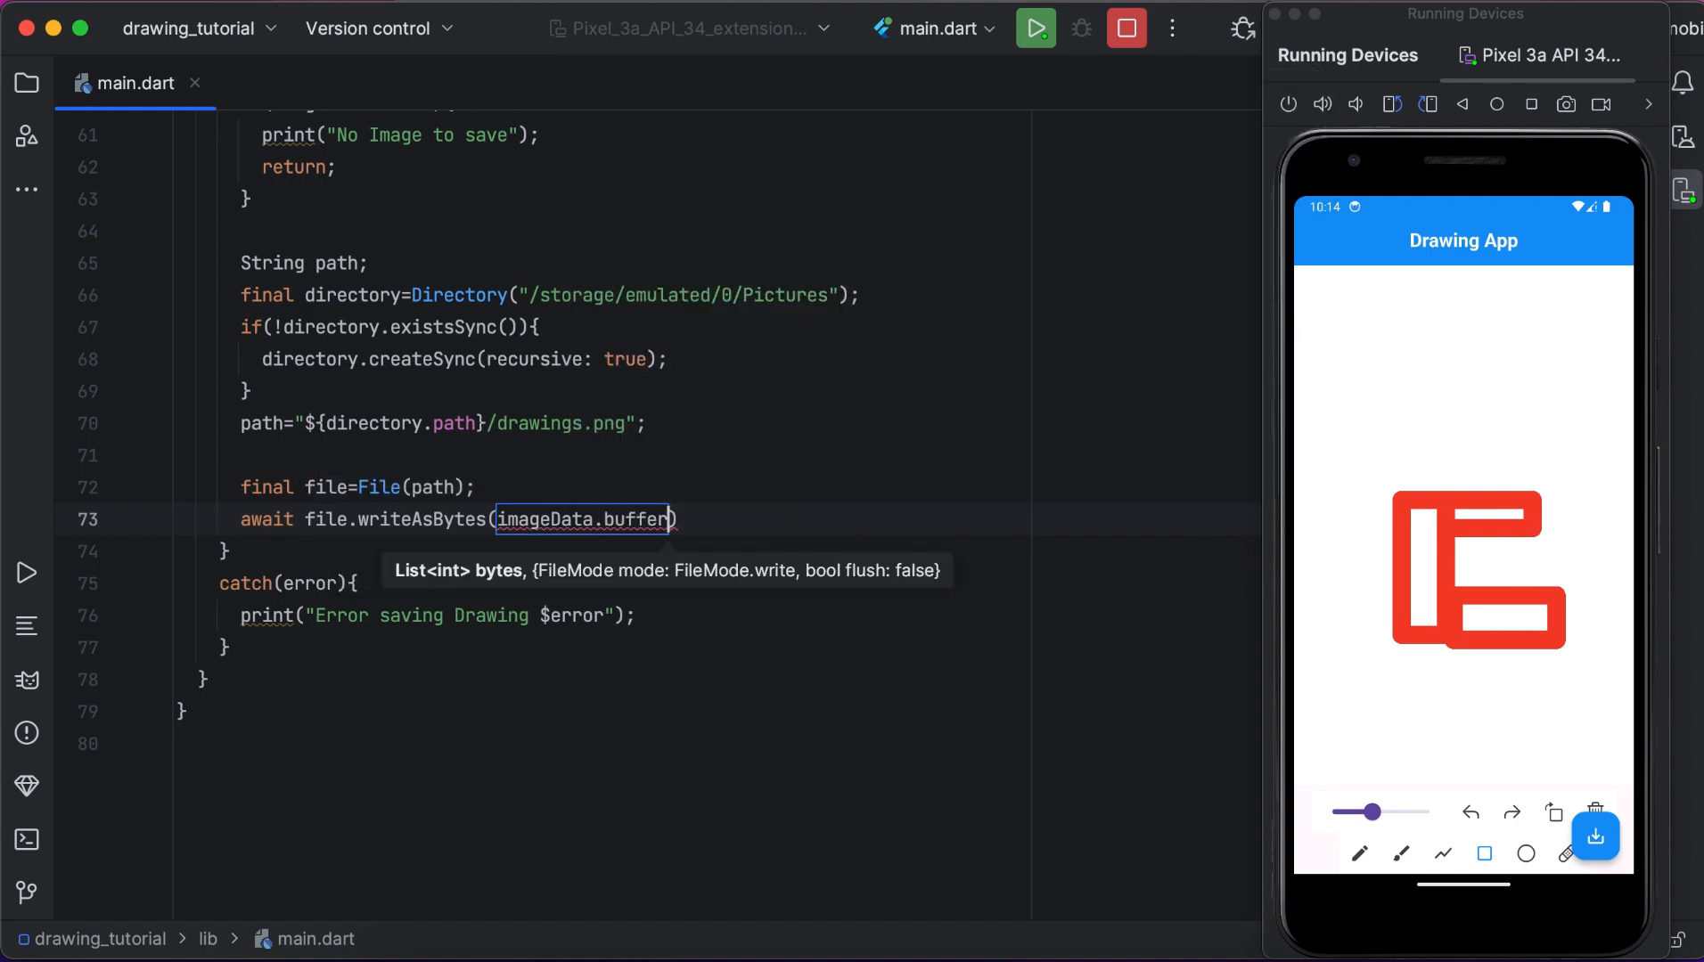
# Finish the call as writeAsBytes(imageData.buffer.asInt8List()); with the asInt8List conversion.
pyautogui.write('.as')
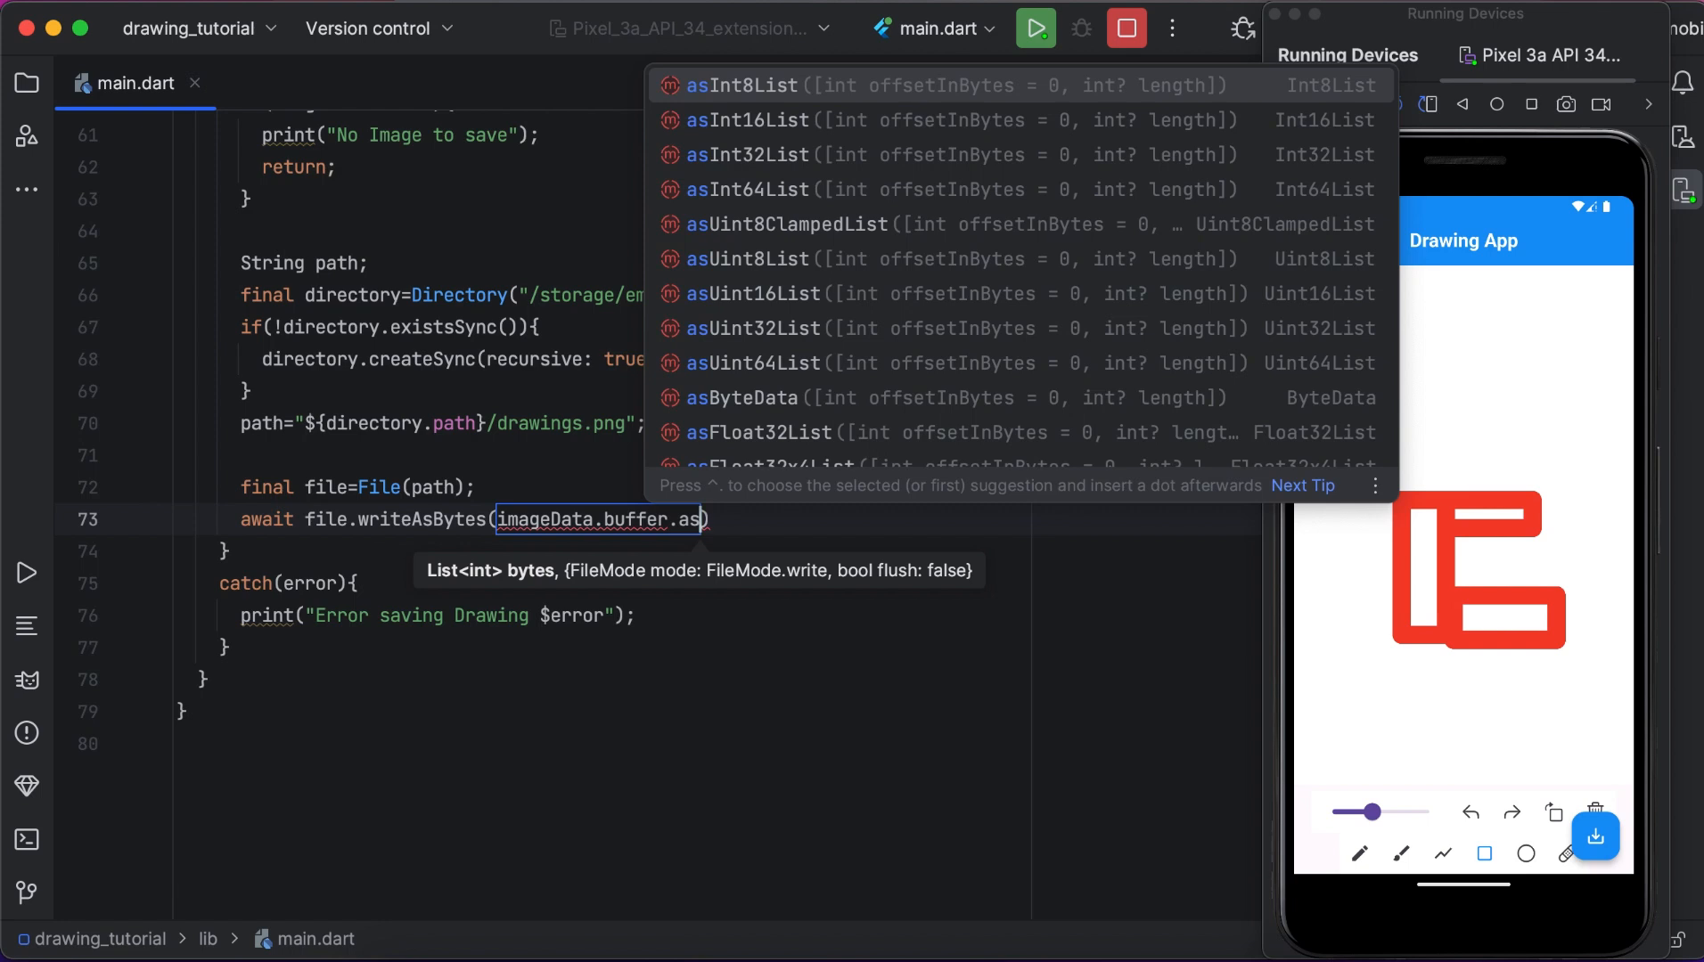
pyautogui.write('u')
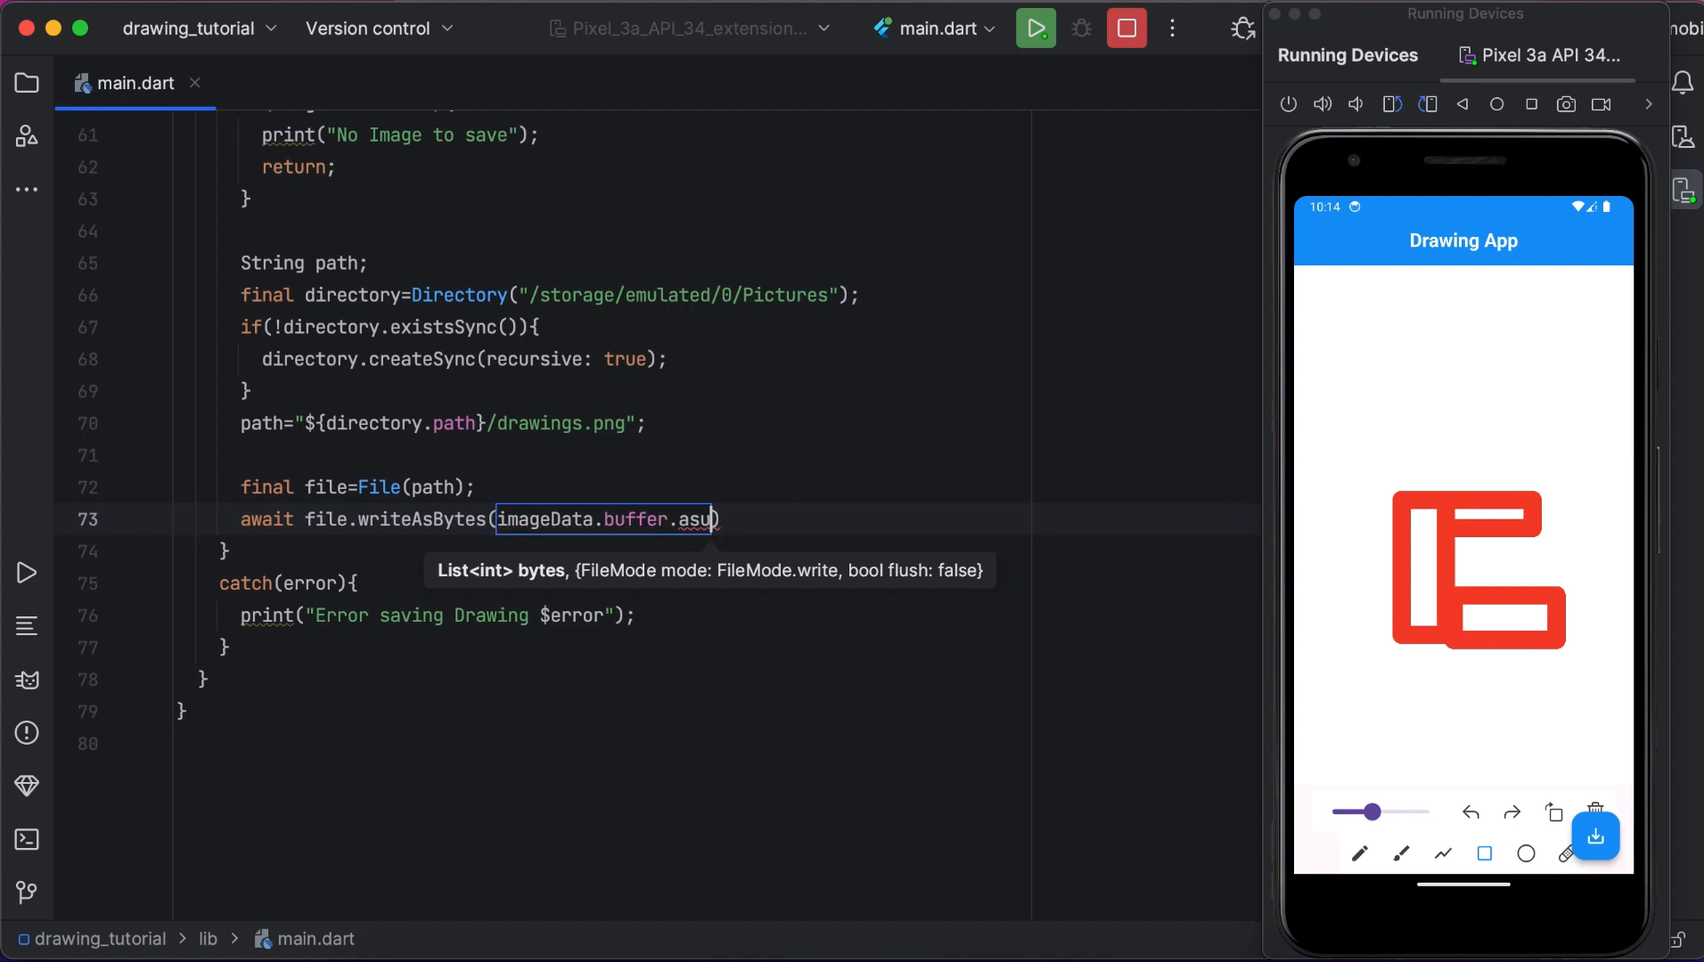
pyautogui.press('Backspace')
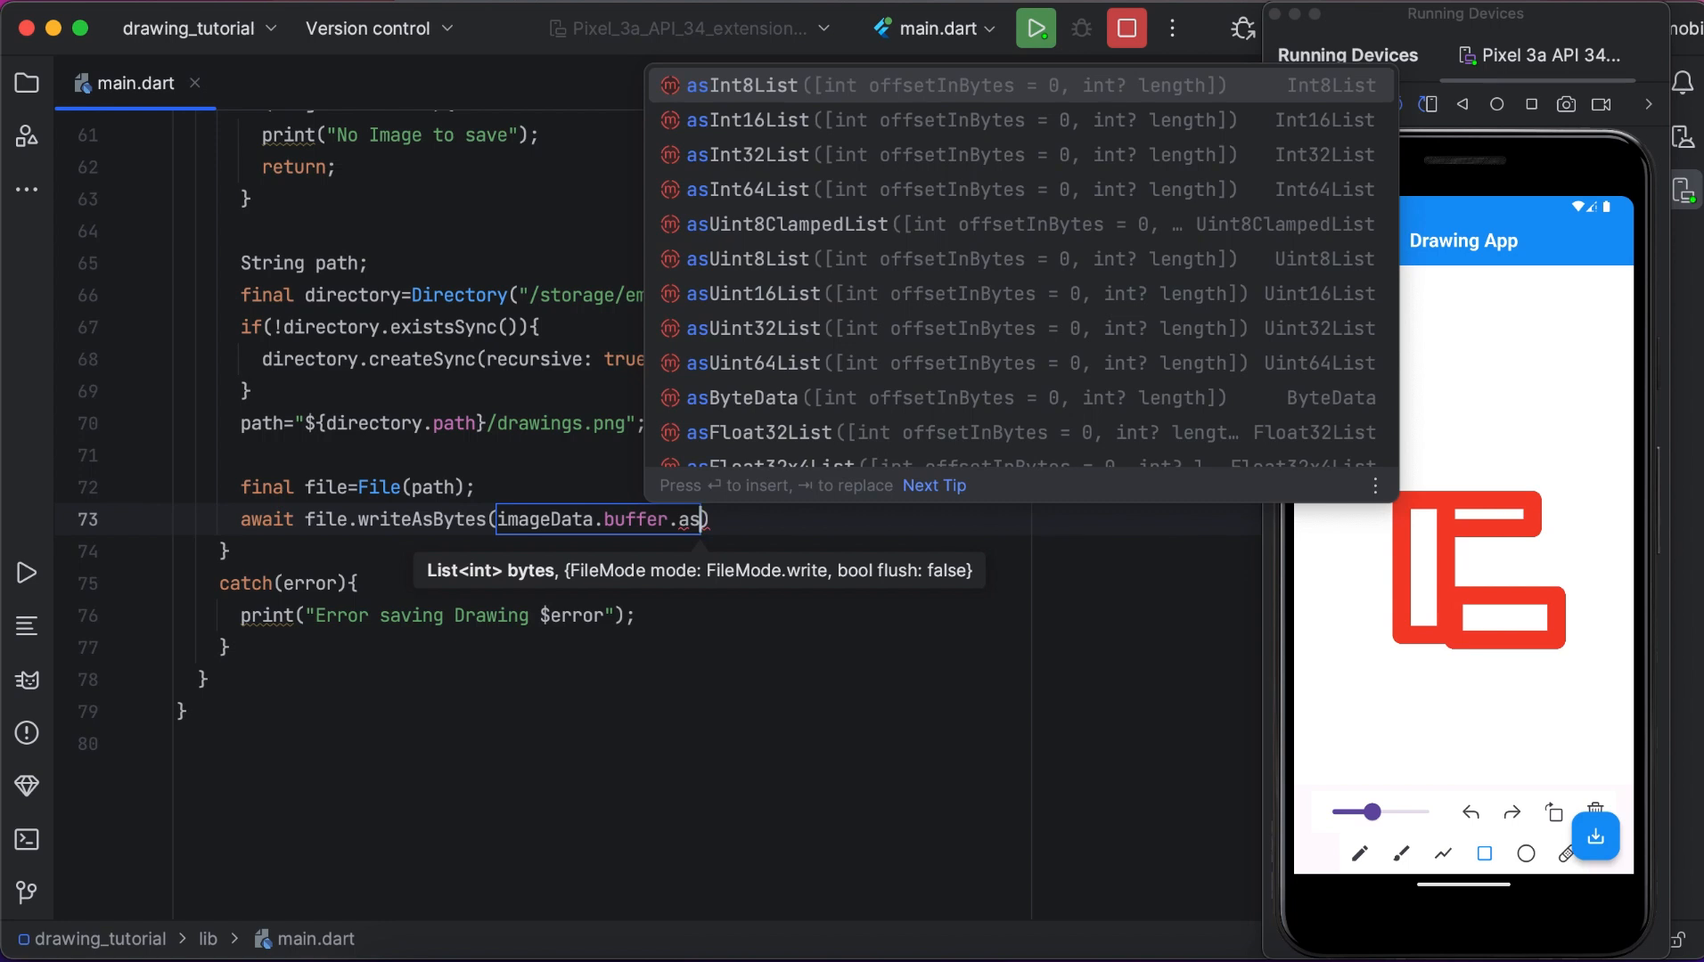
pyautogui.click(749, 84)
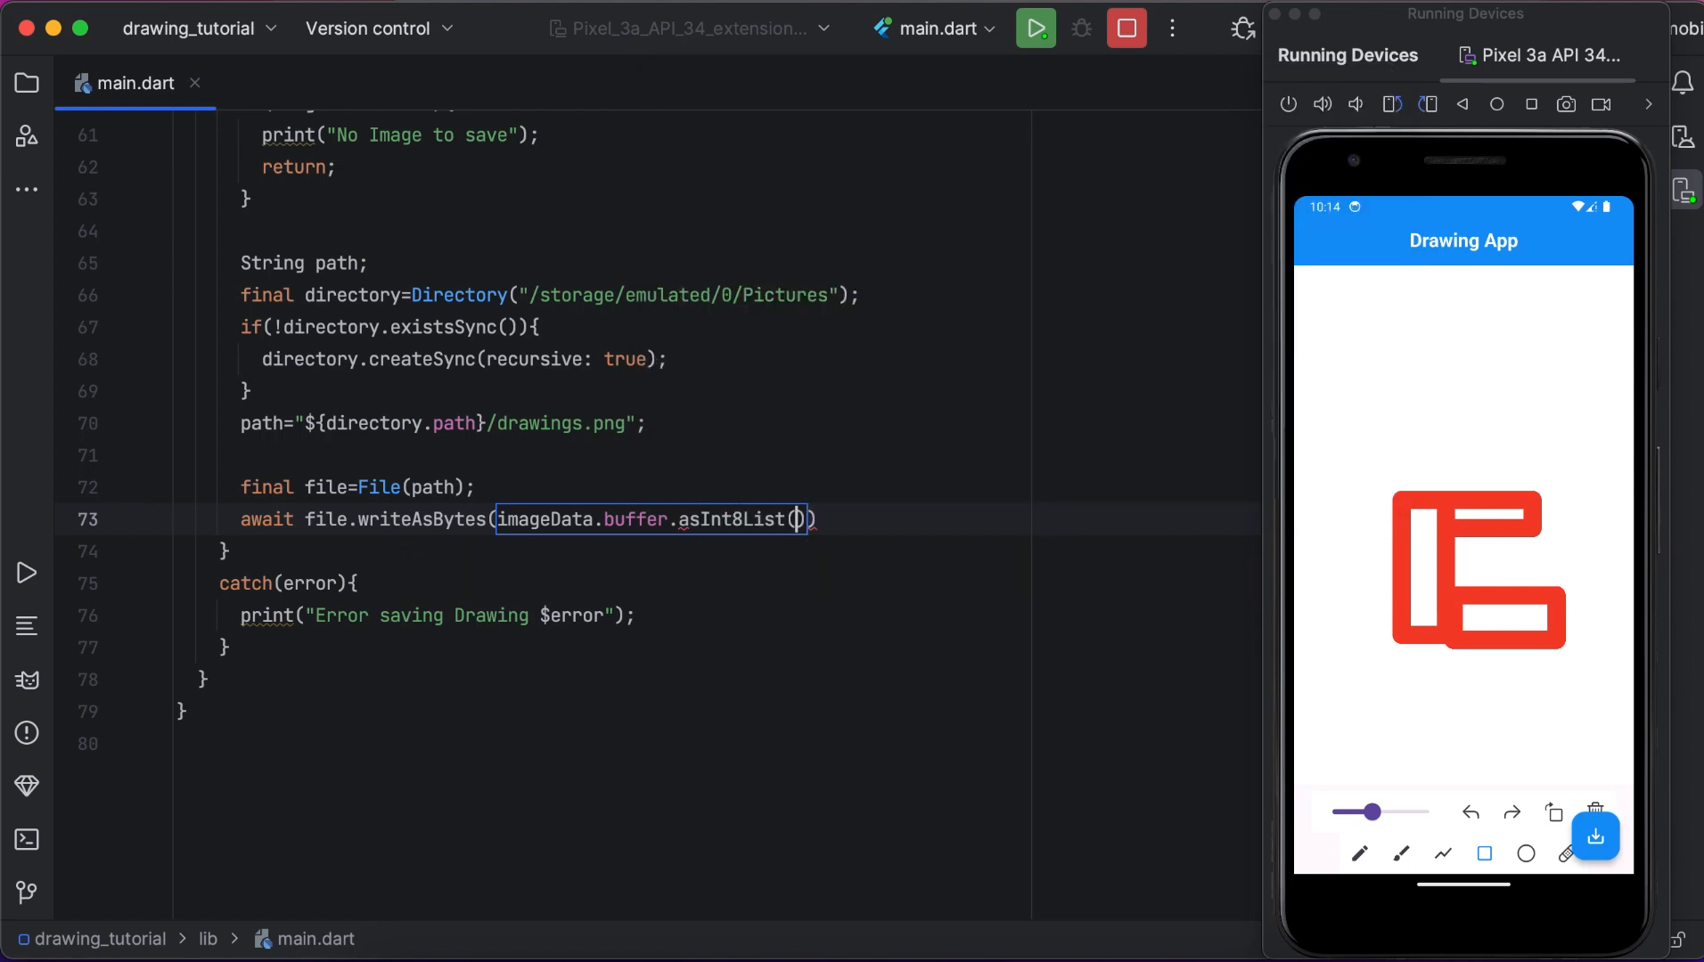
pyautogui.write(');')
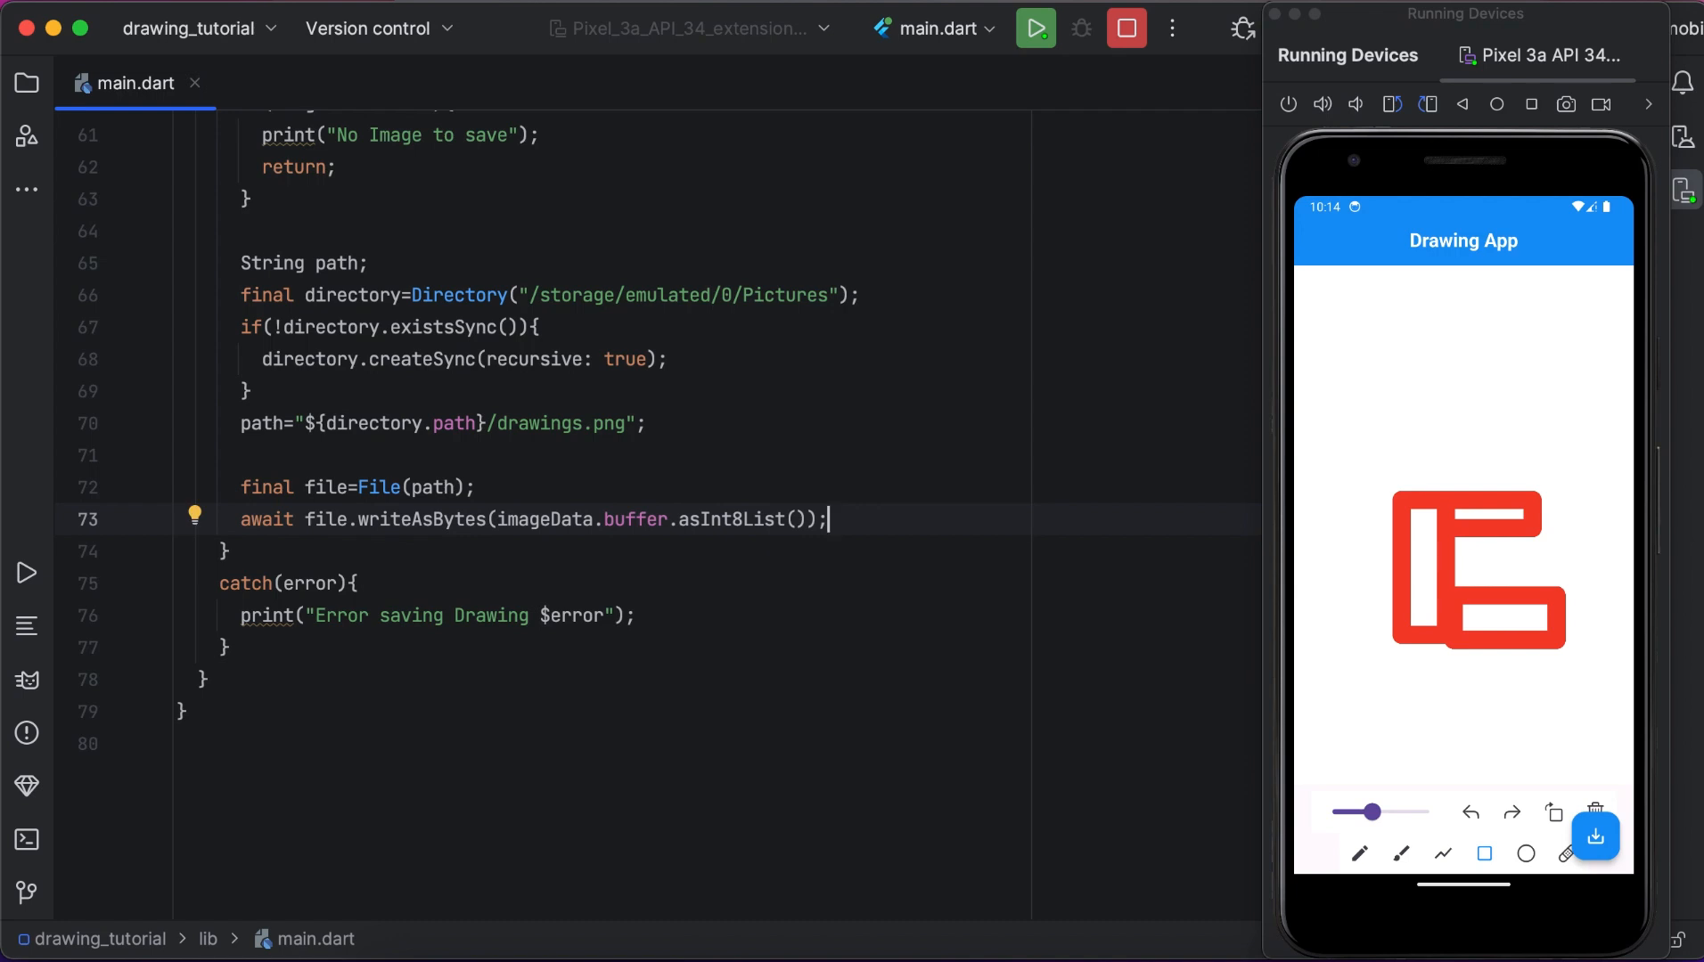
pyautogui.write('print(object)')
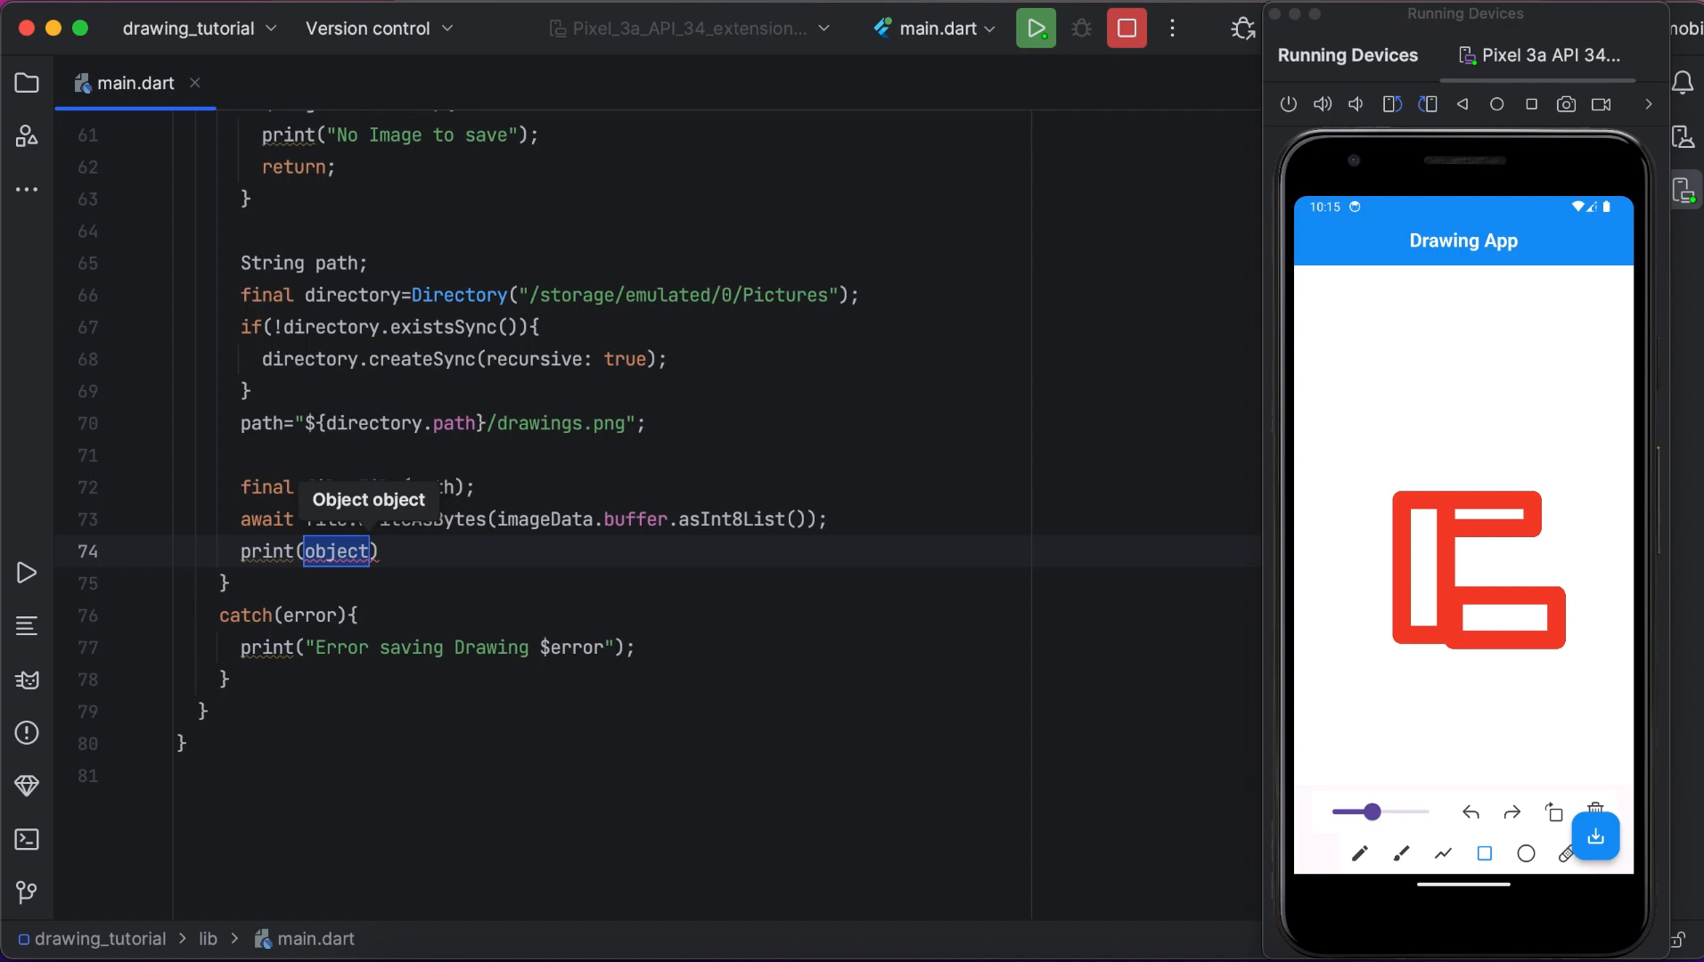
# Add print("Drawing saved at $path") after the file write.
pyautogui.write('"Draw"')
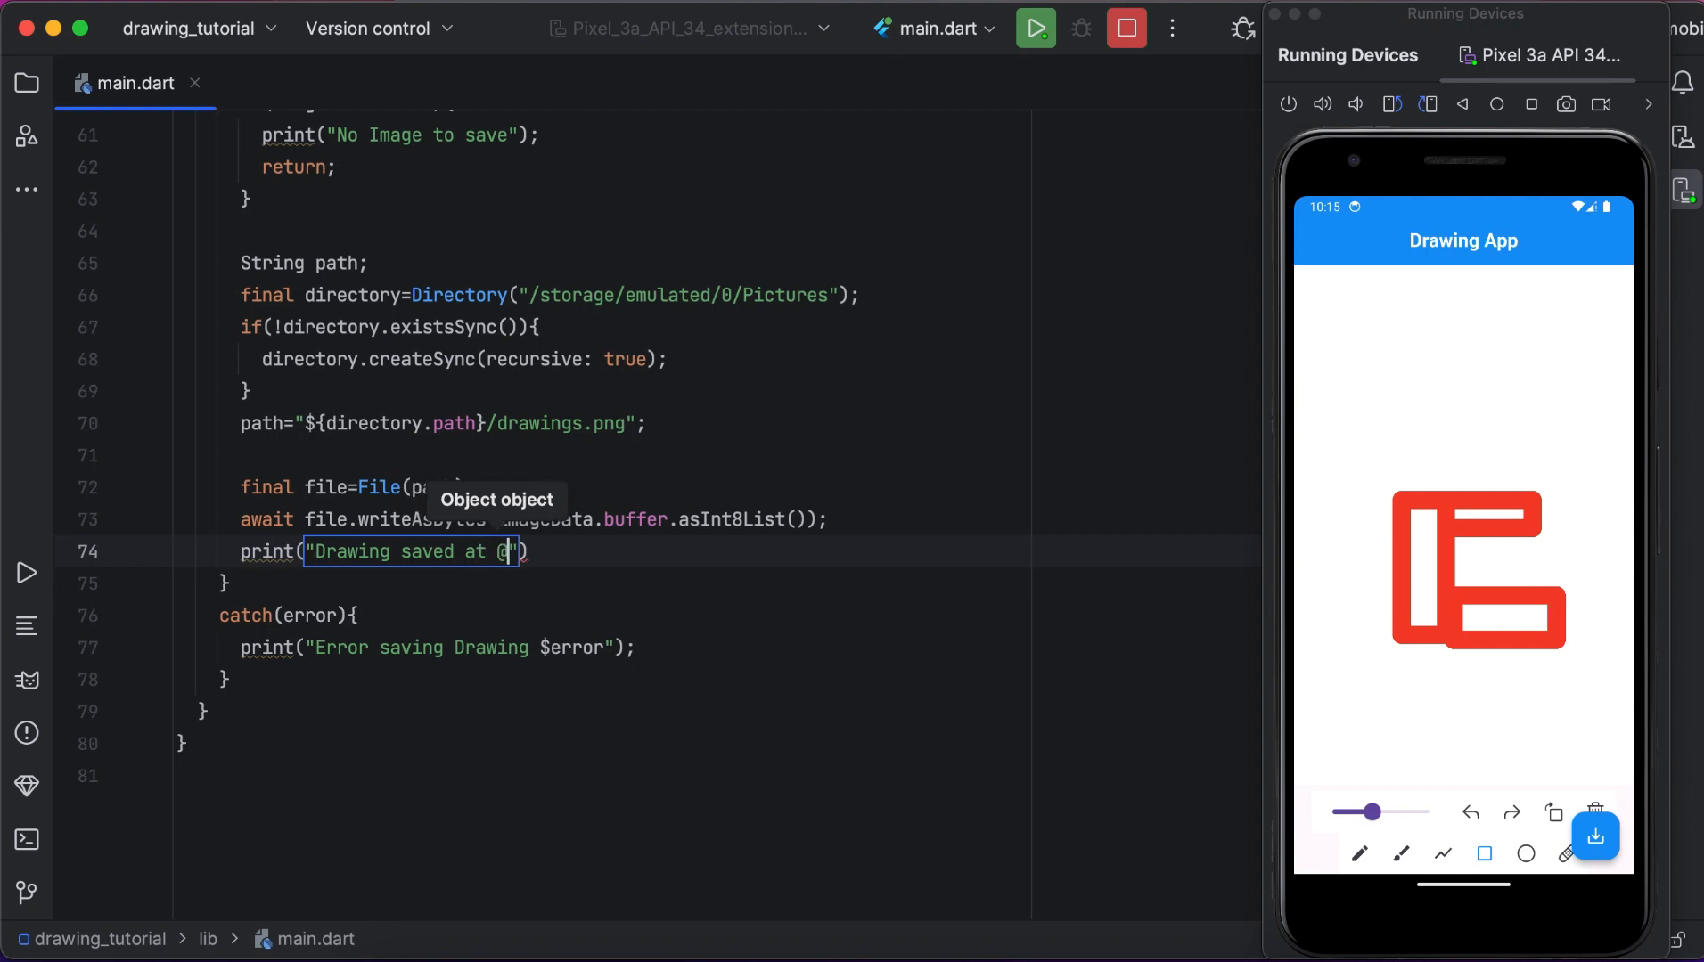
pyautogui.write('path')
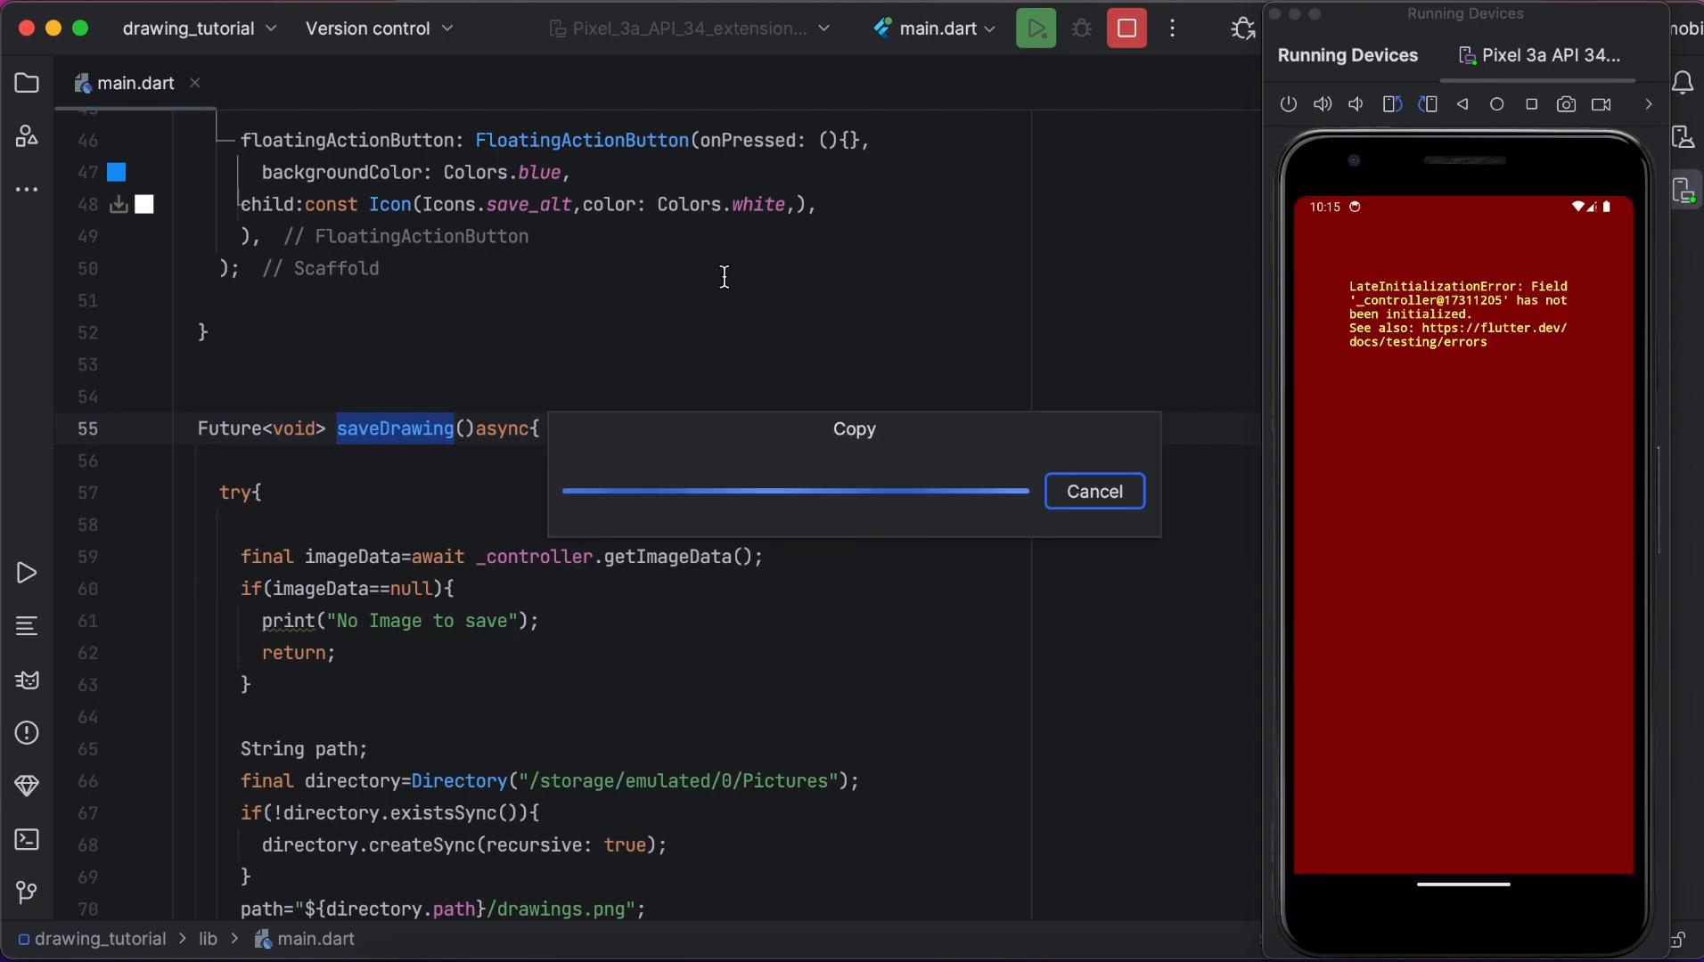
pyautogui.moveTo(869, 226)
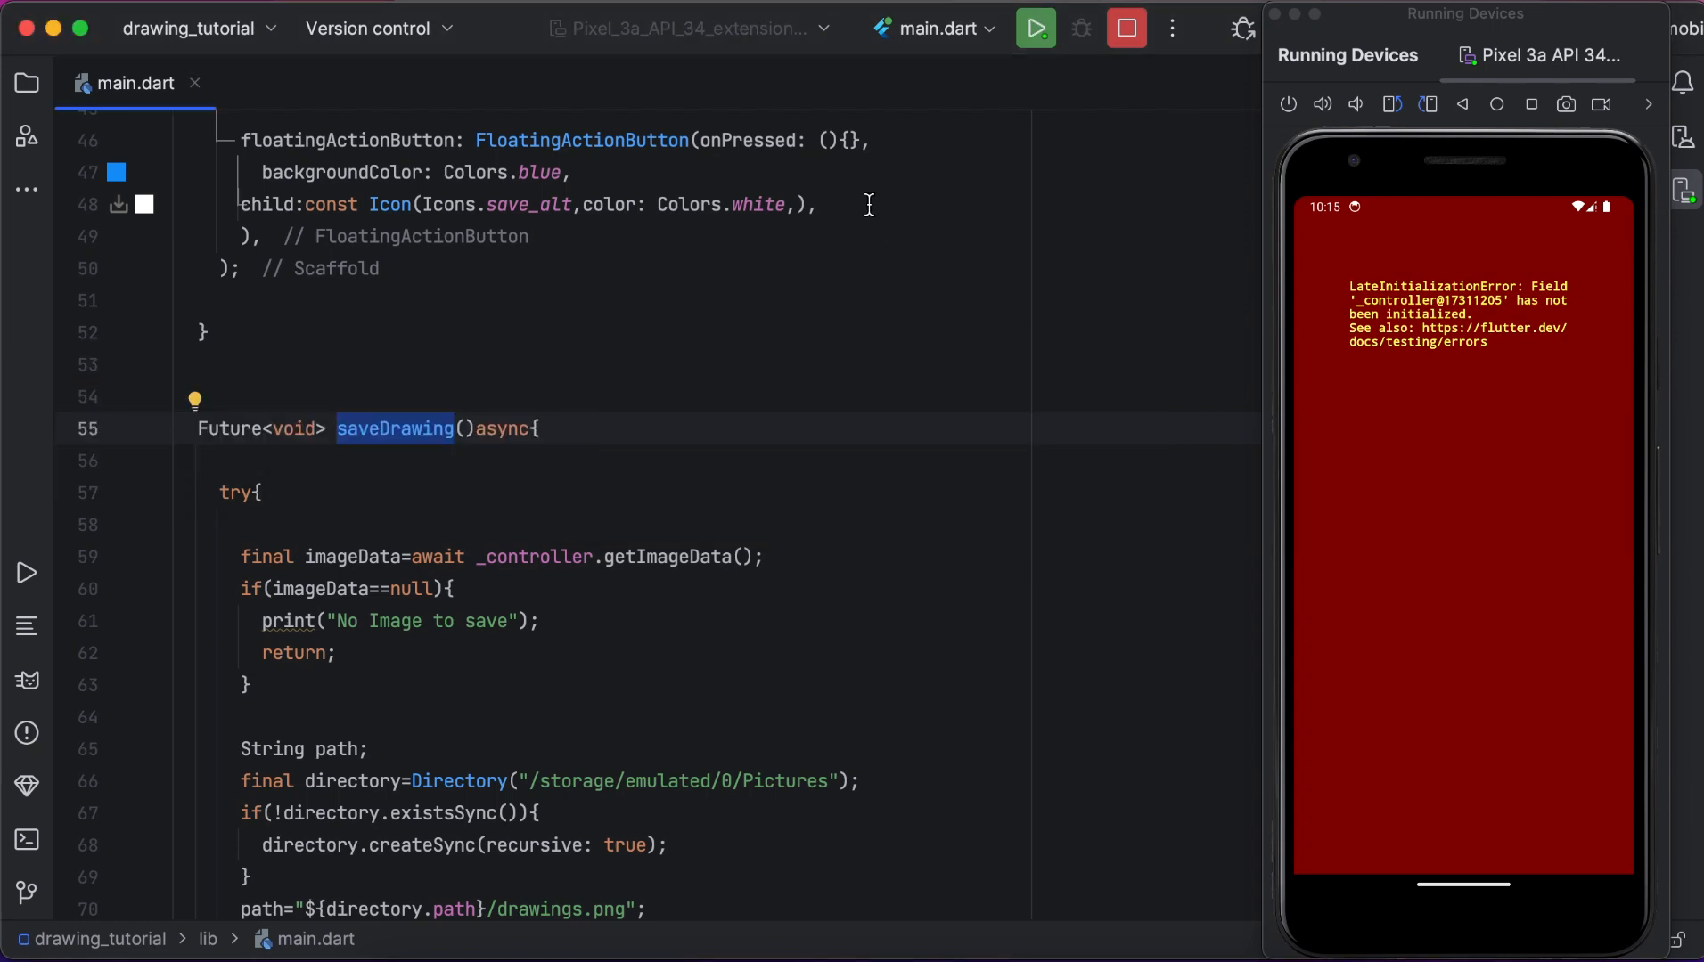
# Replace the empty onPressed callback with saveDrawing and put the button's arguments on separate lines.
pyautogui.scroll(3)
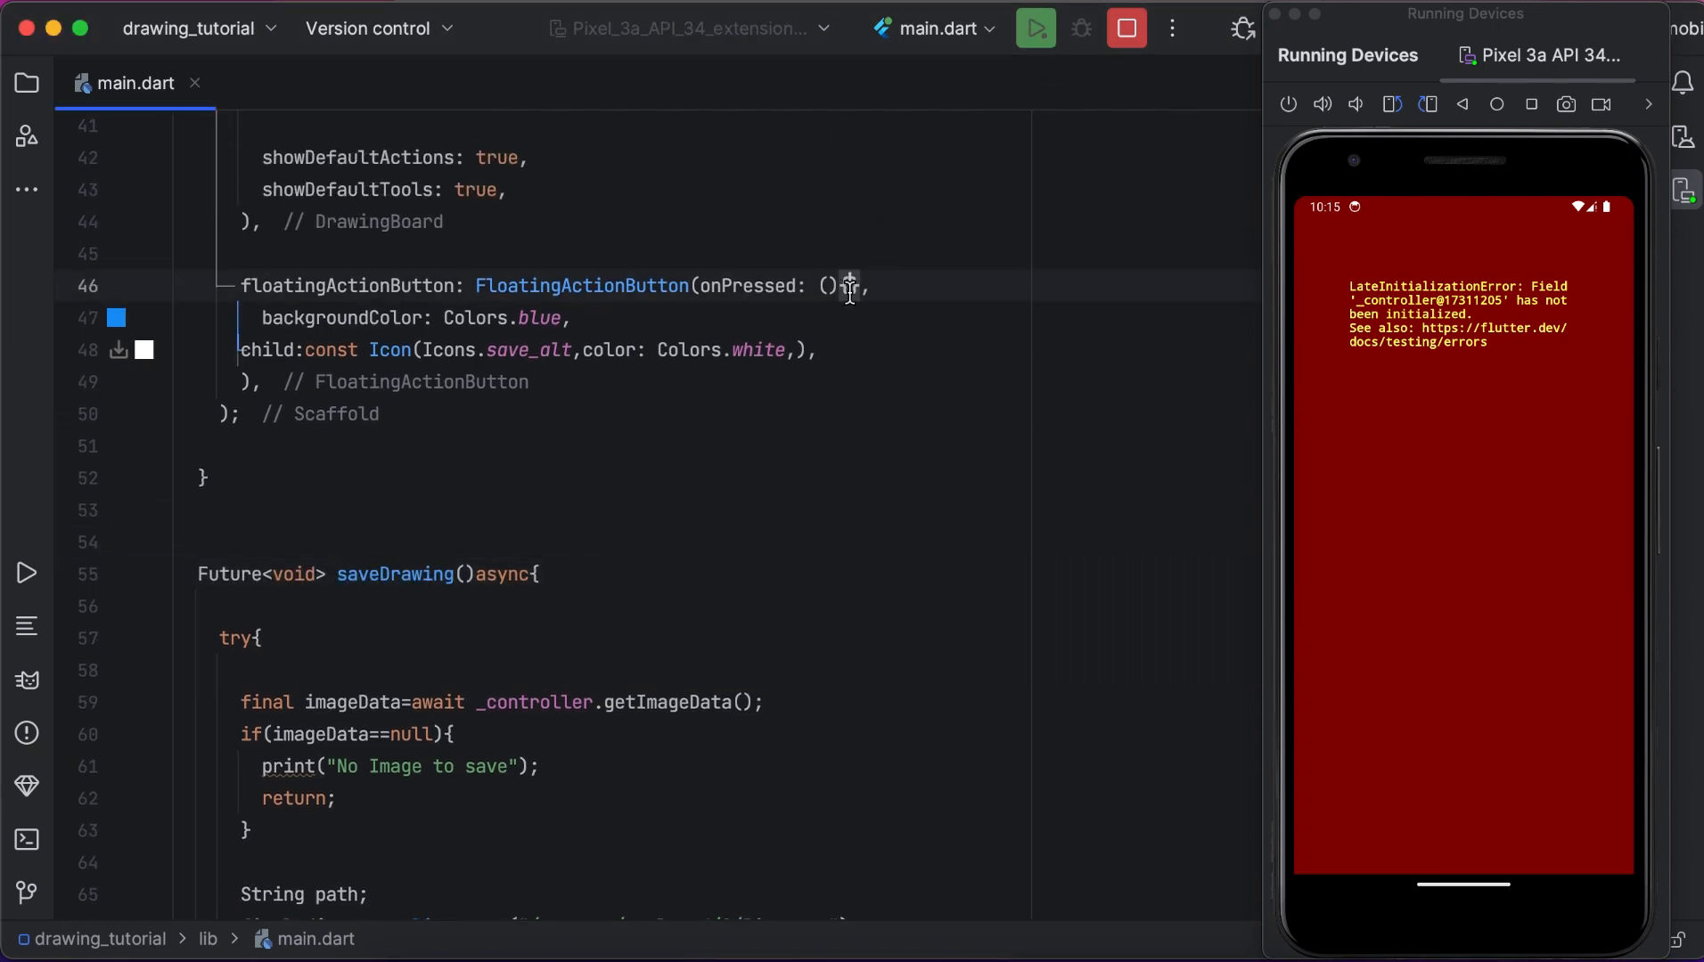
pyautogui.write('{}')
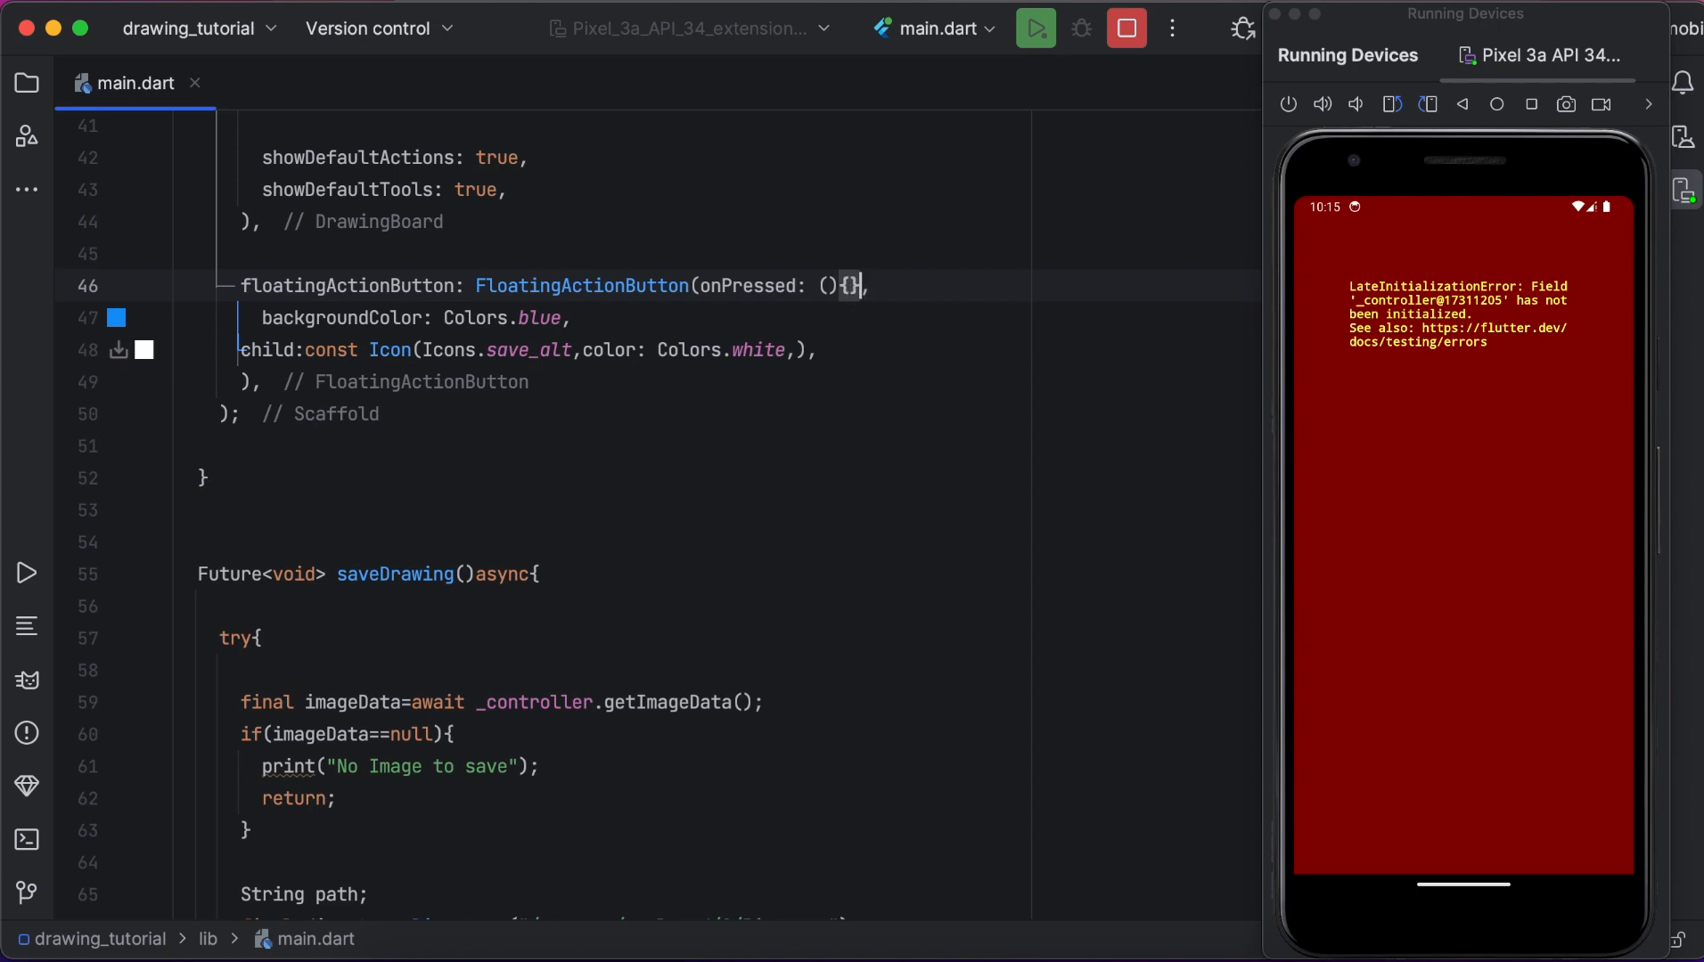
pyautogui.press('Backspace')
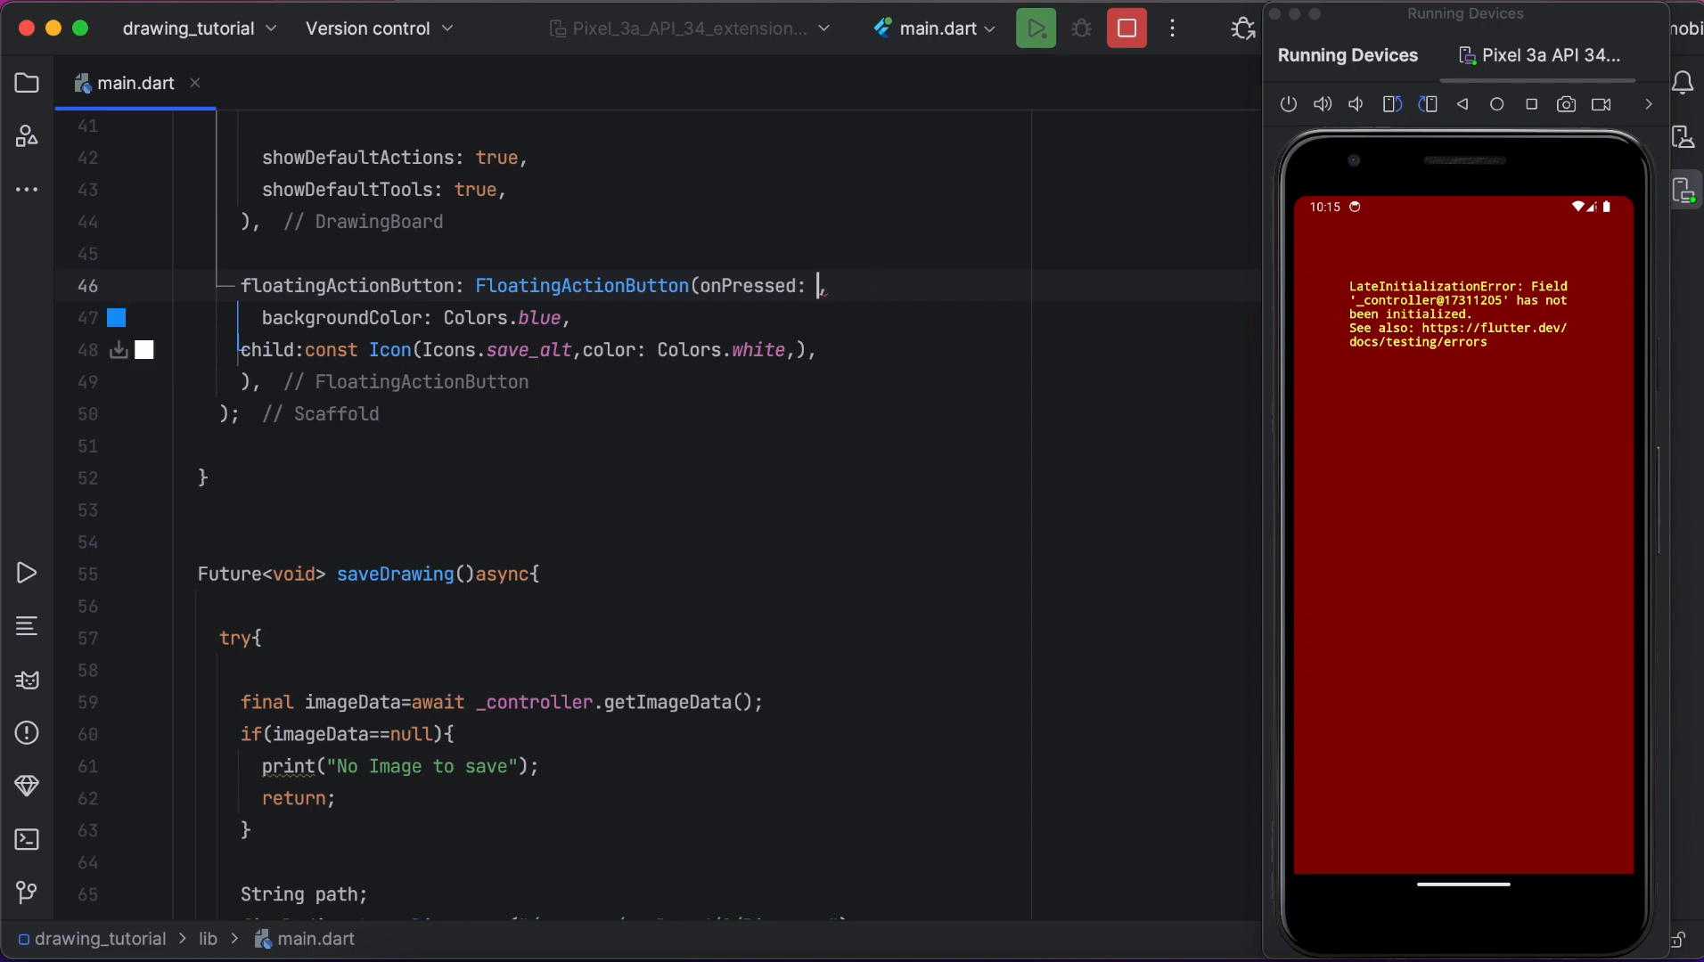
pyautogui.write('saveDrawing,')
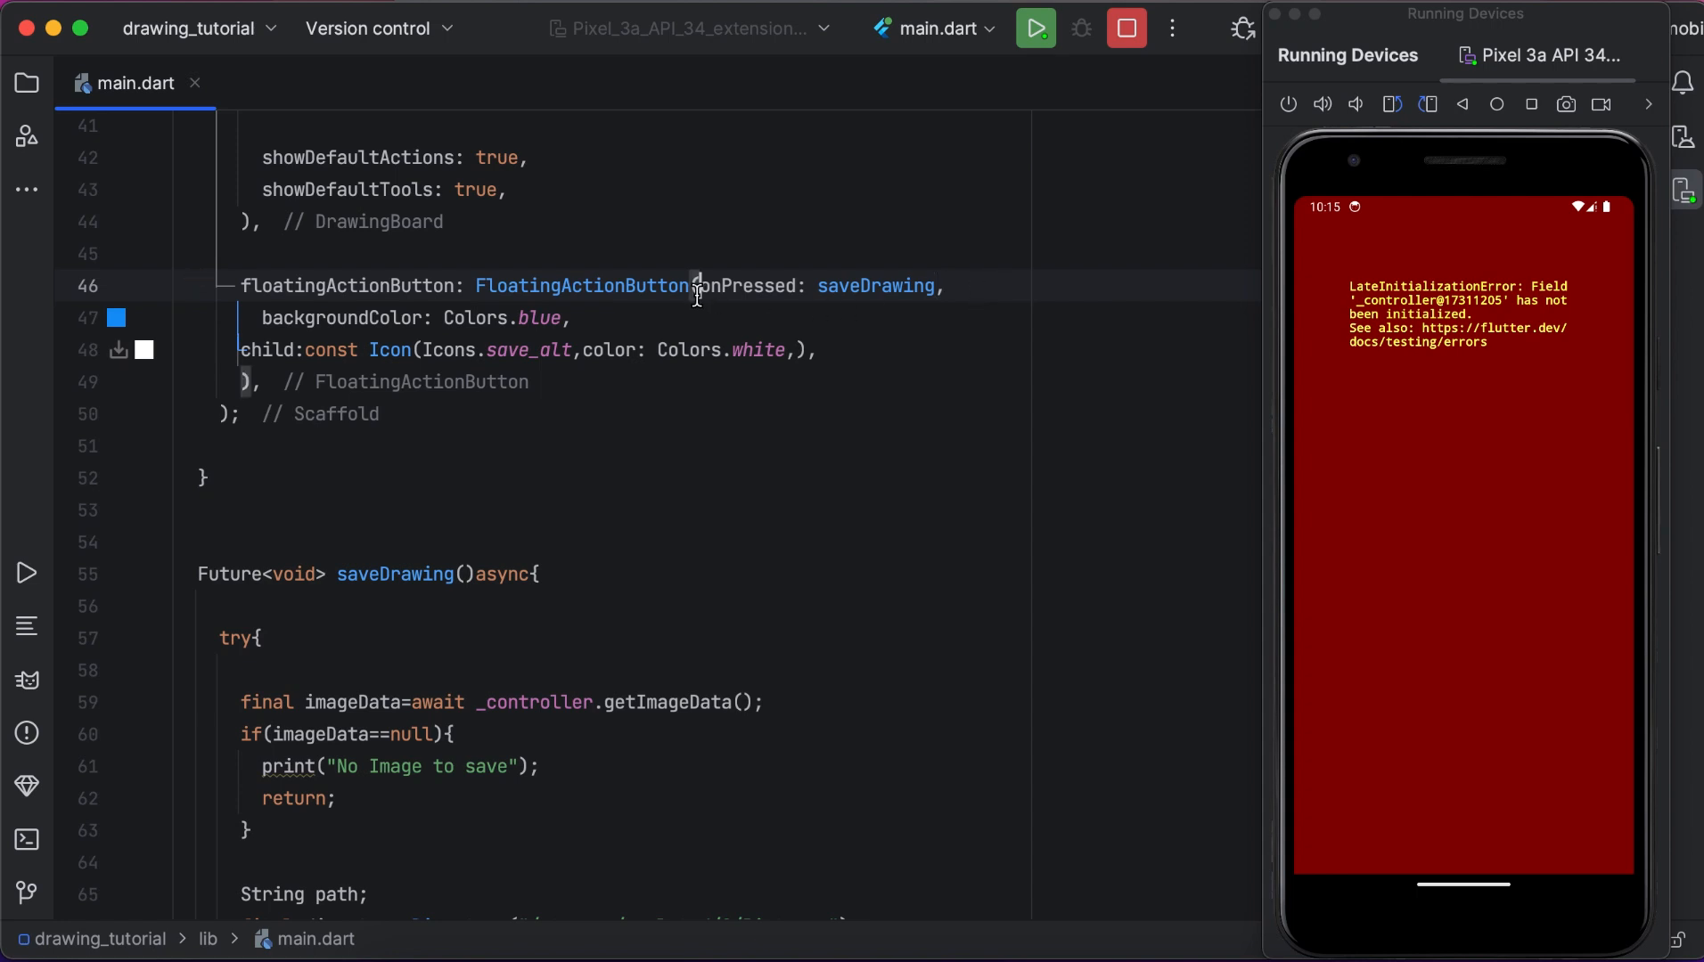
pyautogui.press('Enter')
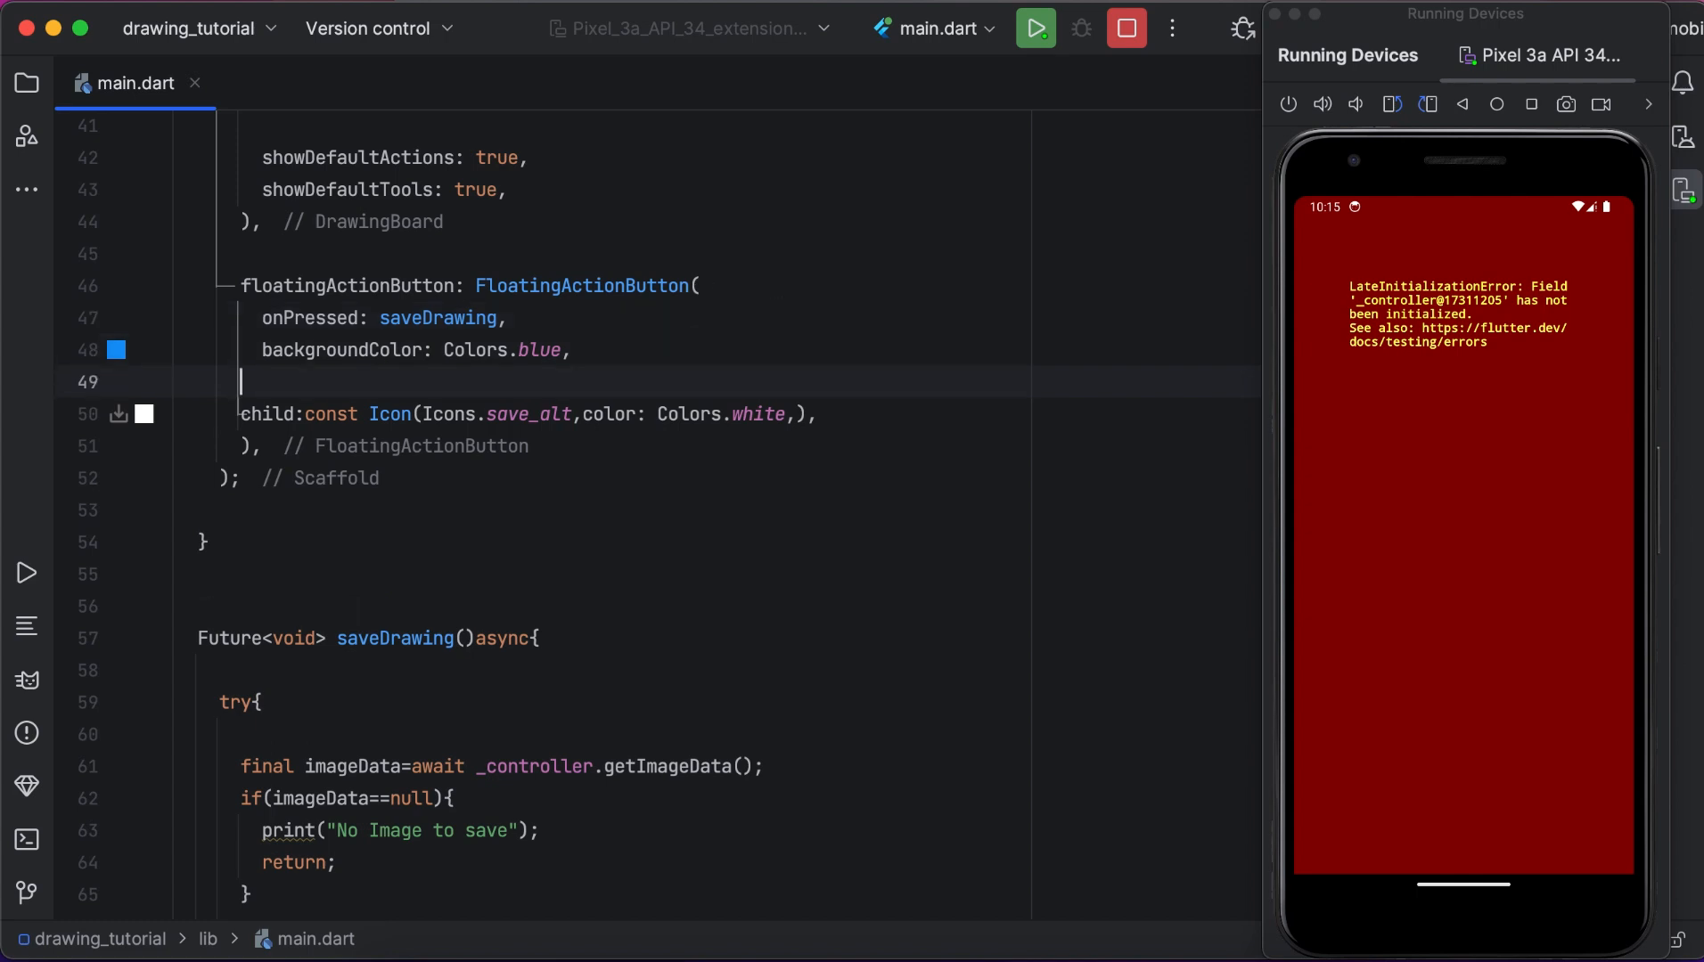
pyautogui.moveTo(742, 476)
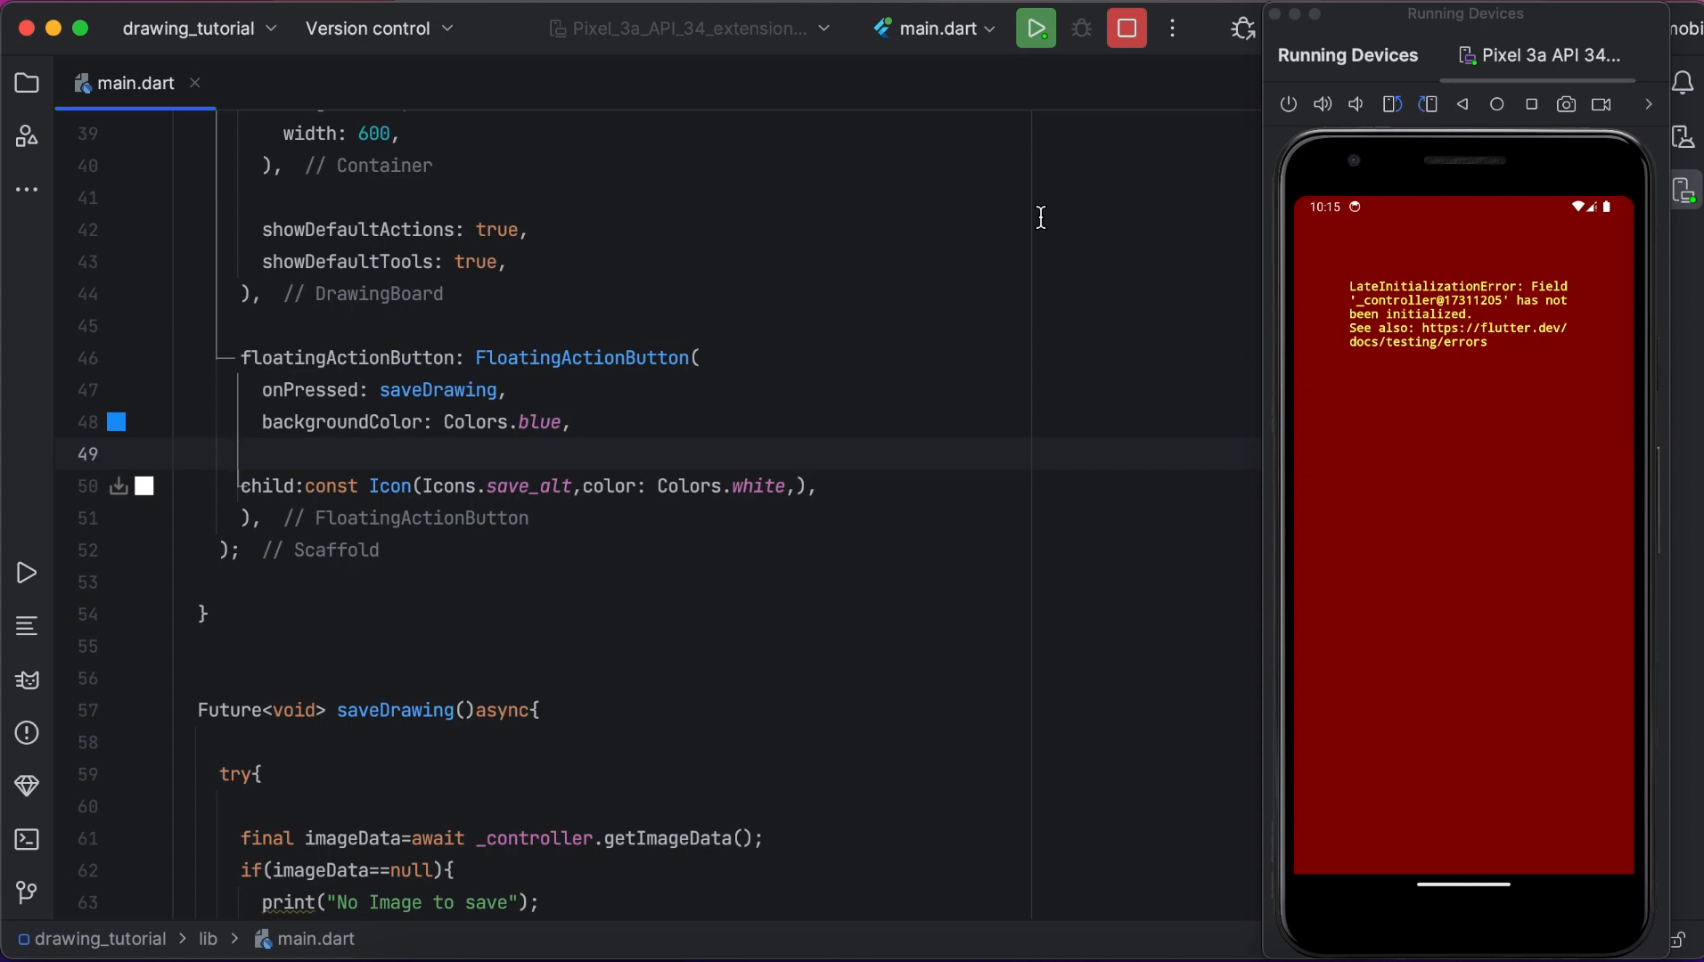
pyautogui.moveTo(25, 573)
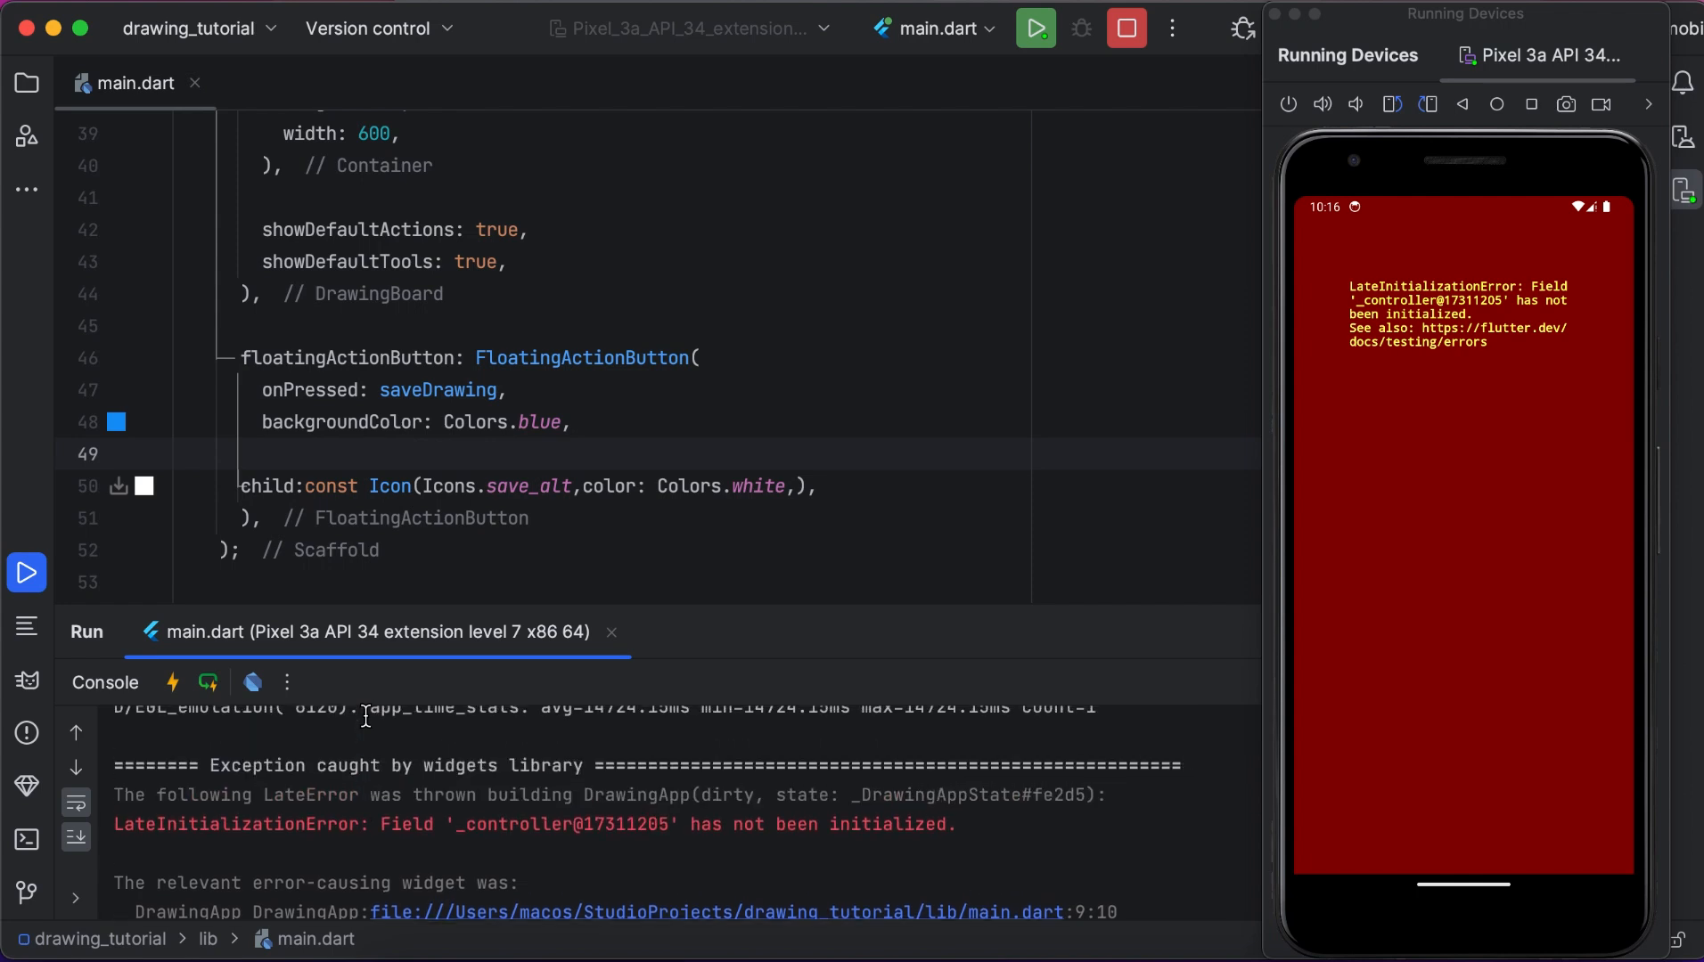
# Hide the Run tool window showing the LateInitializationError trace.
pyautogui.click(173, 682)
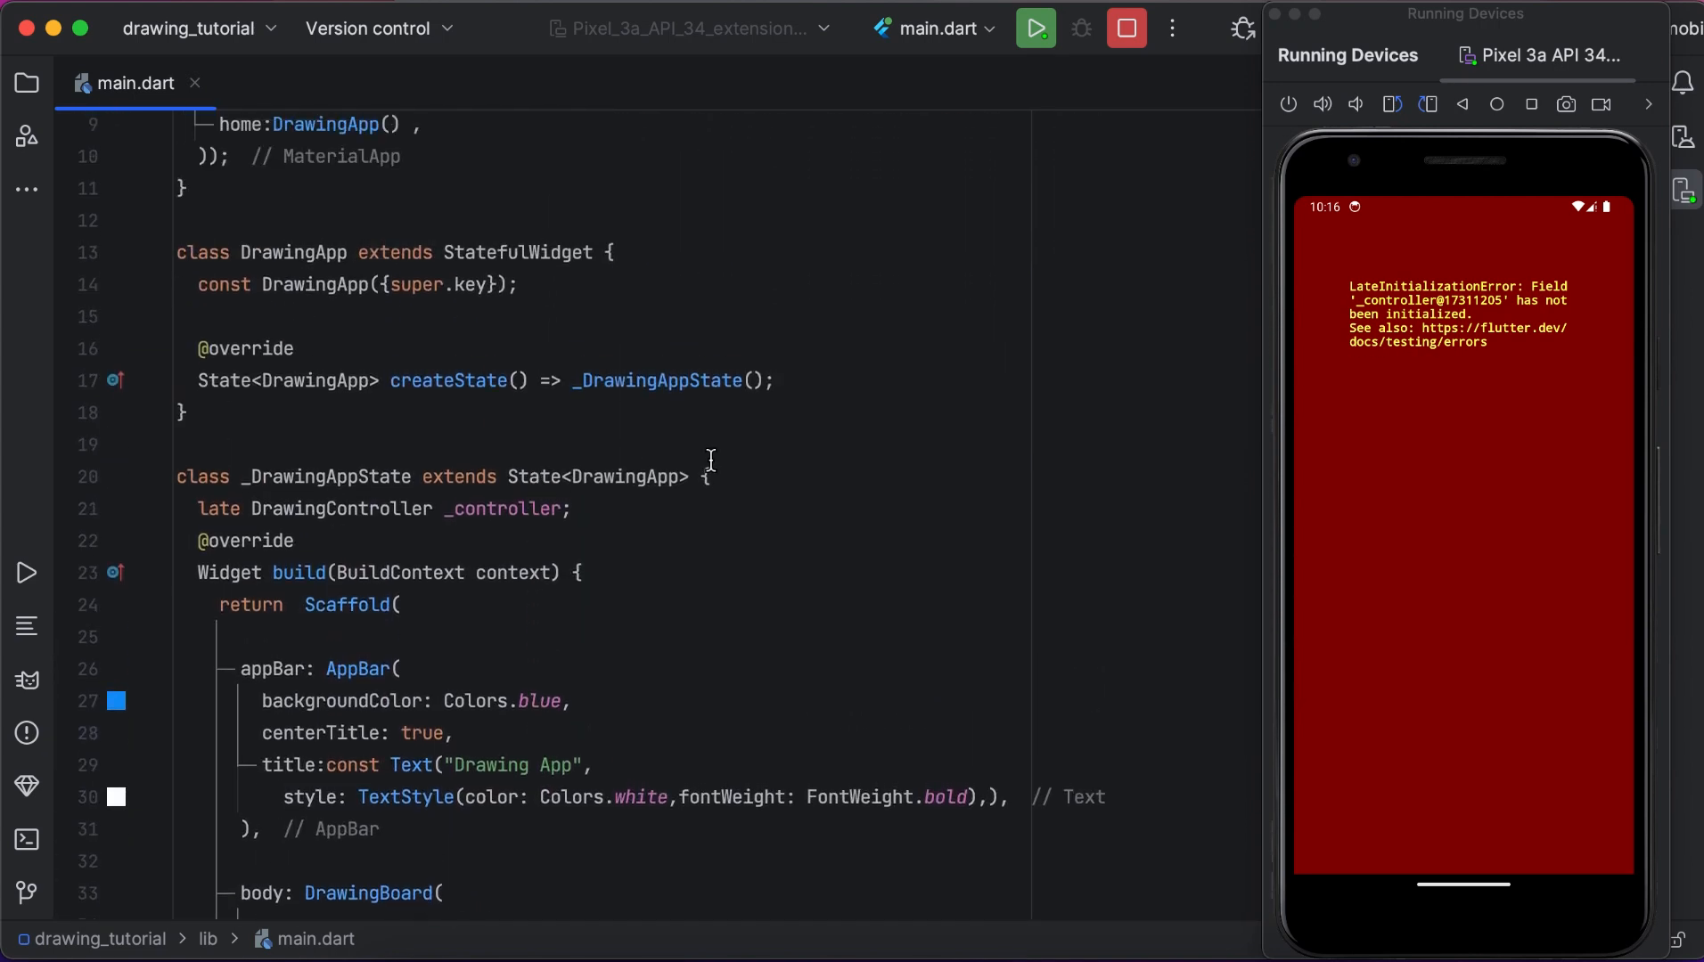
# Add an initState override that sets _controller = DrawingController().
pyautogui.press('Enter')
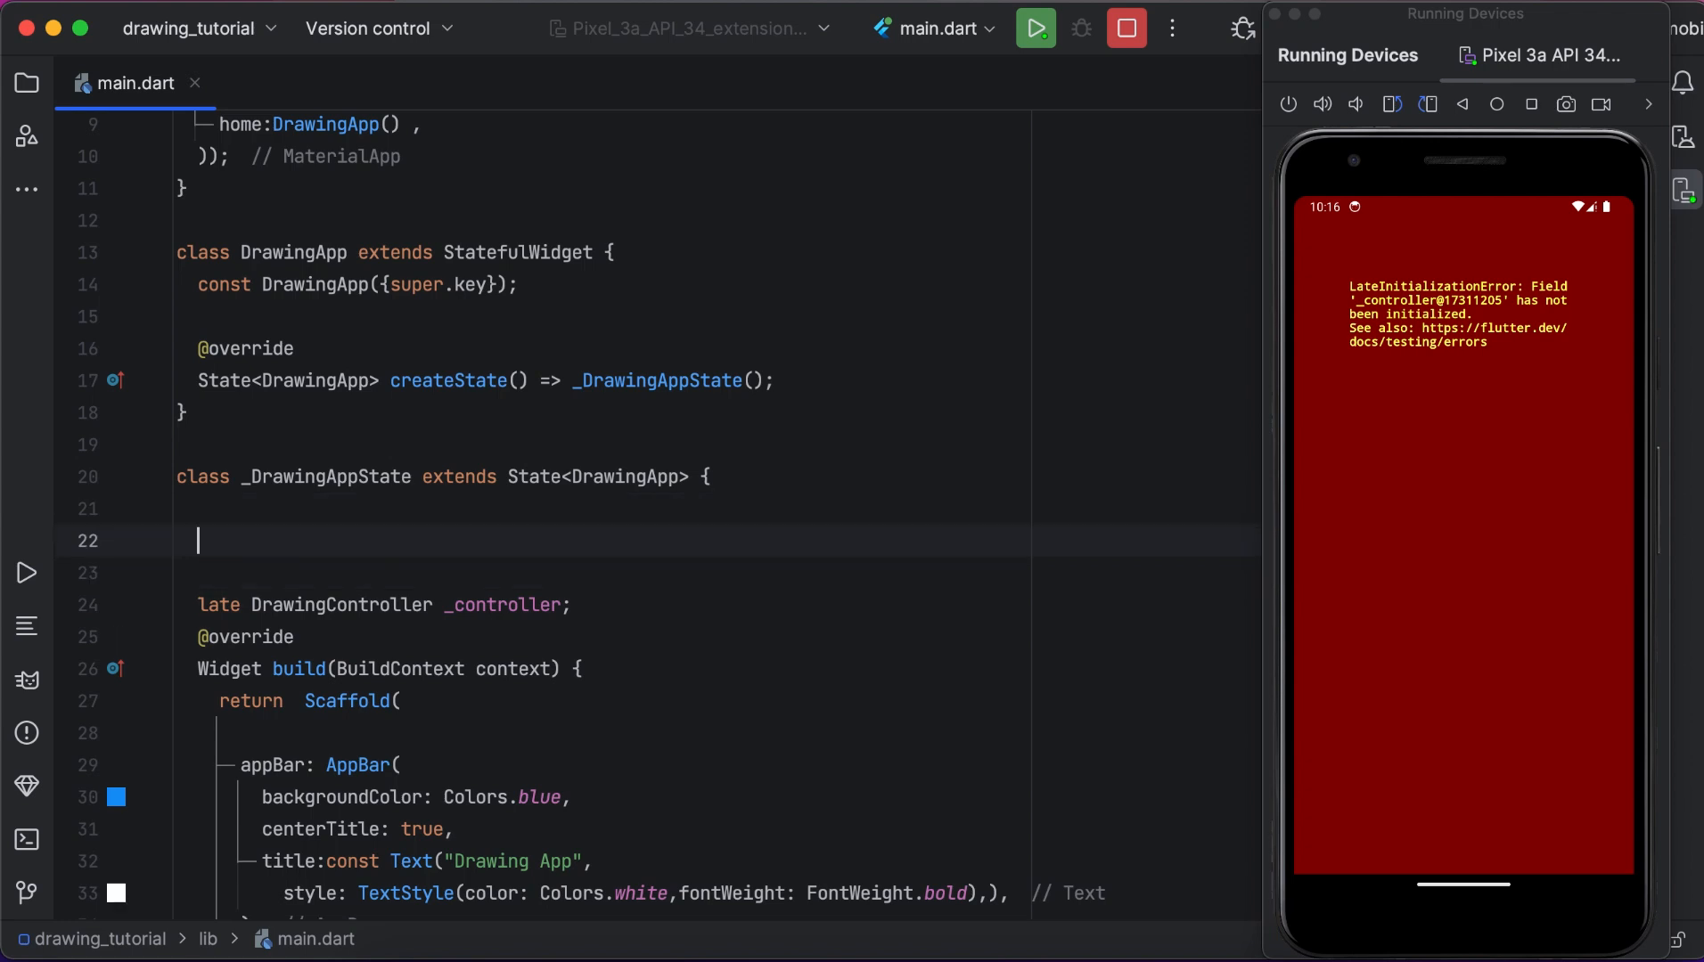
pyautogui.write('ini')
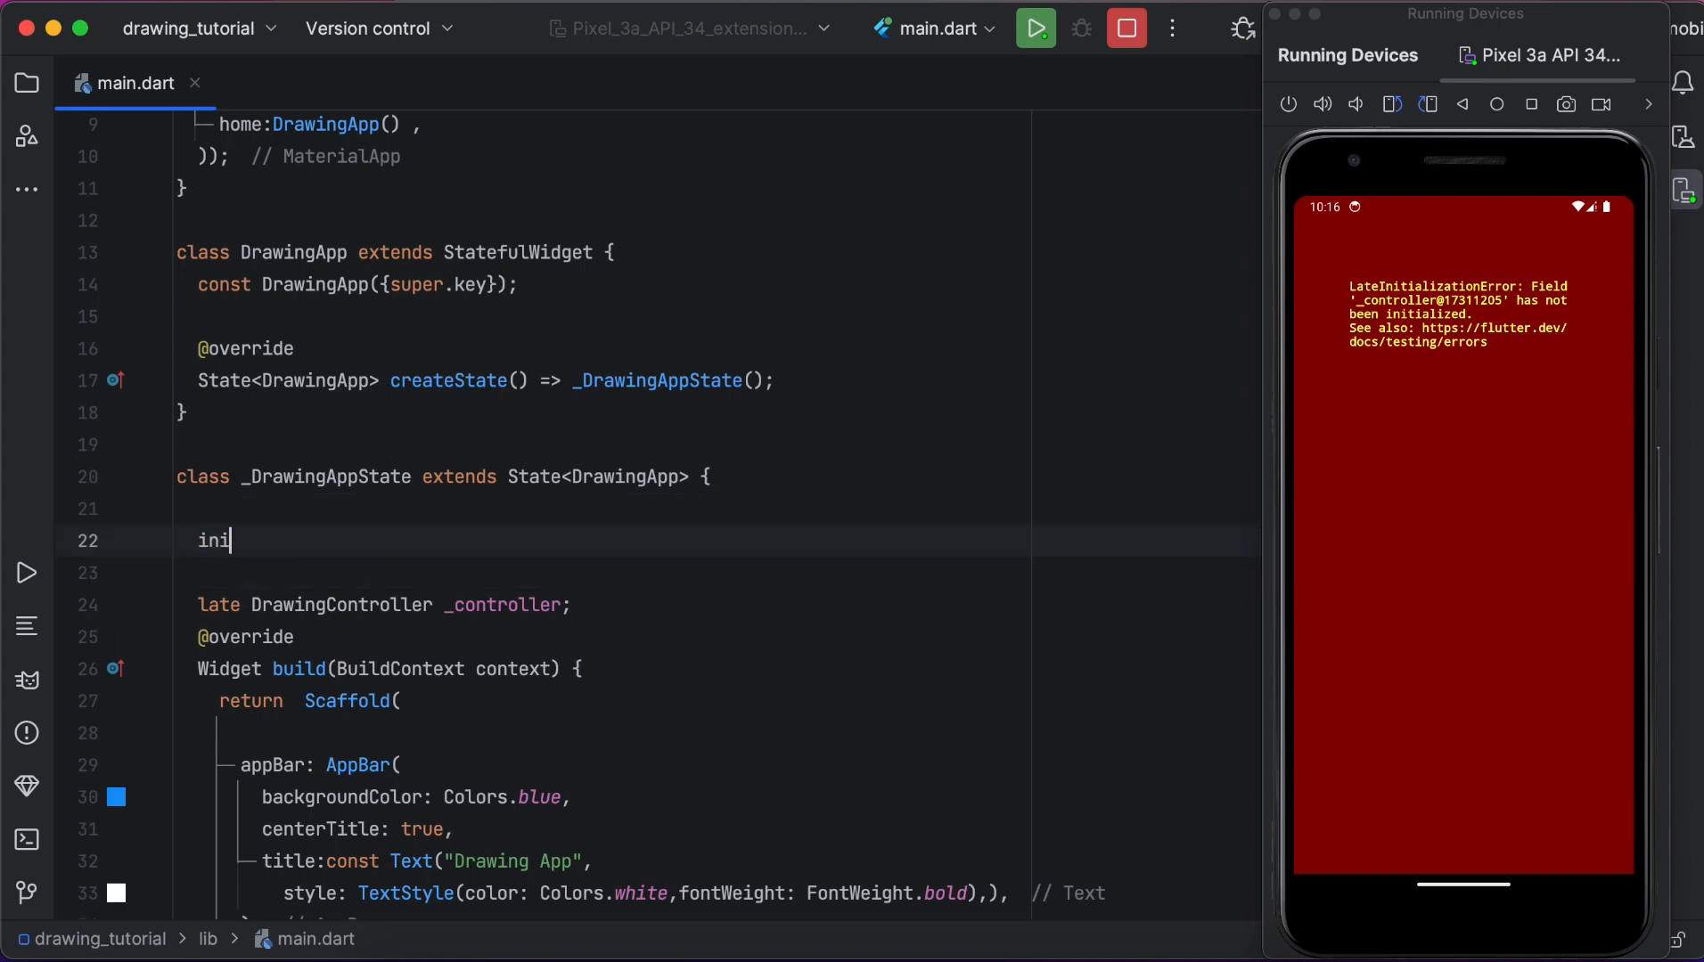
pyautogui.press('Tab')
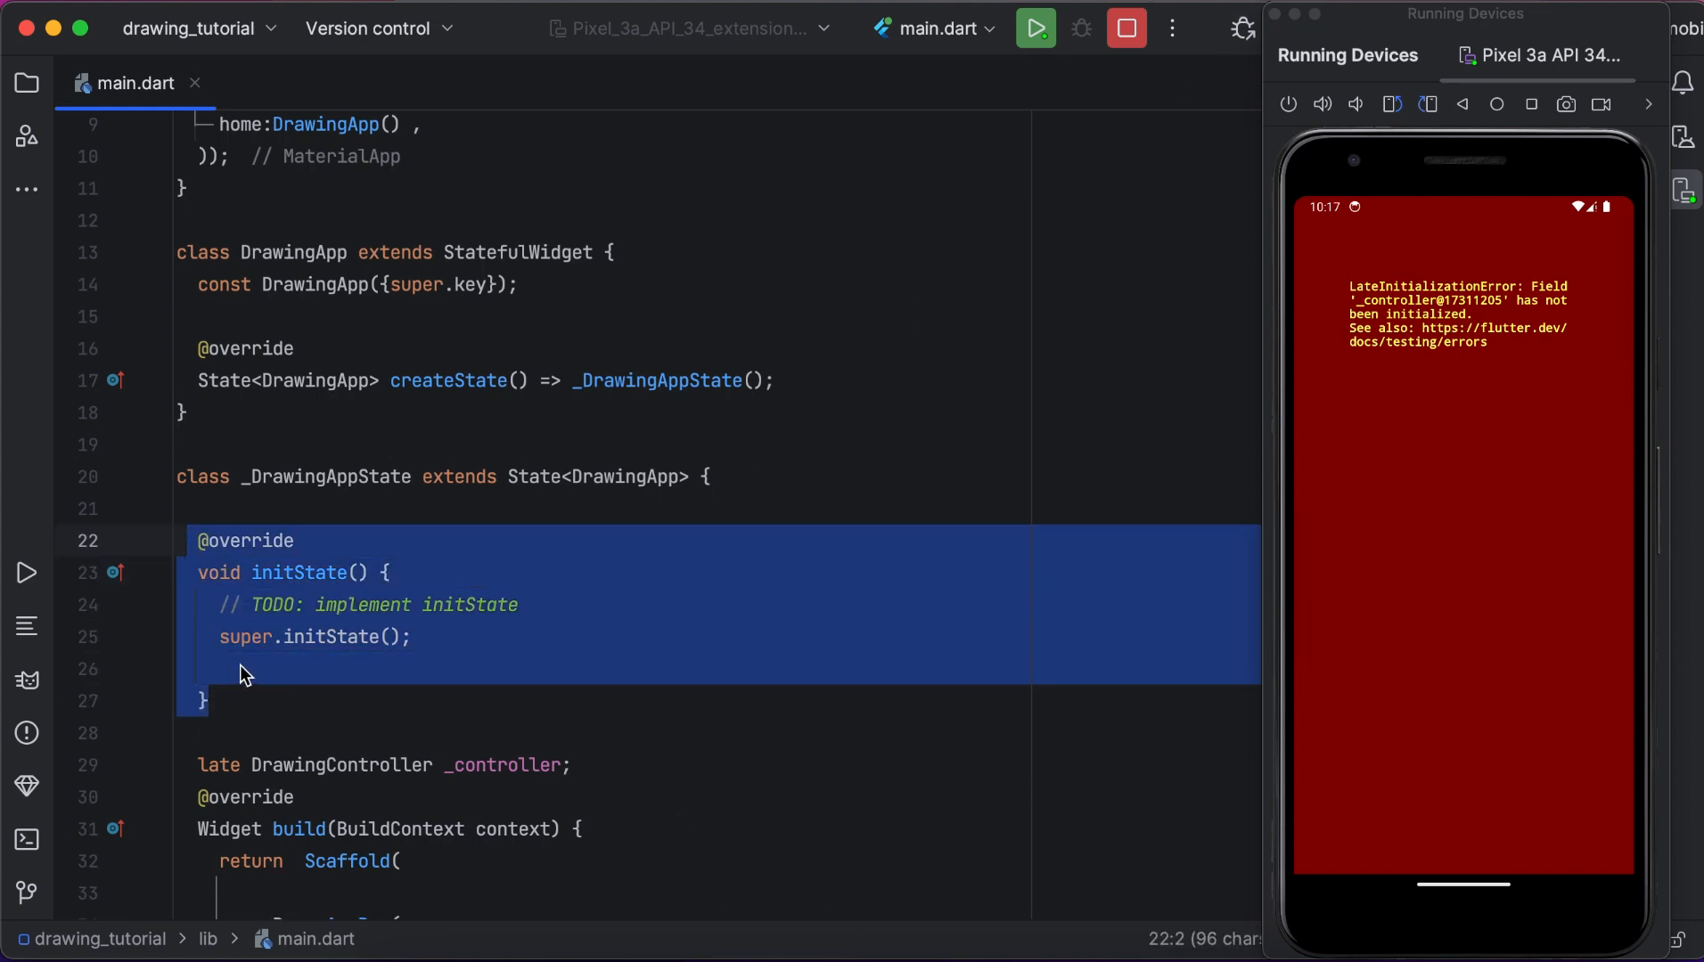
pyautogui.write('_')
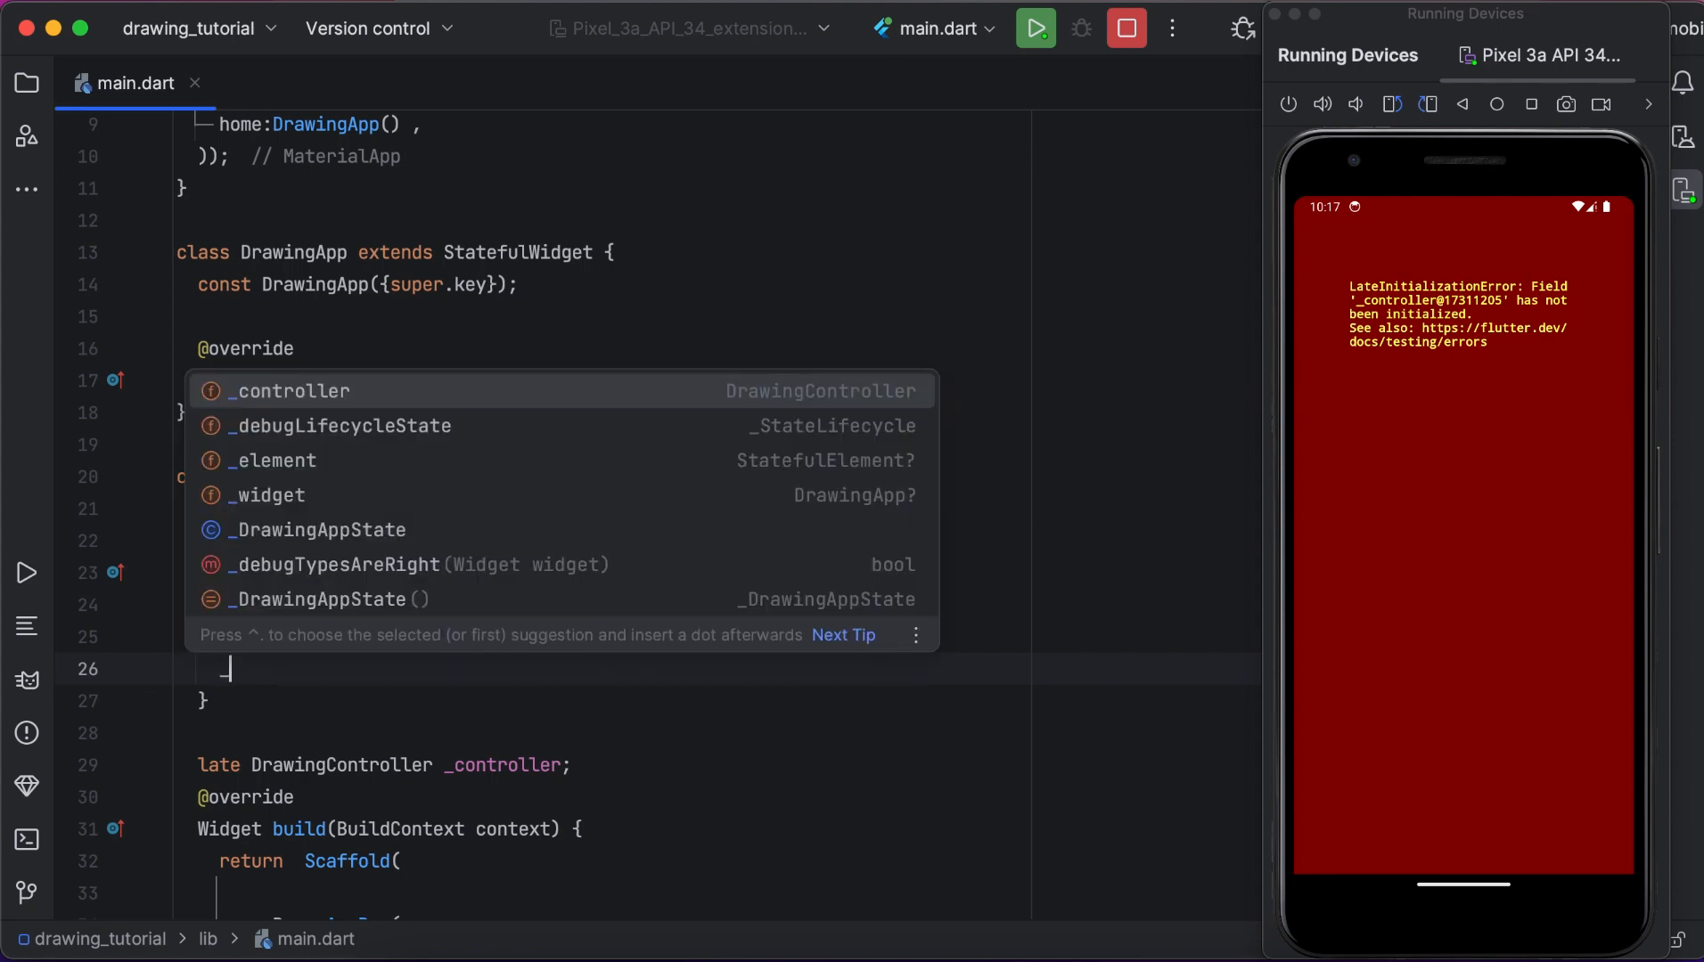
pyautogui.write('_controller')
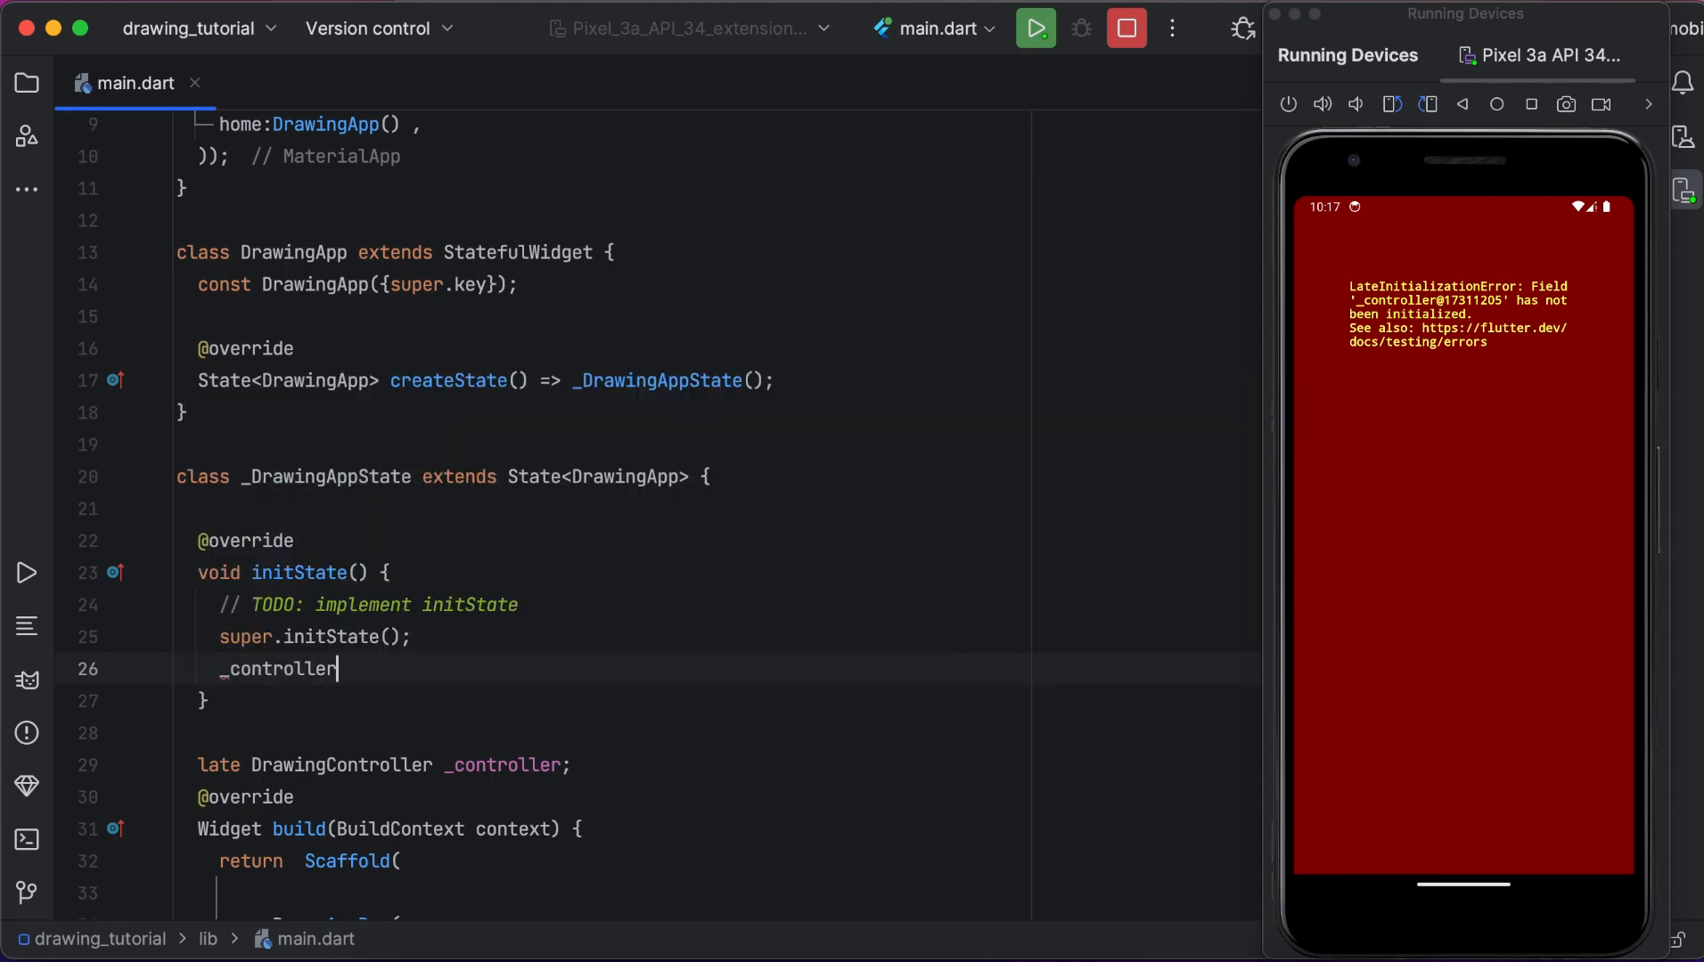
pyautogui.write('=Dra')
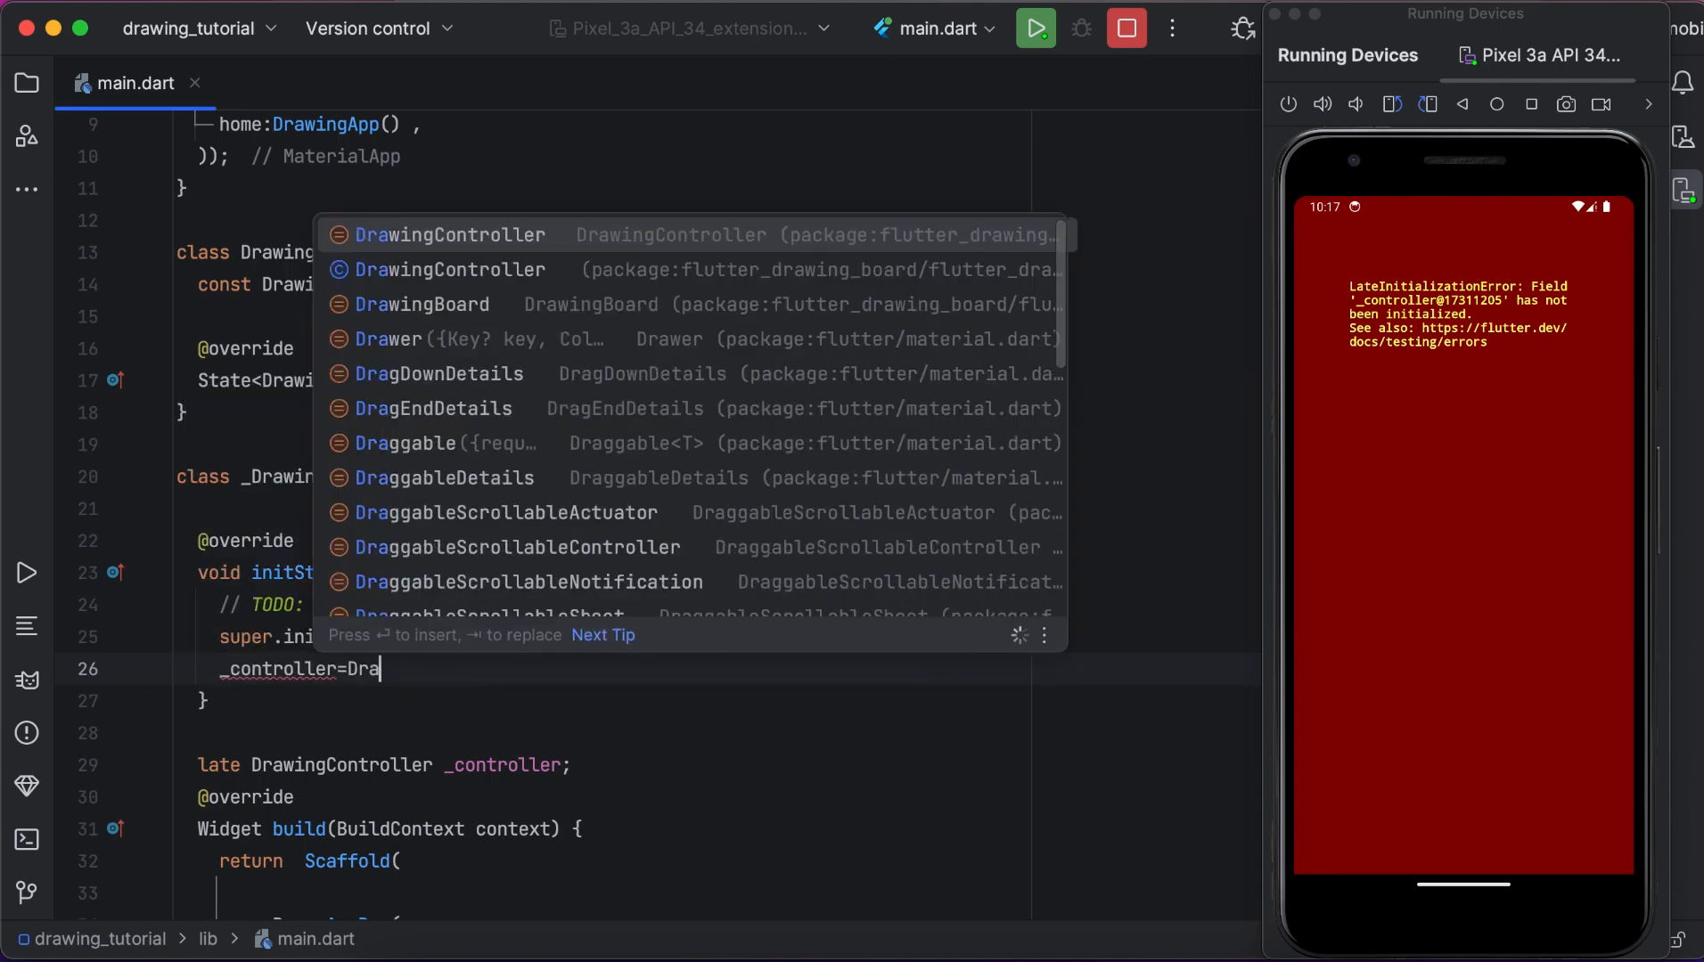
pyautogui.press('Enter')
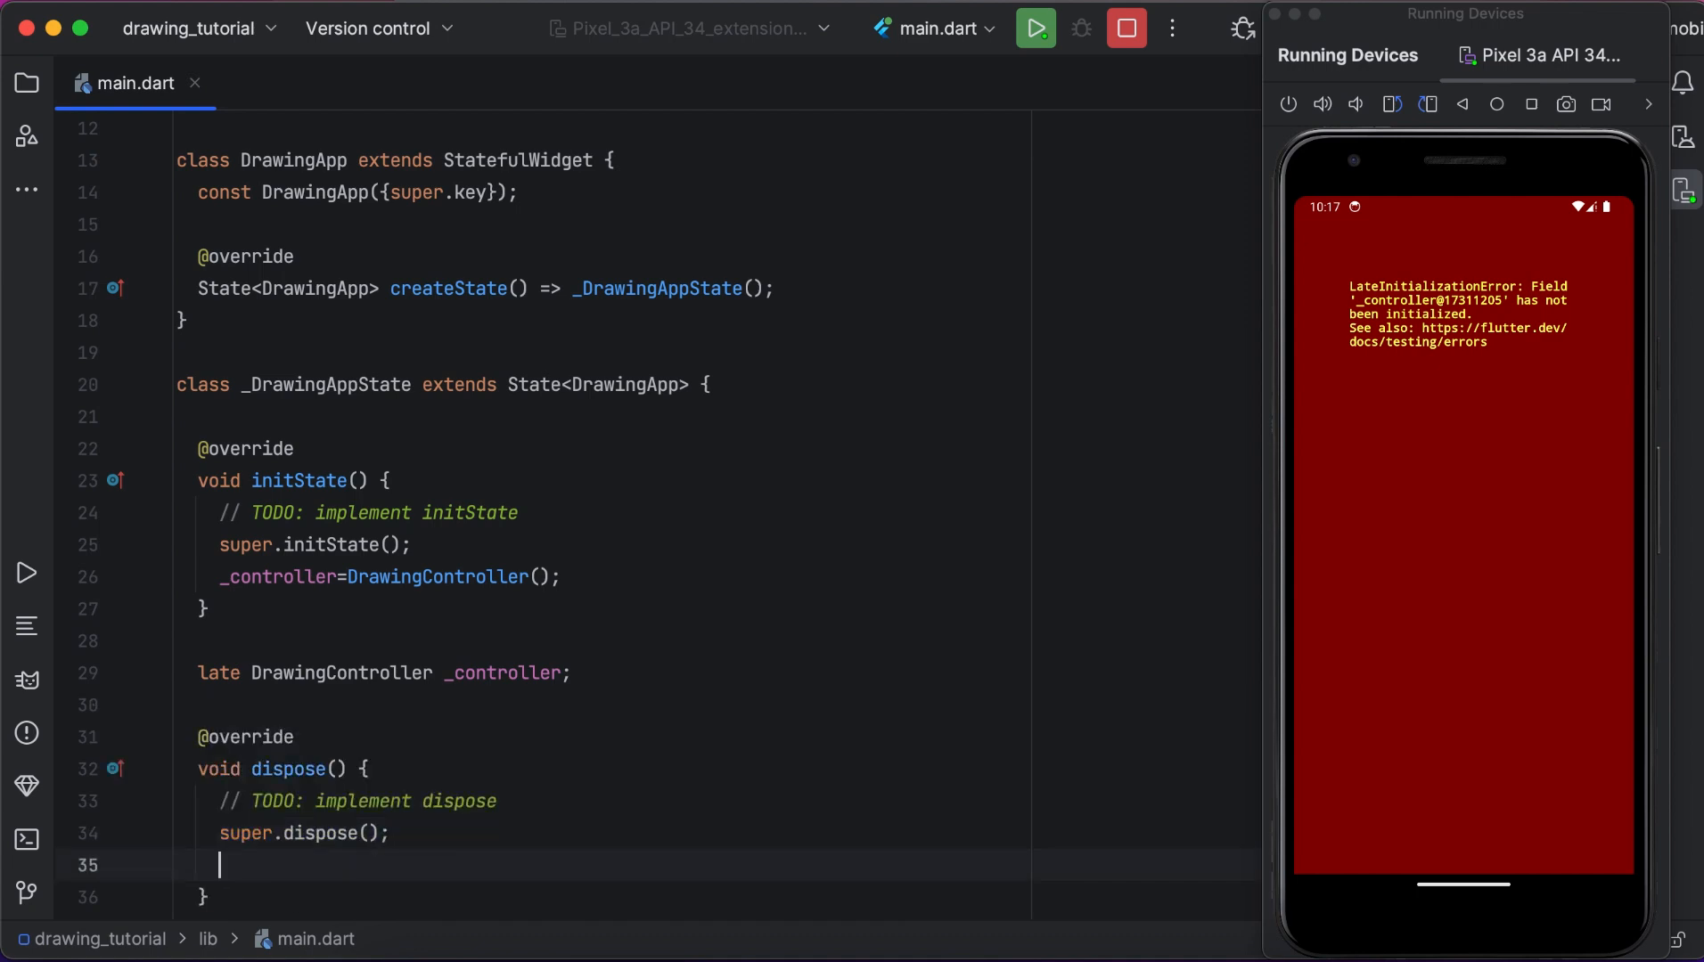
# Call _controller.dispose() in dispose() and hot-restart the app to show the blank canvas.
pyautogui.write('_controller.d')
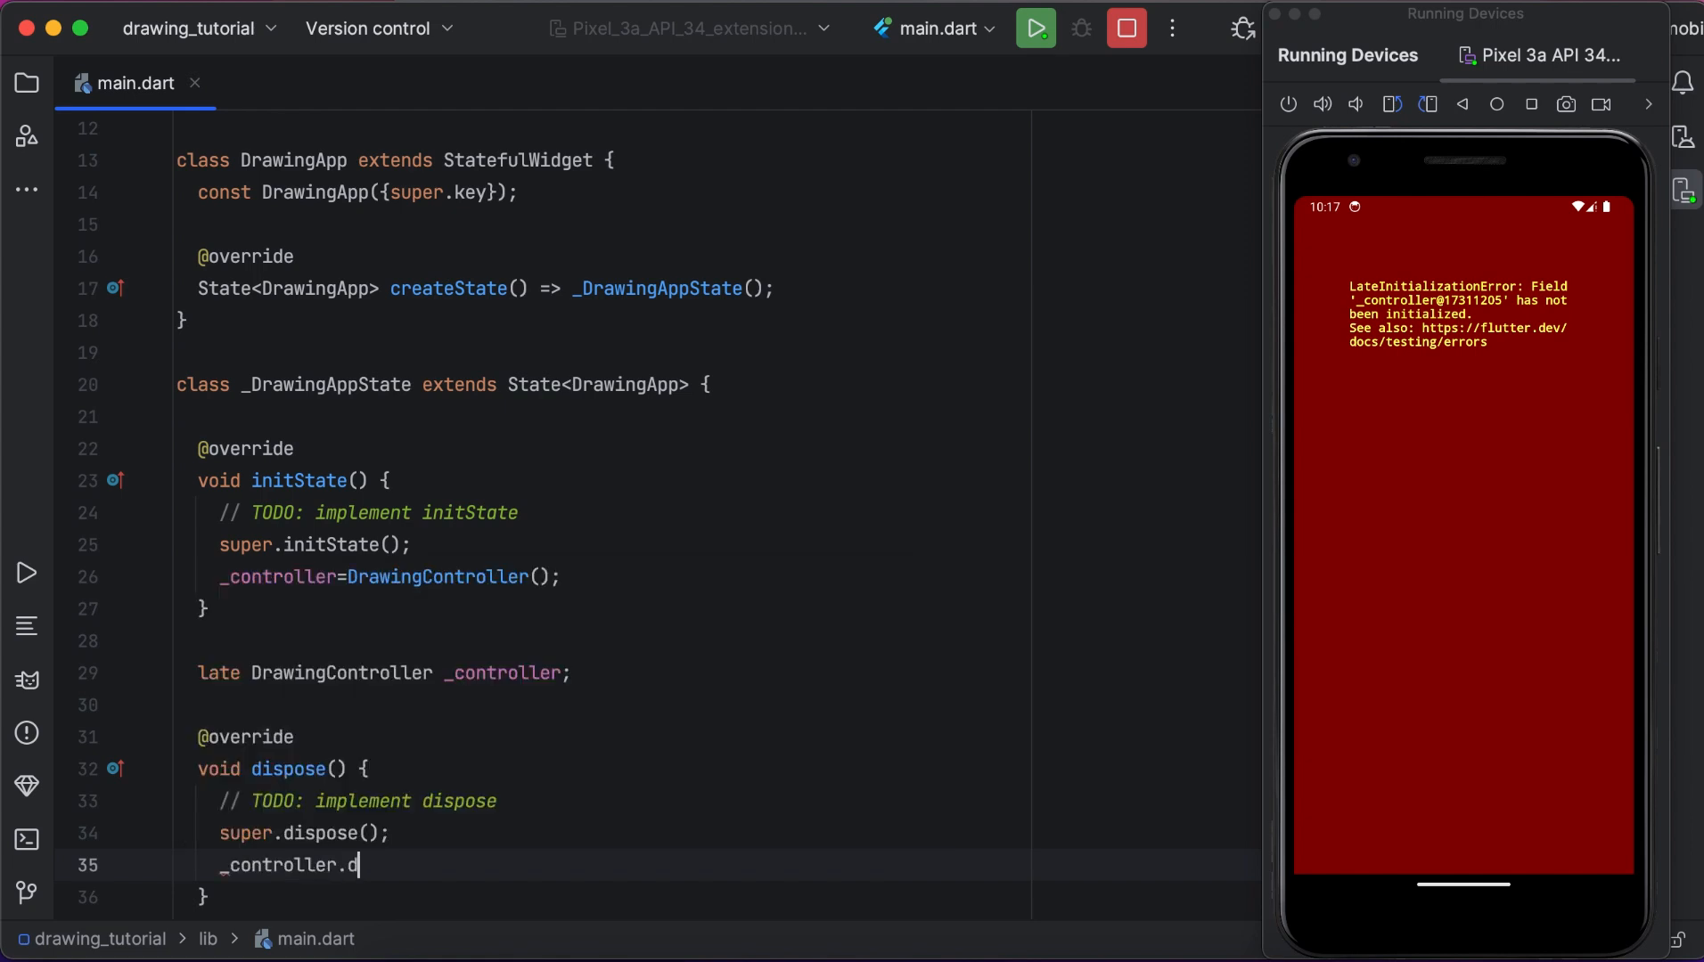
pyautogui.write('rawConfig')
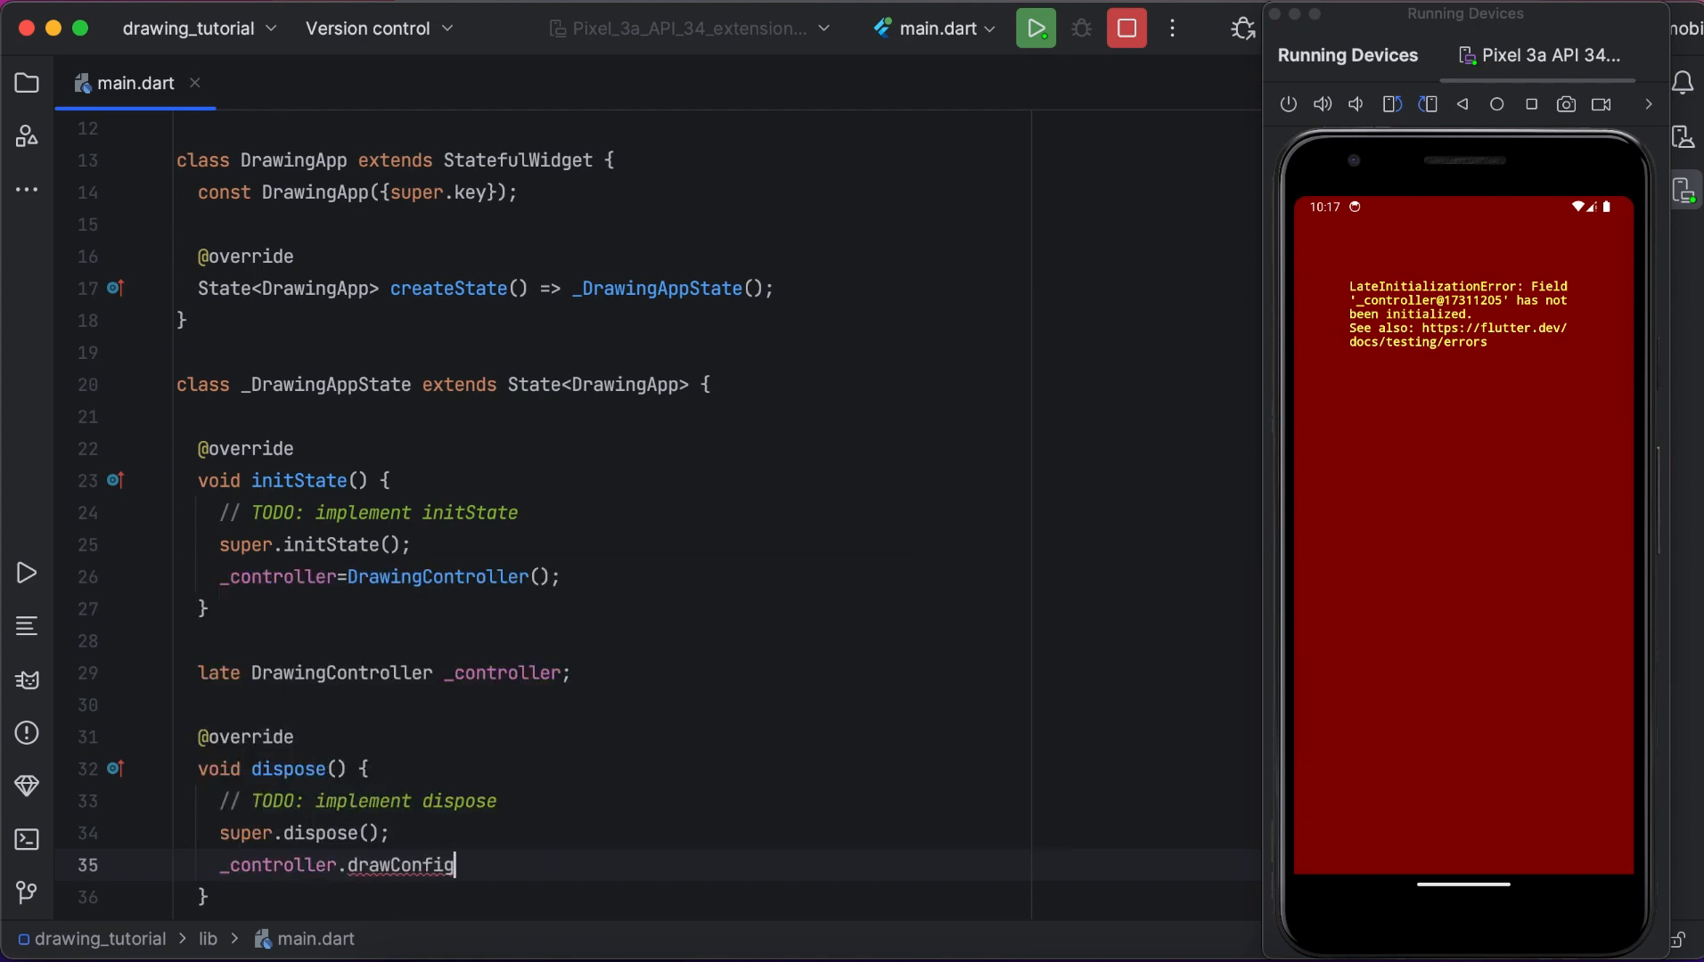
pyautogui.write('dispose();')
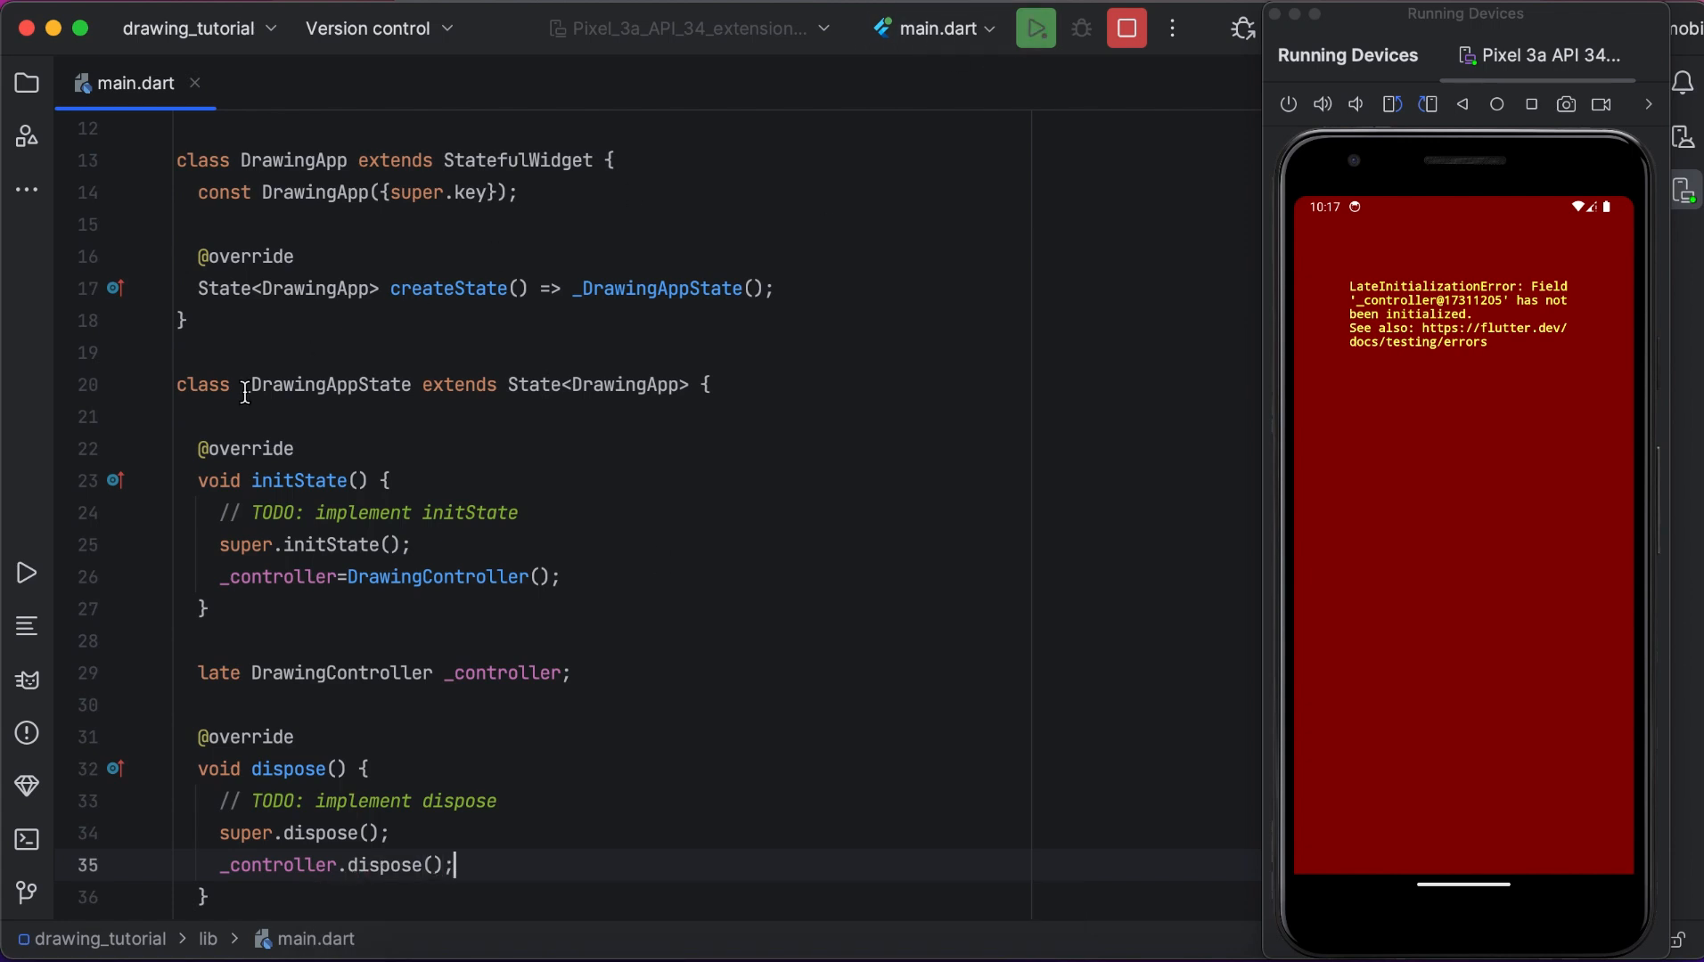
pyautogui.click(26, 574)
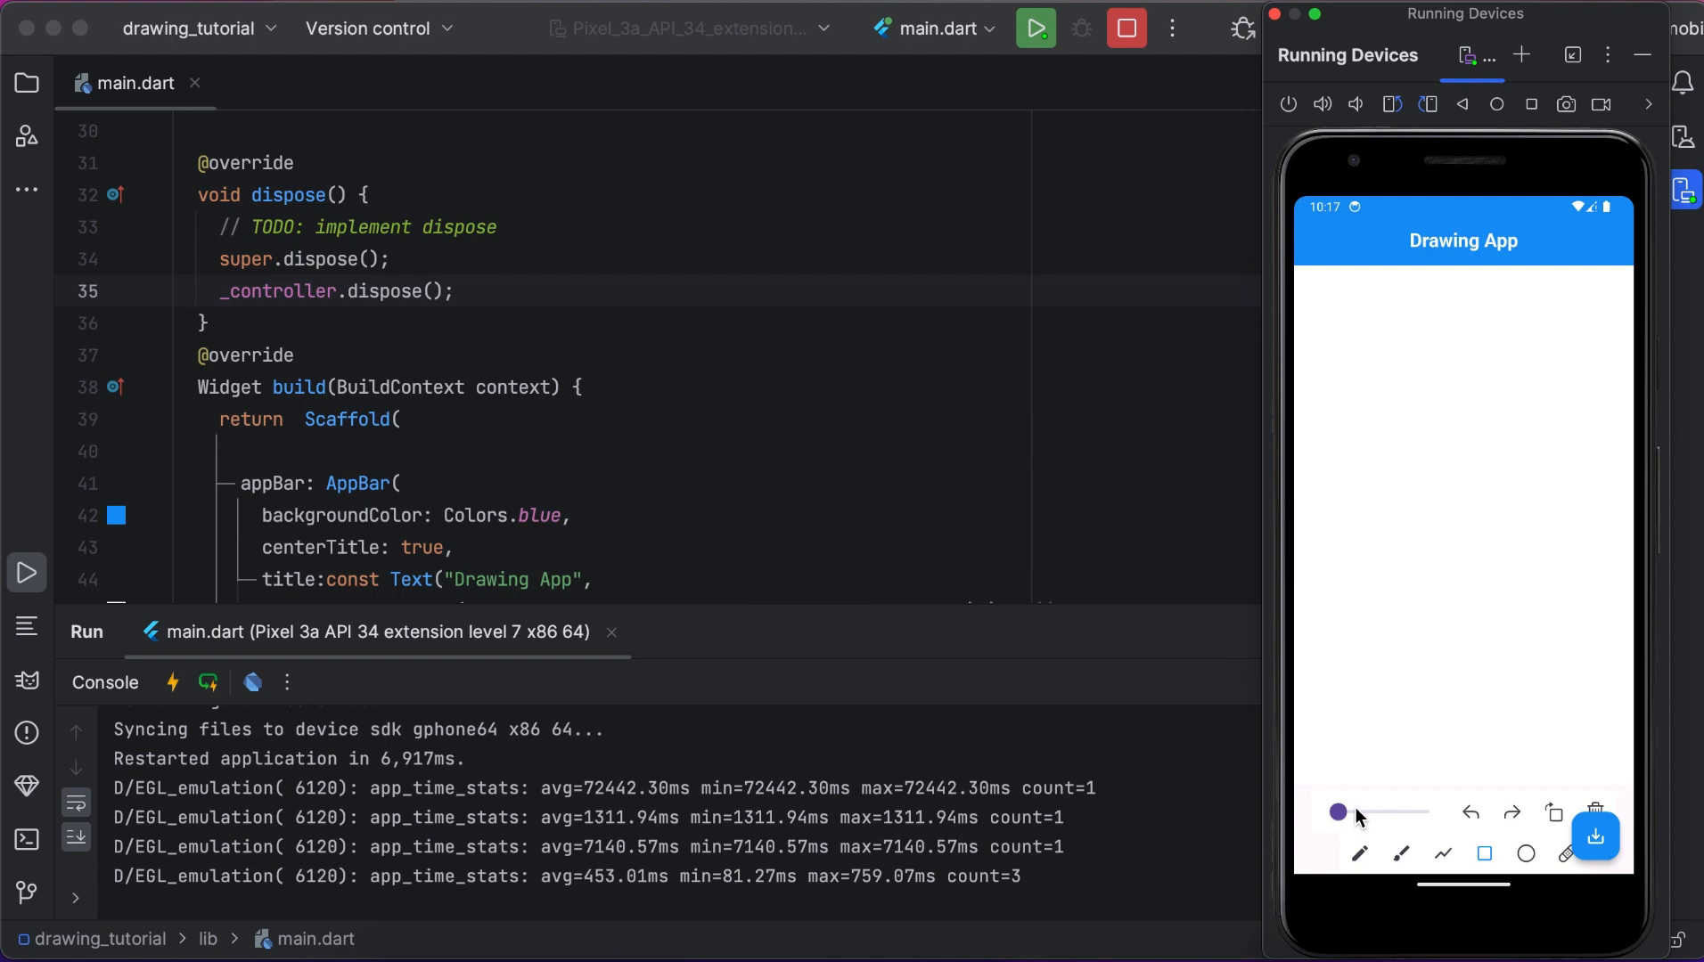
# Thicken the brush, draw red rectangles and circles, then save the drawing to Pictures/drawings.png.
pyautogui.moveTo(1338, 813); pyautogui.dragTo(1388, 813)
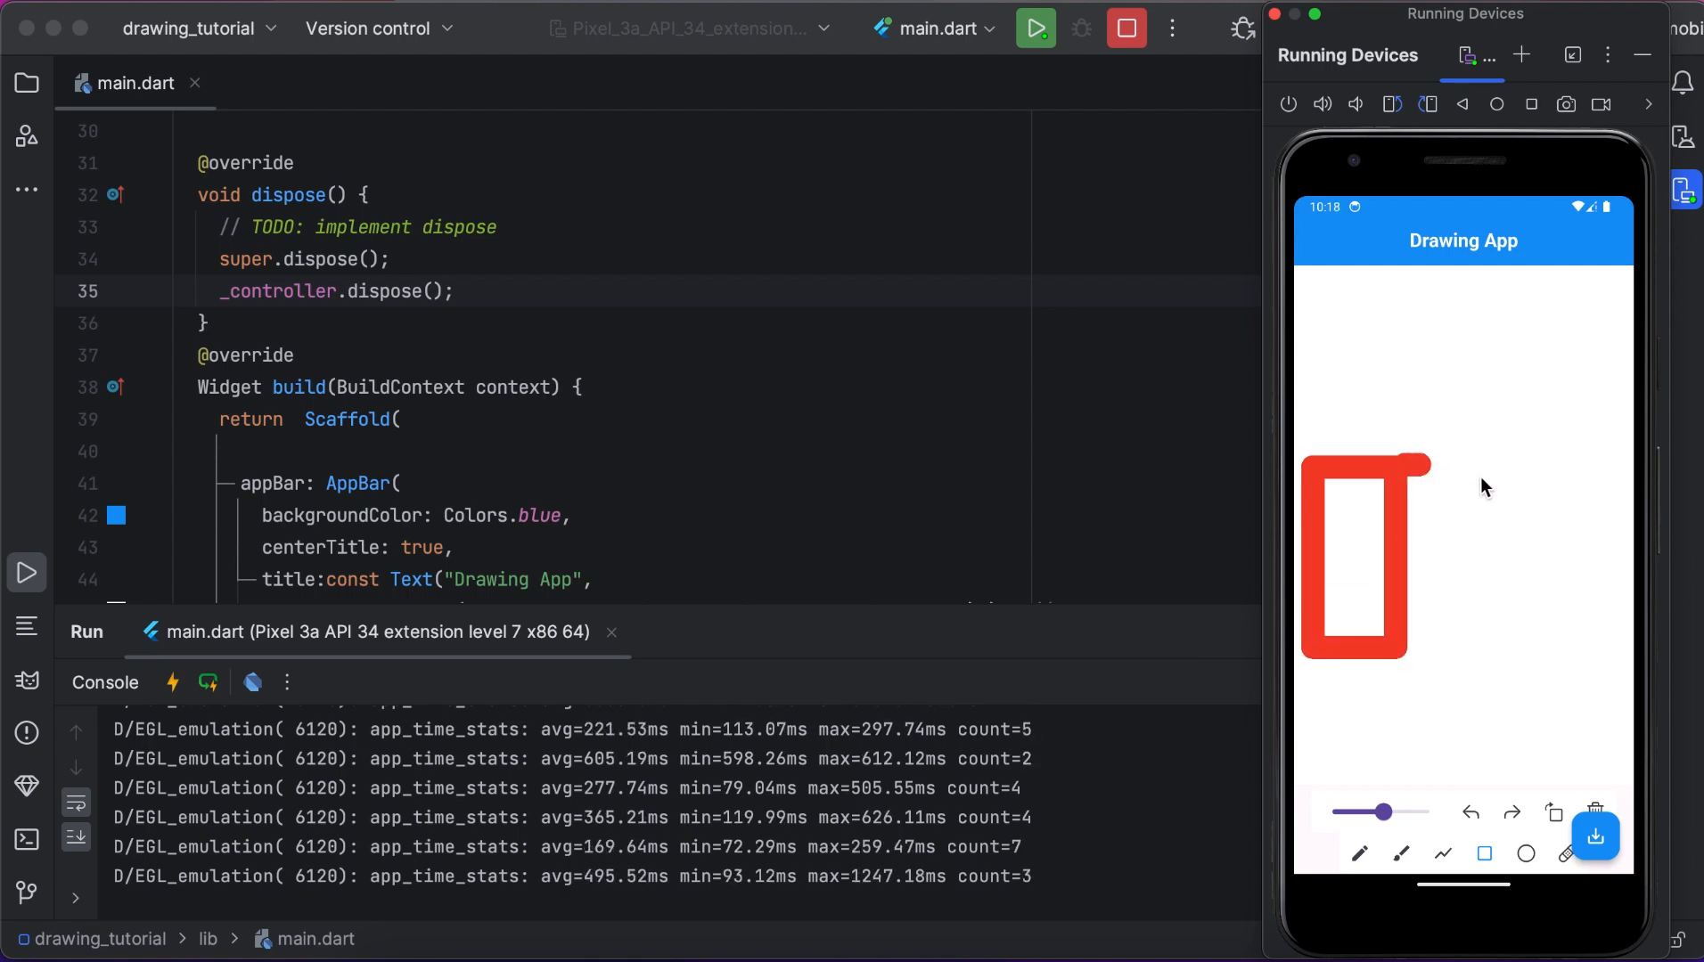
pyautogui.moveTo(1424, 477); pyautogui.dragTo(1570, 477)
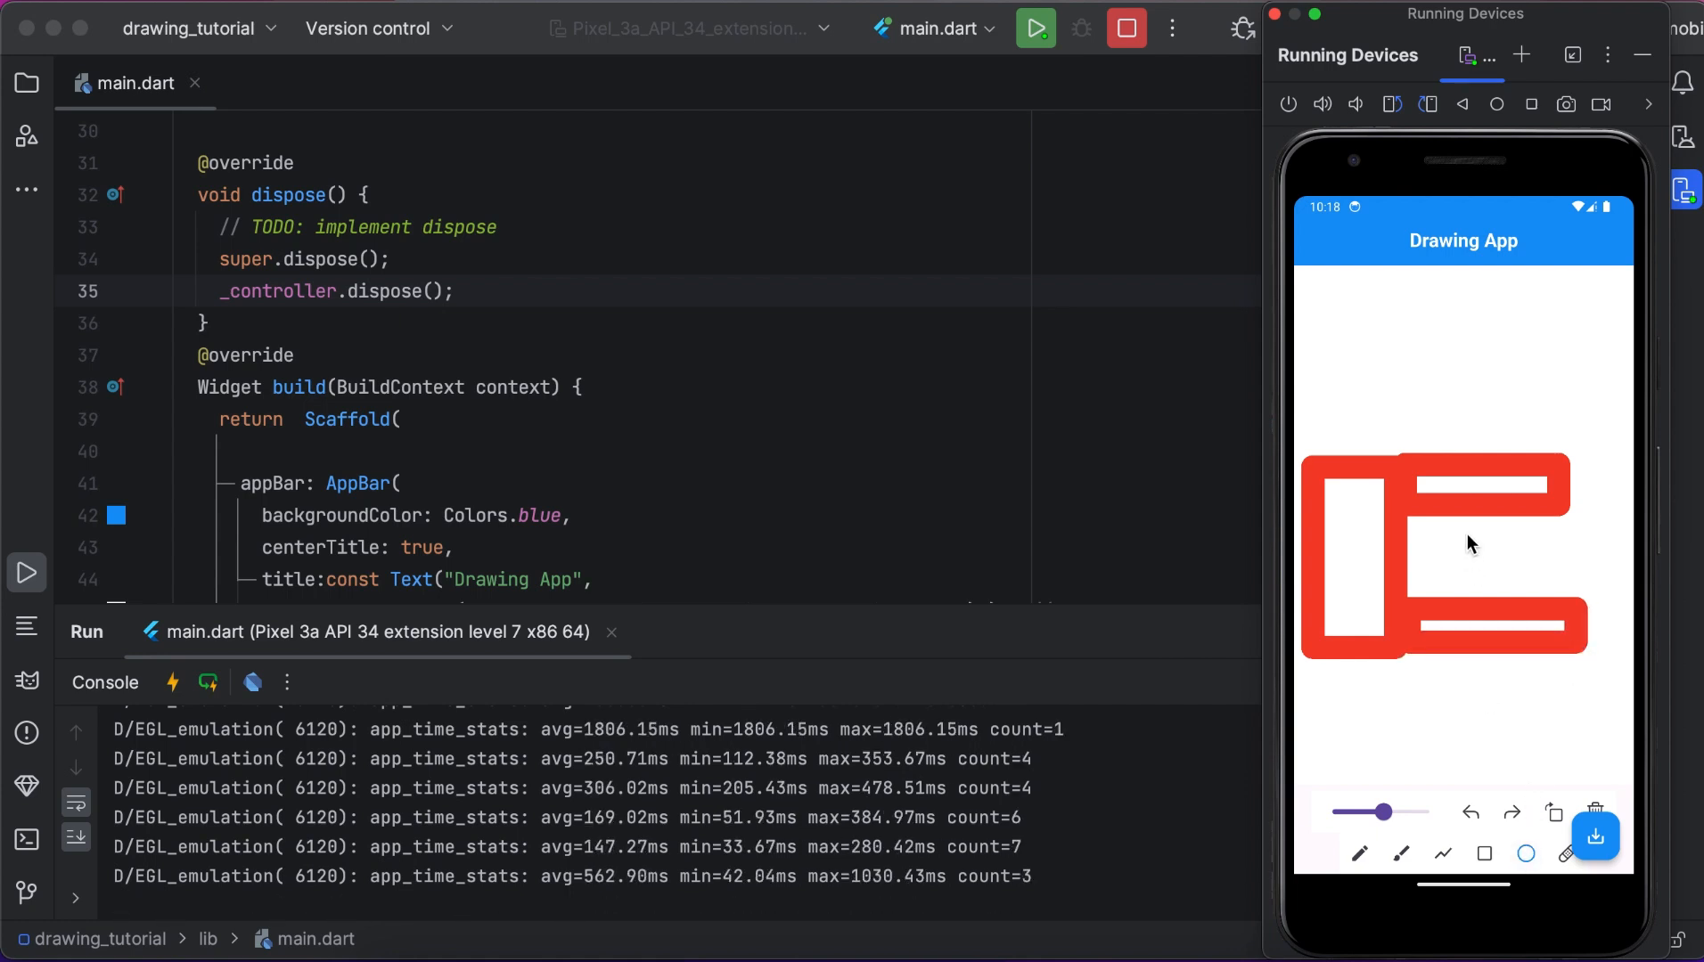
pyautogui.click(1465, 542)
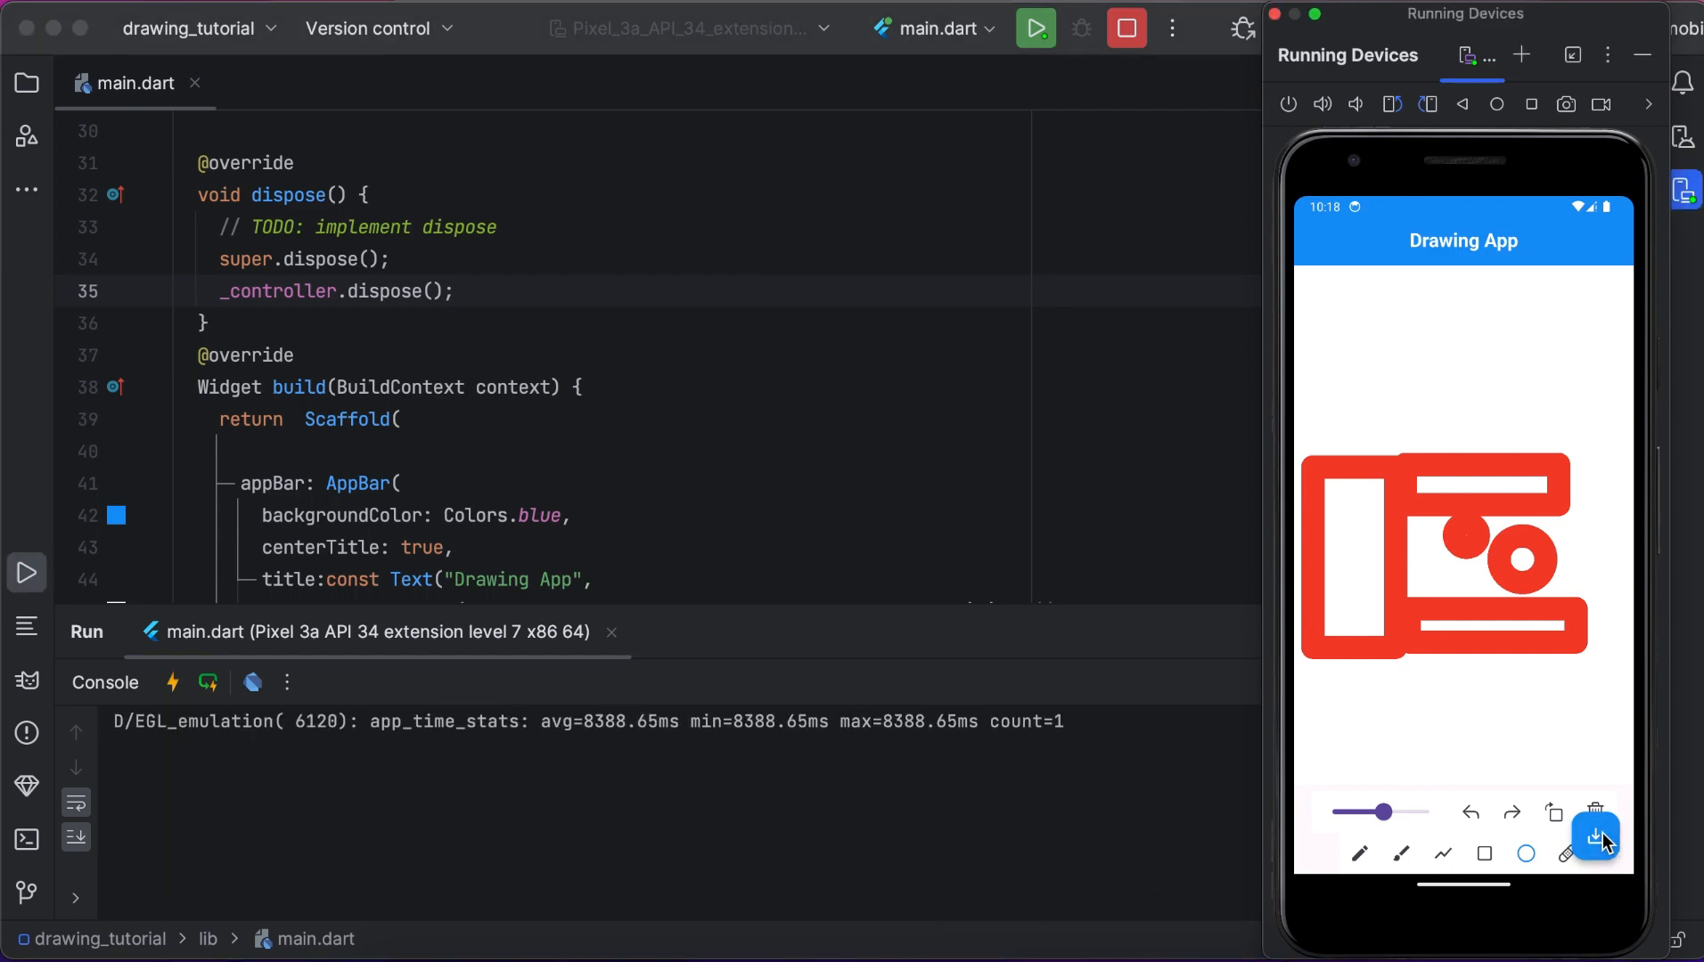
pyautogui.click(1594, 834)
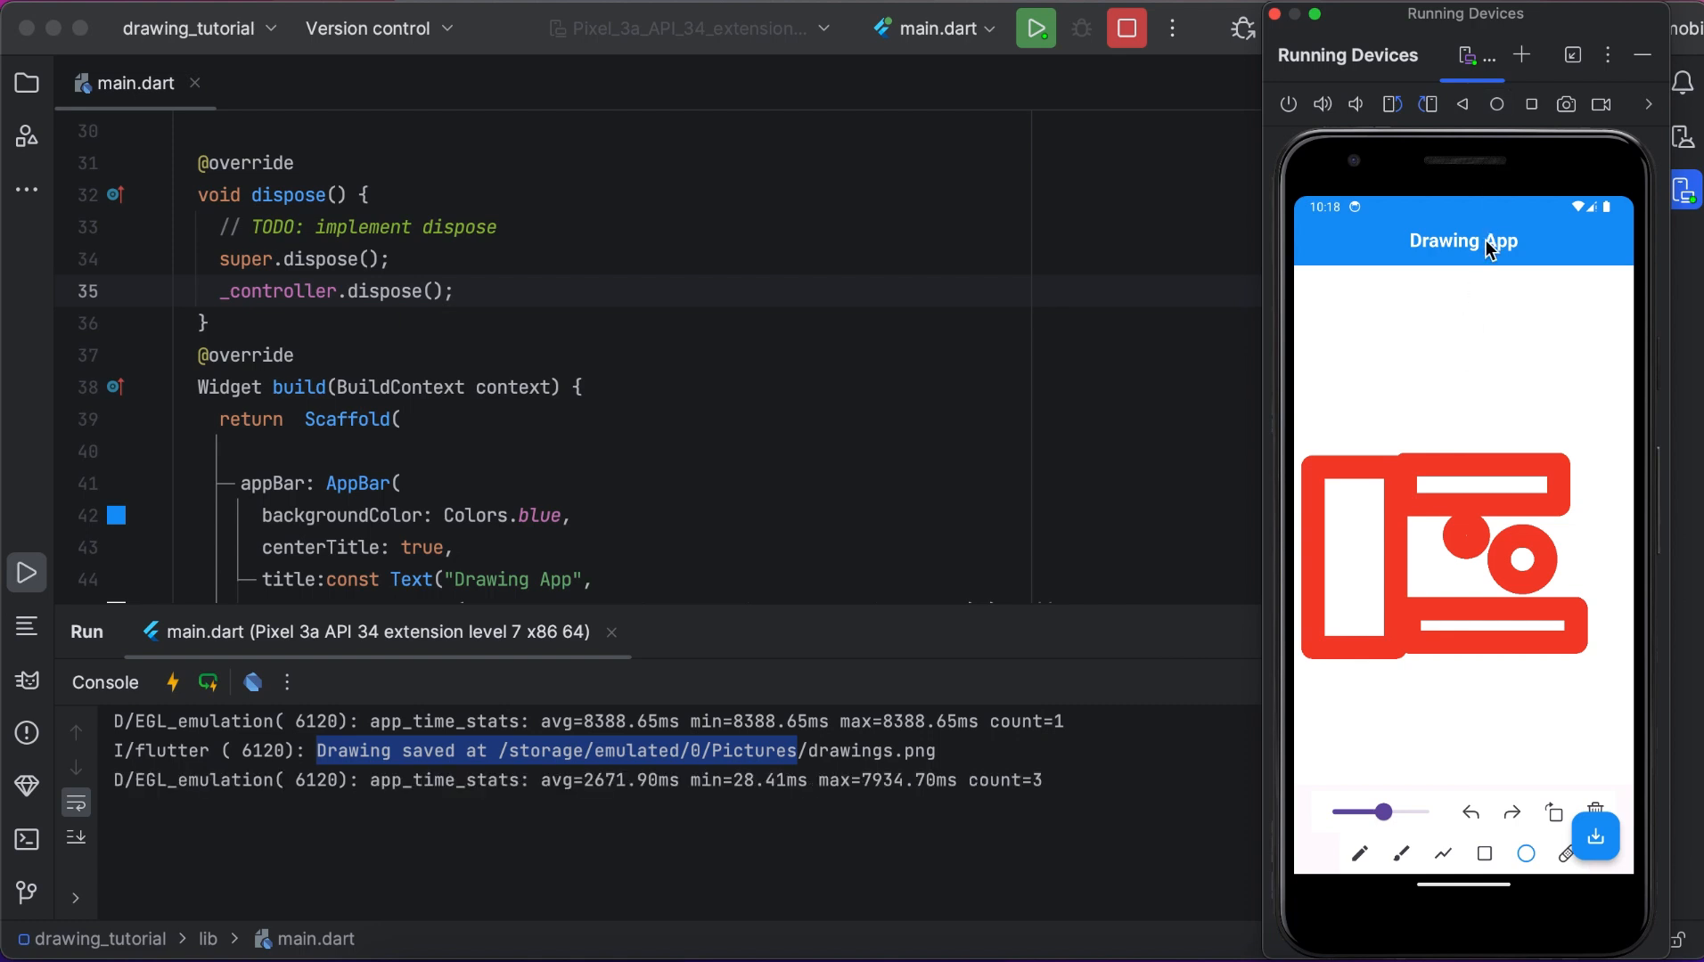
# Go to the emulator home screen and launch the Files app from the app drawer.
pyautogui.click(1497, 103)
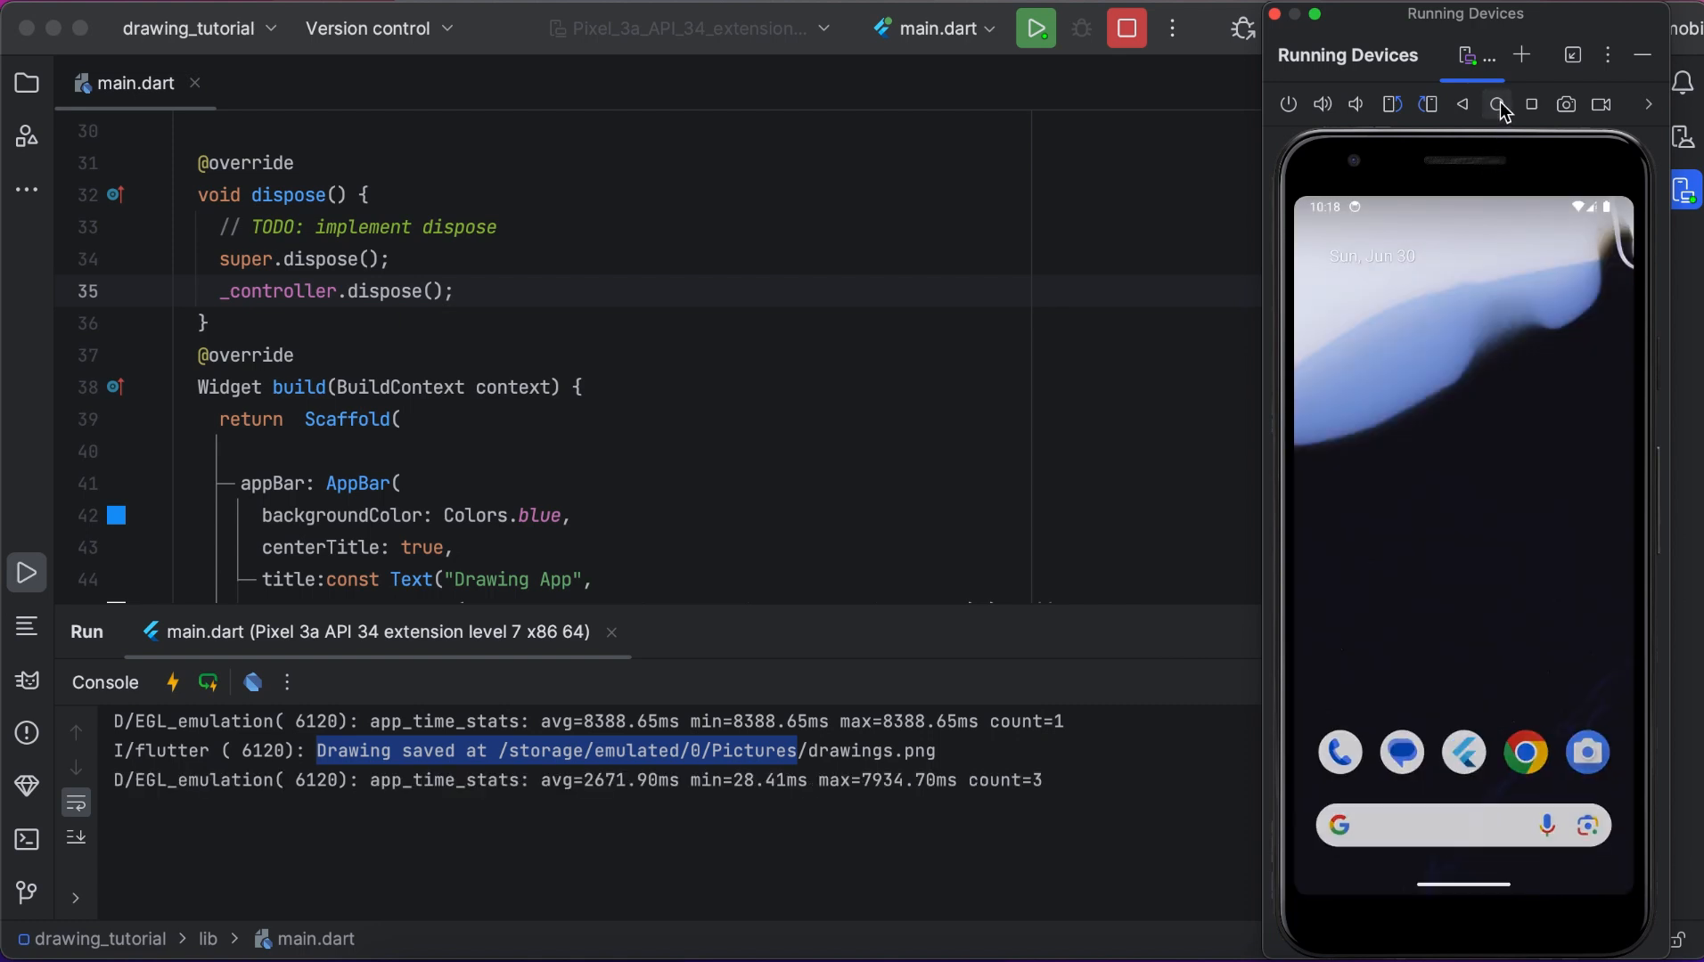
pyautogui.click(1497, 103)
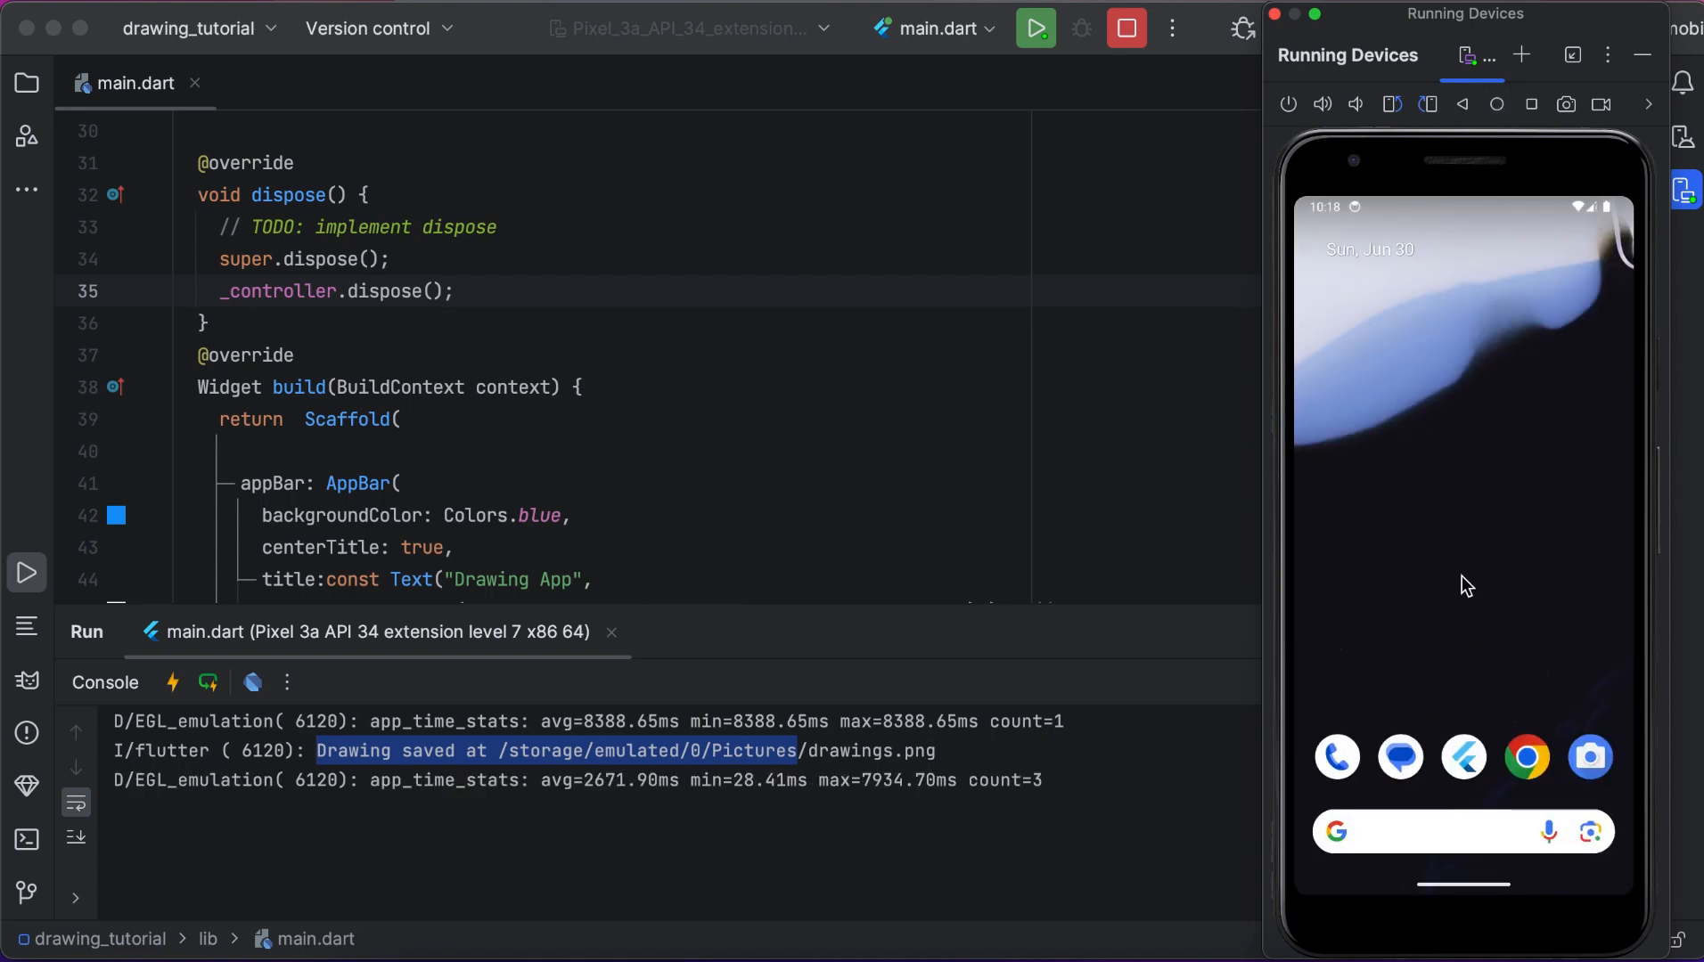
pyautogui.click(1467, 585)
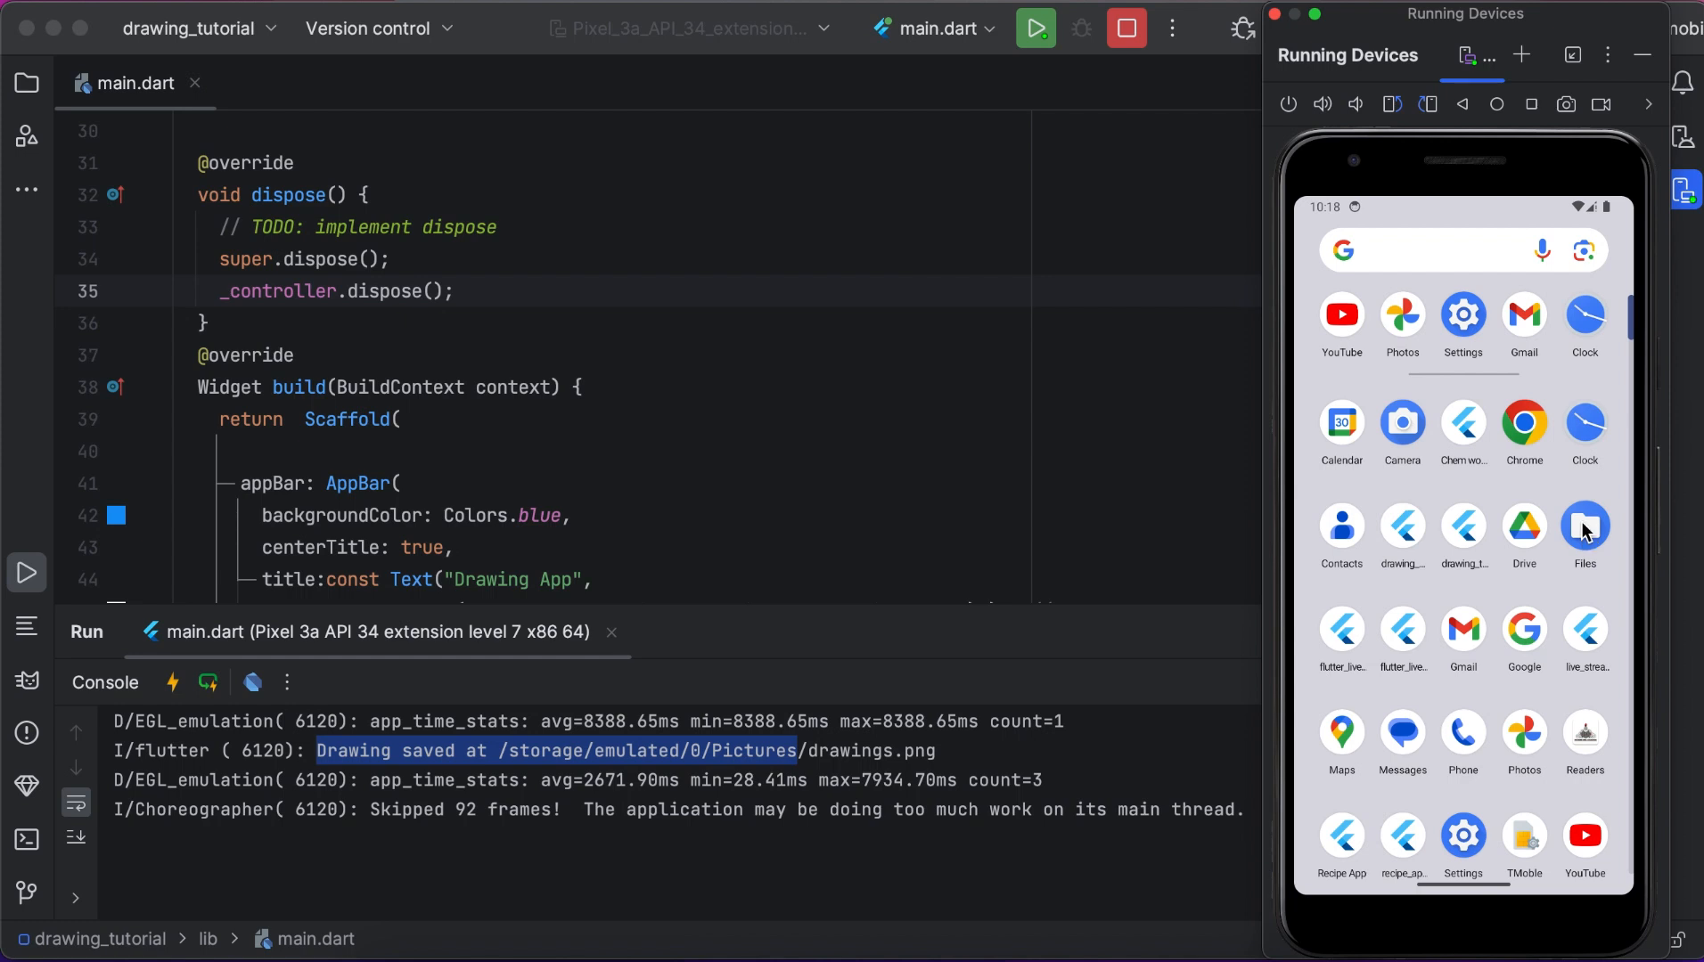
pyautogui.click(1585, 526)
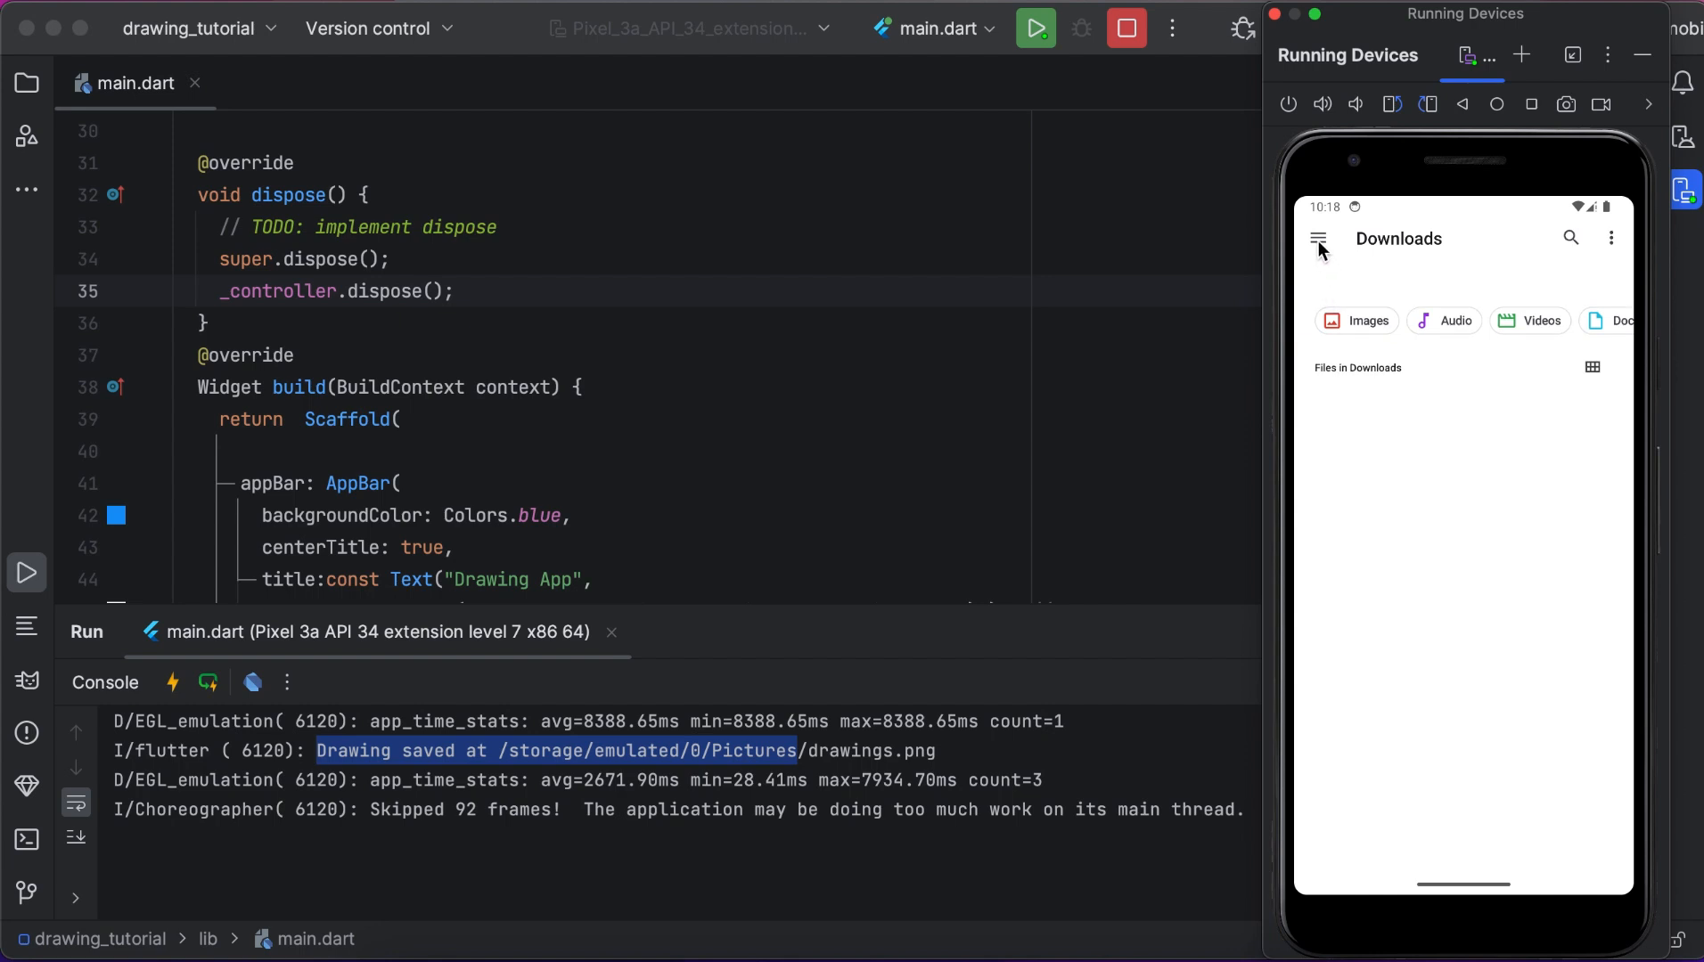
# Browse sdk_gphone64_x86_64 storage to Pictures, confirm drawings.png is there, and leave Files.
pyautogui.click(1319, 238)
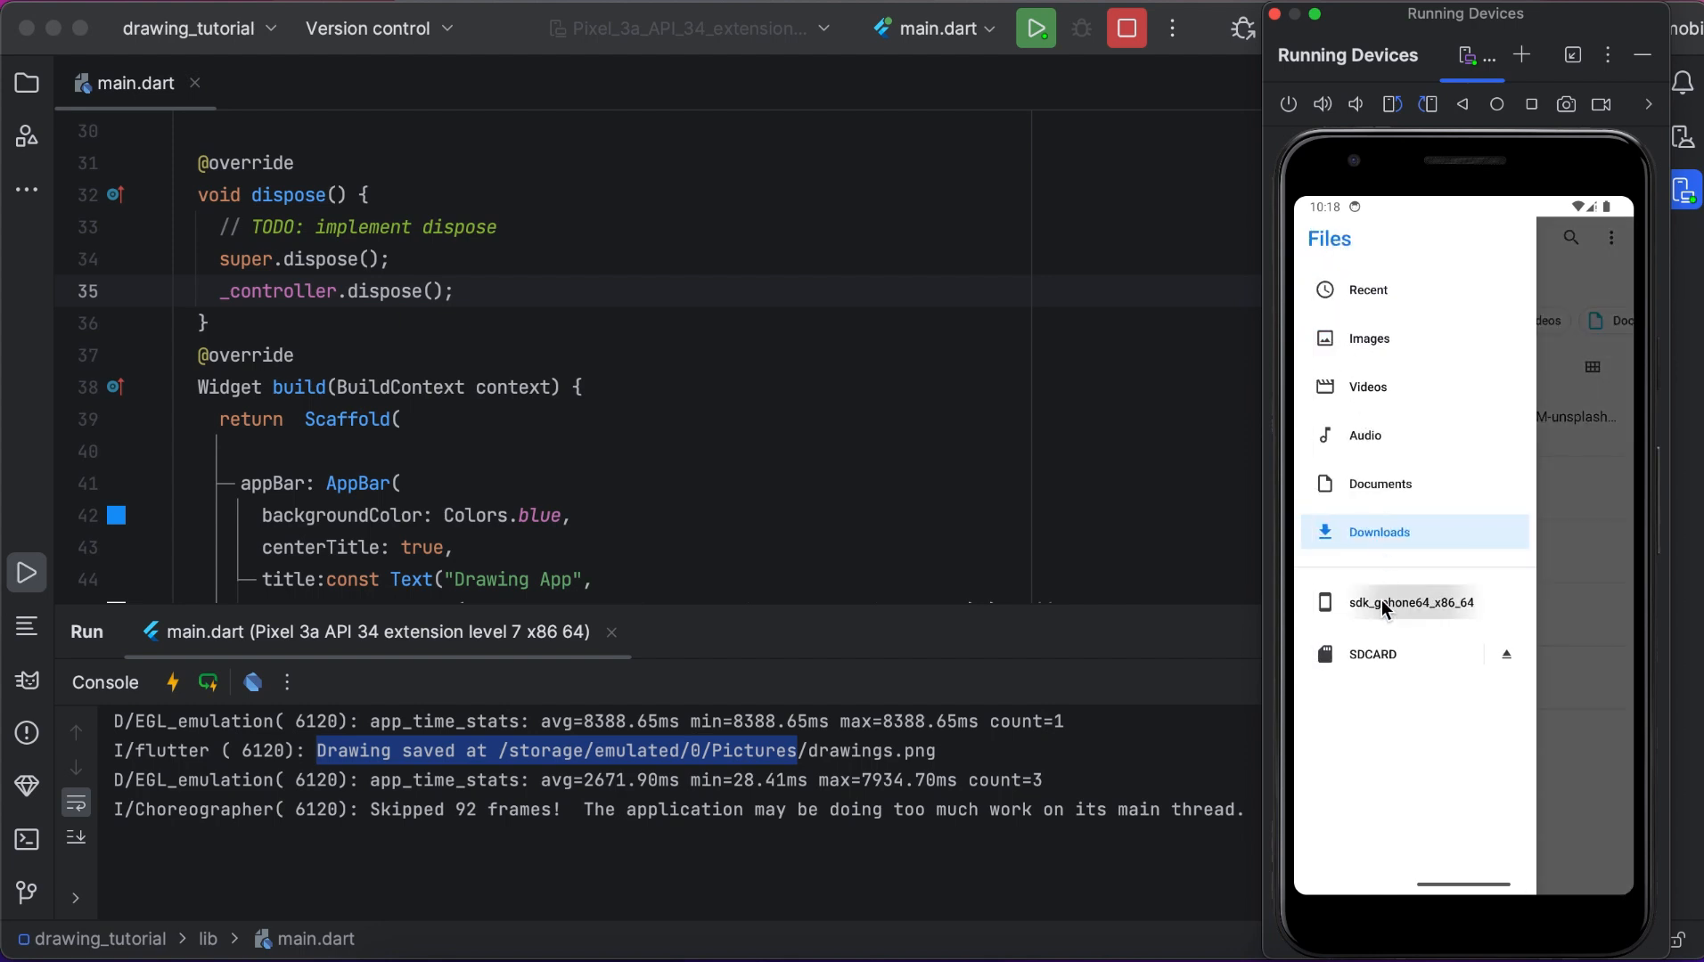
pyautogui.click(1412, 602)
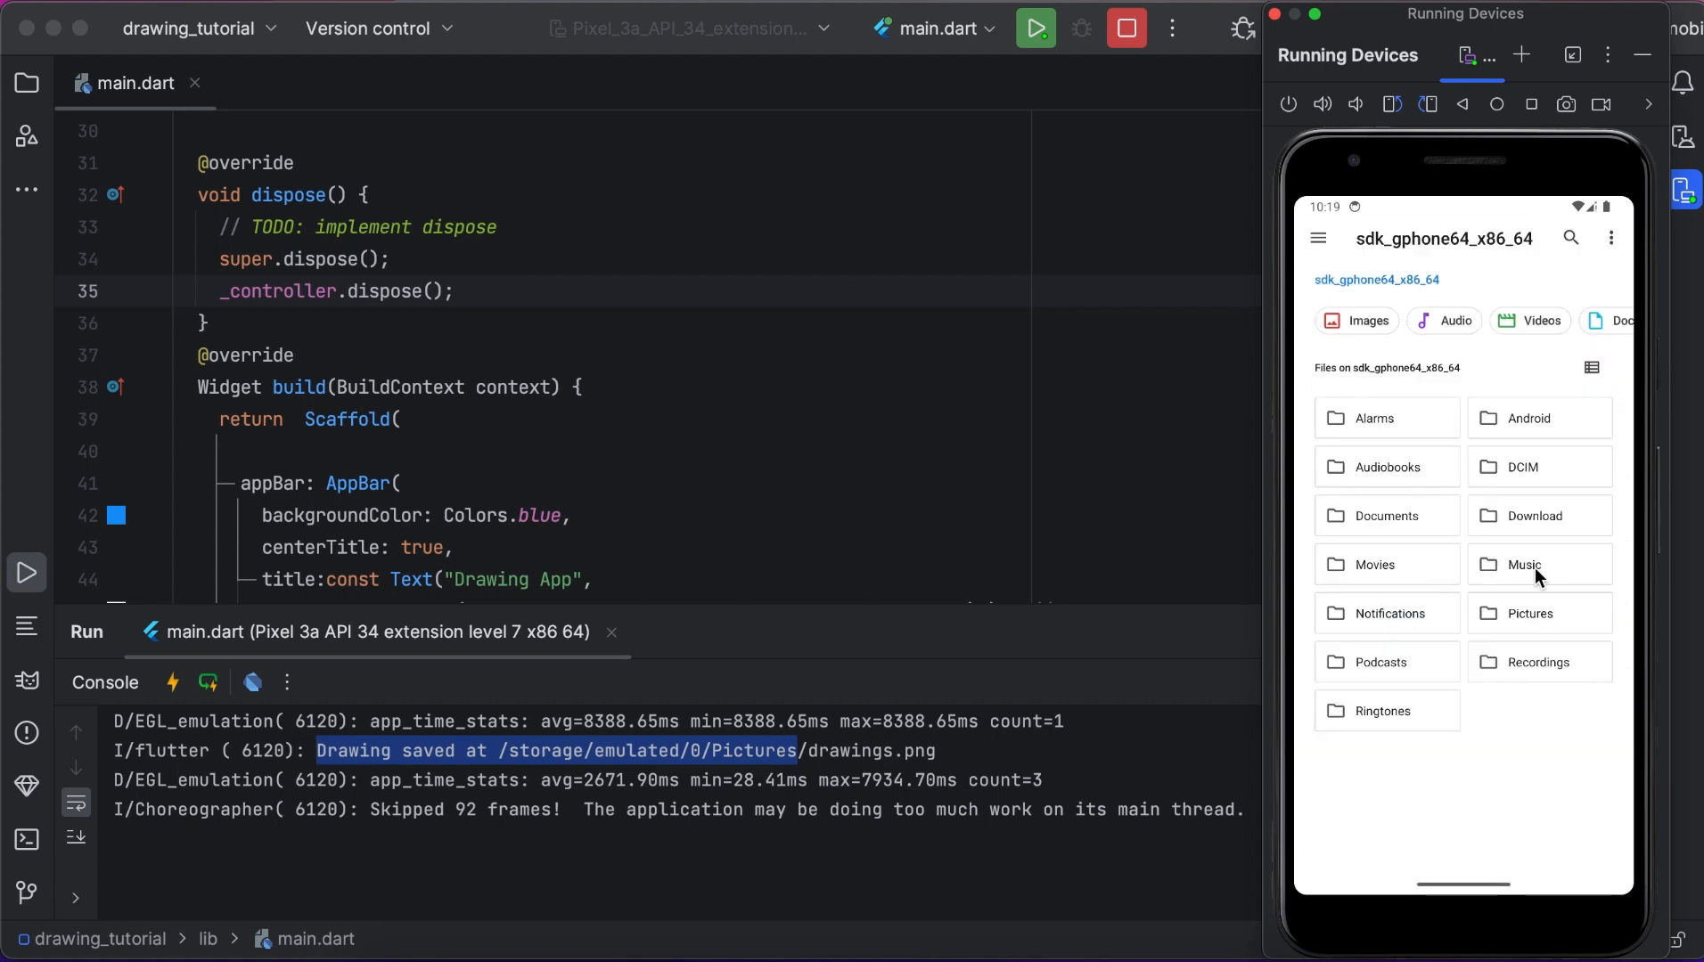
pyautogui.click(1529, 613)
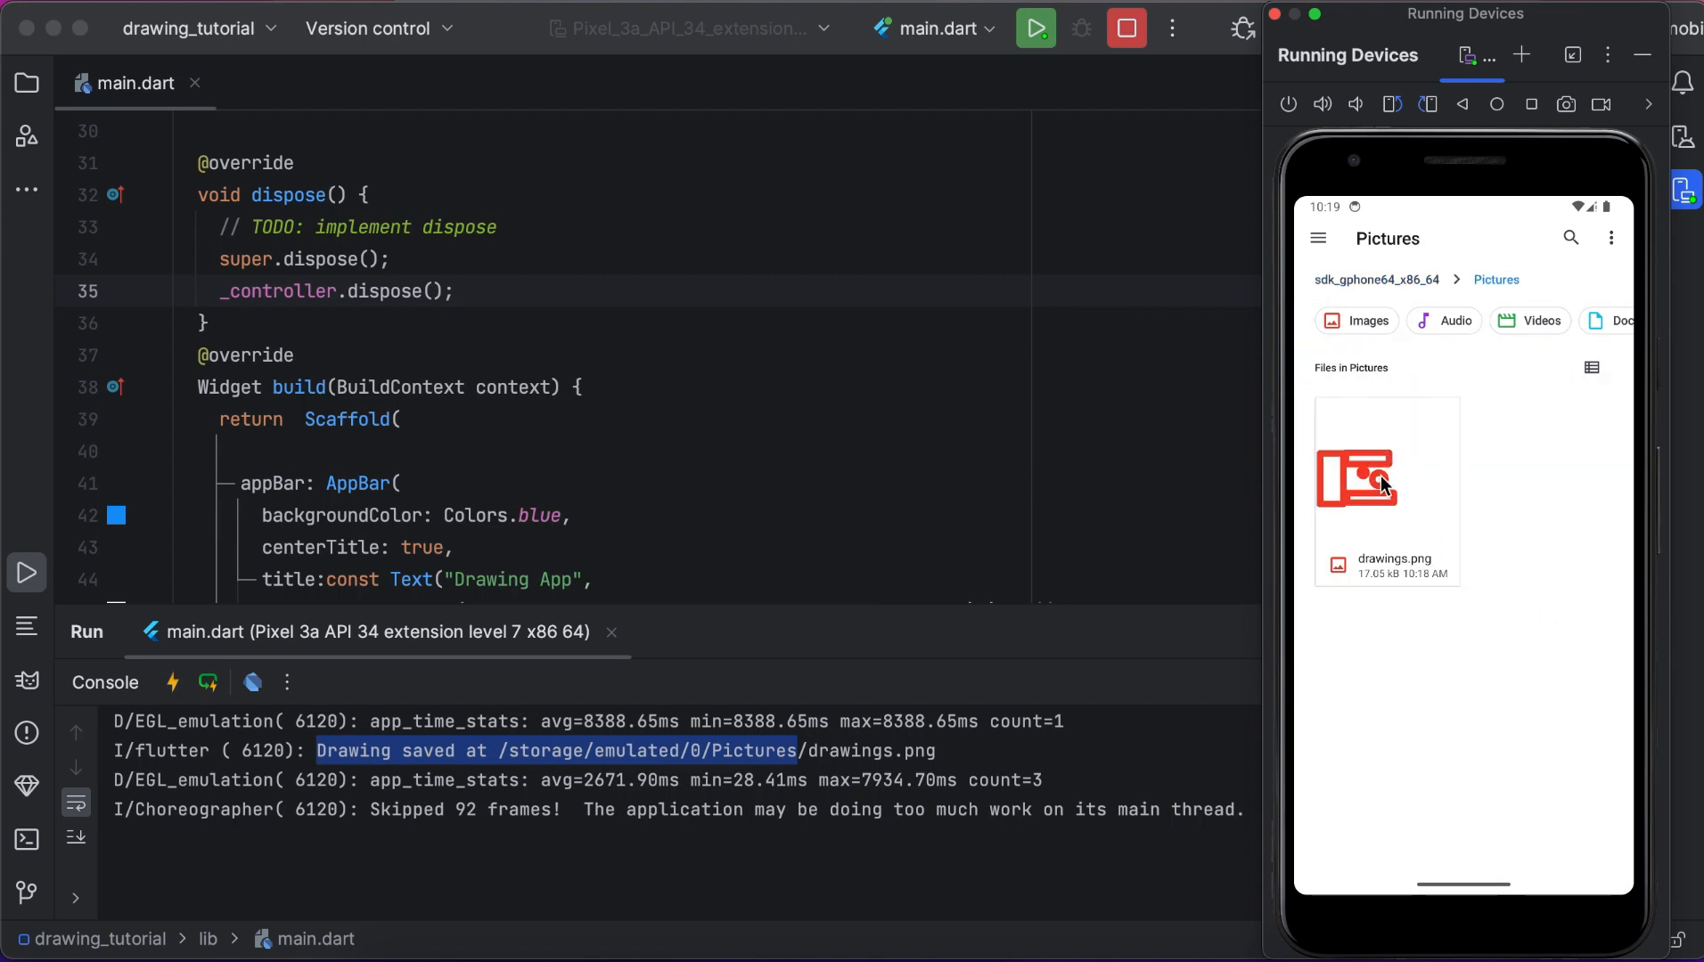
pyautogui.moveTo(1394, 515)
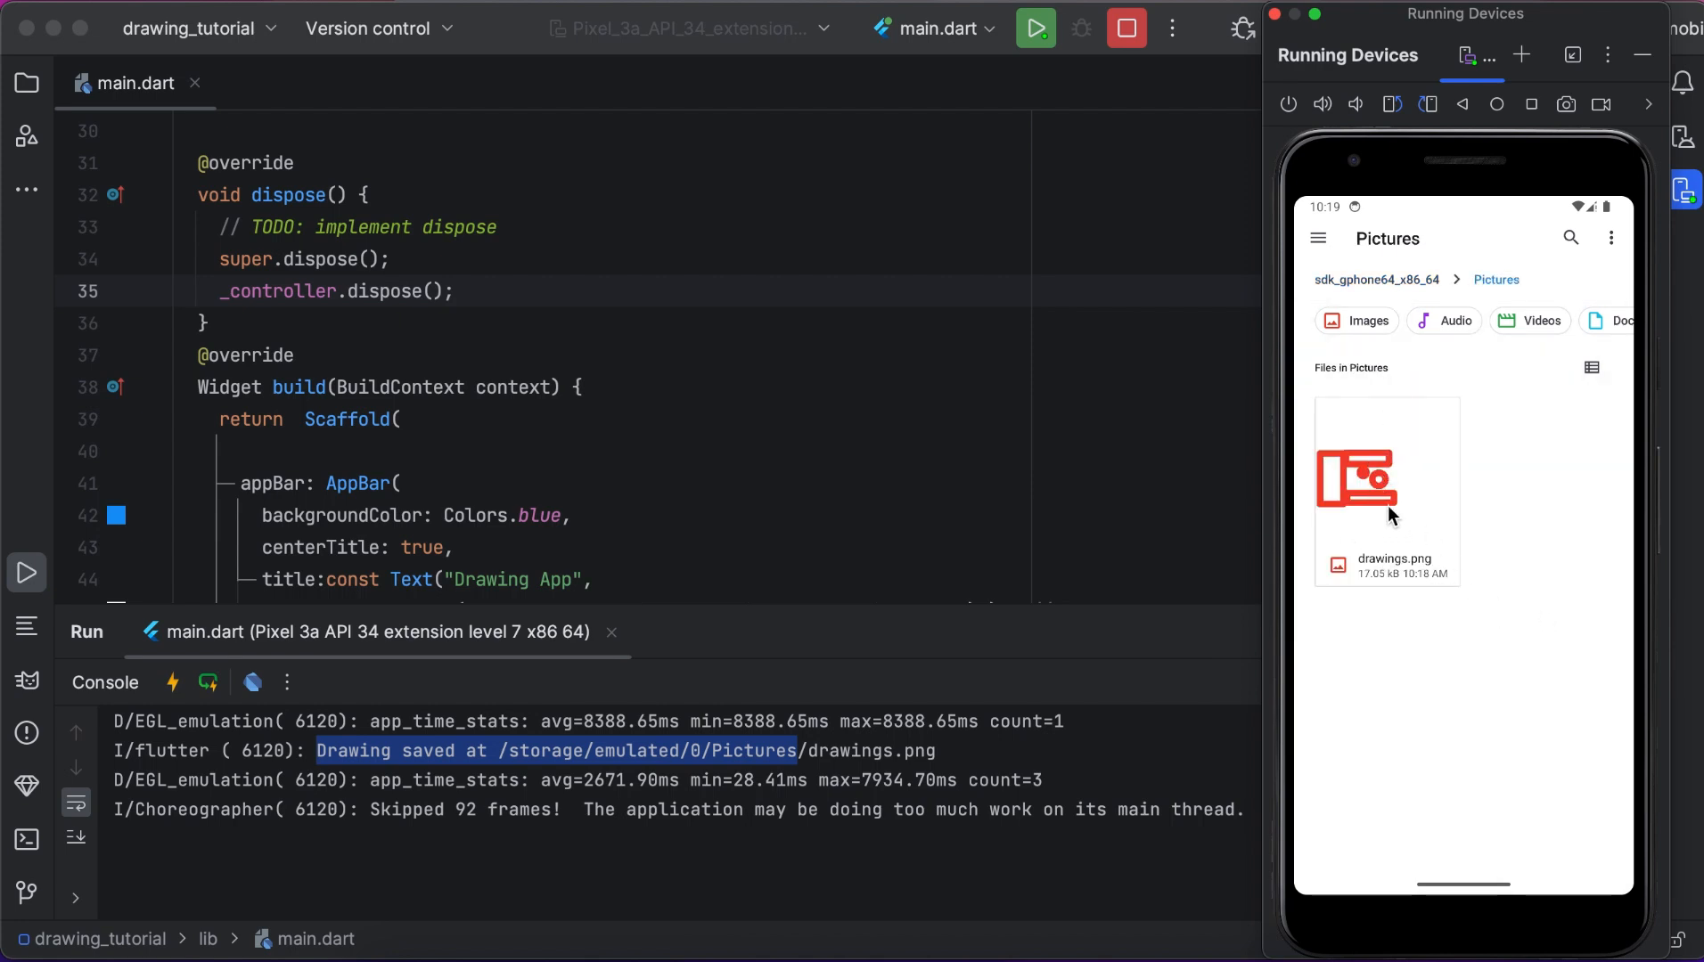
pyautogui.click(1387, 491)
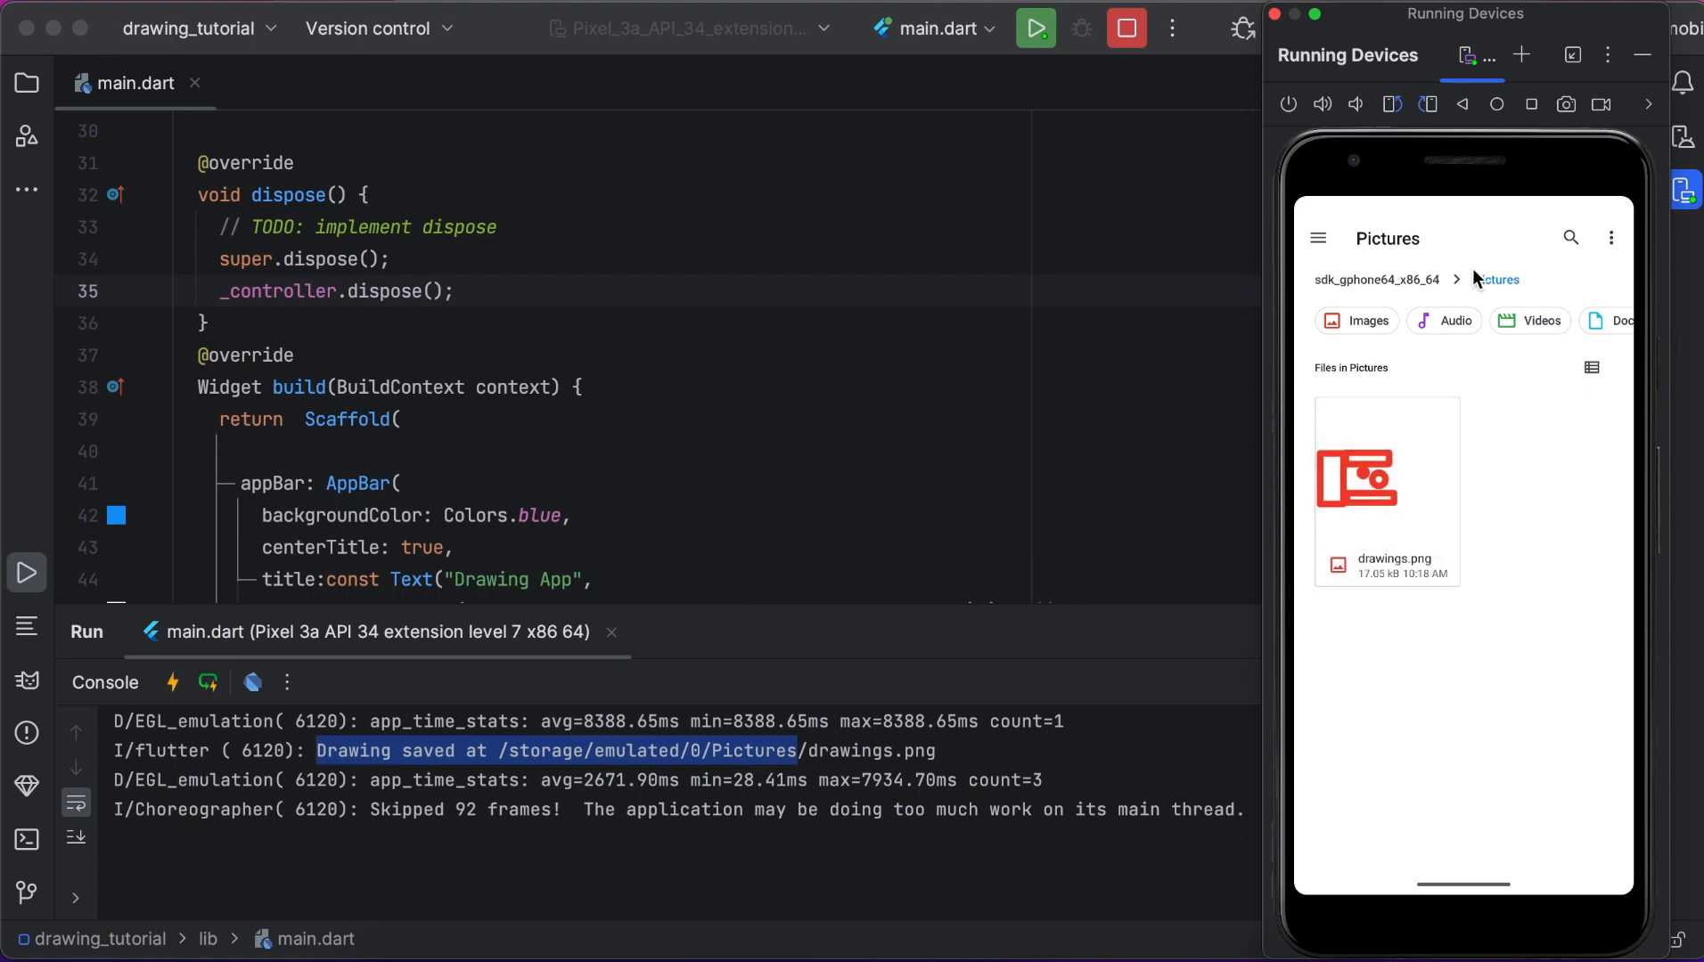
pyautogui.click(1531, 103)
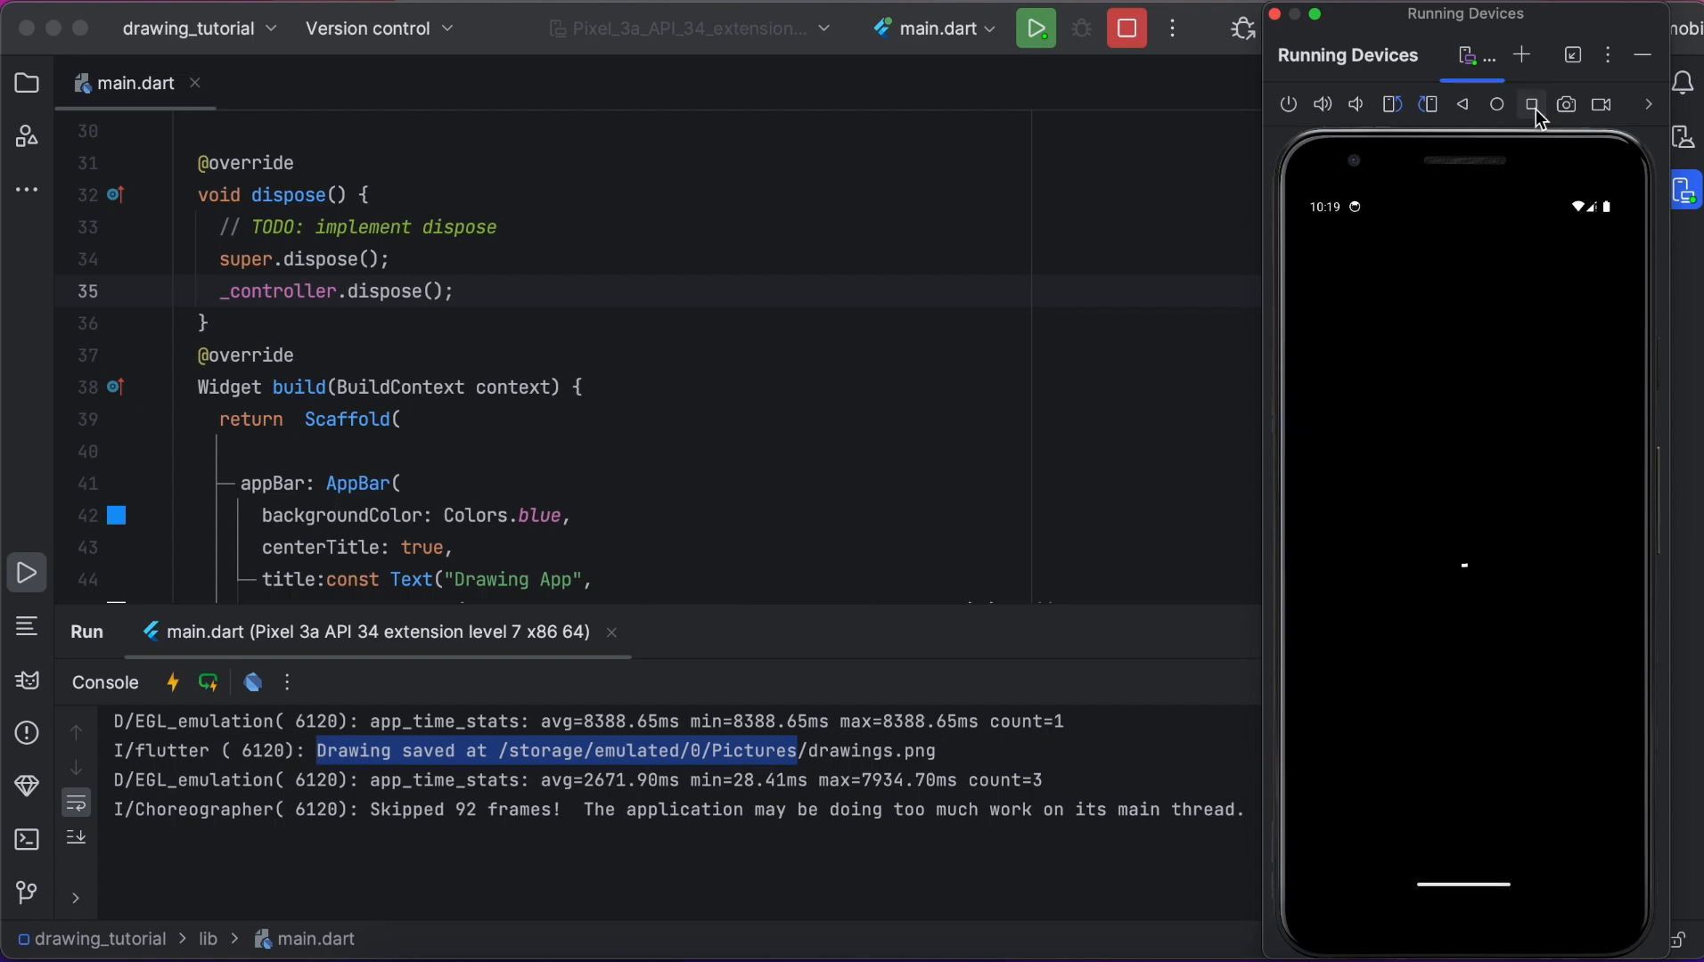
# Switch the emulator back to the running drawing app showing the red drawing.
pyautogui.click(1531, 103)
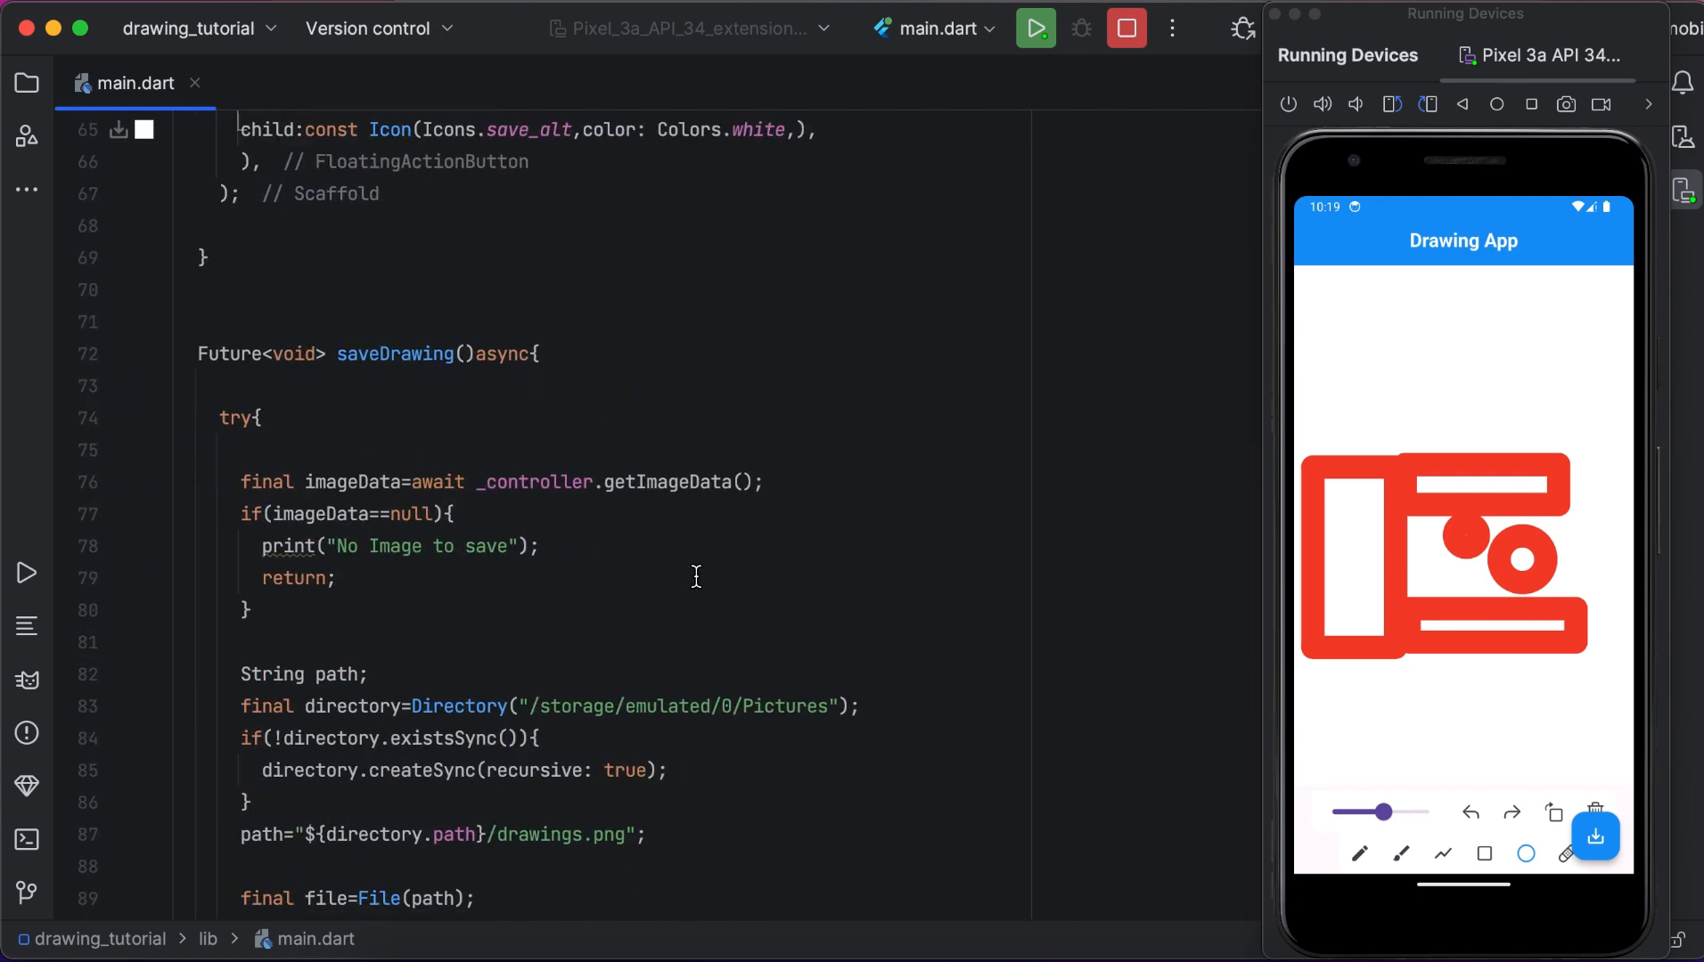
# Change the save file name to mydrawings.png in saveDrawing and hot-reload the app.
pyautogui.scroll(-3)
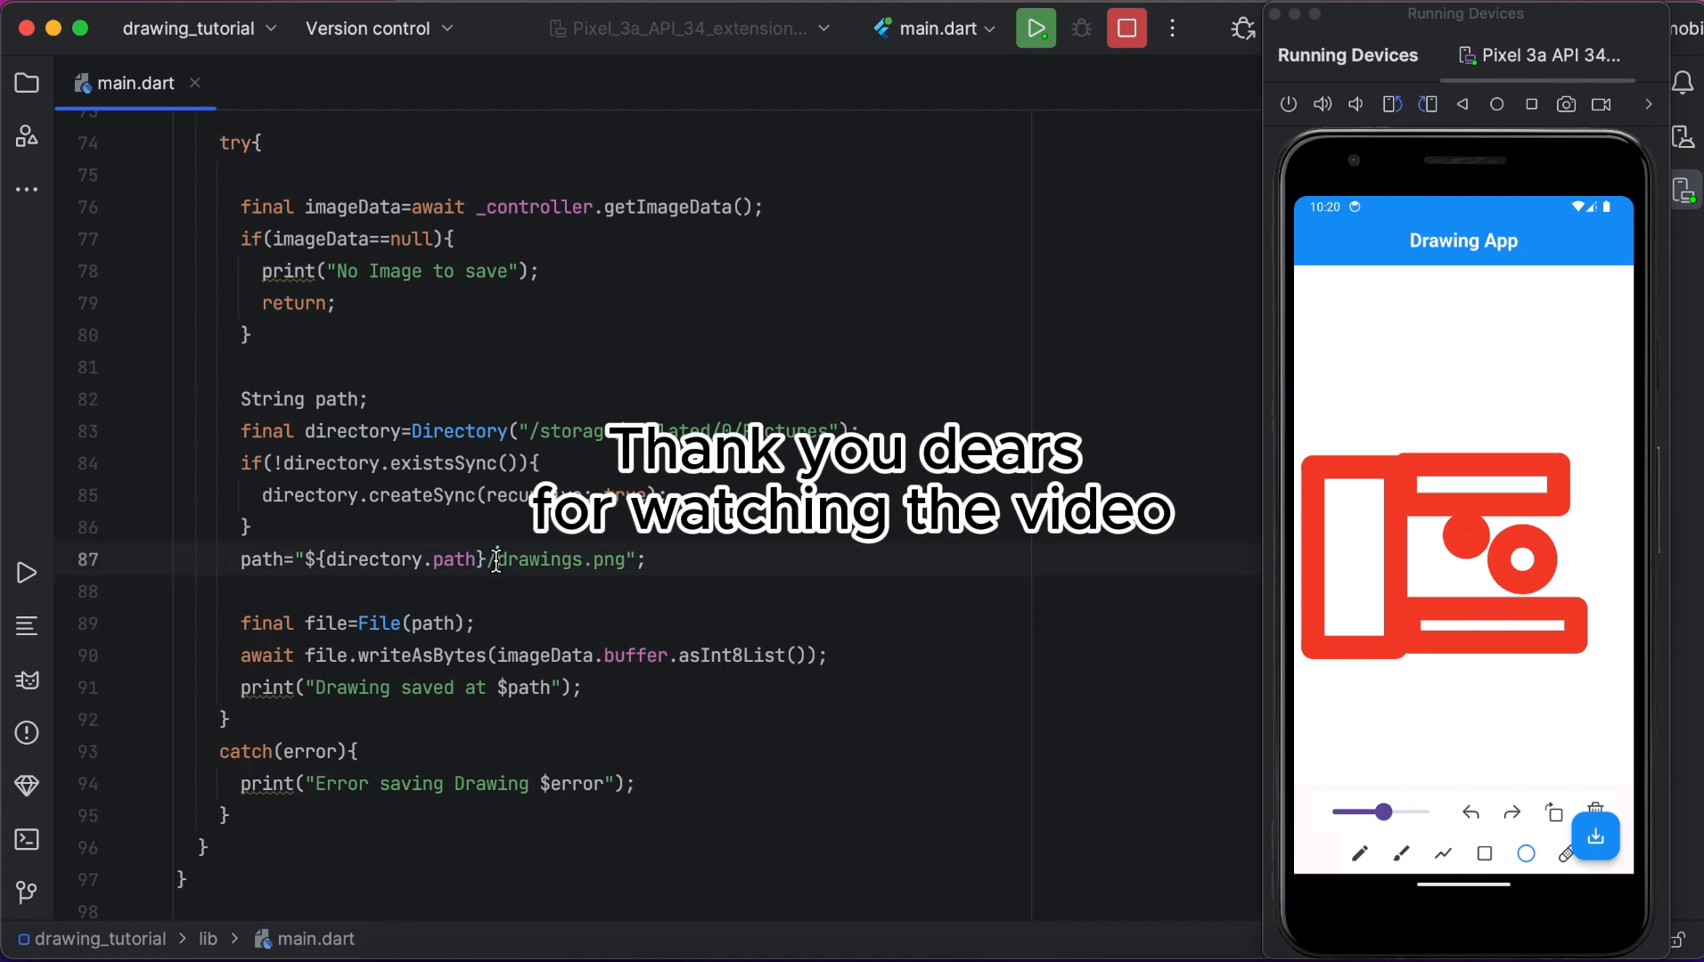
pyautogui.write('my')
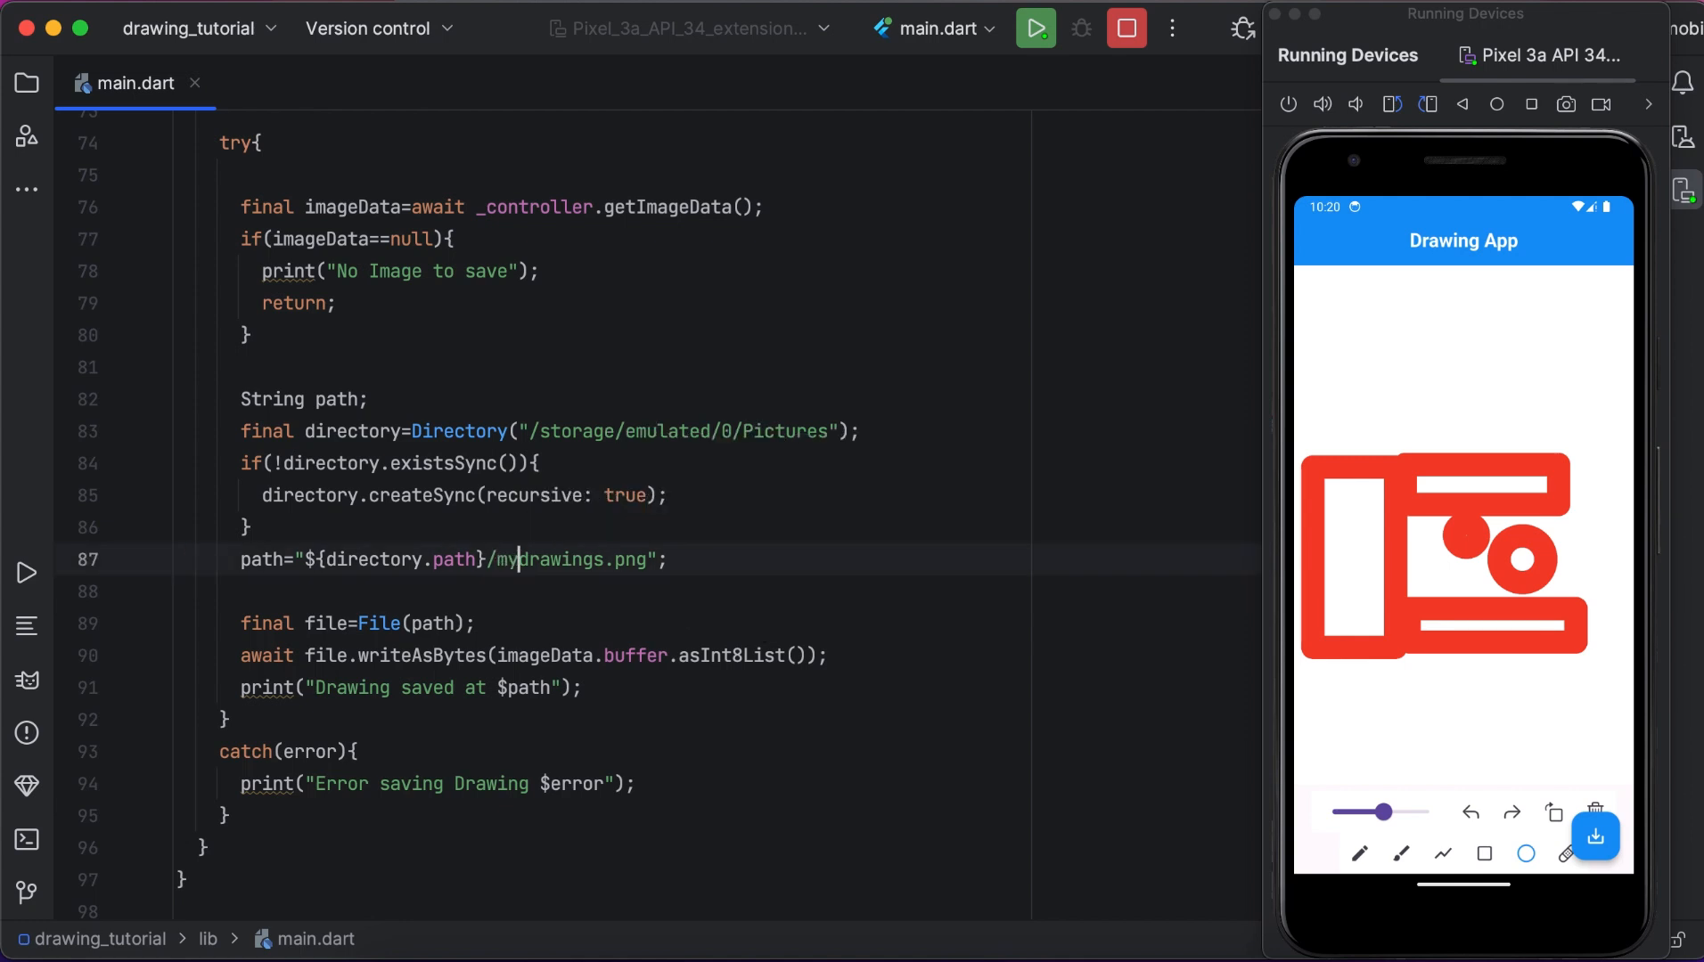
pyautogui.click(1035, 28)
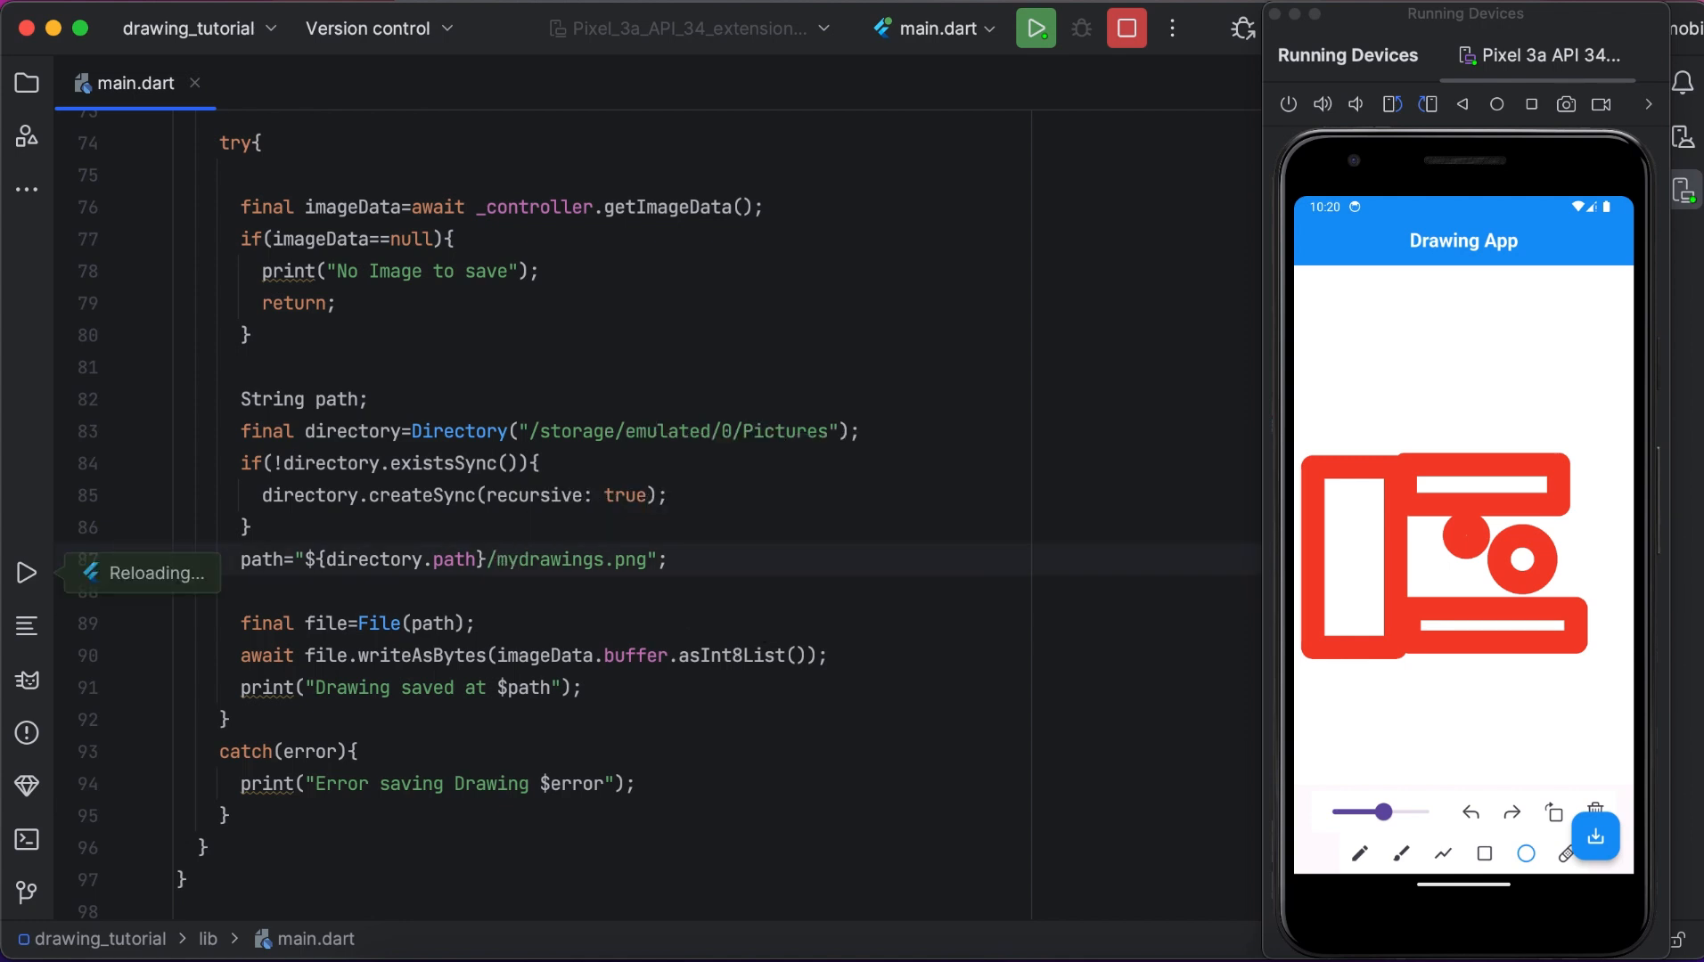